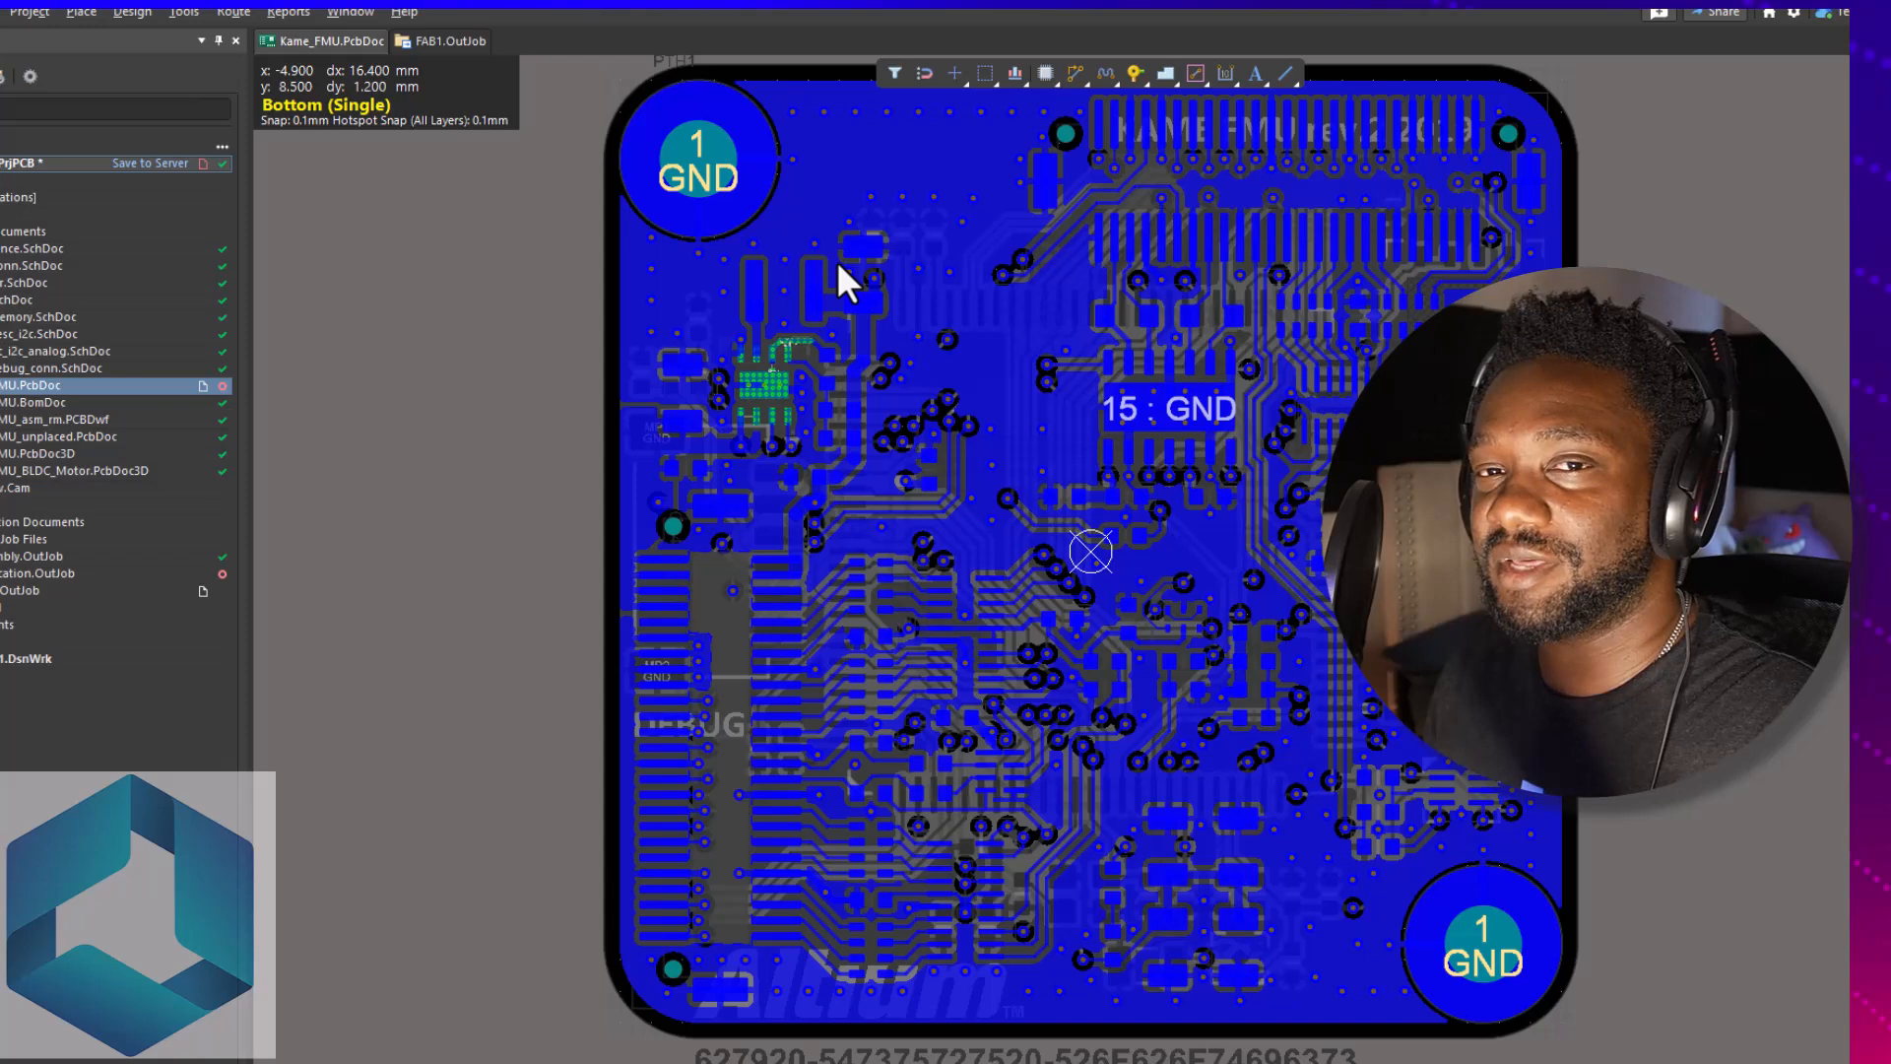
{"action": "mouse_move", "coordinate": [652, 229]}
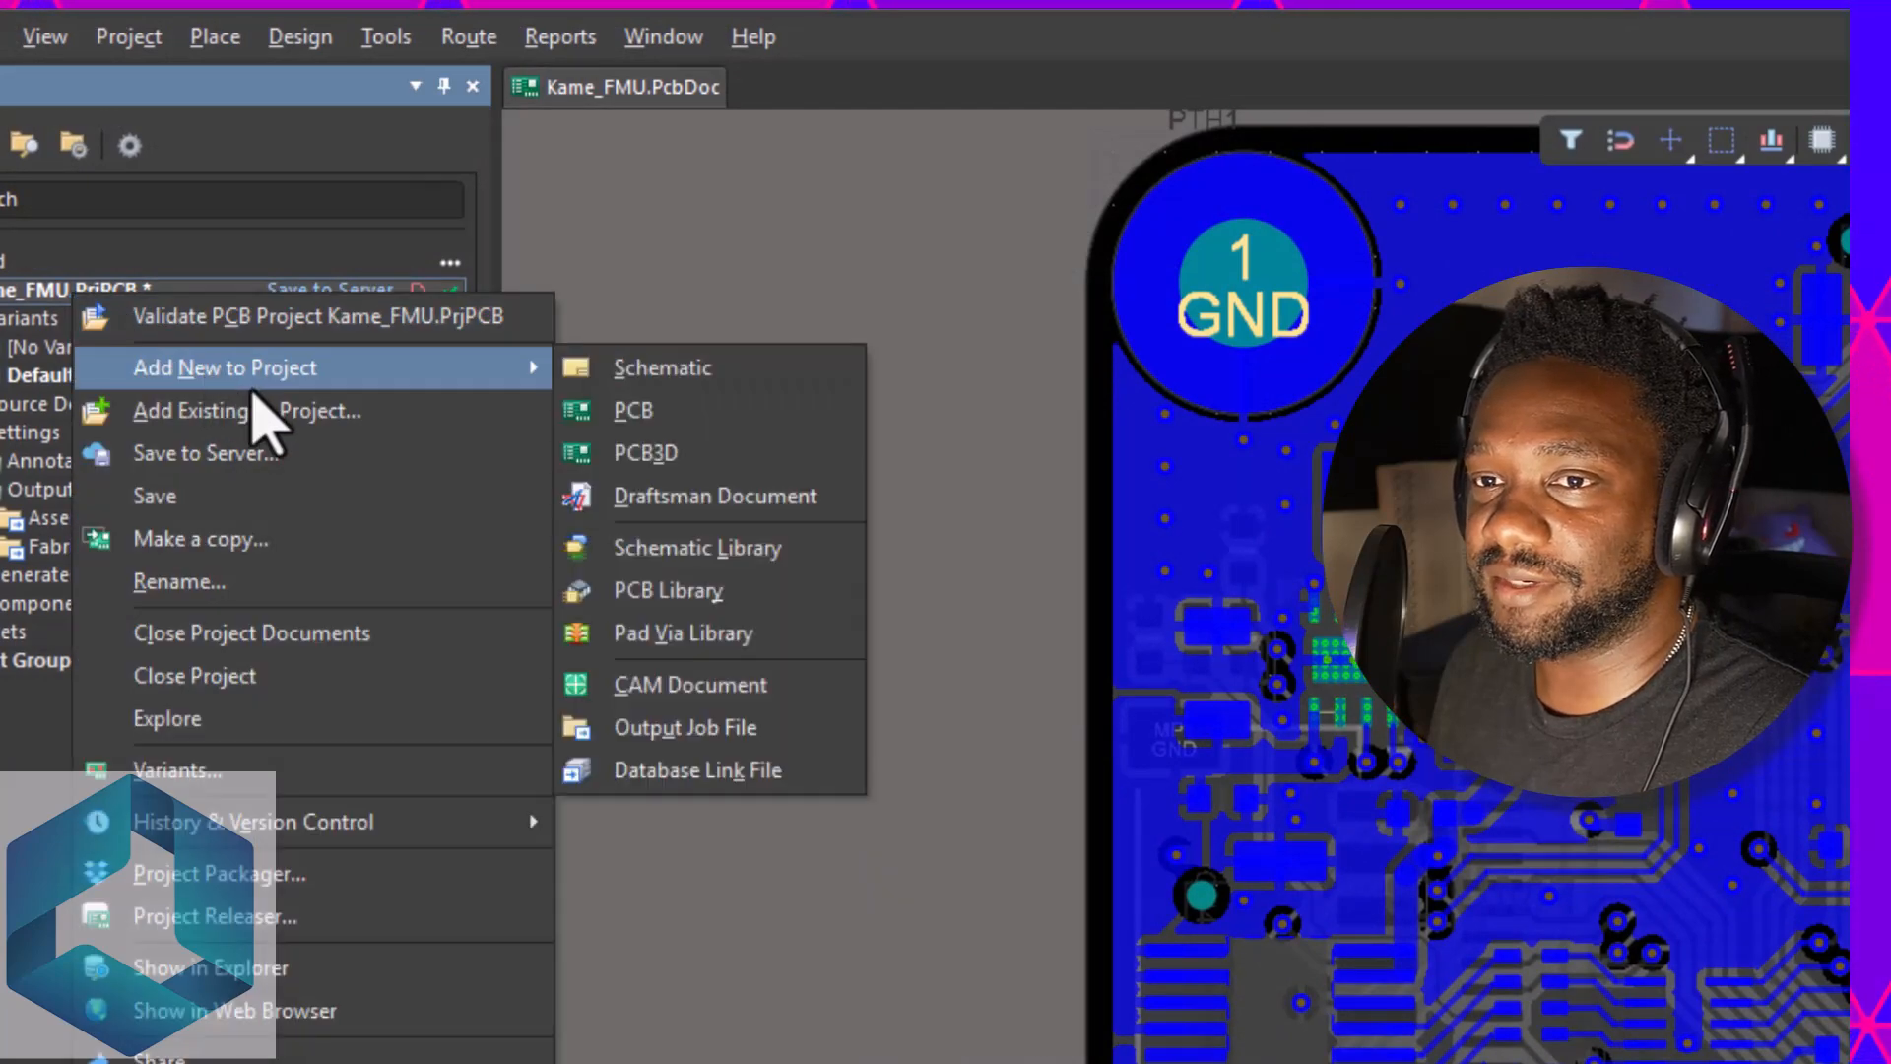
{"action": "mouse_move", "coordinate": [686, 726]}
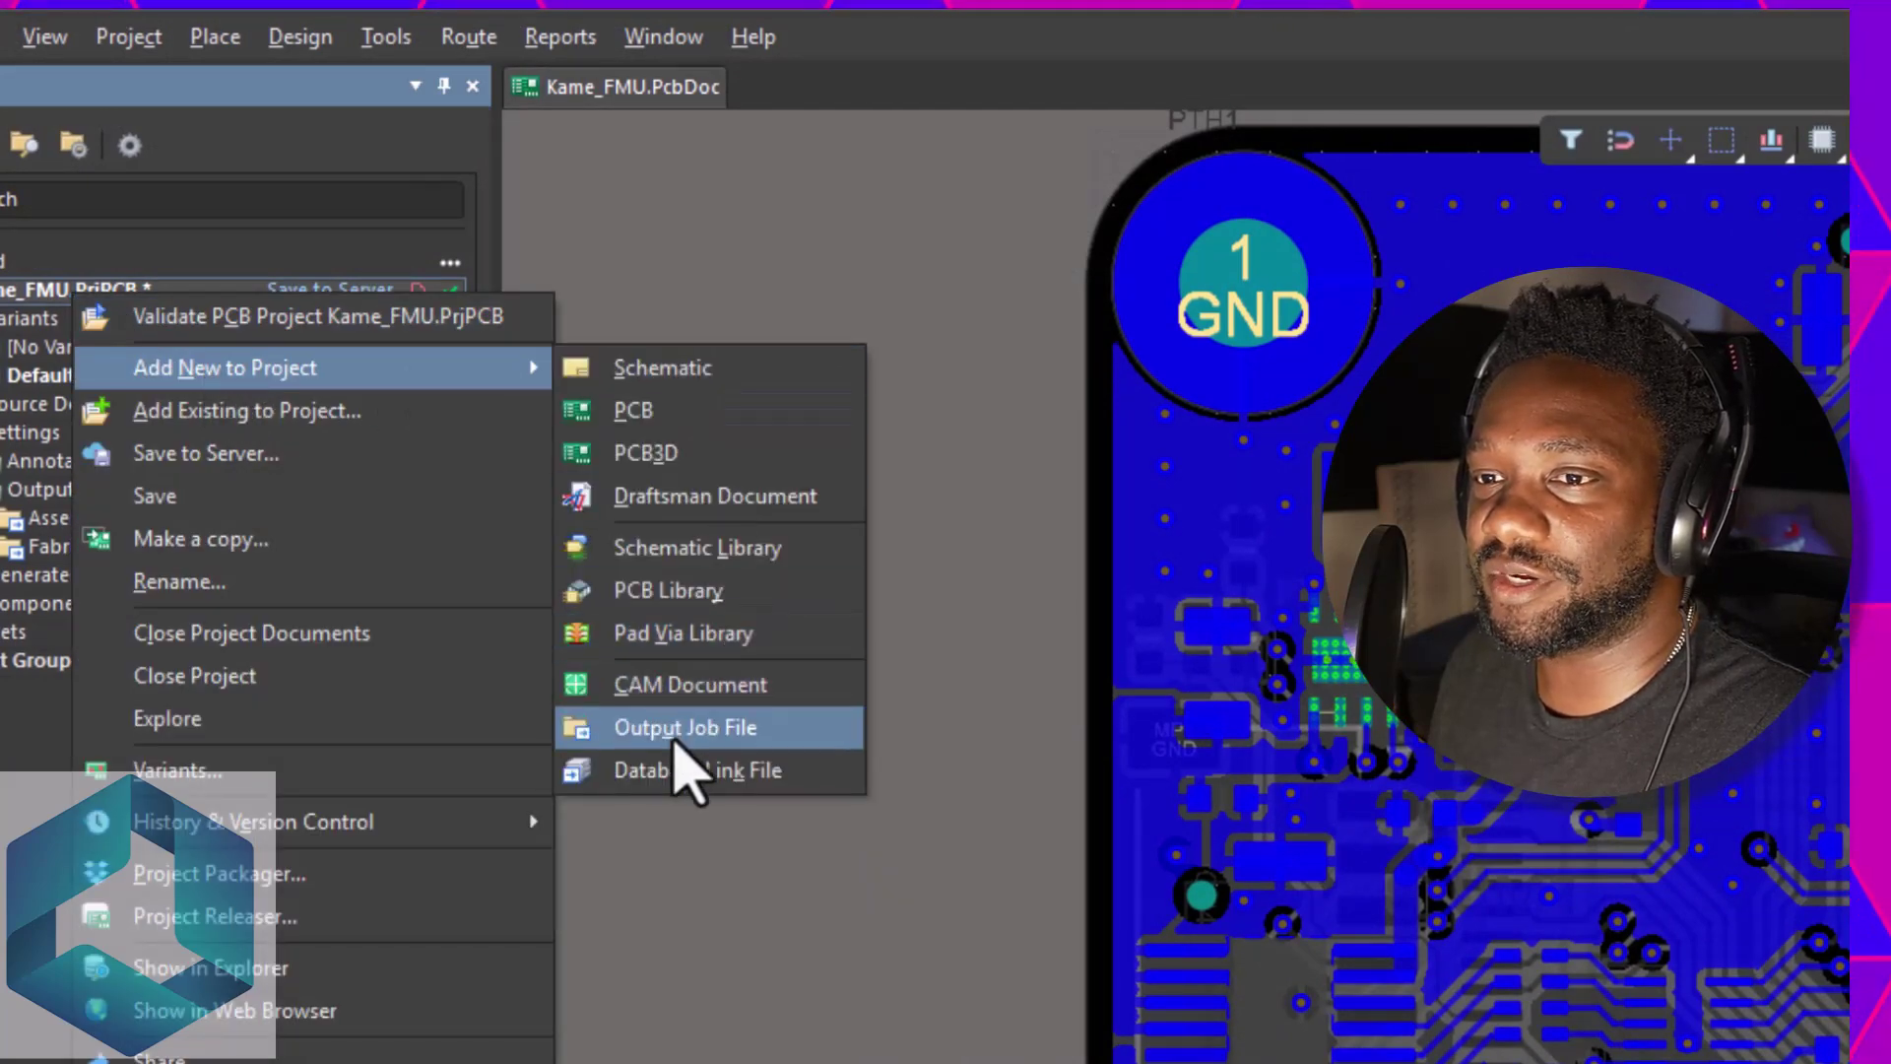
- Add a new Output Job File, Job1.OutJob, to the Kame_FMU project
{"action": "left_click", "coordinate": [686, 726]}
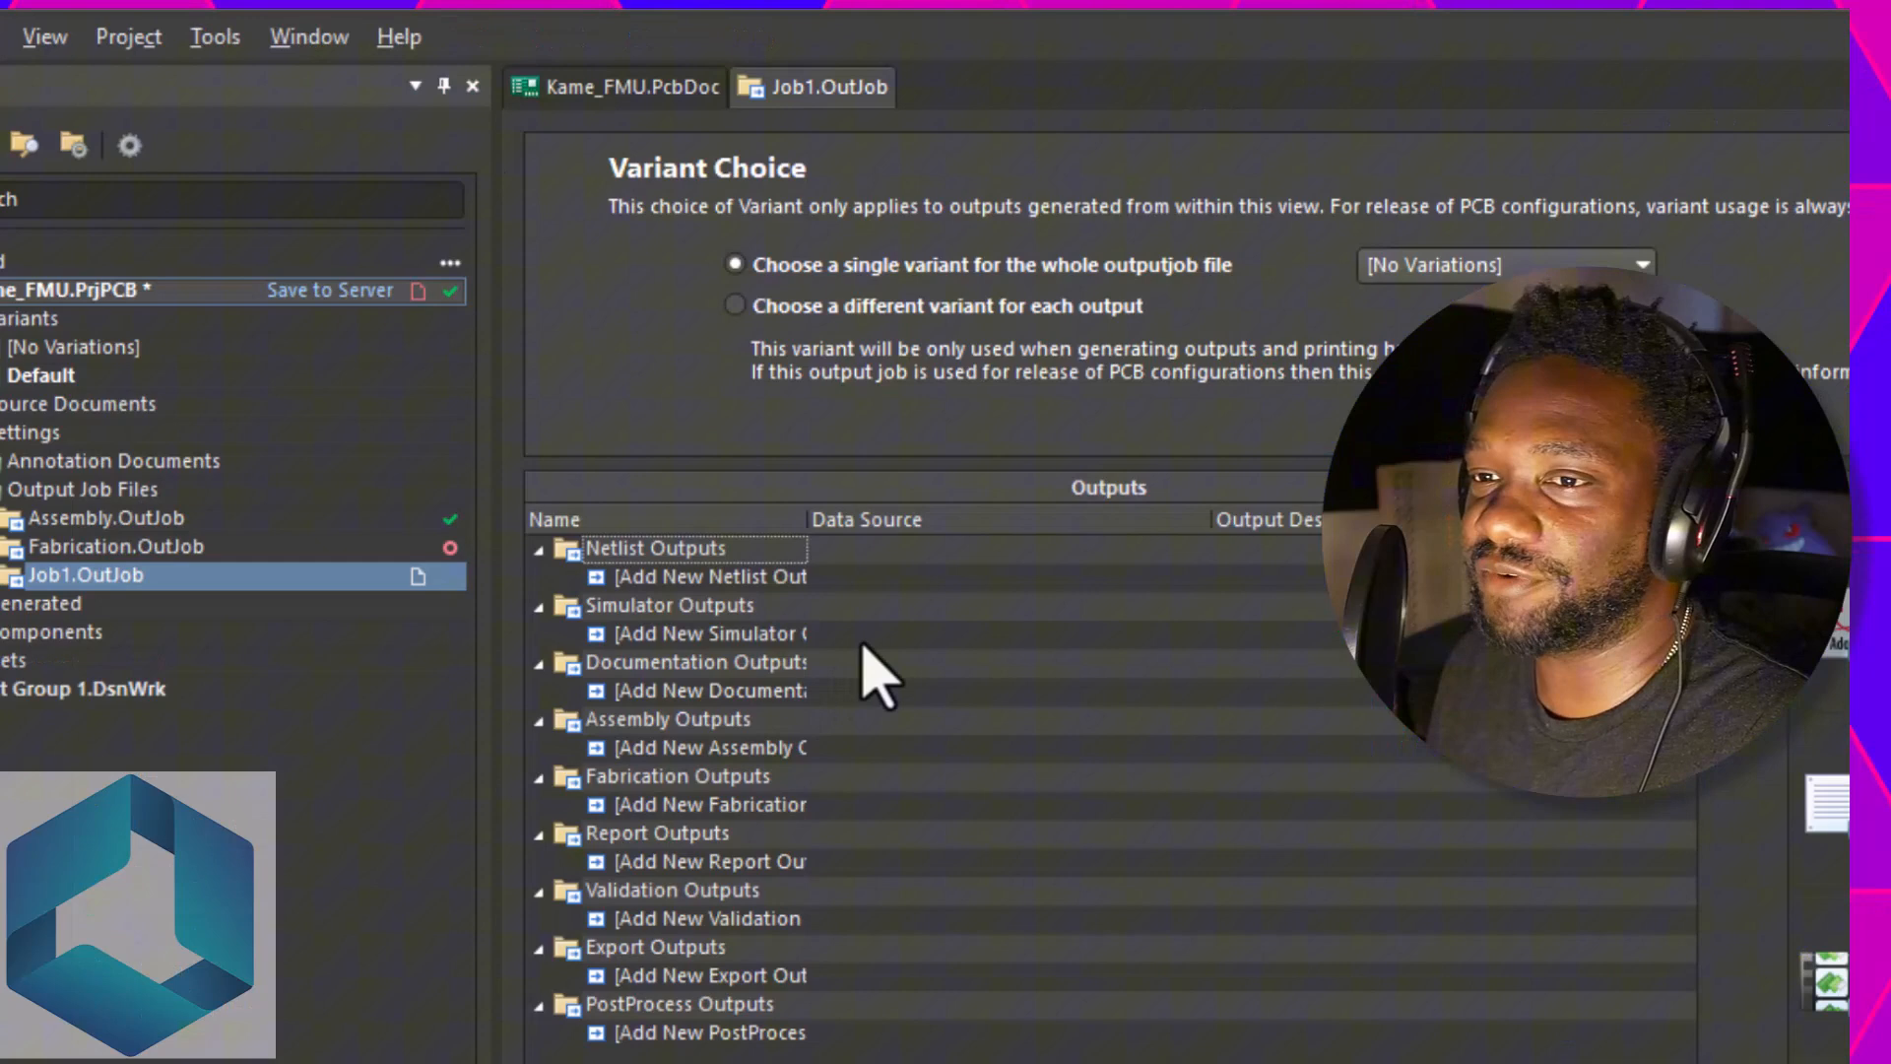
- Save Job1.OutJob as FAB1.OutJob in the project folder via Save As
{"action": "right_click", "coordinate": [85, 575]}
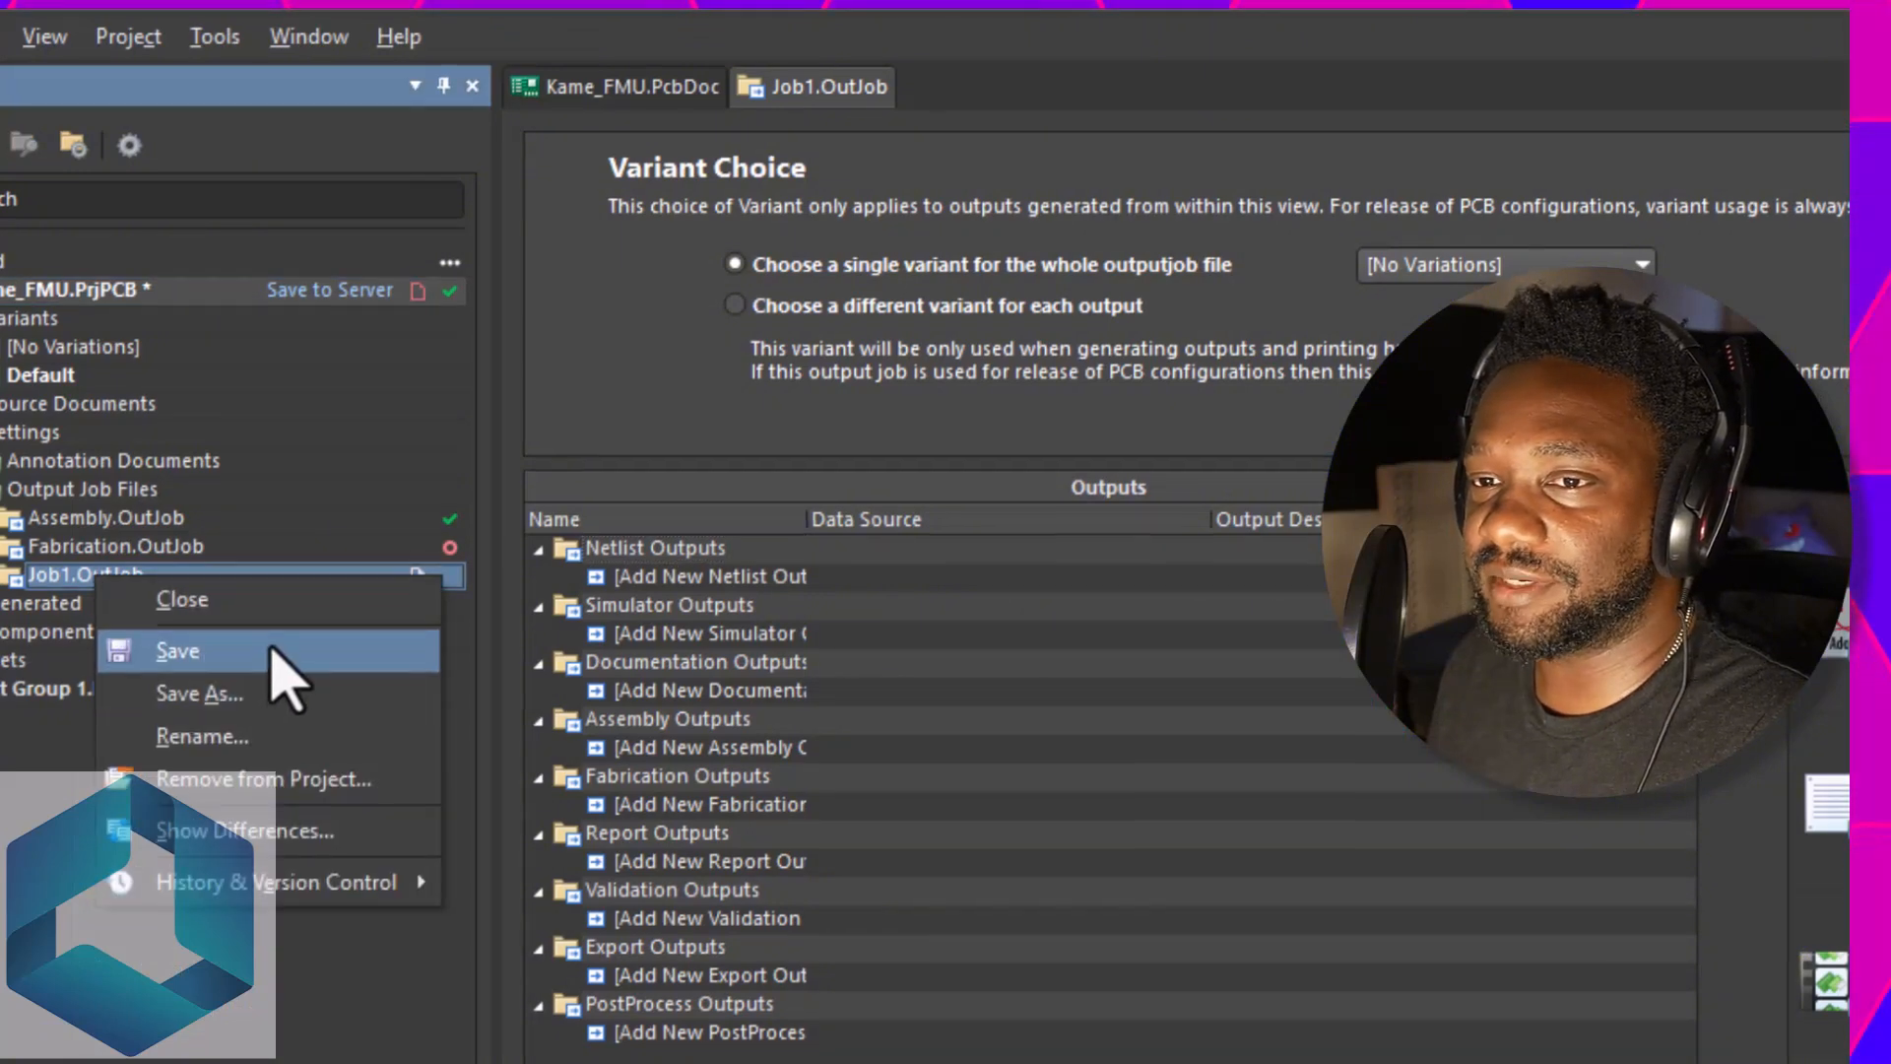
{"action": "left_click", "coordinate": [201, 692]}
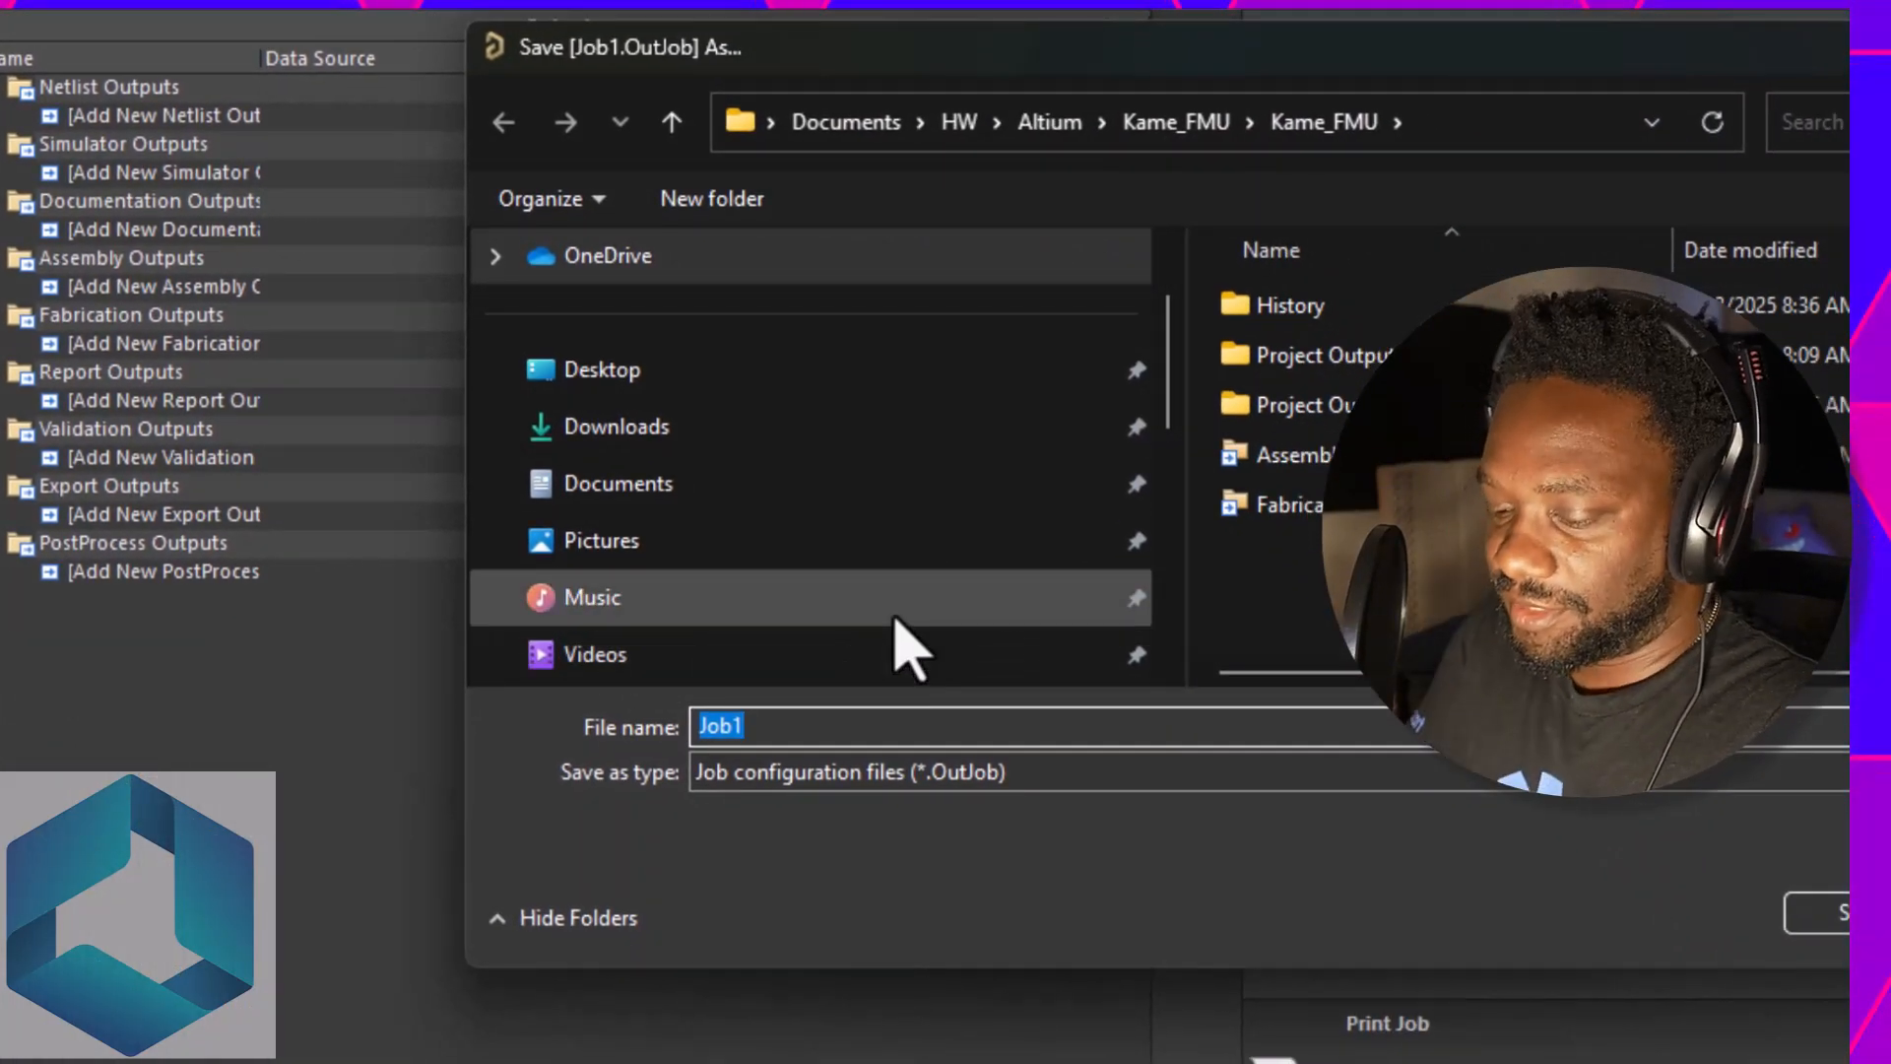
{"action": "type", "text": "fA"}
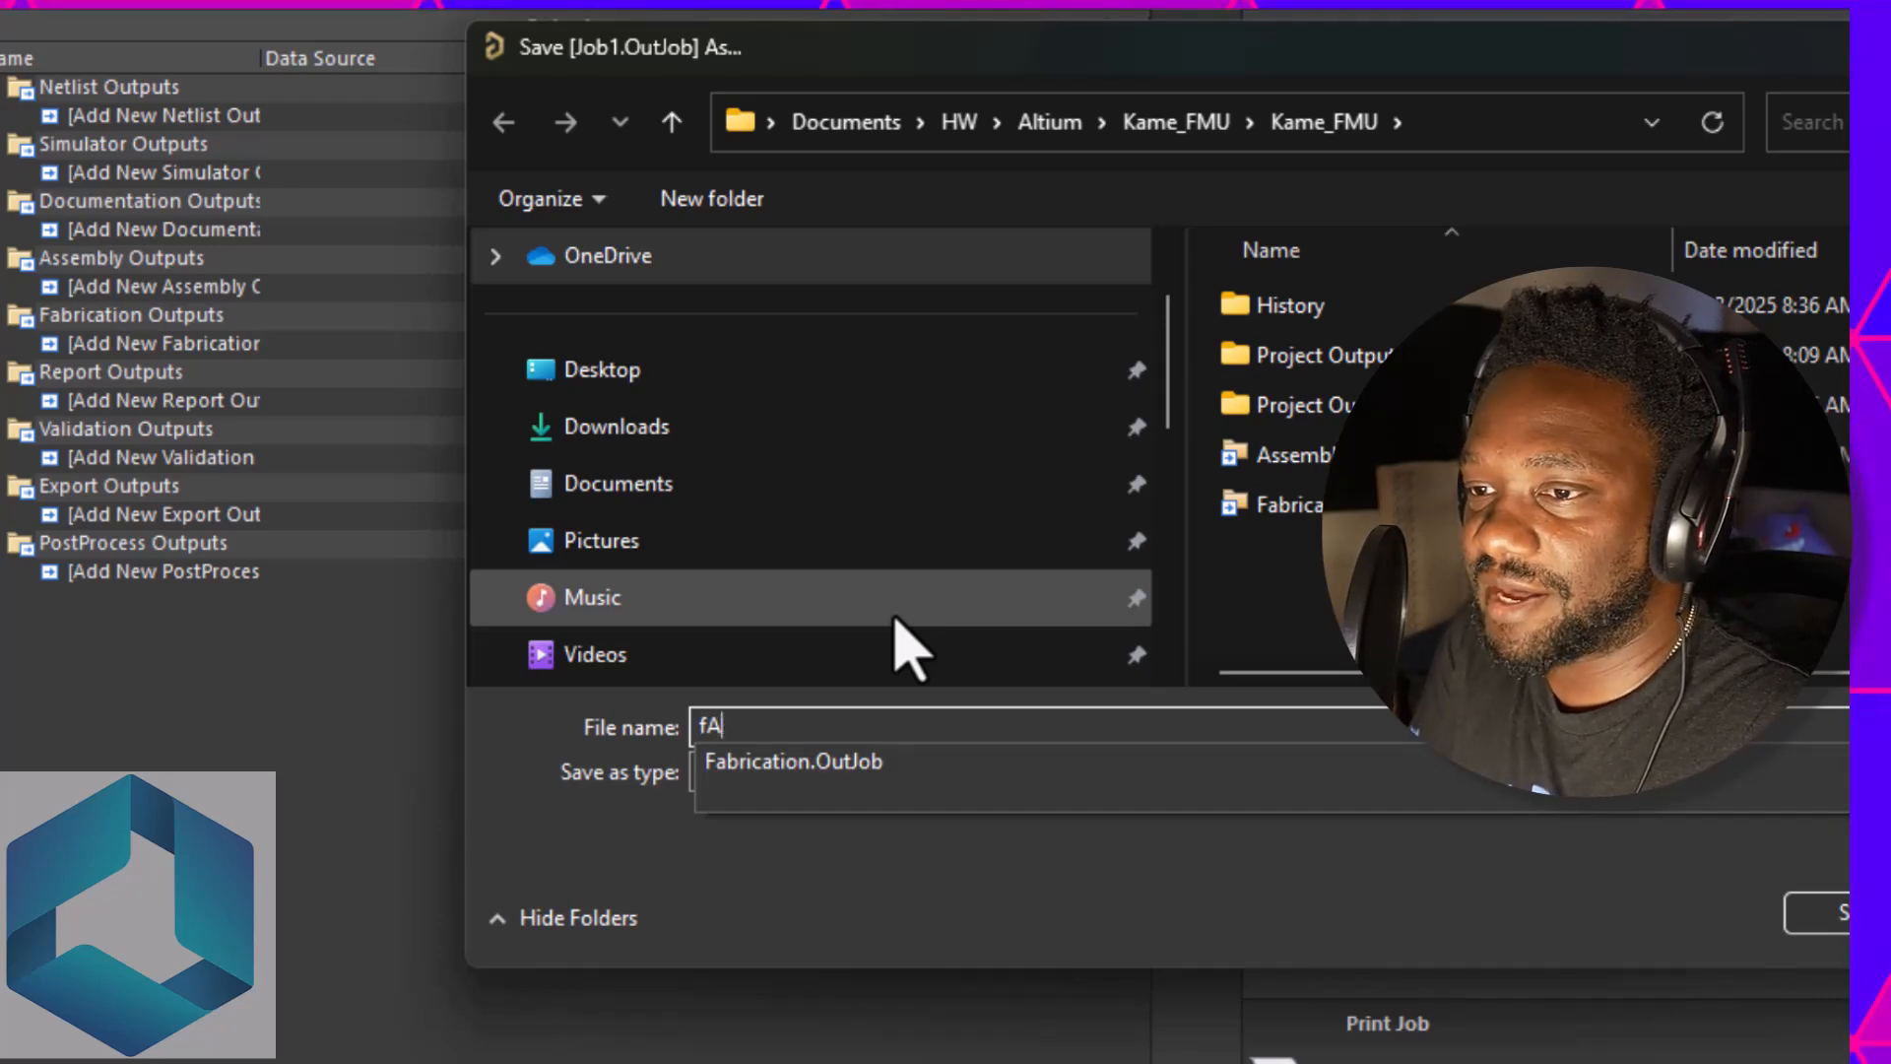
{"action": "type", "text": "AB1"}
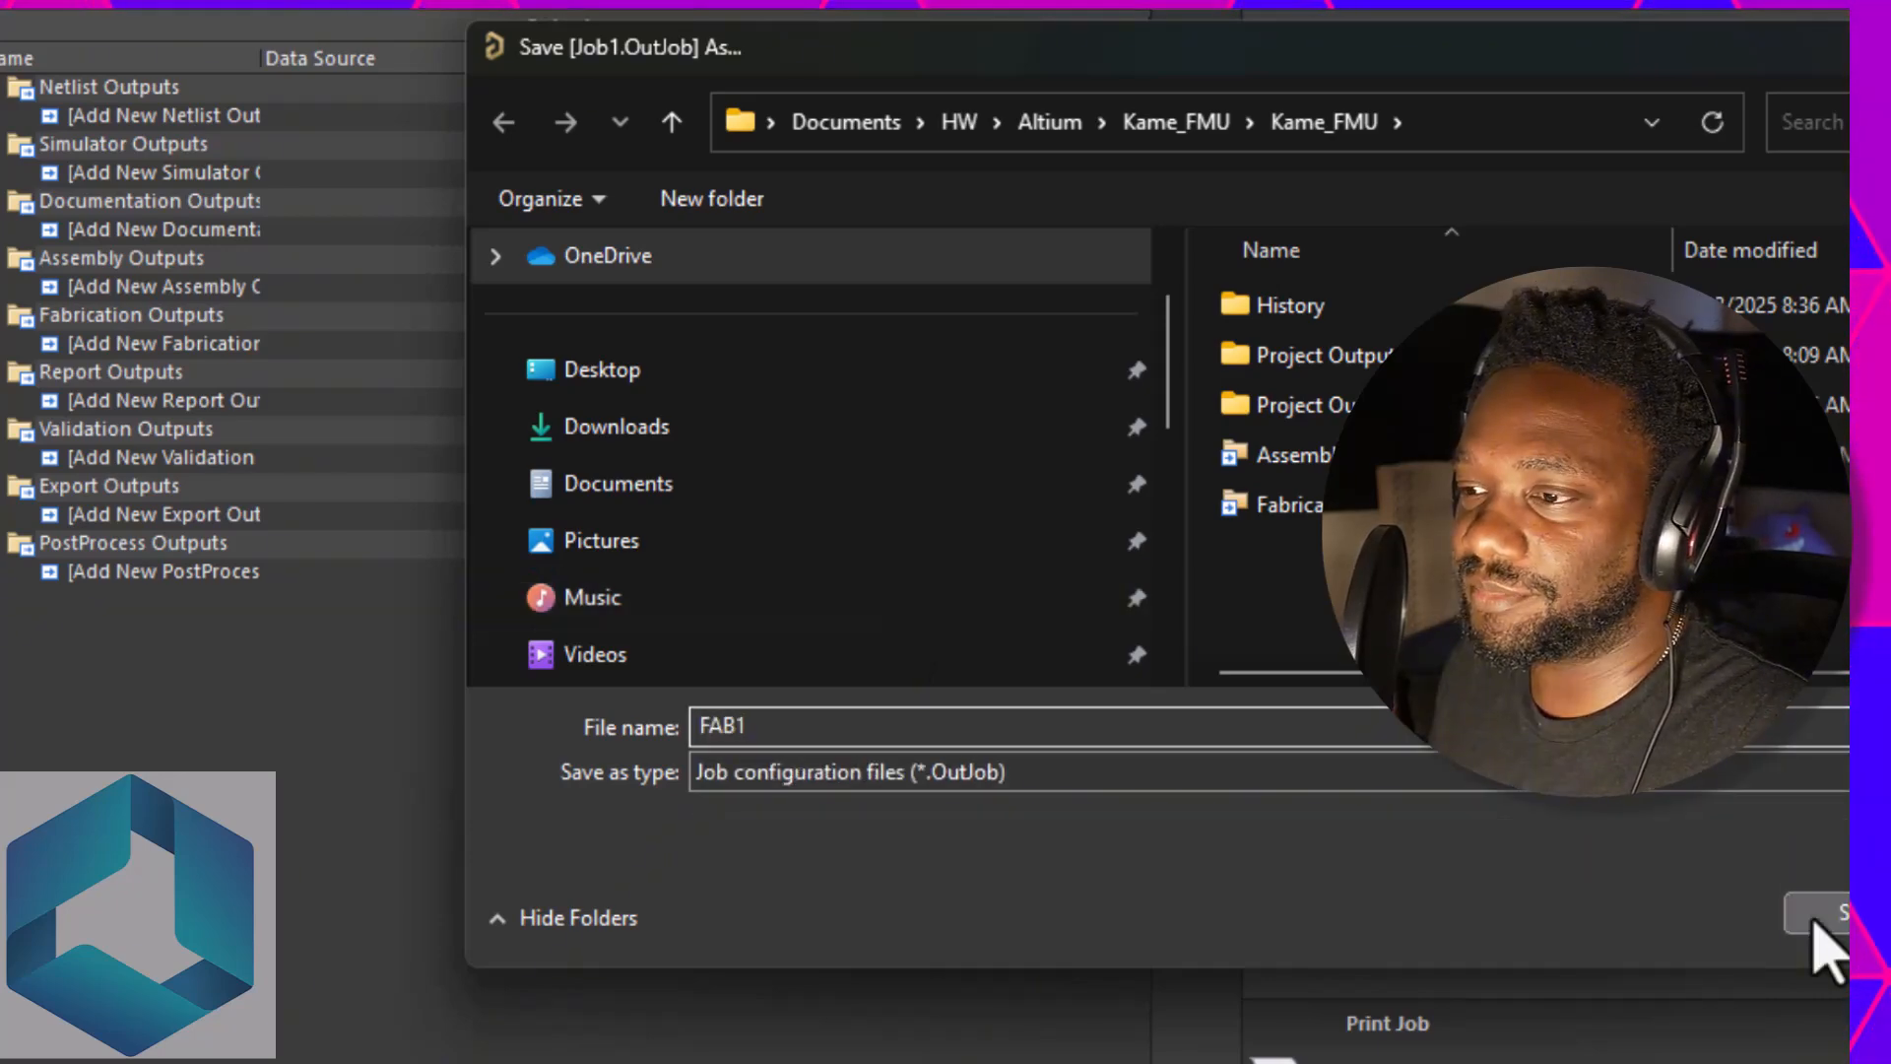
{"action": "left_click", "coordinate": [1840, 912]}
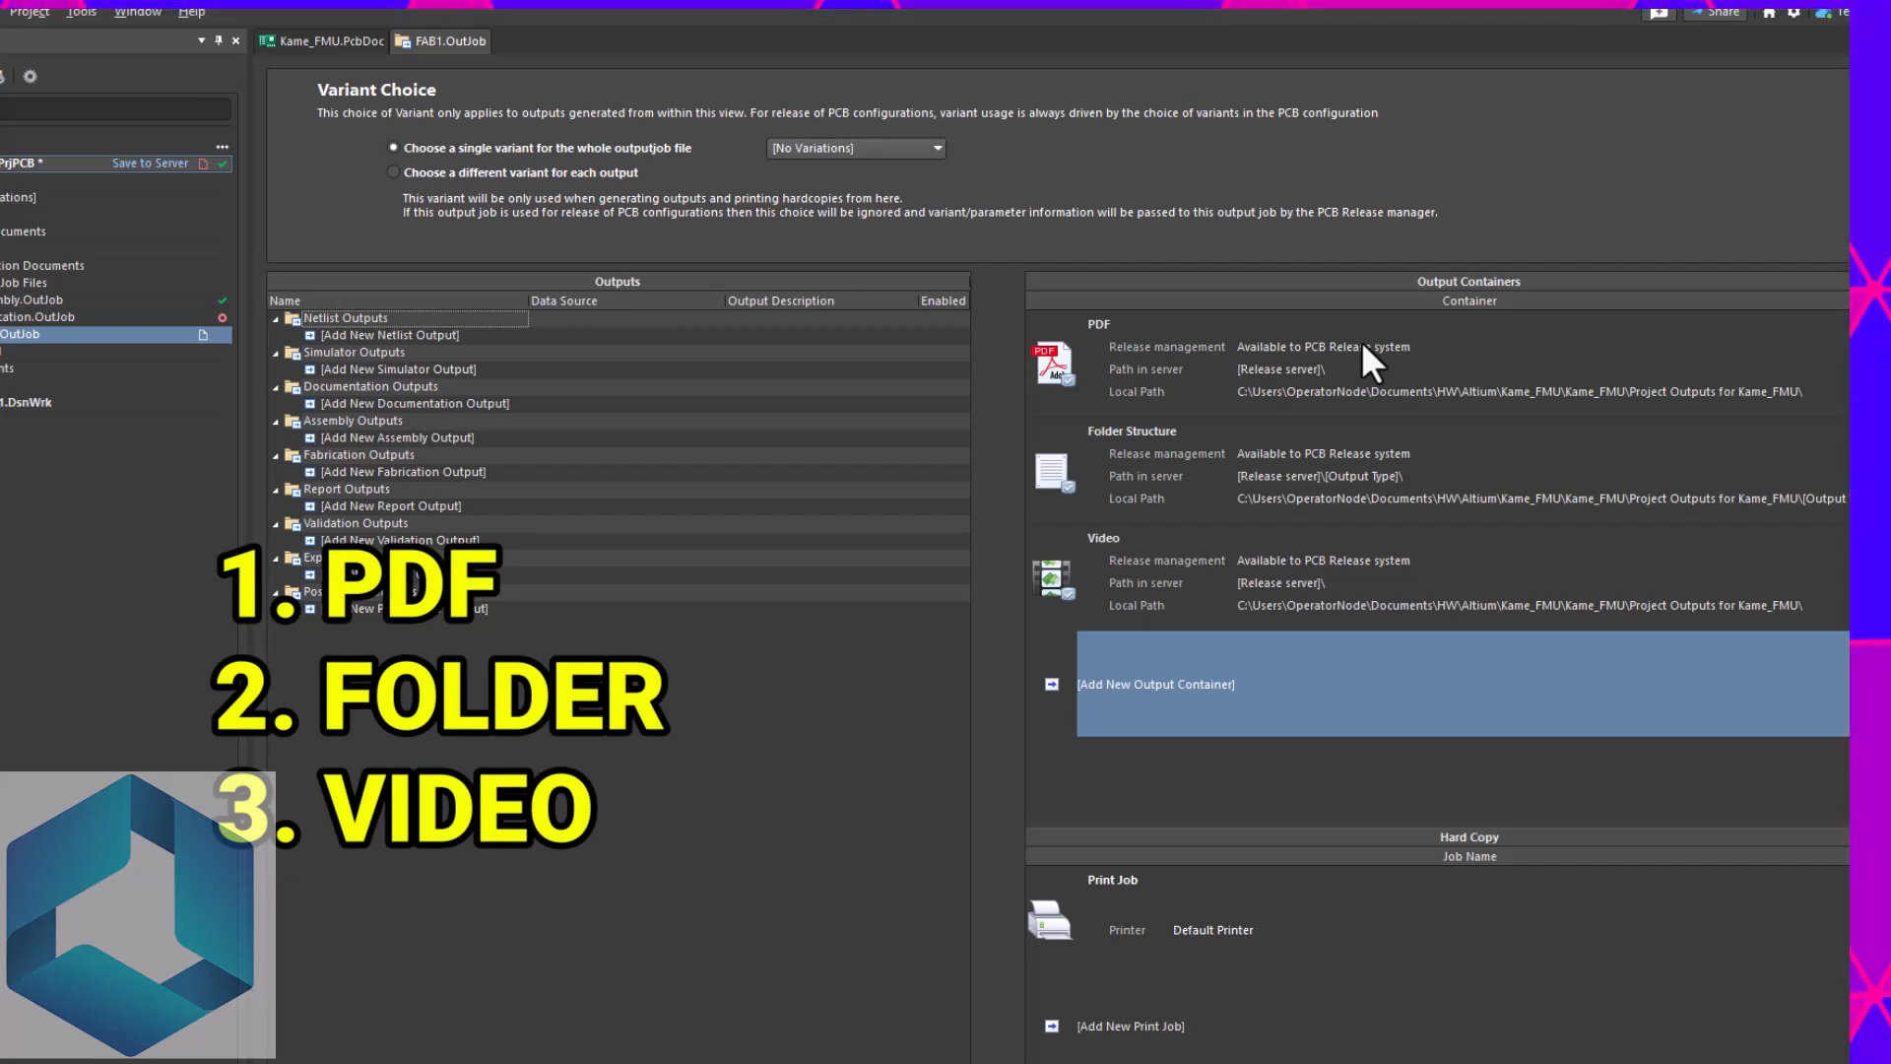
{"action": "mouse_move", "coordinate": [1215, 595]}
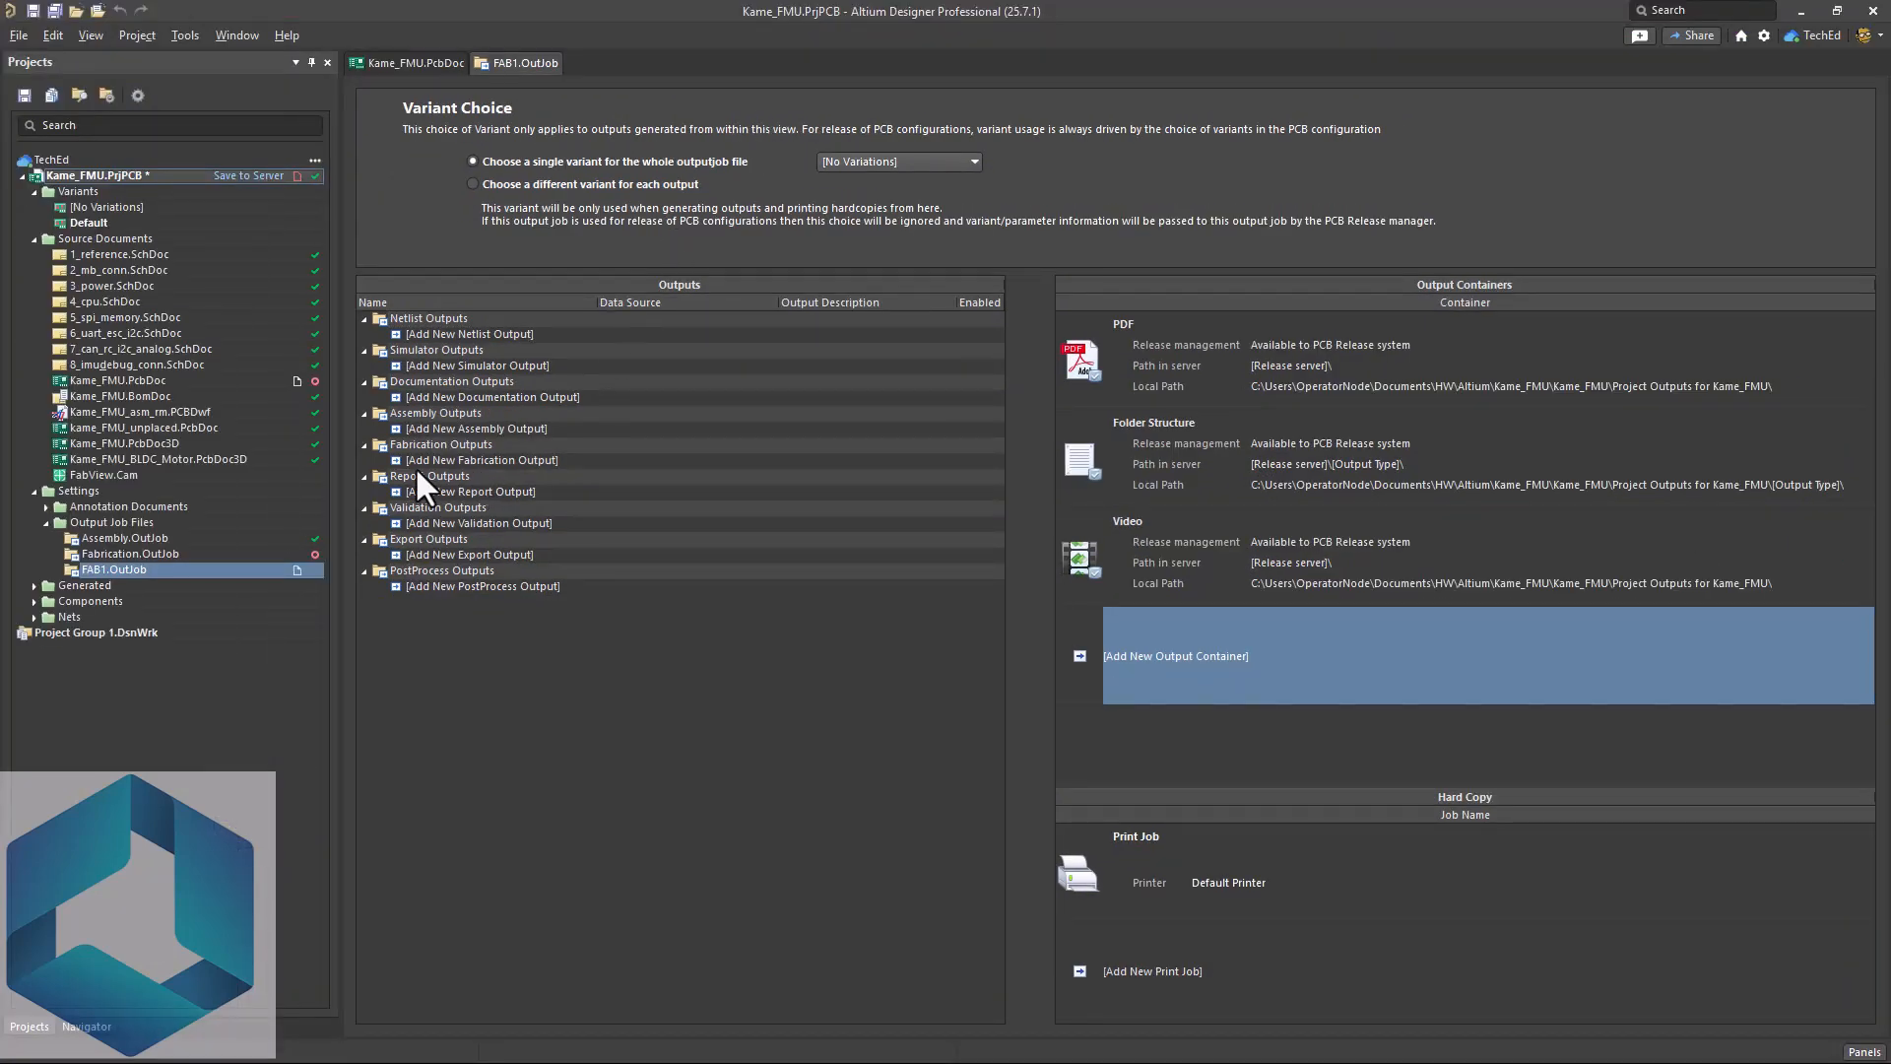
- Add a Gerber X2 Files fabrication output sourced from Kame_FMU.PcbDoc
{"action": "left_click", "coordinate": [482, 459]}
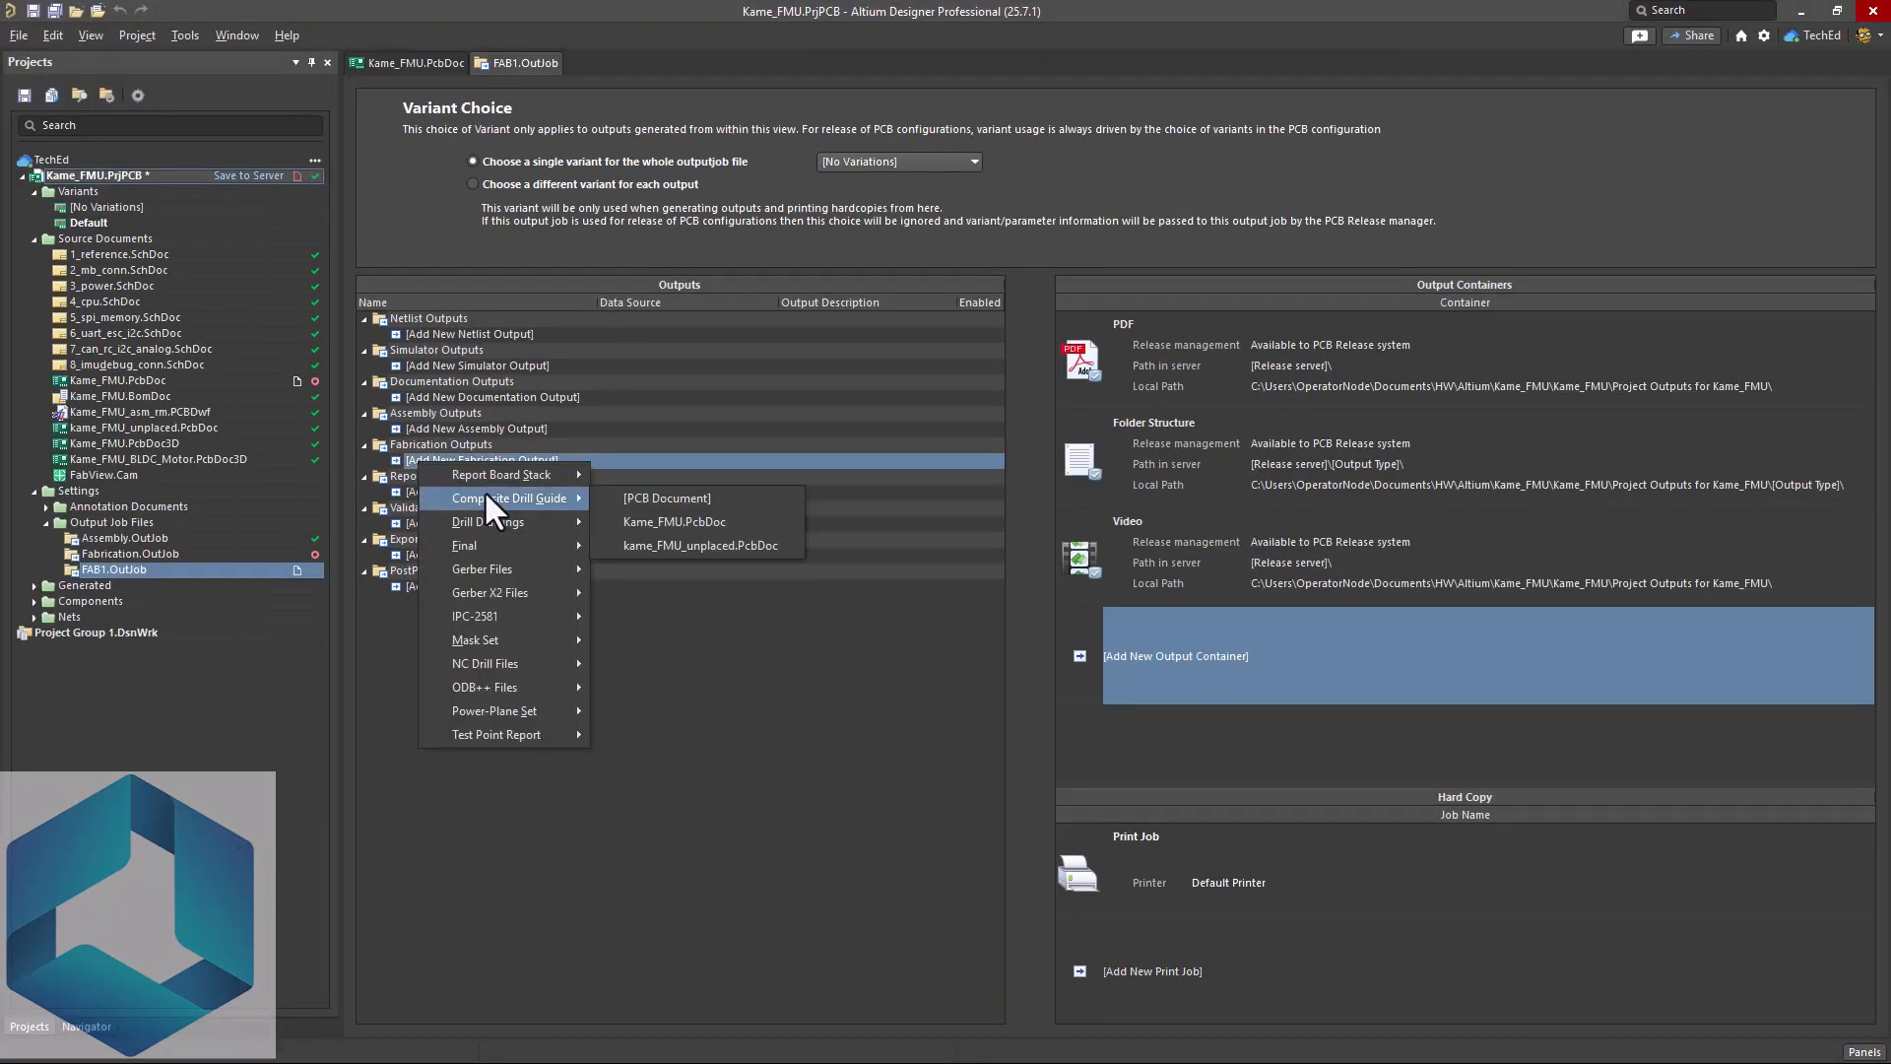
{"action": "mouse_move", "coordinate": [482, 481]}
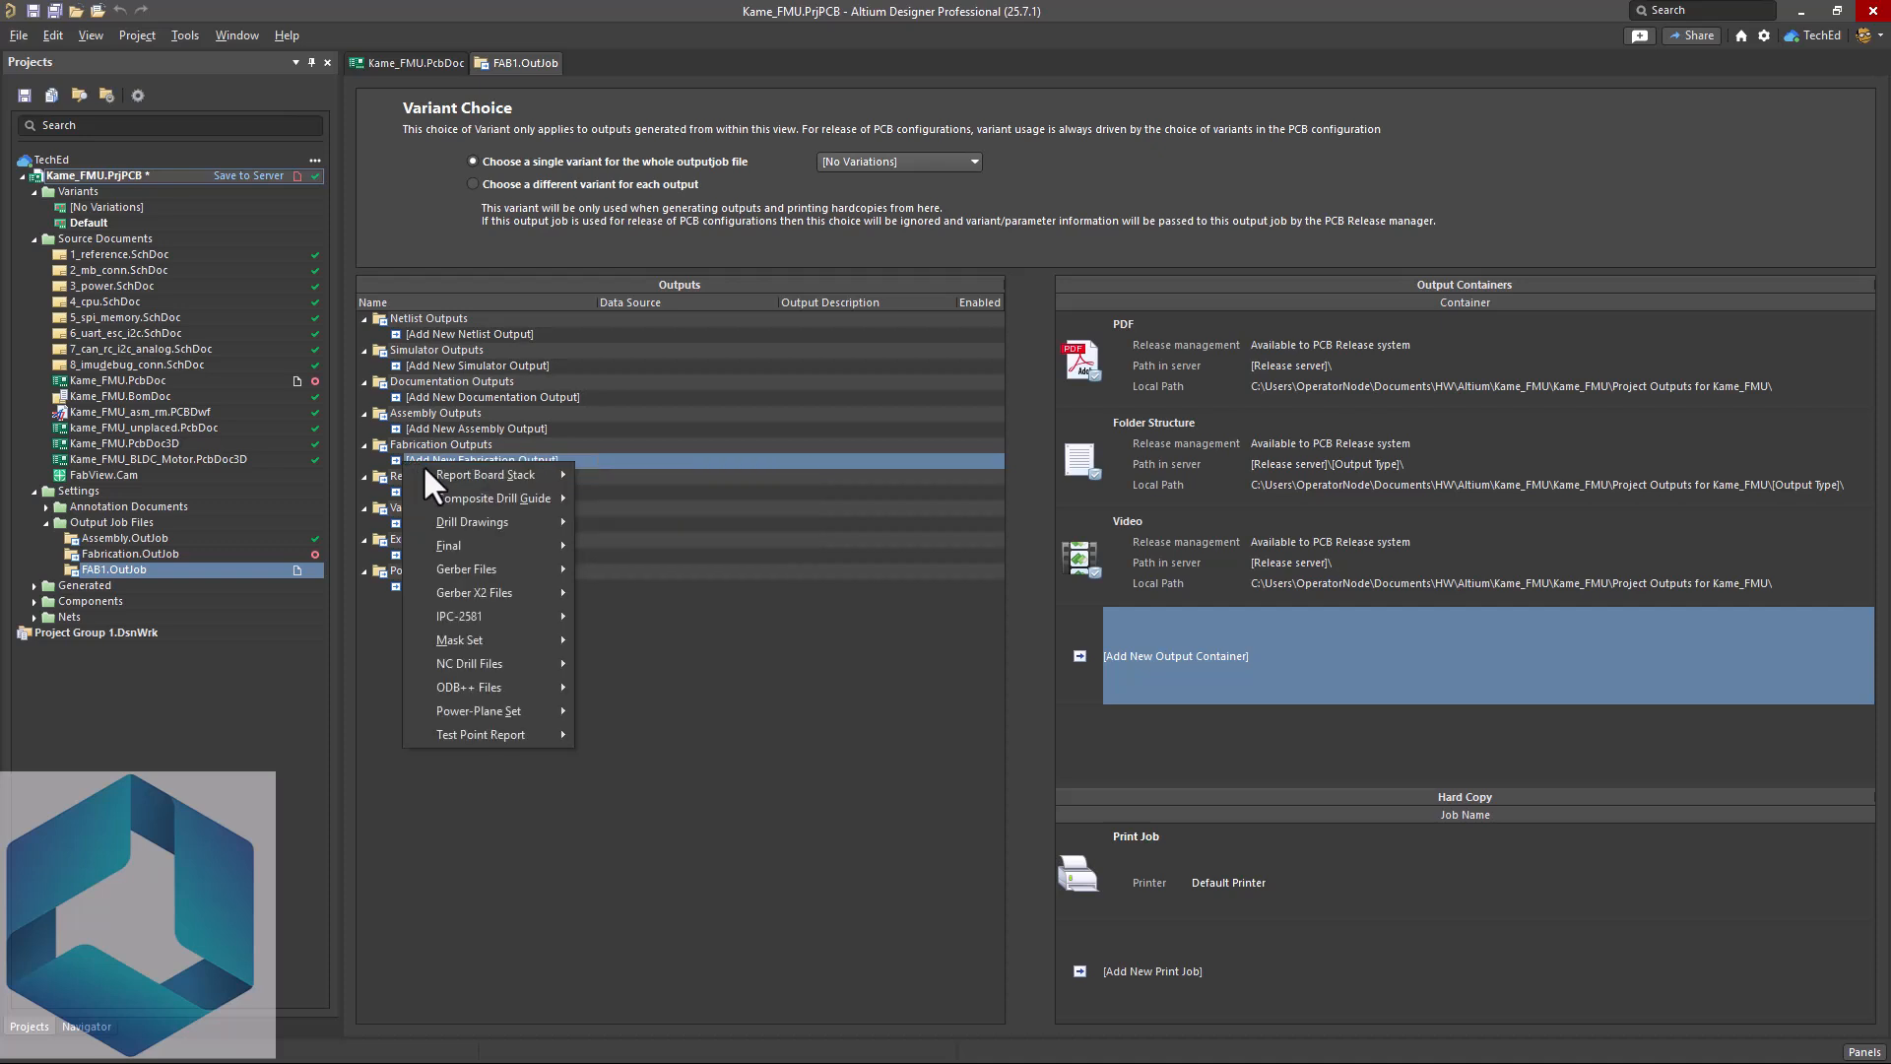
{"action": "mouse_move", "coordinate": [494, 568]}
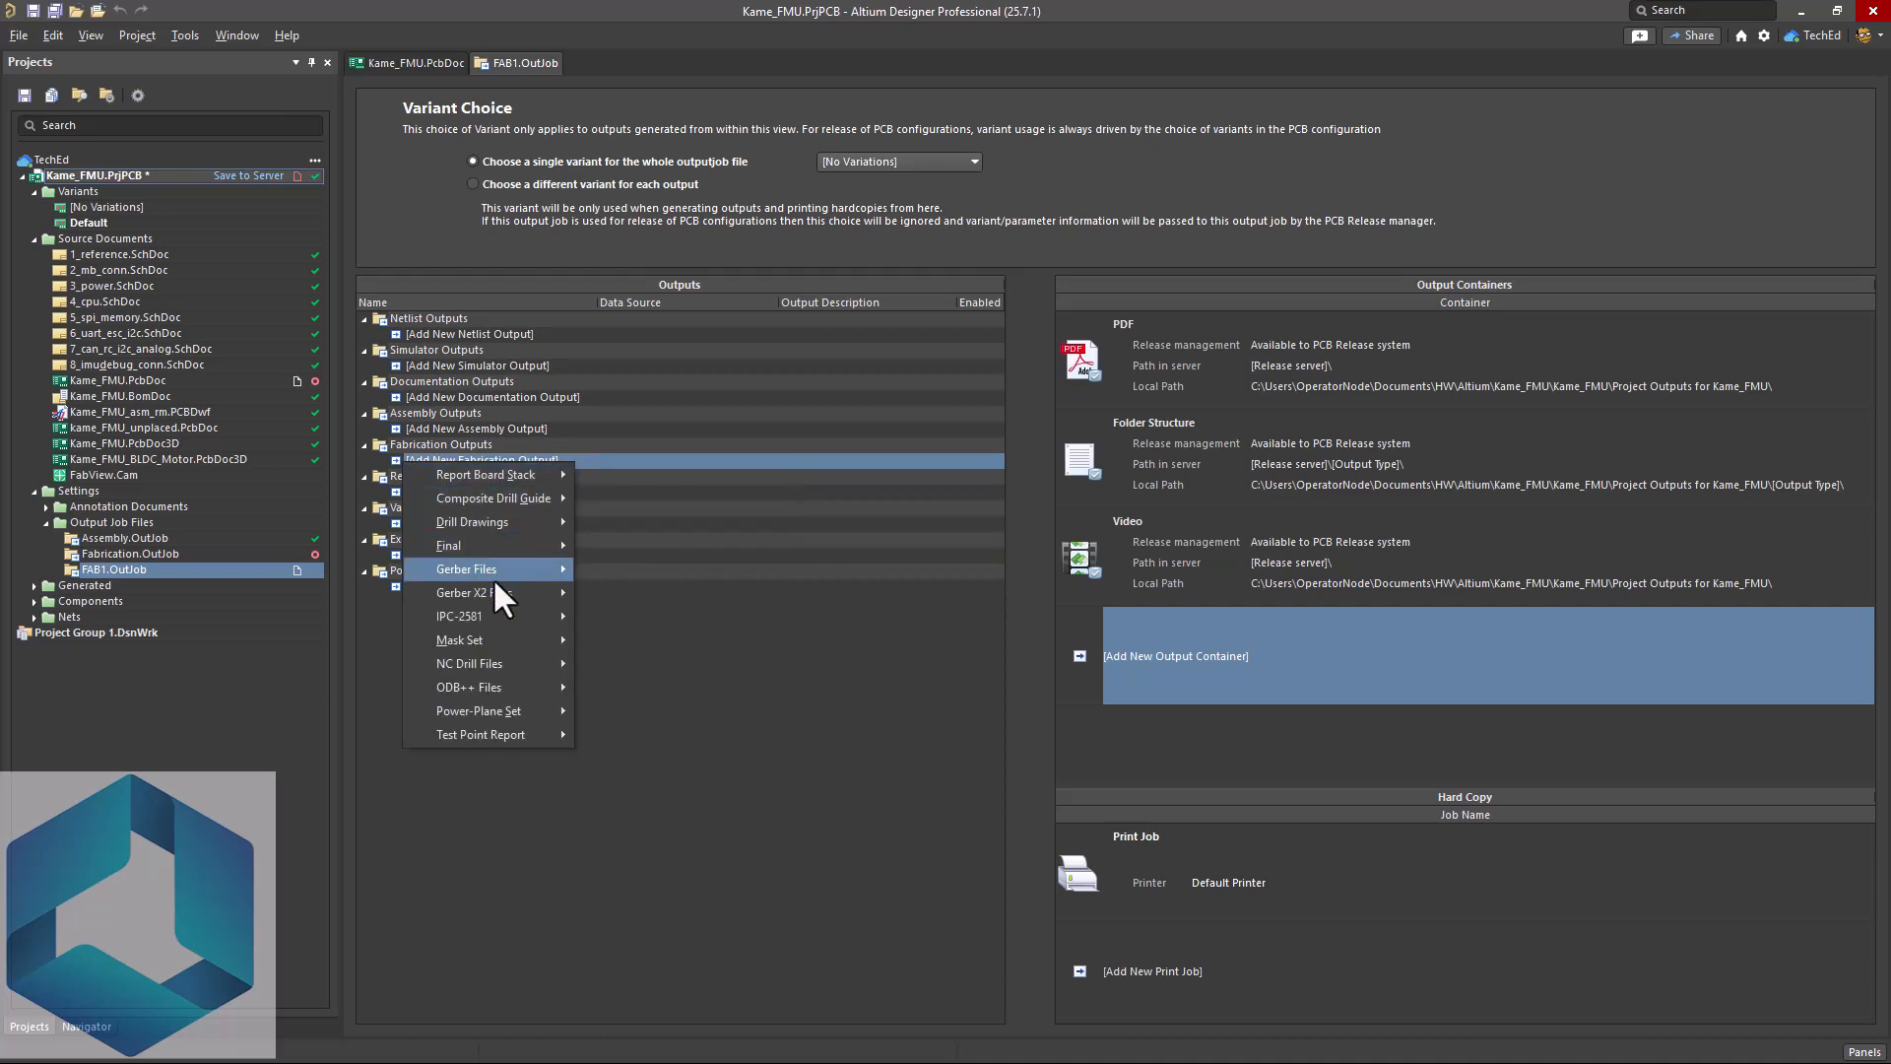
{"action": "mouse_move", "coordinate": [477, 592]}
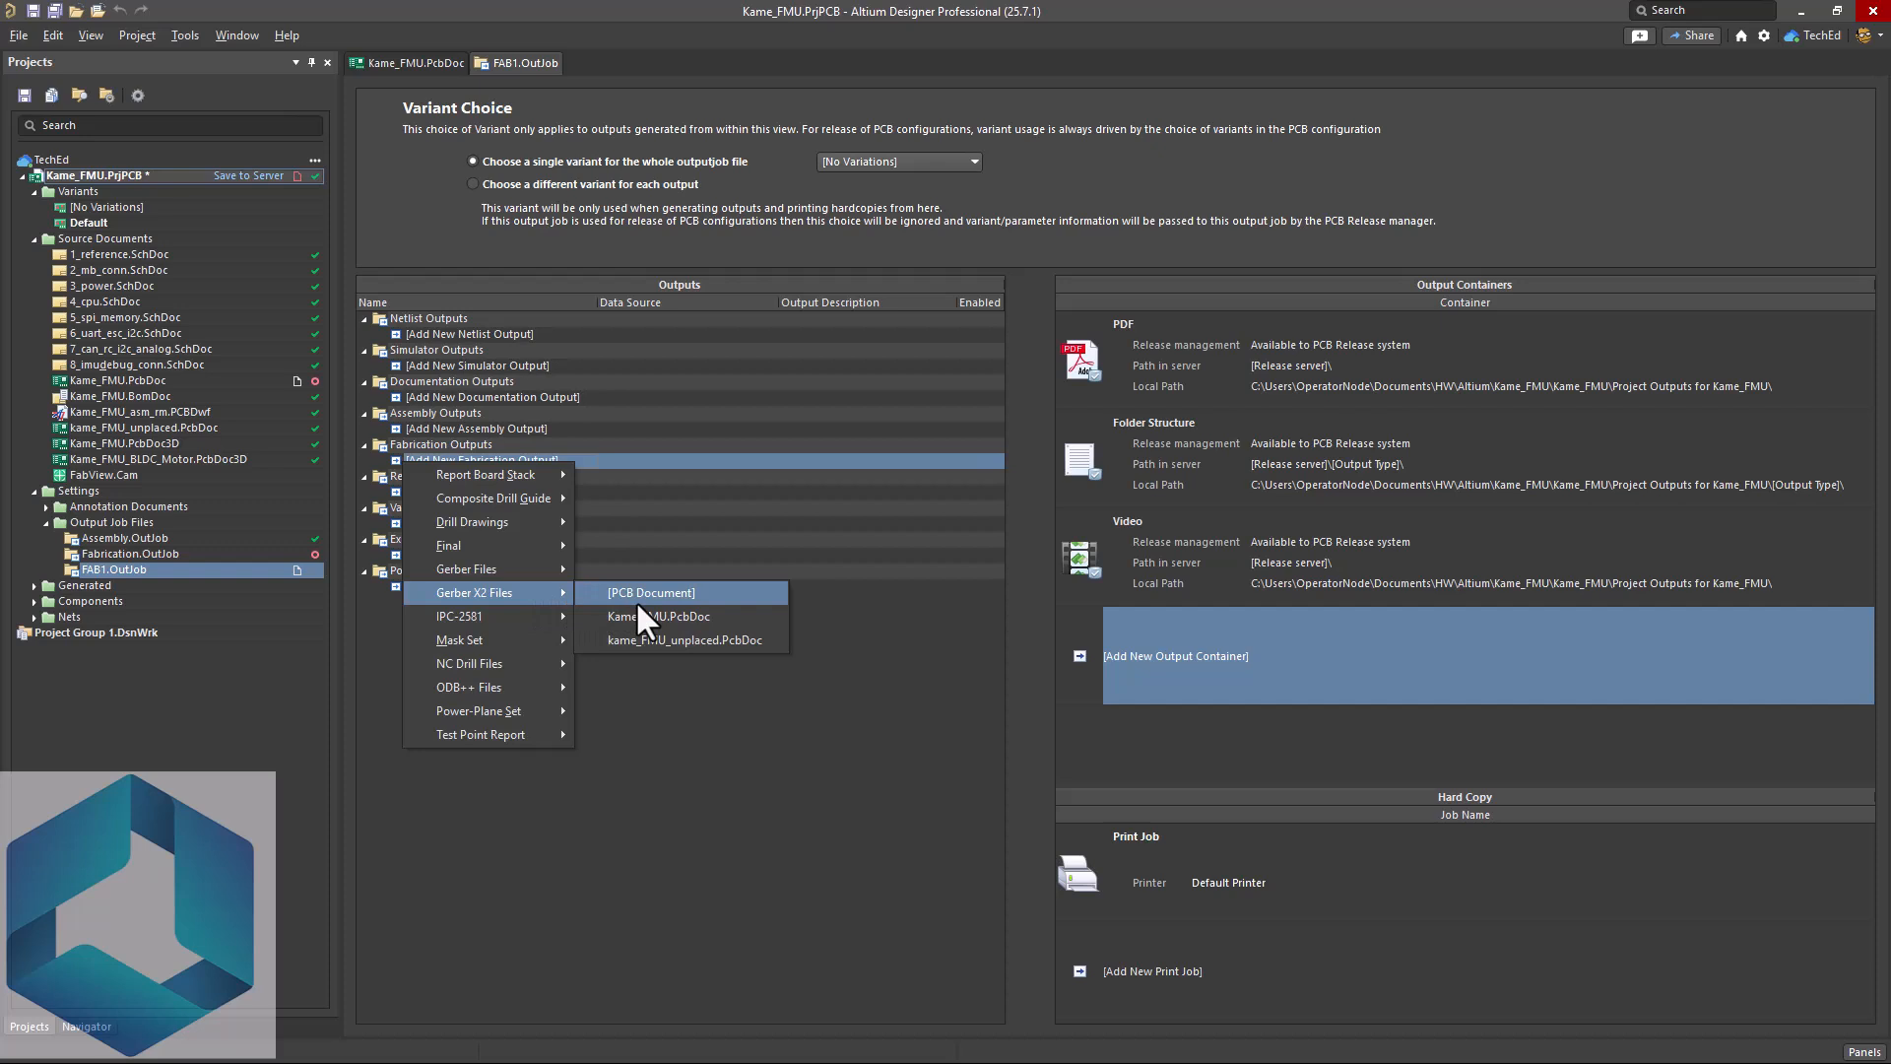
{"action": "mouse_move", "coordinate": [658, 616]}
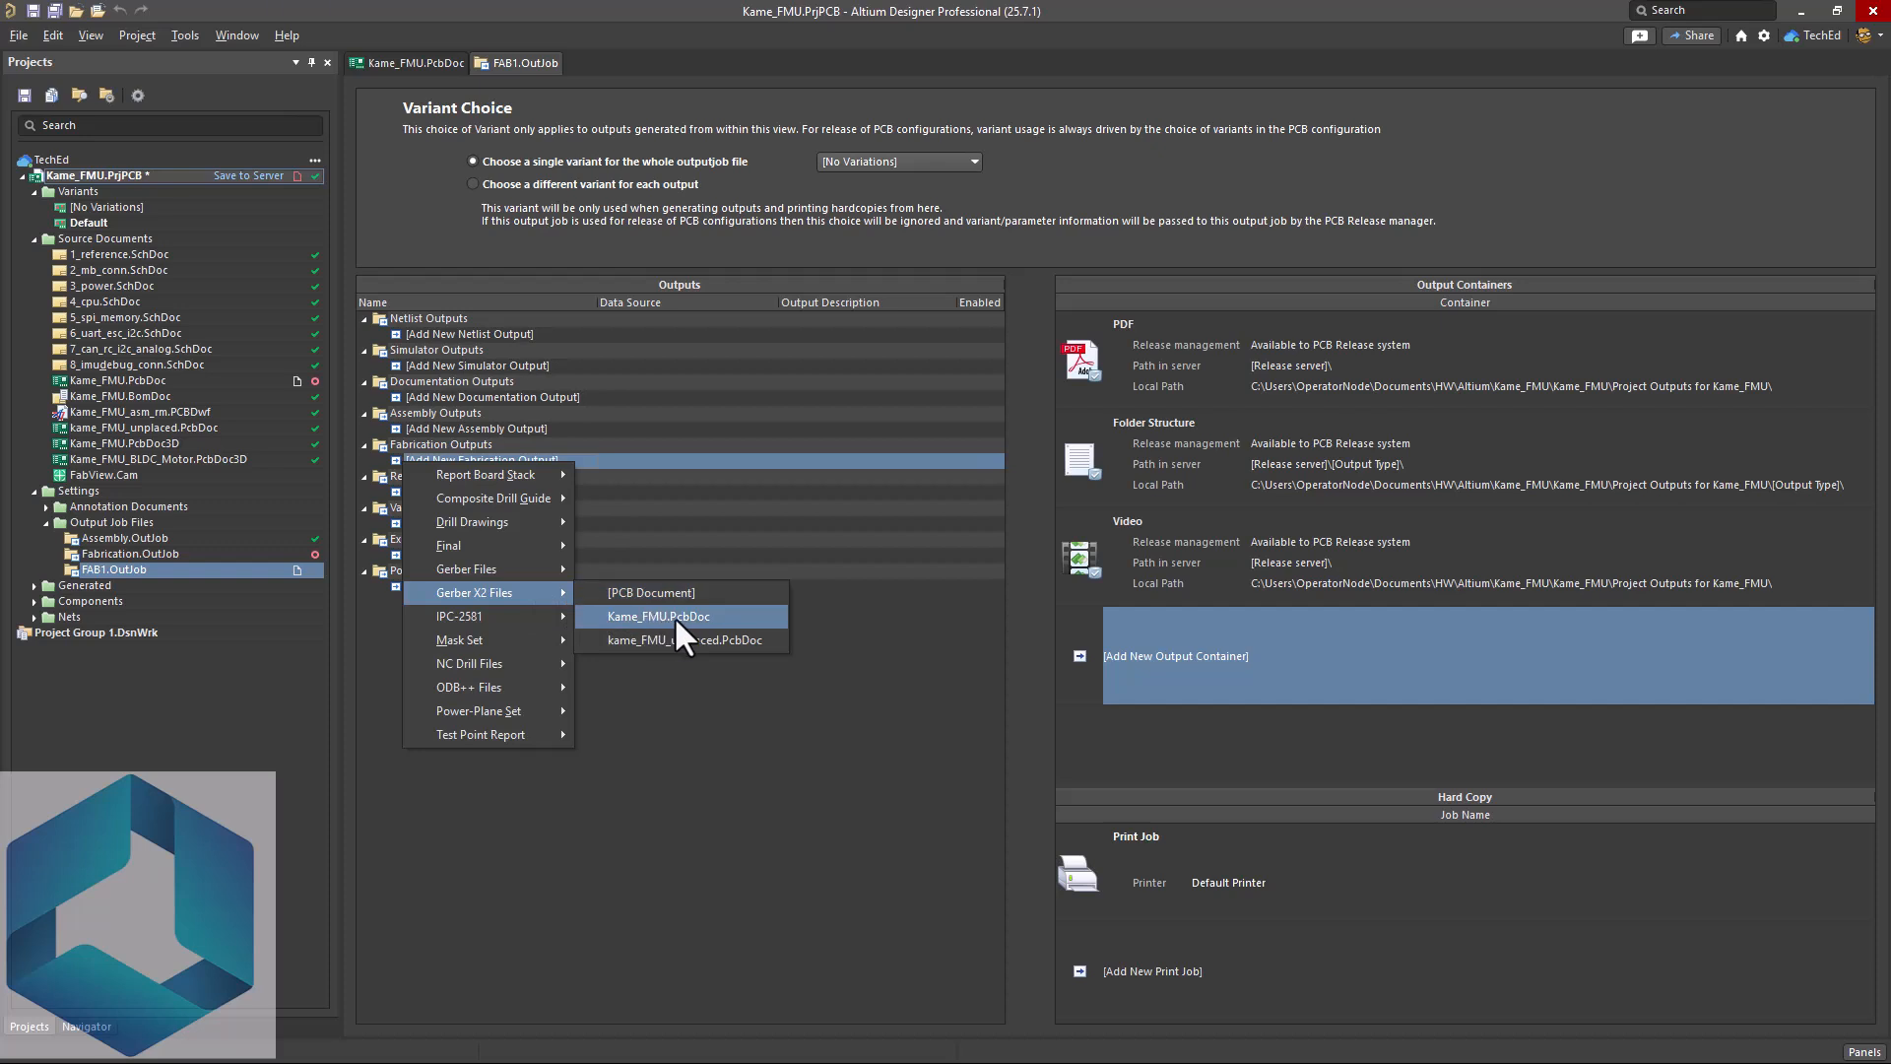
{"action": "left_click", "coordinate": [658, 617]}
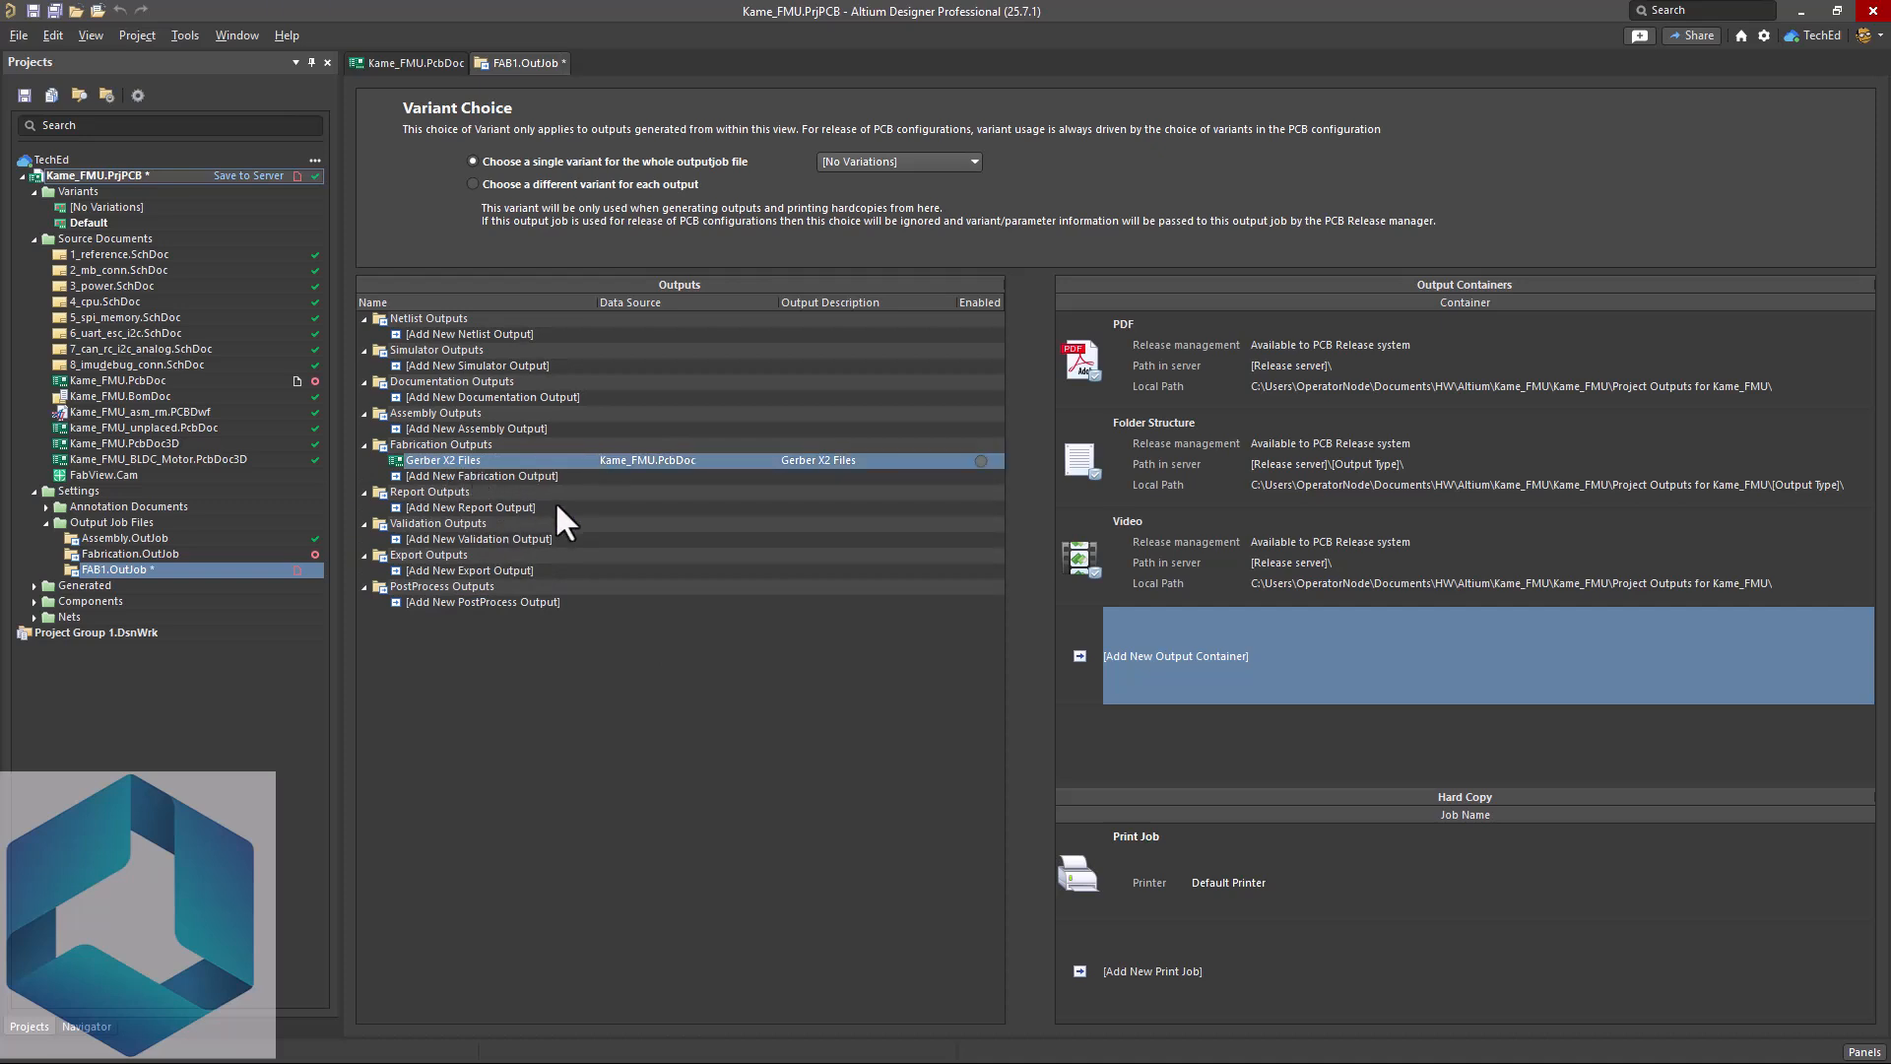
- Review the Gerber X2 Setup showing millimetre units and the board layers to plot
{"action": "double_click", "coordinate": [443, 459]}
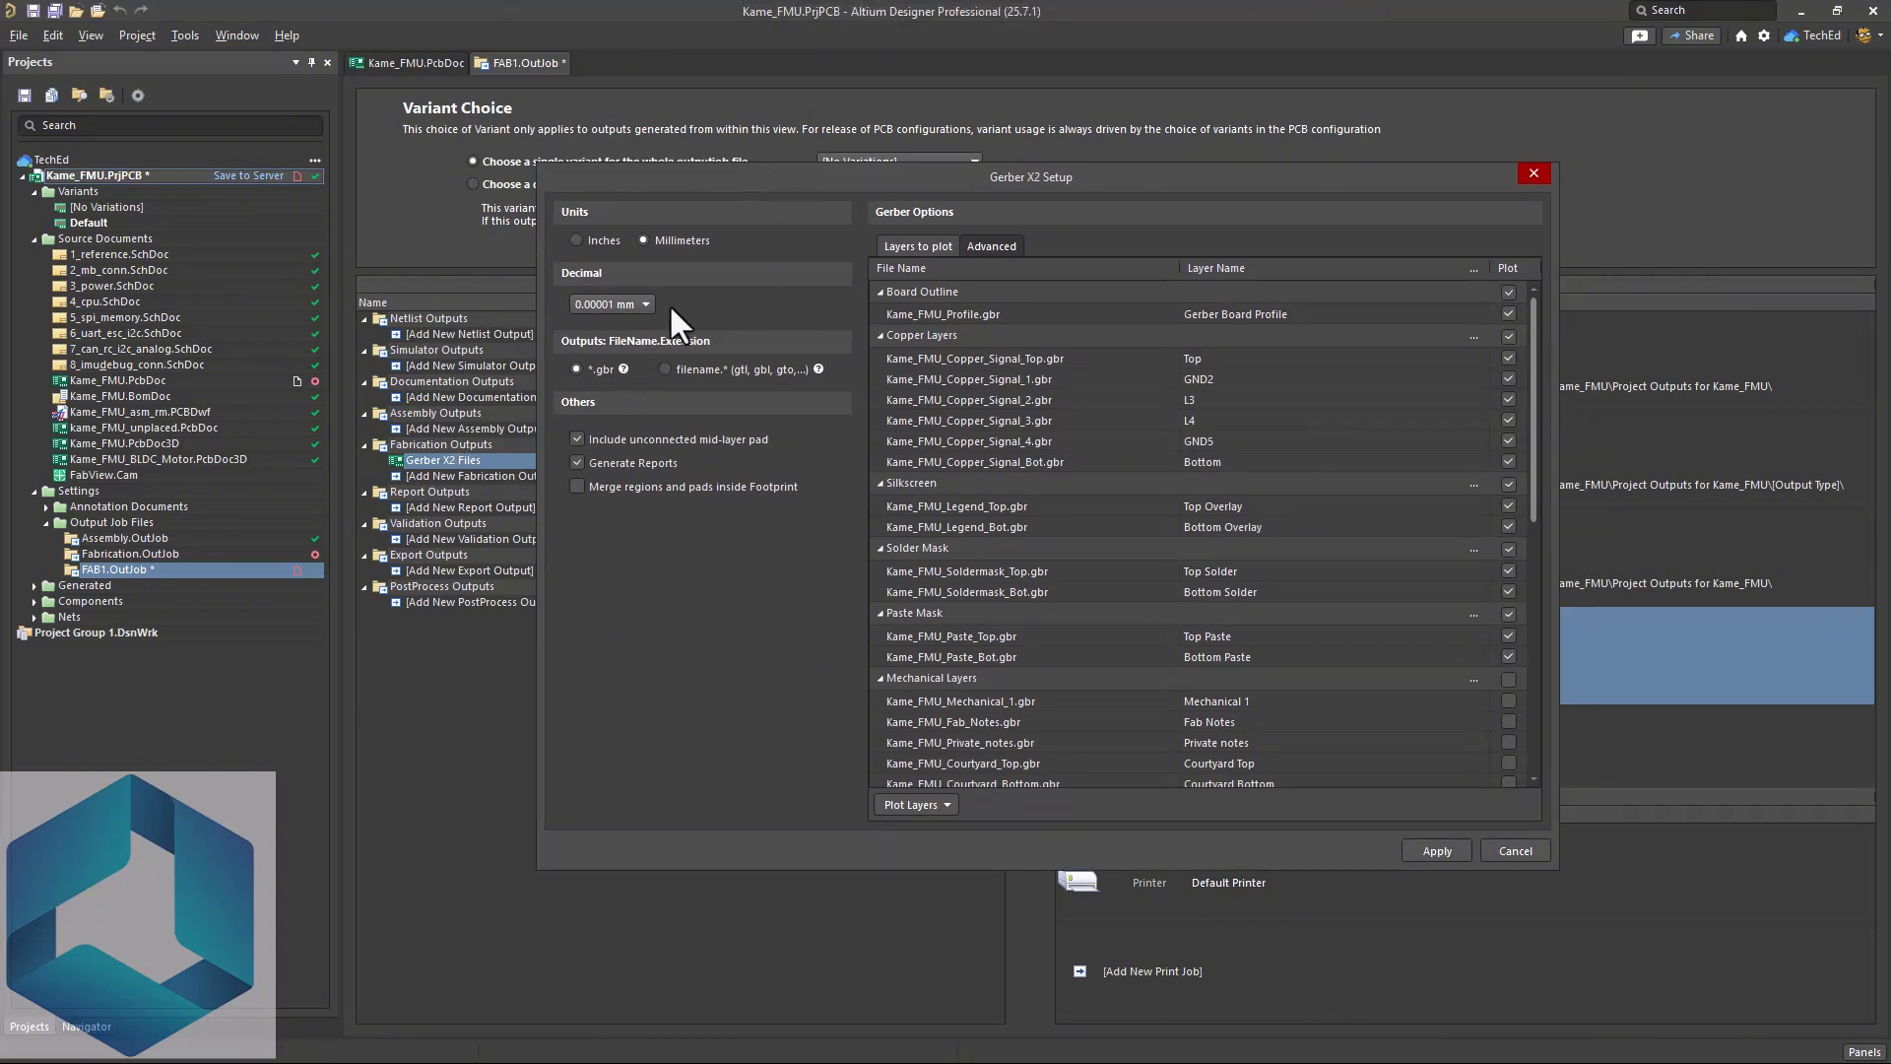
{"action": "mouse_move", "coordinate": [676, 276]}
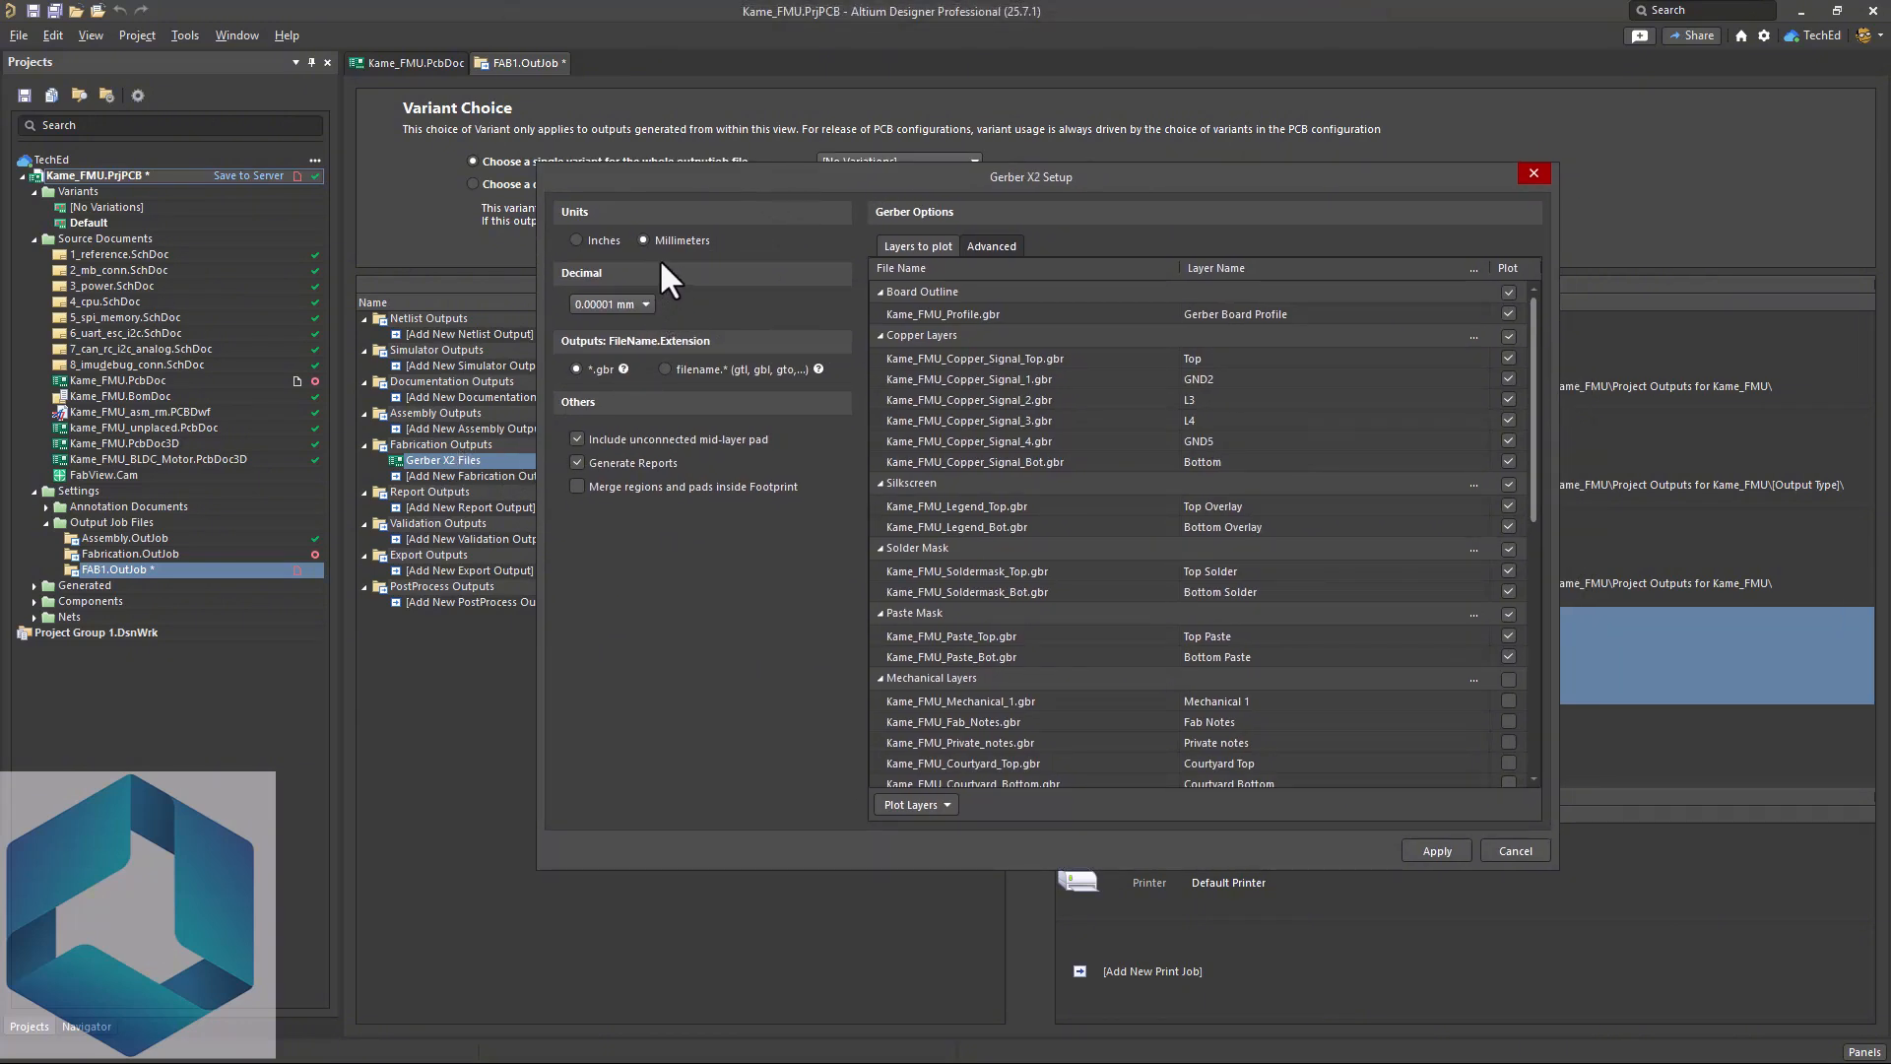
{"action": "mouse_move", "coordinate": [679, 262]}
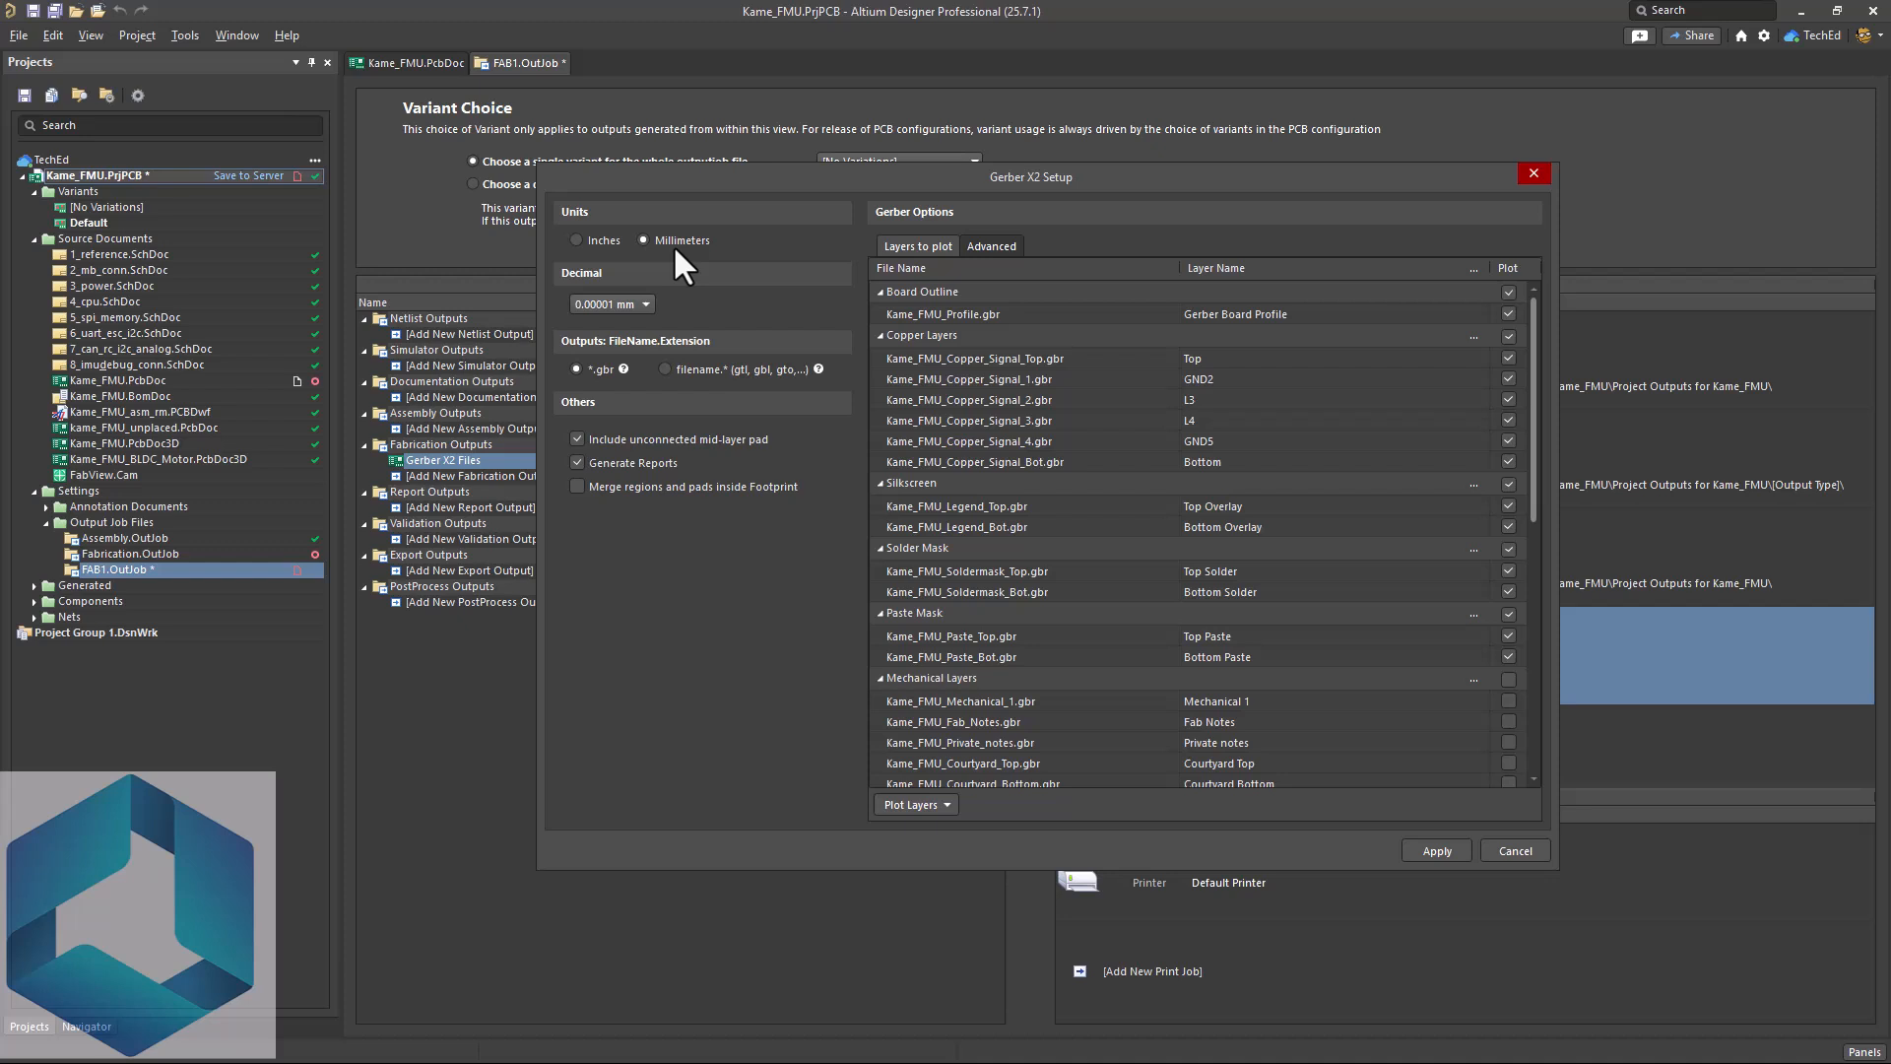
{"action": "mouse_move", "coordinate": [735, 520]}
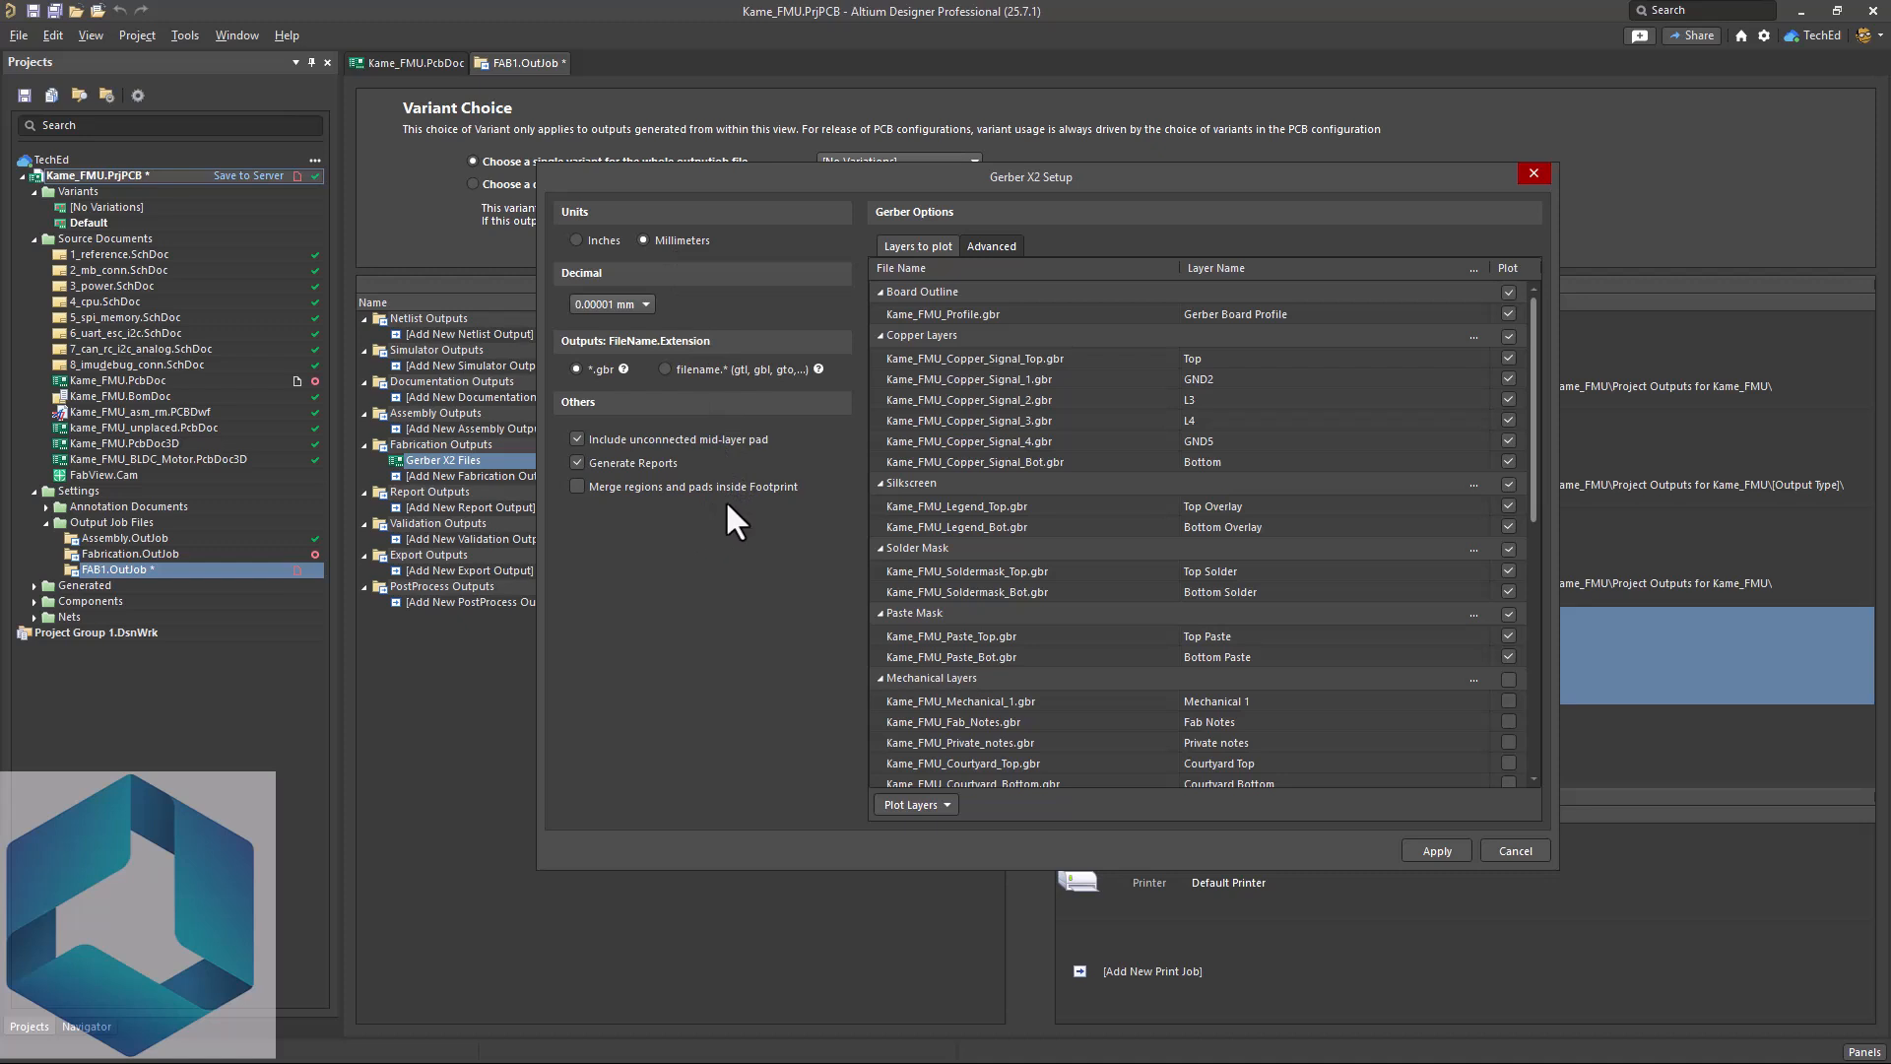
{"action": "mouse_move", "coordinate": [1194, 400]}
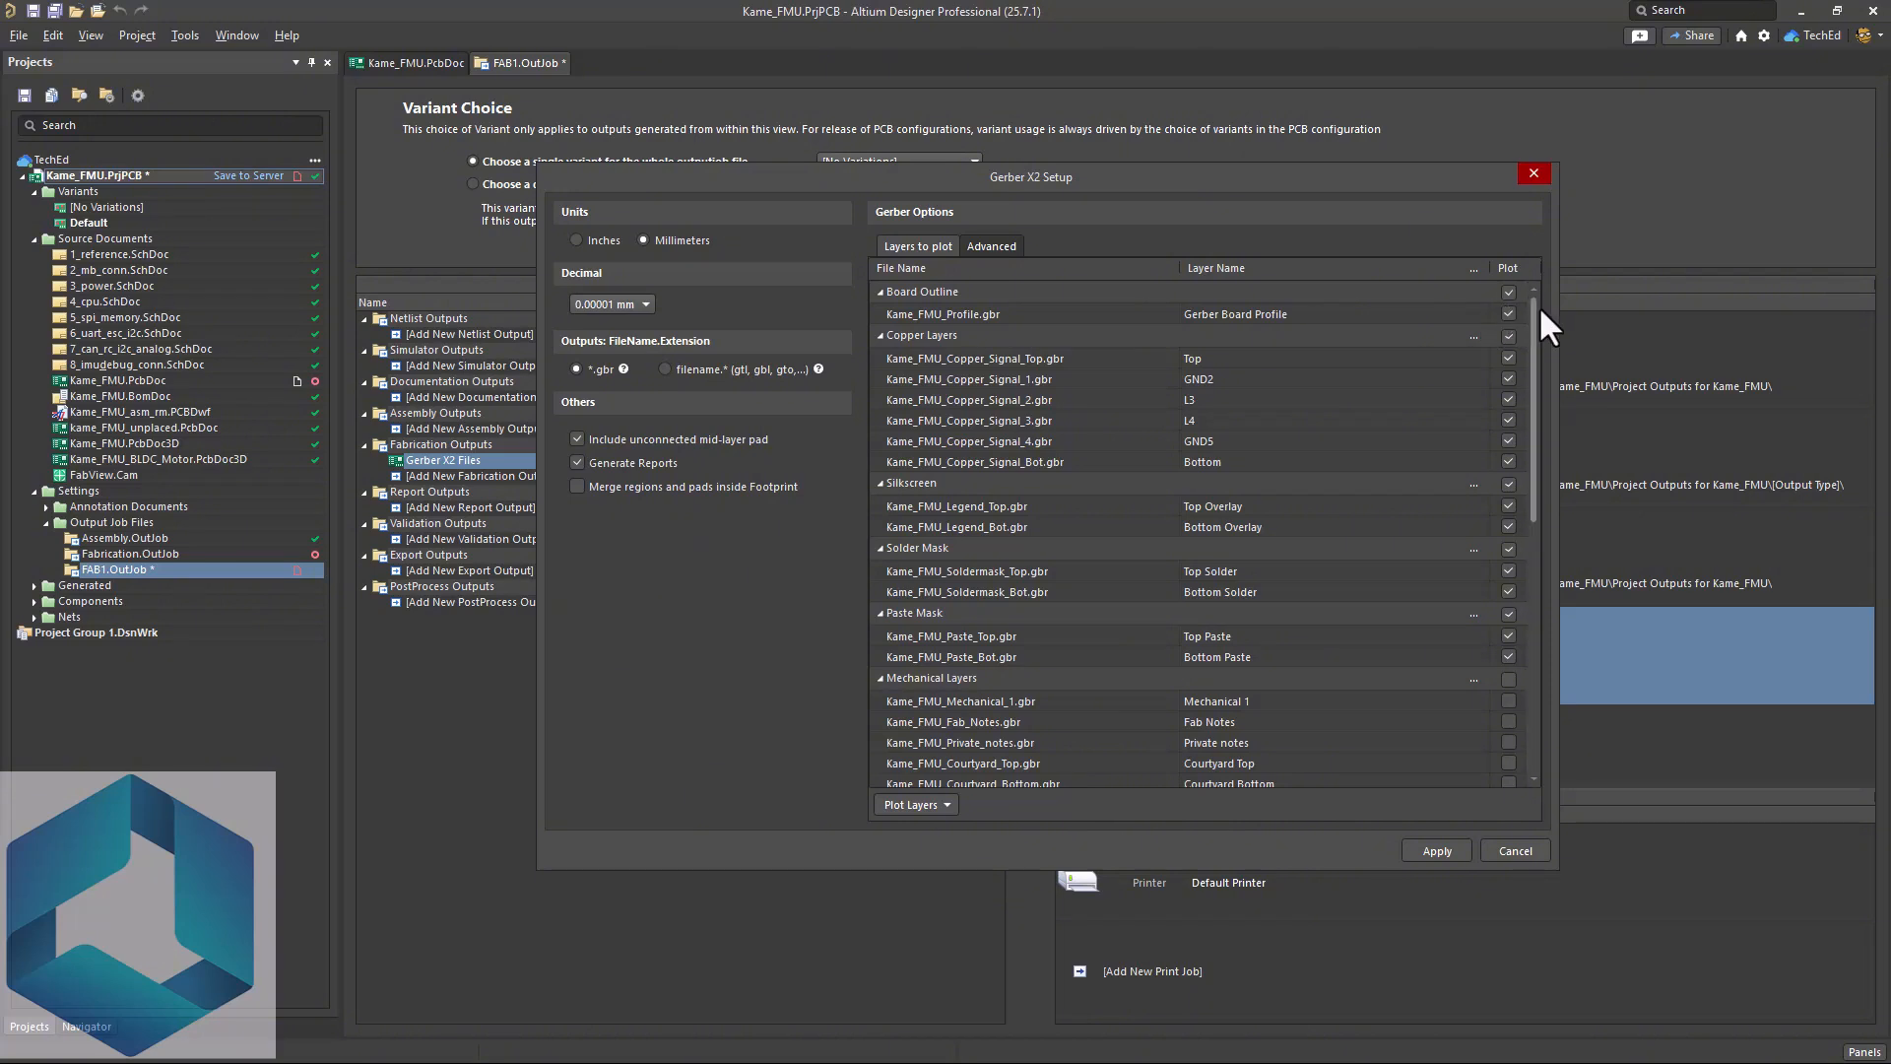
{"action": "mouse_move", "coordinate": [1544, 398]}
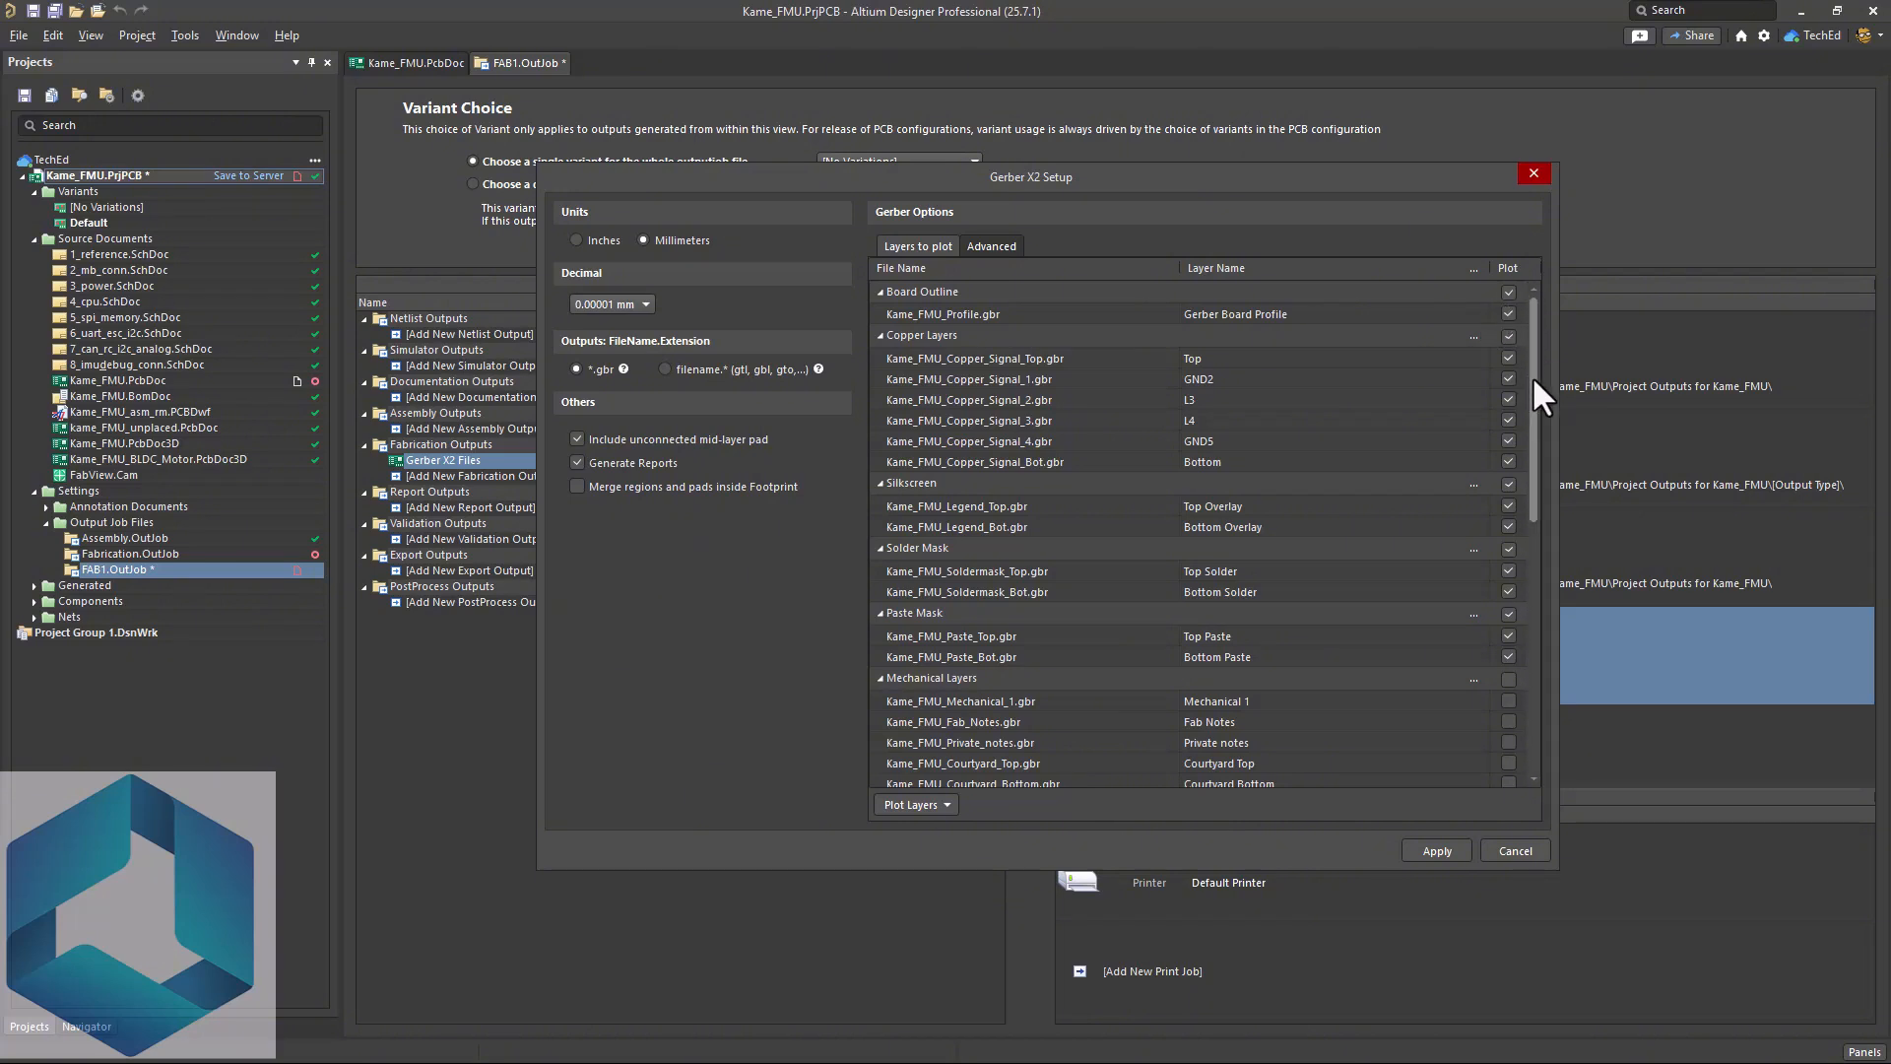
- Confirm the plated and non-plated drill layers are plotted and apply the Gerber X2 settings
{"action": "scroll", "scroll_direction": "down", "scroll_amount": 3}
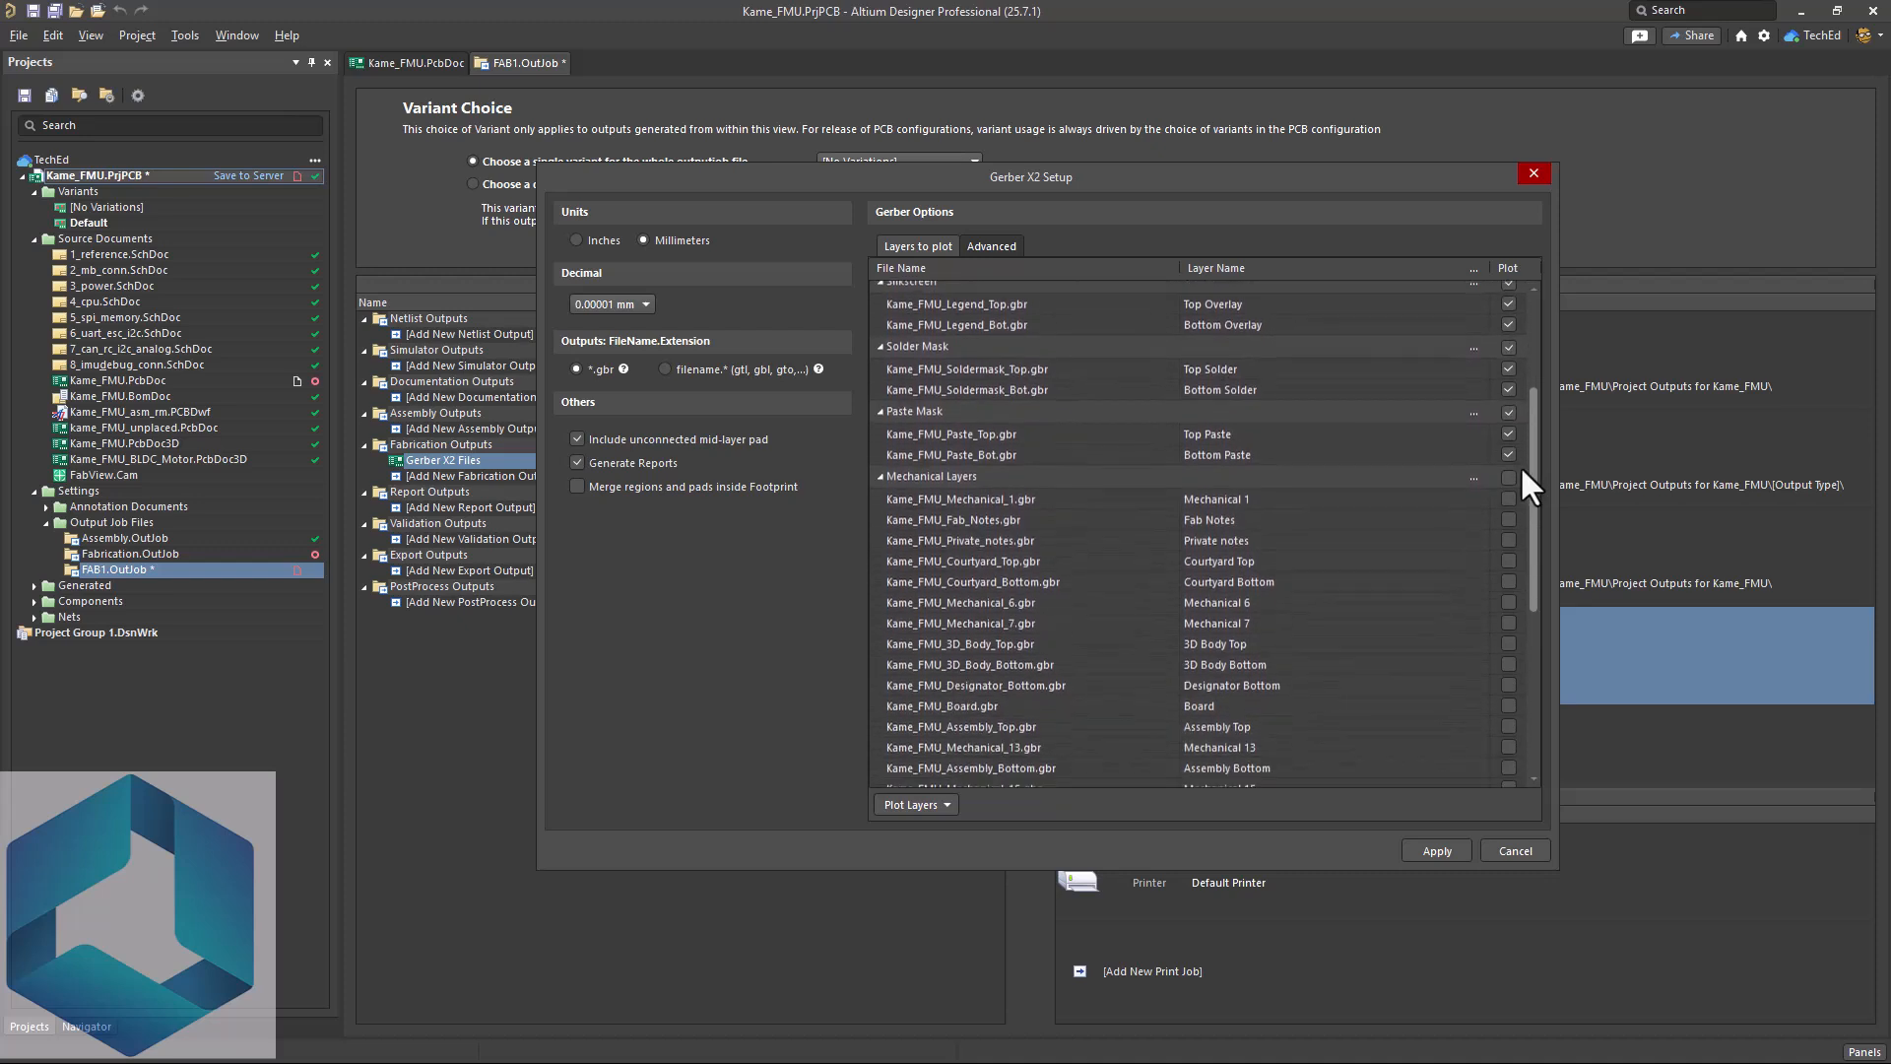
{"action": "scroll", "scroll_direction": "down", "scroll_amount": 3}
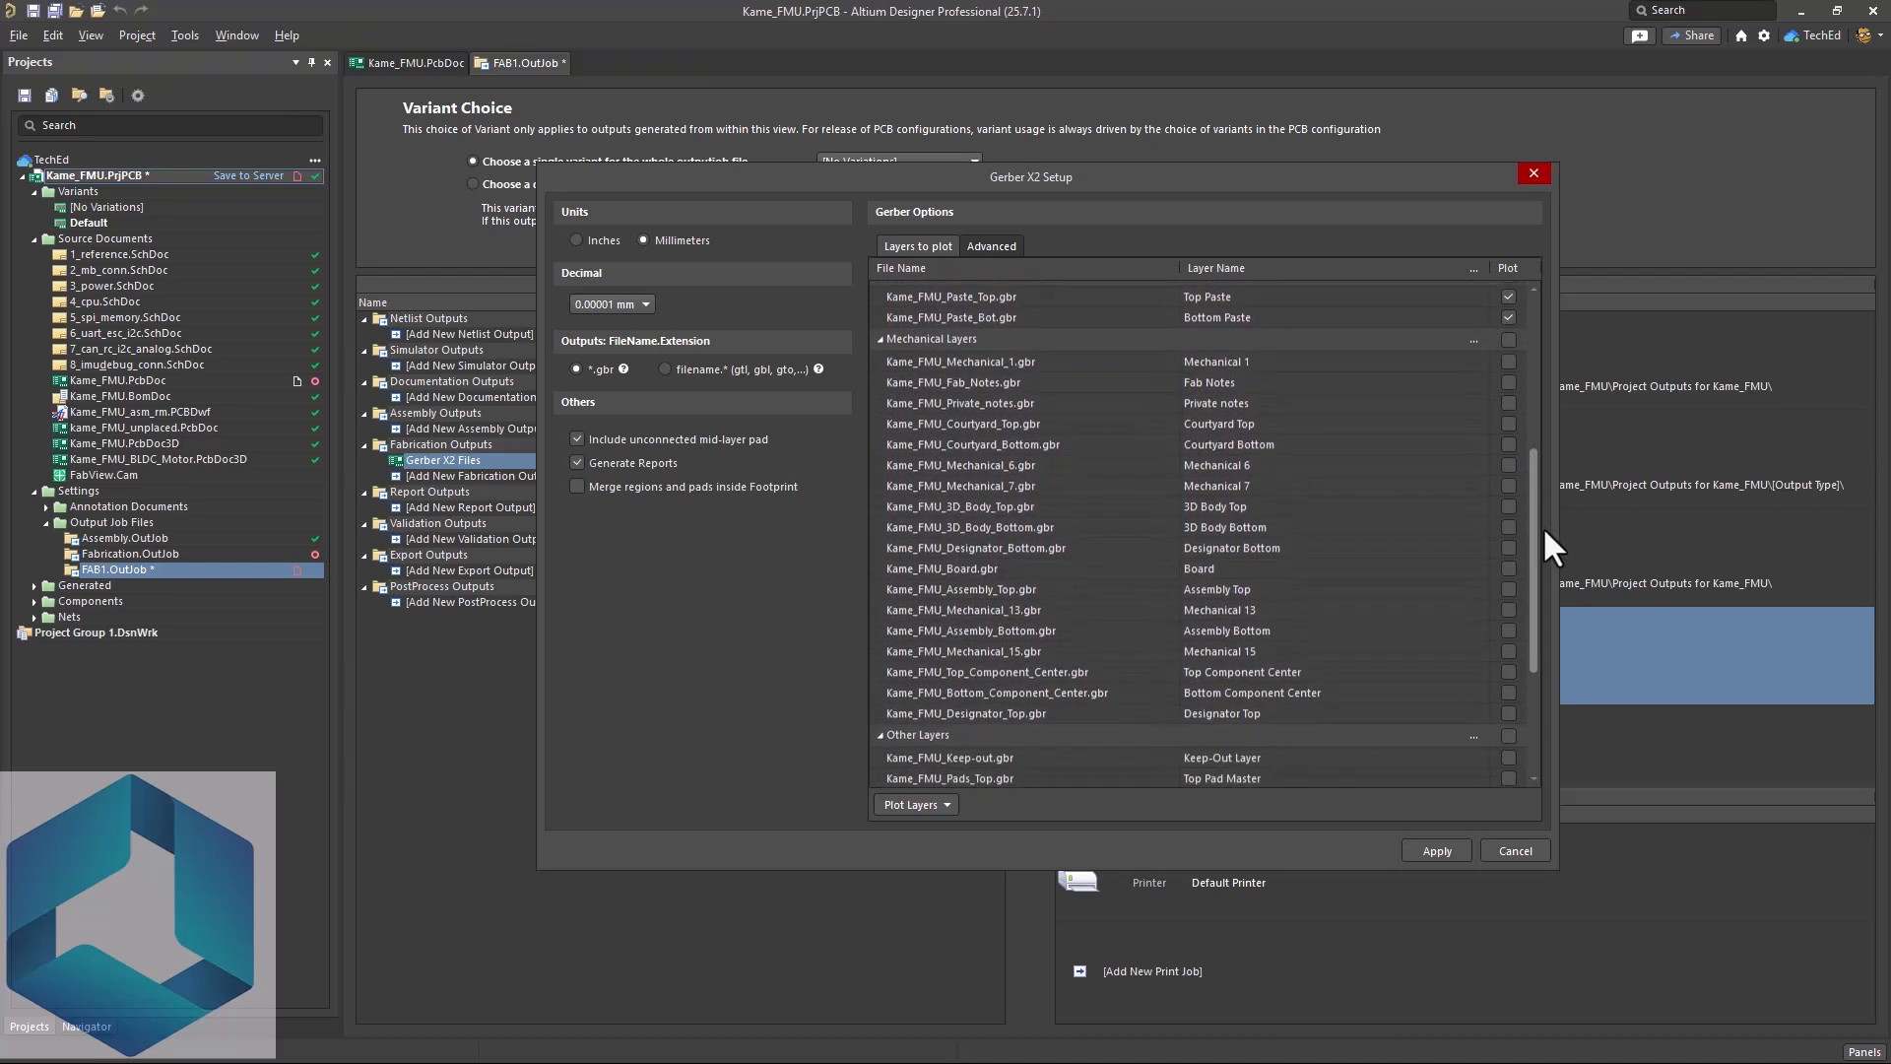
{"action": "scroll", "scroll_direction": "down", "scroll_amount": 3}
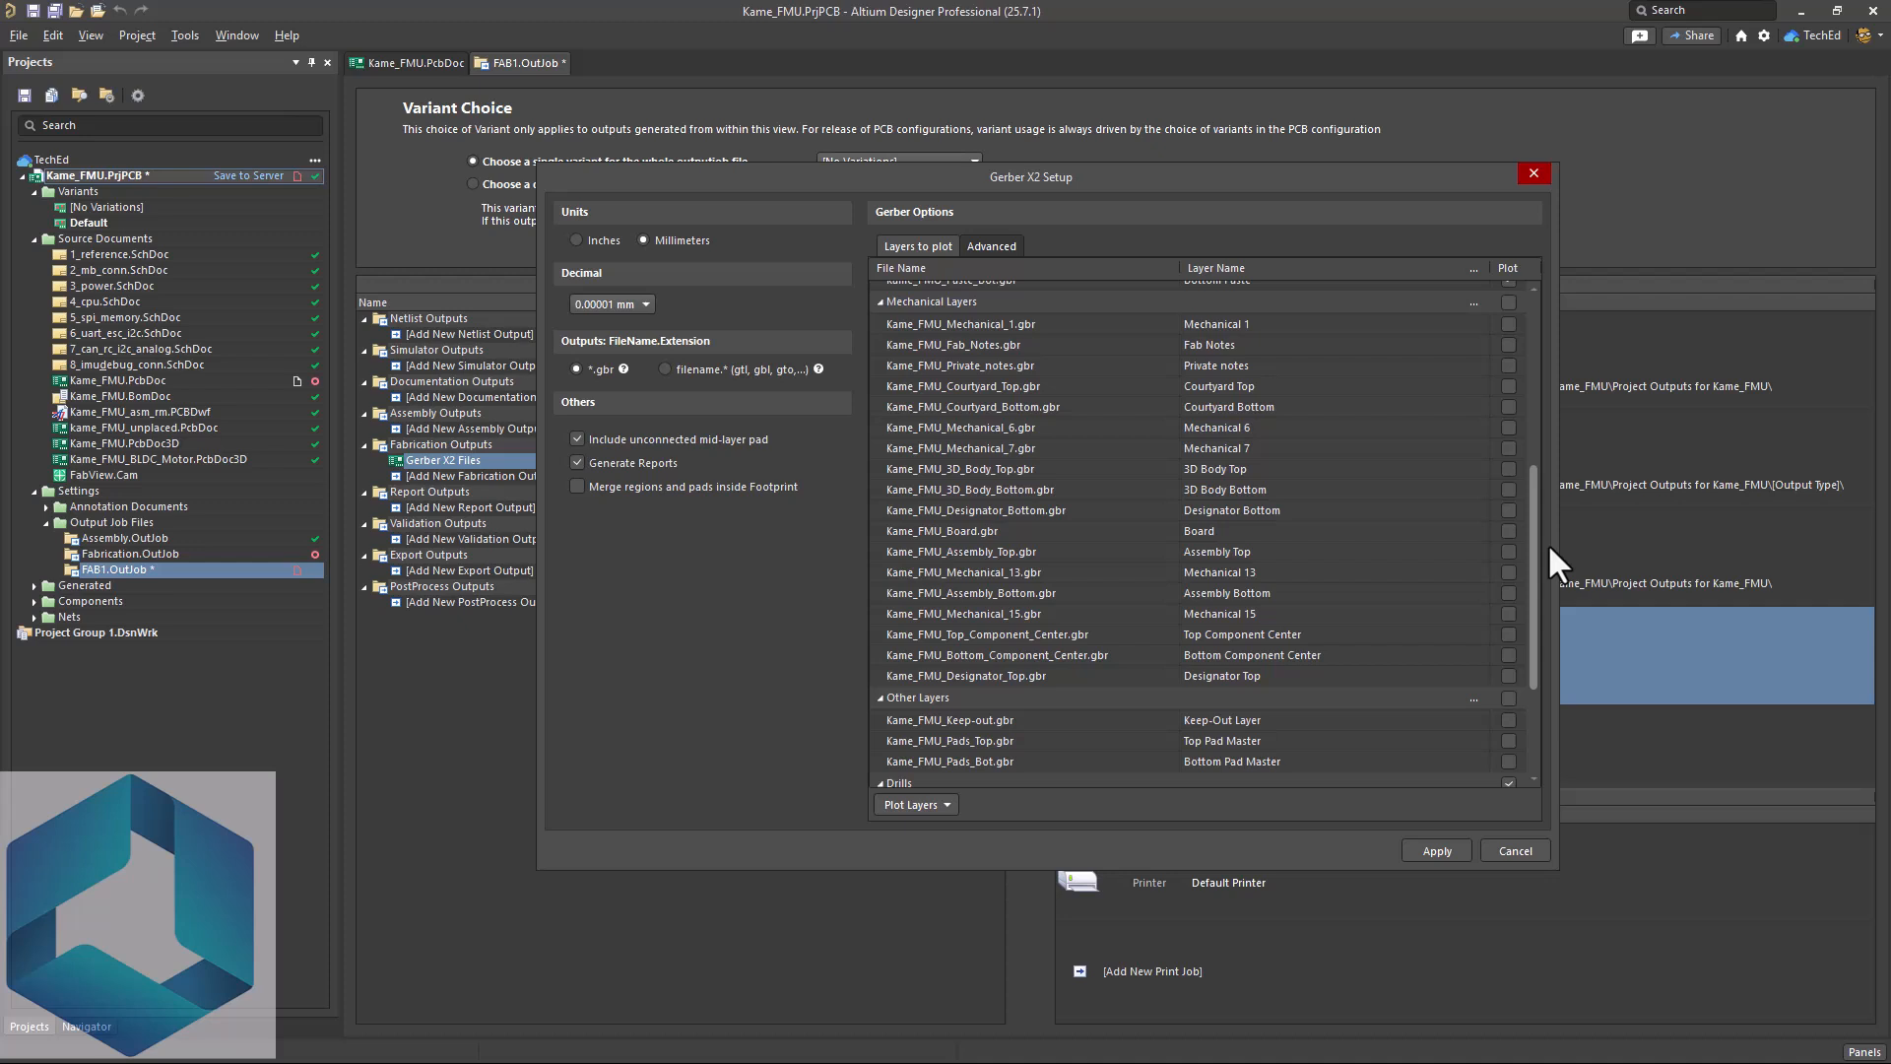
{"action": "mouse_move", "coordinate": [1523, 337]}
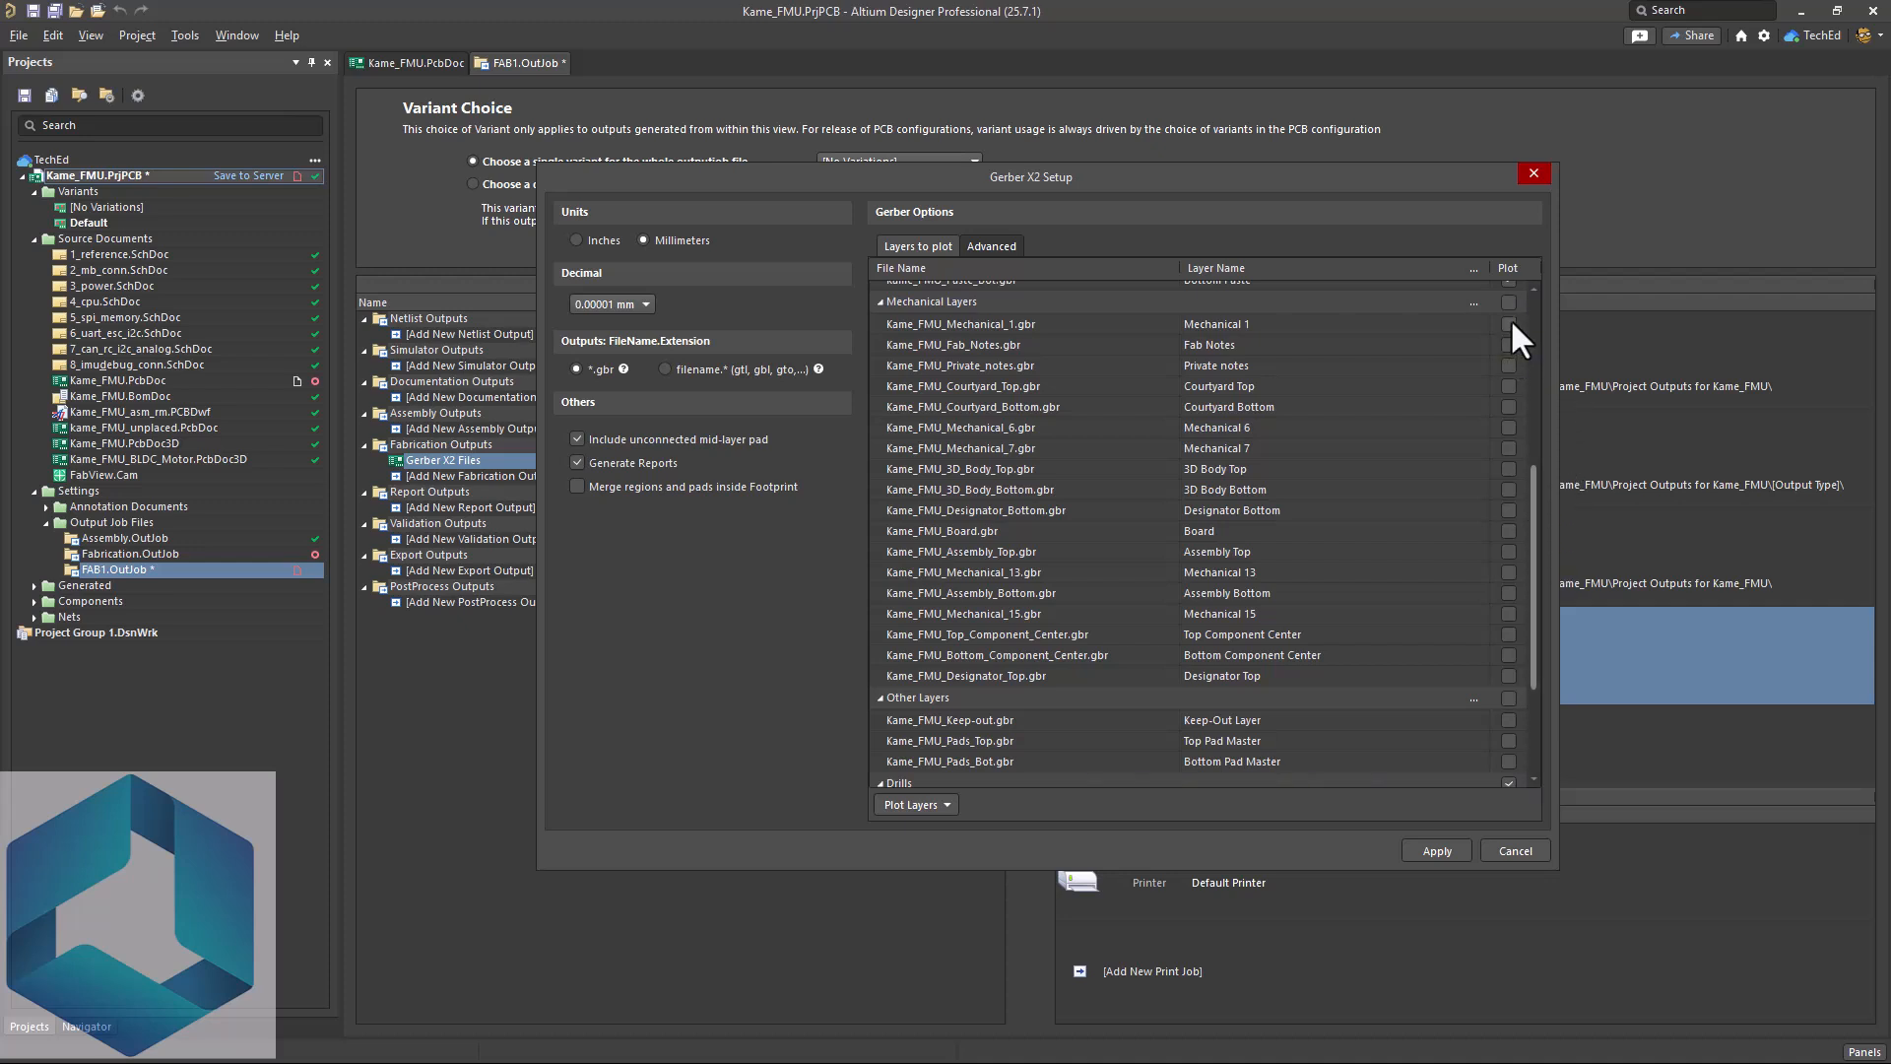
{"action": "scroll", "scroll_direction": "down", "scroll_amount": 3}
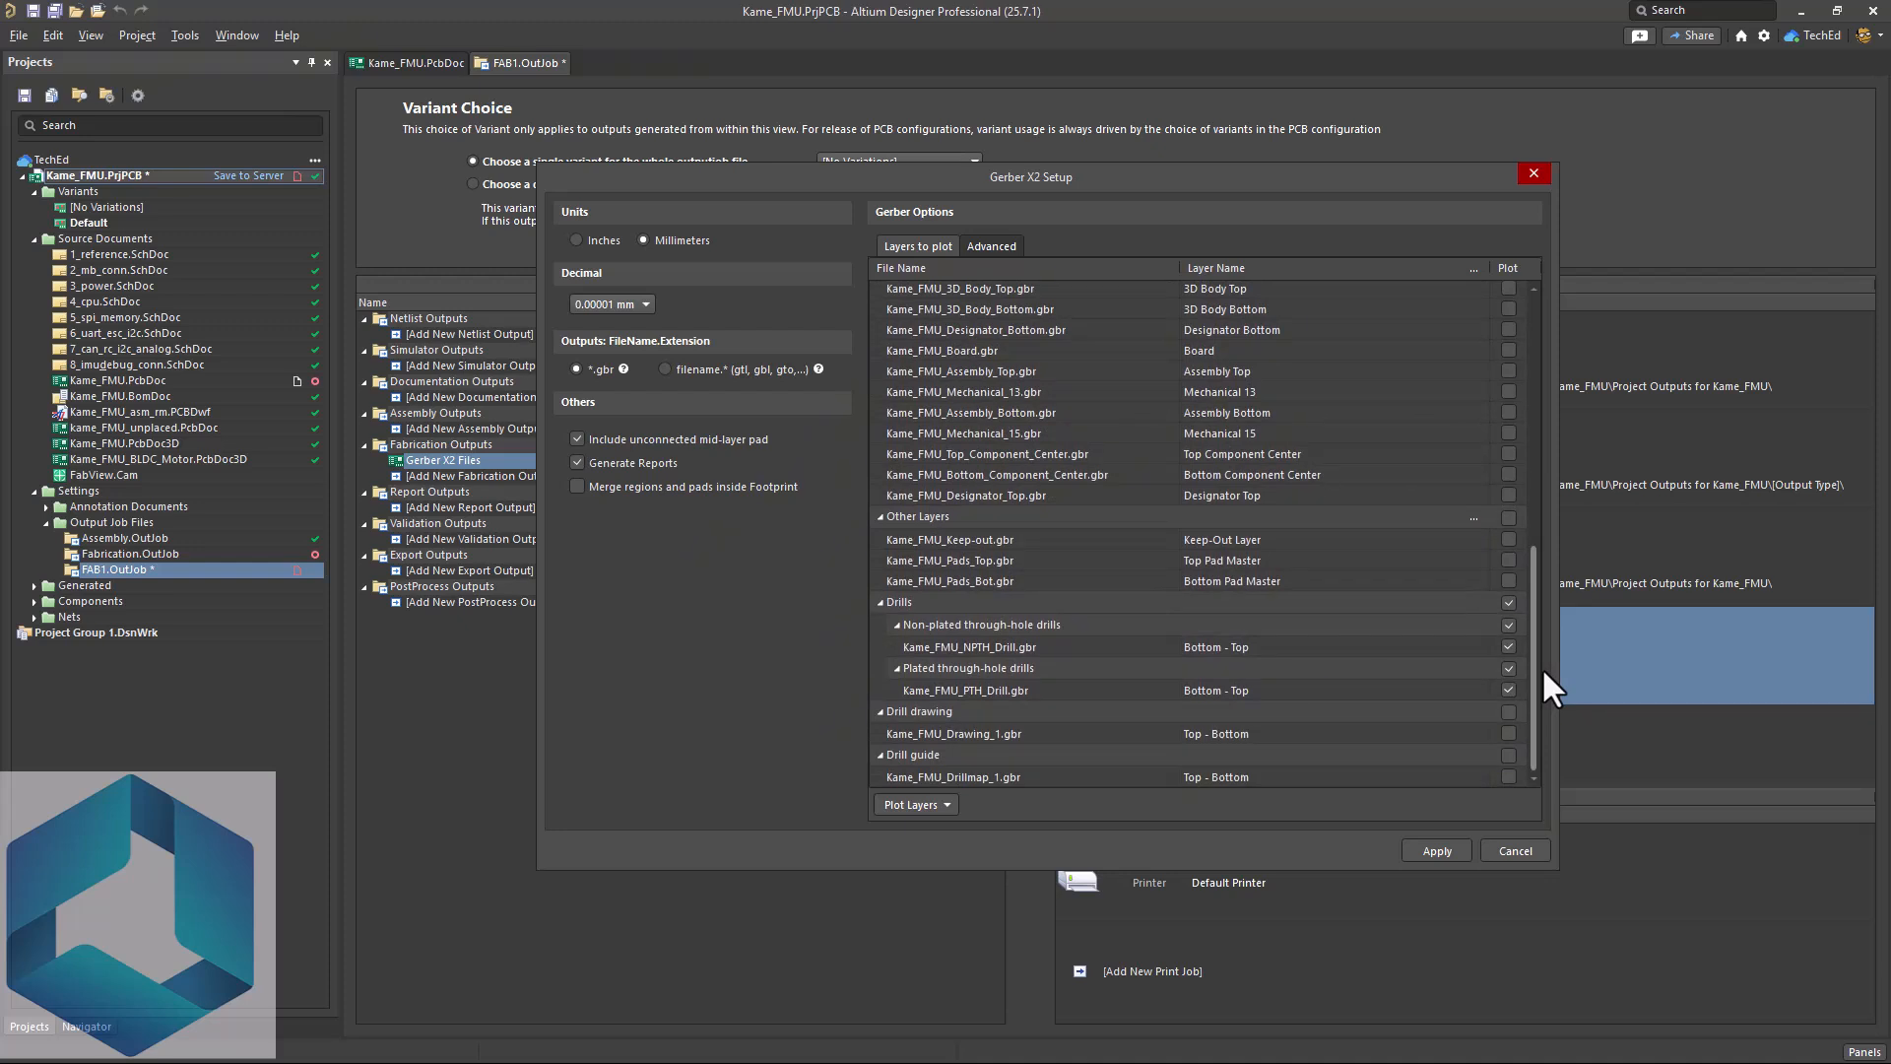
{"action": "mouse_move", "coordinate": [1548, 688]}
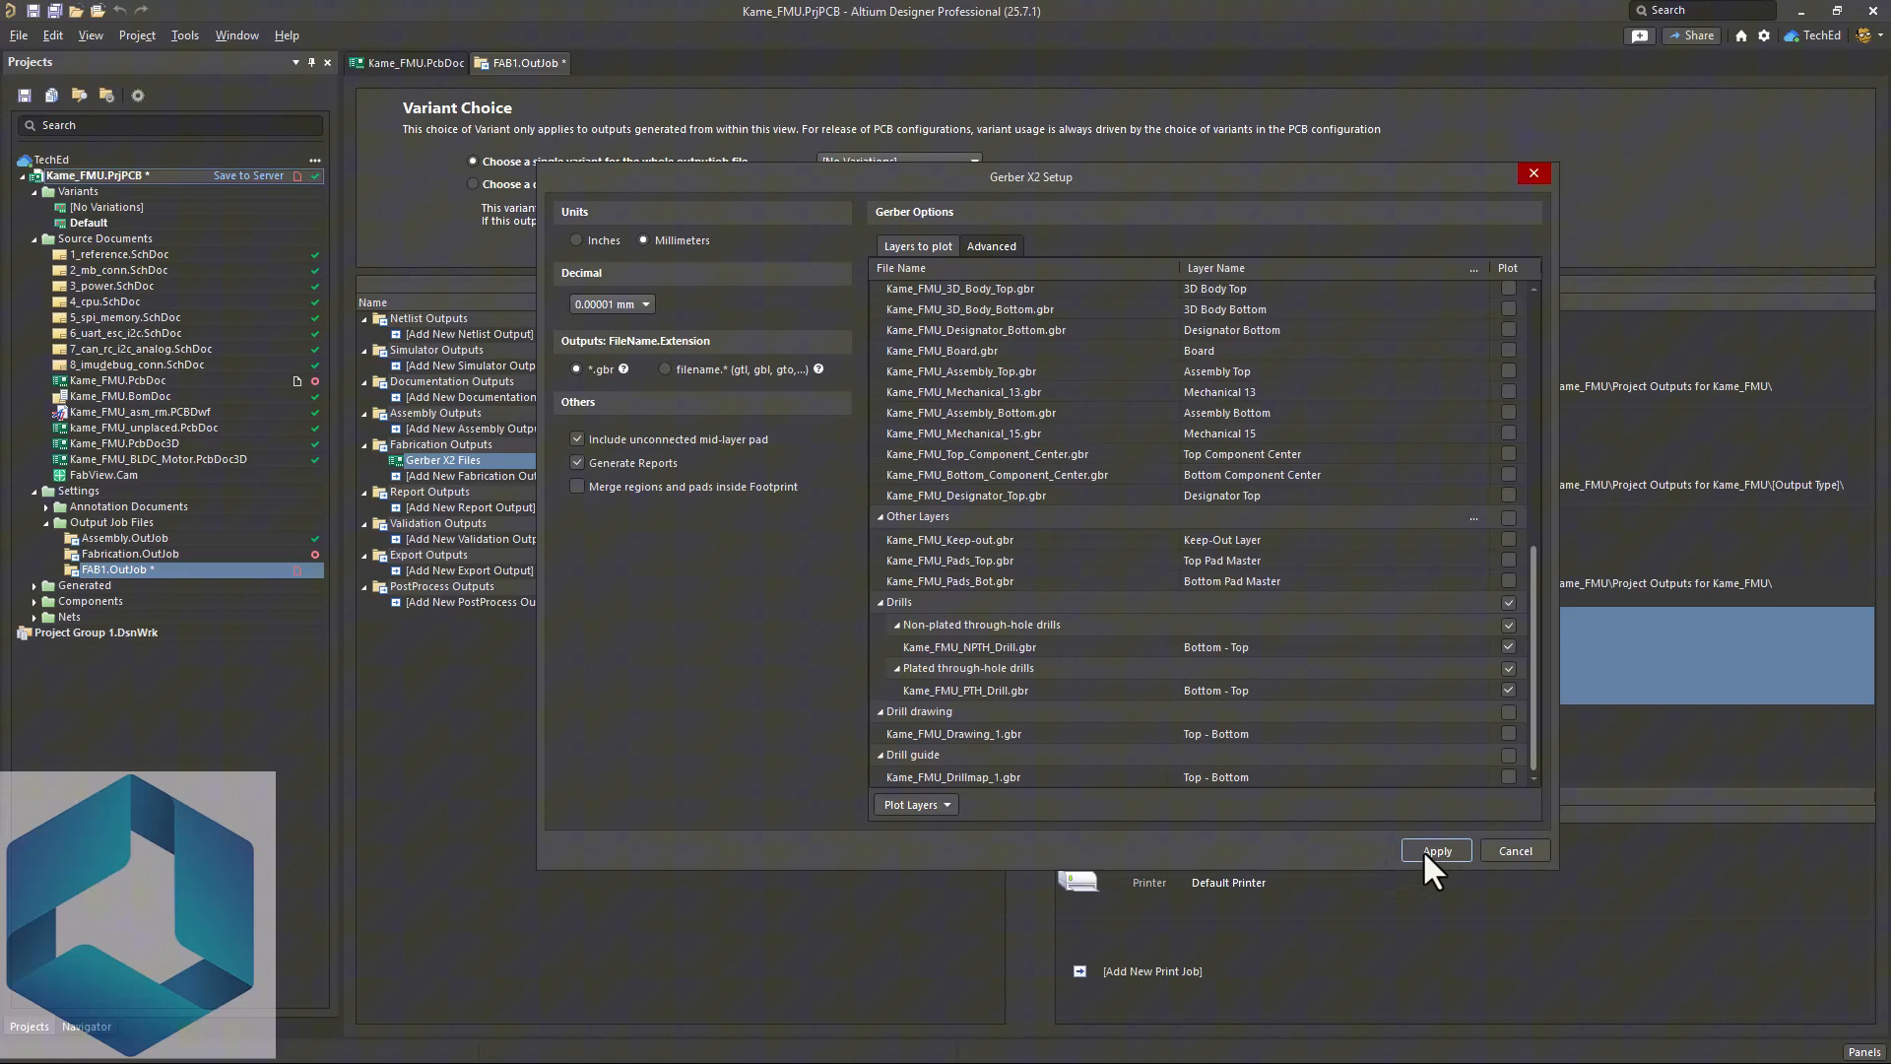
{"action": "left_click", "coordinate": [1436, 851]}
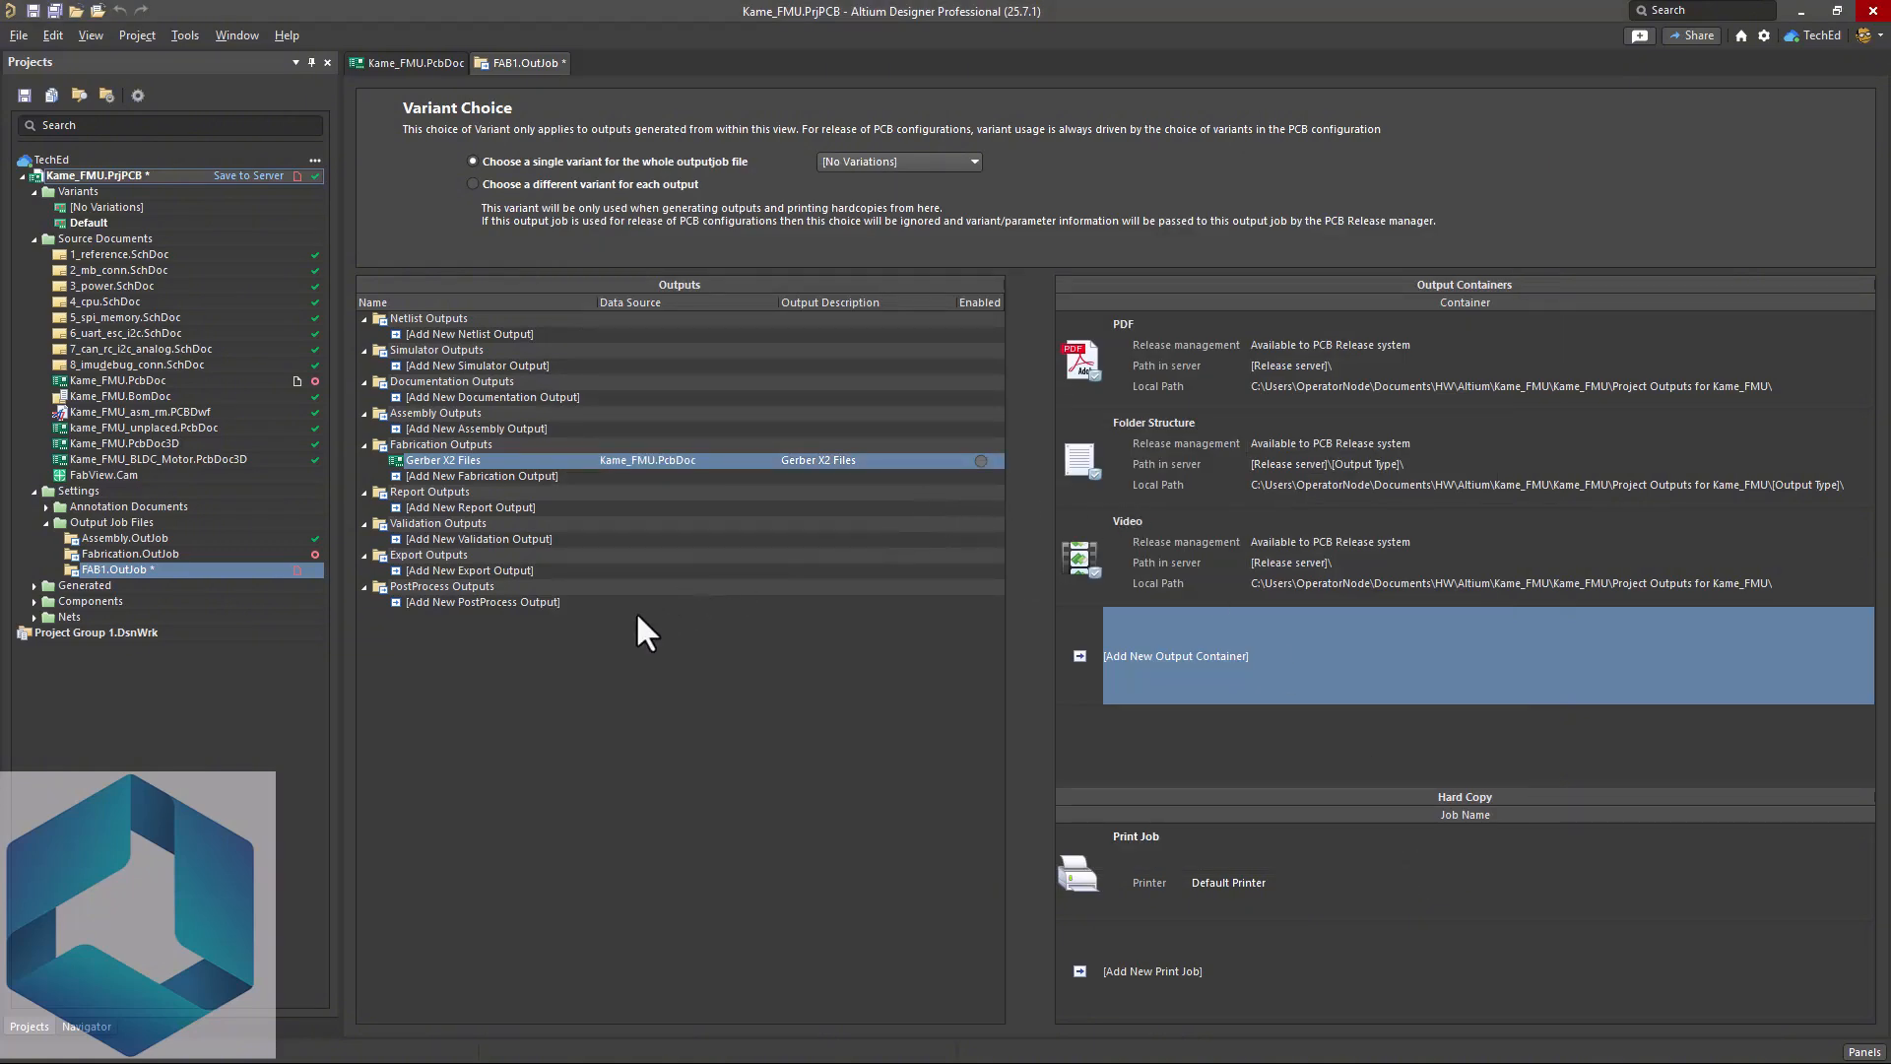
{"action": "mouse_move", "coordinate": [880, 705]}
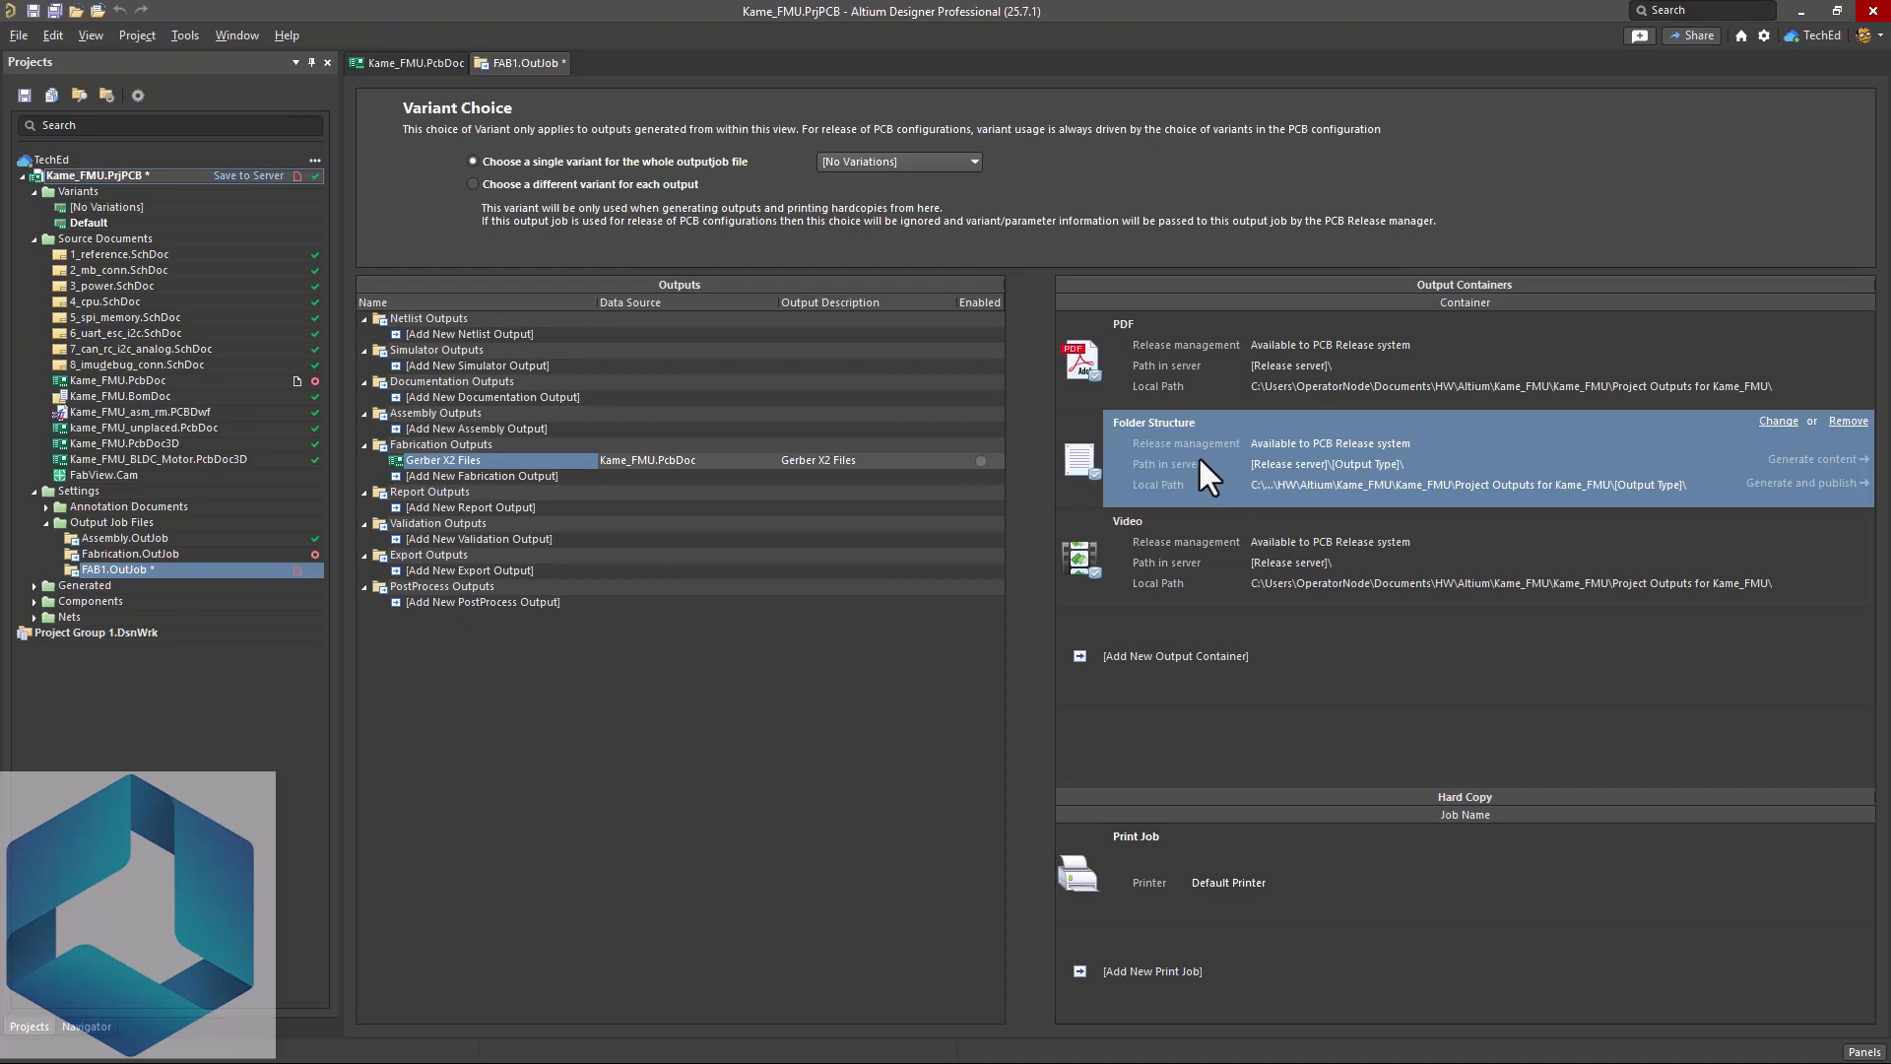
- Switch the Folder Structure base path from Release Managed to Manually Managed
{"action": "left_click", "coordinate": [1775, 421]}
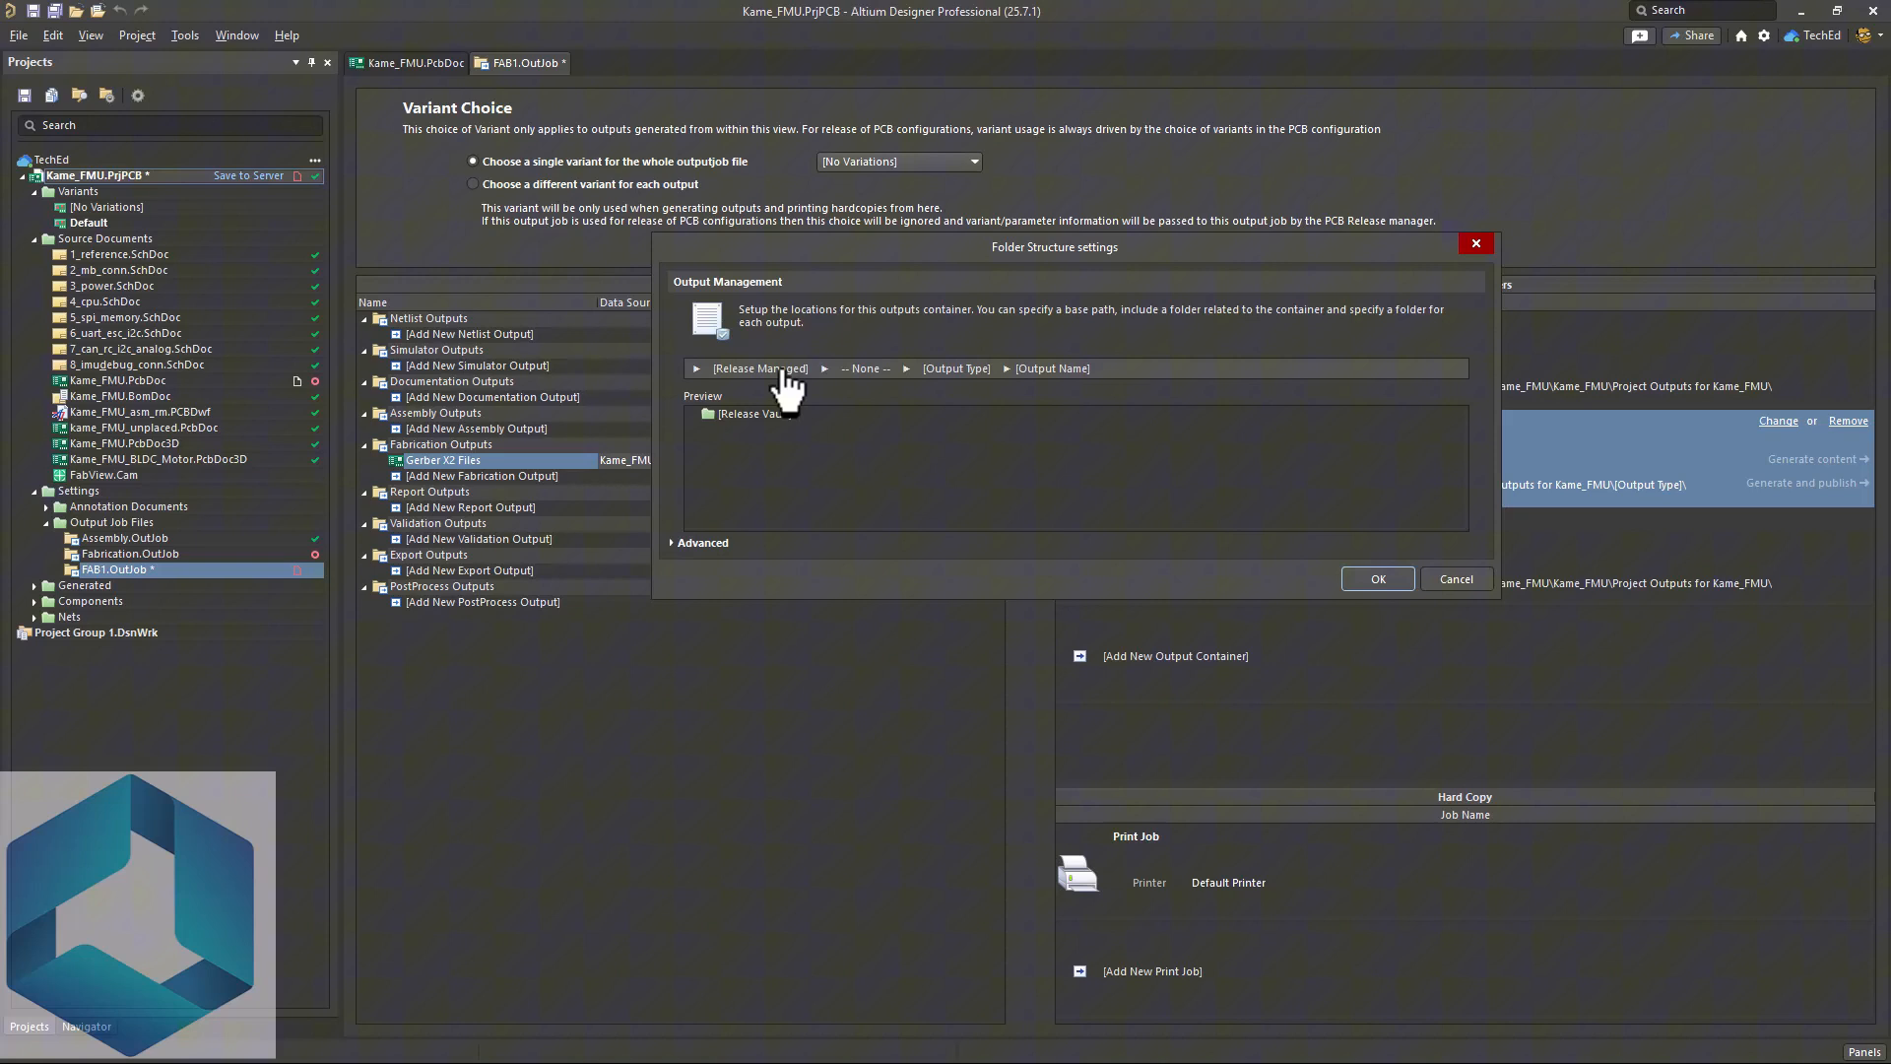
{"action": "mouse_move", "coordinate": [883, 392]}
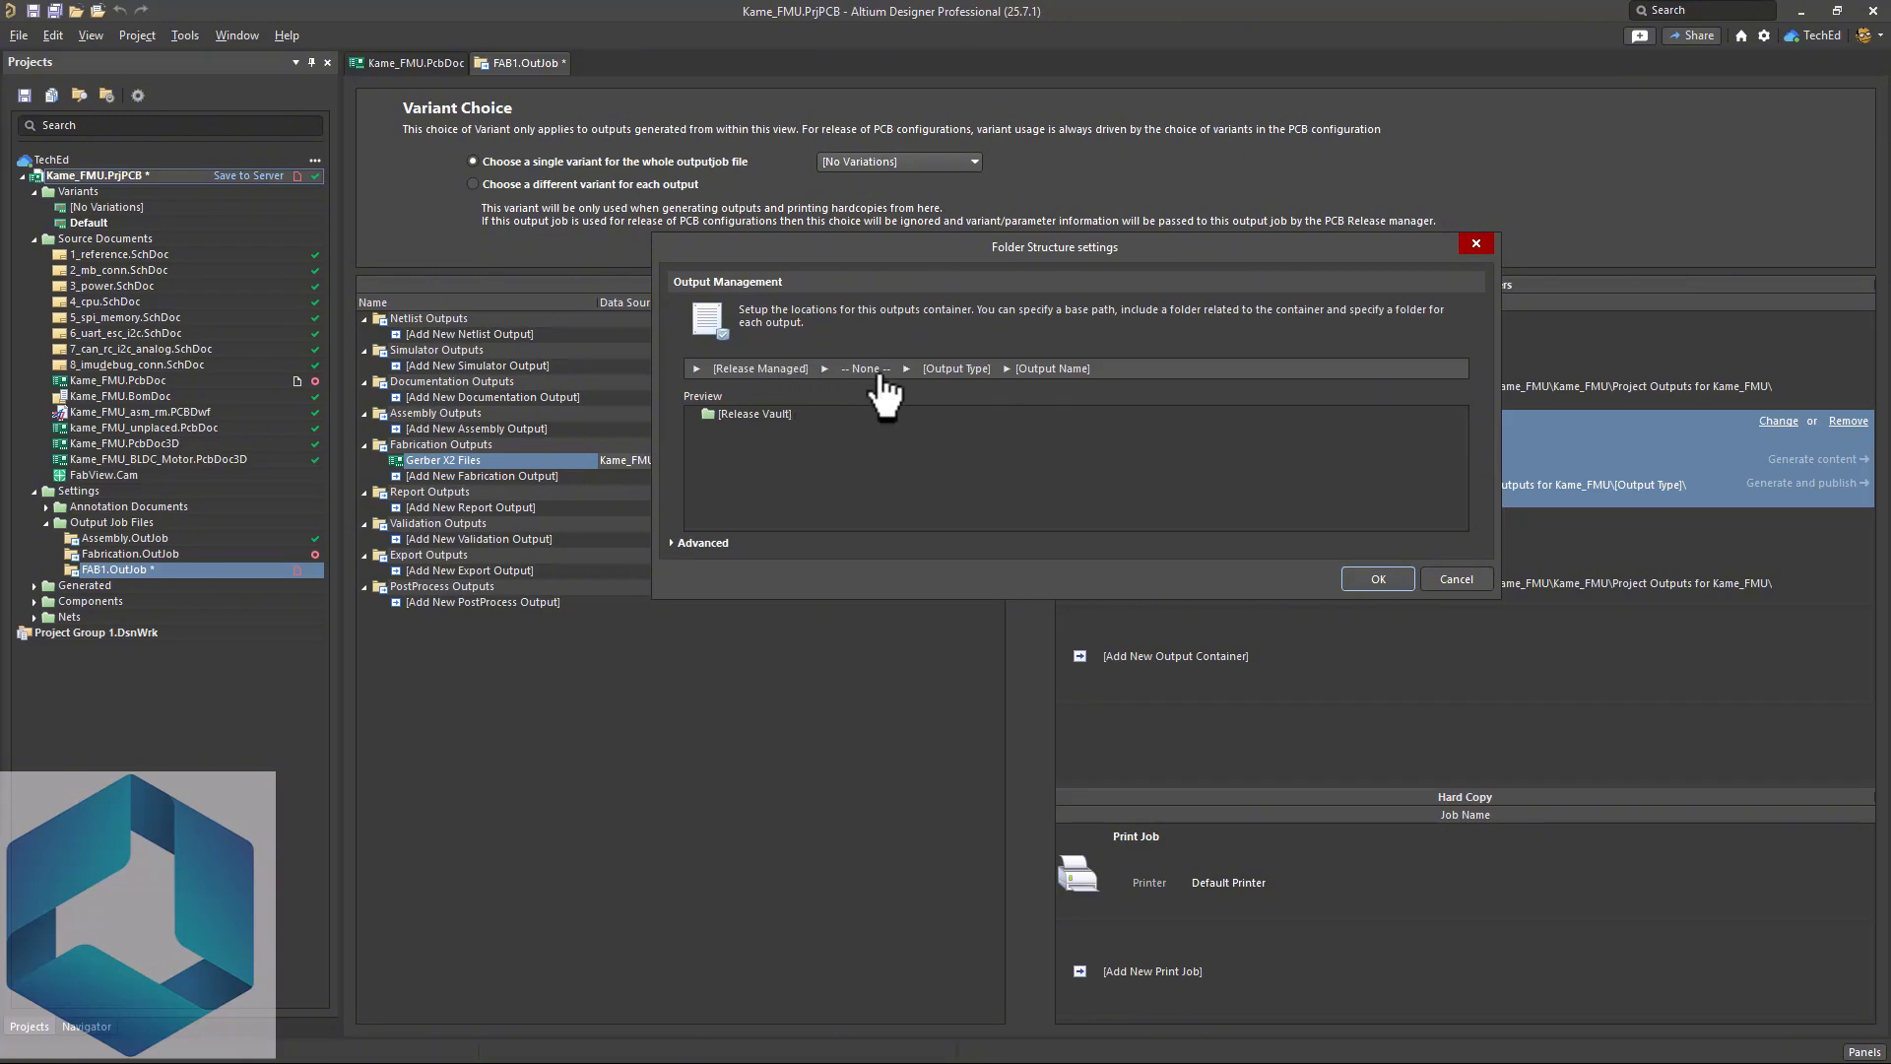
{"action": "mouse_move", "coordinate": [928, 386]}
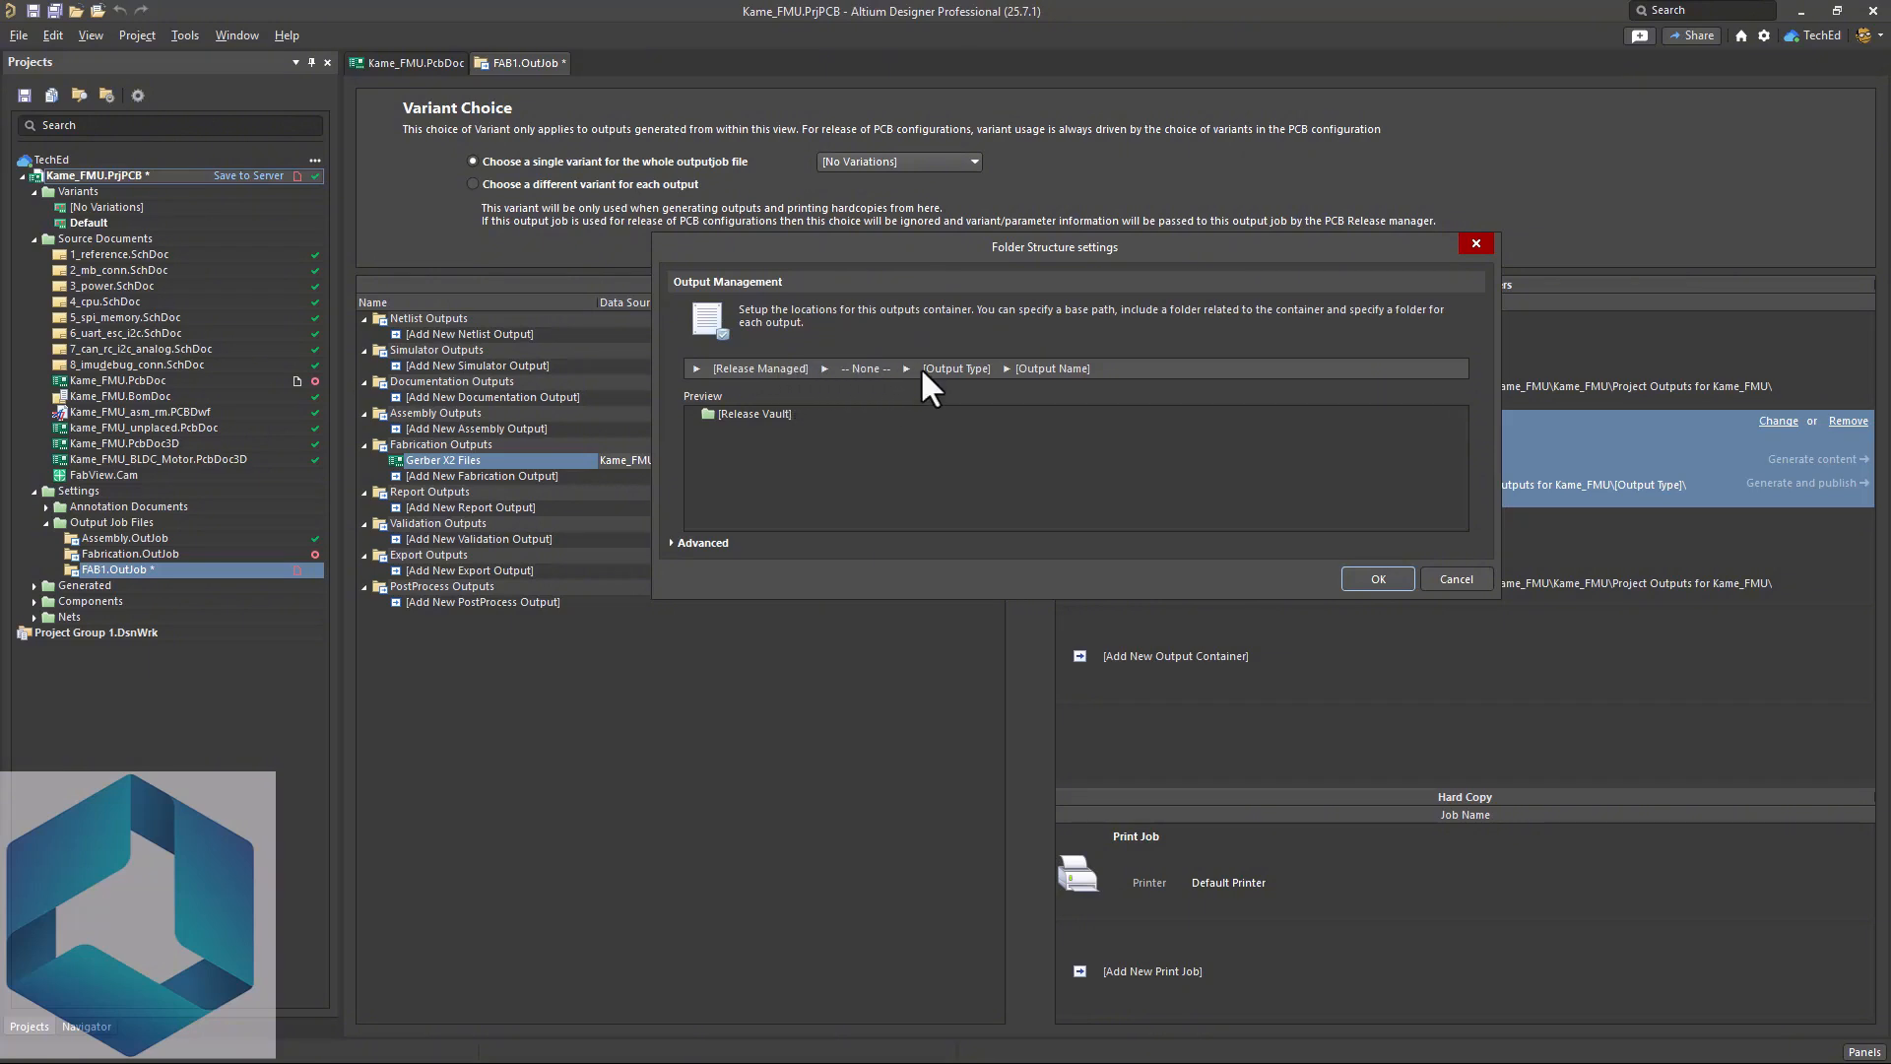
{"action": "mouse_move", "coordinate": [1060, 392]}
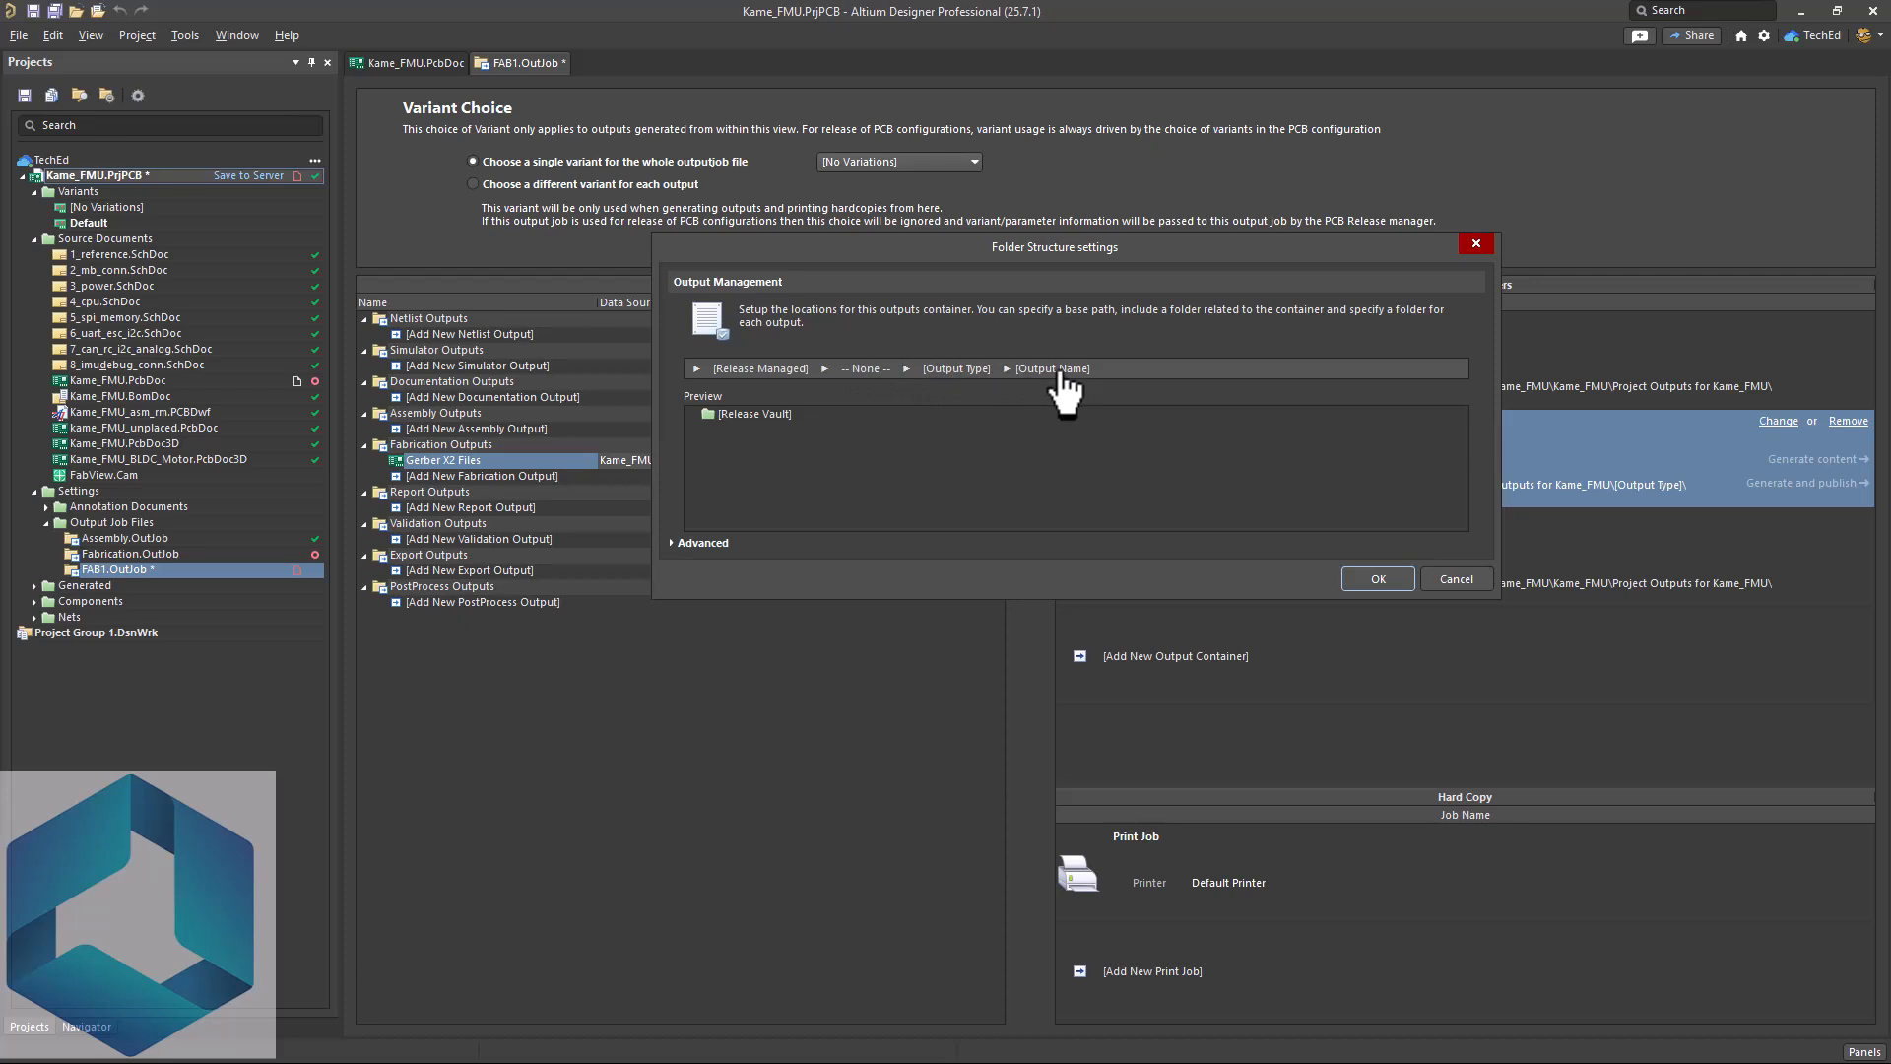
{"action": "mouse_move", "coordinate": [778, 392]}
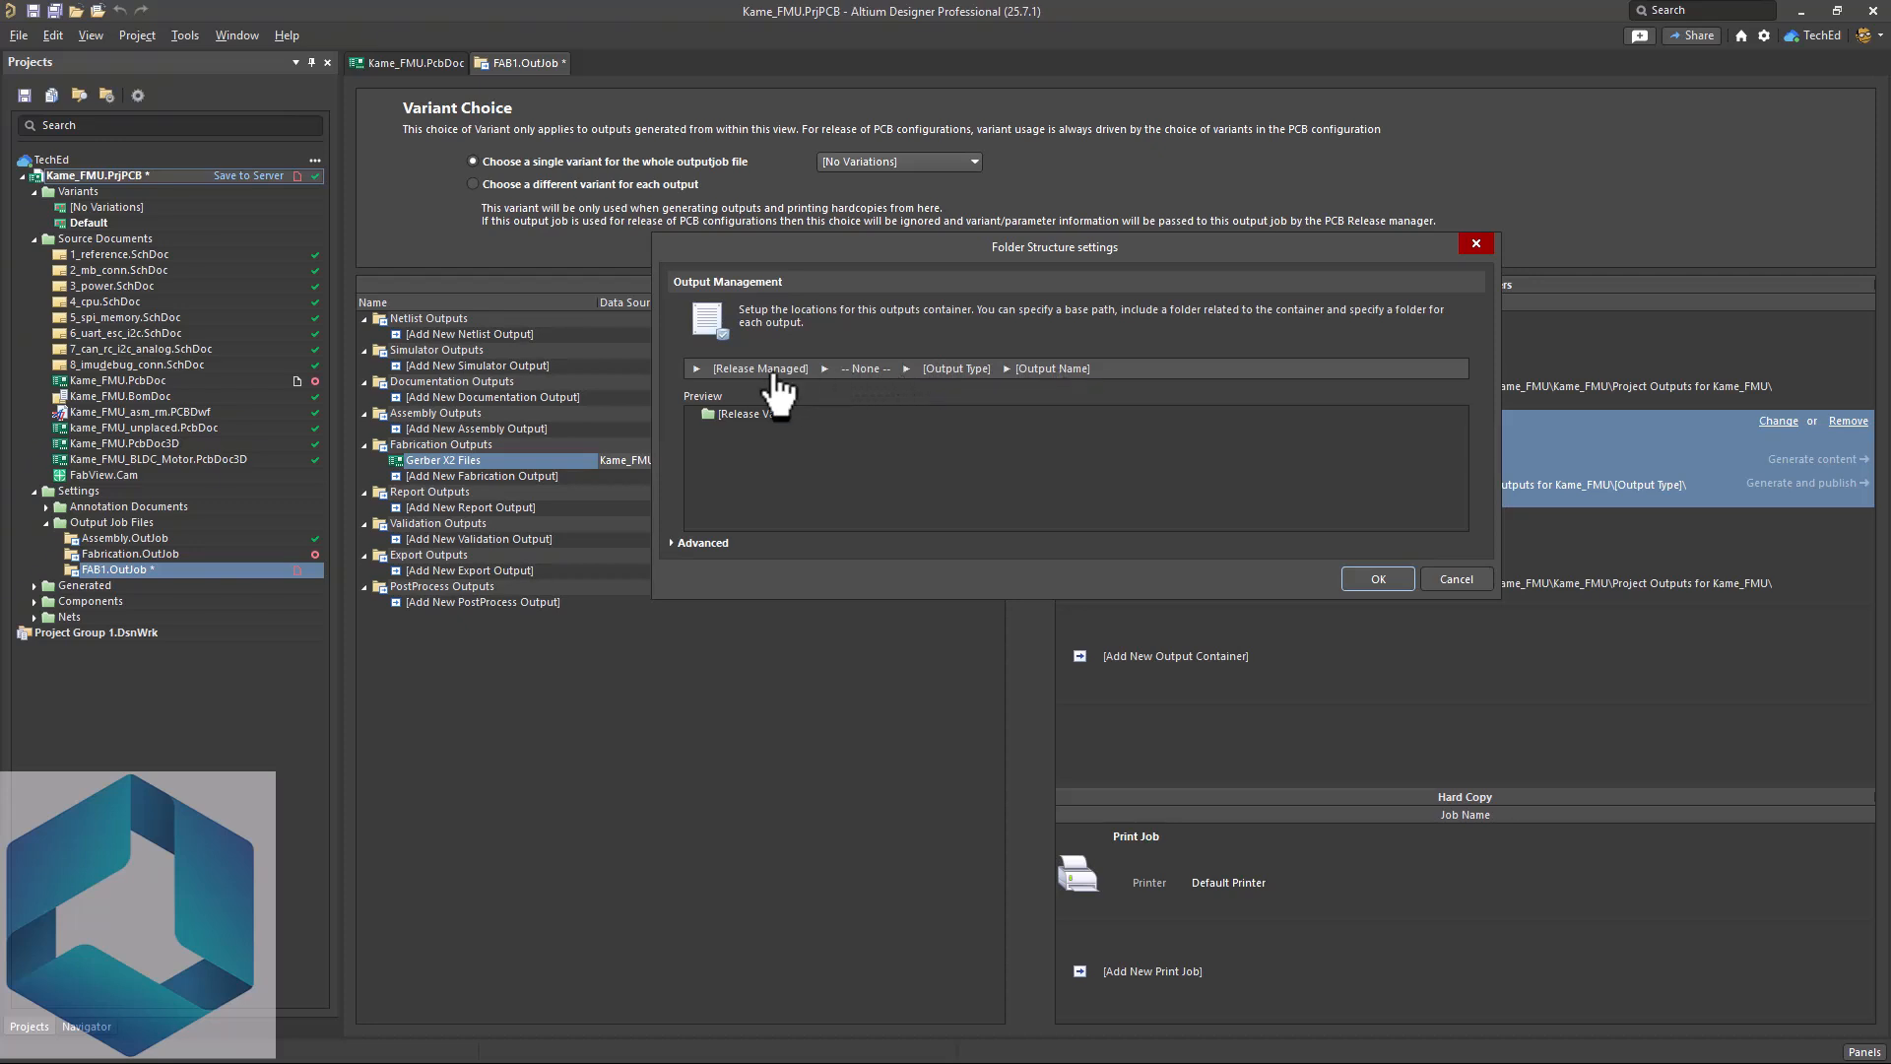
{"action": "left_click", "coordinate": [760, 369]}
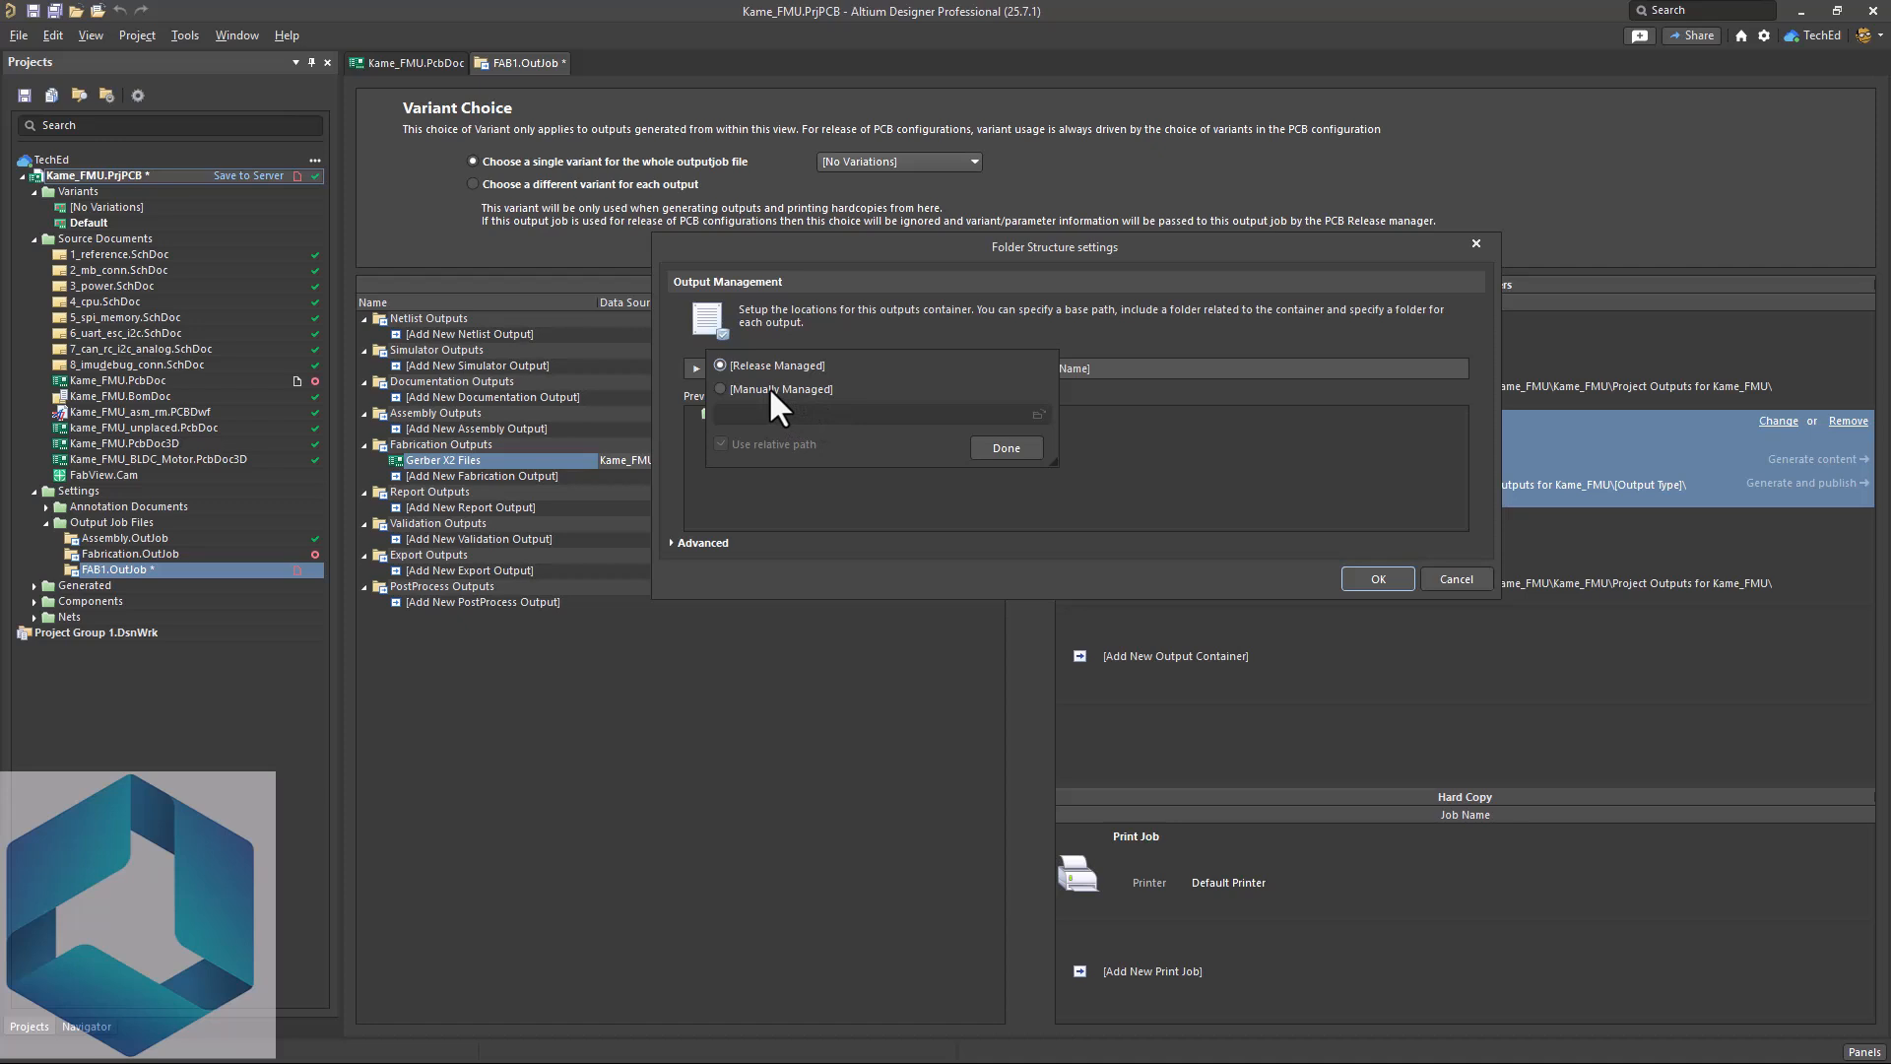
{"action": "left_click", "coordinate": [721, 388]}
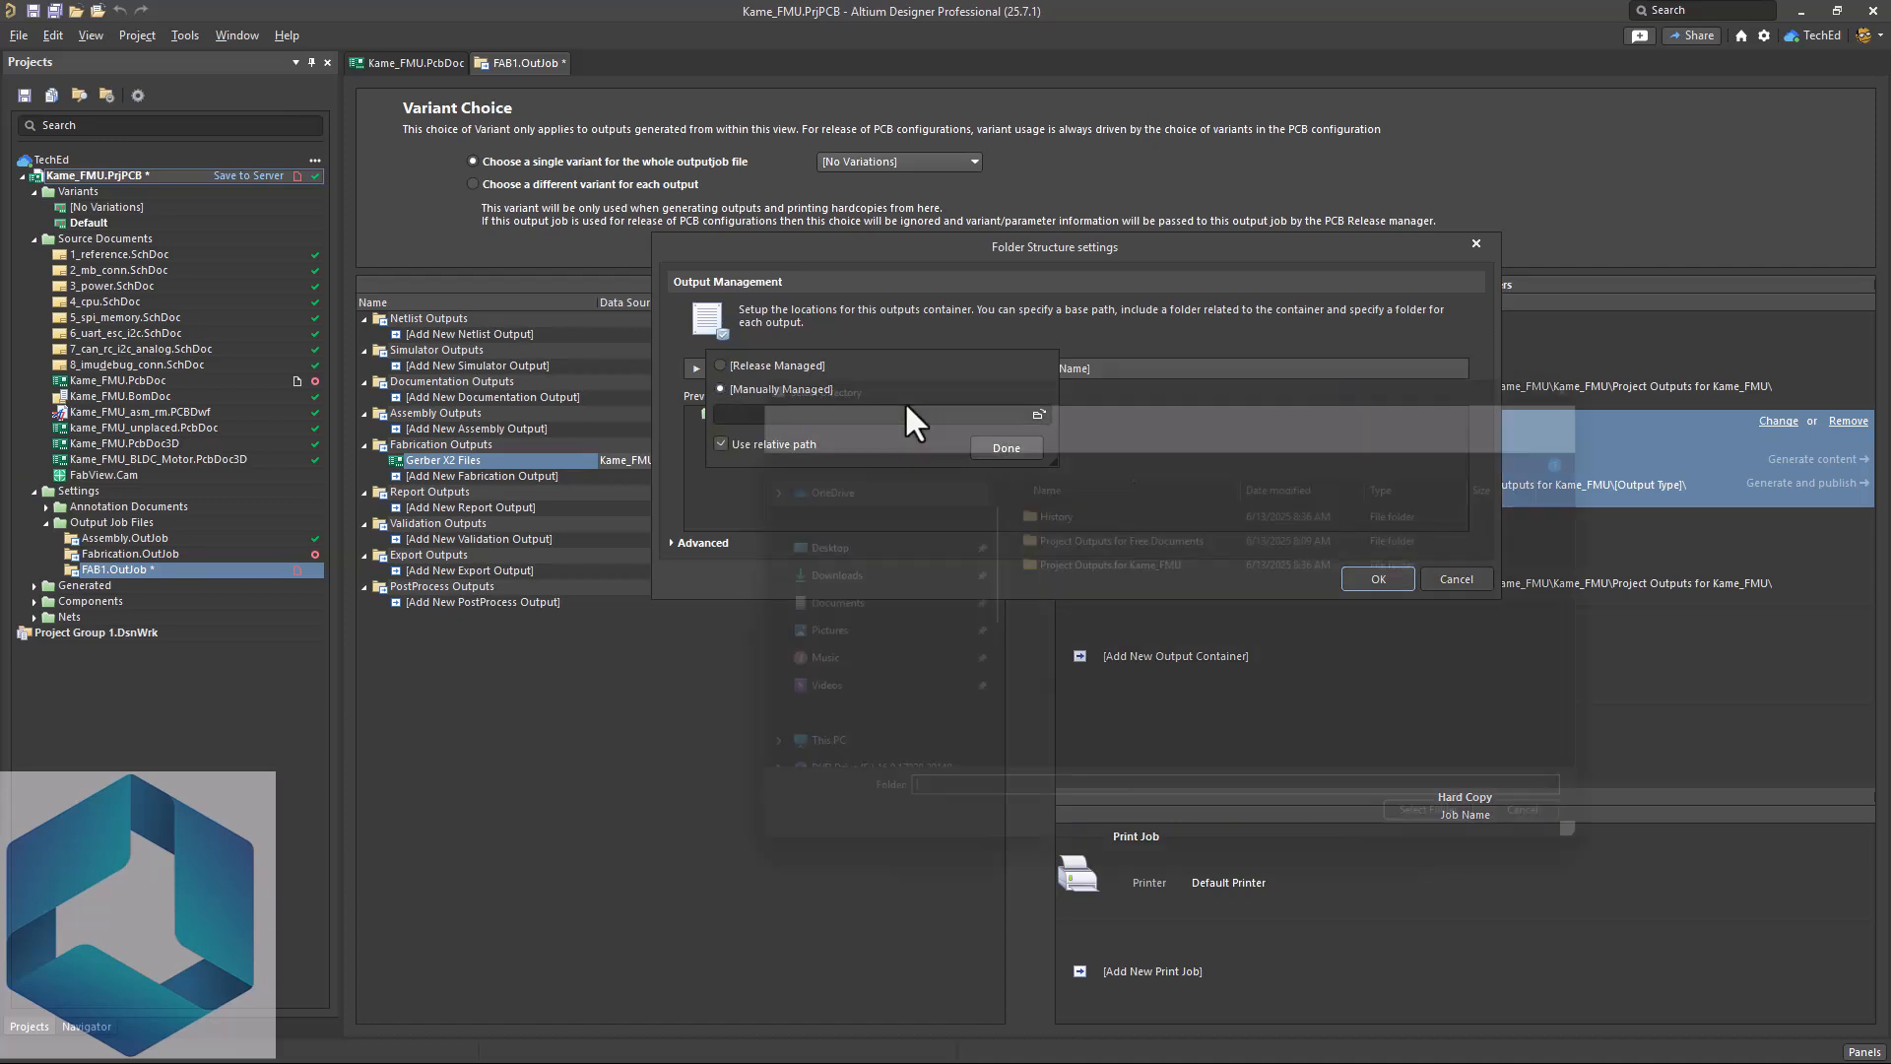
- Select Project Outputs for Kame_FMU as the Folder Structure base path
{"action": "left_click", "coordinate": [1038, 413]}
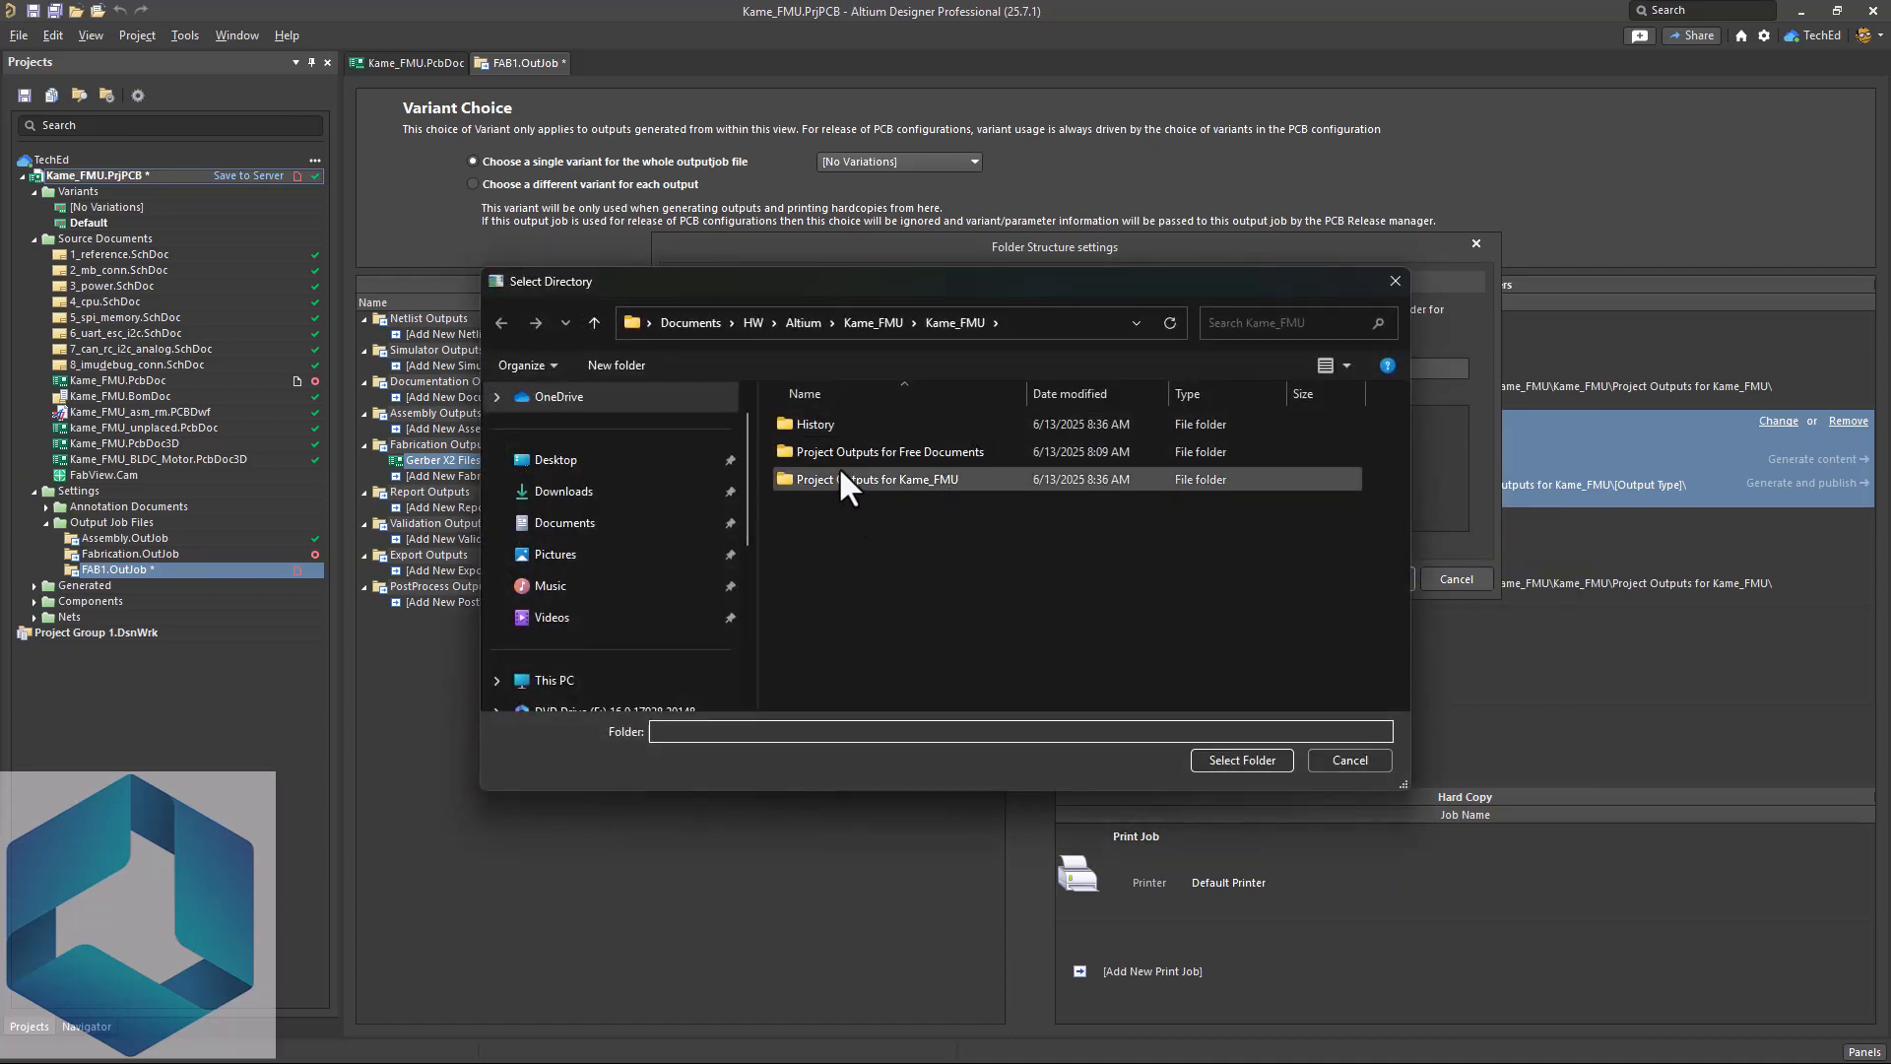
{"action": "mouse_move", "coordinate": [911, 471]}
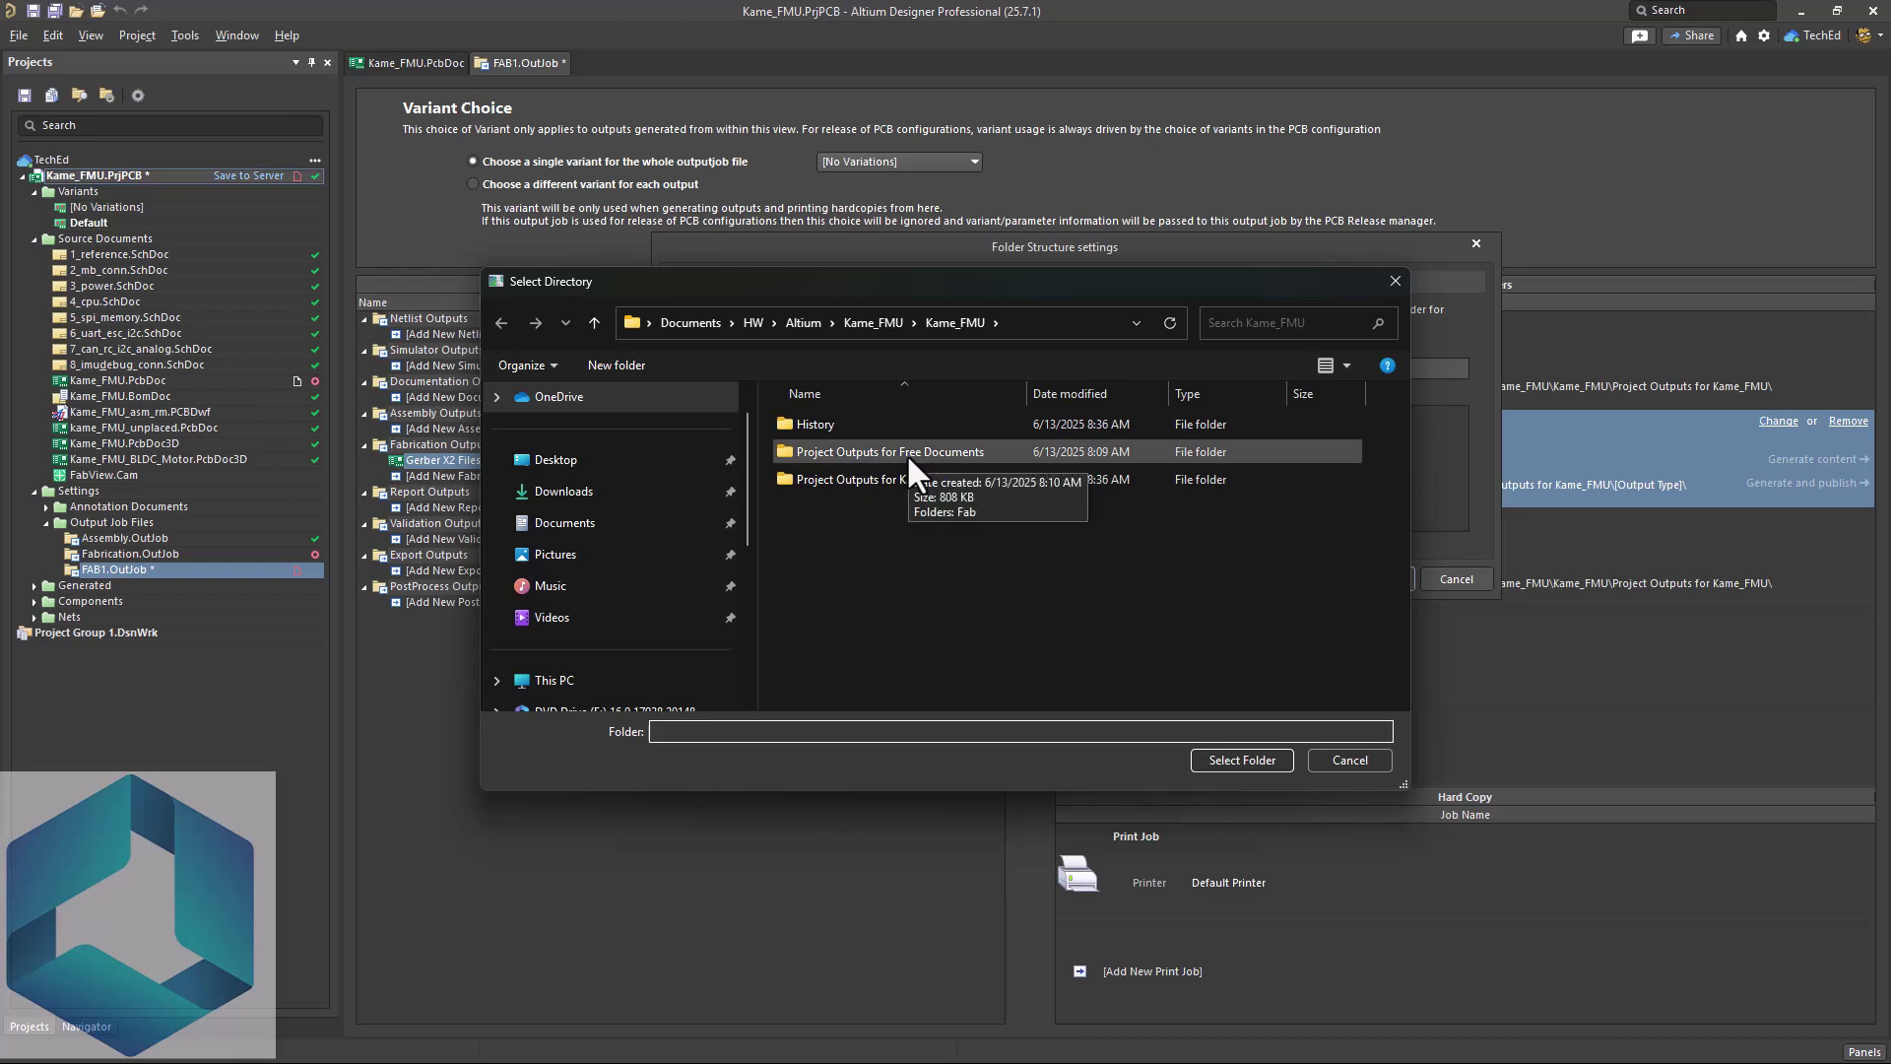
{"action": "double_click", "coordinate": [872, 478]}
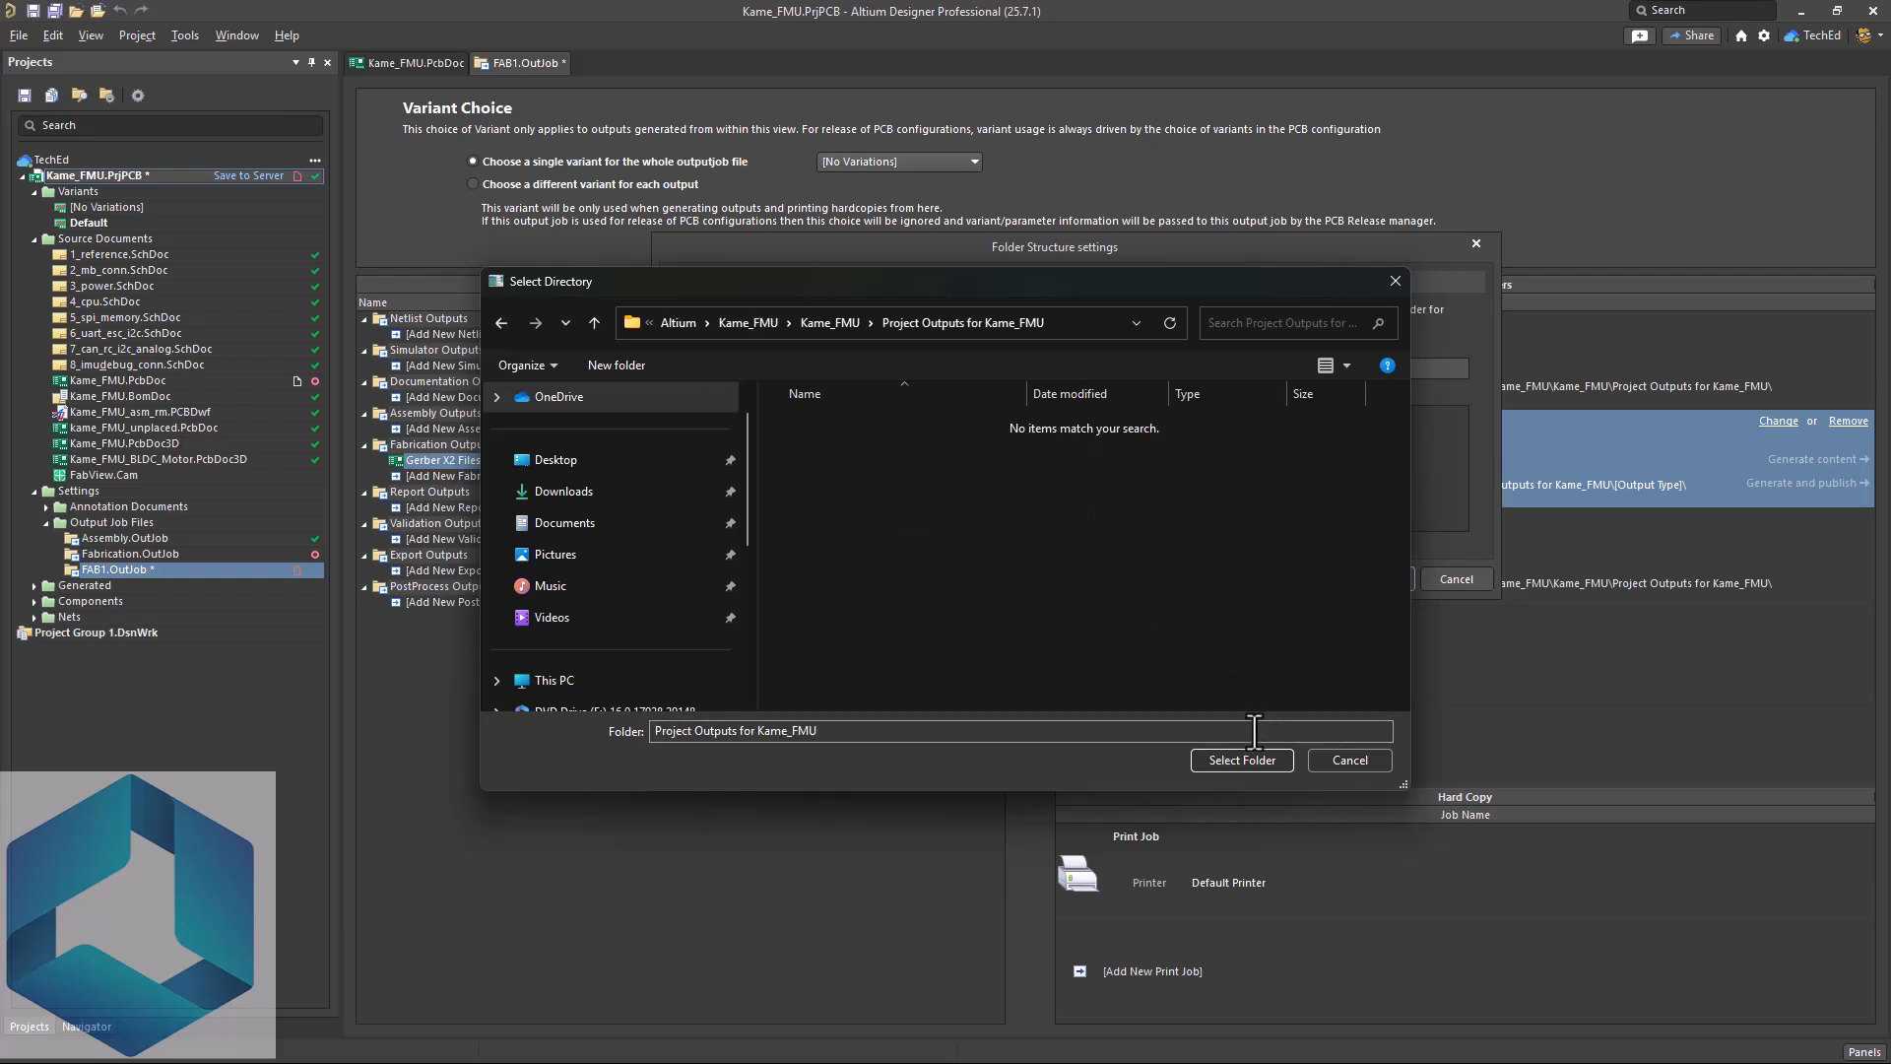
{"action": "left_click", "coordinate": [1241, 760]}
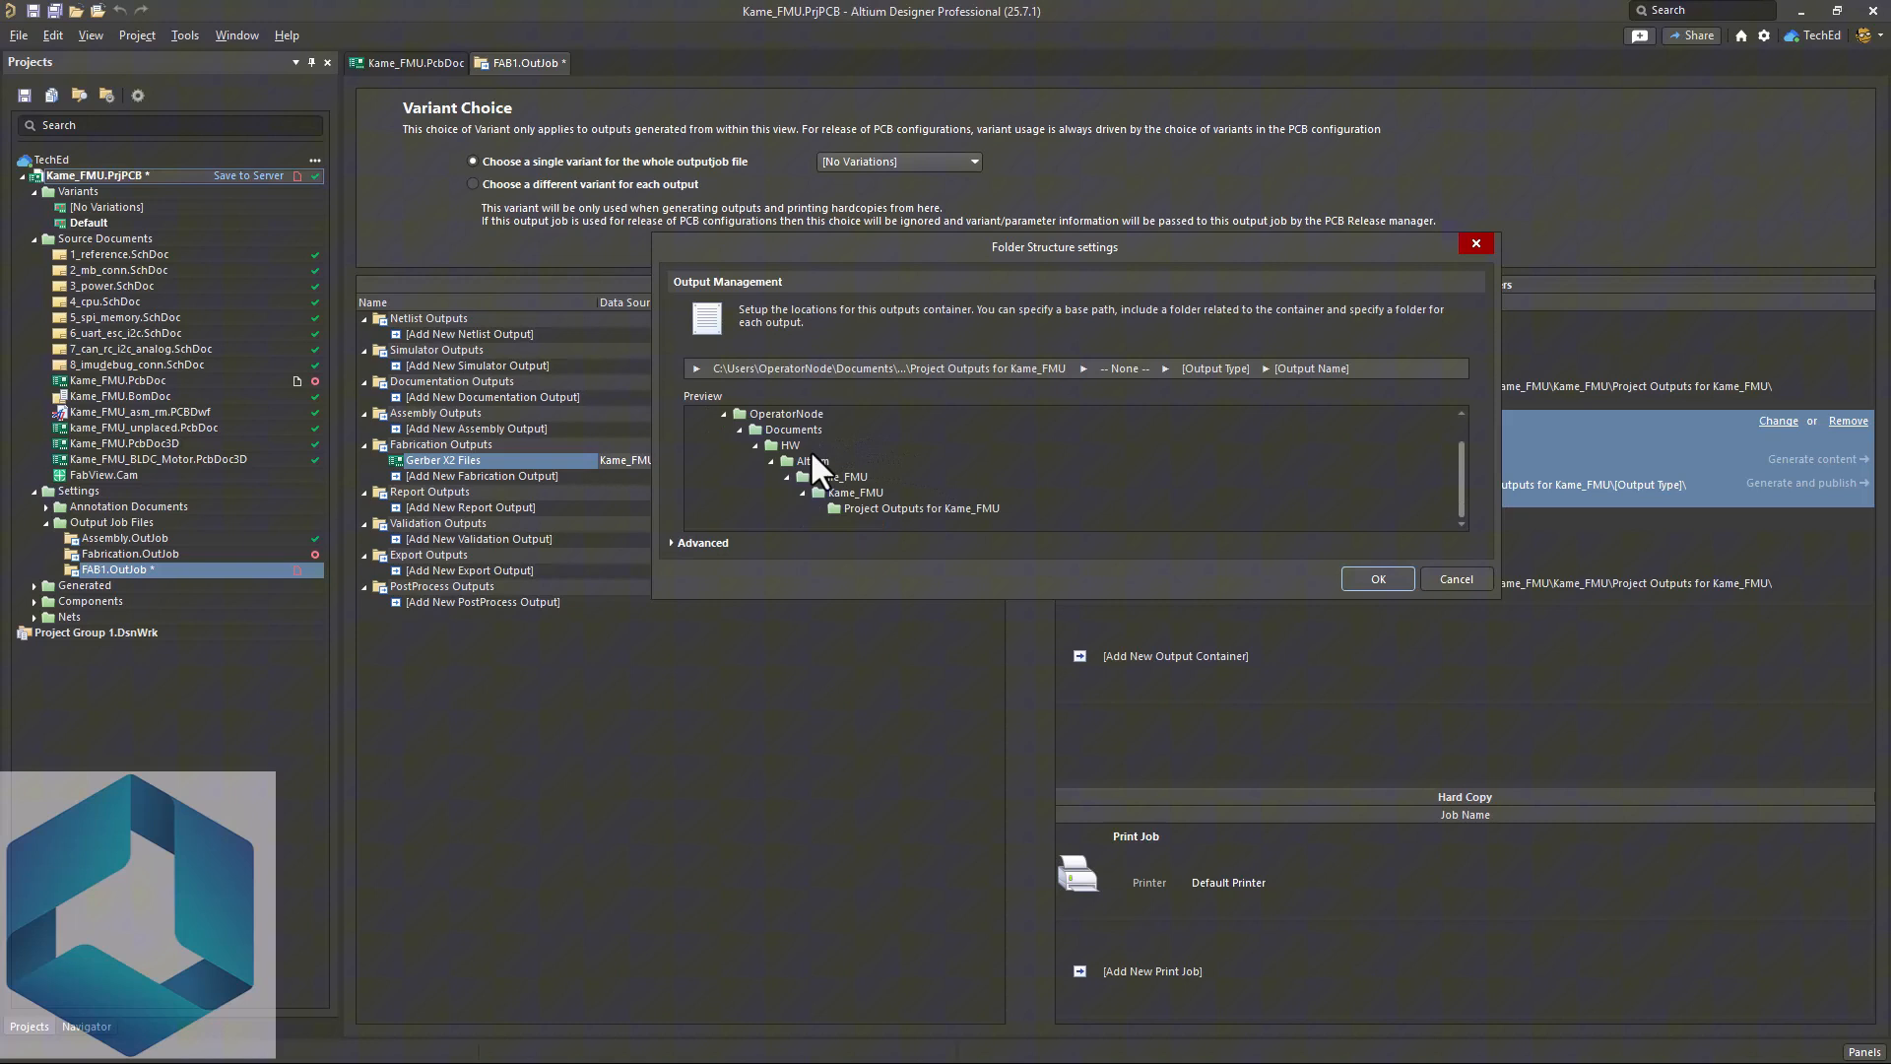
{"action": "mouse_move", "coordinate": [906, 500]}
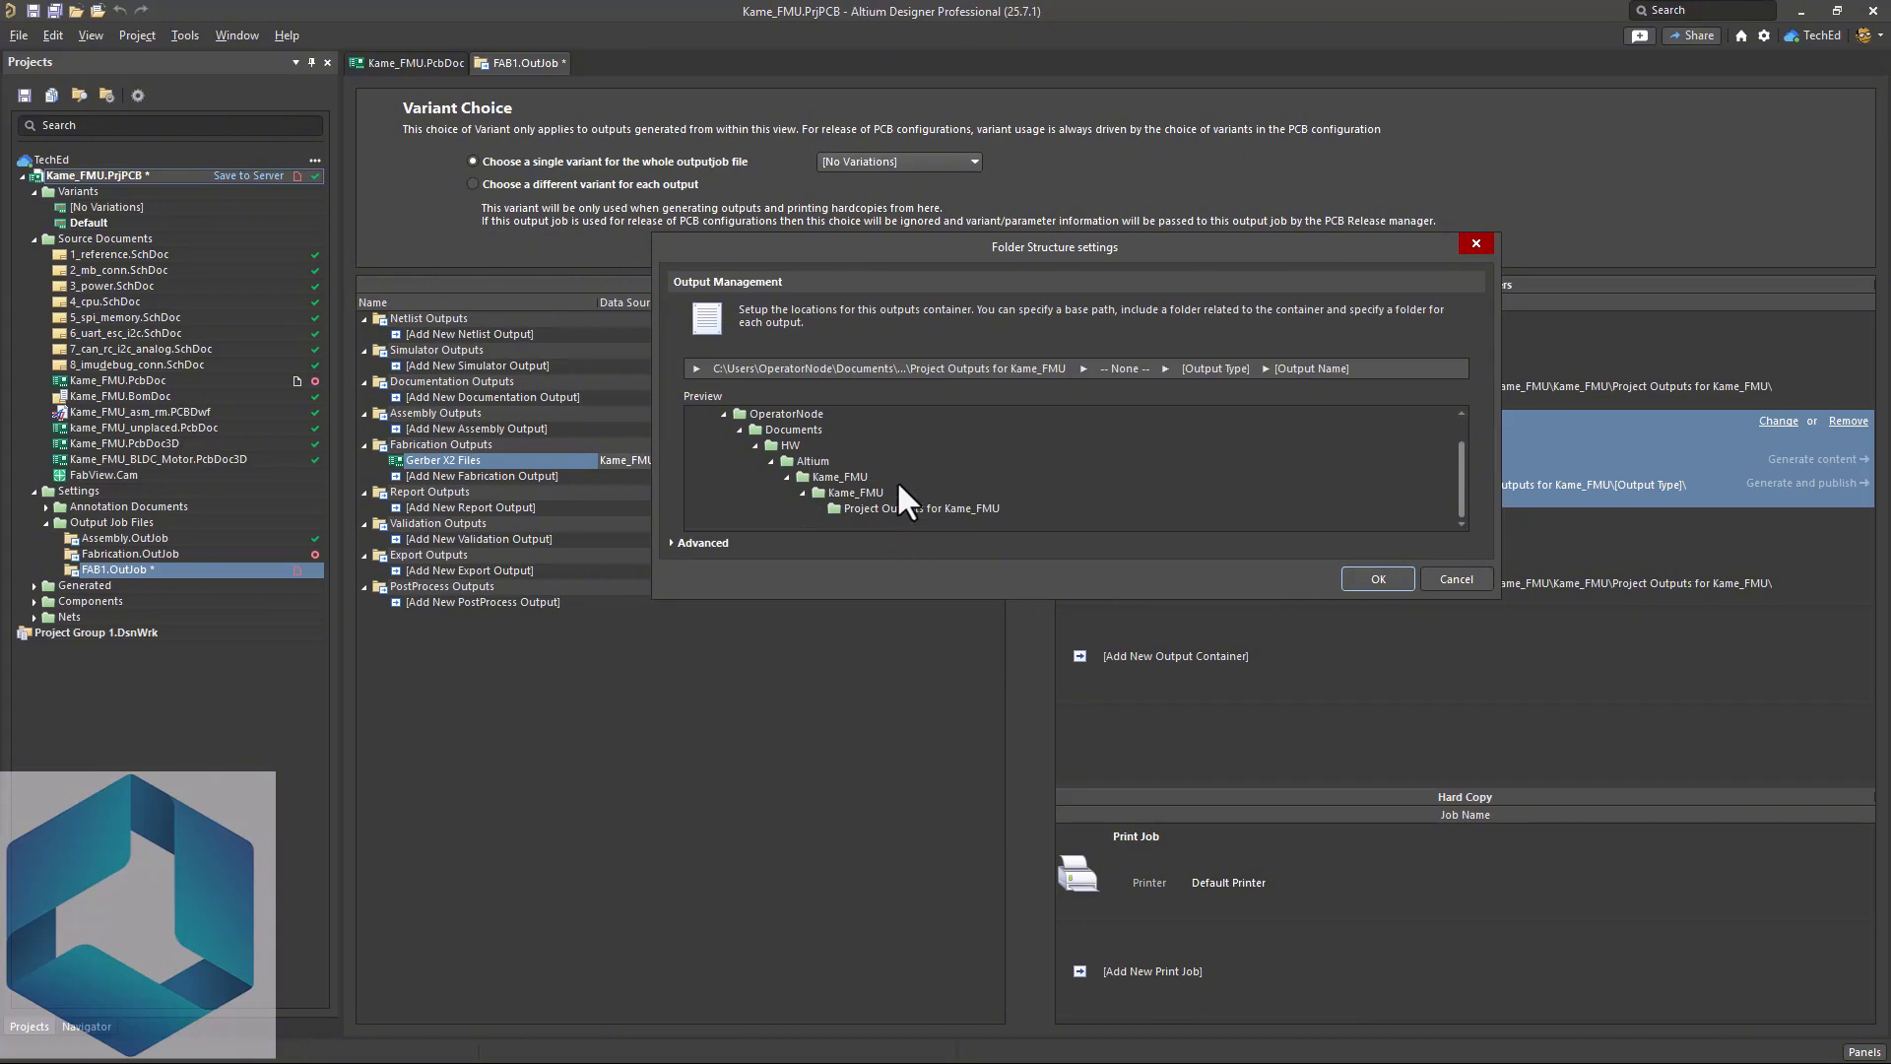
{"action": "mouse_move", "coordinate": [872, 514]}
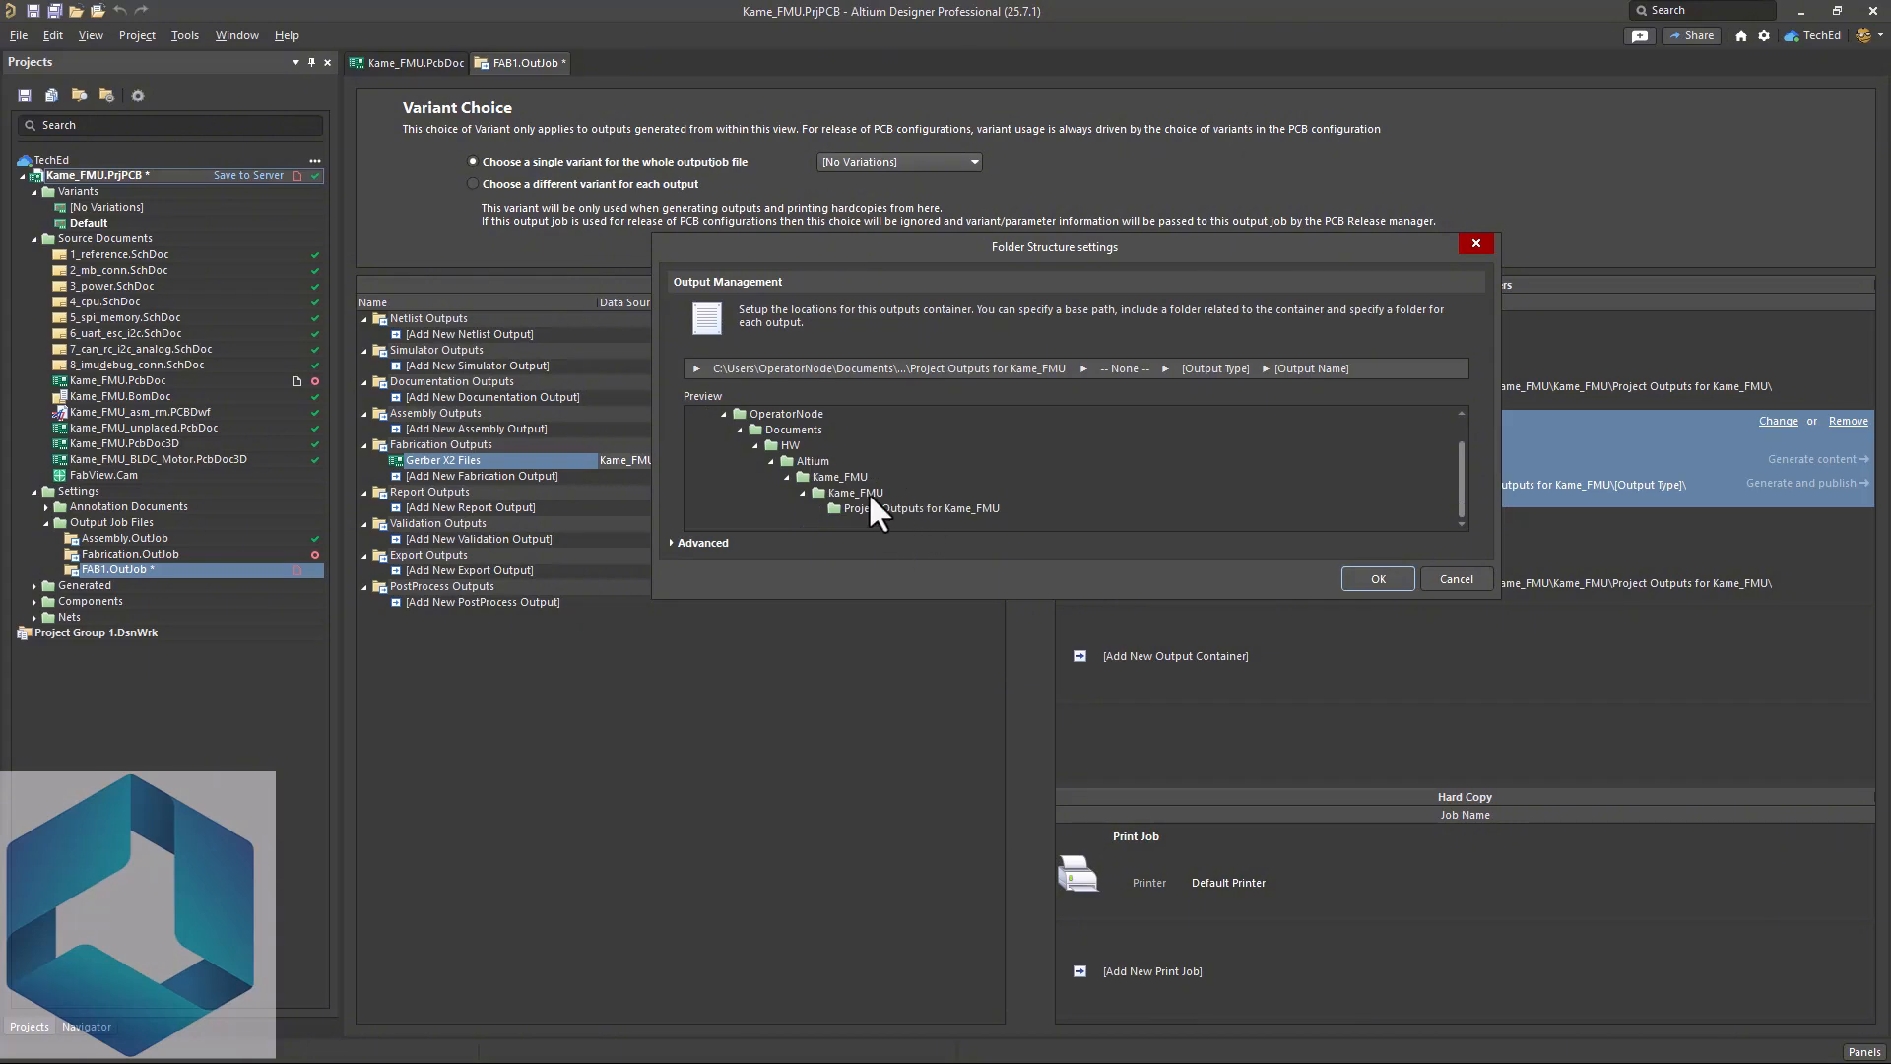
{"action": "mouse_move", "coordinate": [890, 528]}
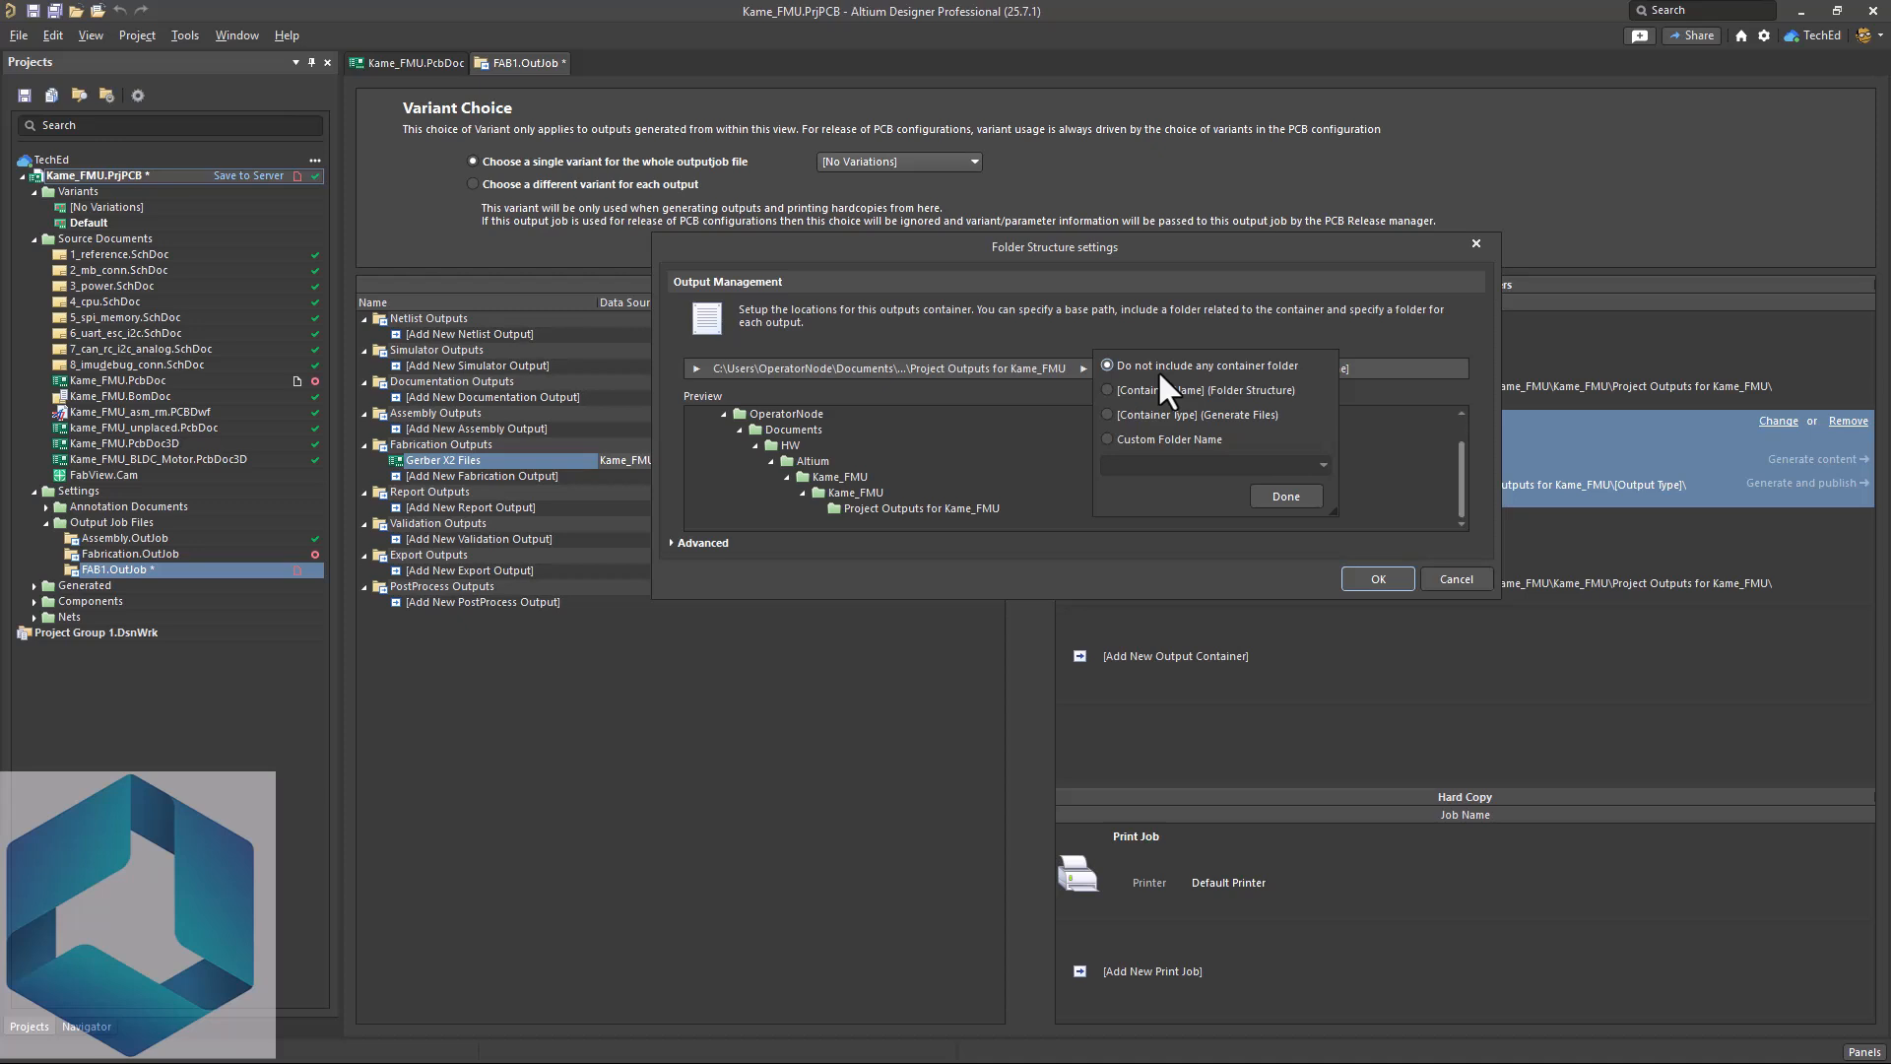
{"action": "mouse_move", "coordinate": [1168, 412]}
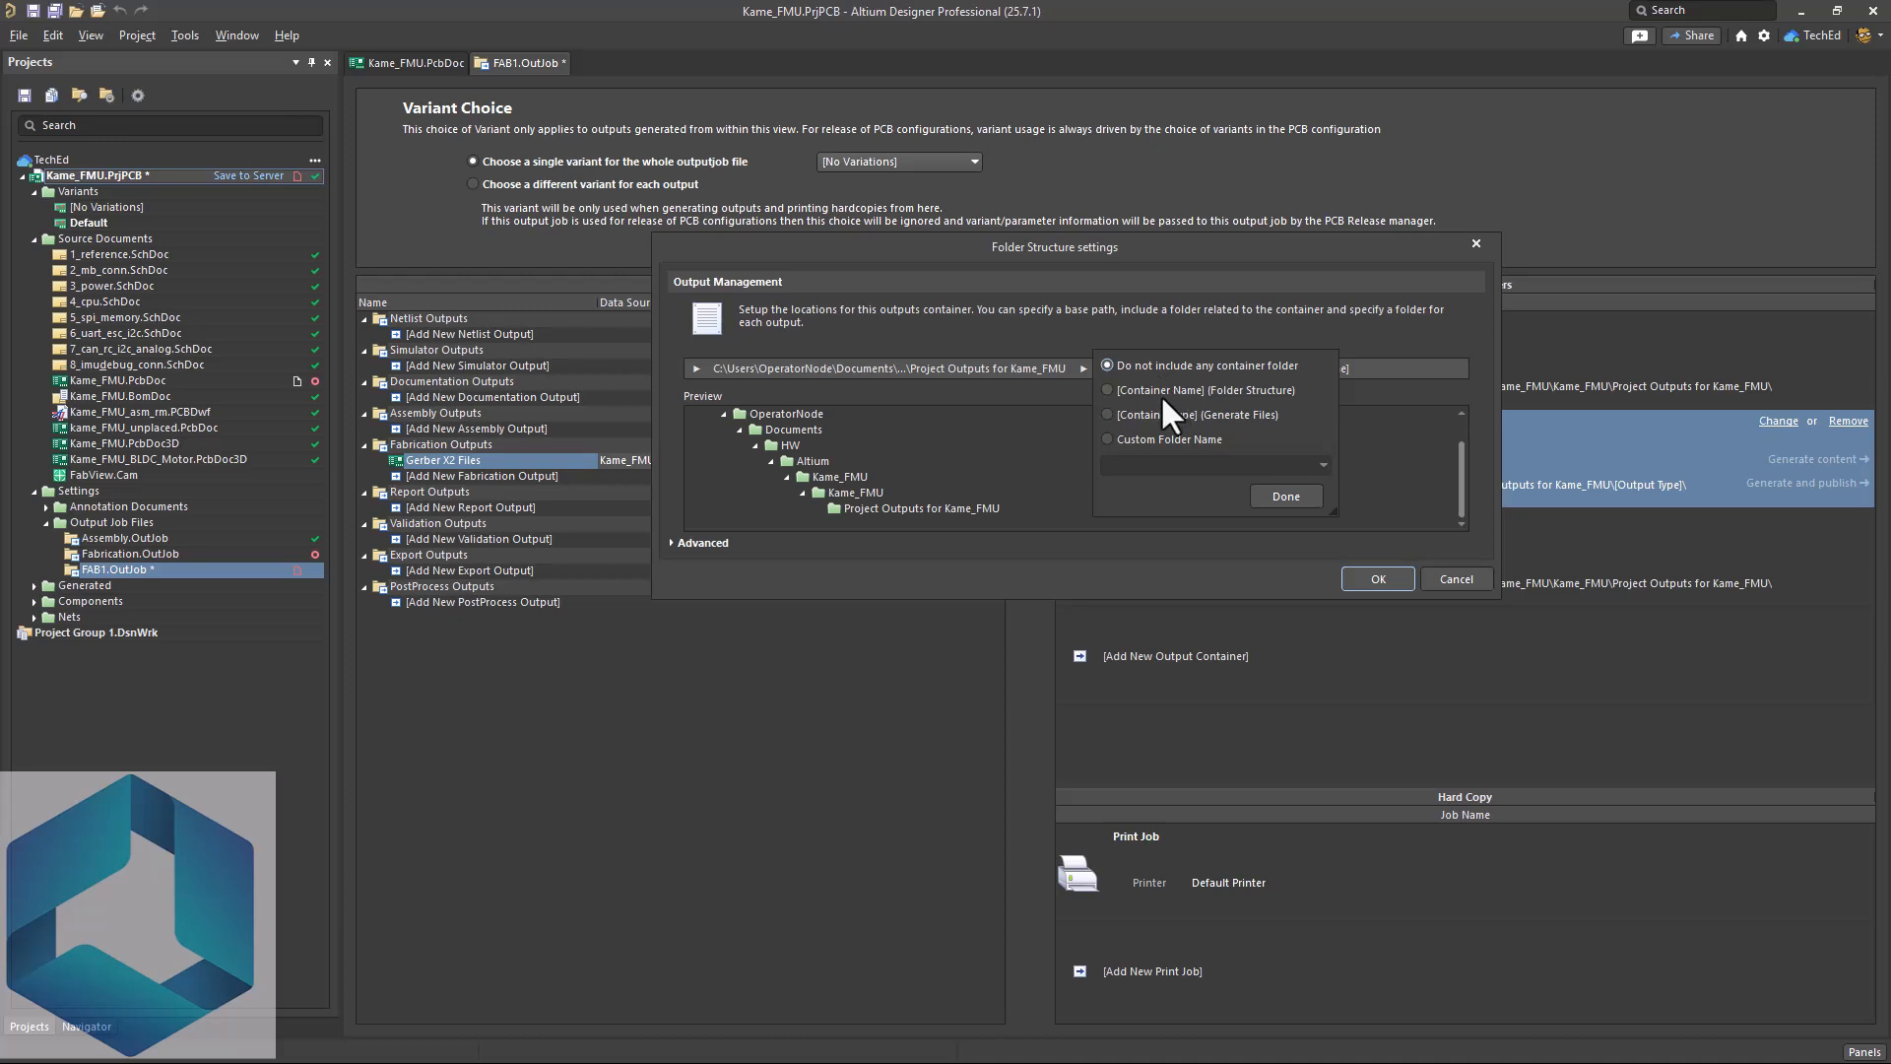
- Set the container folder to a custom name, Fab
{"action": "left_click", "coordinate": [1105, 414]}
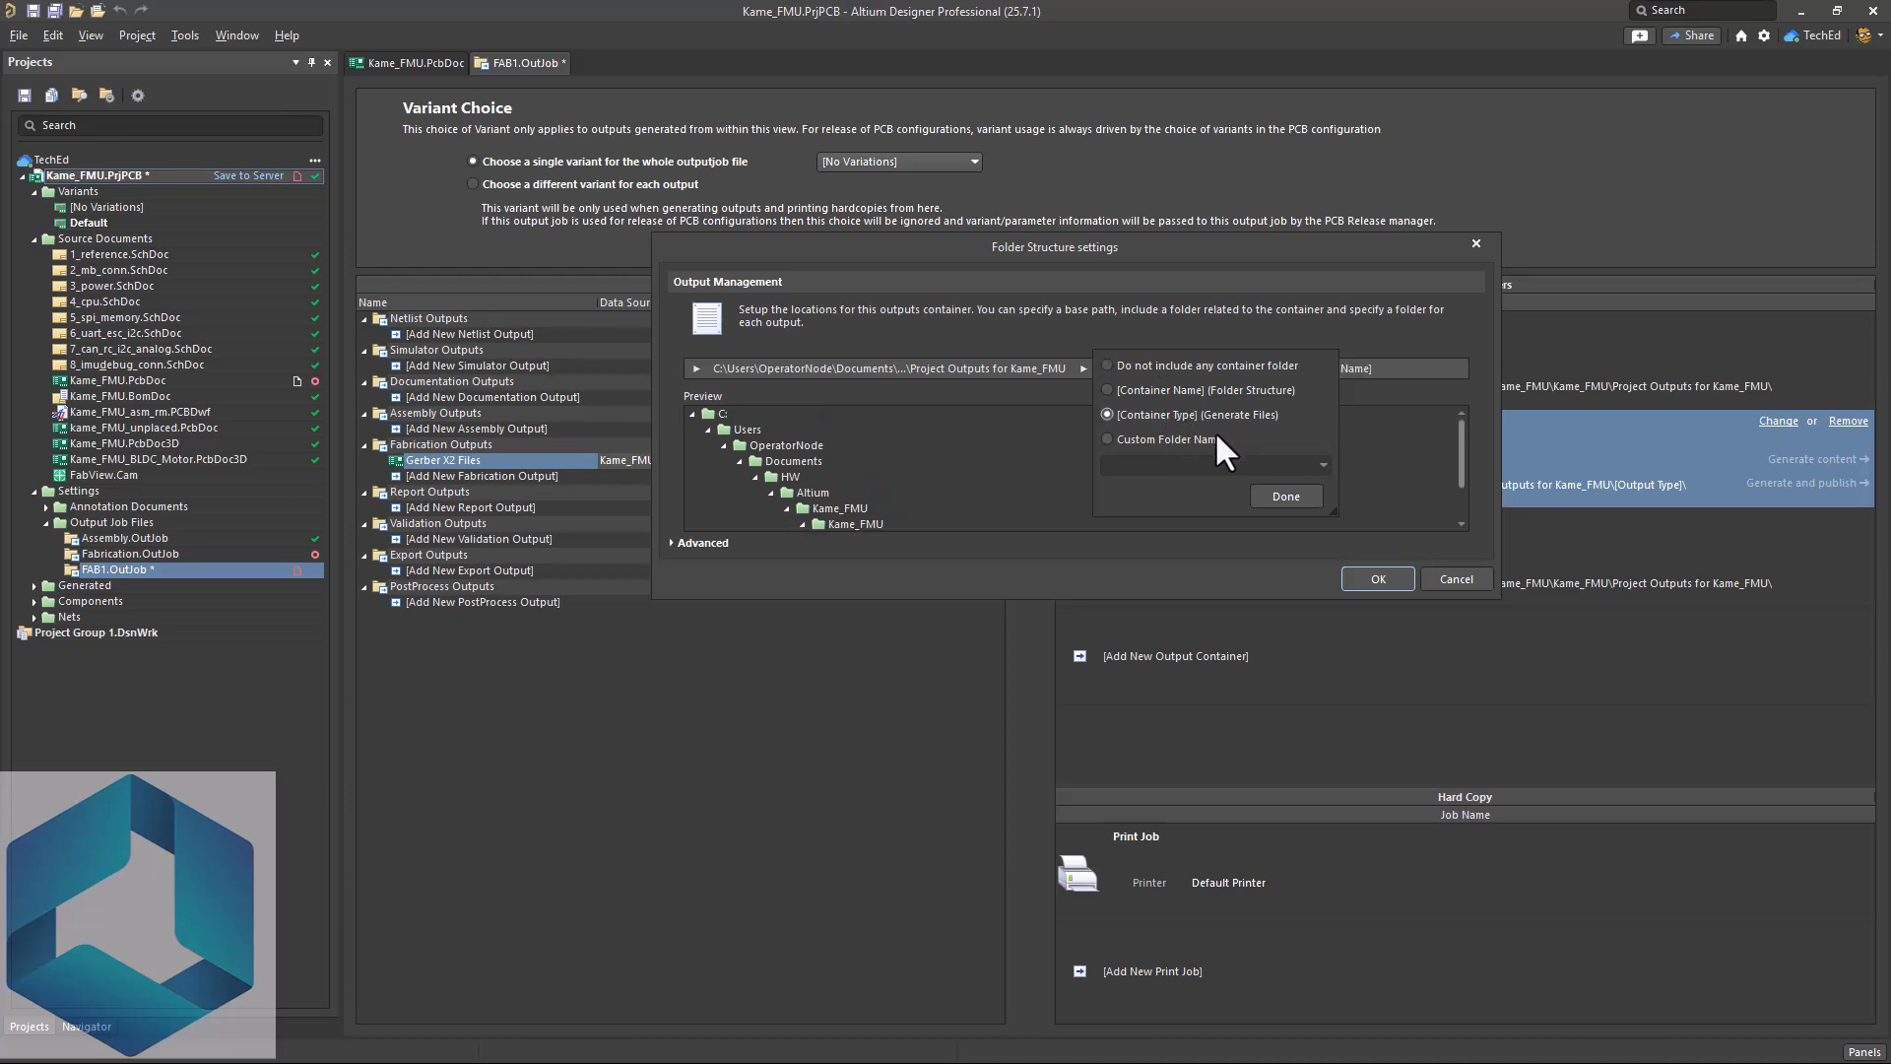
{"action": "left_click", "coordinate": [1105, 413]}
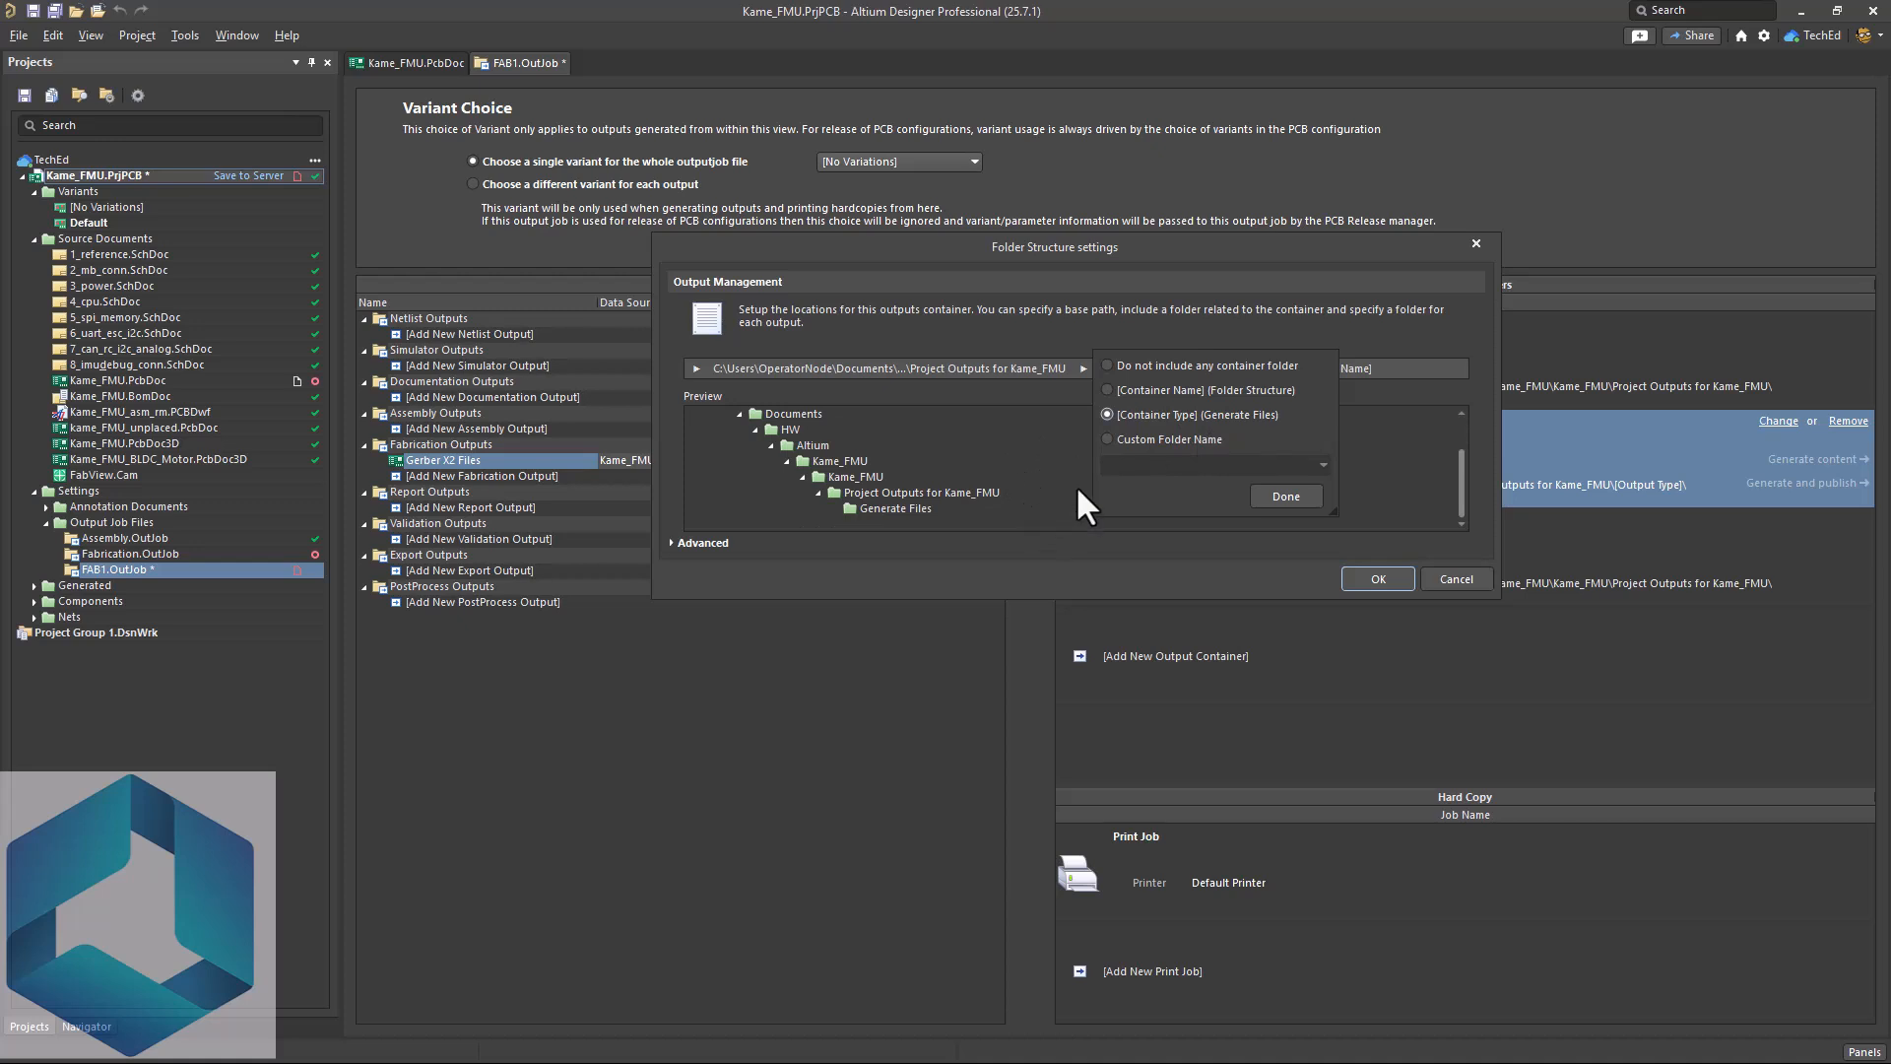
{"action": "left_click", "coordinate": [1107, 390]}
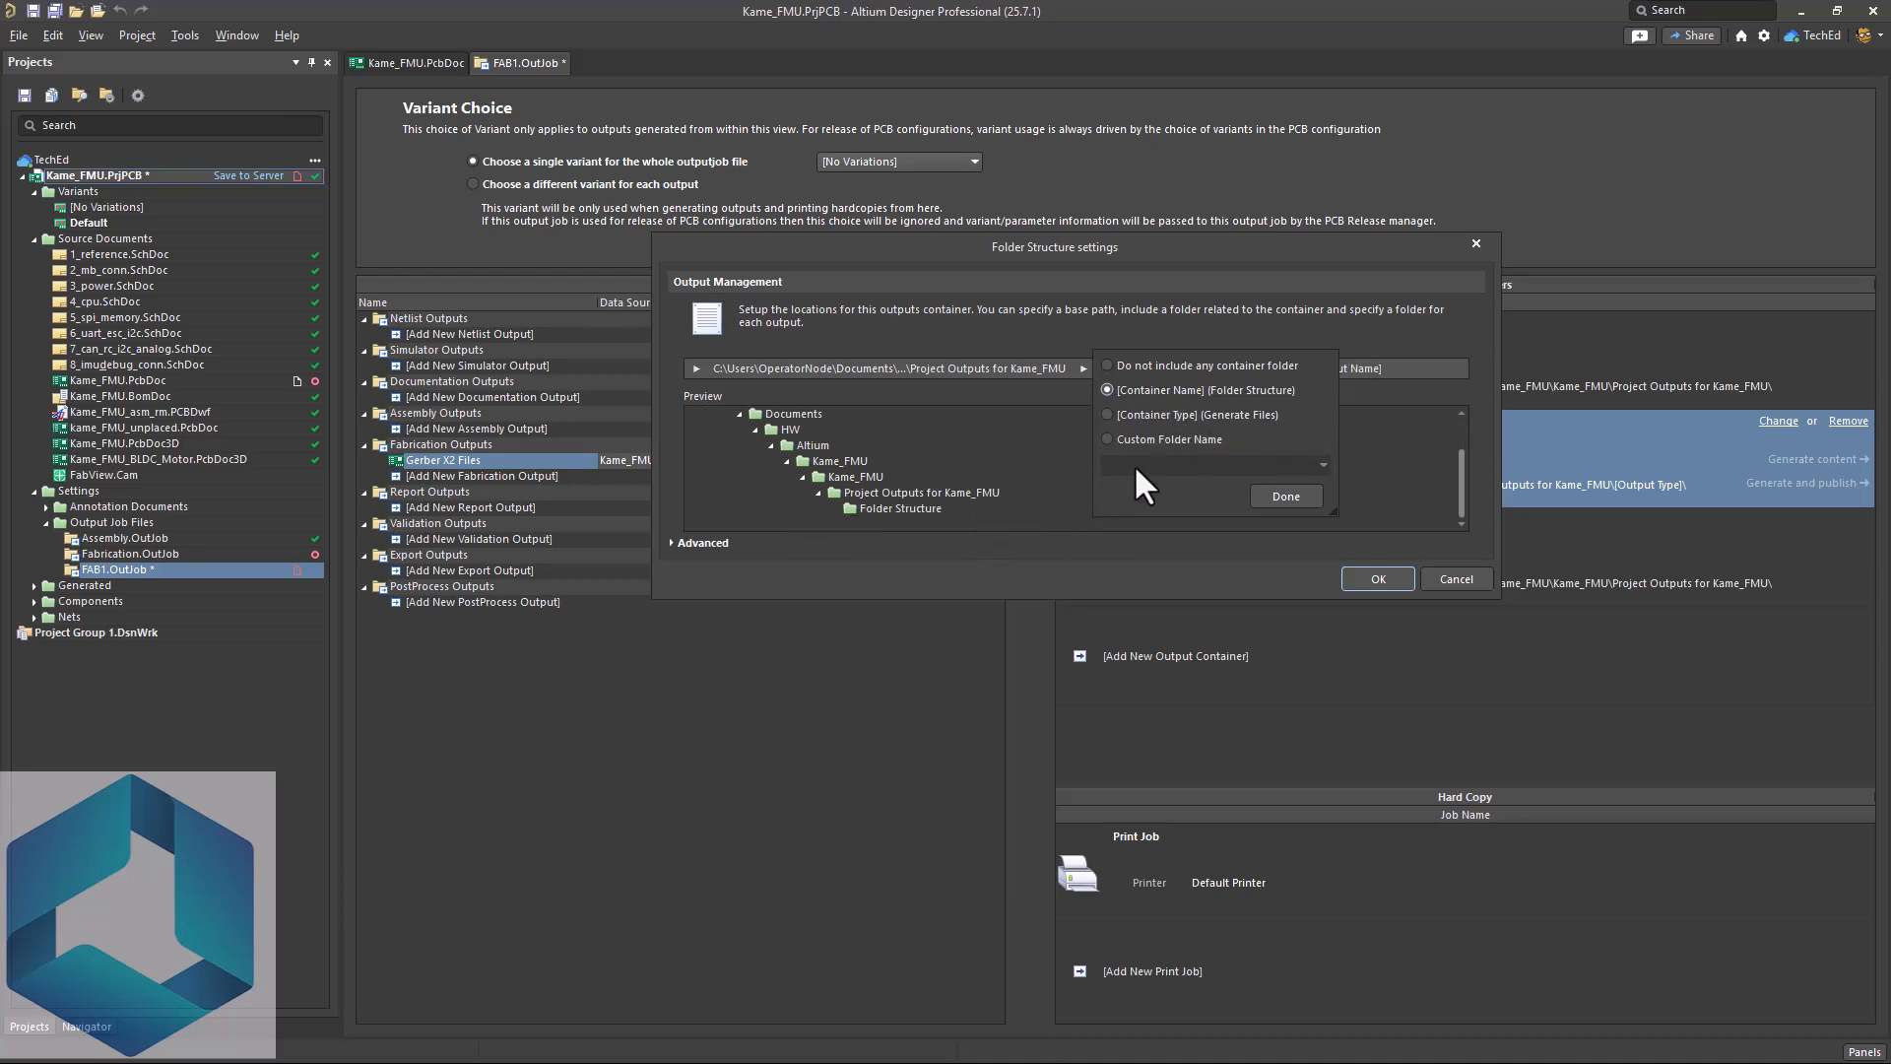
{"action": "left_click", "coordinate": [1107, 439]}
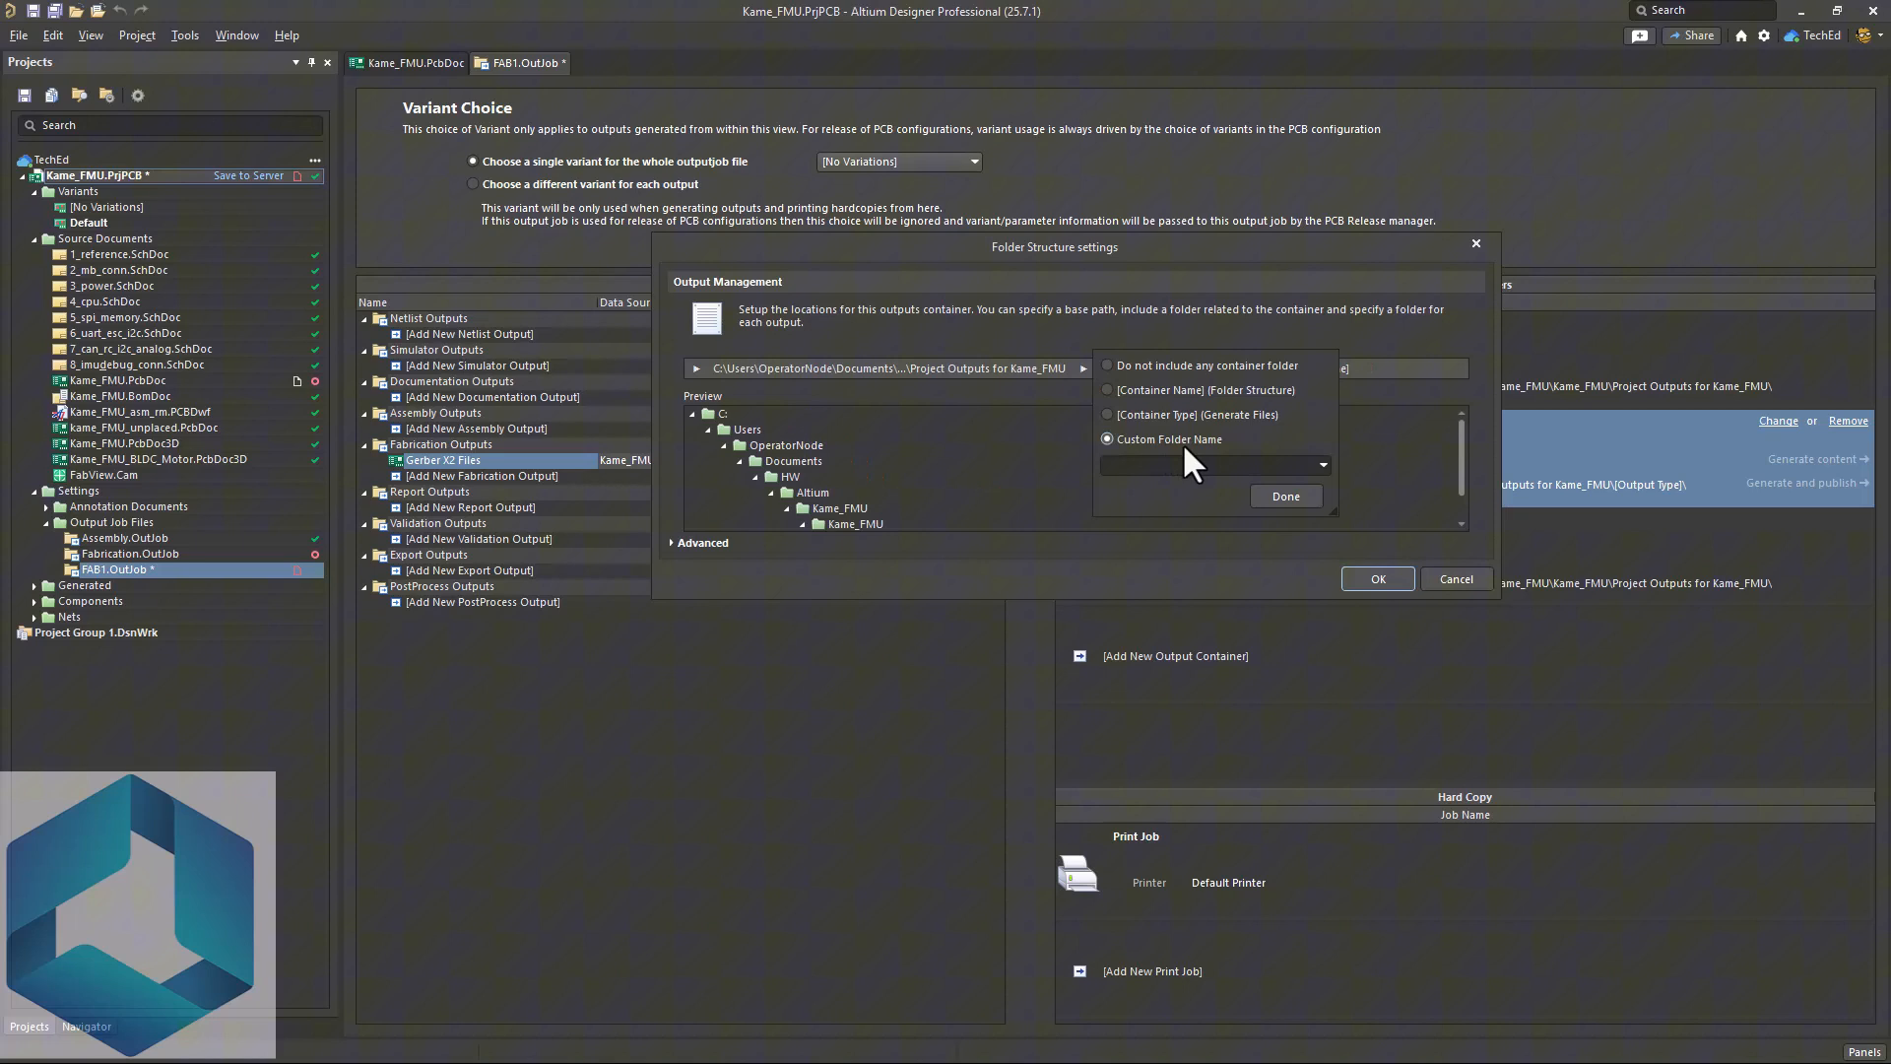
{"action": "left_click", "coordinate": [1107, 439]}
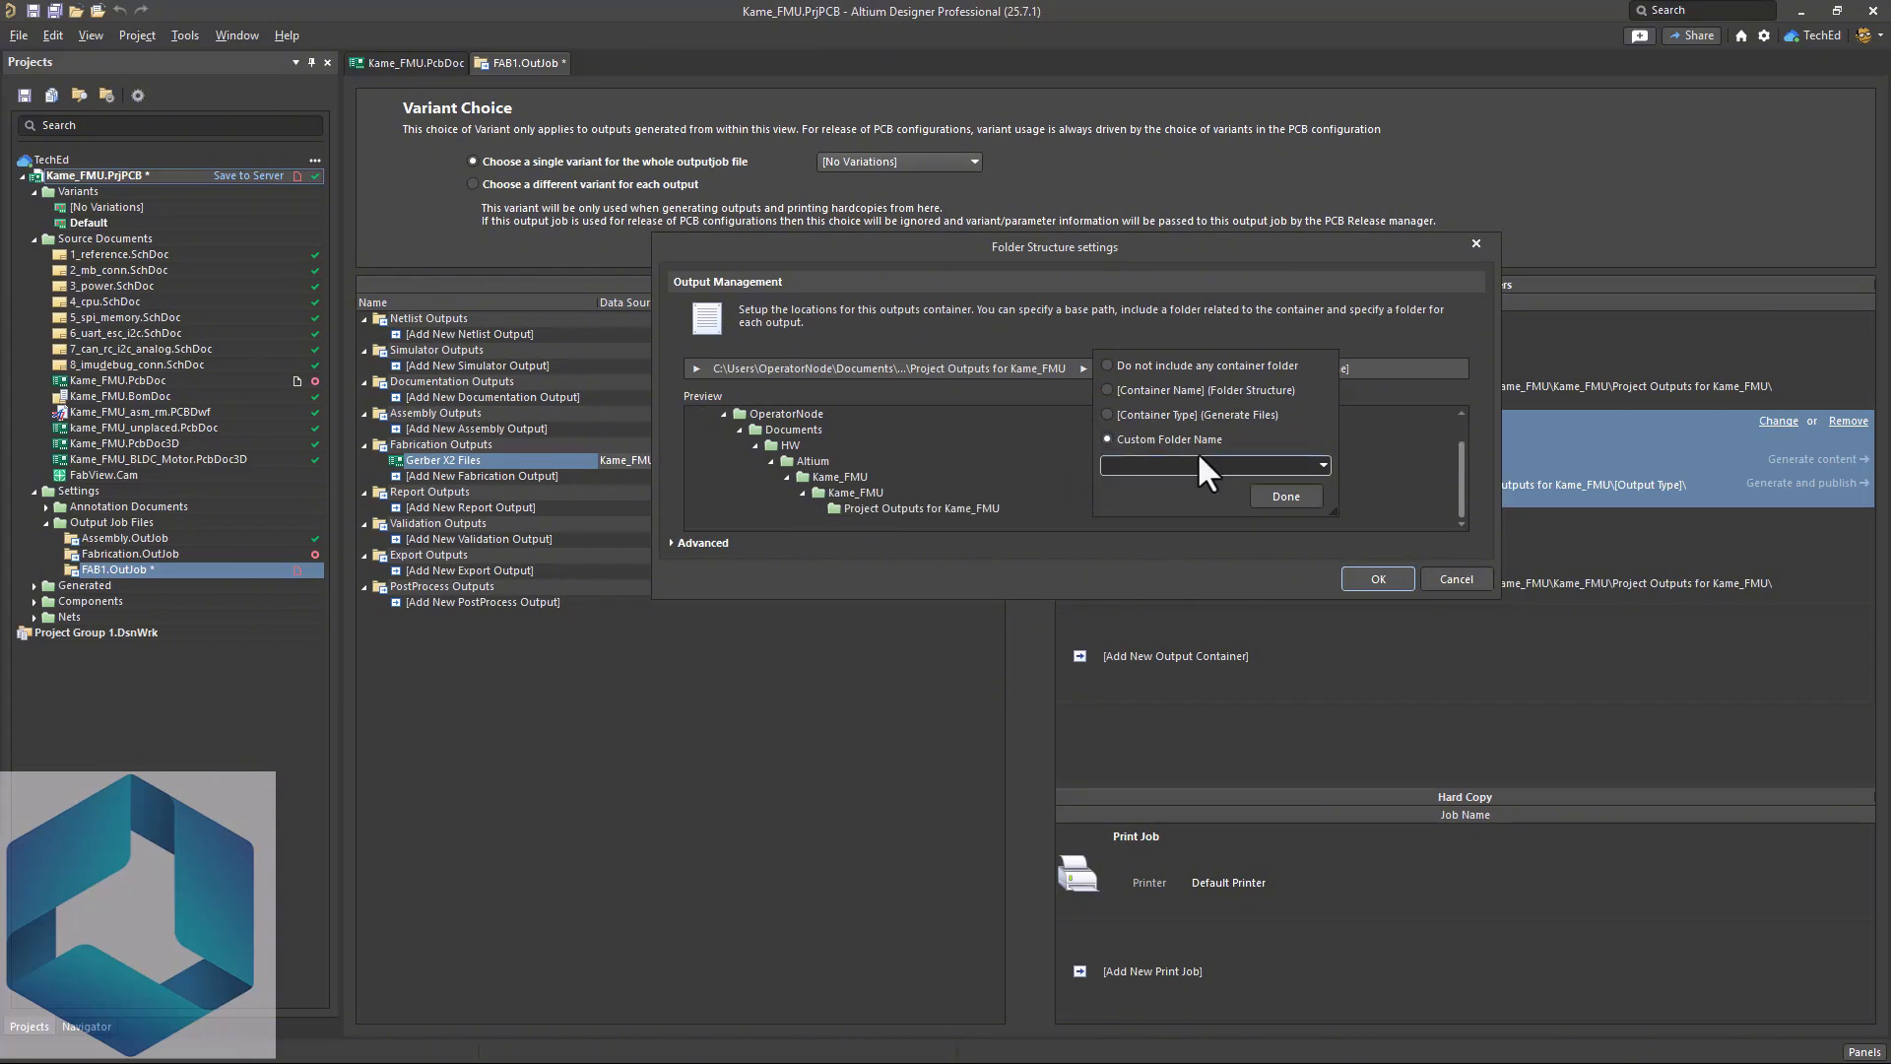
{"action": "type", "text": "Fab"}
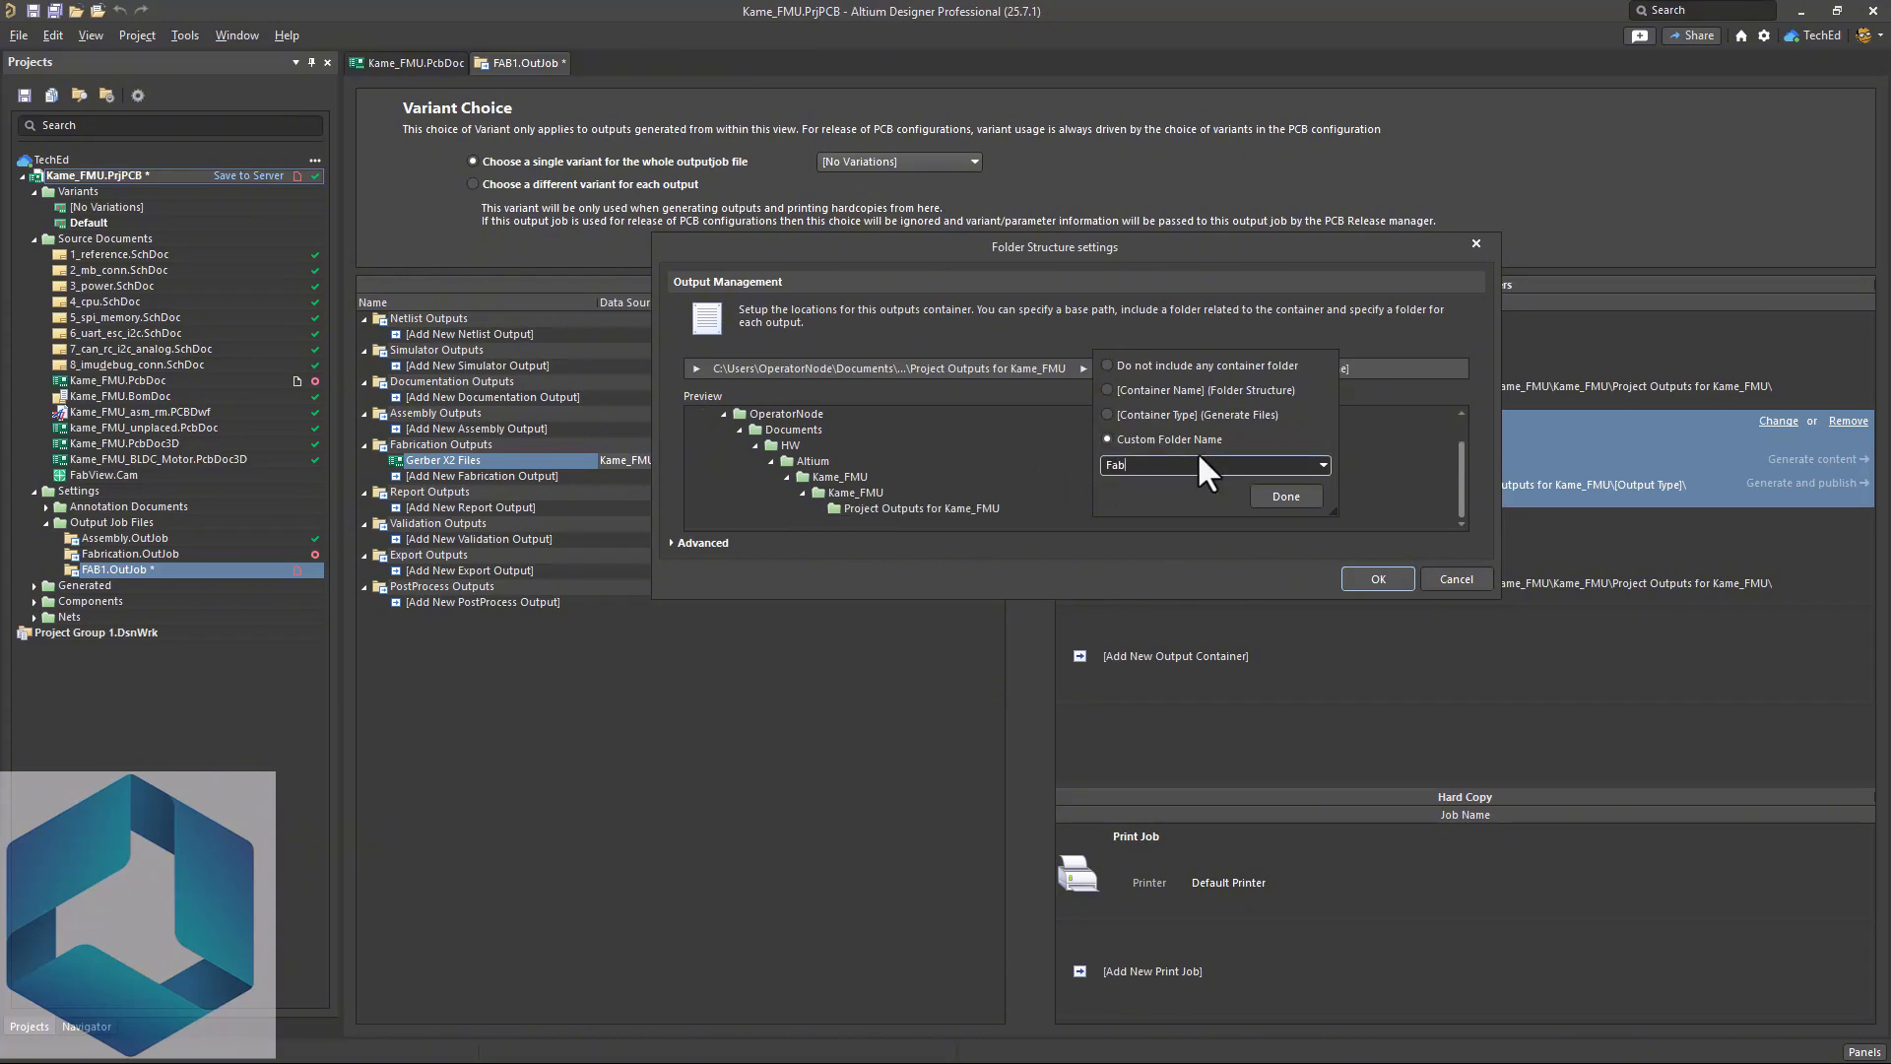
{"action": "left_click", "coordinate": [1284, 496]}
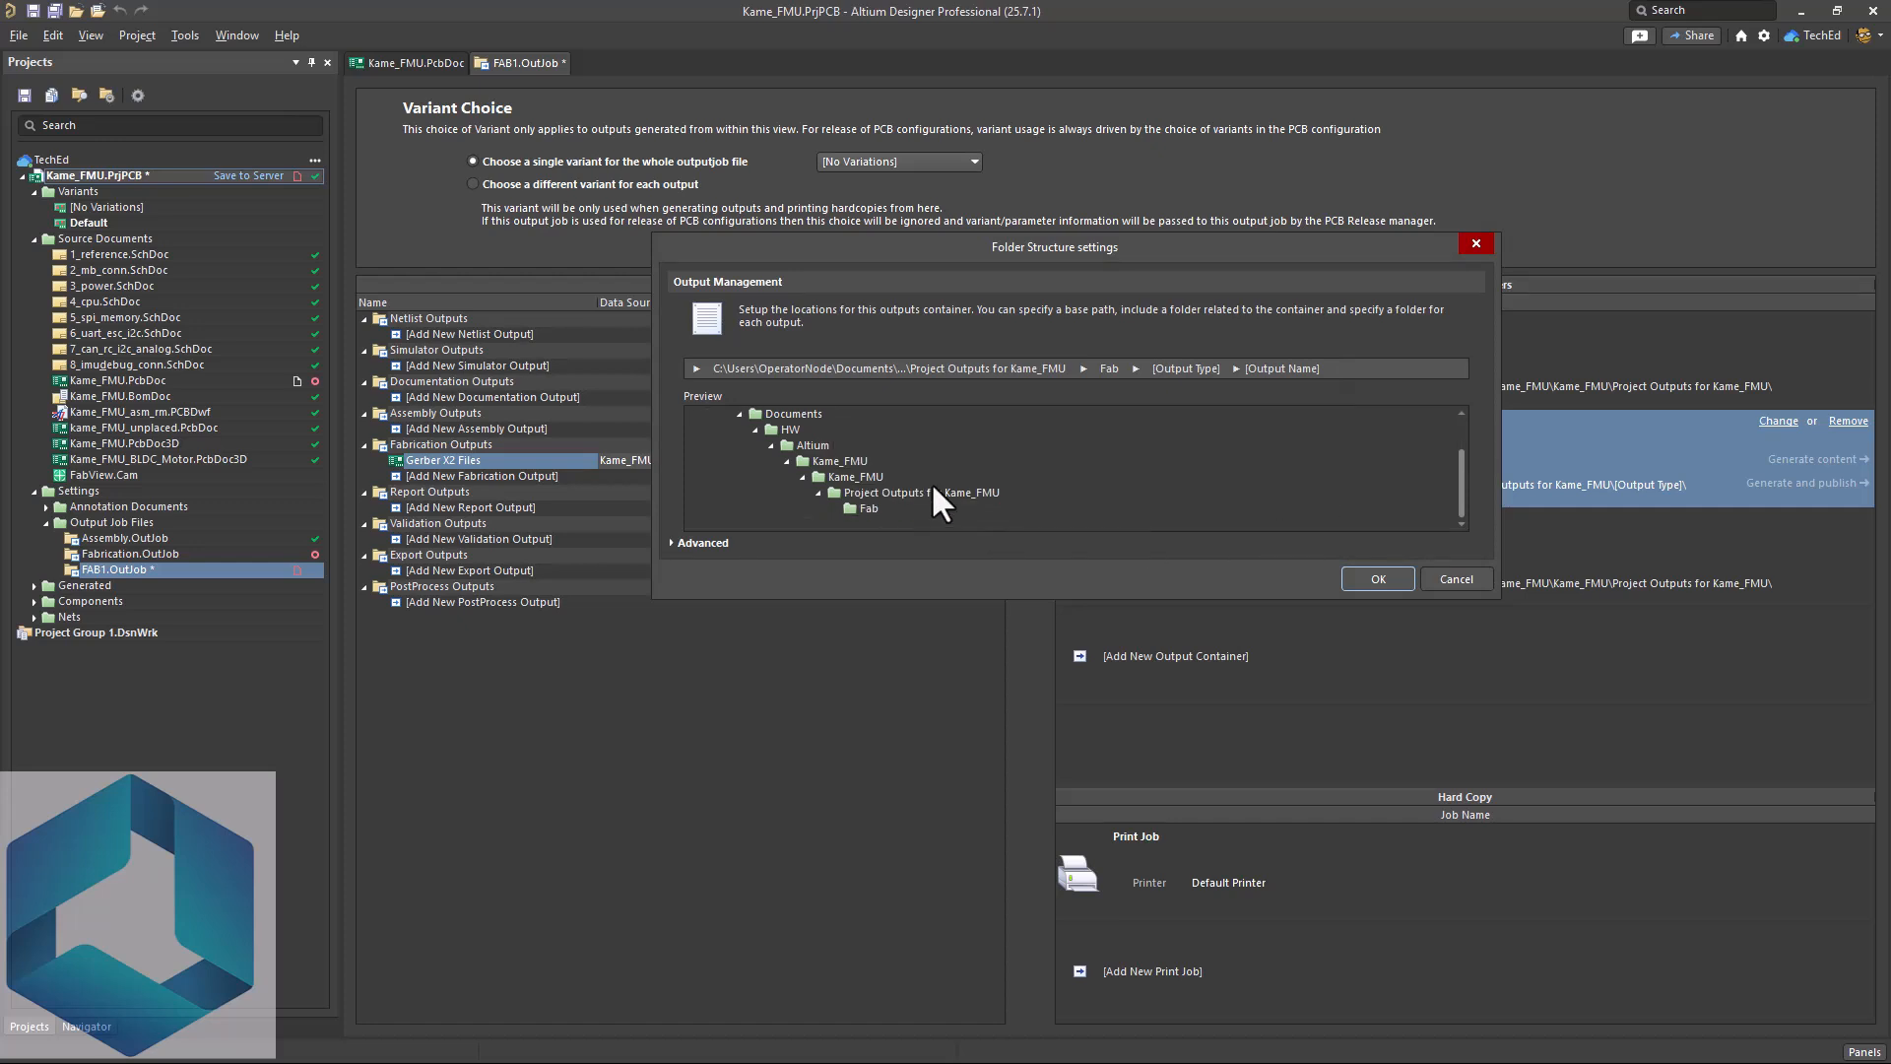
{"action": "mouse_move", "coordinate": [1280, 380]}
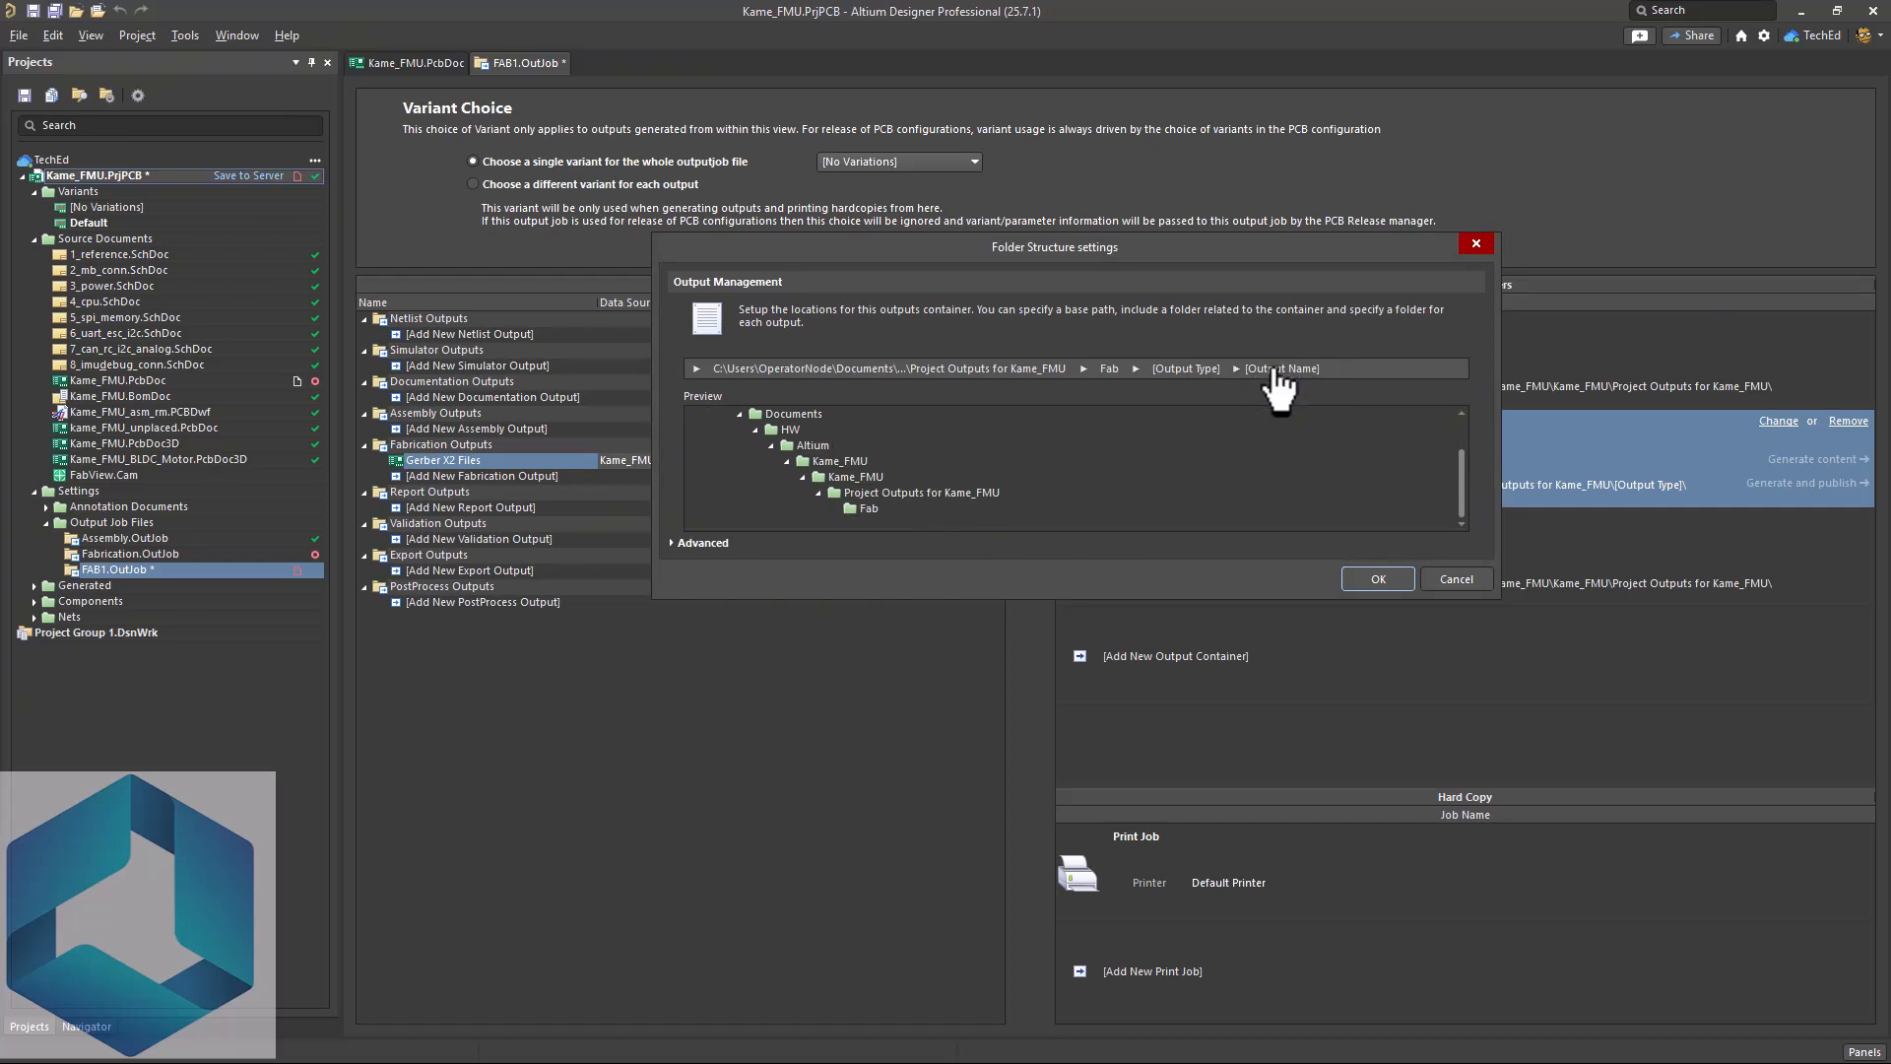
{"action": "mouse_move", "coordinate": [1211, 393]}
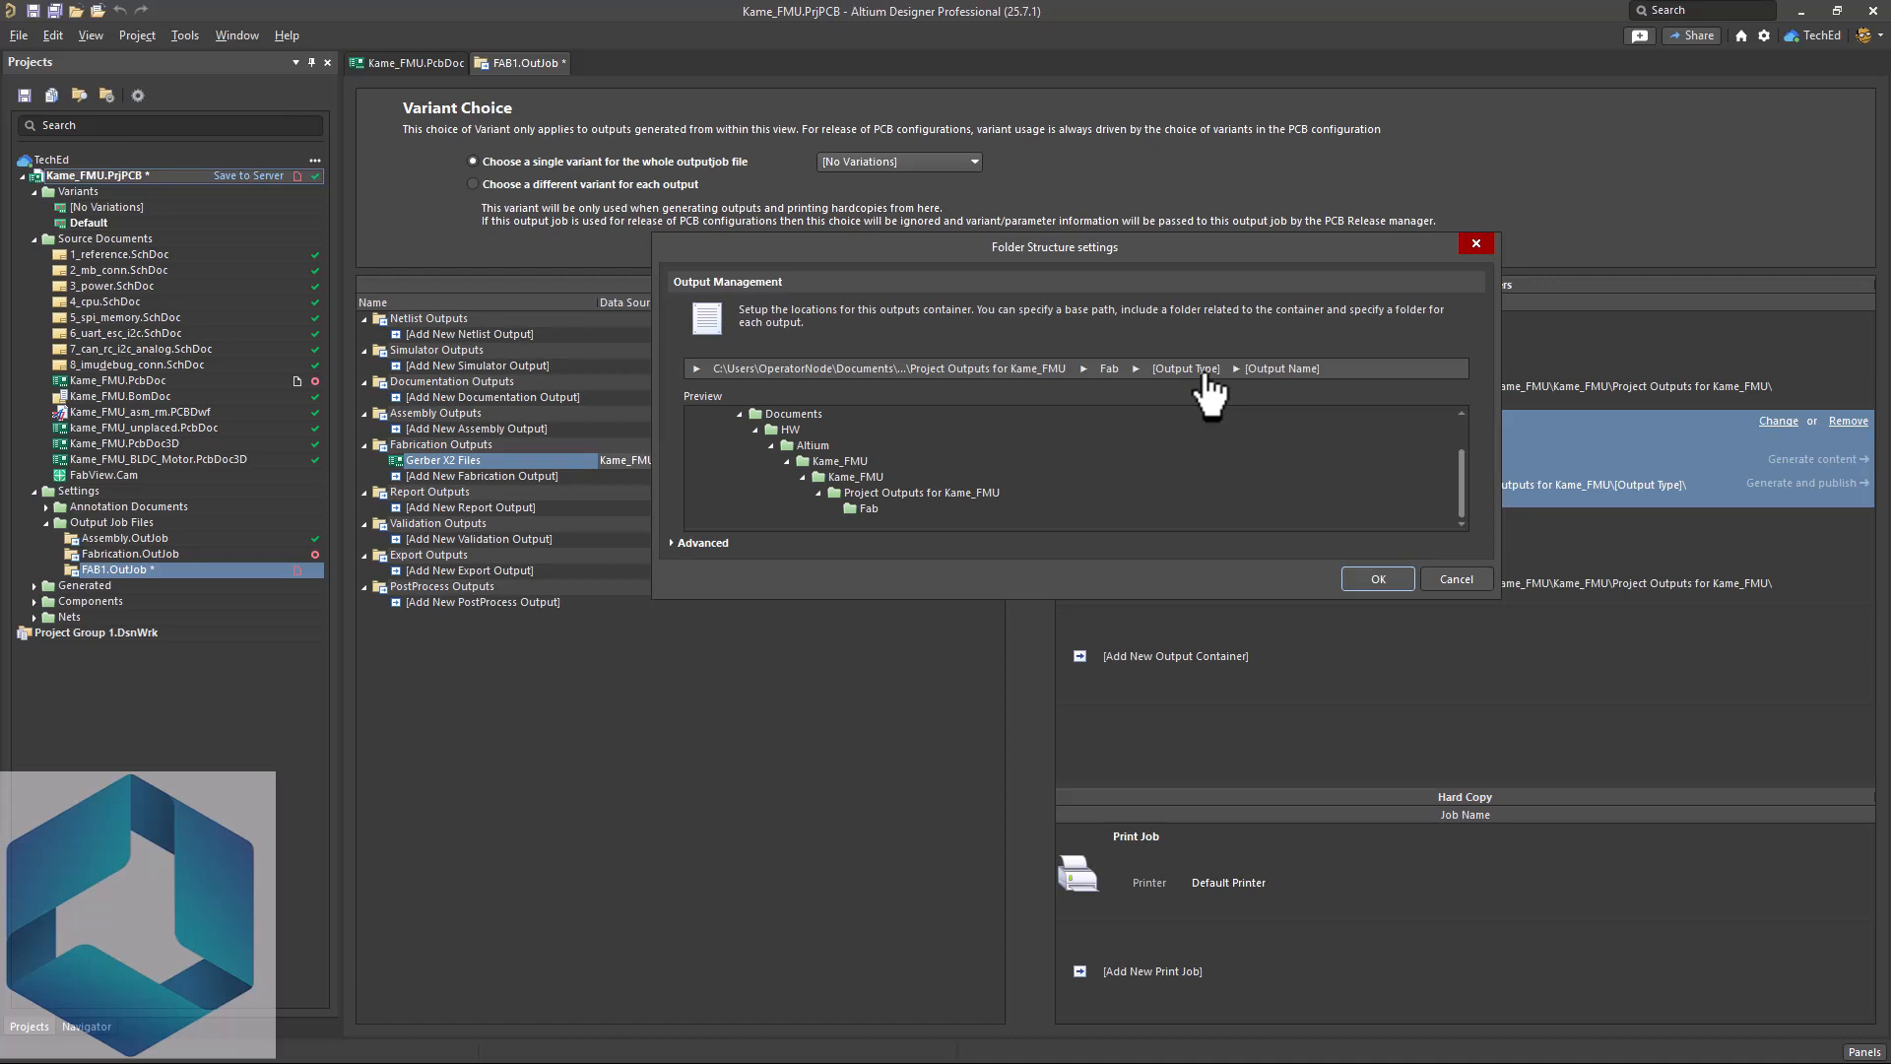
- Give the output type folder a custom 20250613 prefix
{"action": "left_click", "coordinate": [1184, 368]}
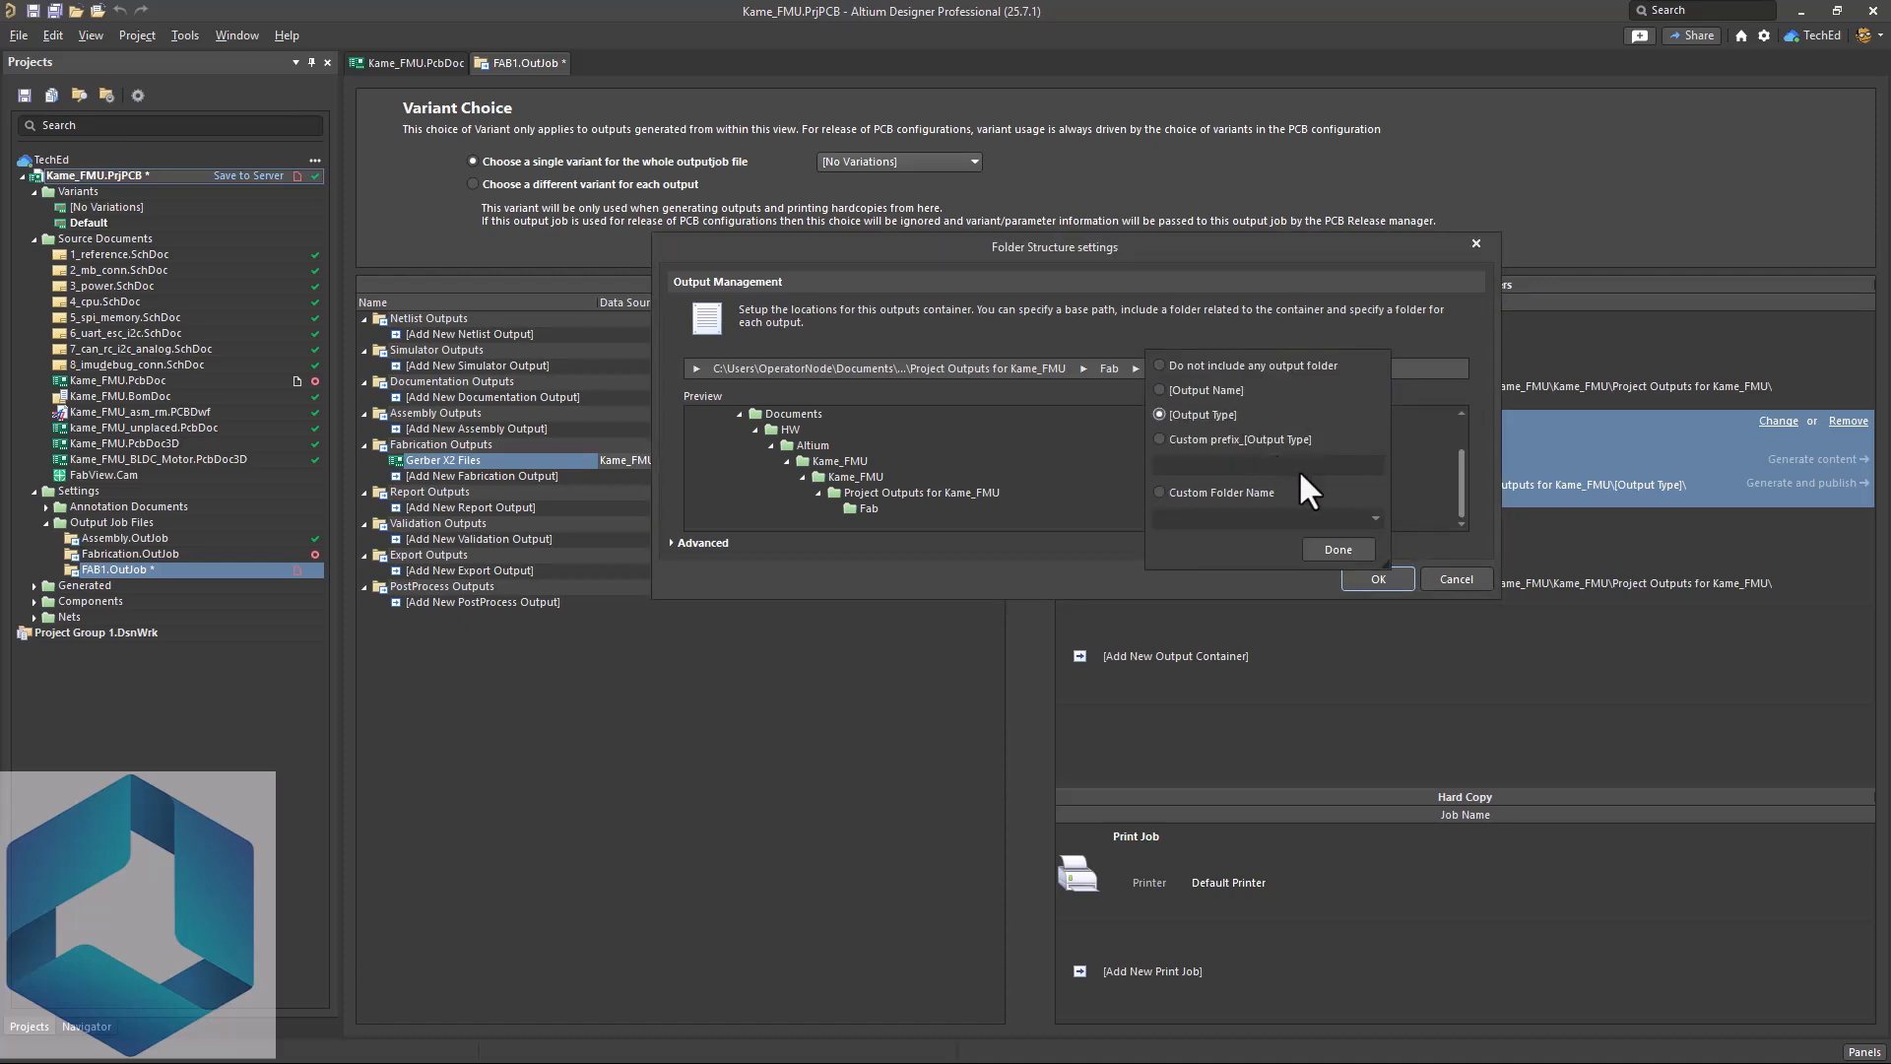
{"action": "left_click", "coordinate": [1160, 440]}
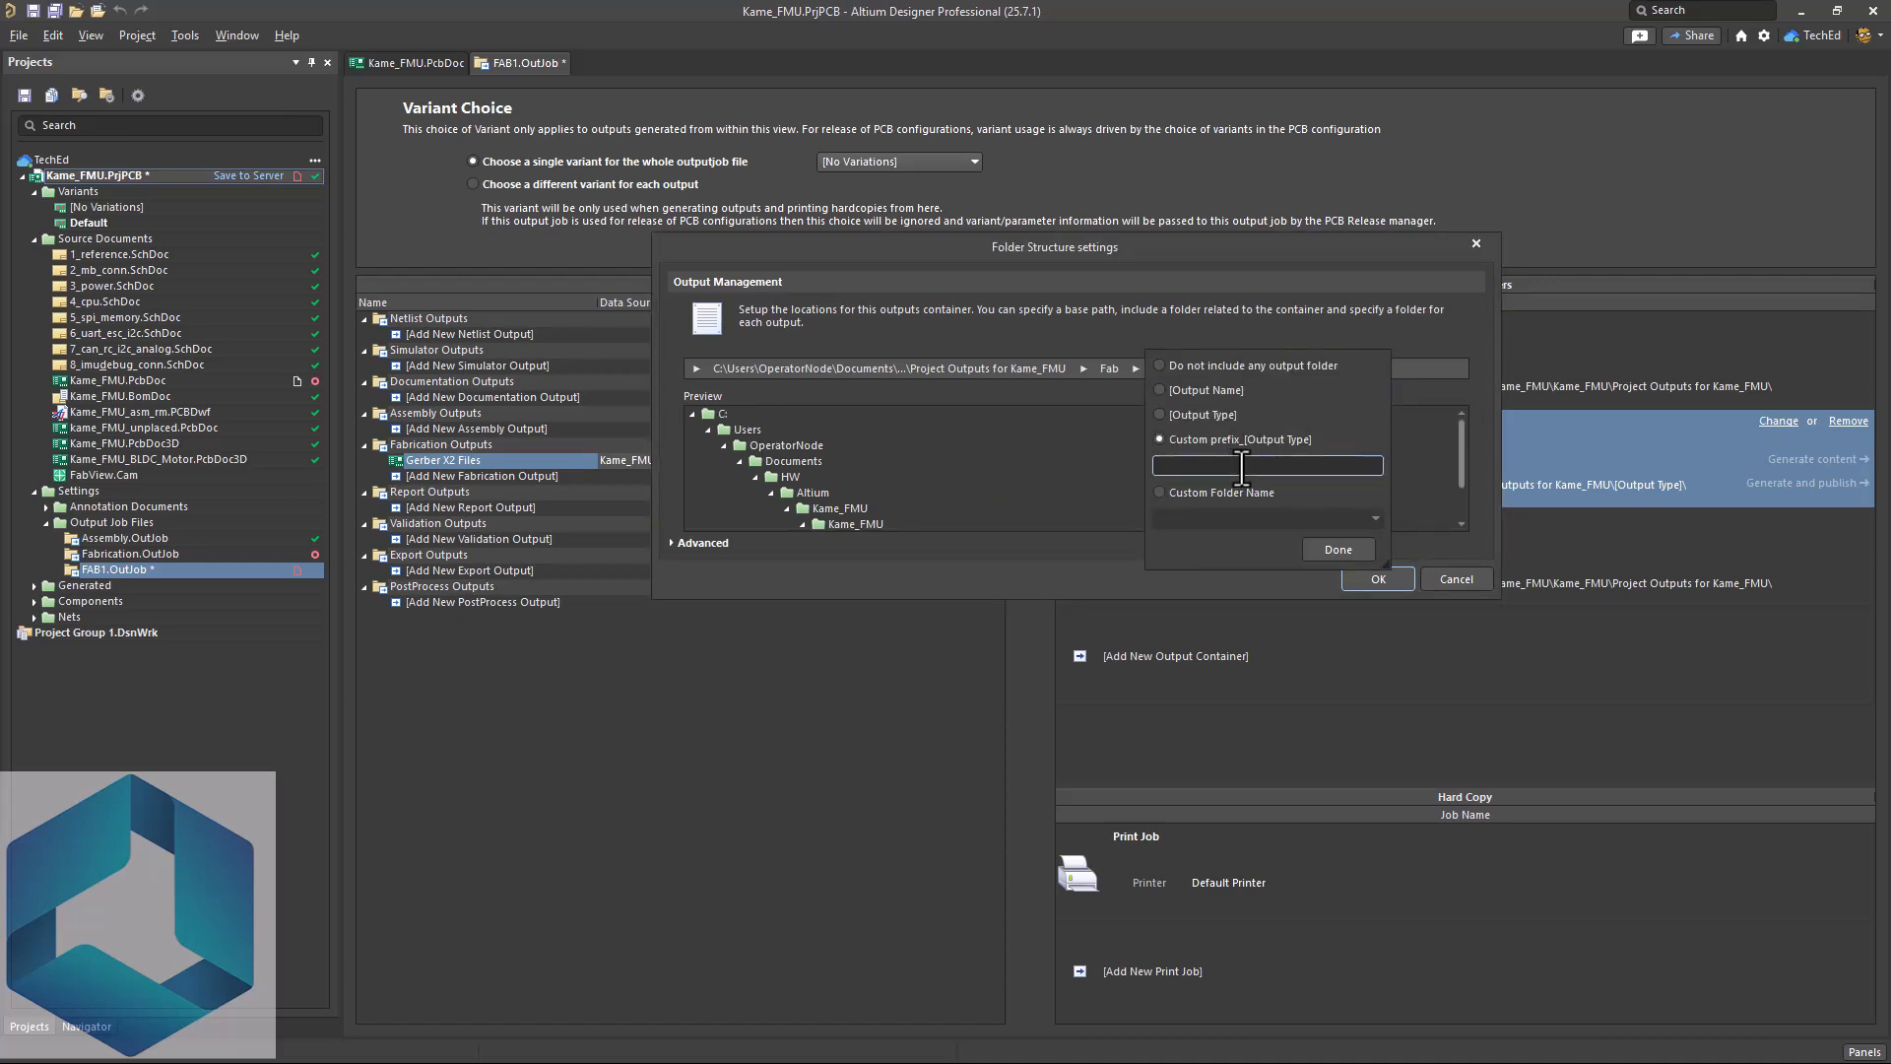
{"action": "type", "text": "2025"}
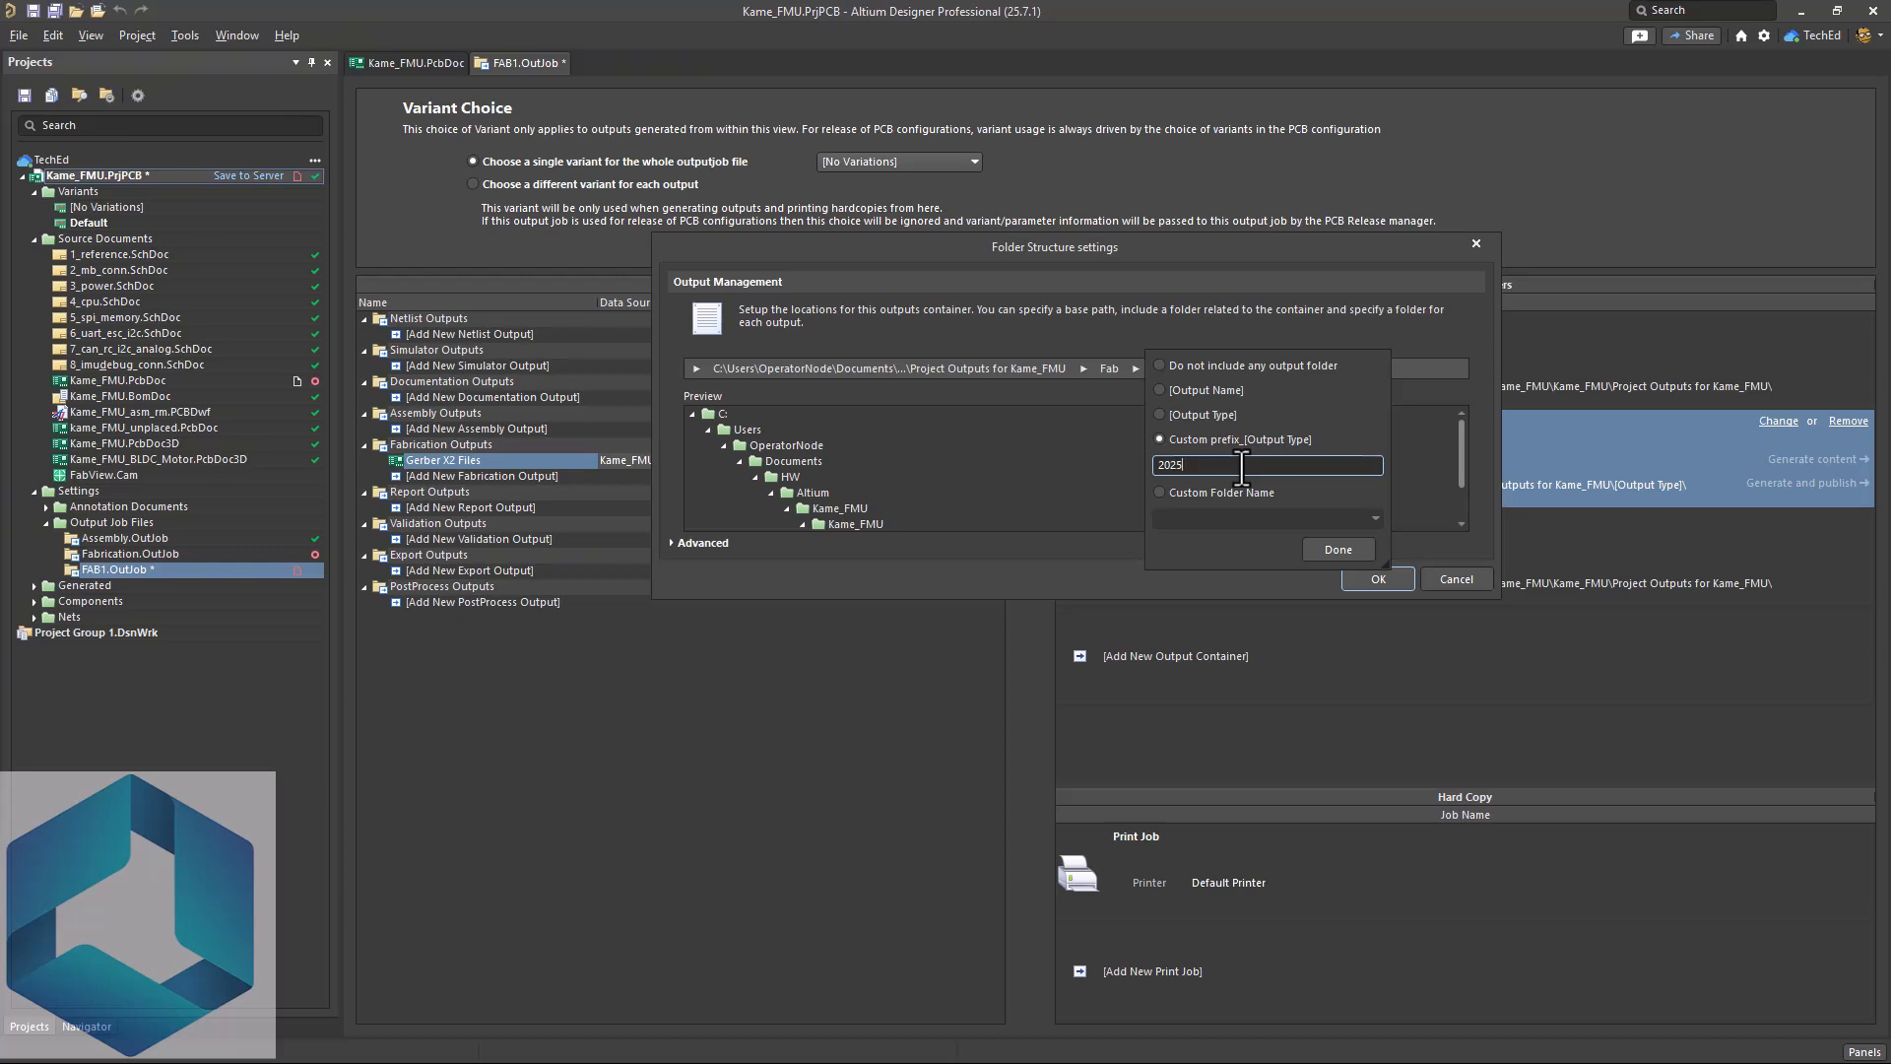
{"action": "left_click", "coordinate": [1336, 549]}
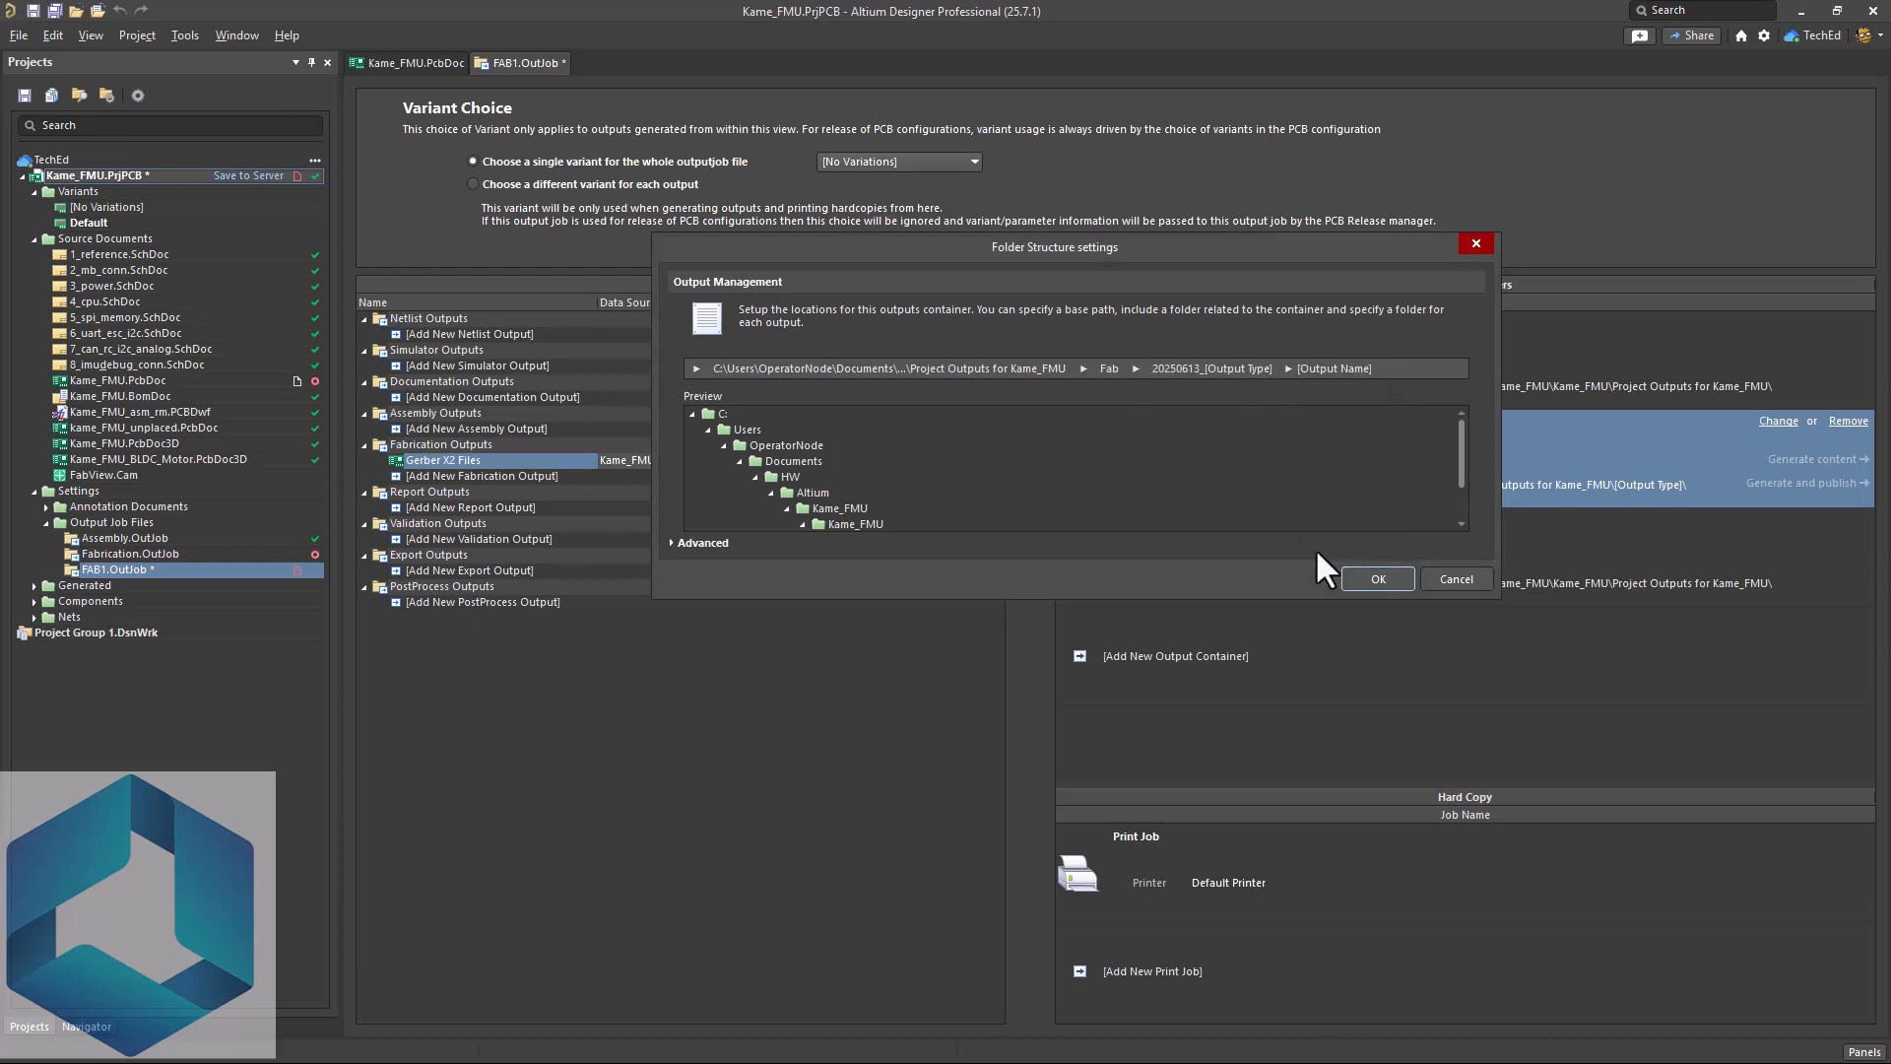
- Try a custom output file name, then keep the original output file names
{"action": "scroll", "scroll_direction": "down", "scroll_amount": 3}
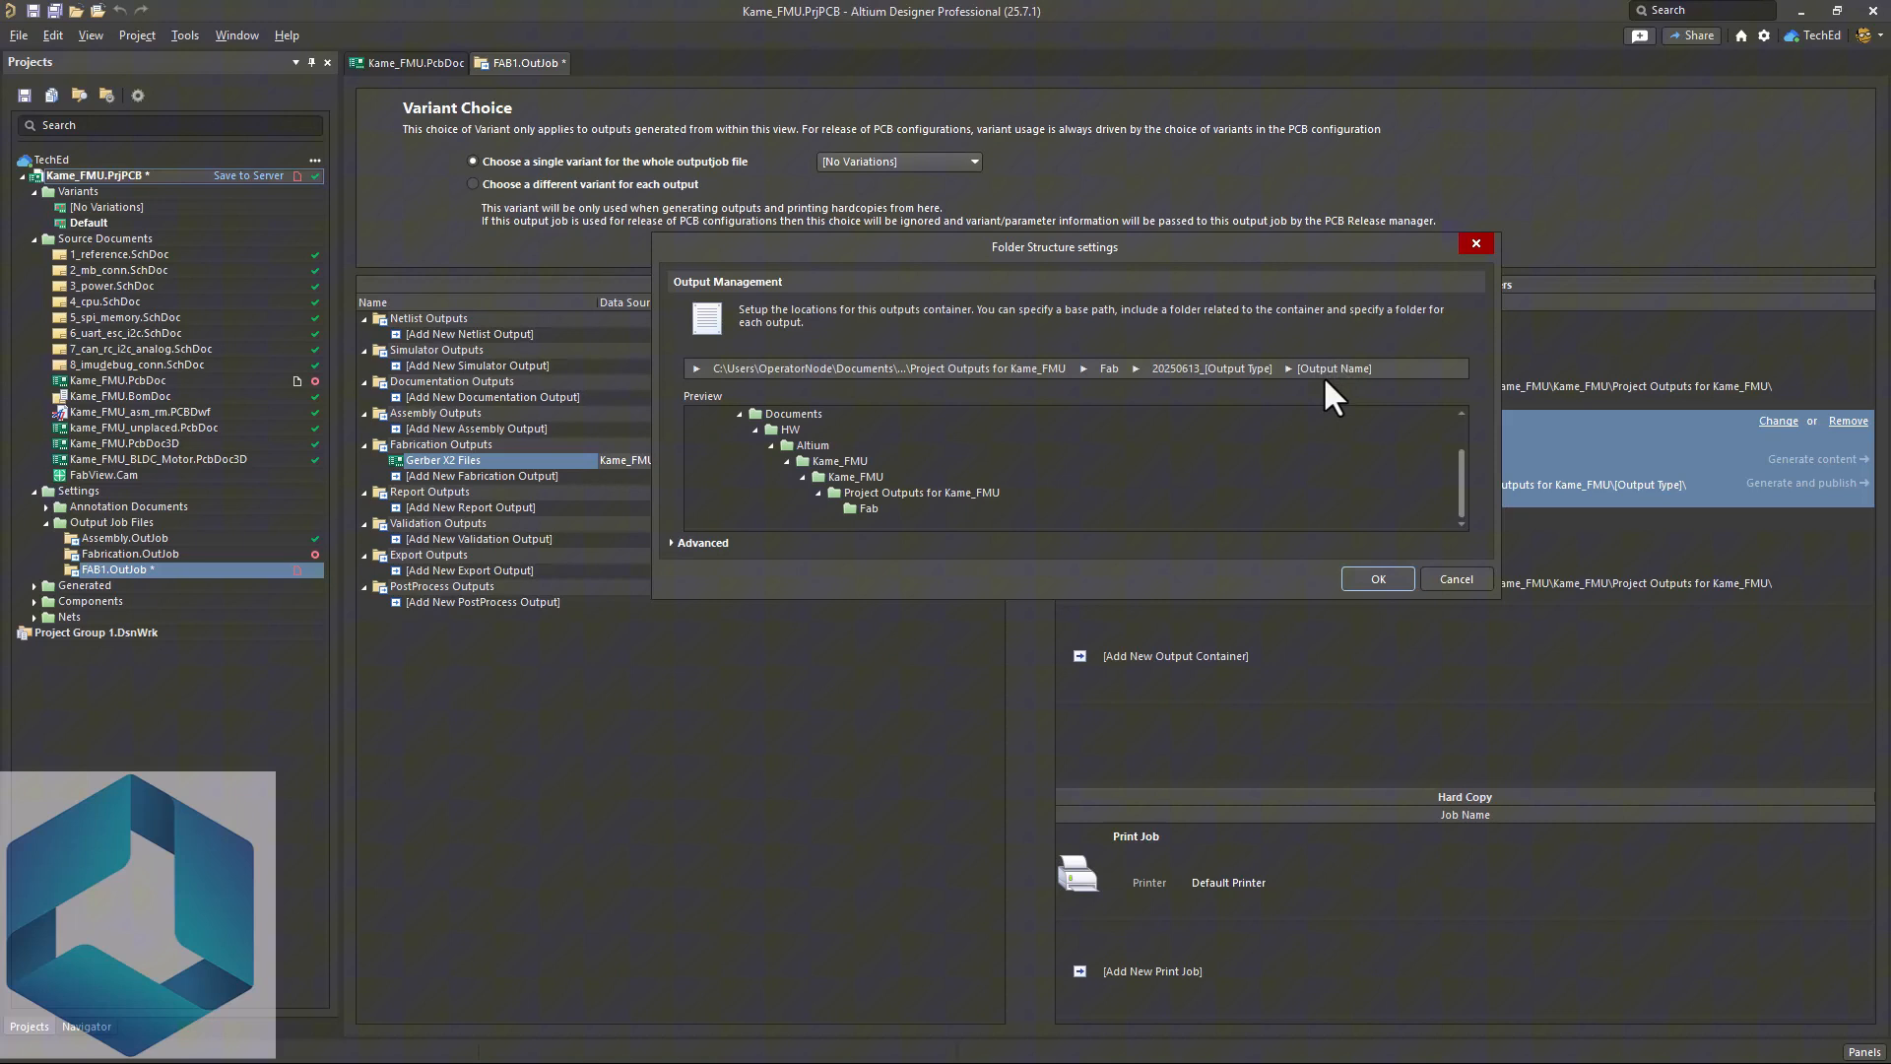
{"action": "left_click", "coordinate": [1336, 368]}
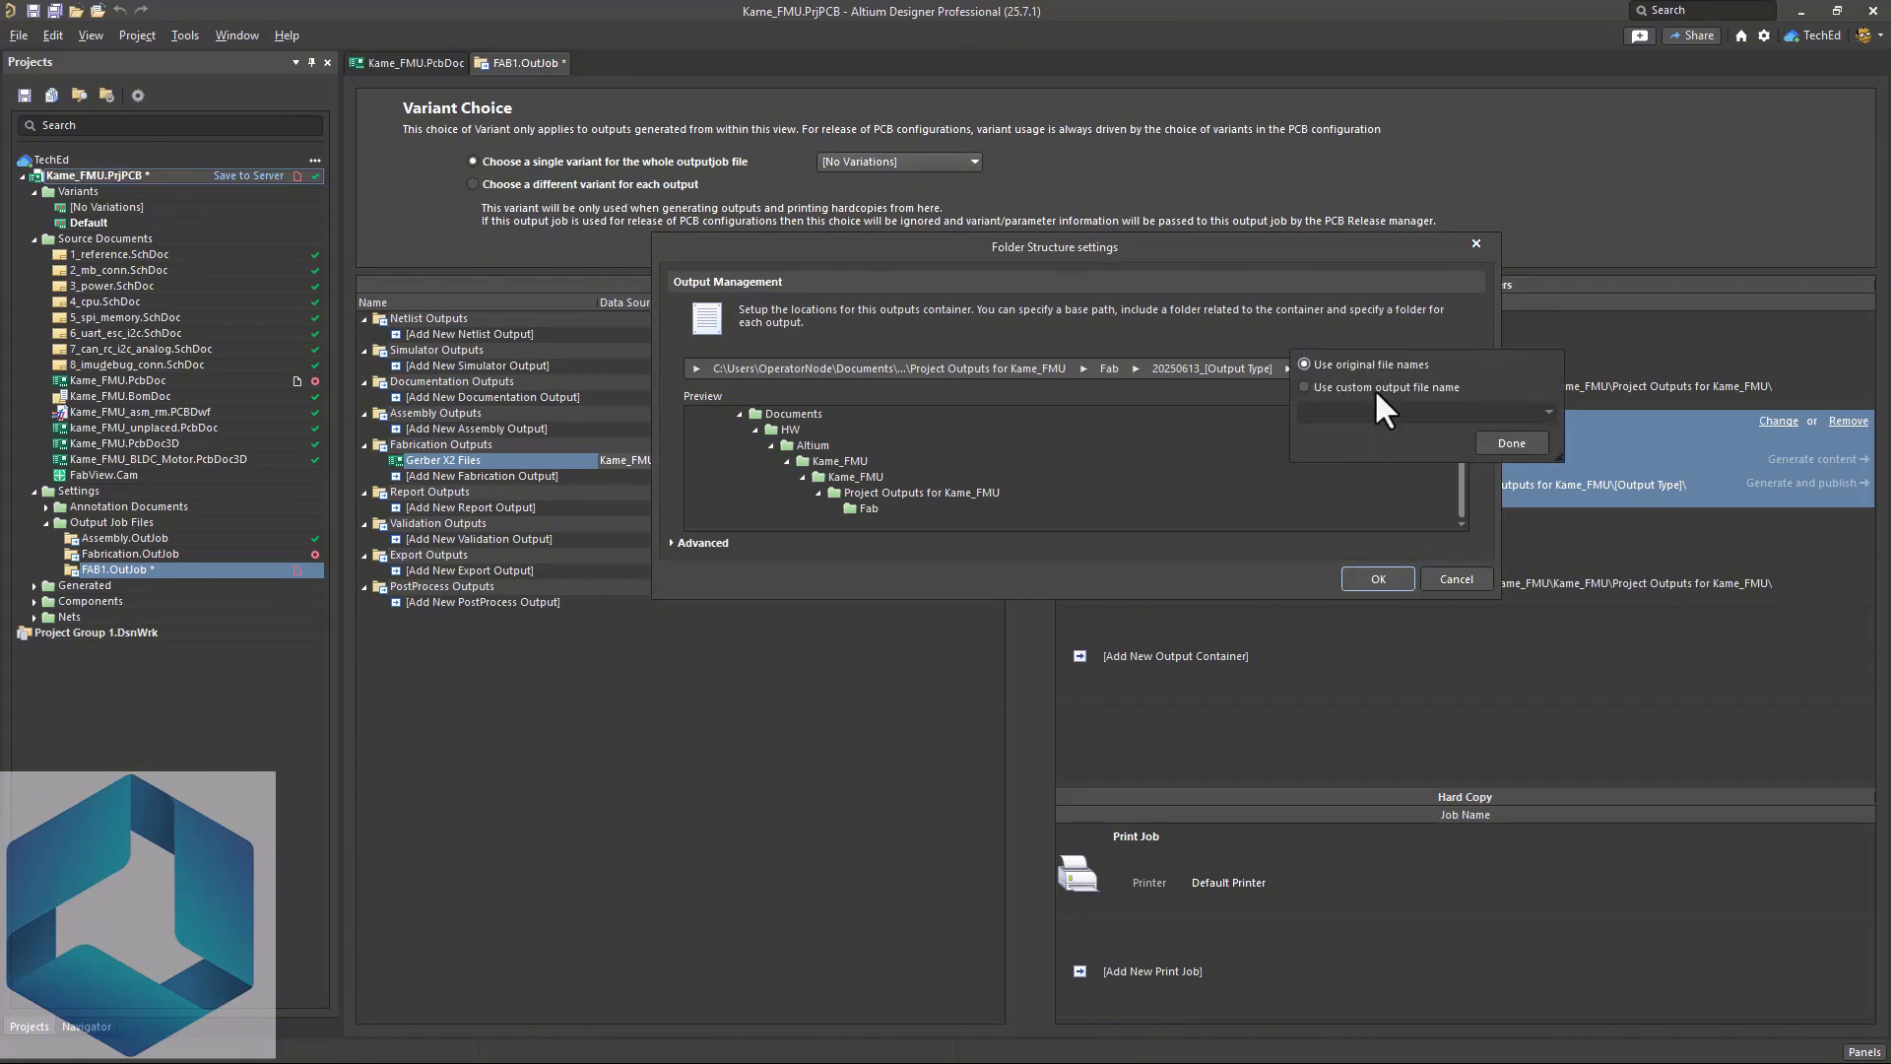
{"action": "left_click", "coordinate": [1304, 388]}
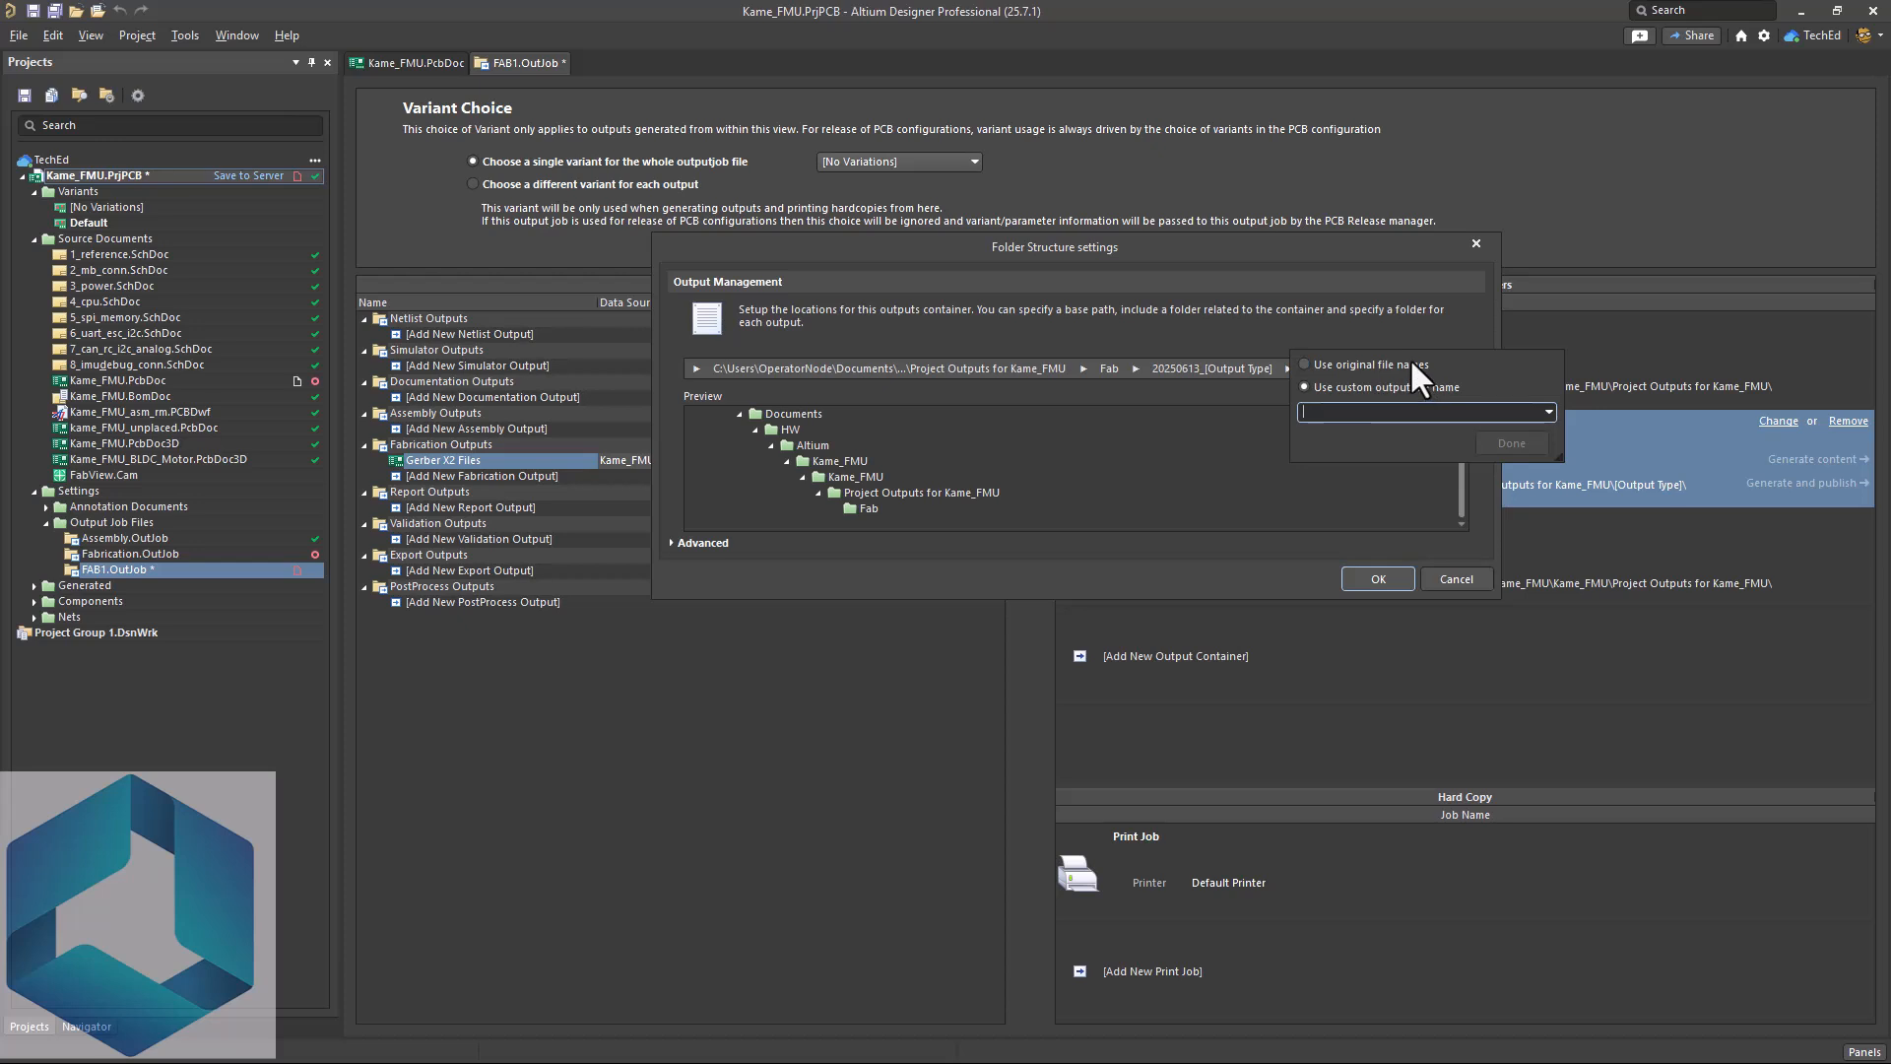
{"action": "left_click", "coordinate": [1304, 364]}
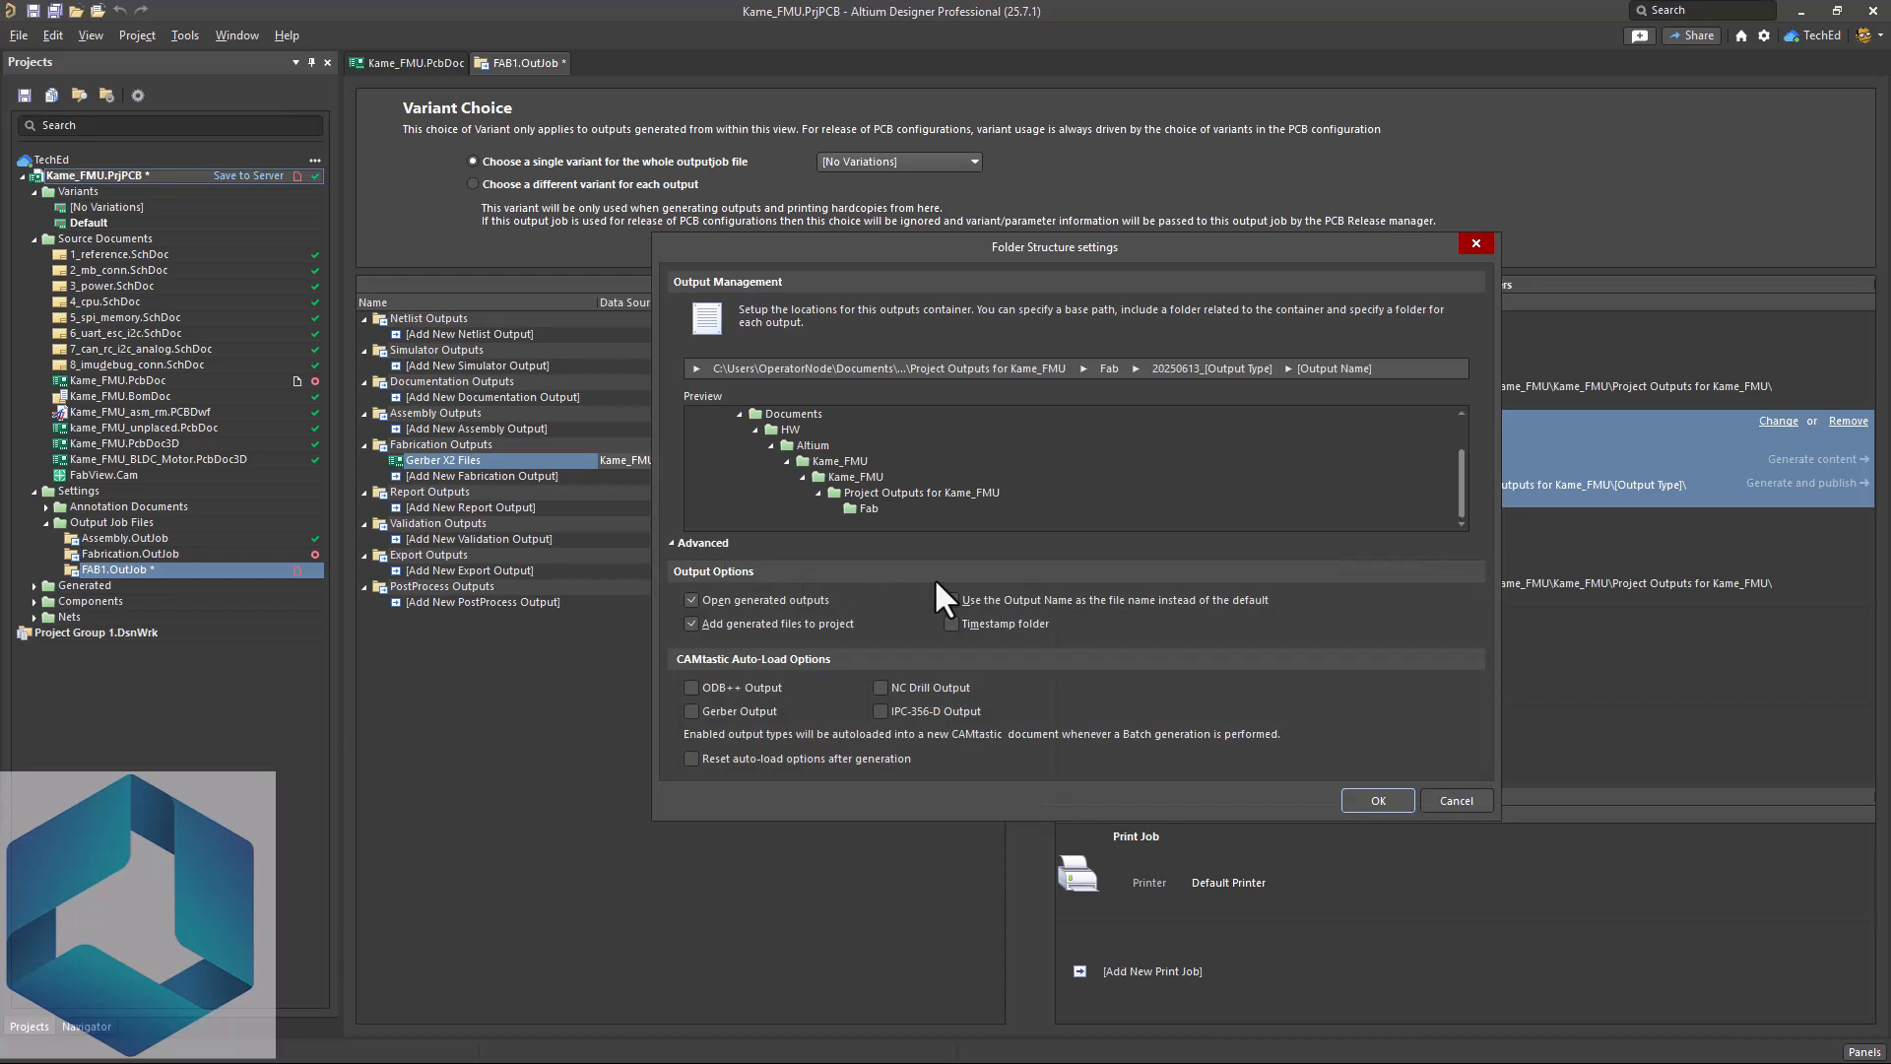
{"action": "mouse_move", "coordinate": [869, 619]}
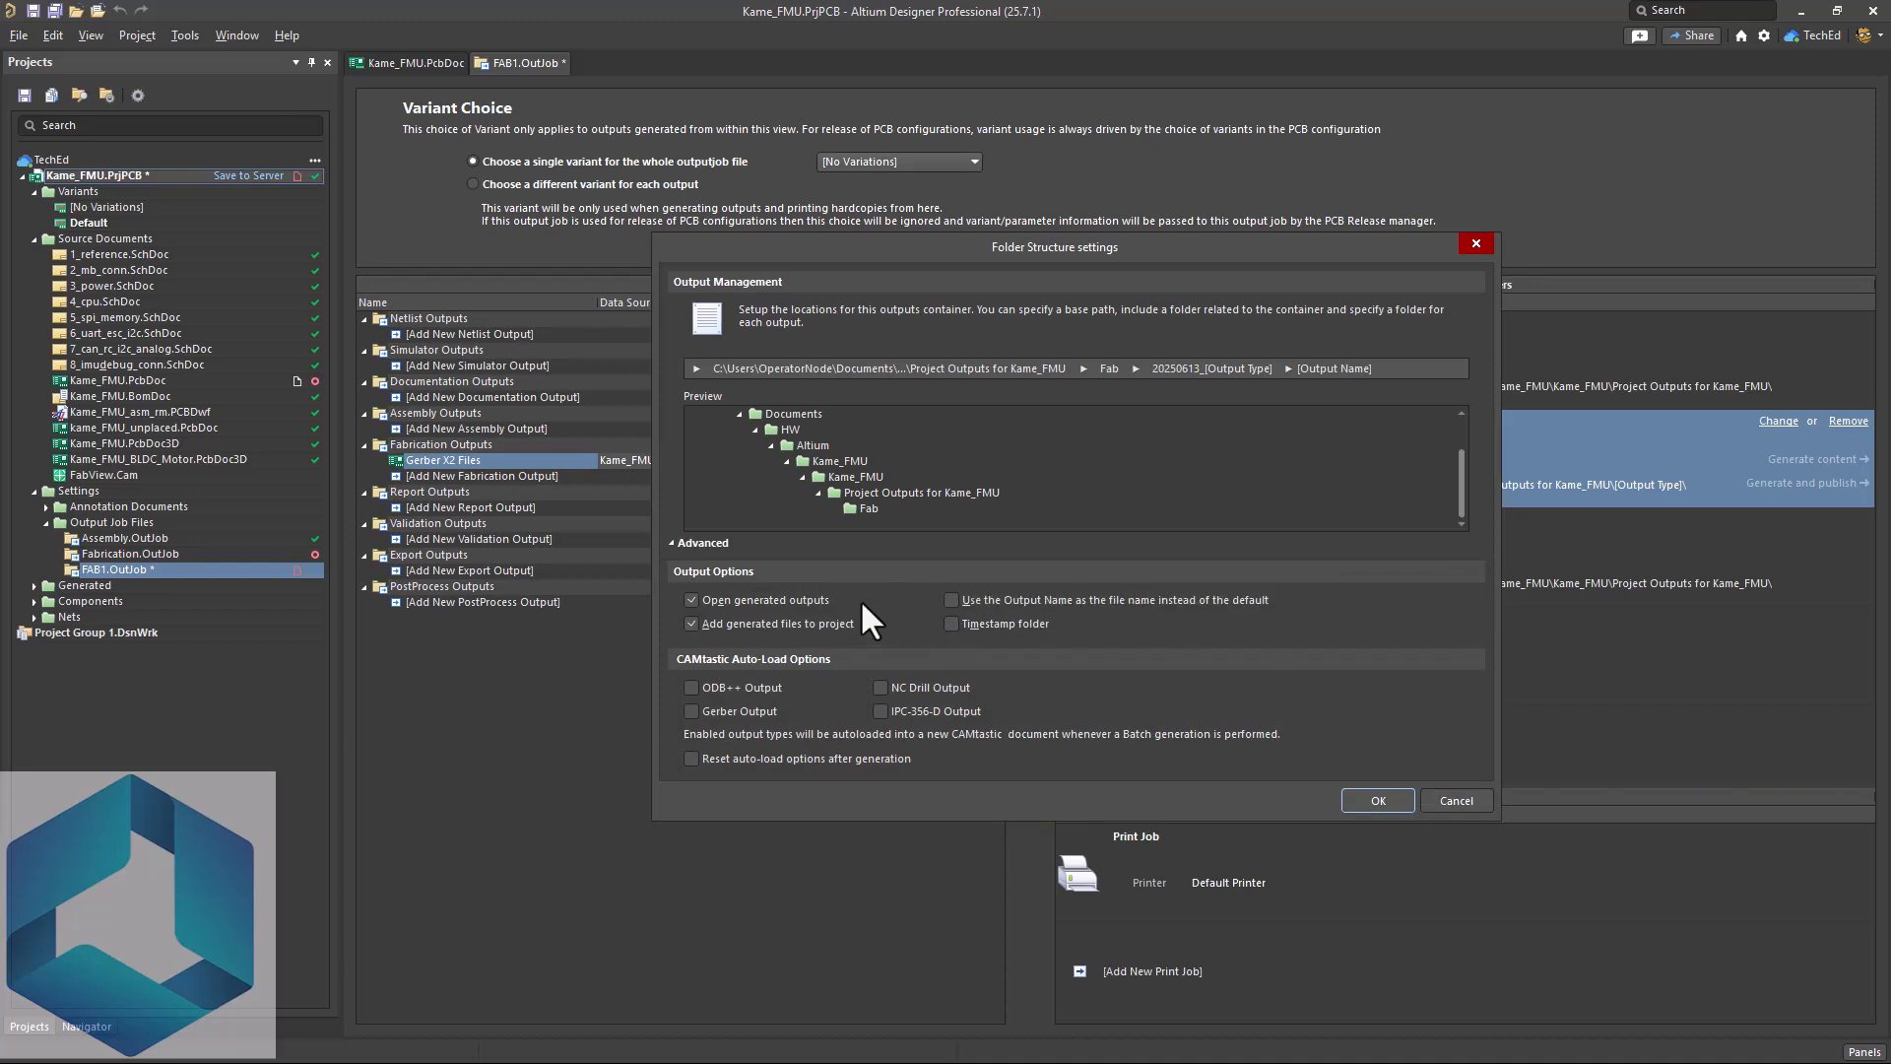
{"action": "mouse_move", "coordinate": [770, 615]}
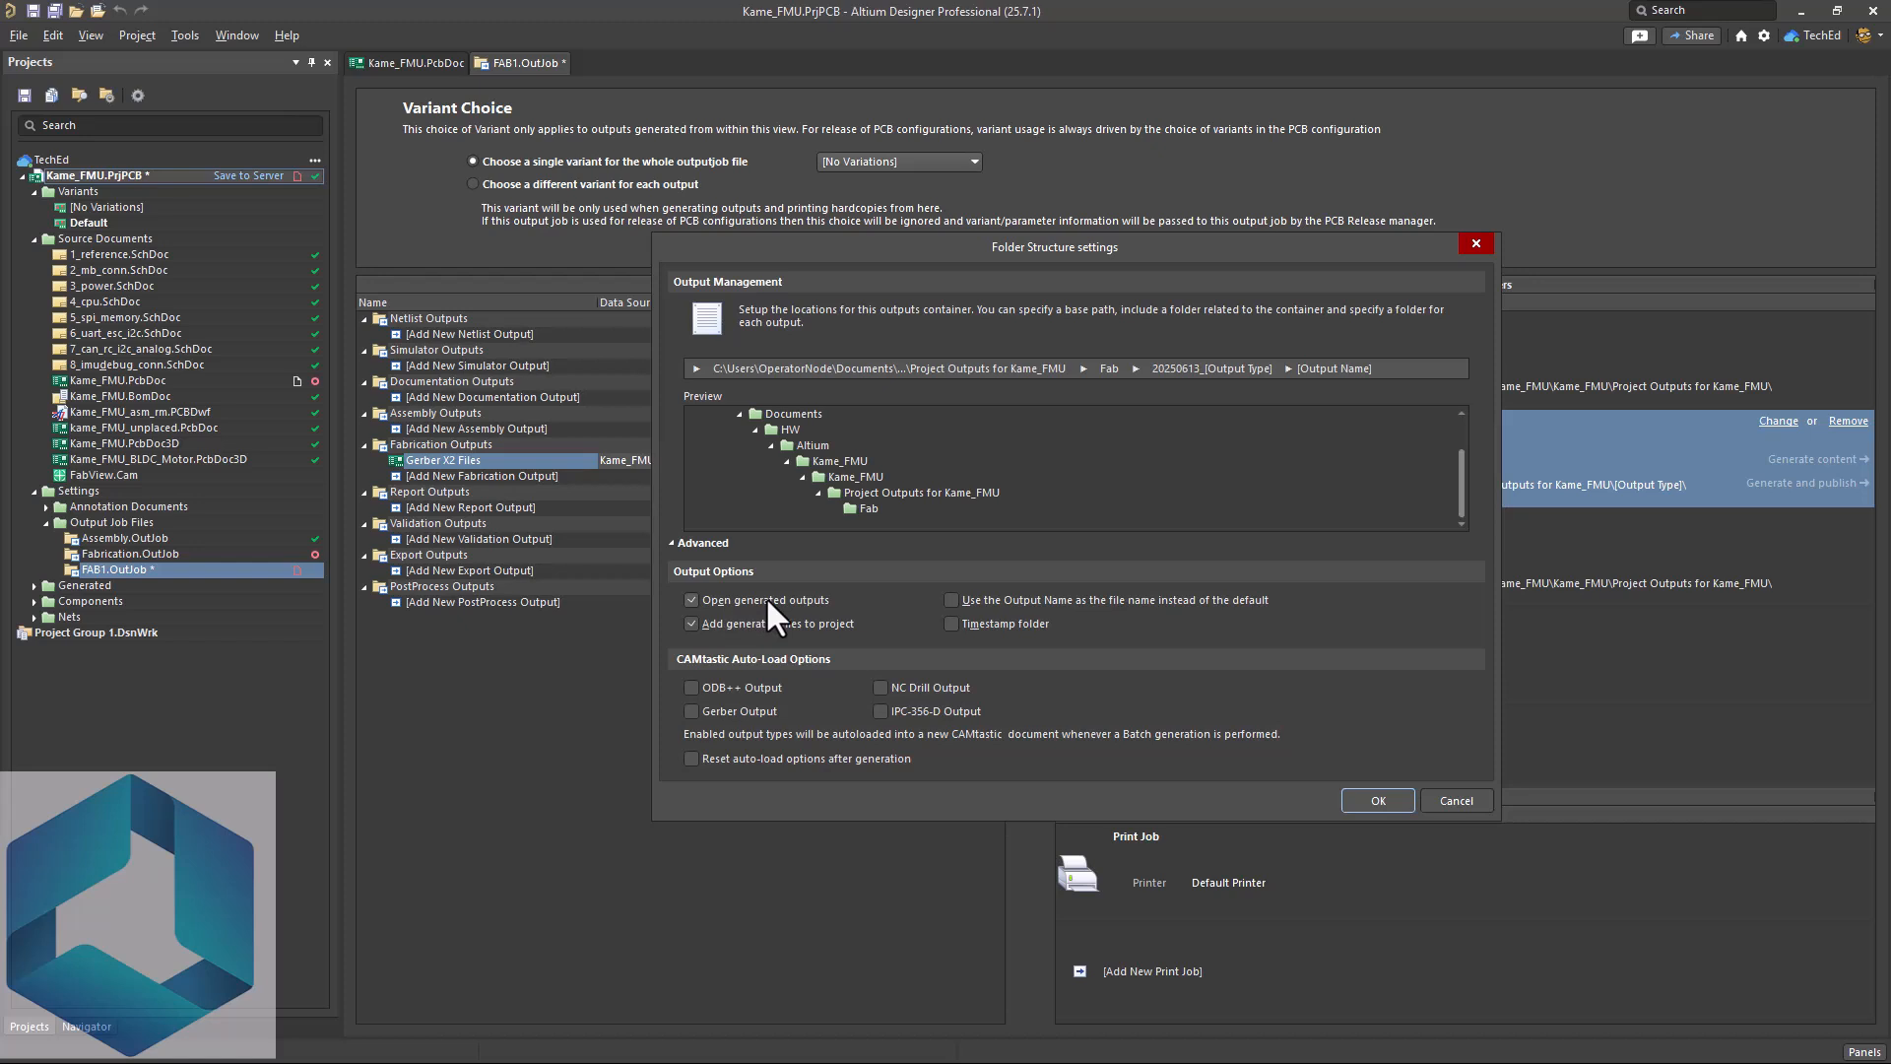
{"action": "mouse_move", "coordinate": [892, 699]}
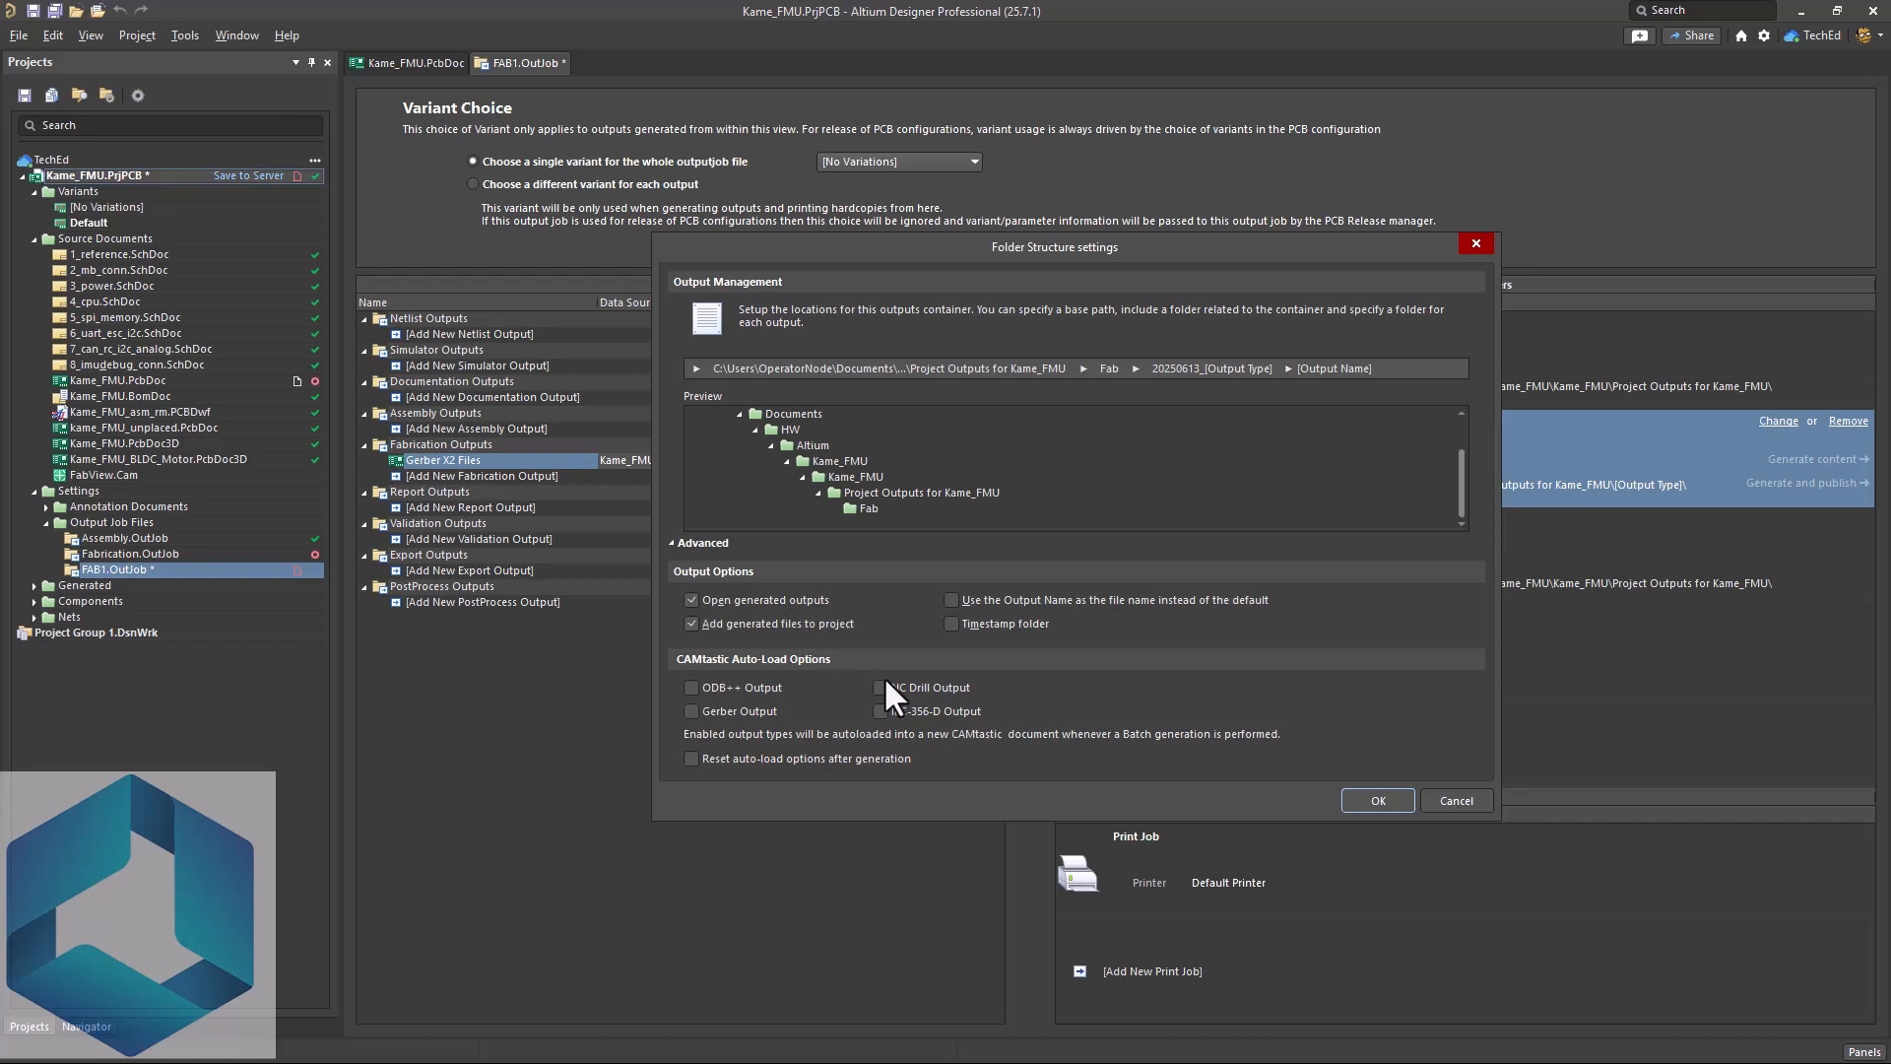
- Enable CAMtastic auto-load for NC Drill and Gerber outputs and confirm the Folder Structure settings
{"action": "left_click", "coordinate": [880, 688]}
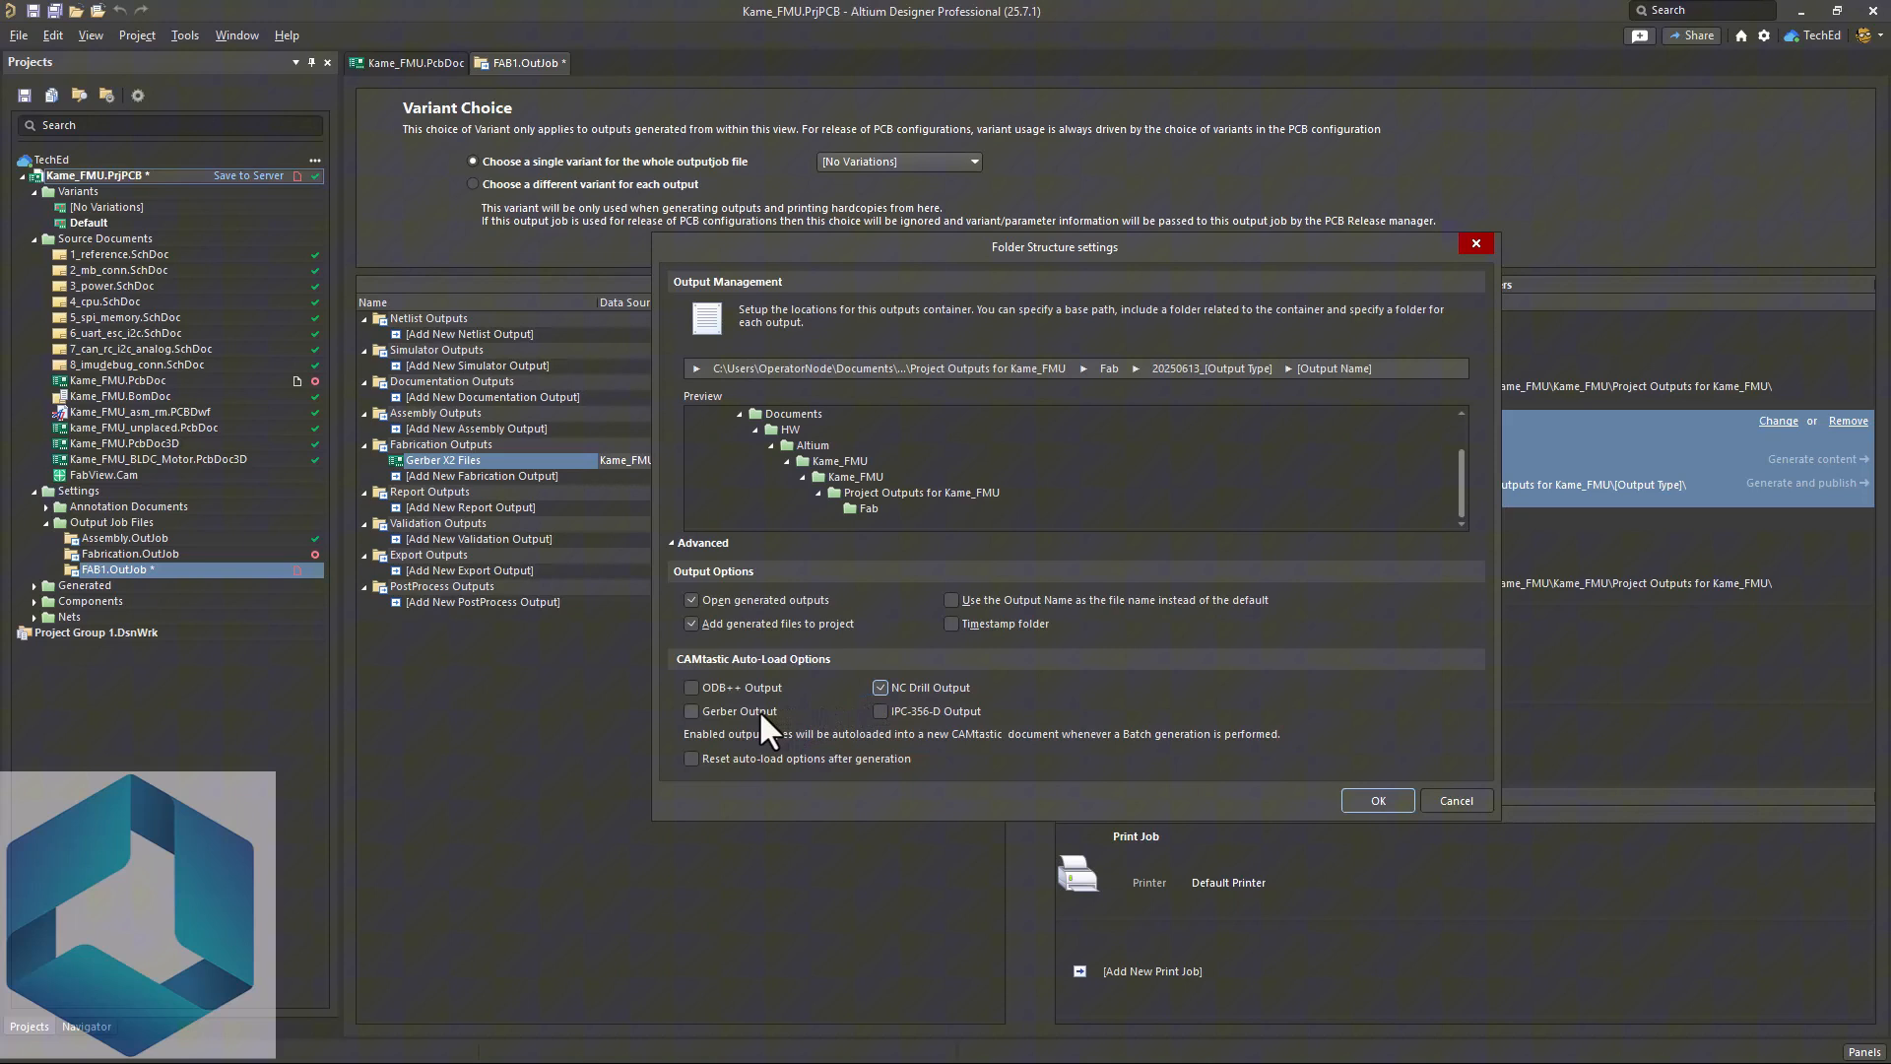
{"action": "left_click", "coordinate": [691, 711]}
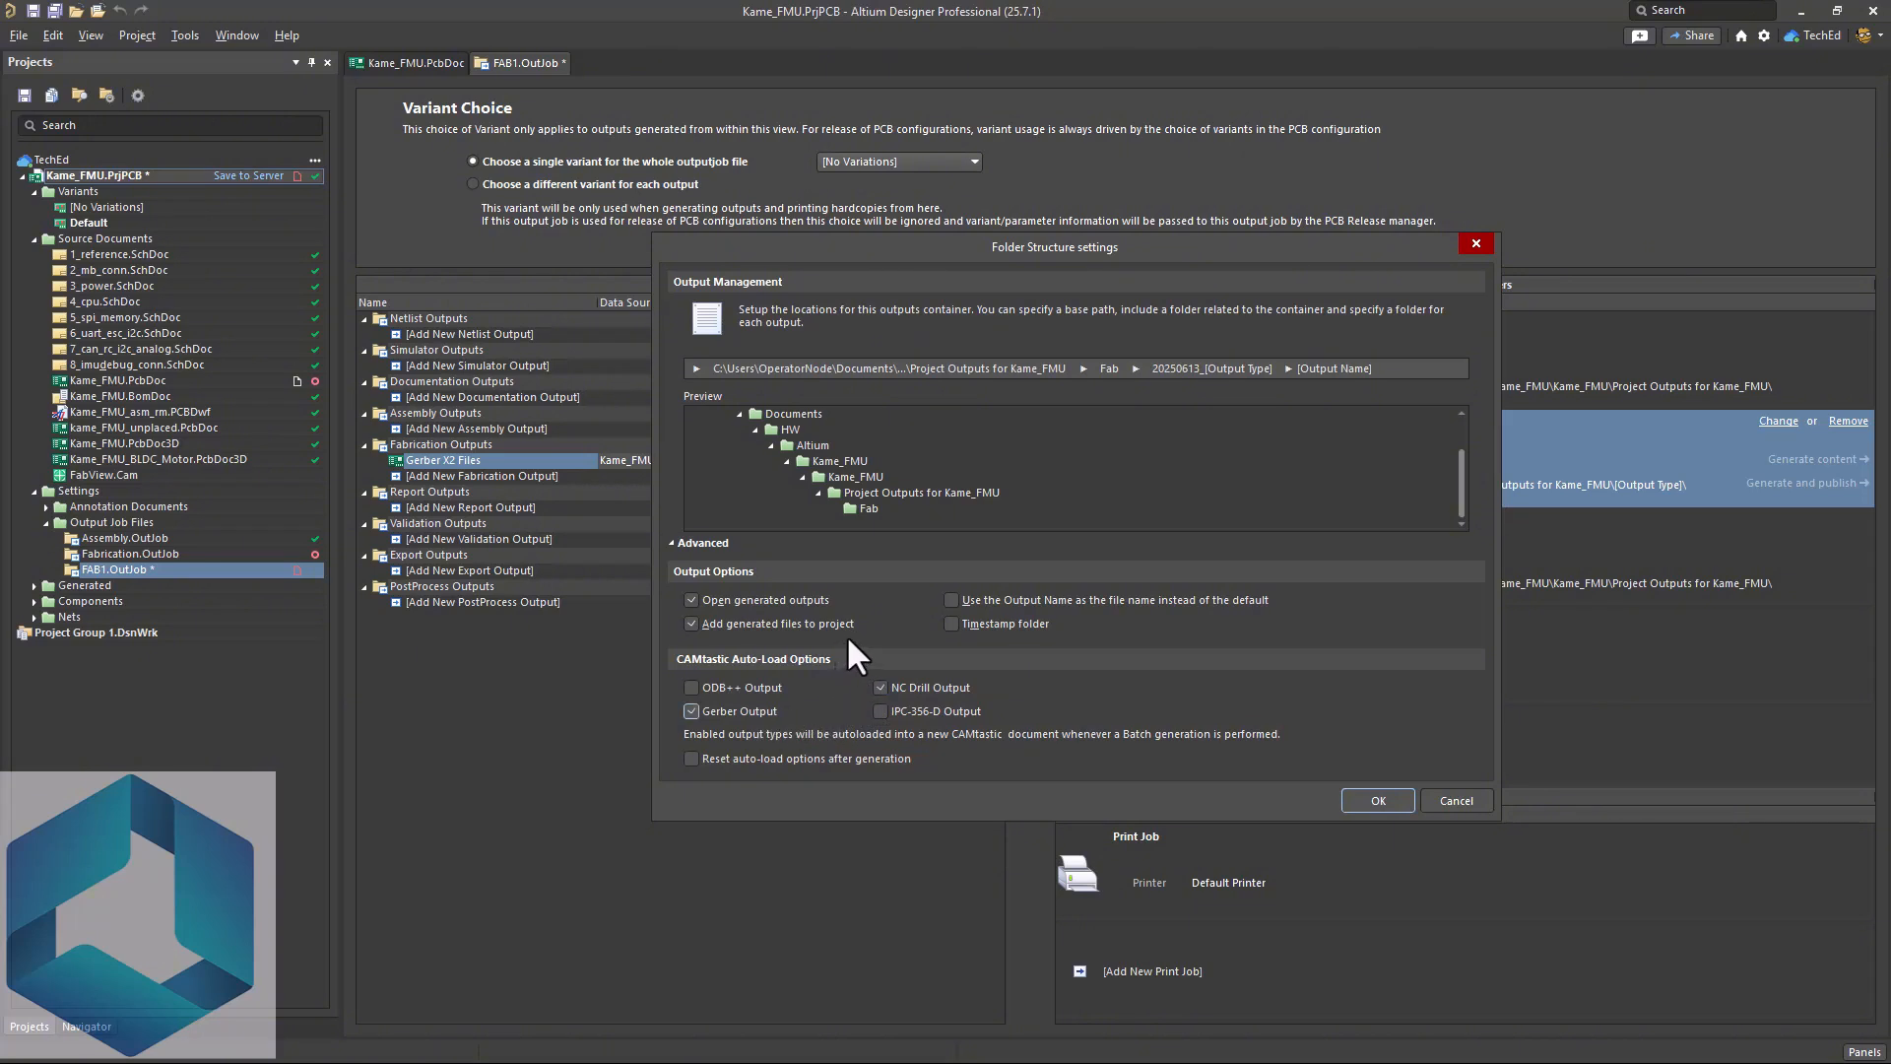
{"action": "mouse_move", "coordinate": [906, 632]}
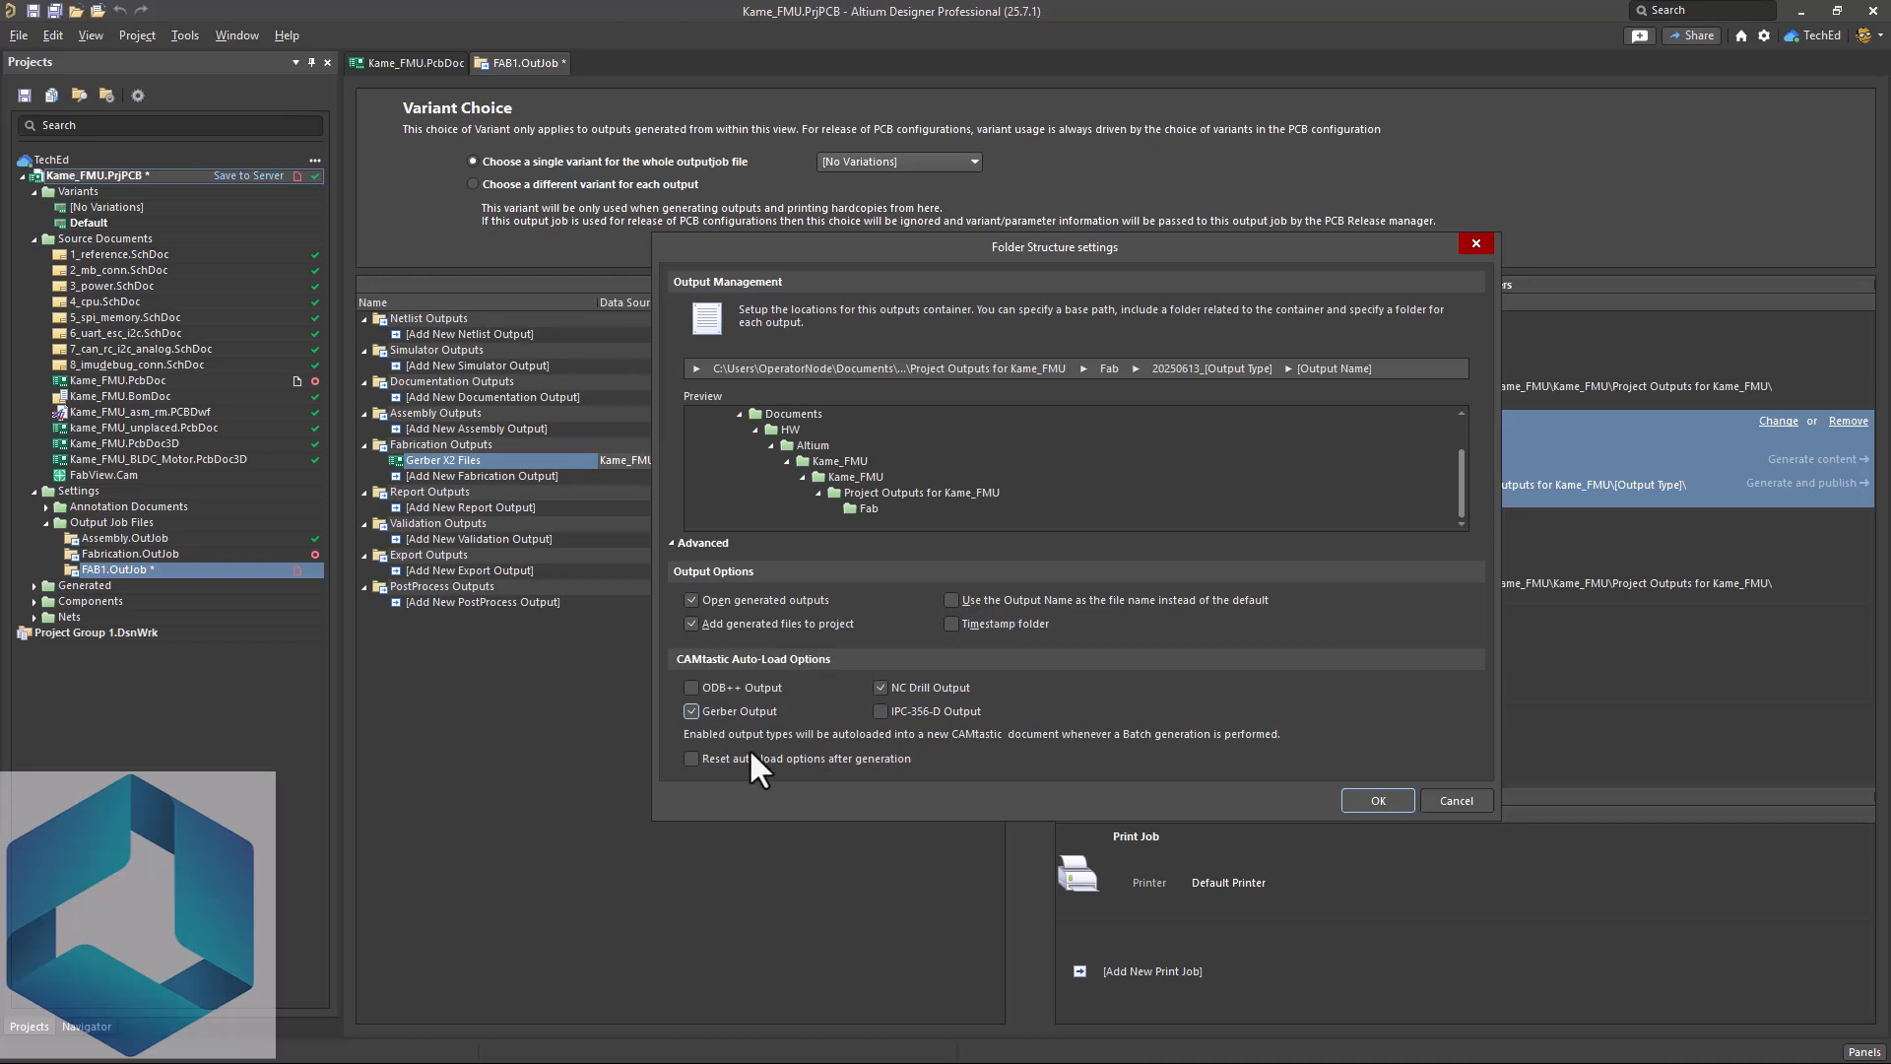
{"action": "mouse_move", "coordinate": [1377, 800]}
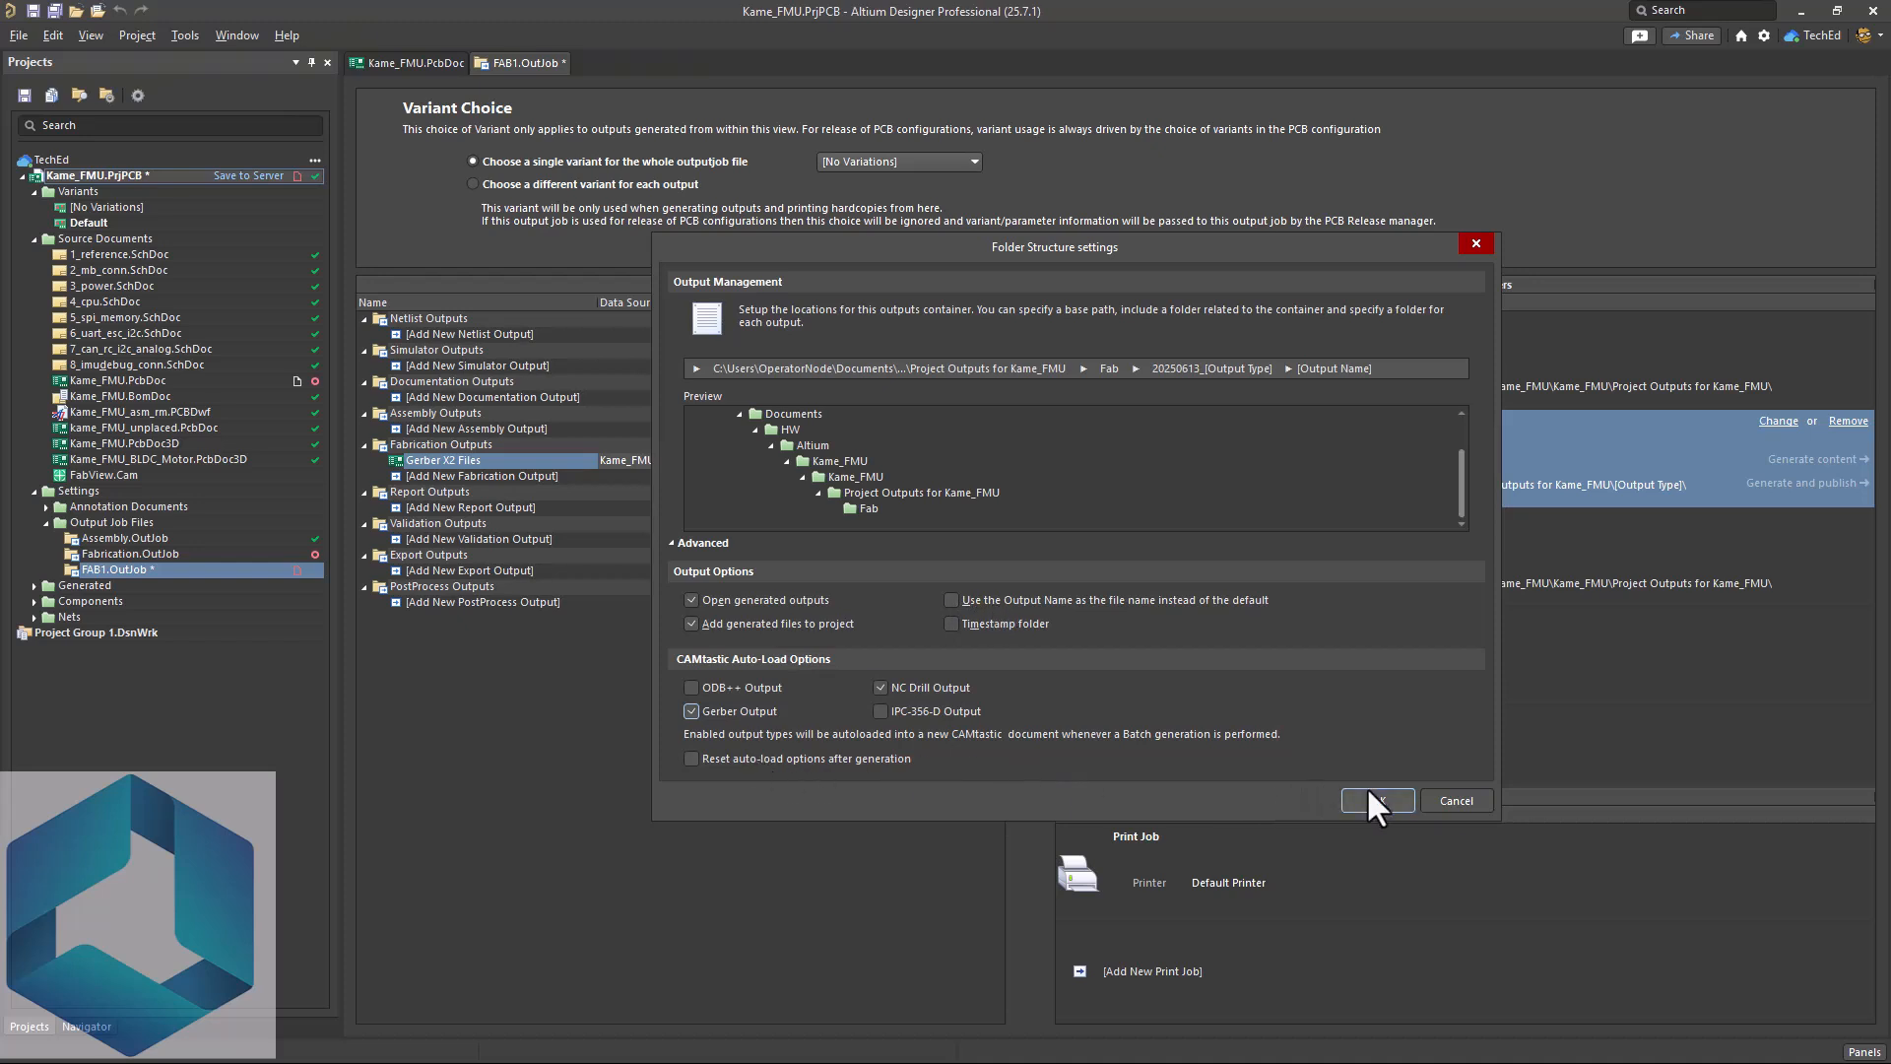
{"action": "left_click", "coordinate": [1377, 800]}
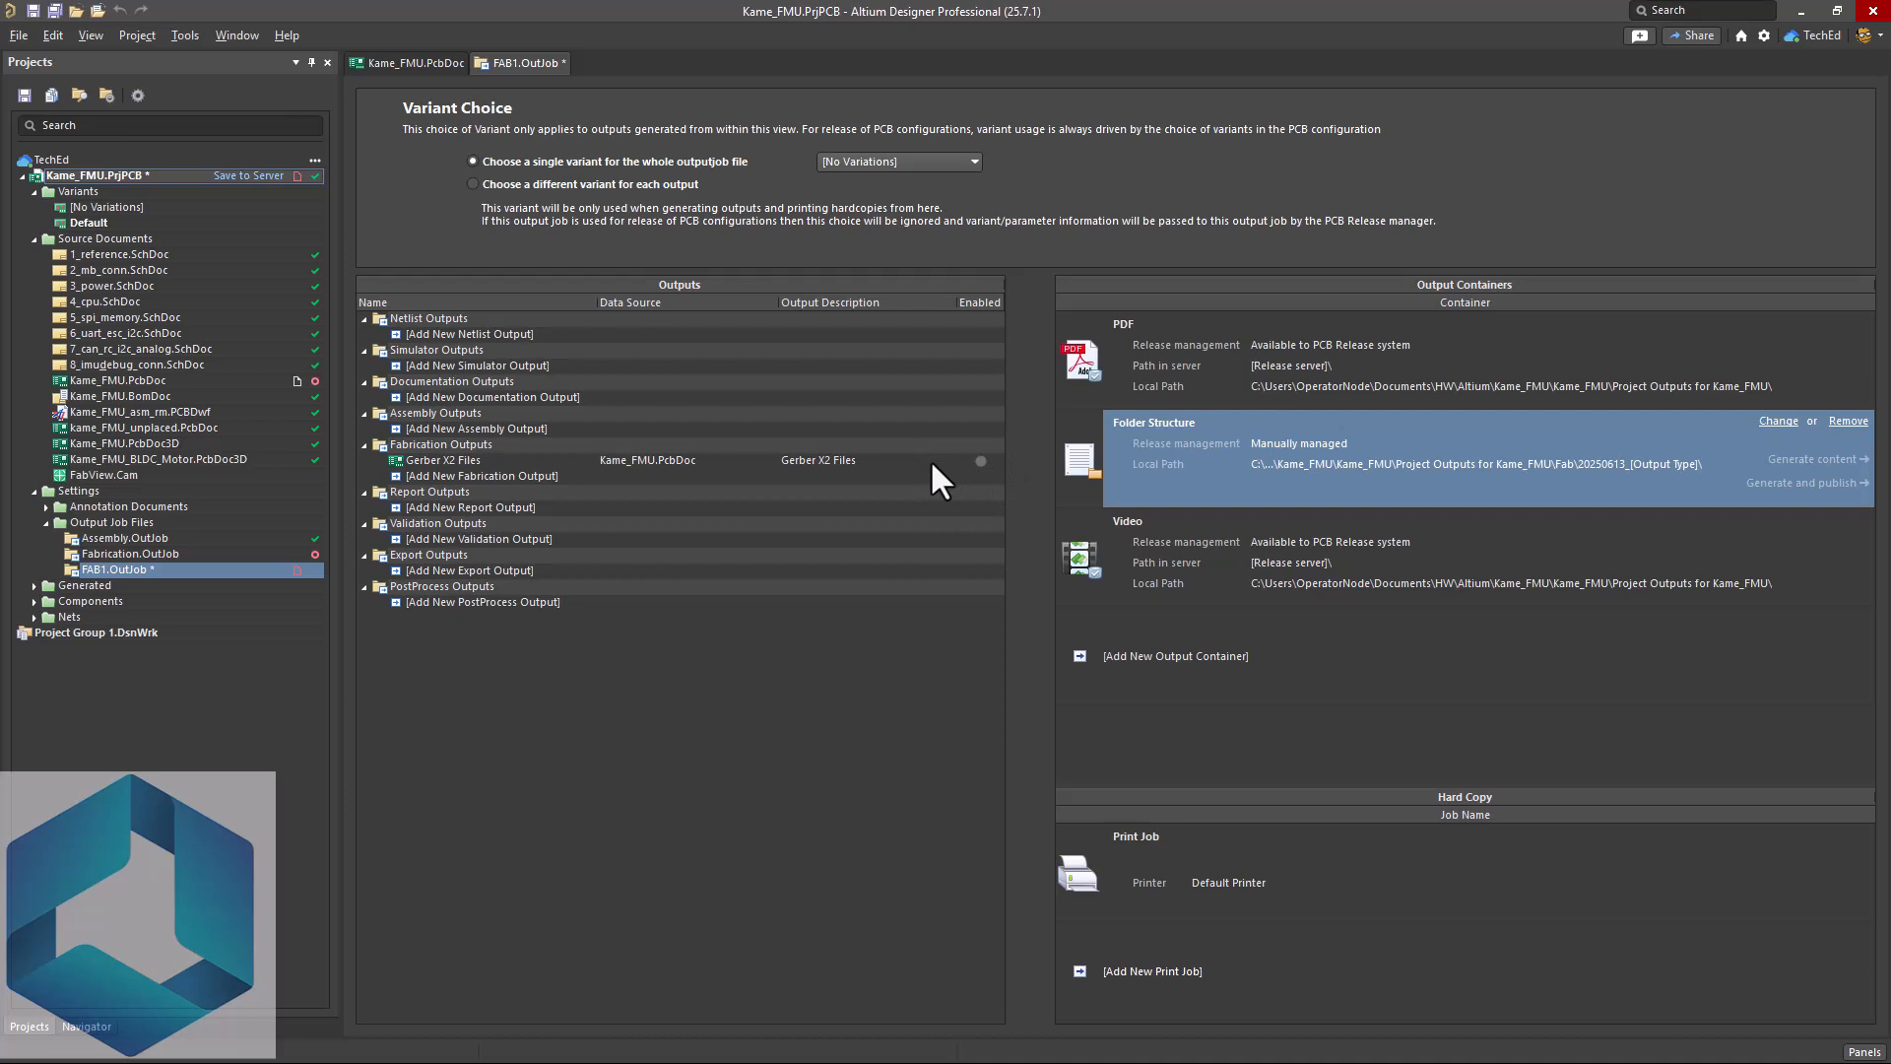
{"action": "mouse_move", "coordinate": [1278, 480]}
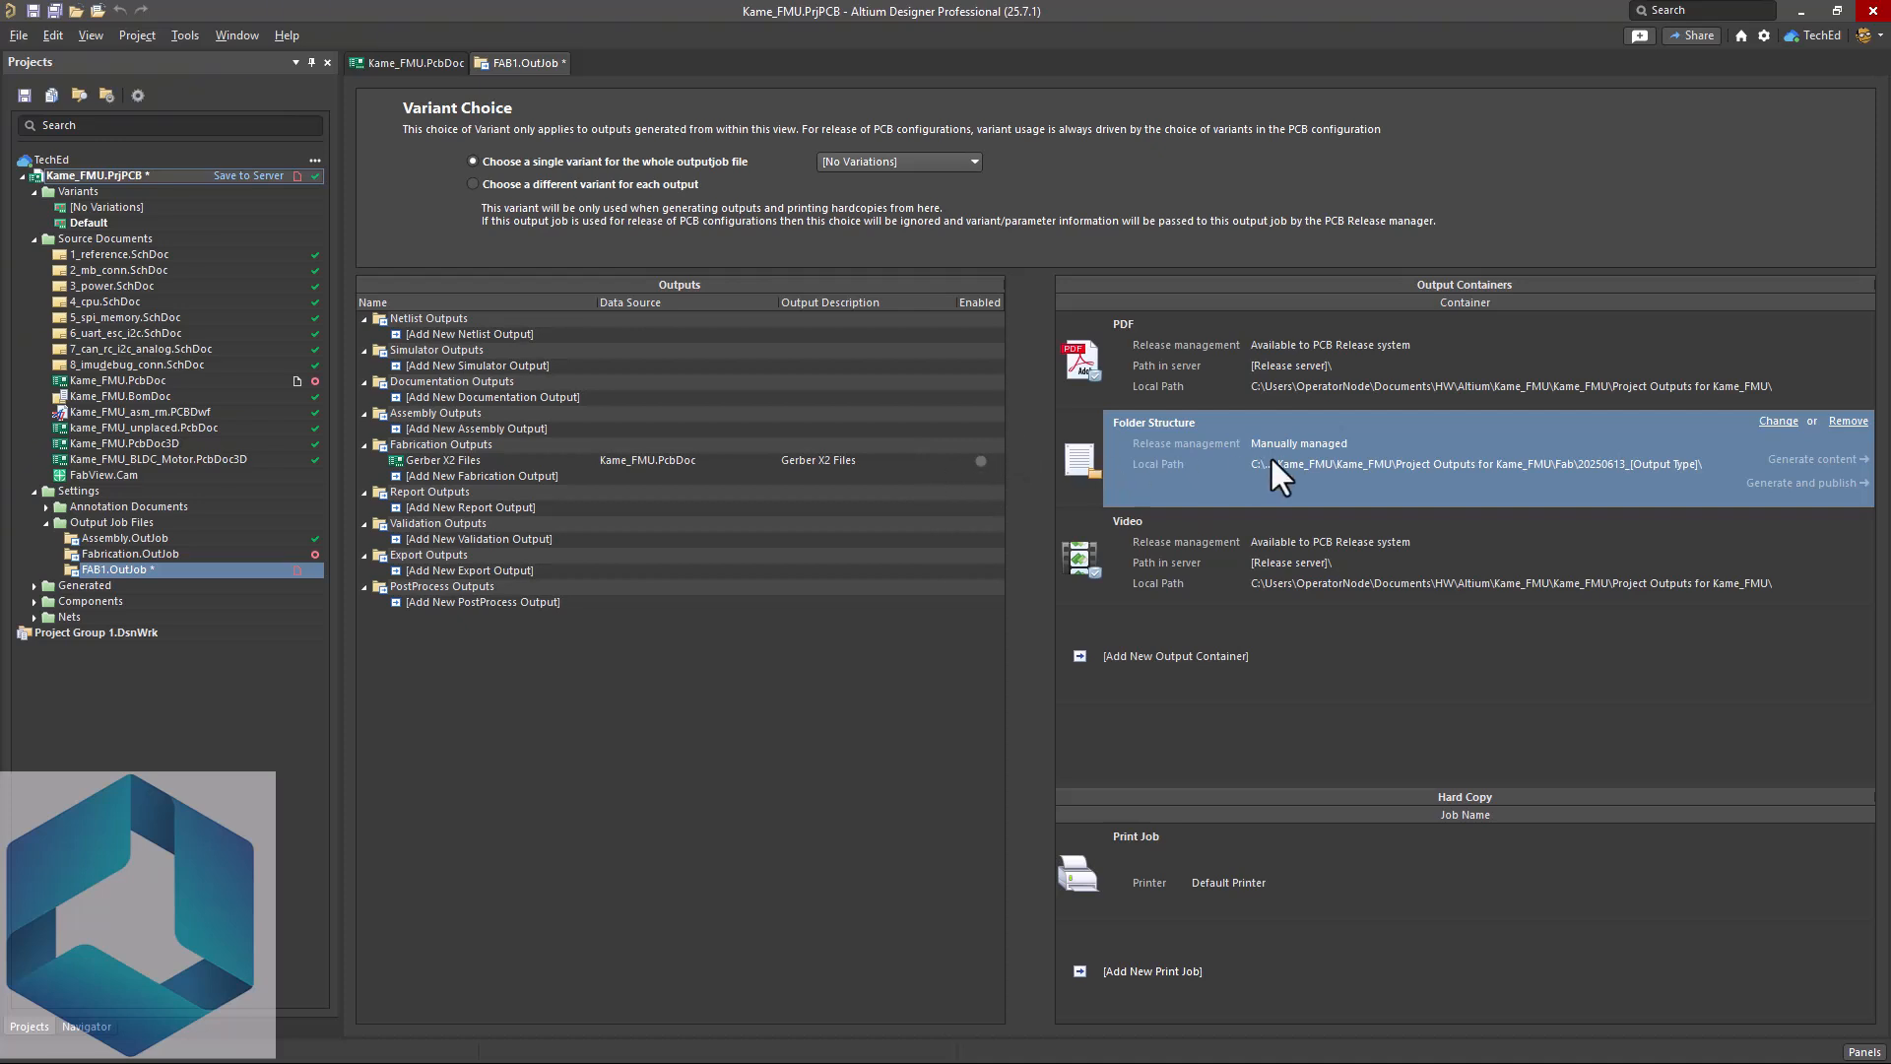
{"action": "mouse_move", "coordinate": [1272, 498]}
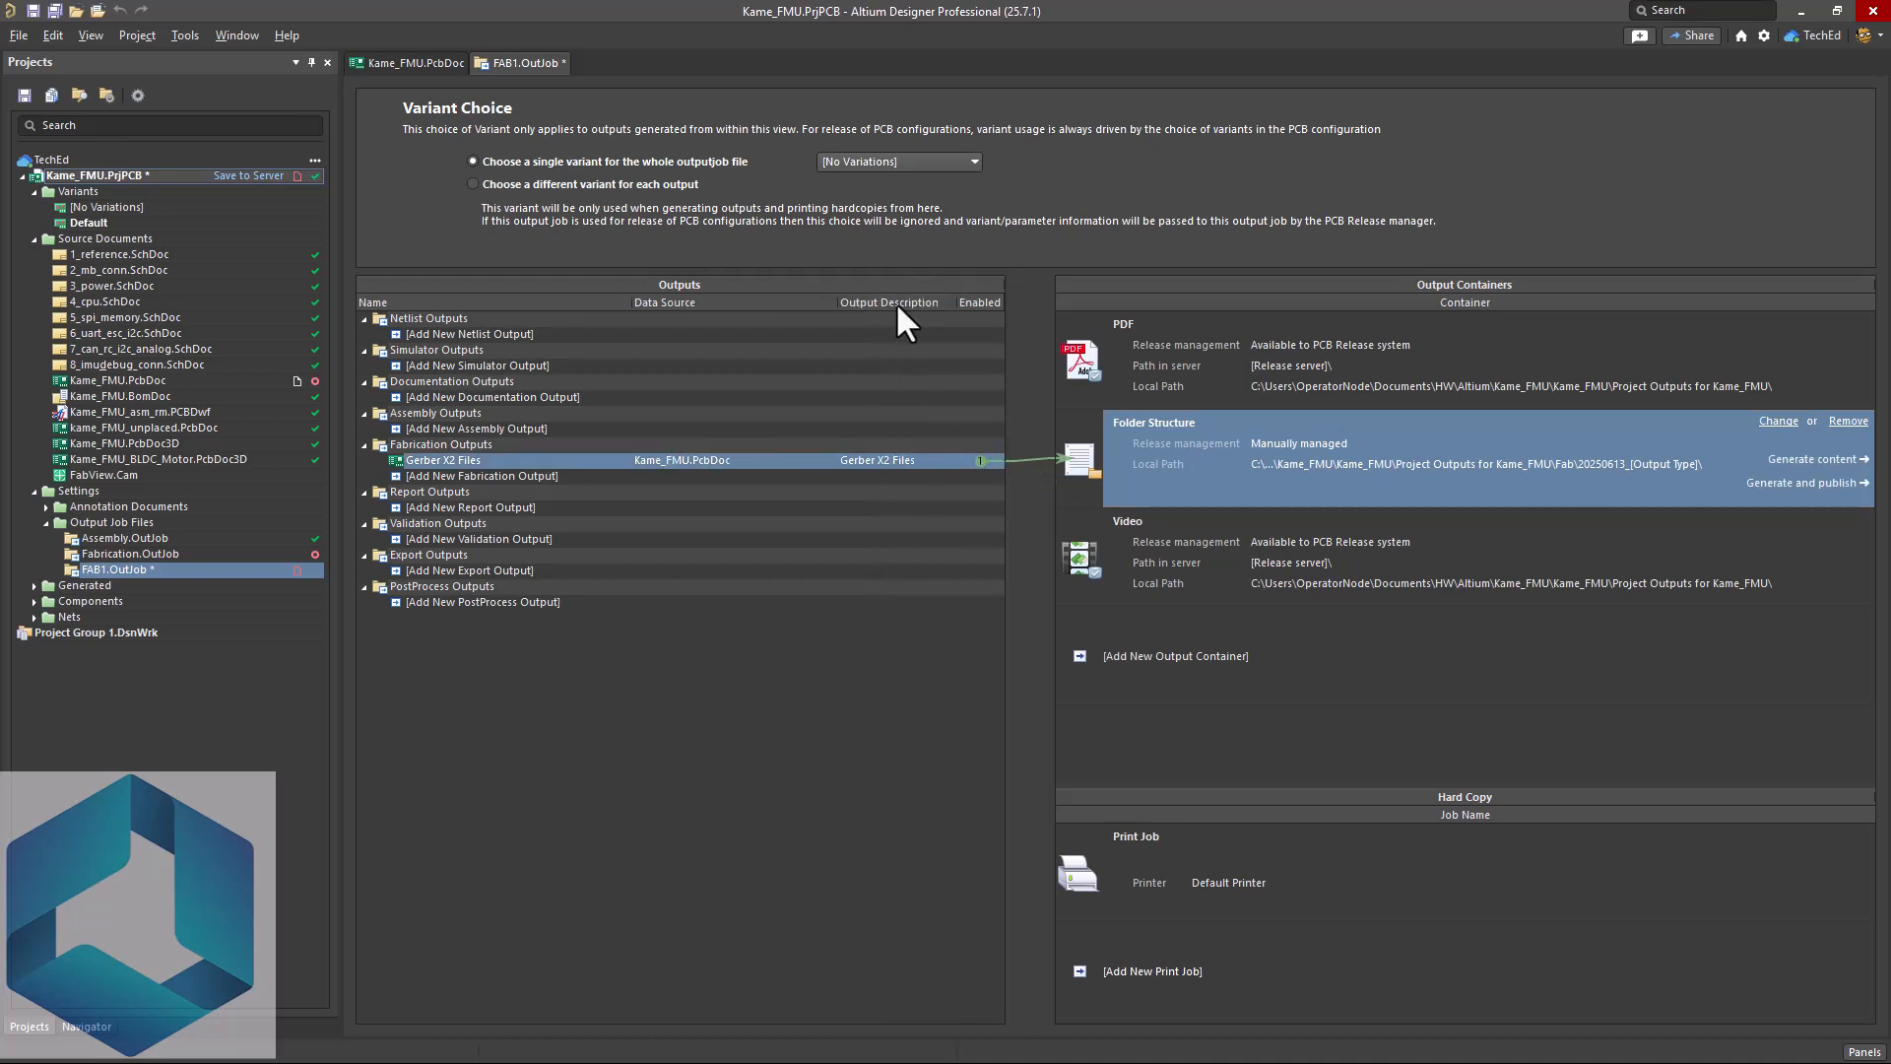
{"action": "mouse_move", "coordinate": [1103, 471]}
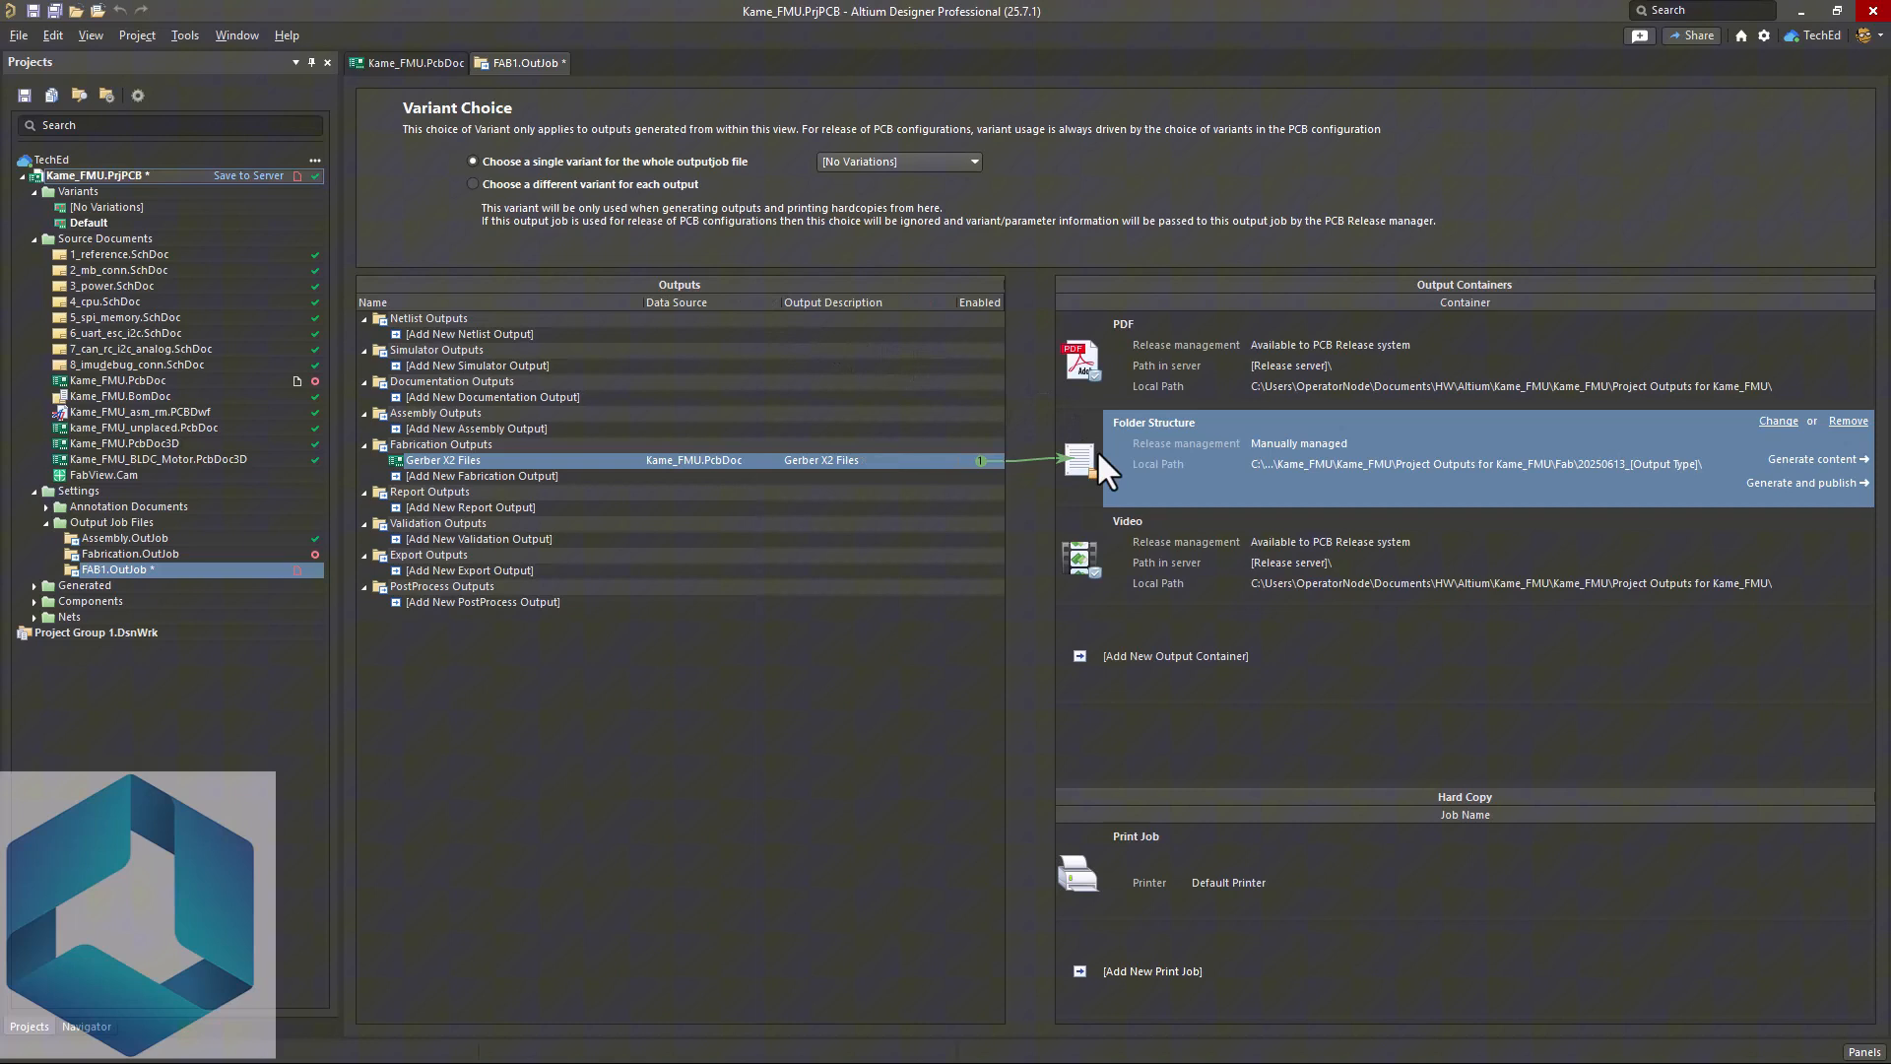
{"action": "mouse_move", "coordinate": [1176, 480]}
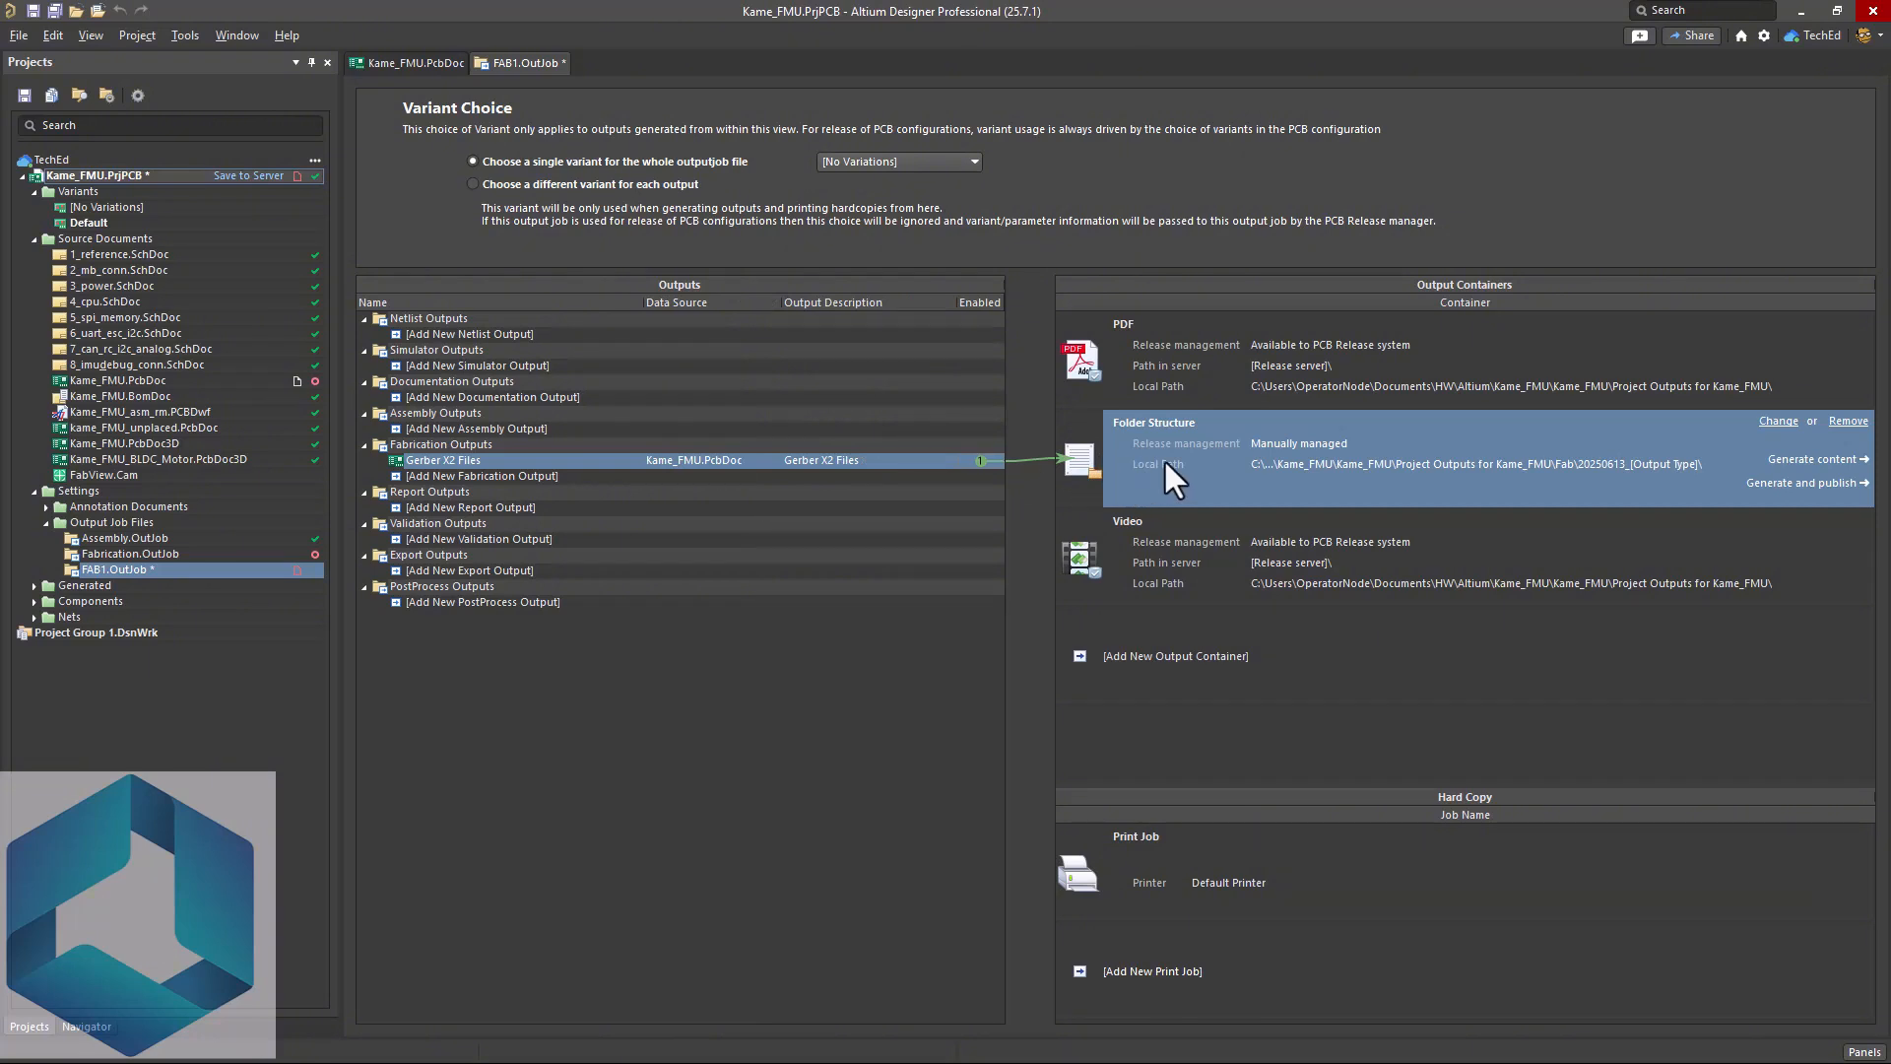
{"action": "mouse_move", "coordinate": [699, 504]}
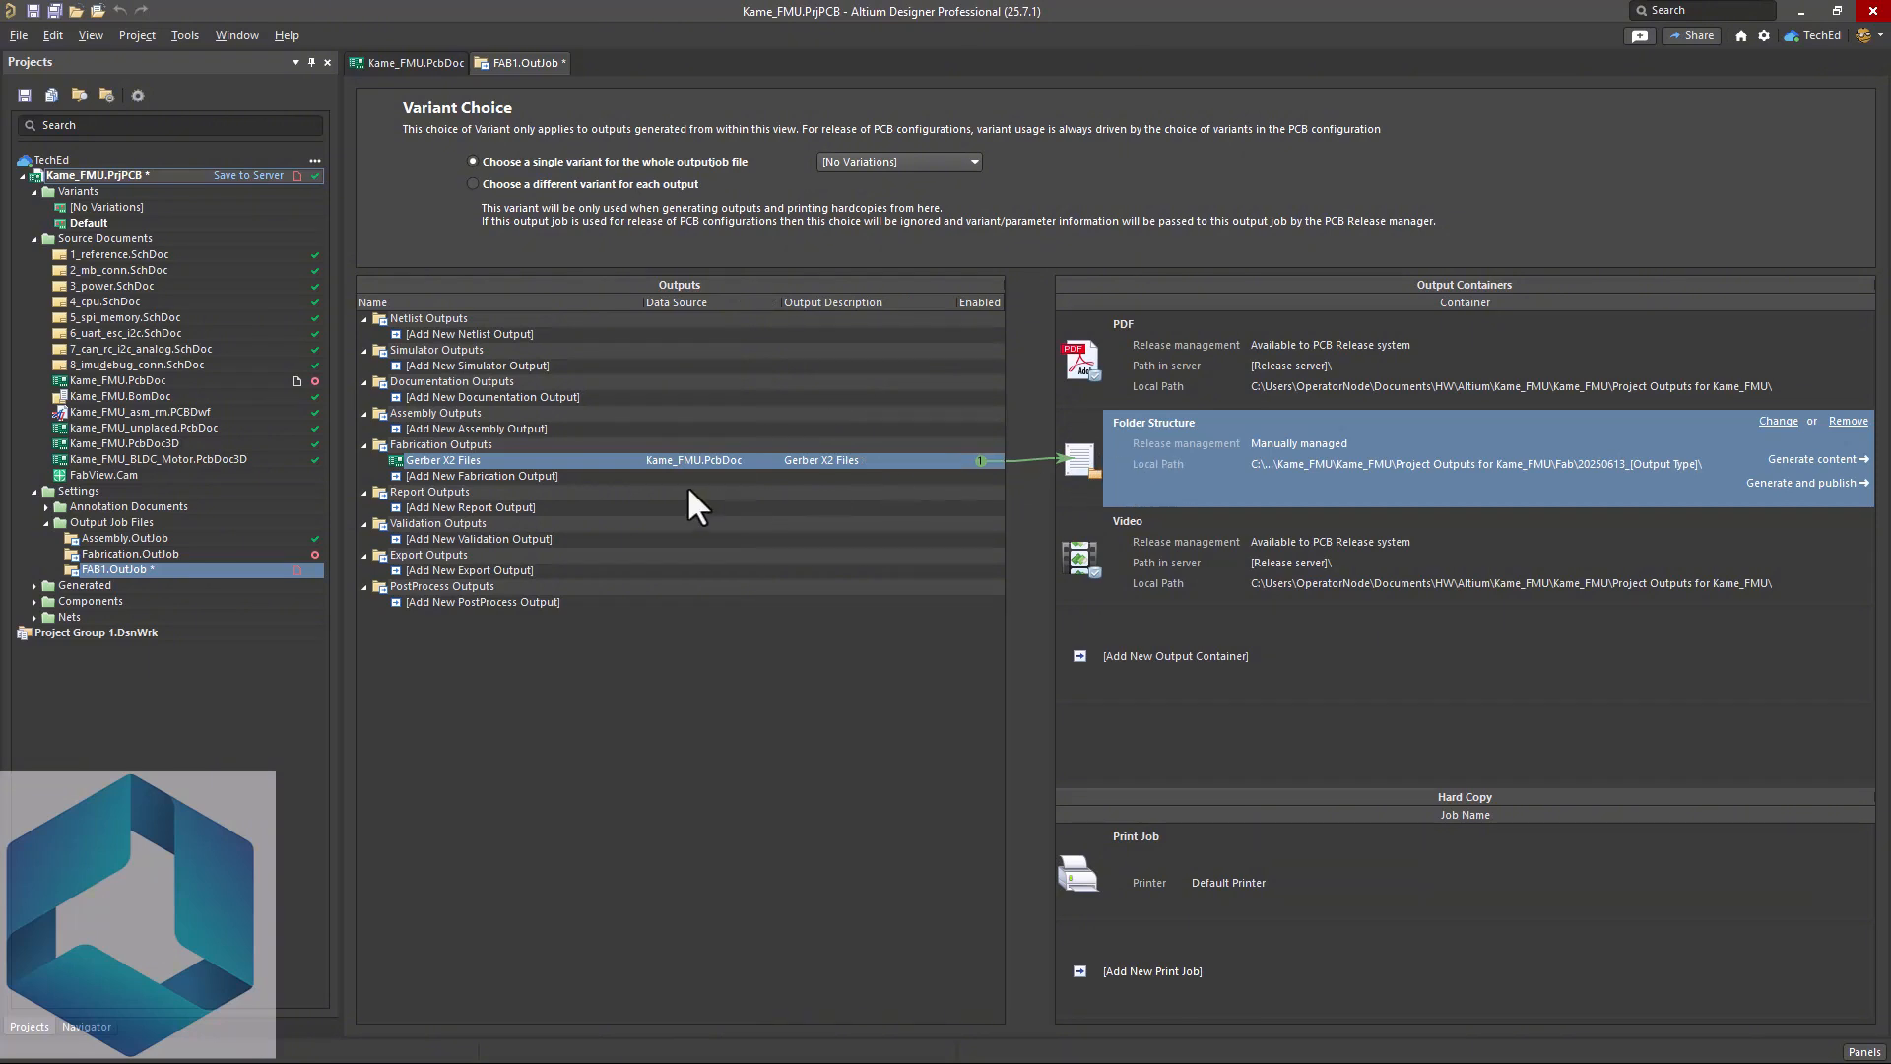
{"action": "mouse_move", "coordinate": [453, 494]}
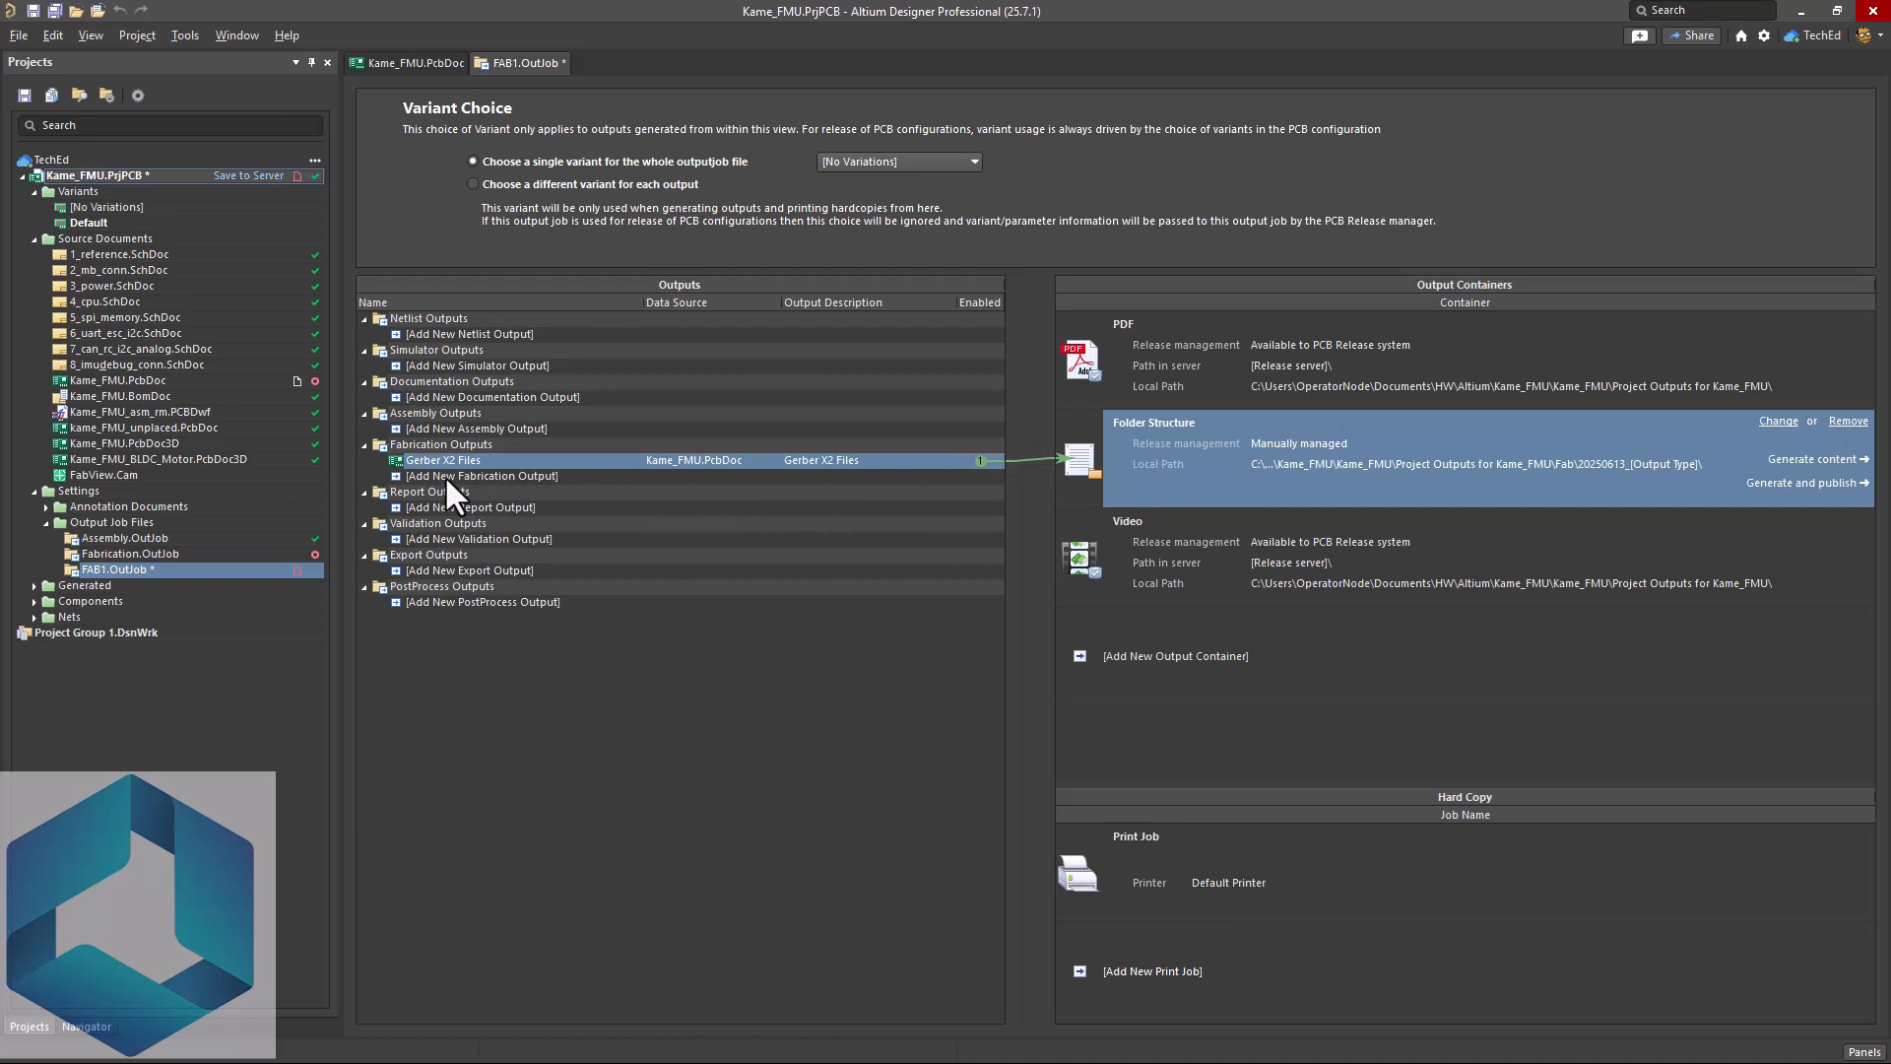
- Add an NC Drill Files output from Kame_FMU.PcbDoc and accept its millimetre setup
{"action": "left_click", "coordinate": [480, 475]}
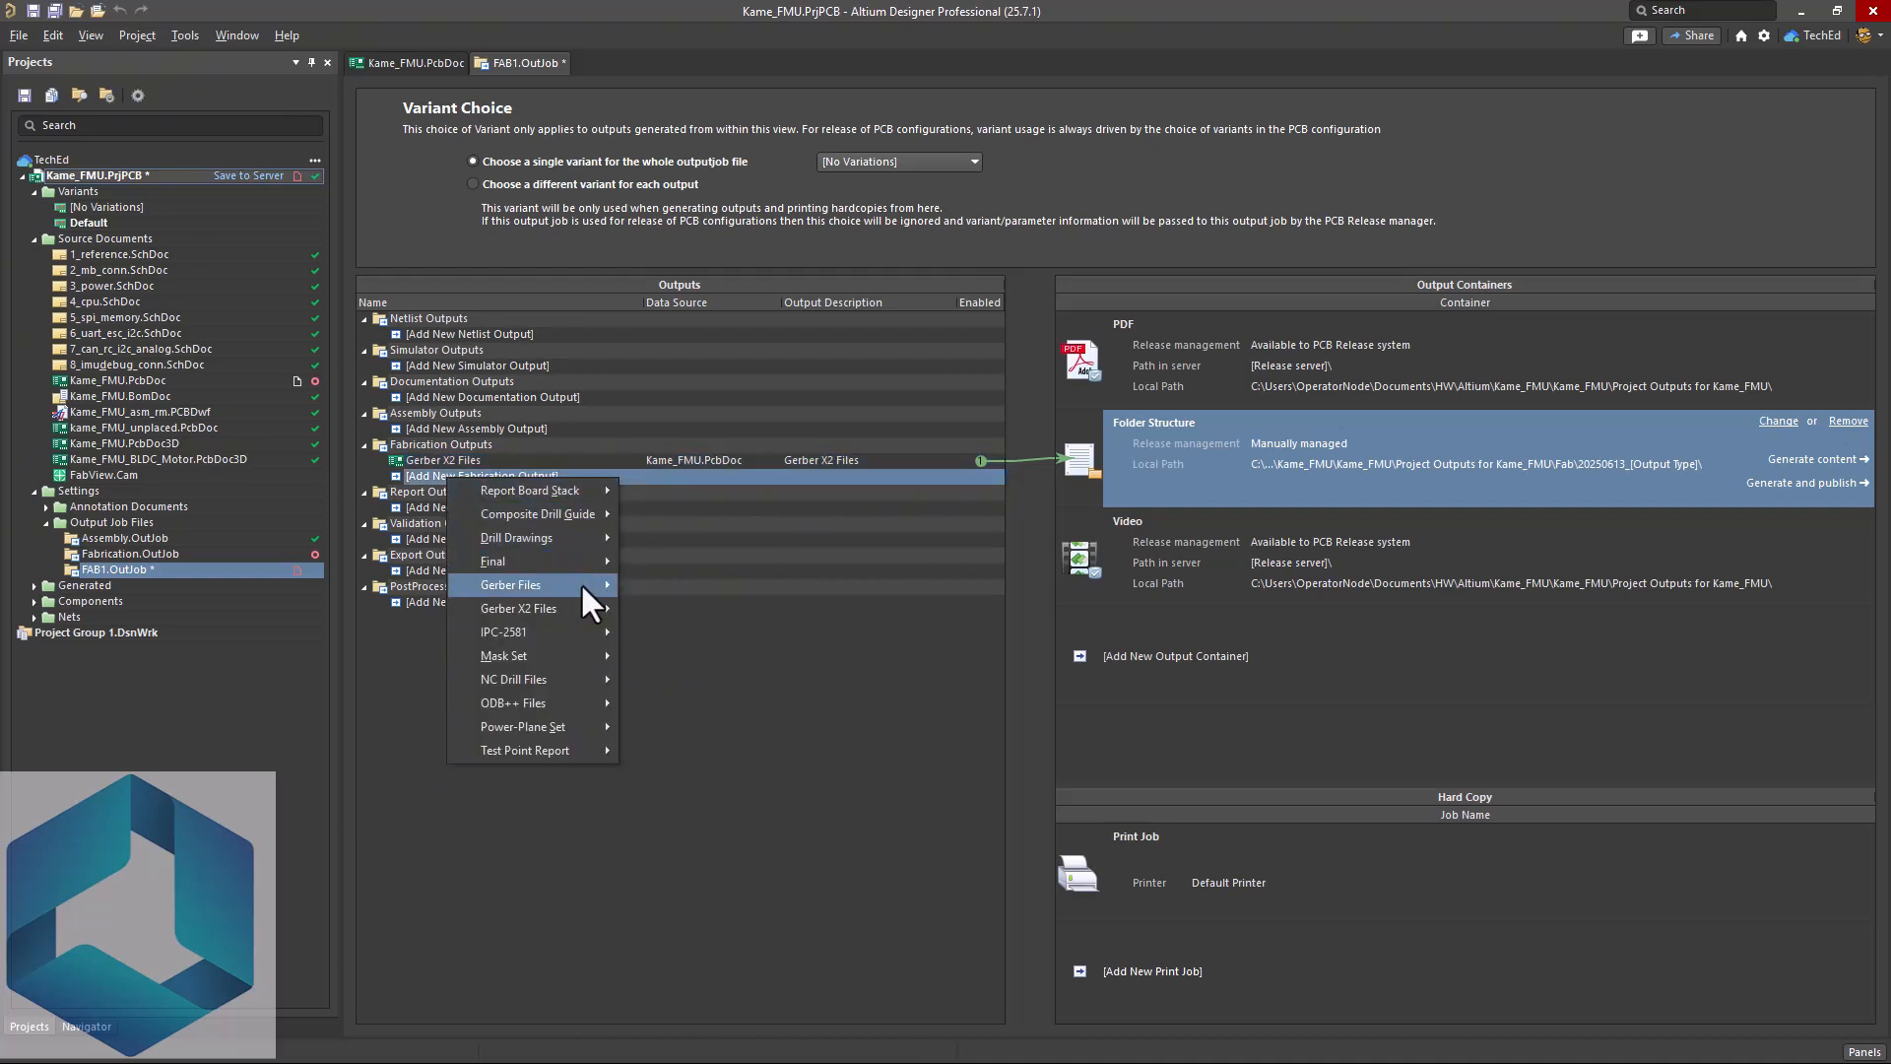
{"action": "mouse_move", "coordinate": [518, 609]}
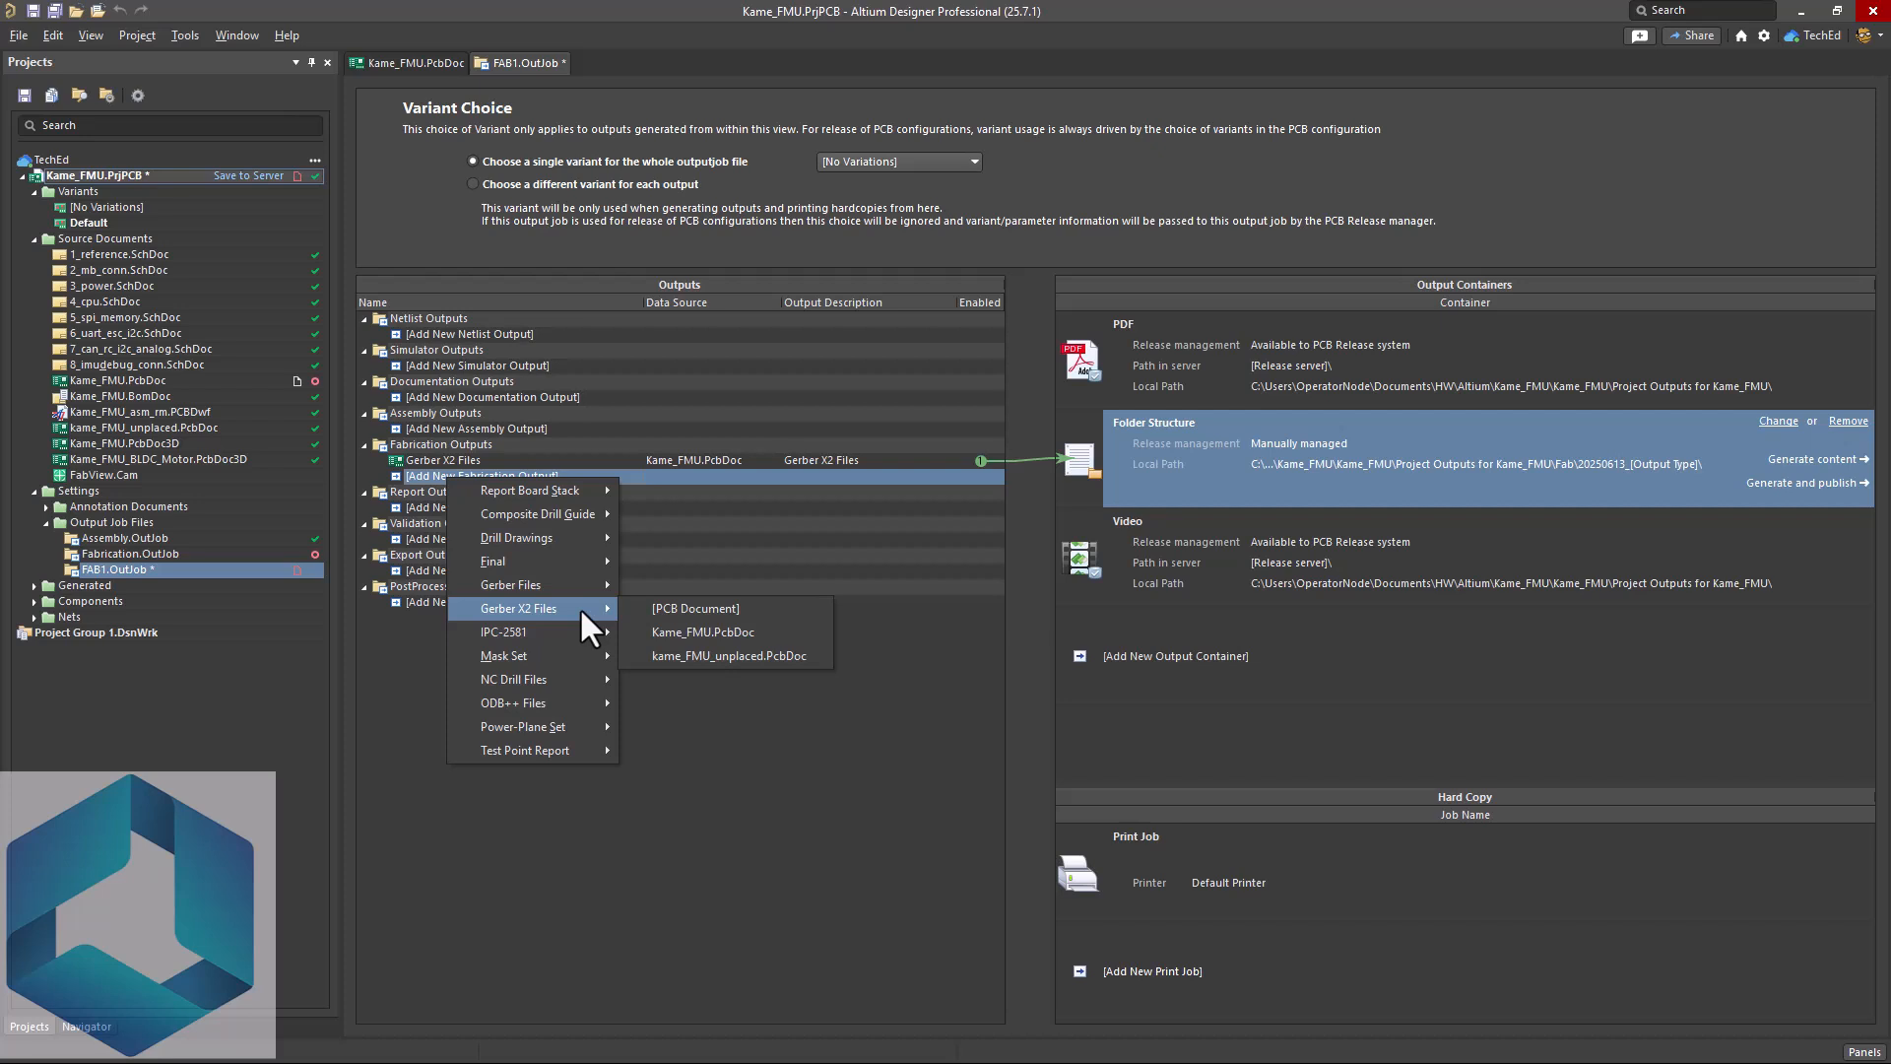
{"action": "mouse_move", "coordinate": [512, 680]}
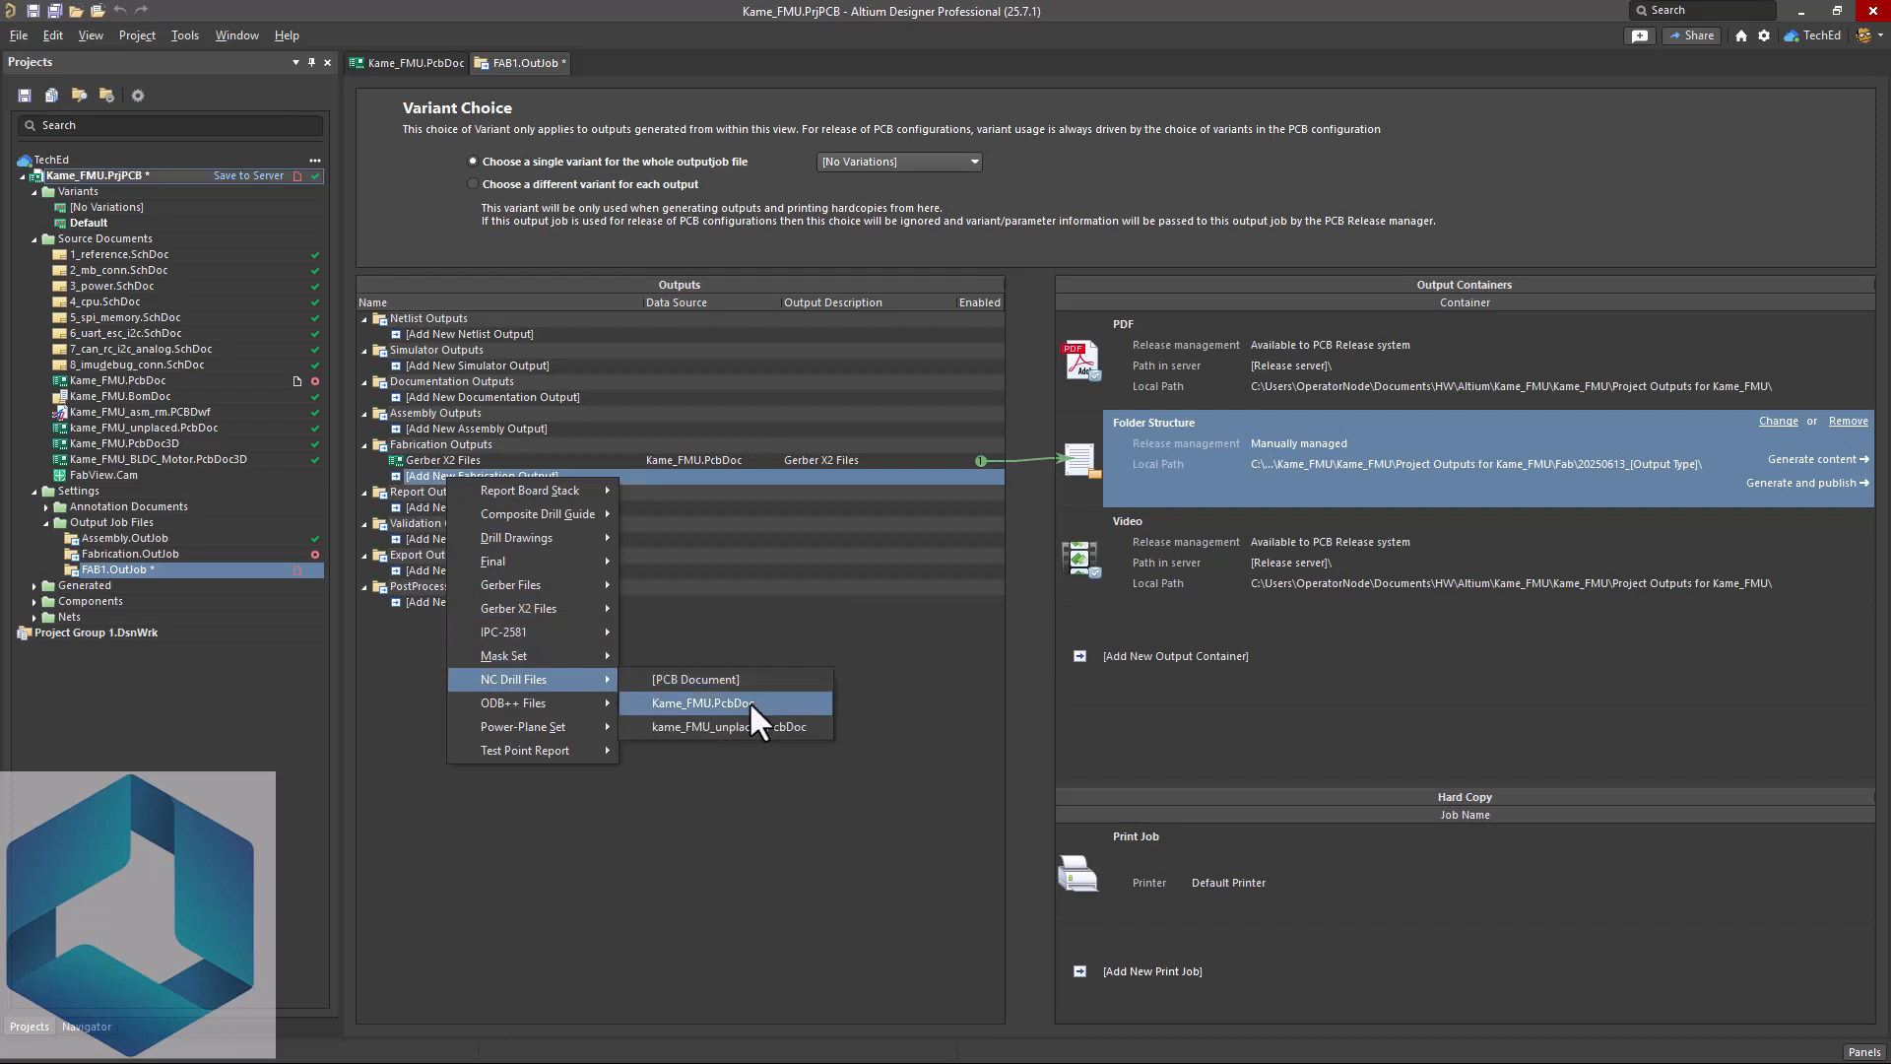
{"action": "left_click", "coordinate": [699, 701]}
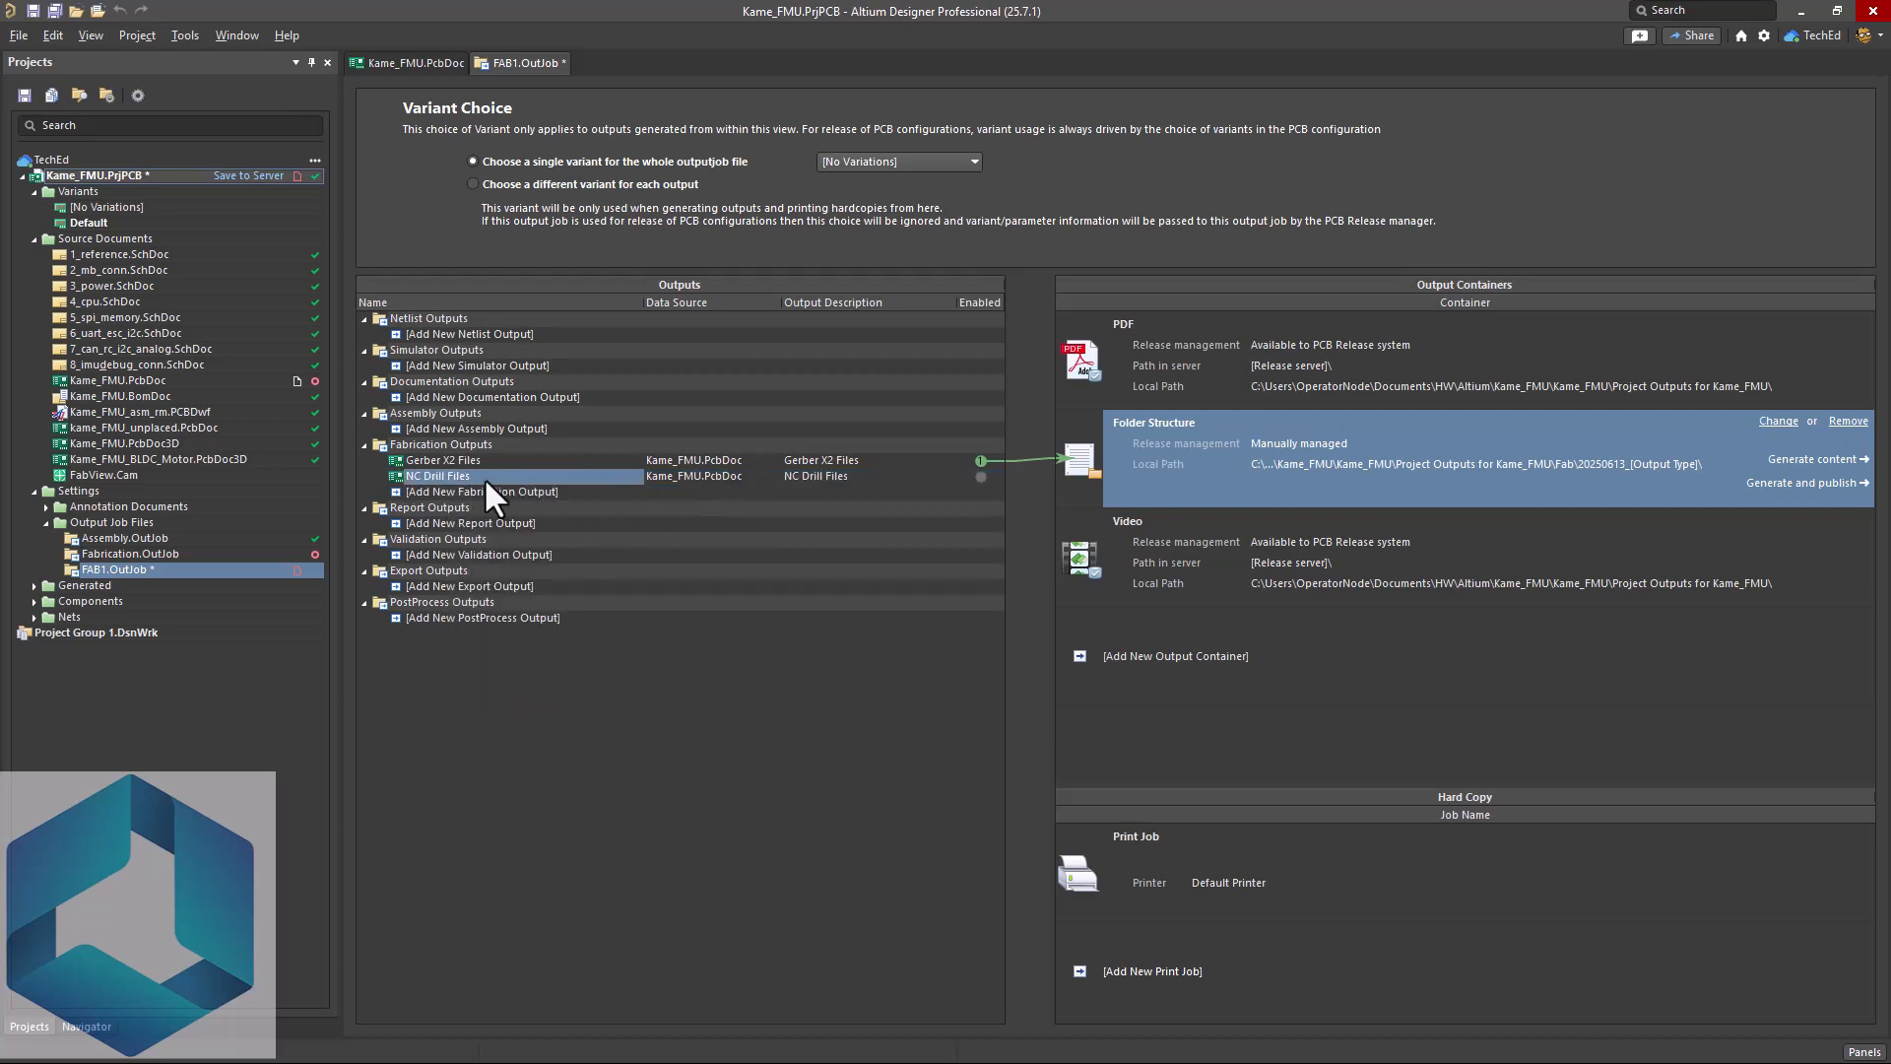
{"action": "double_click", "coordinate": [437, 475]}
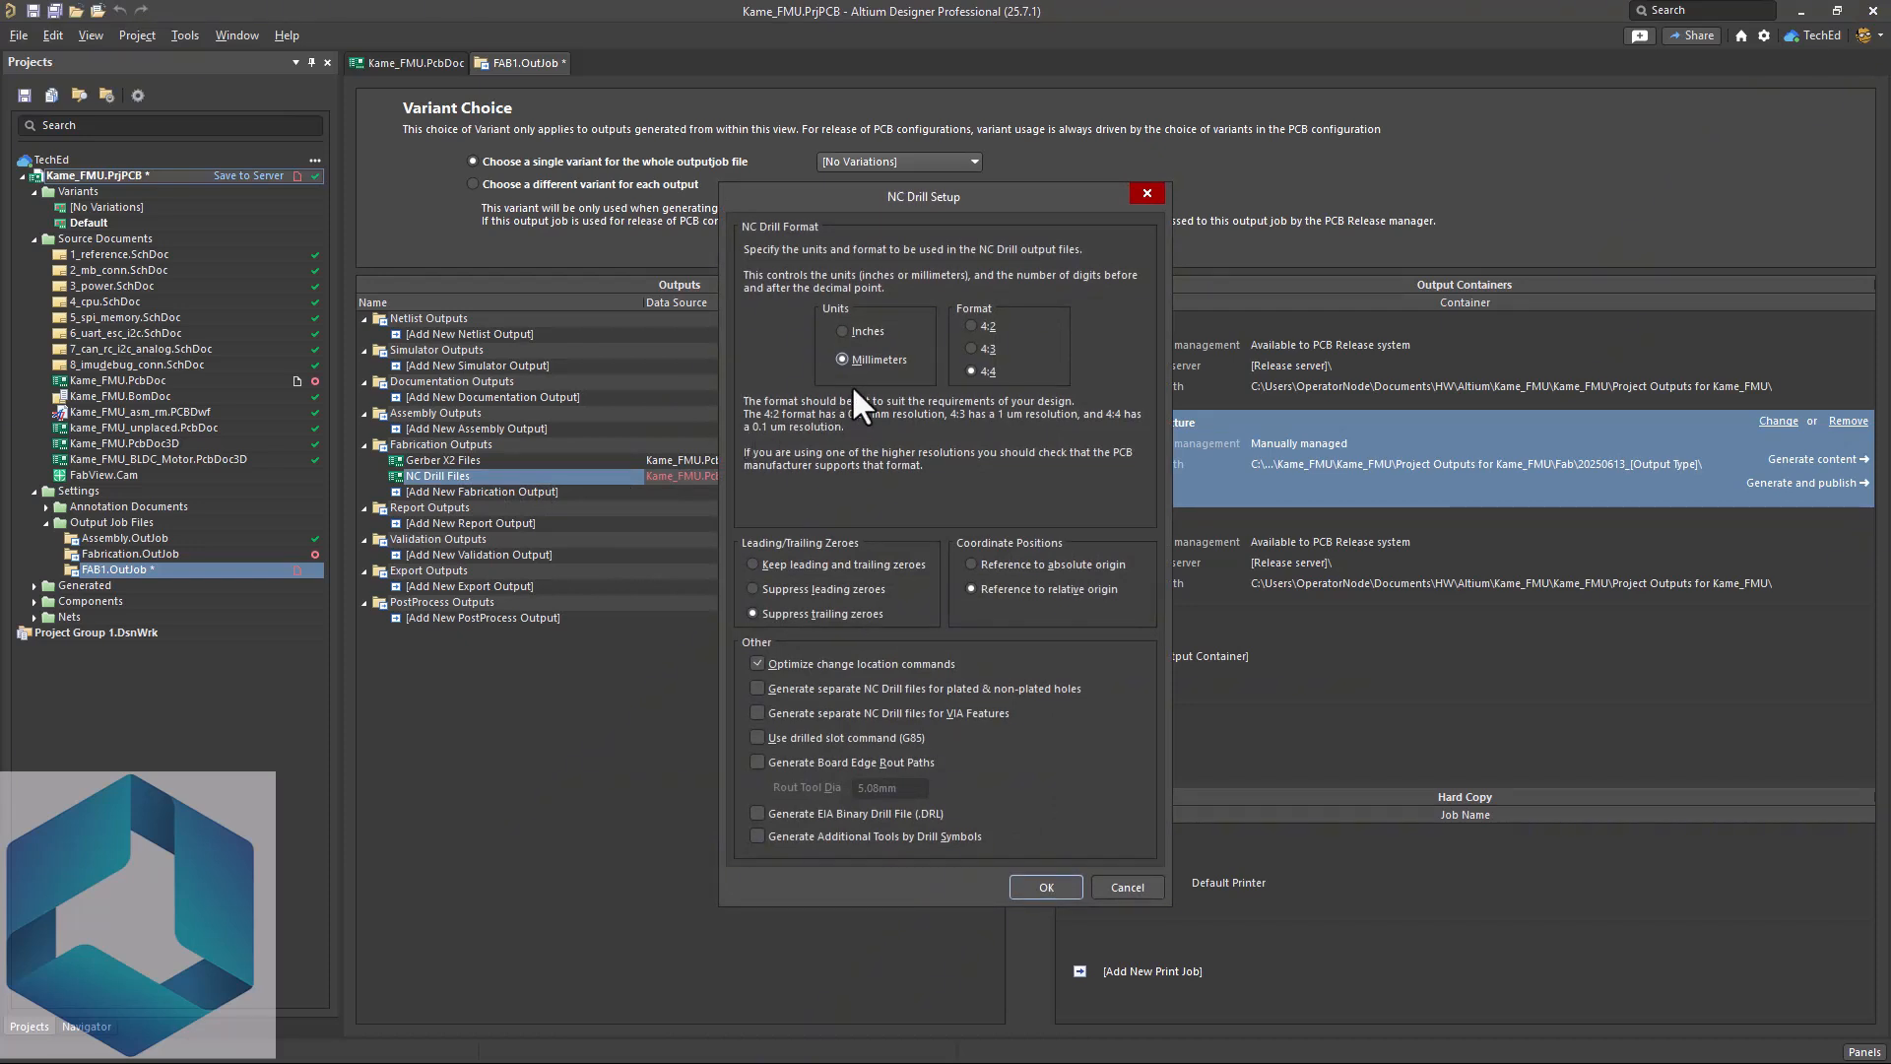
{"action": "mouse_move", "coordinate": [971, 528]}
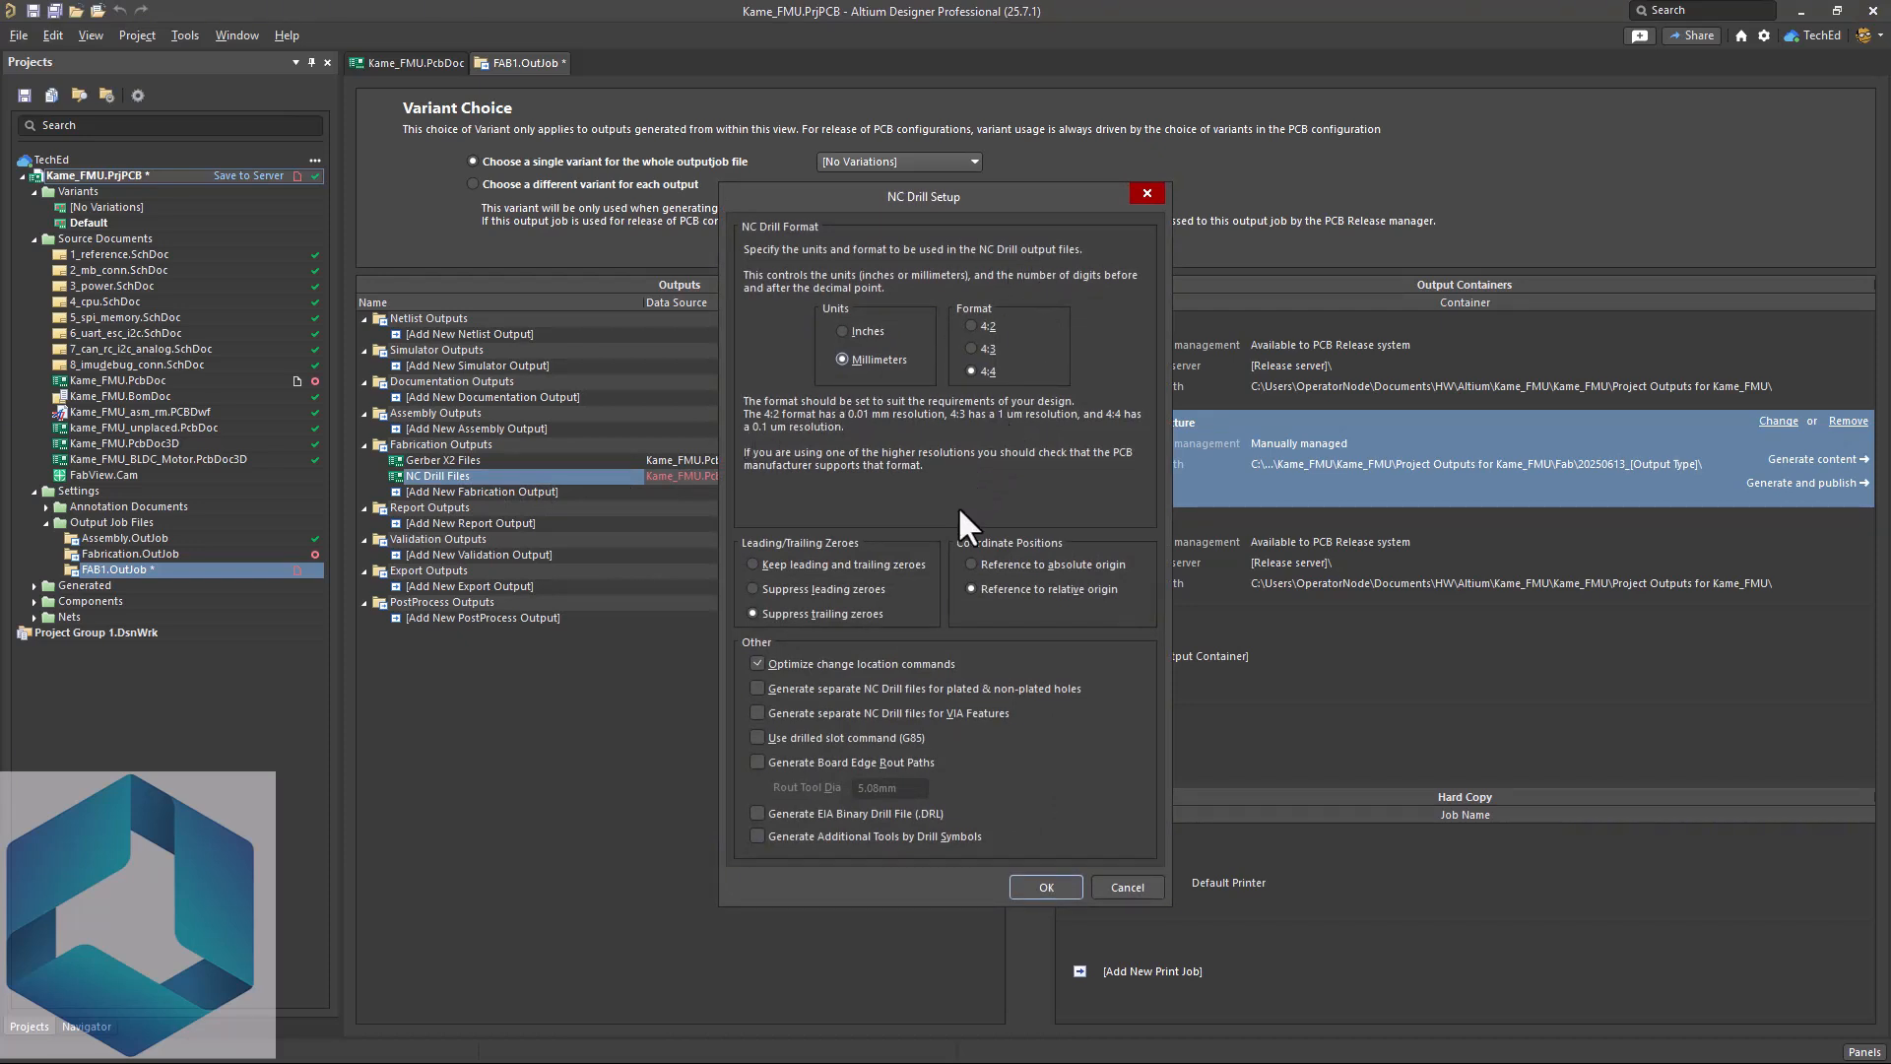
{"action": "mouse_move", "coordinate": [957, 697]}
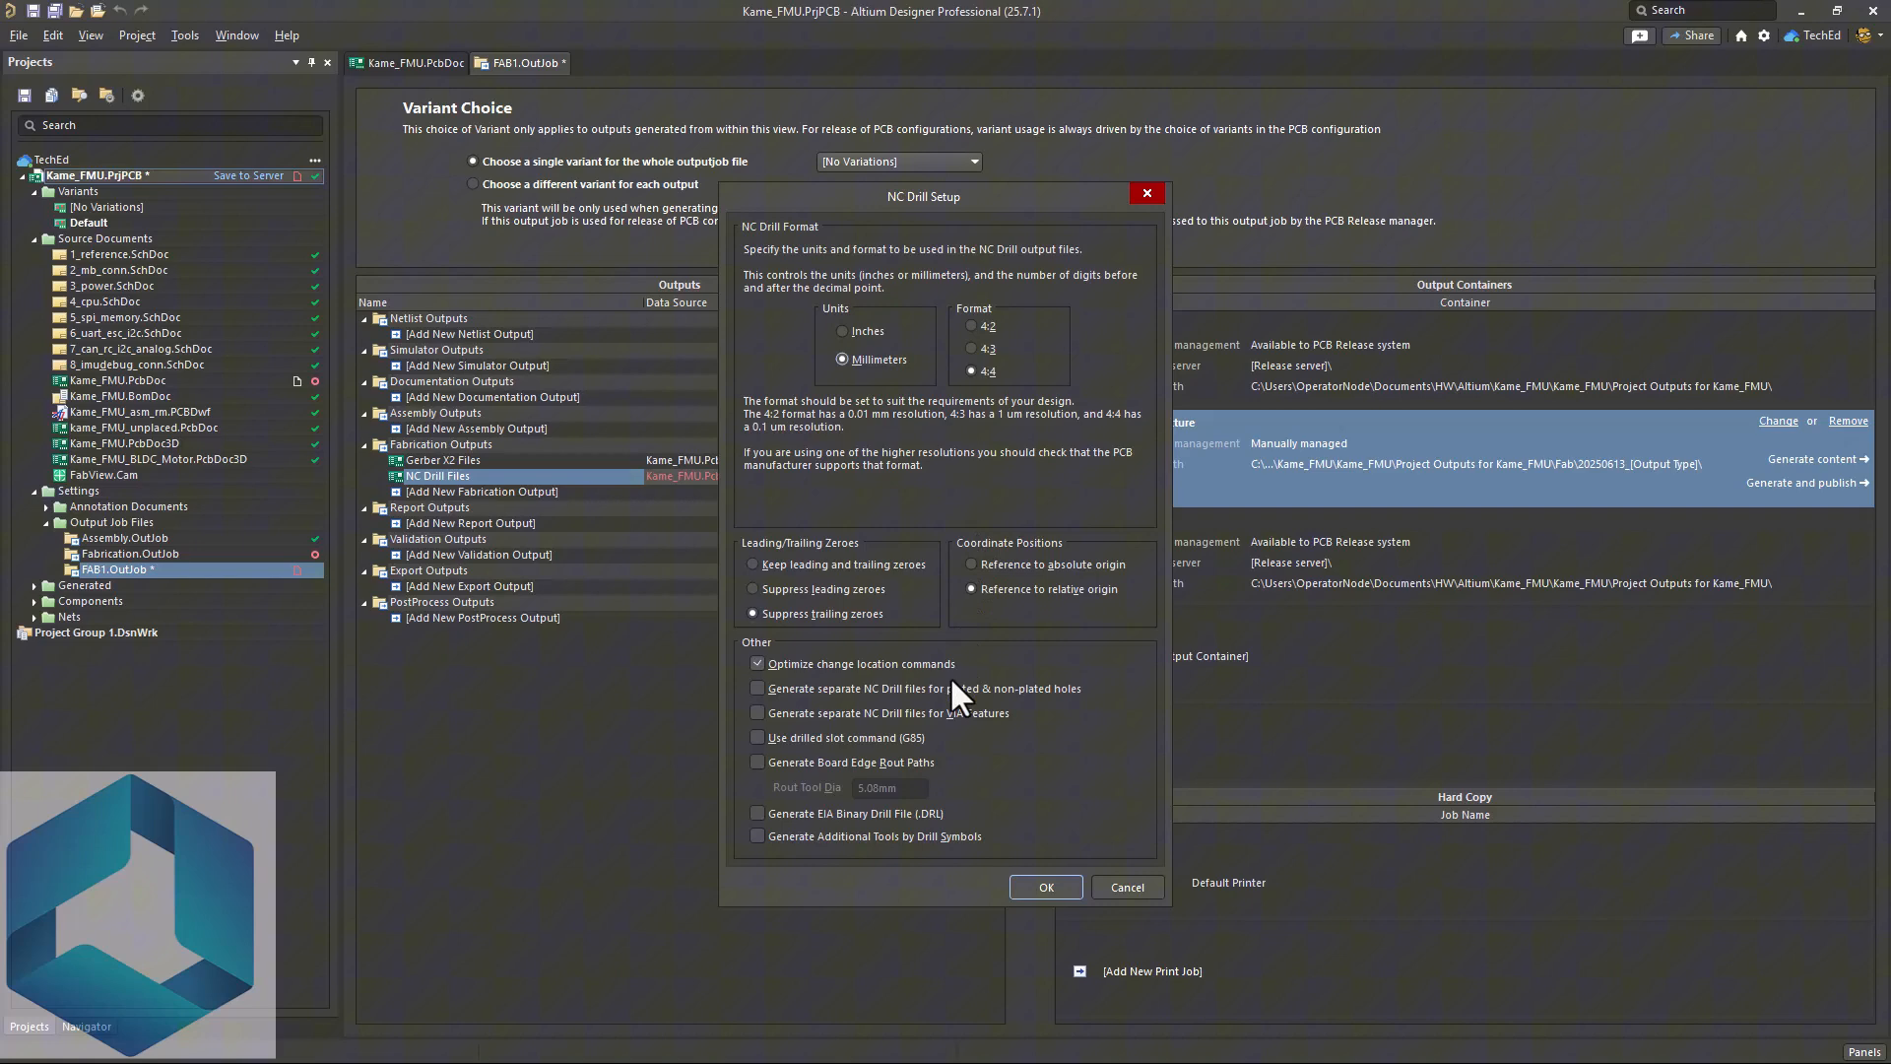
{"action": "left_click", "coordinate": [1044, 886]}
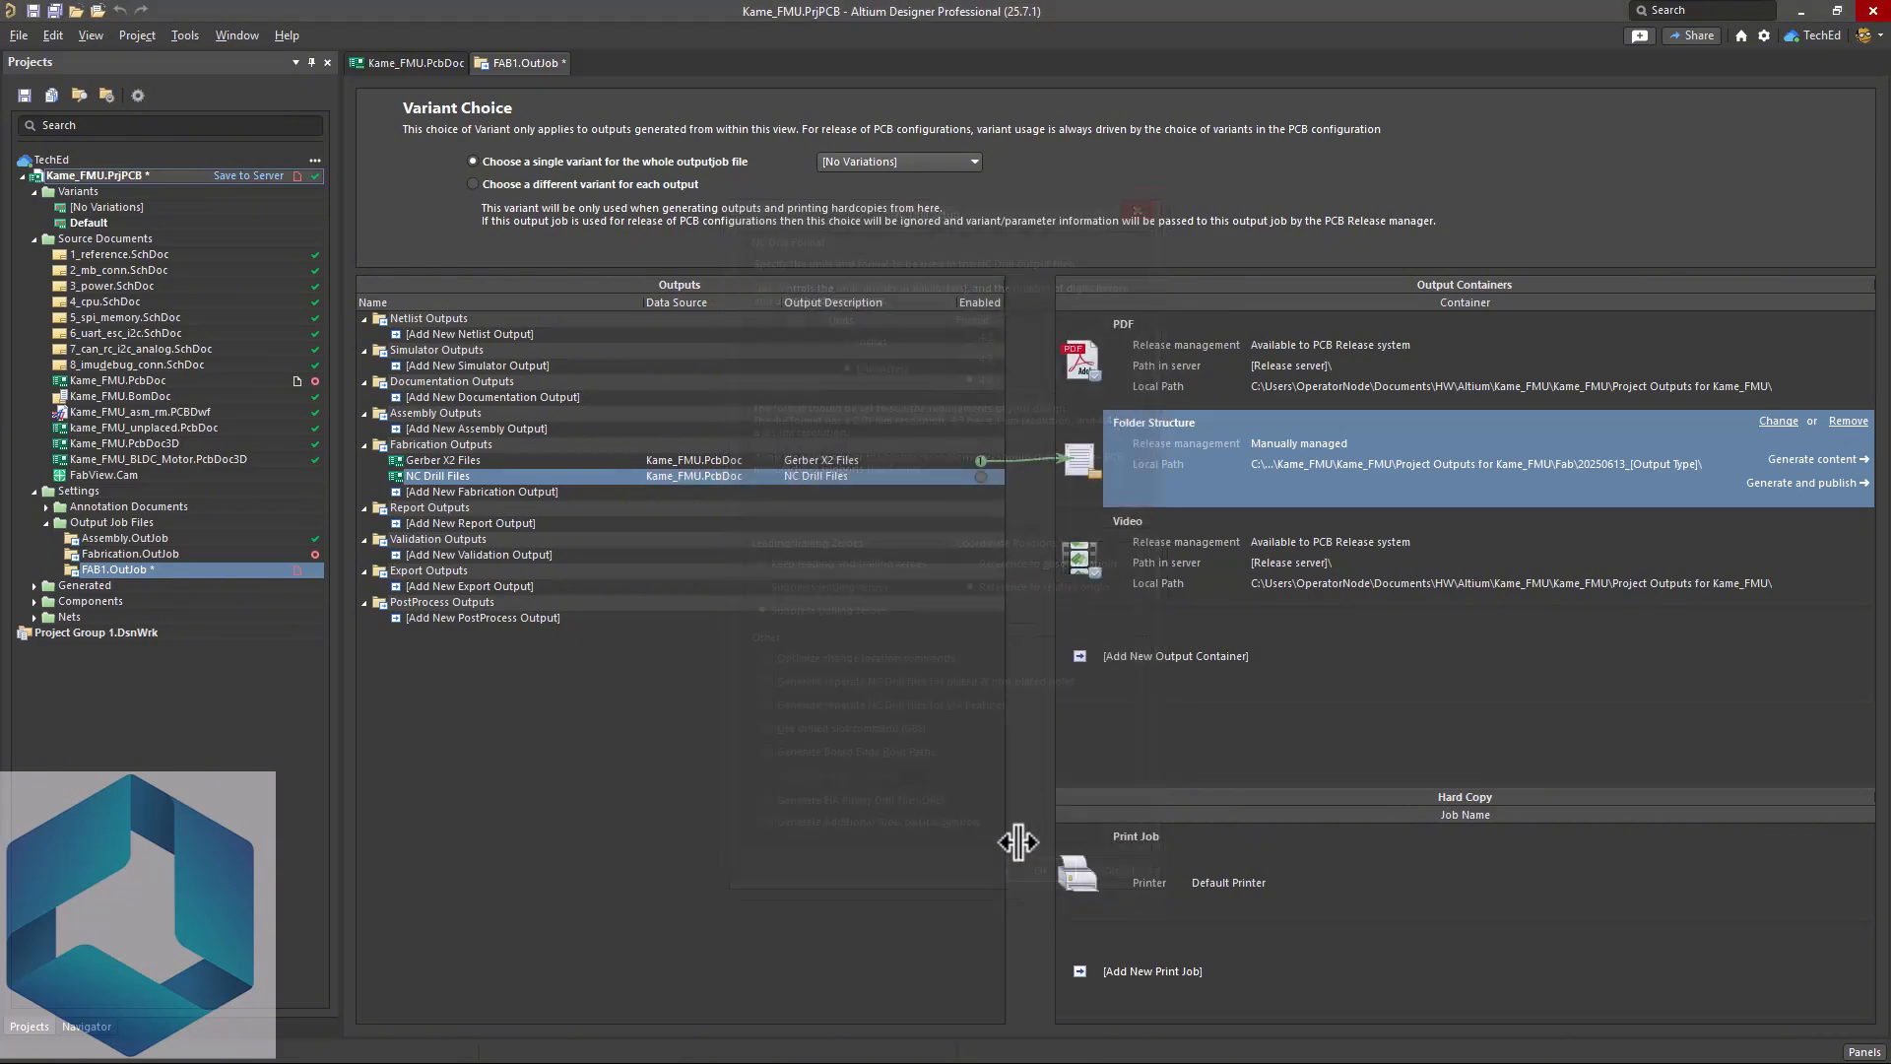
{"action": "mouse_move", "coordinate": [989, 500]}
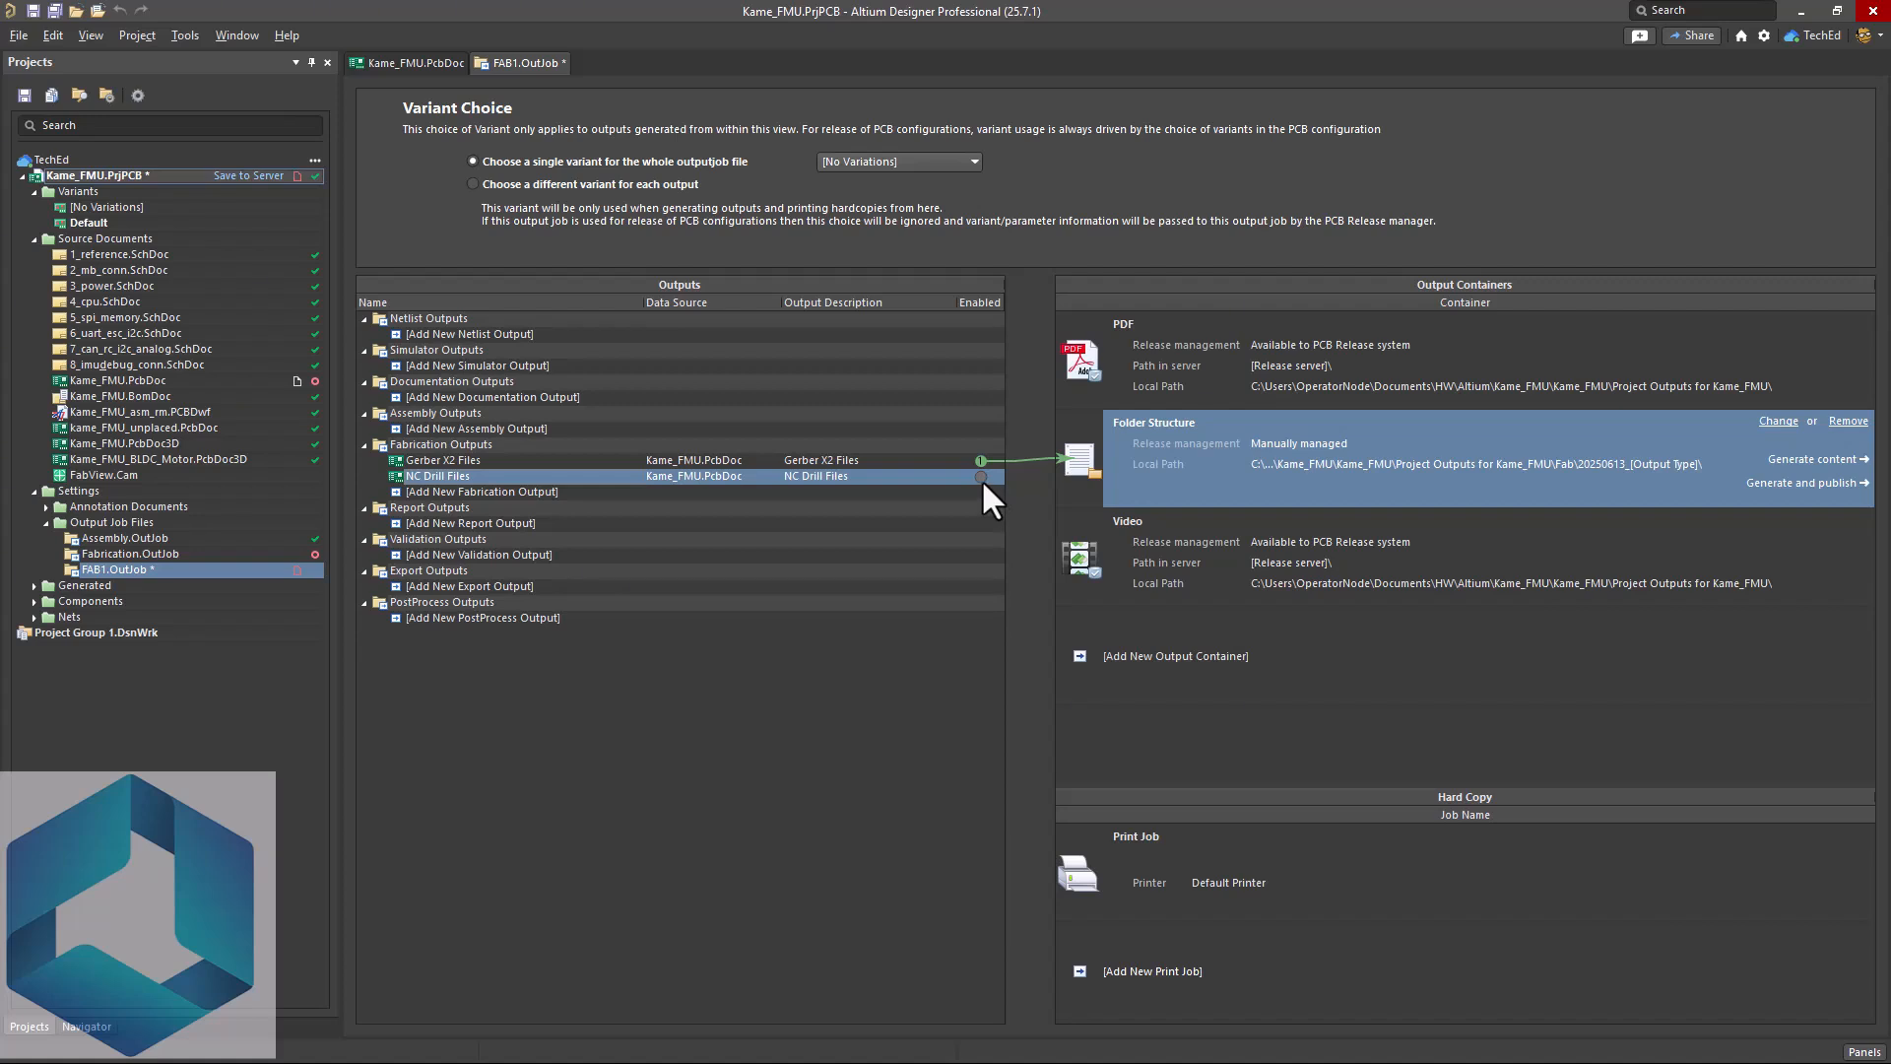
{"action": "mouse_move", "coordinate": [1217, 475]}
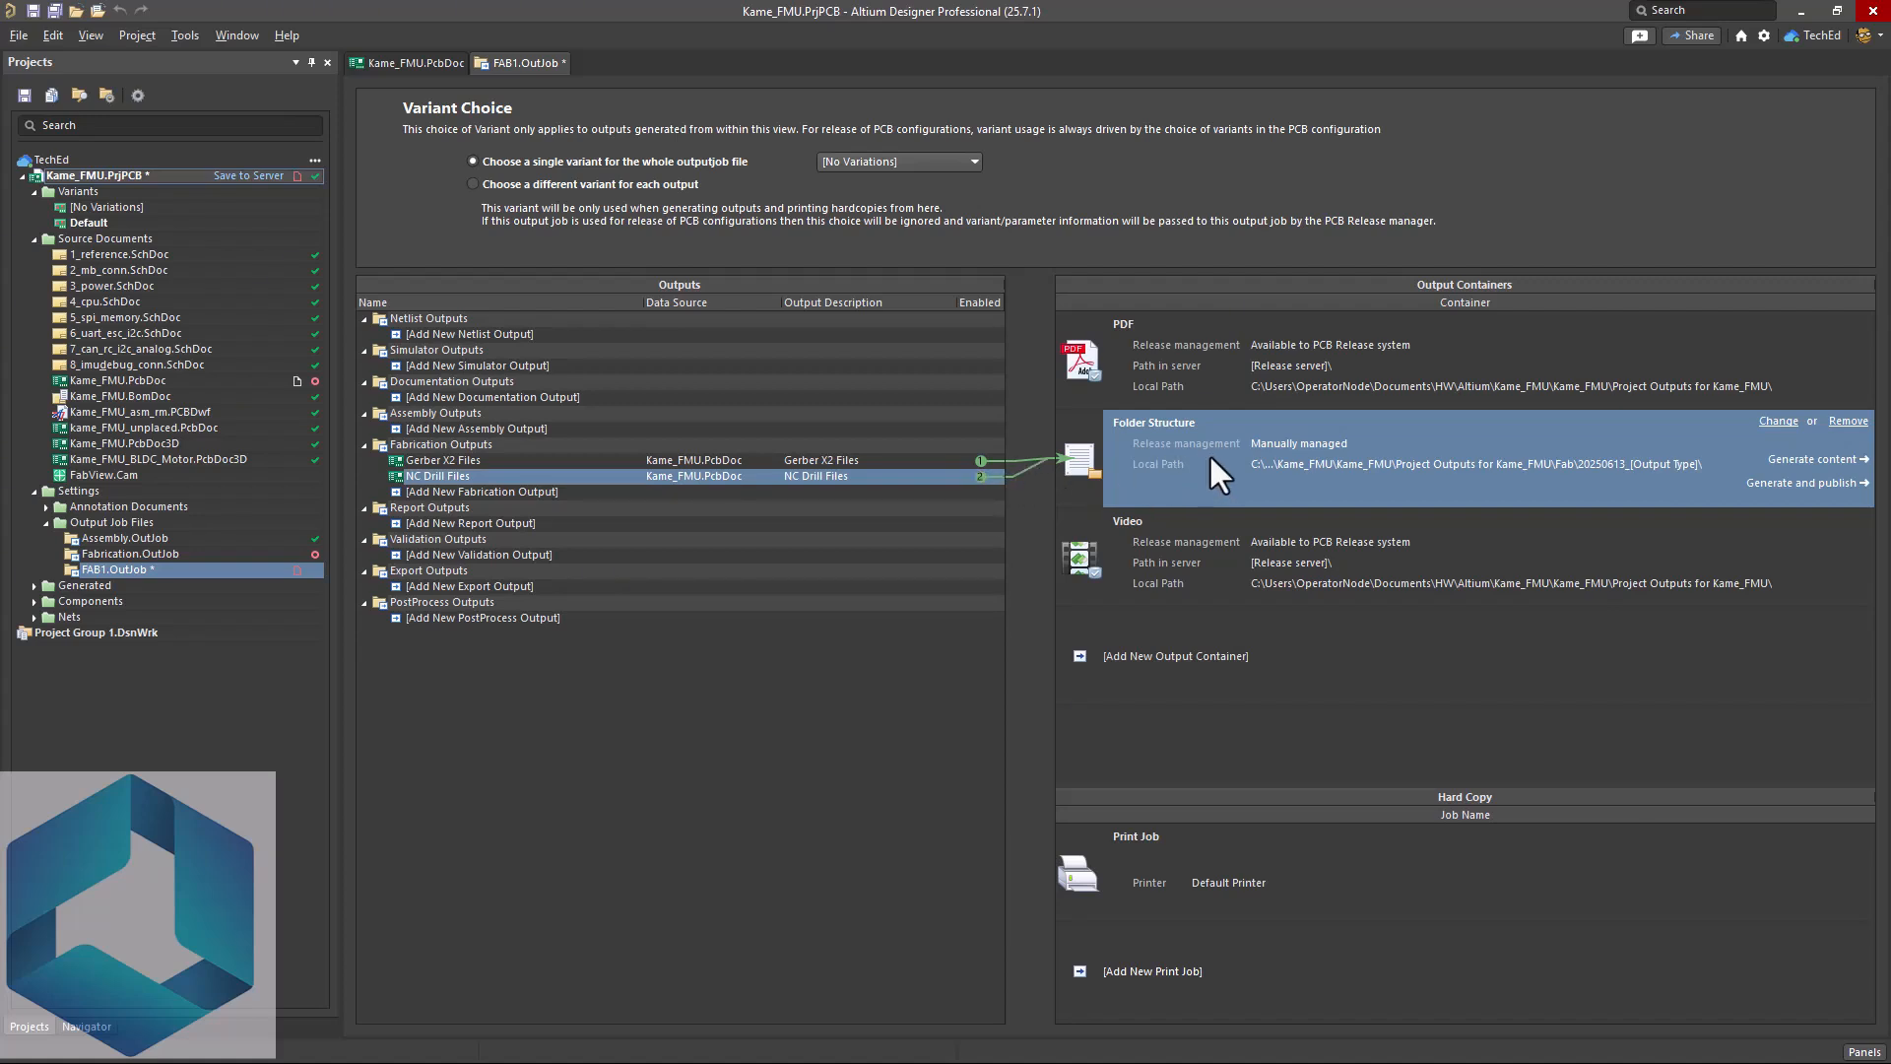
{"action": "mouse_move", "coordinate": [1549, 483]}
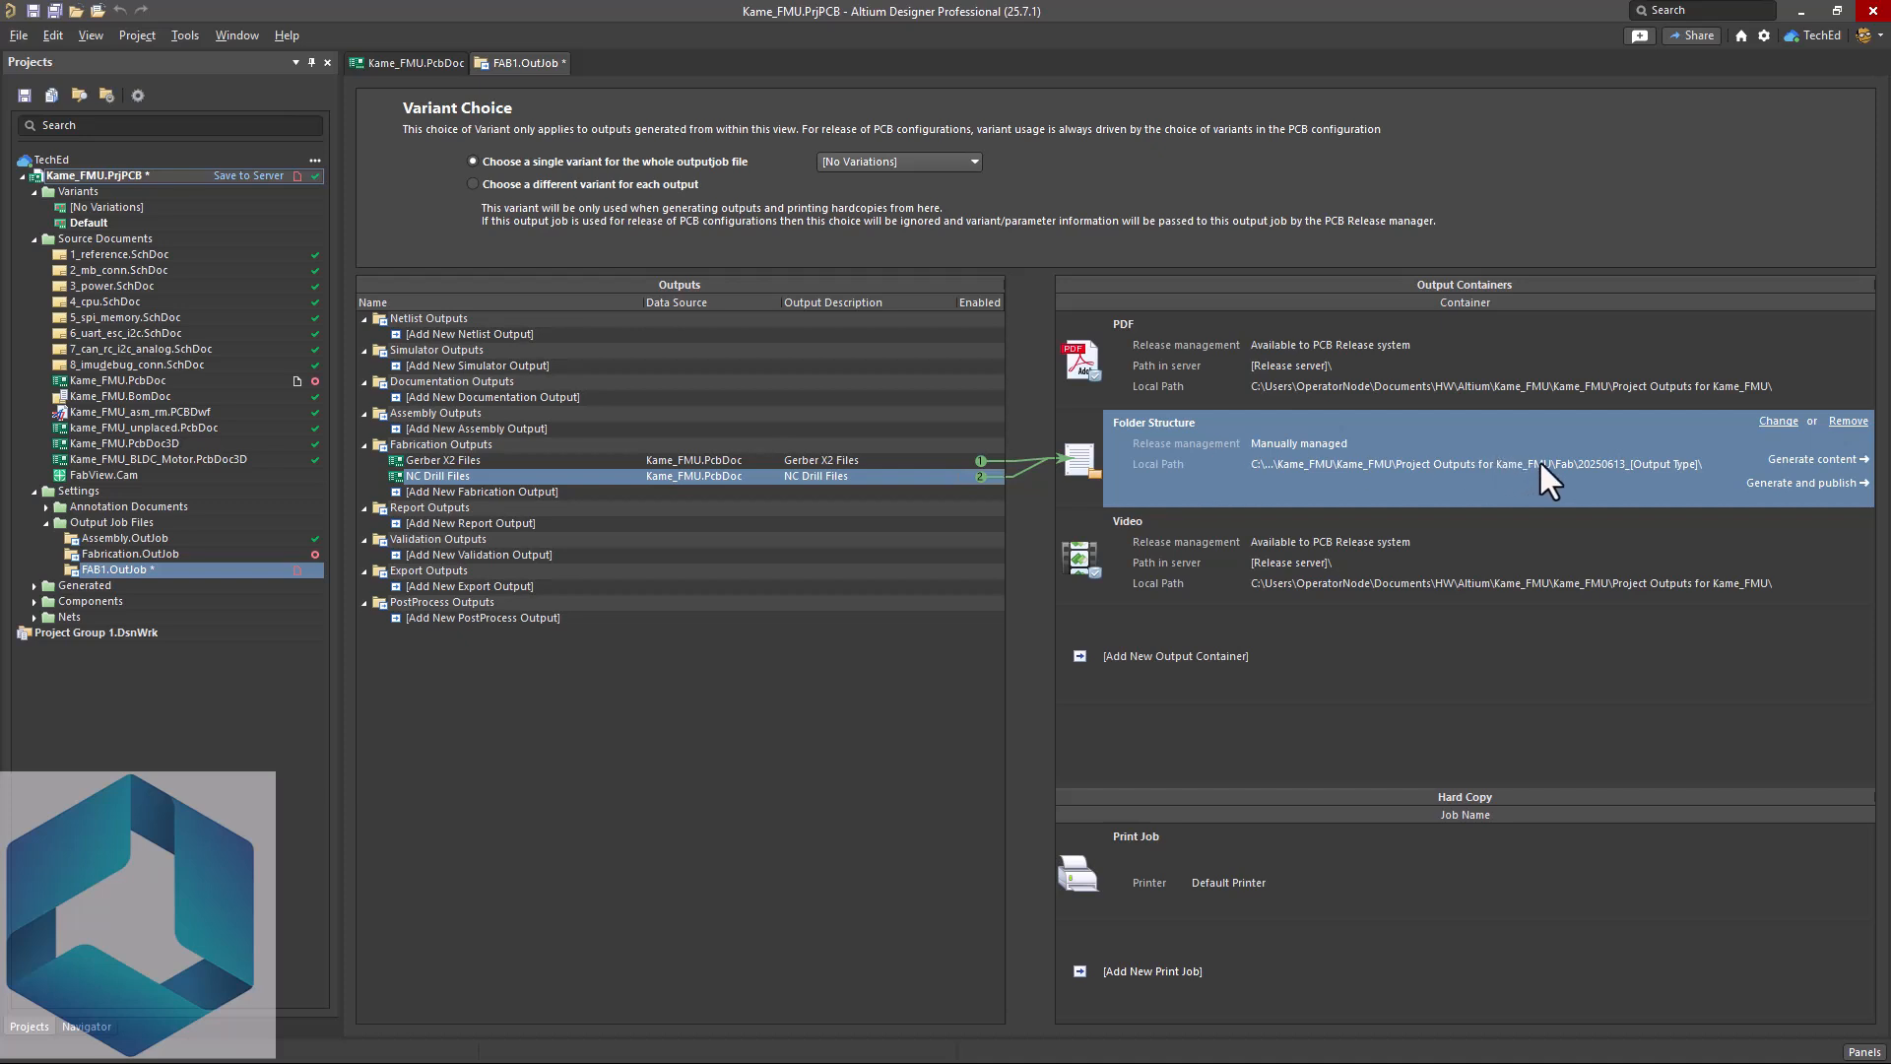
{"action": "mouse_move", "coordinate": [1601, 481]}
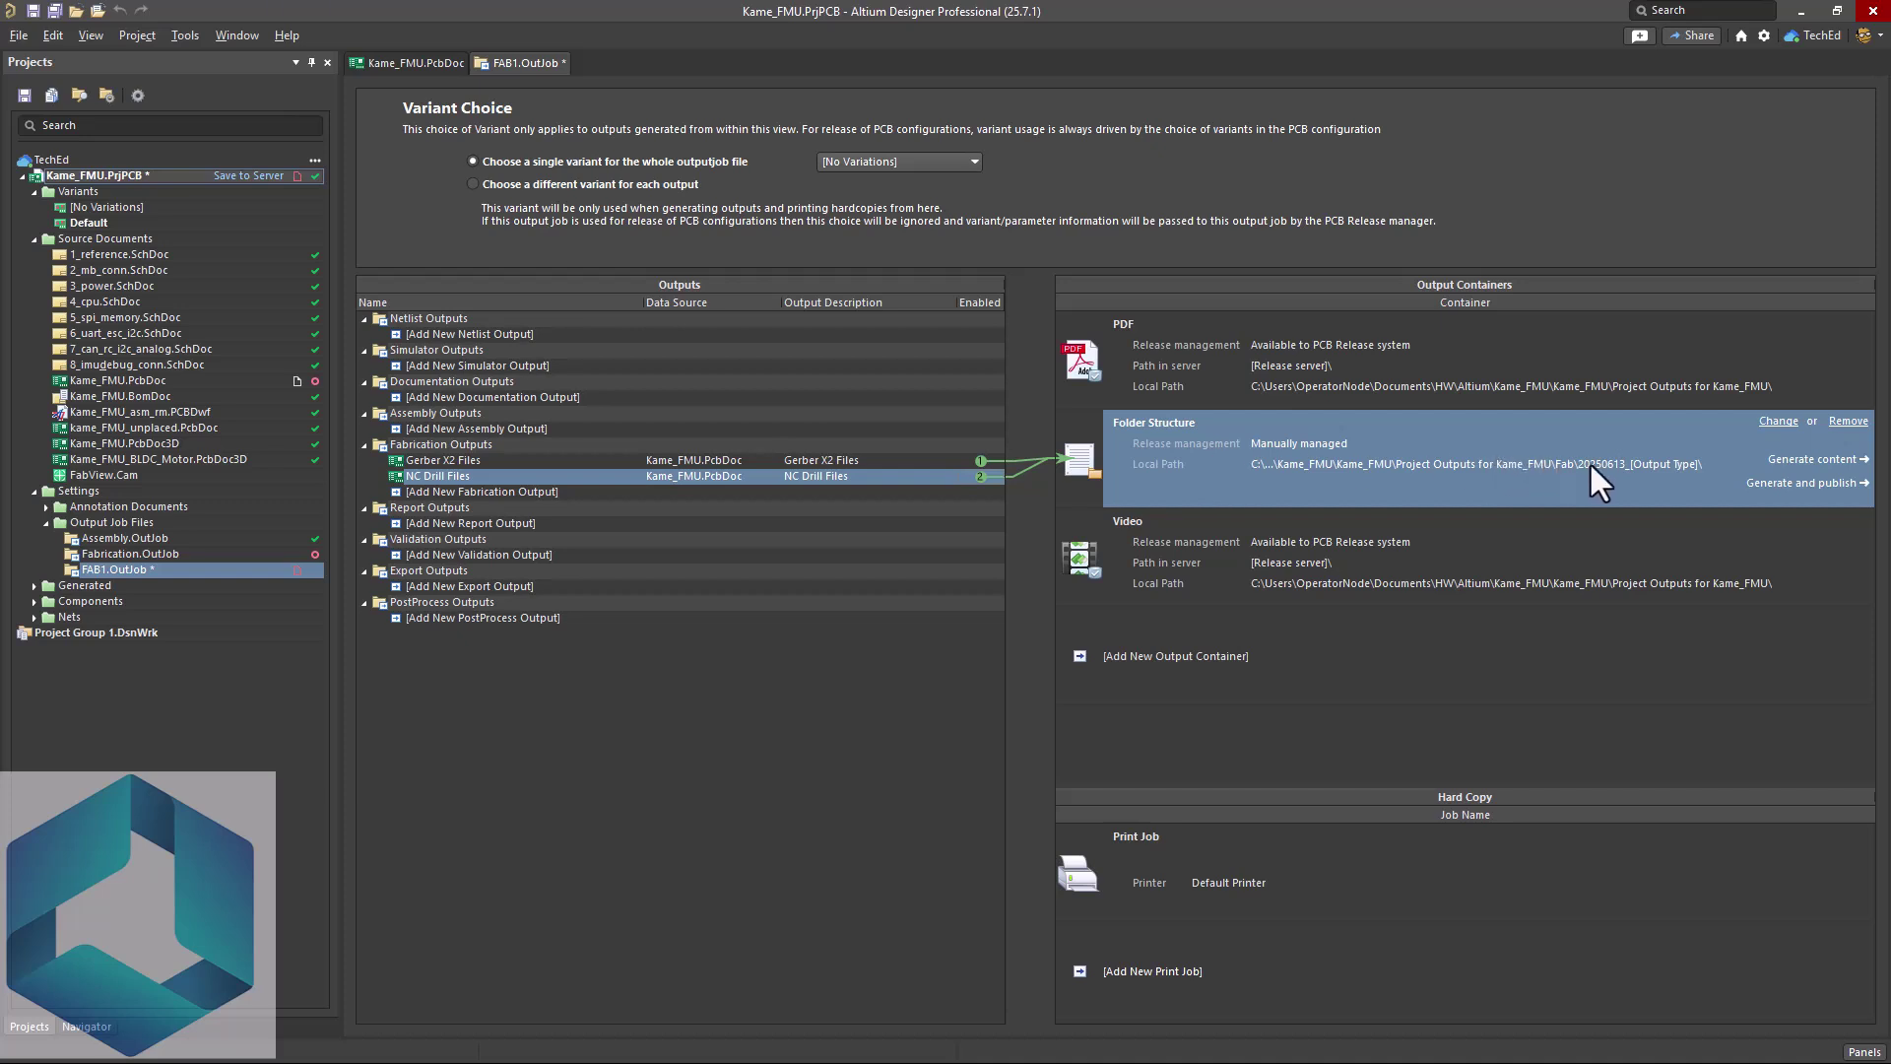
{"action": "mouse_move", "coordinate": [1499, 473]}
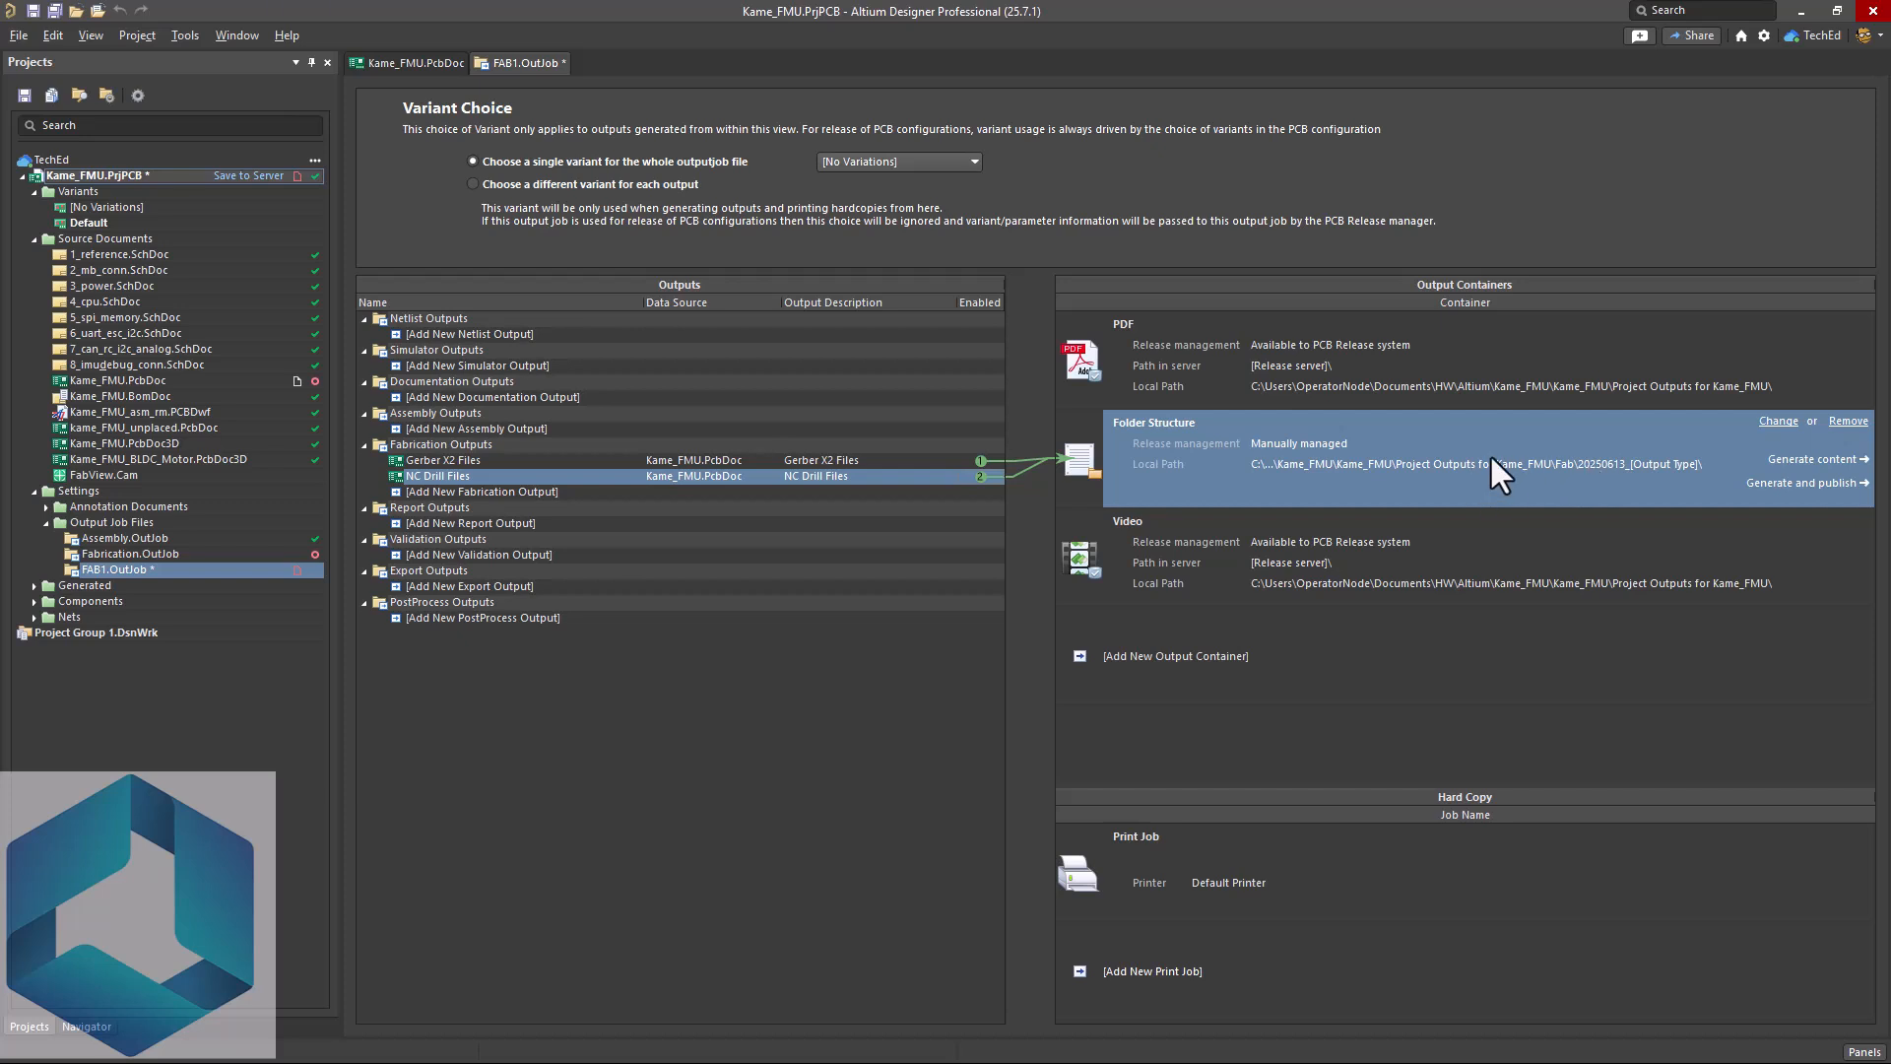
{"action": "mouse_move", "coordinate": [1229, 455]}
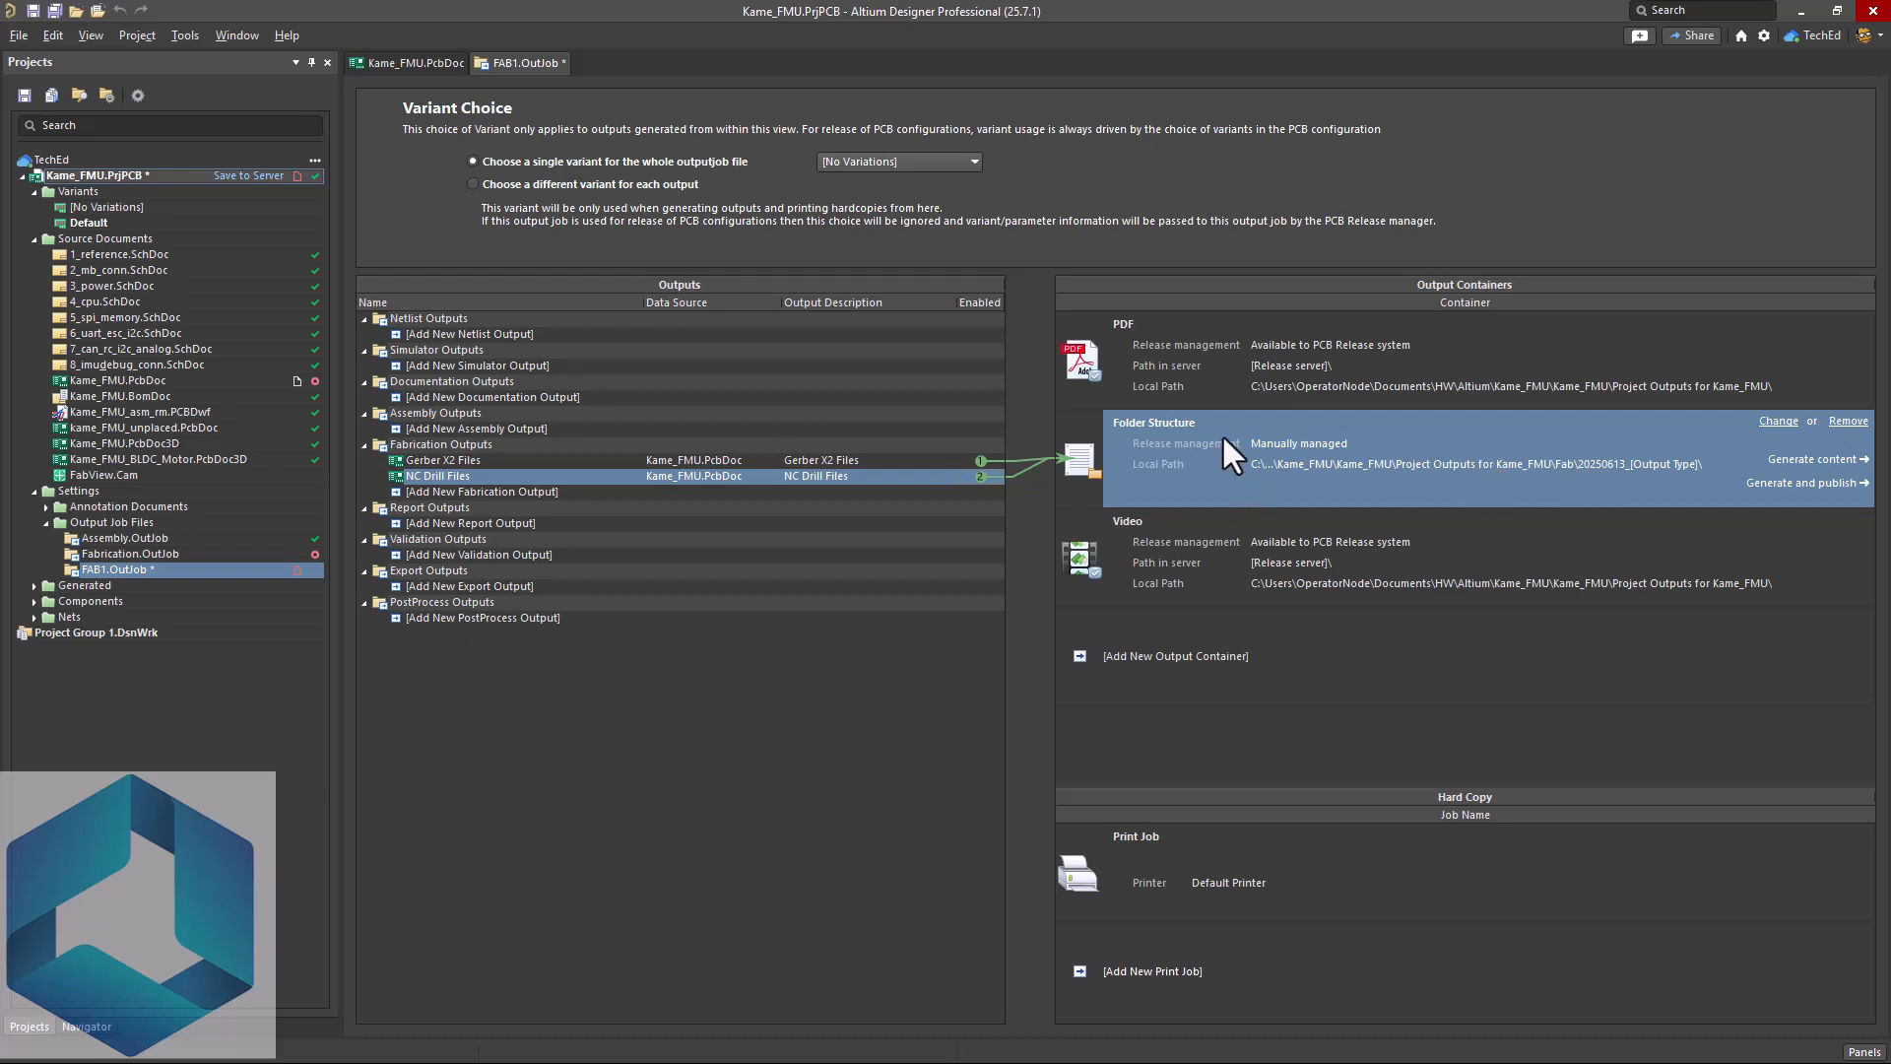
{"action": "mouse_move", "coordinate": [1194, 378]}
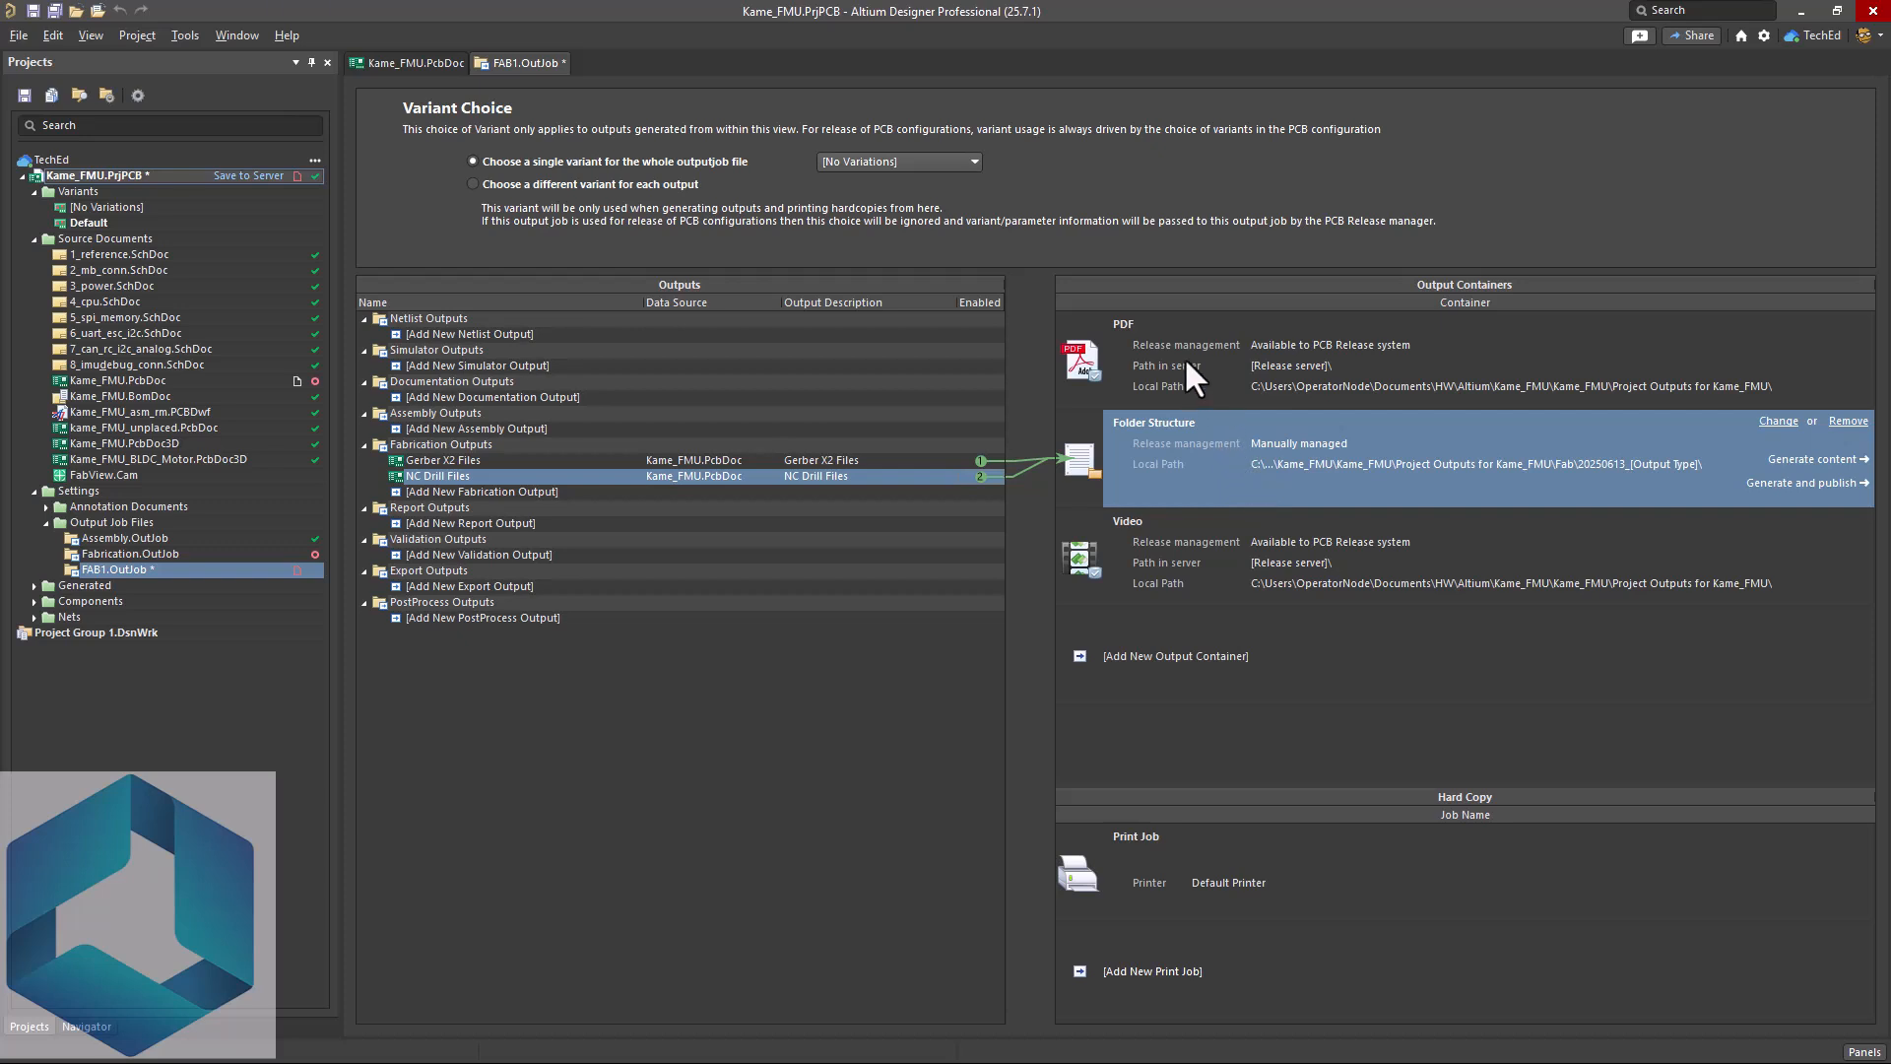
- Select the PDF output container as the target, keeping Gerber and drill on the Fab folder
{"action": "left_click", "coordinate": [1194, 362]}
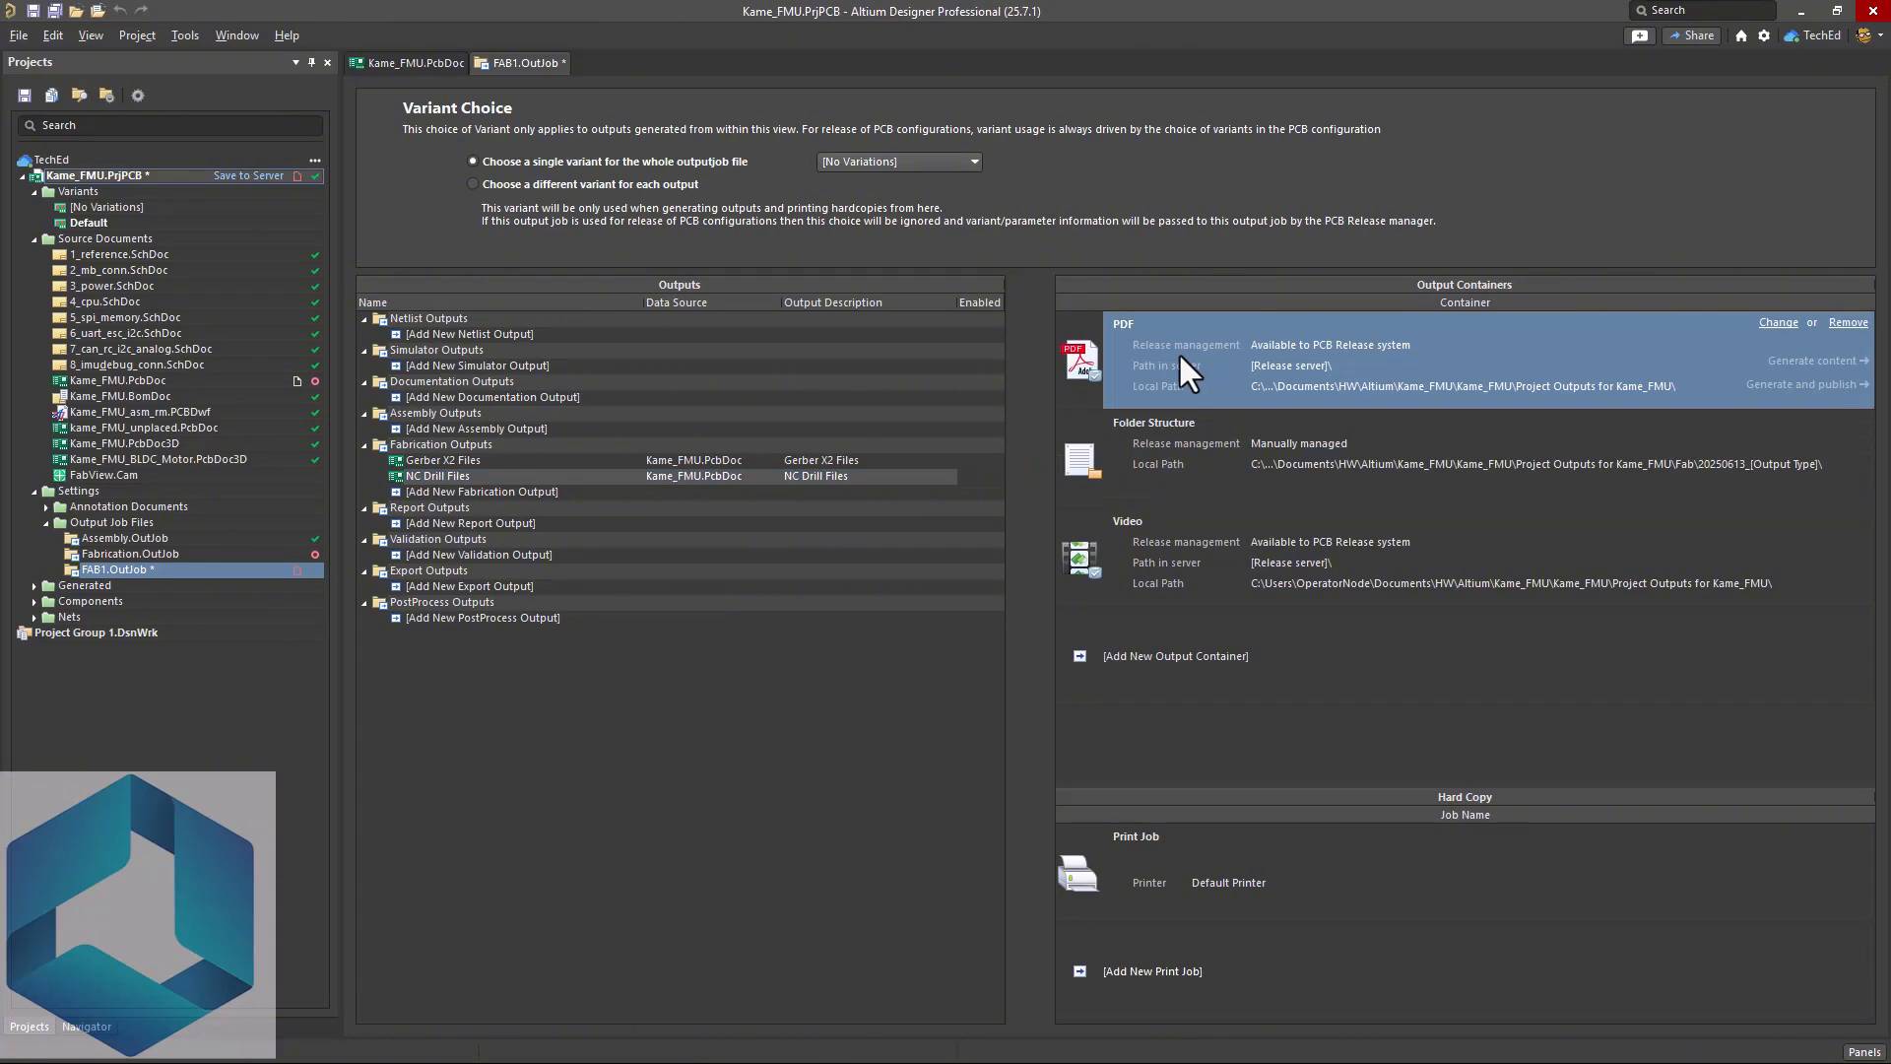
{"action": "mouse_move", "coordinate": [420, 414]}
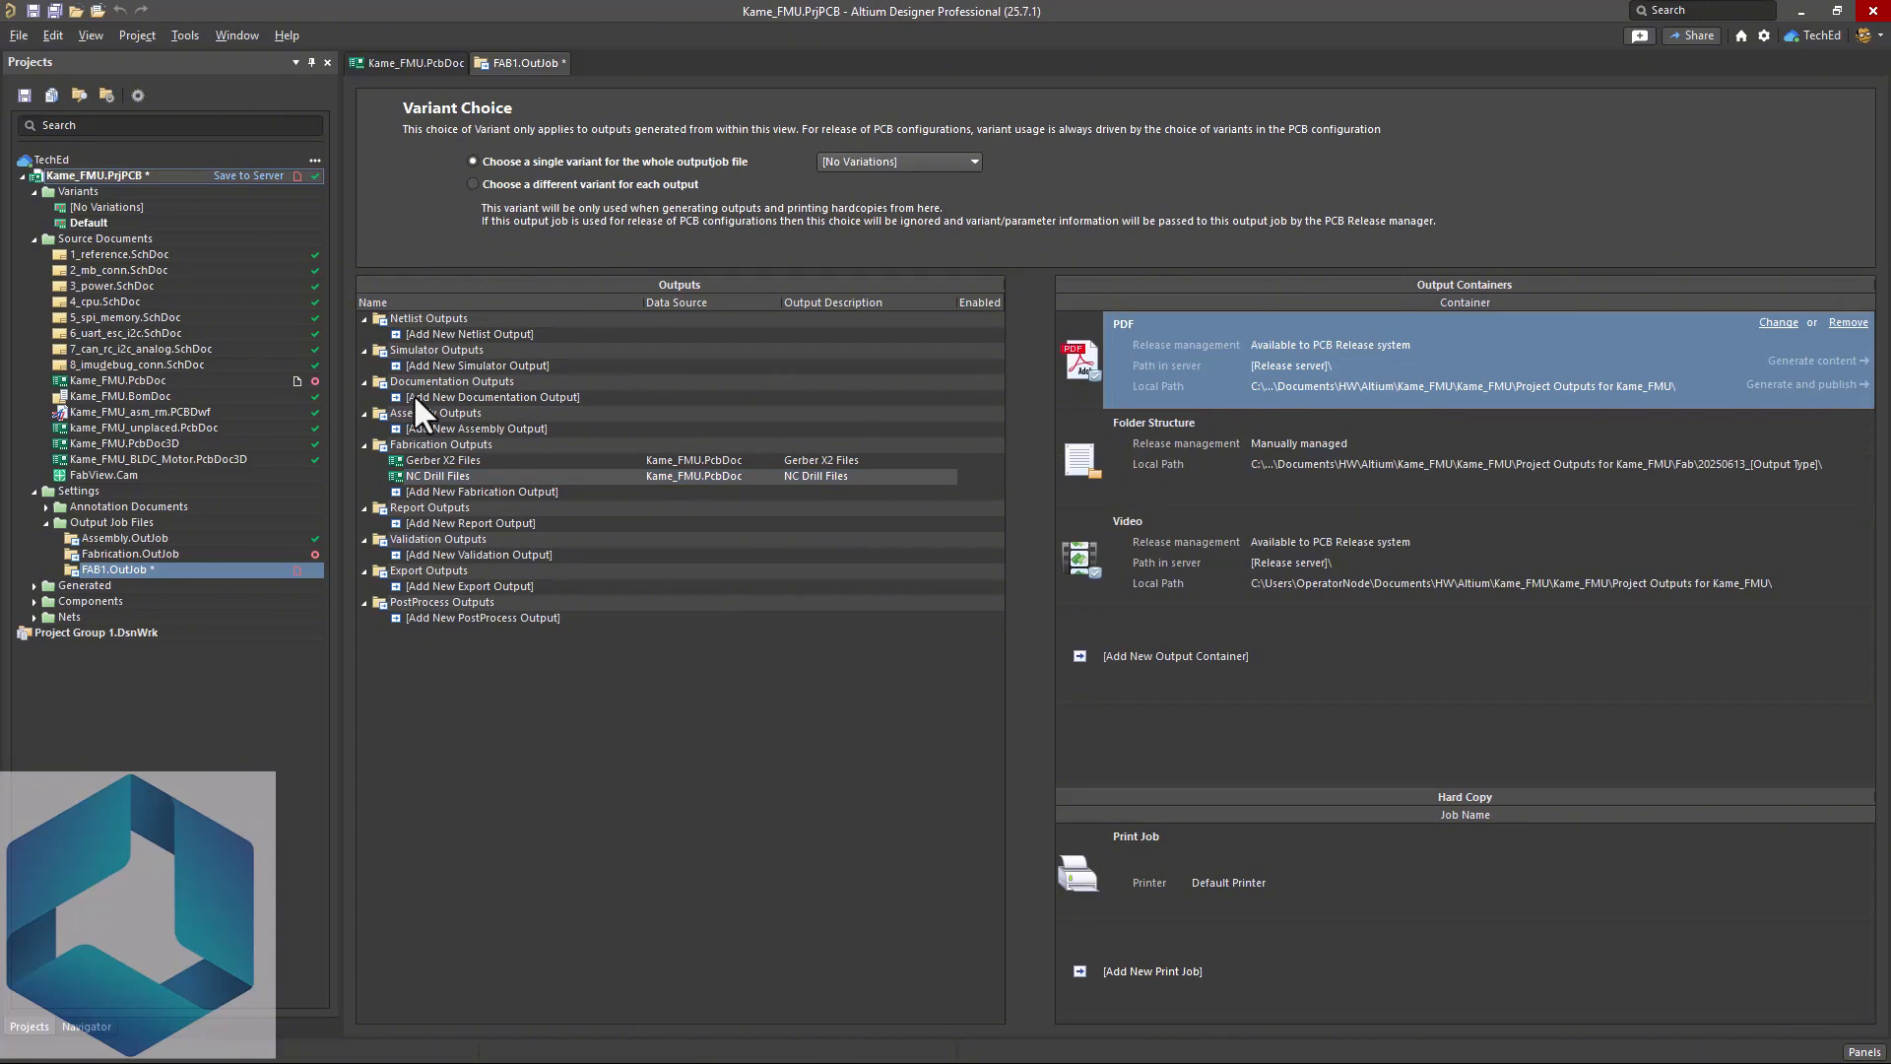
- Add a Composite Drawing output for Kame_FMU.PcbDoc and bring up its print preview settings
{"action": "left_click", "coordinate": [492, 396]}
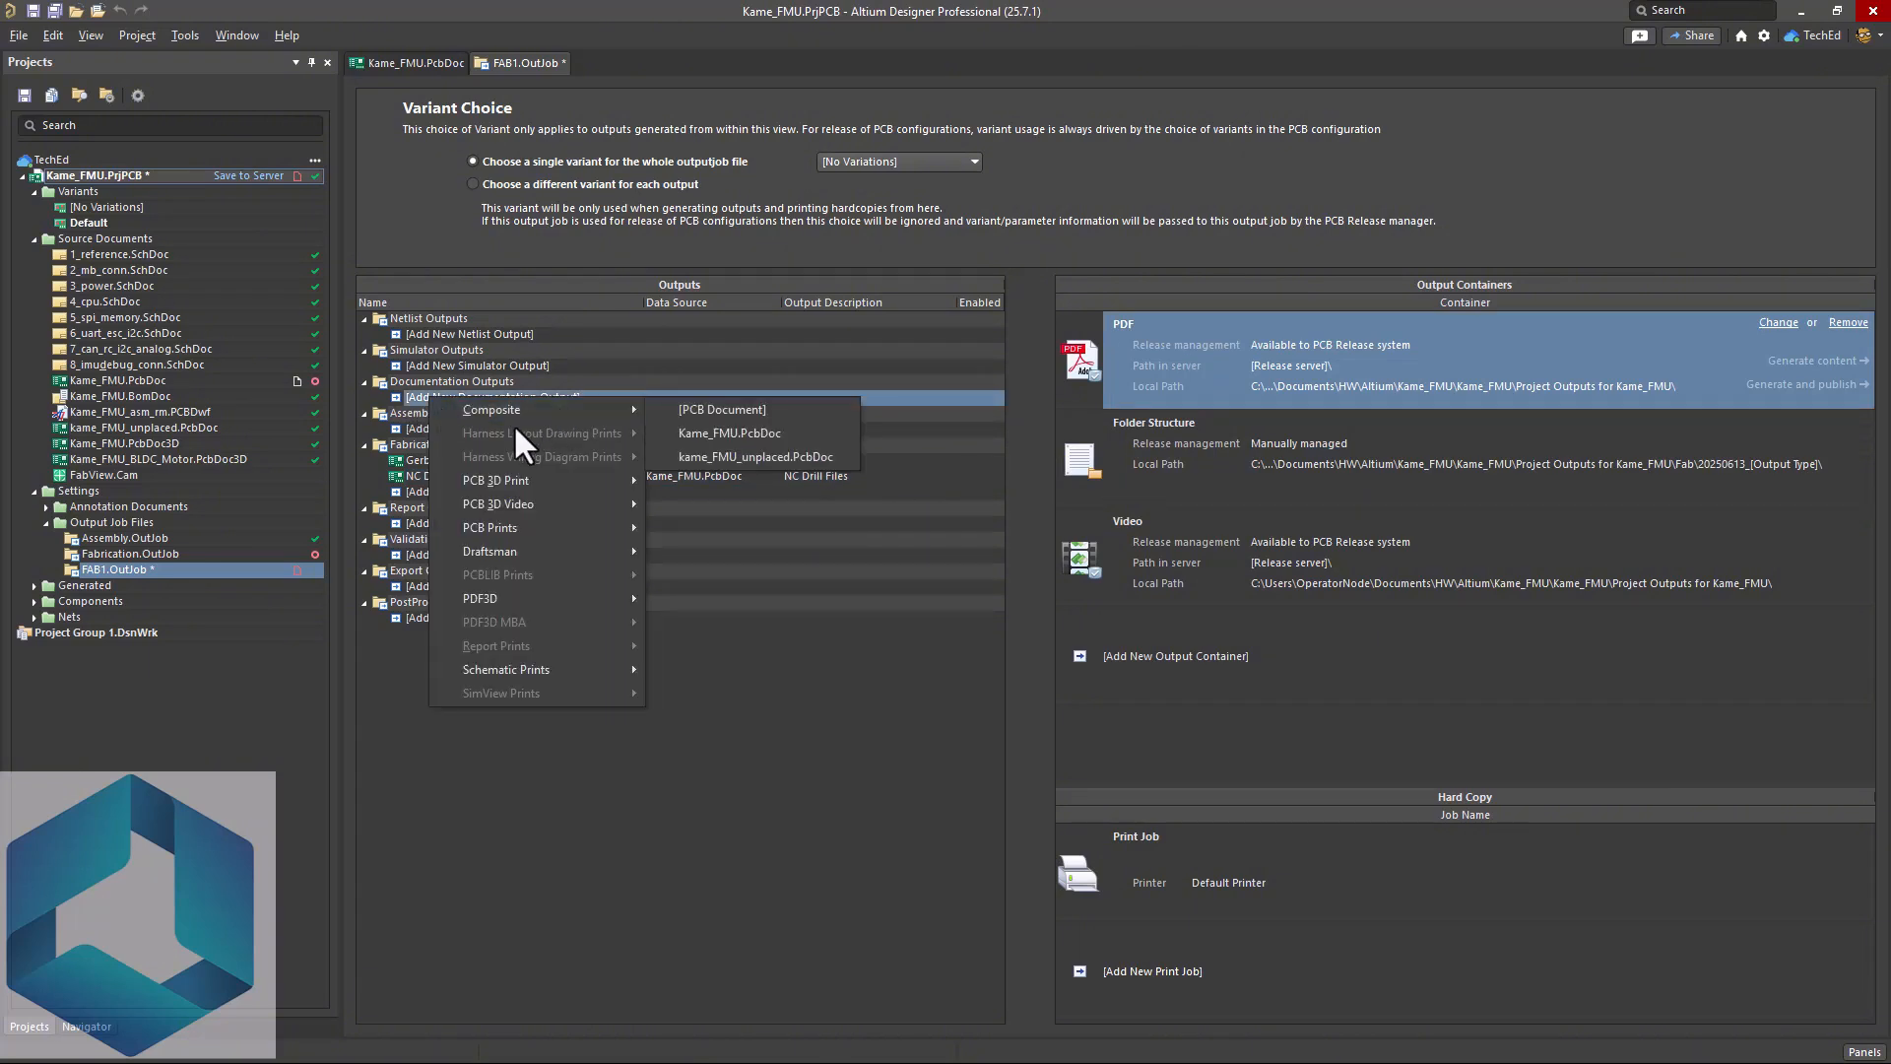
{"action": "mouse_move", "coordinate": [749, 409]}
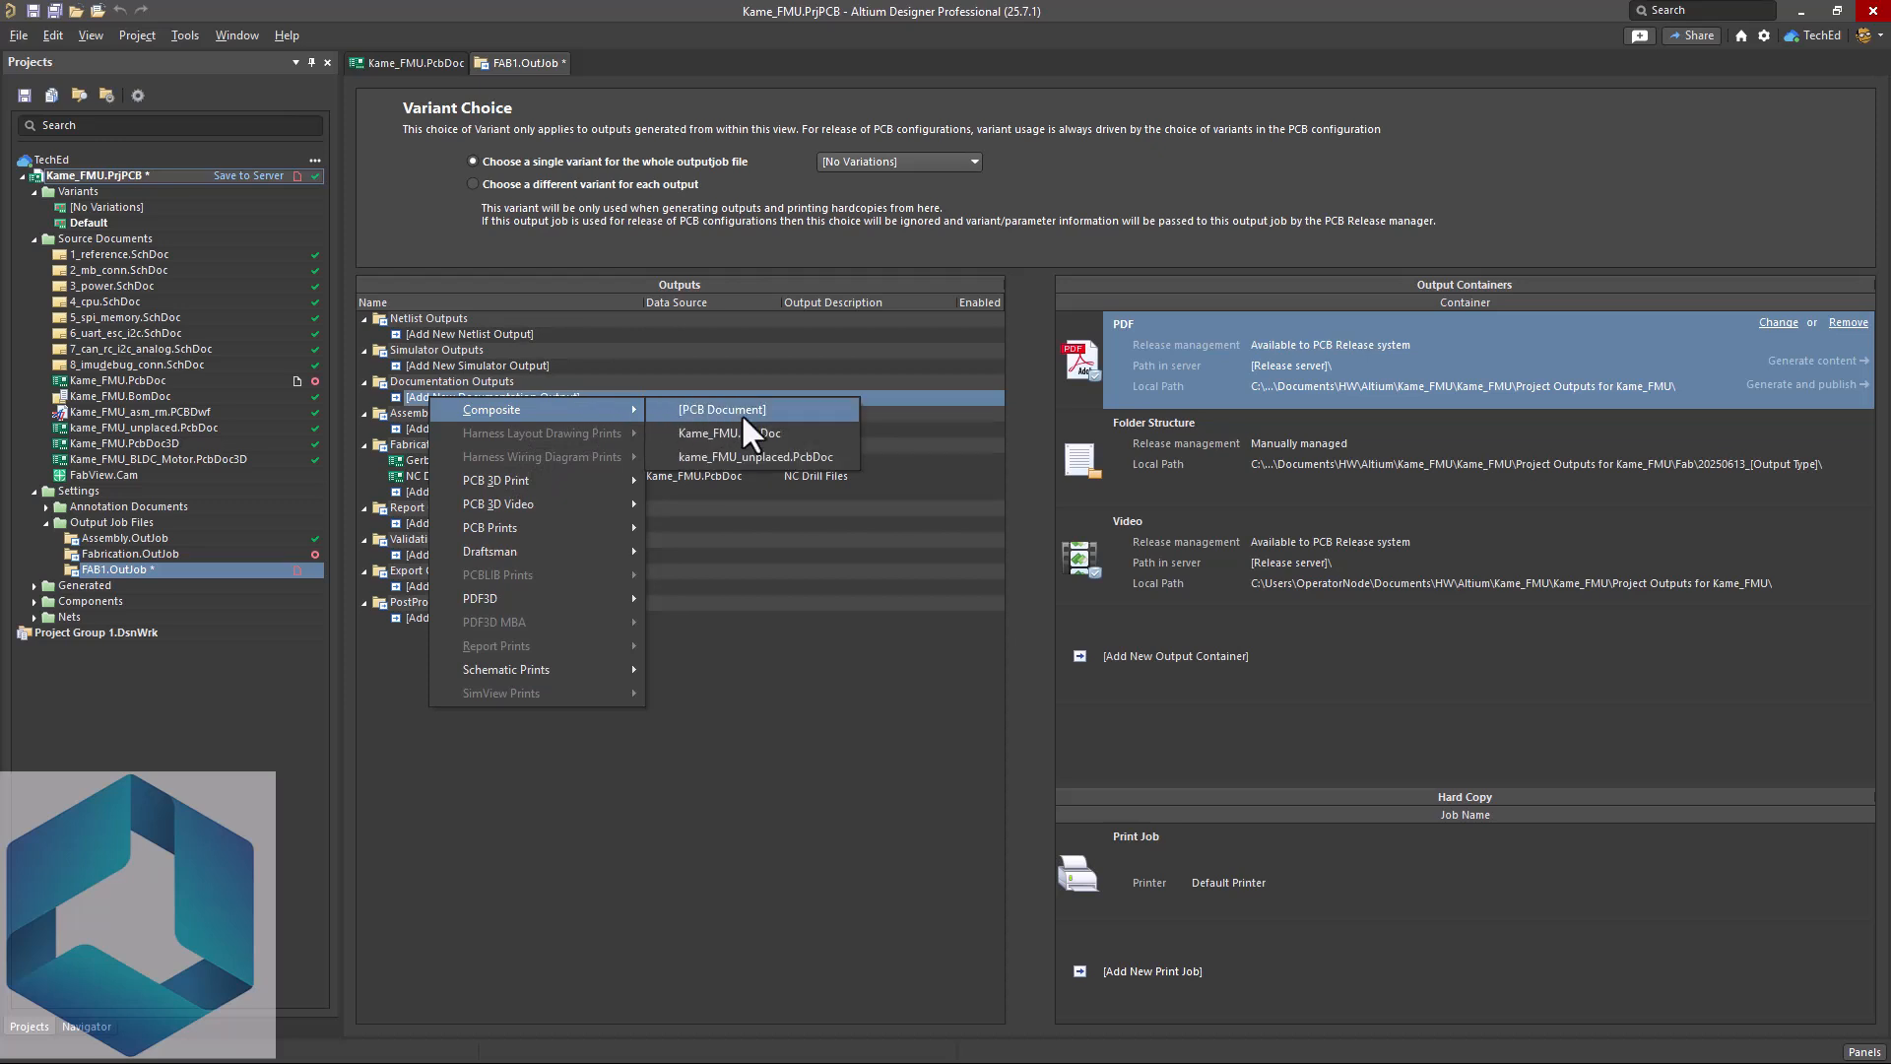
{"action": "left_click", "coordinate": [721, 410]}
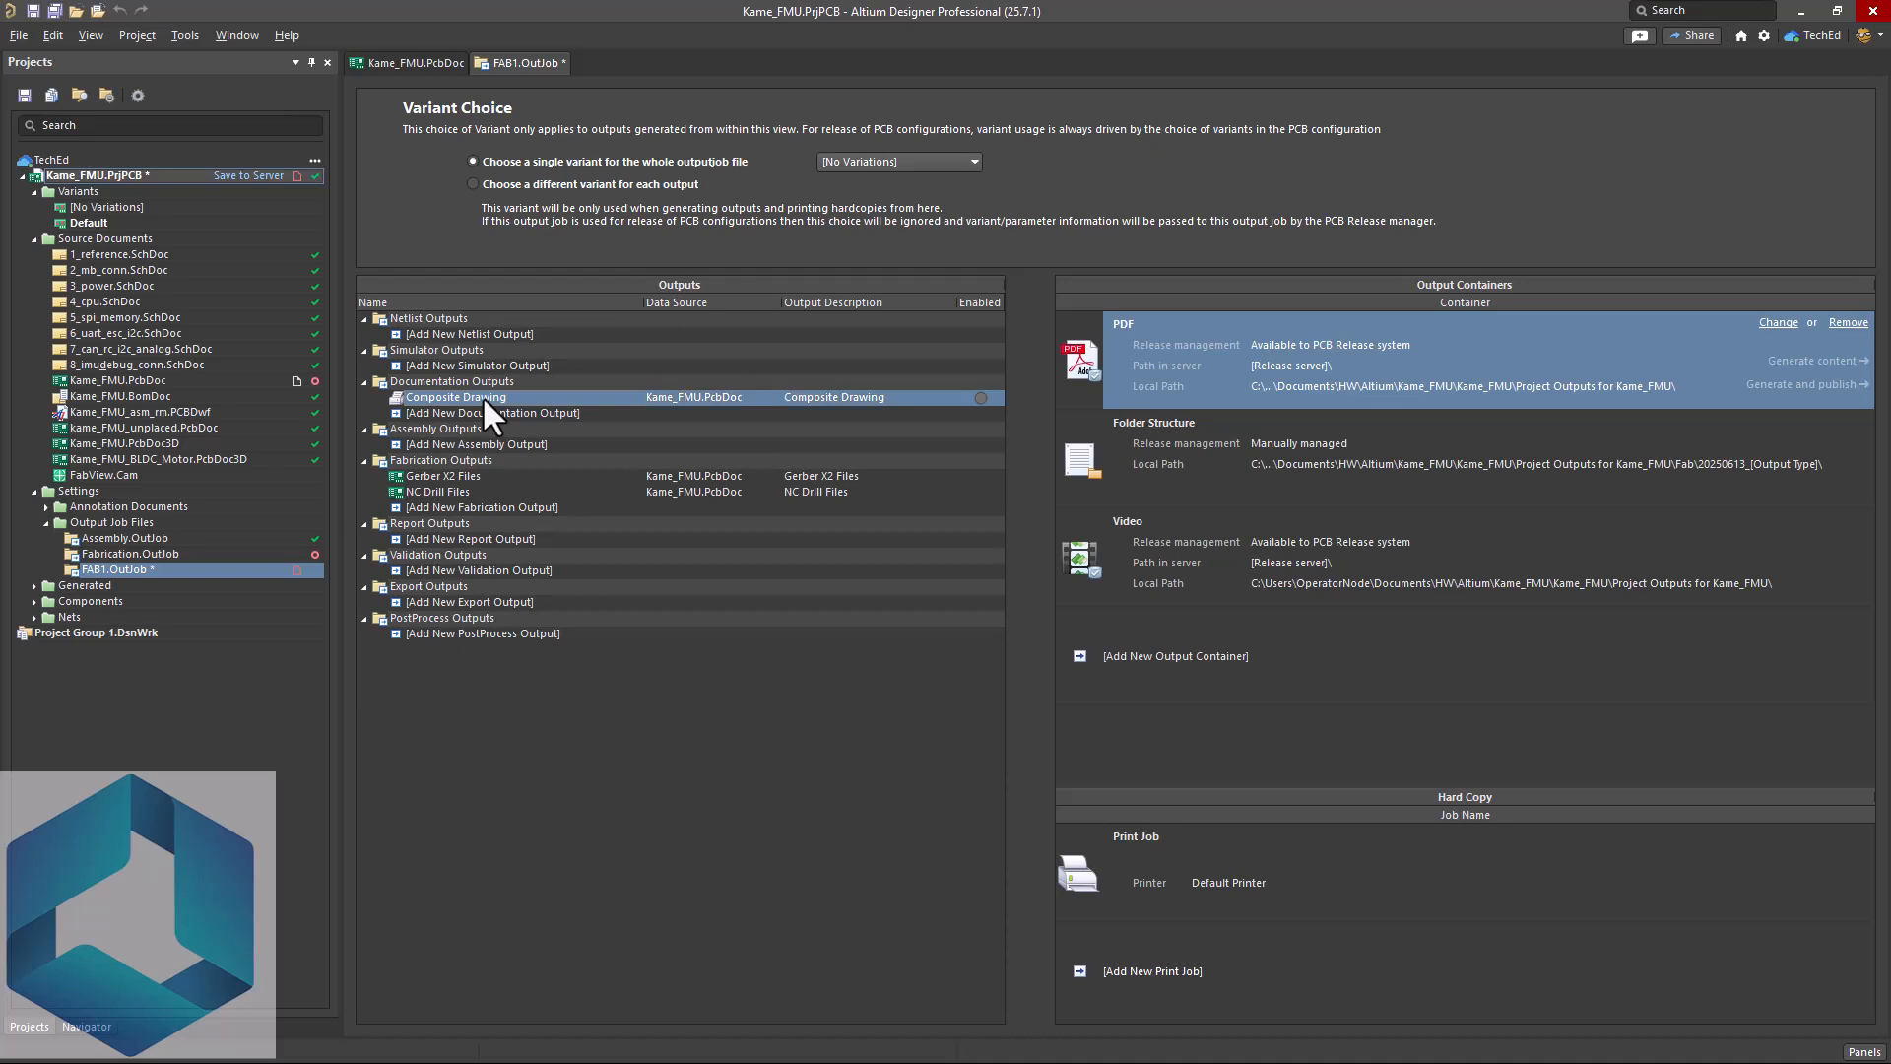
{"action": "double_click", "coordinate": [455, 396]}
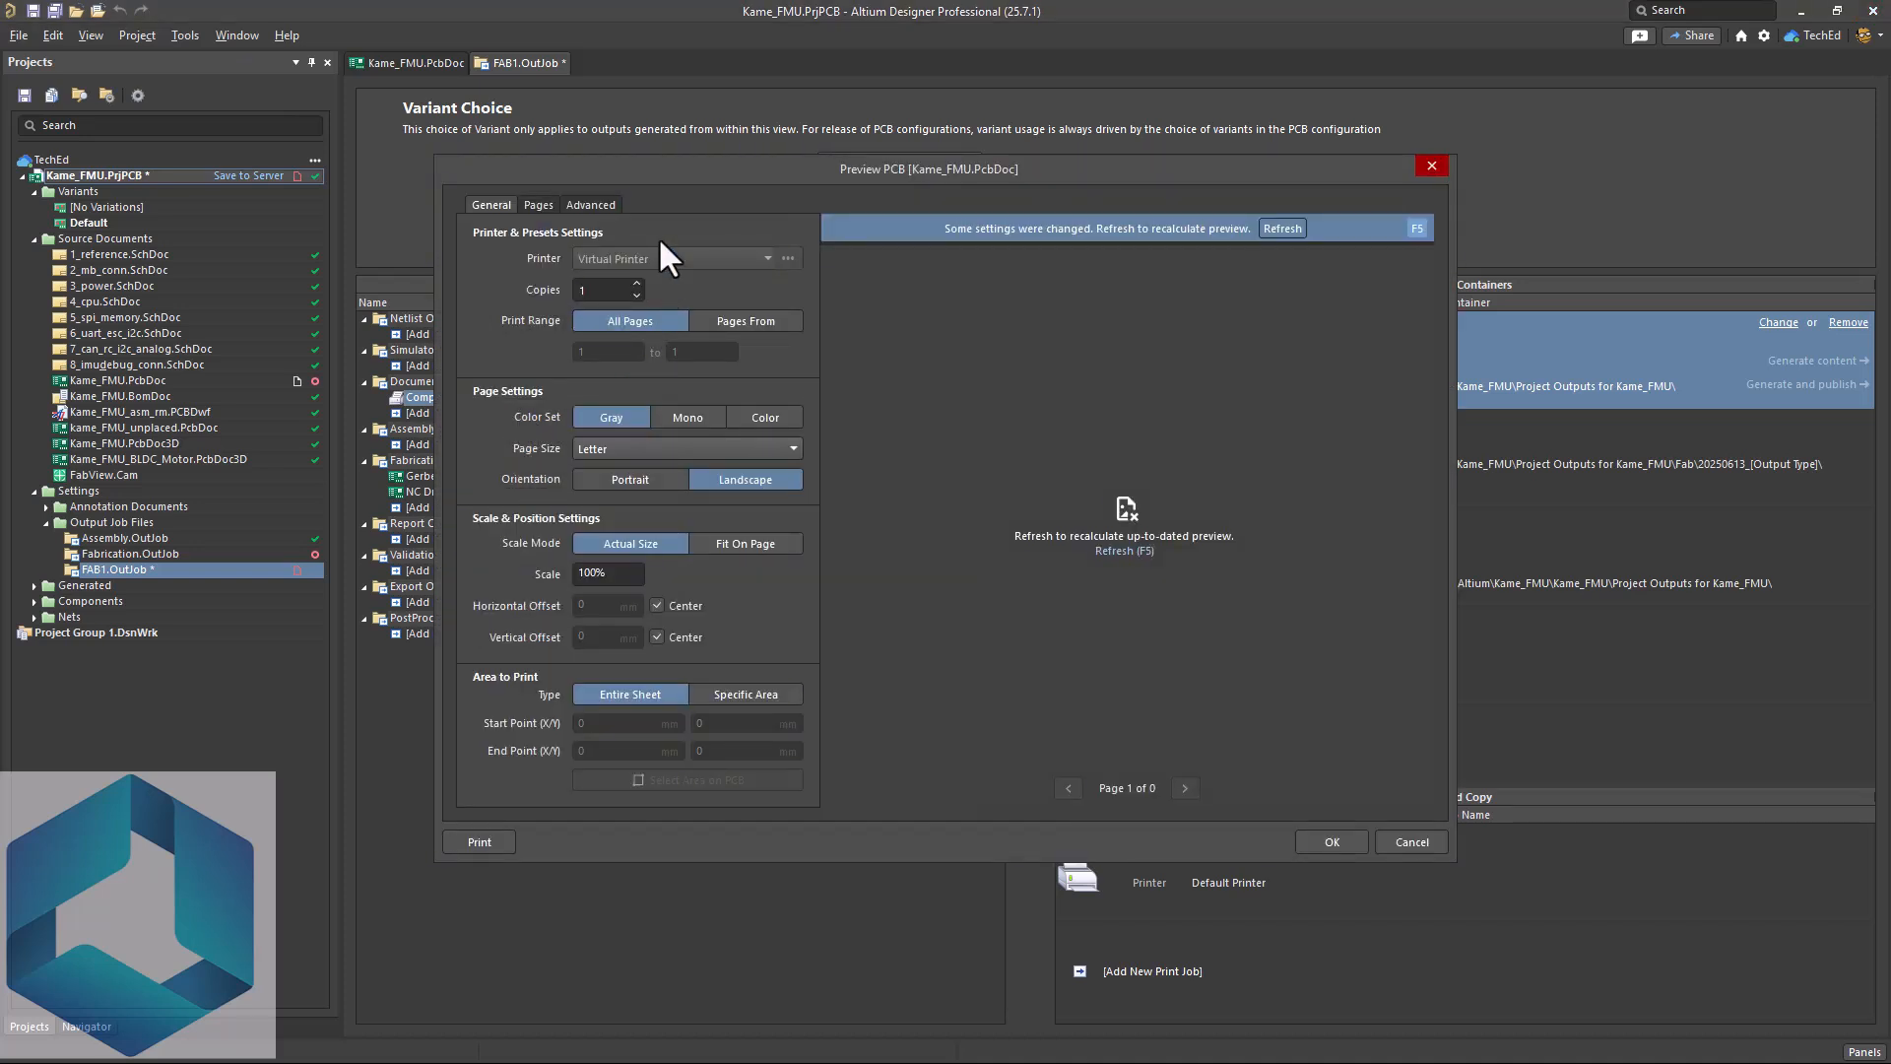
{"action": "mouse_move", "coordinate": [537, 203]}
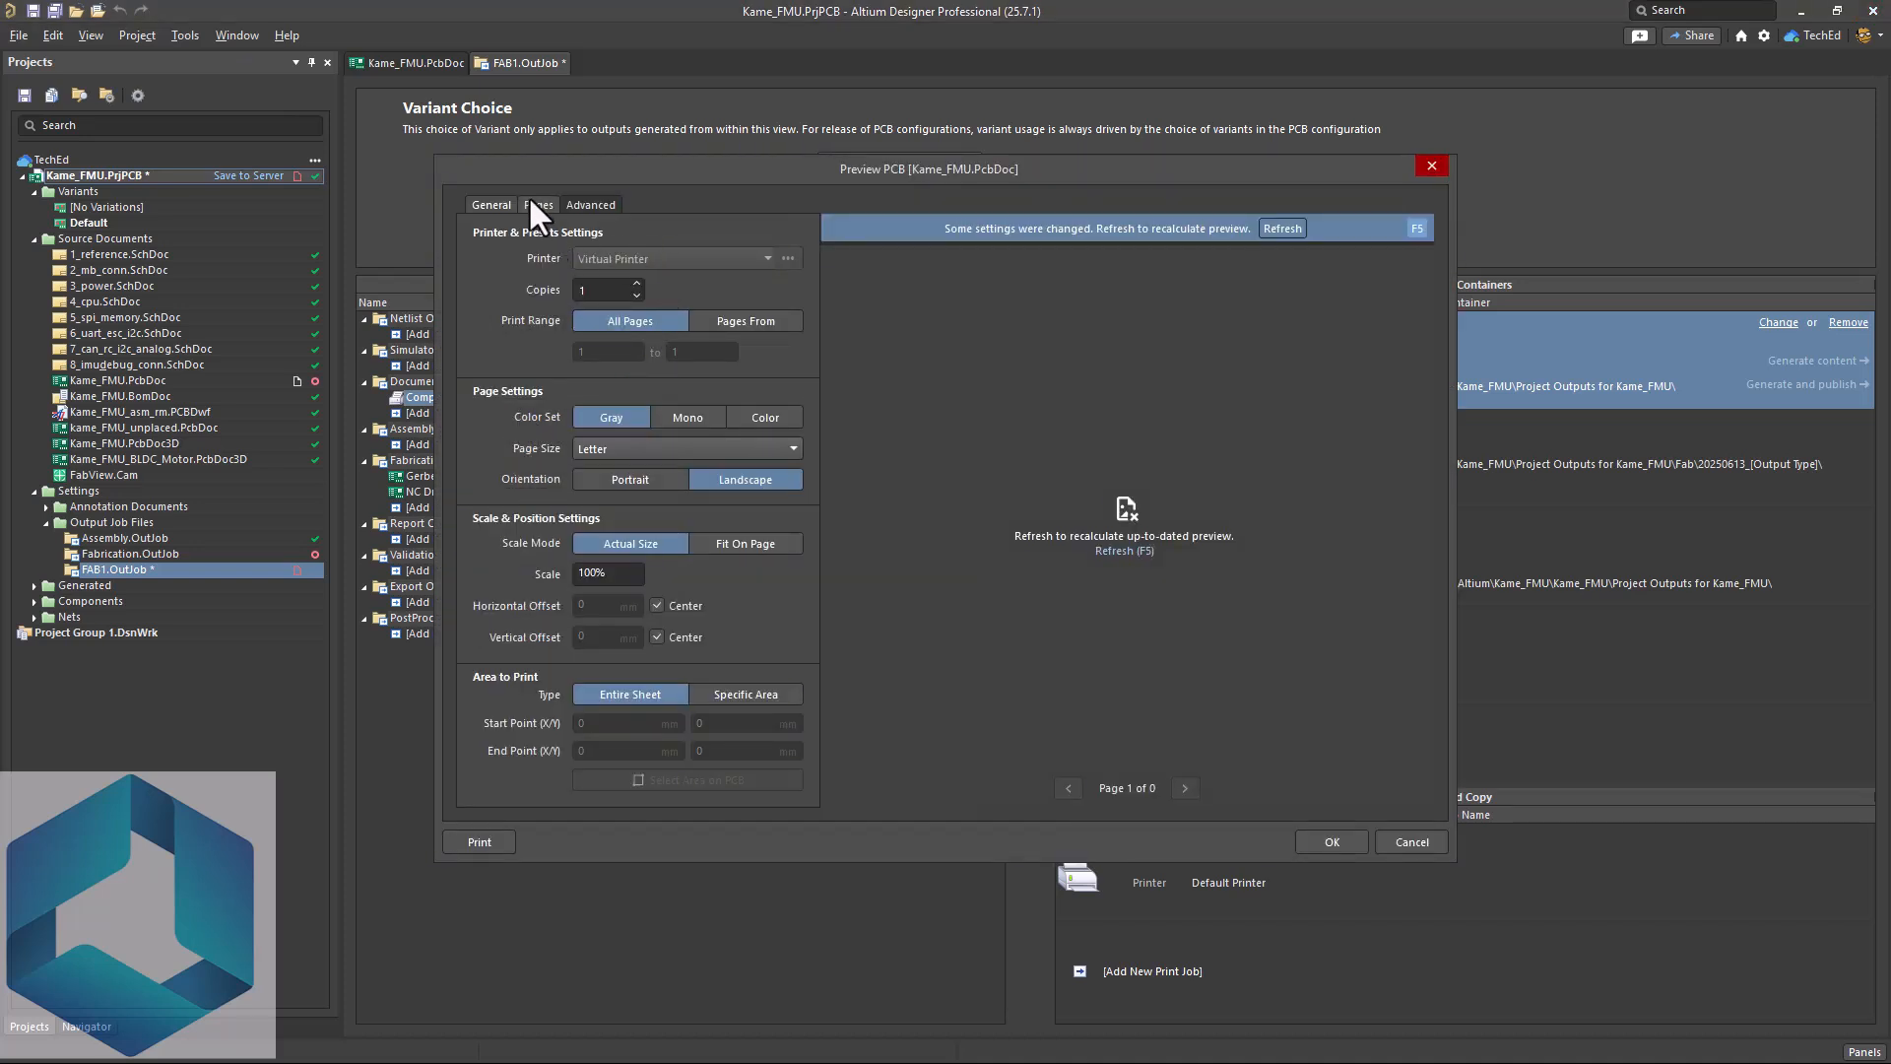
- Delete the default multilayer composite page and create the final set of 24 per-layer pages
{"action": "left_click", "coordinate": [538, 203]}
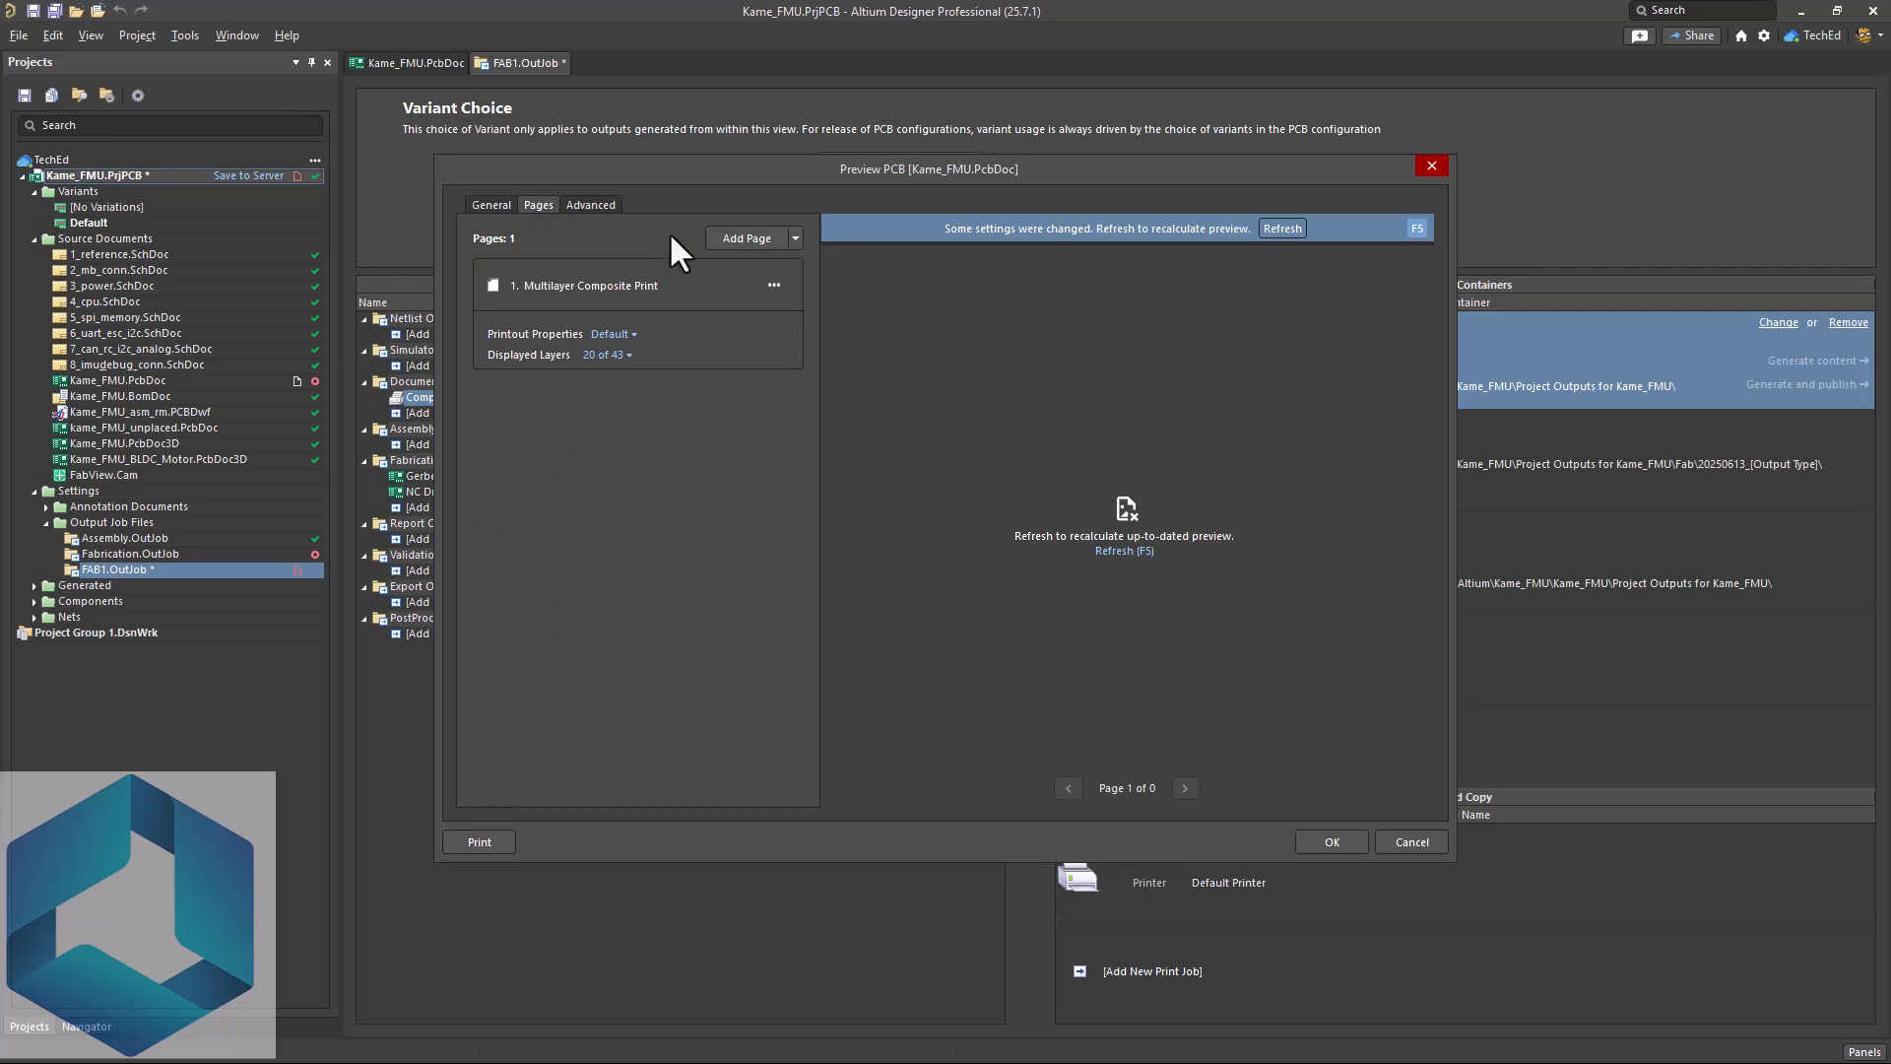
{"action": "mouse_move", "coordinate": [705, 309]}
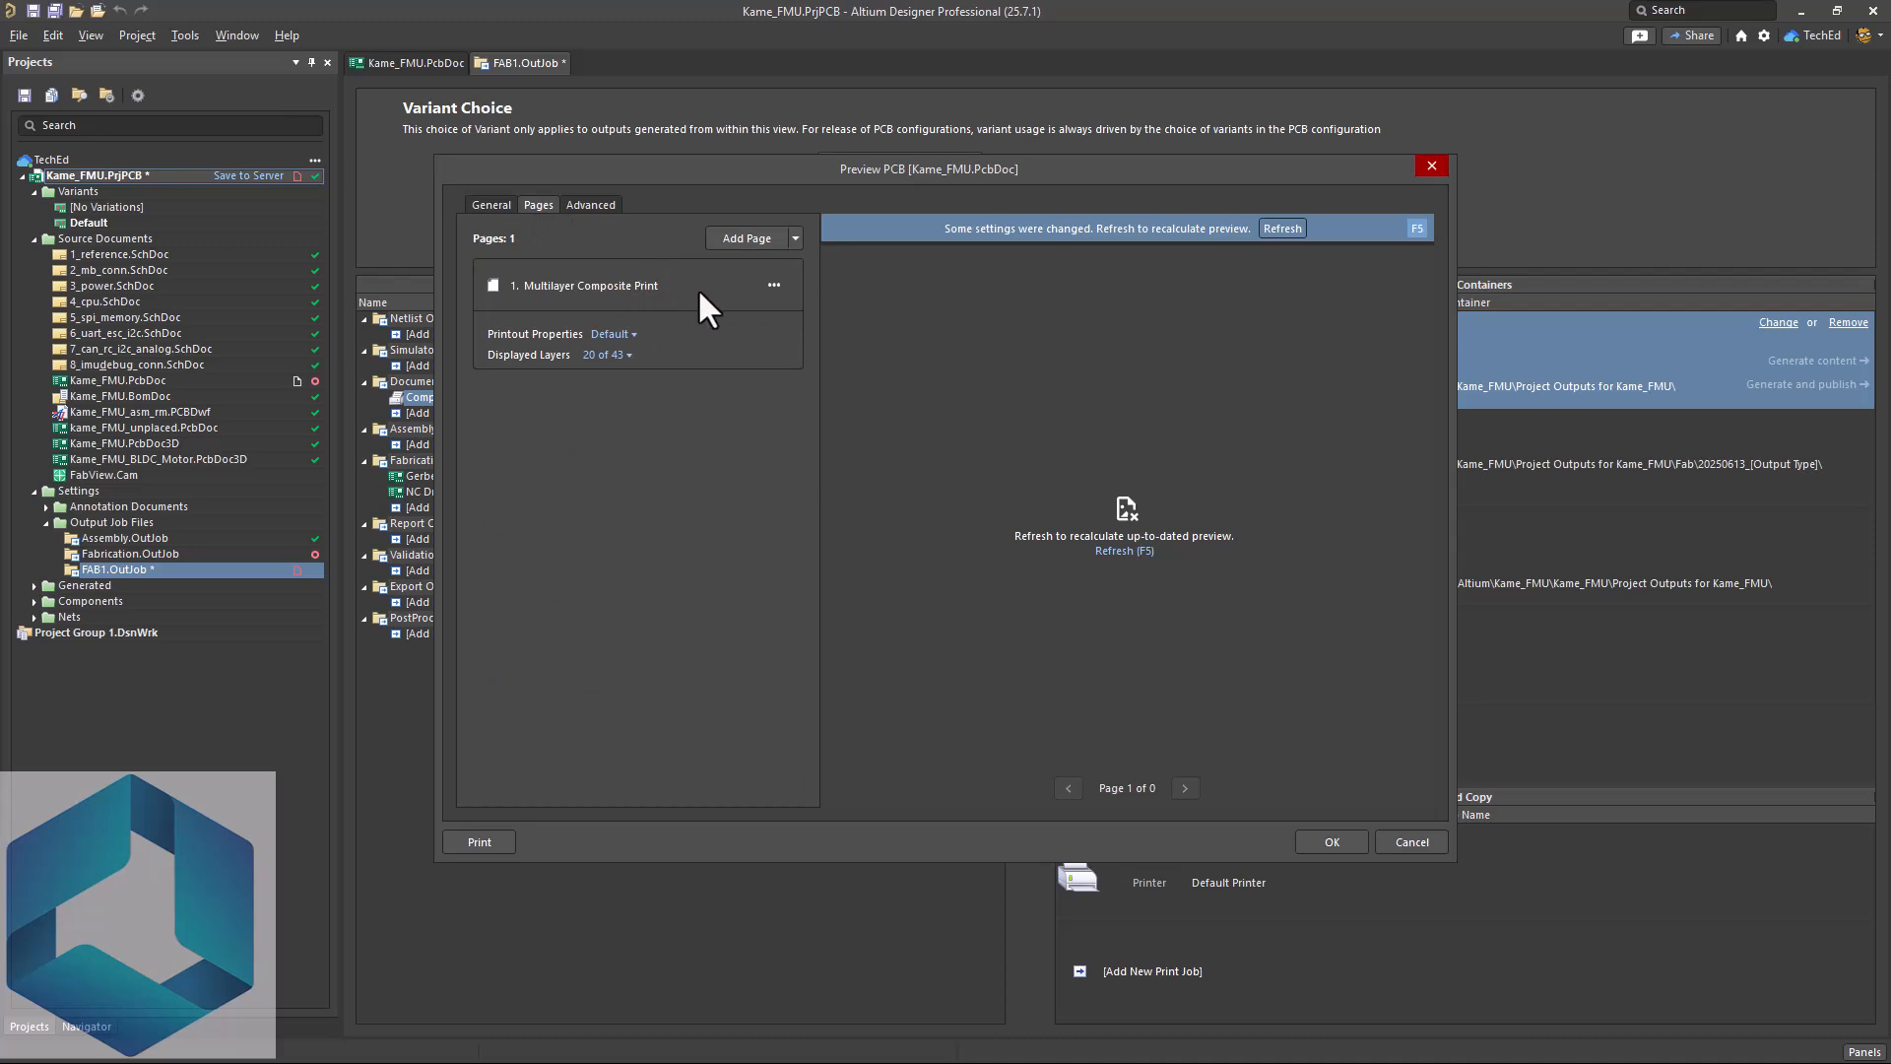
{"action": "mouse_move", "coordinate": [798, 289]}
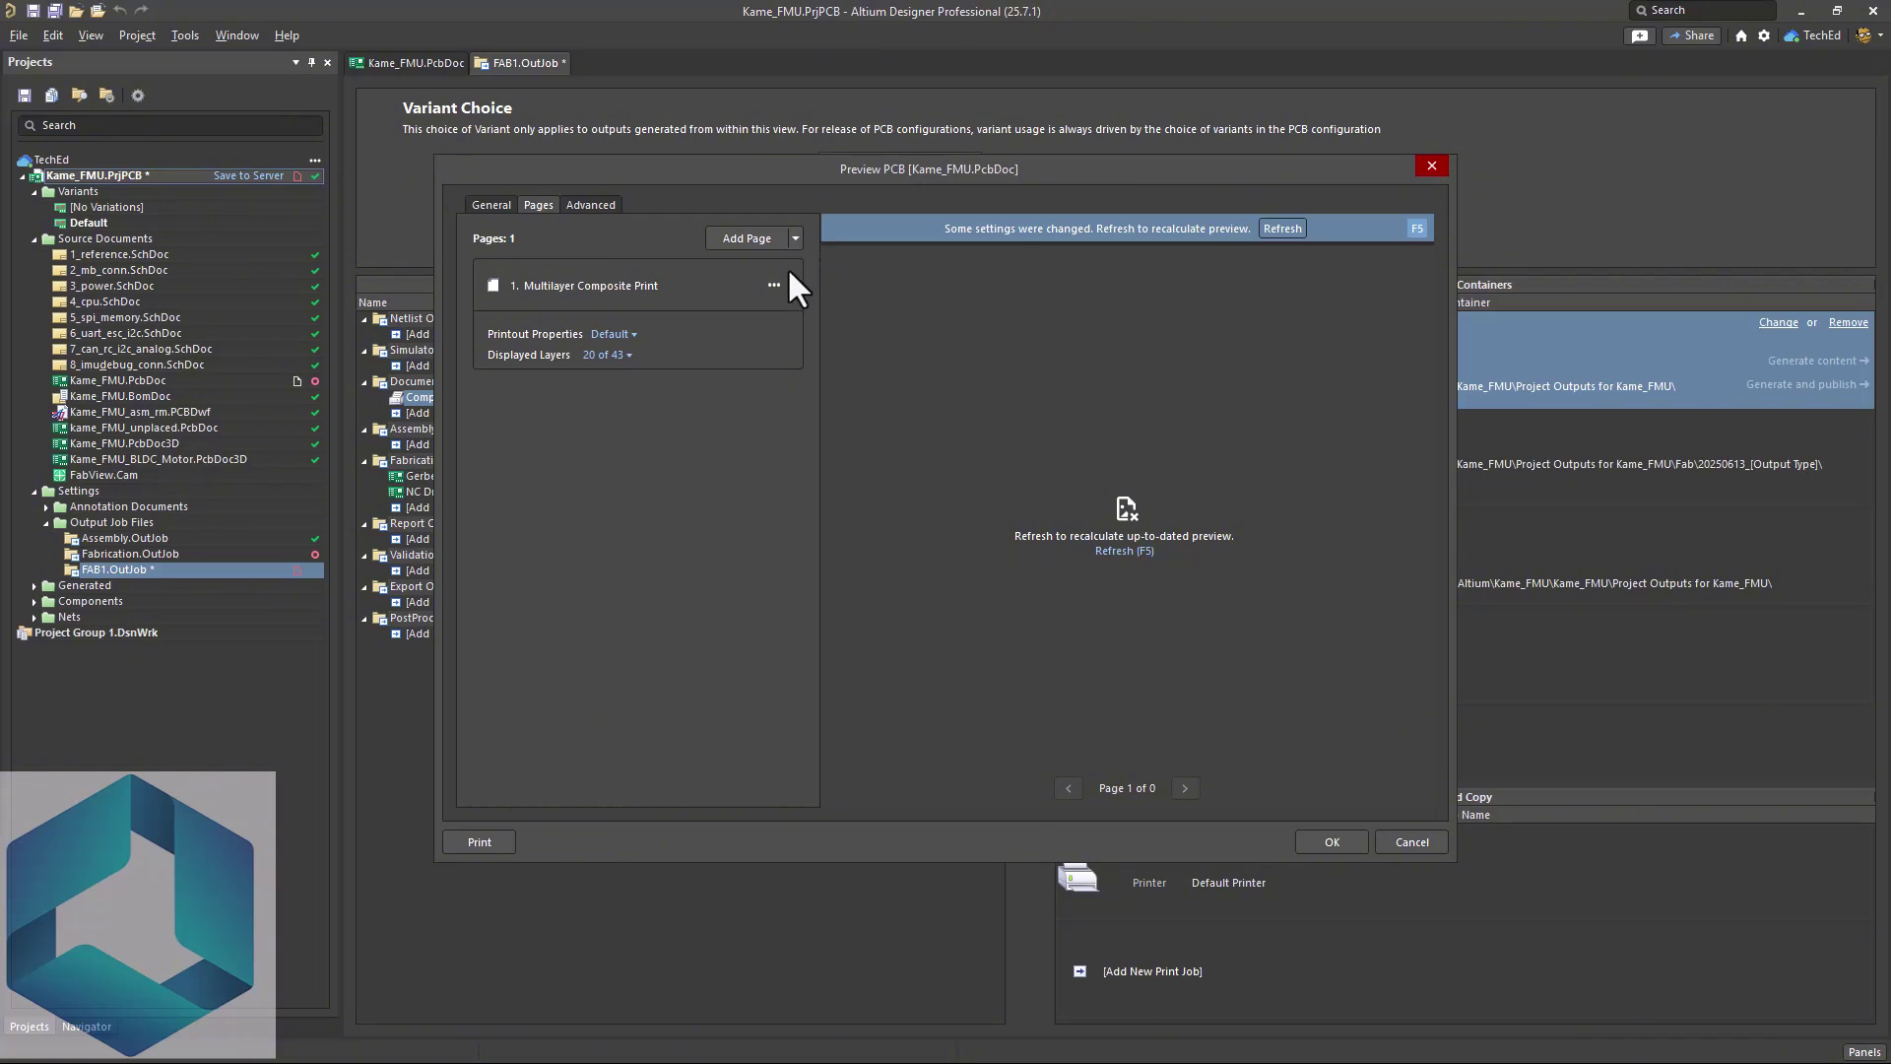
{"action": "left_click", "coordinate": [773, 283]}
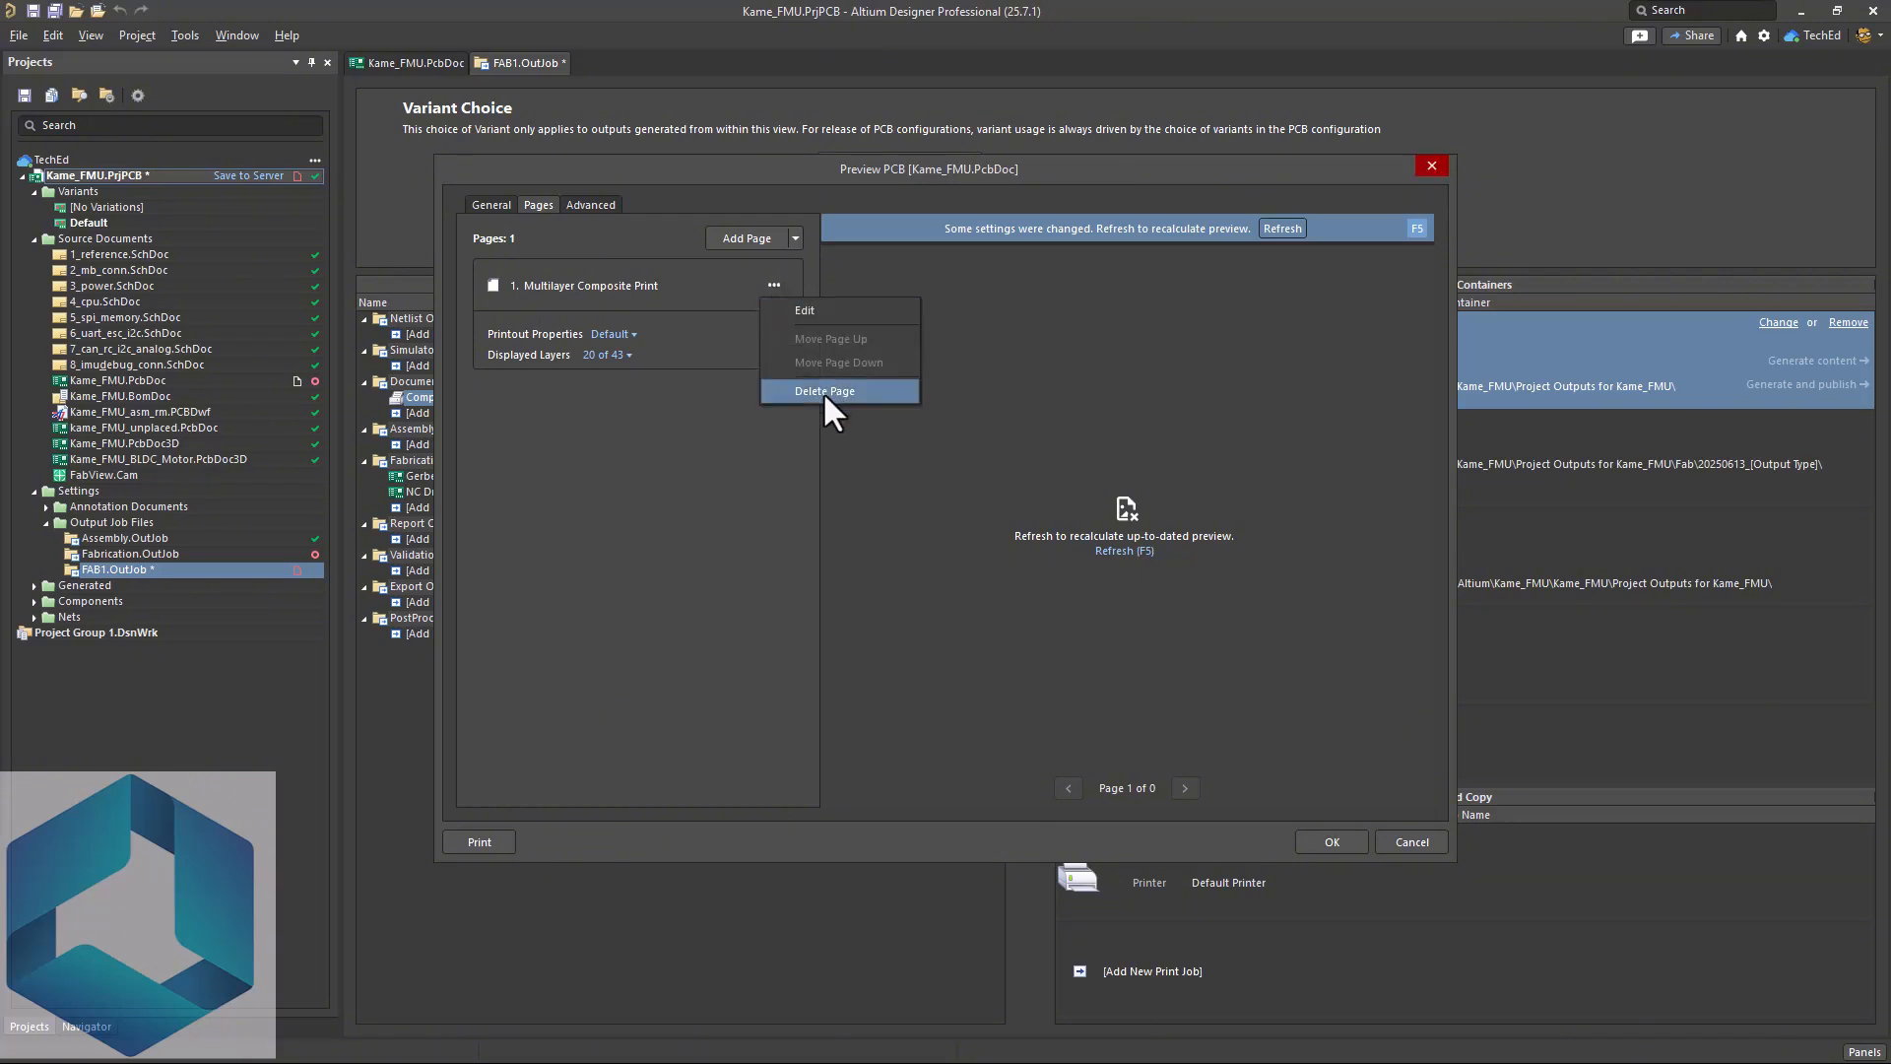
{"action": "left_click", "coordinate": [826, 390]}
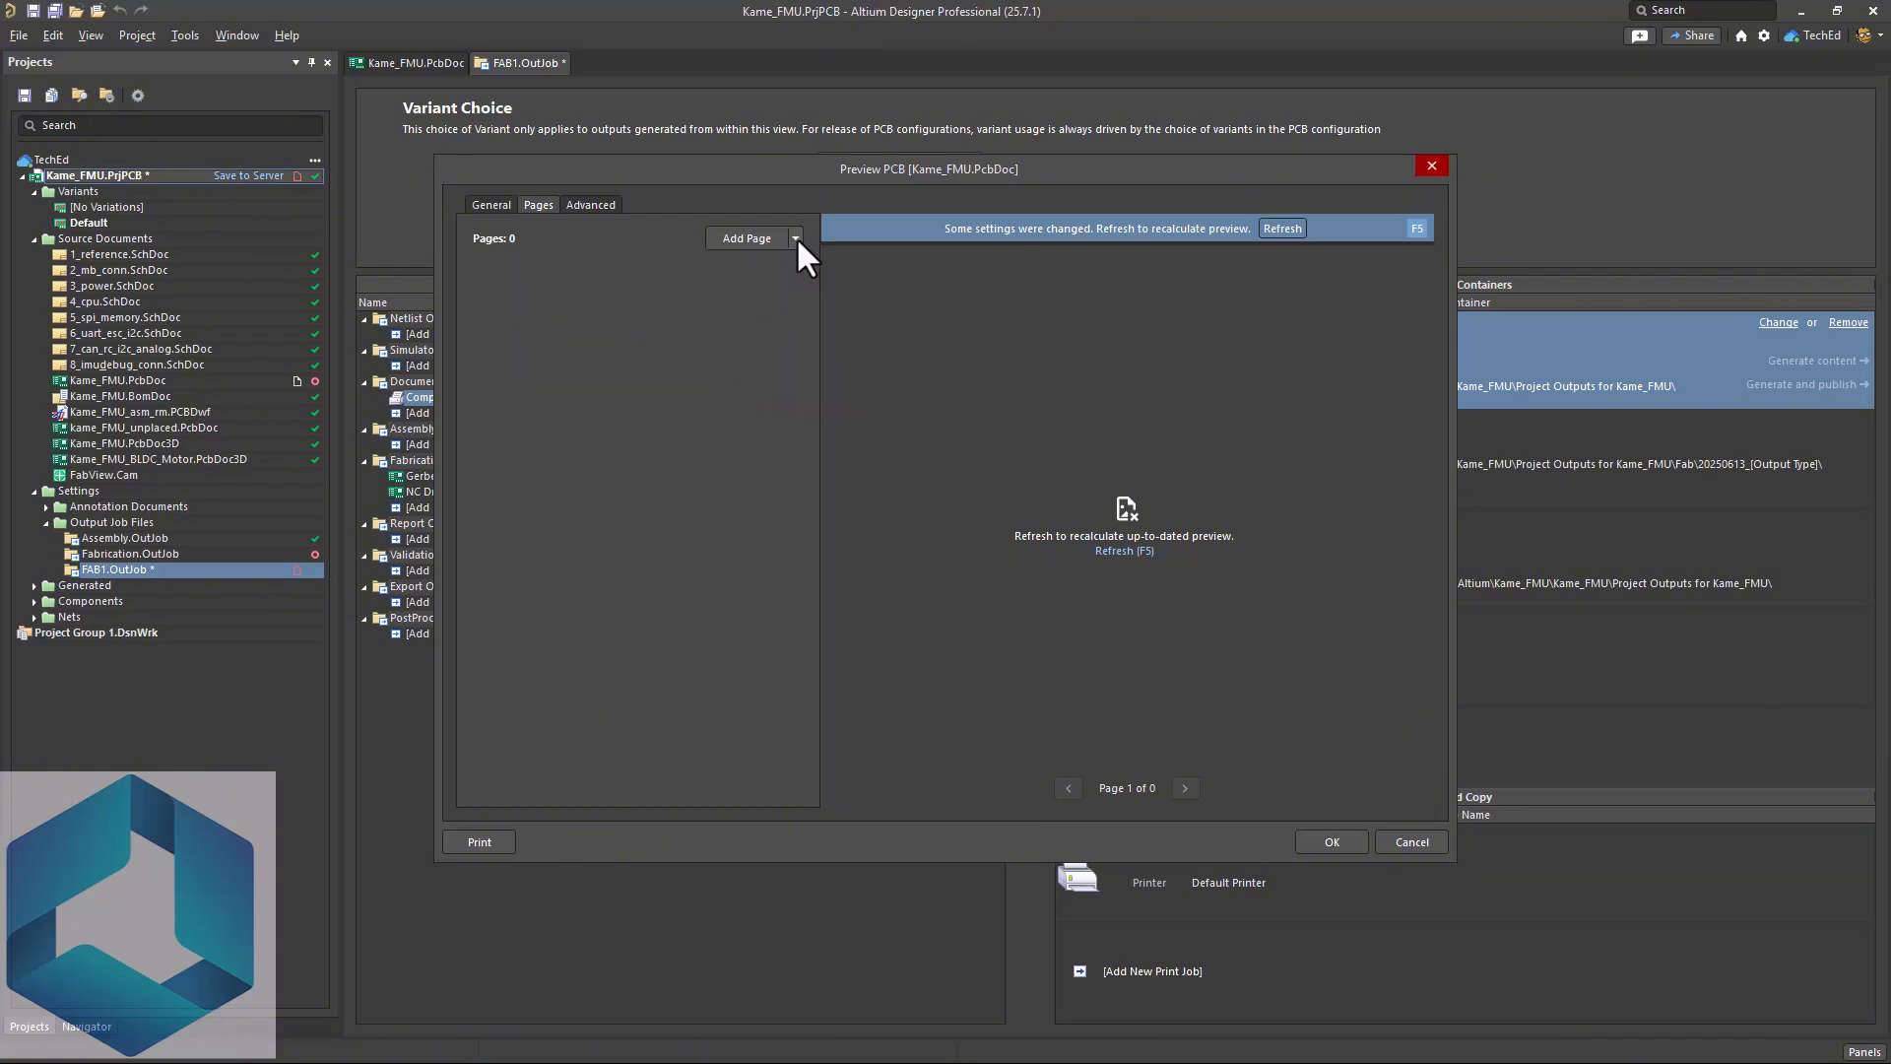
{"action": "left_click", "coordinate": [794, 239]}
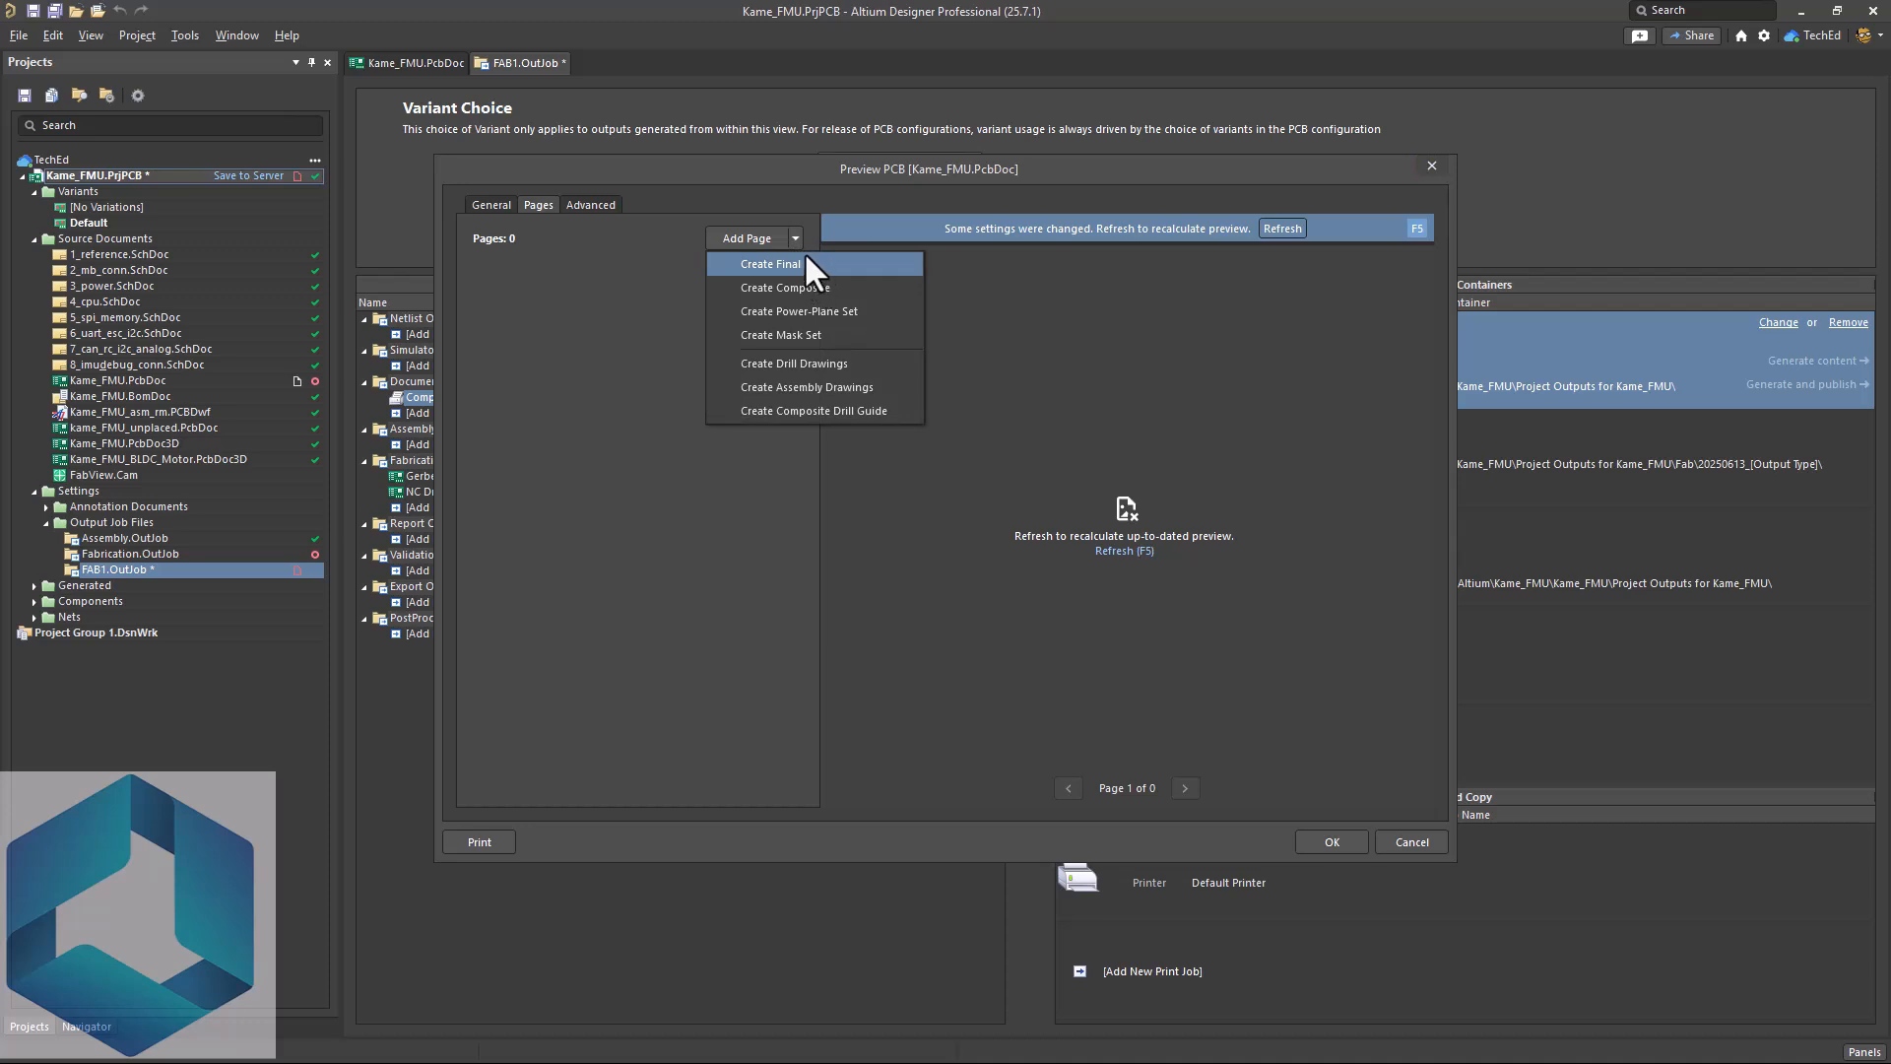
{"action": "mouse_move", "coordinate": [786, 287]}
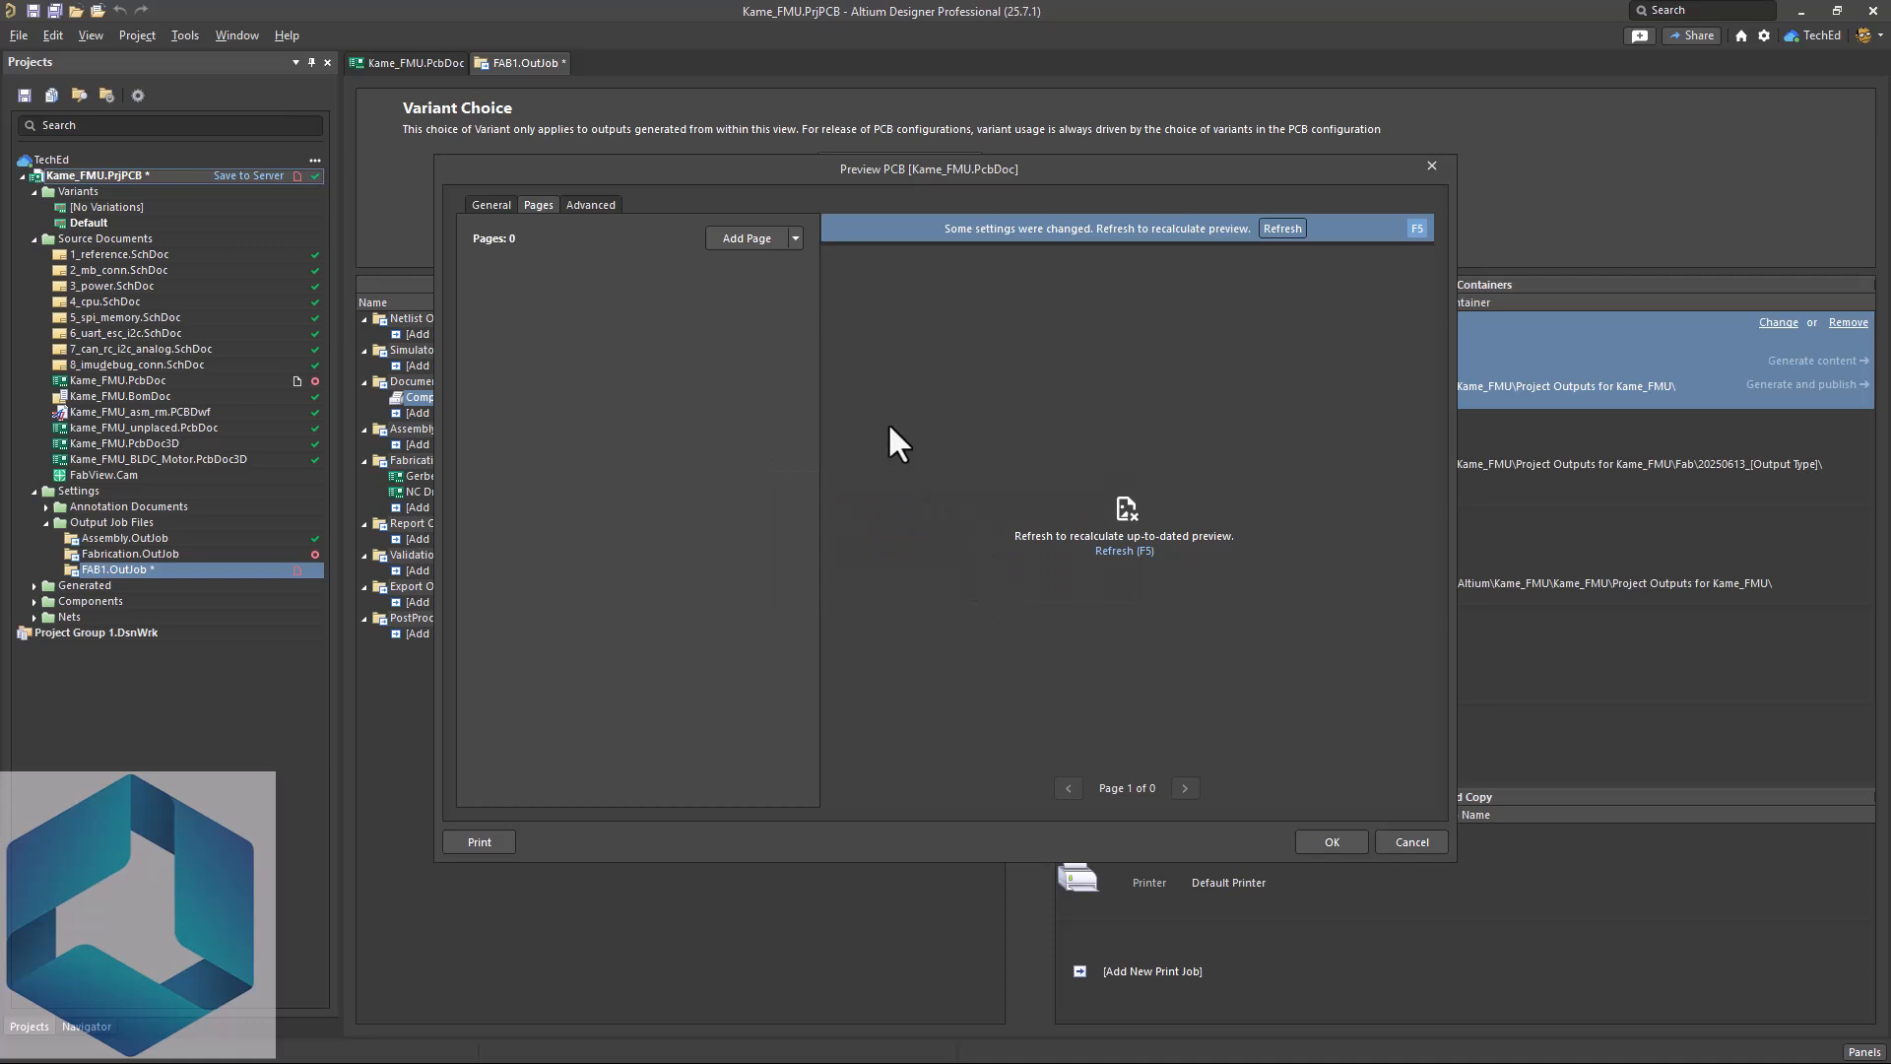
{"action": "left_click", "coordinate": [745, 239]}
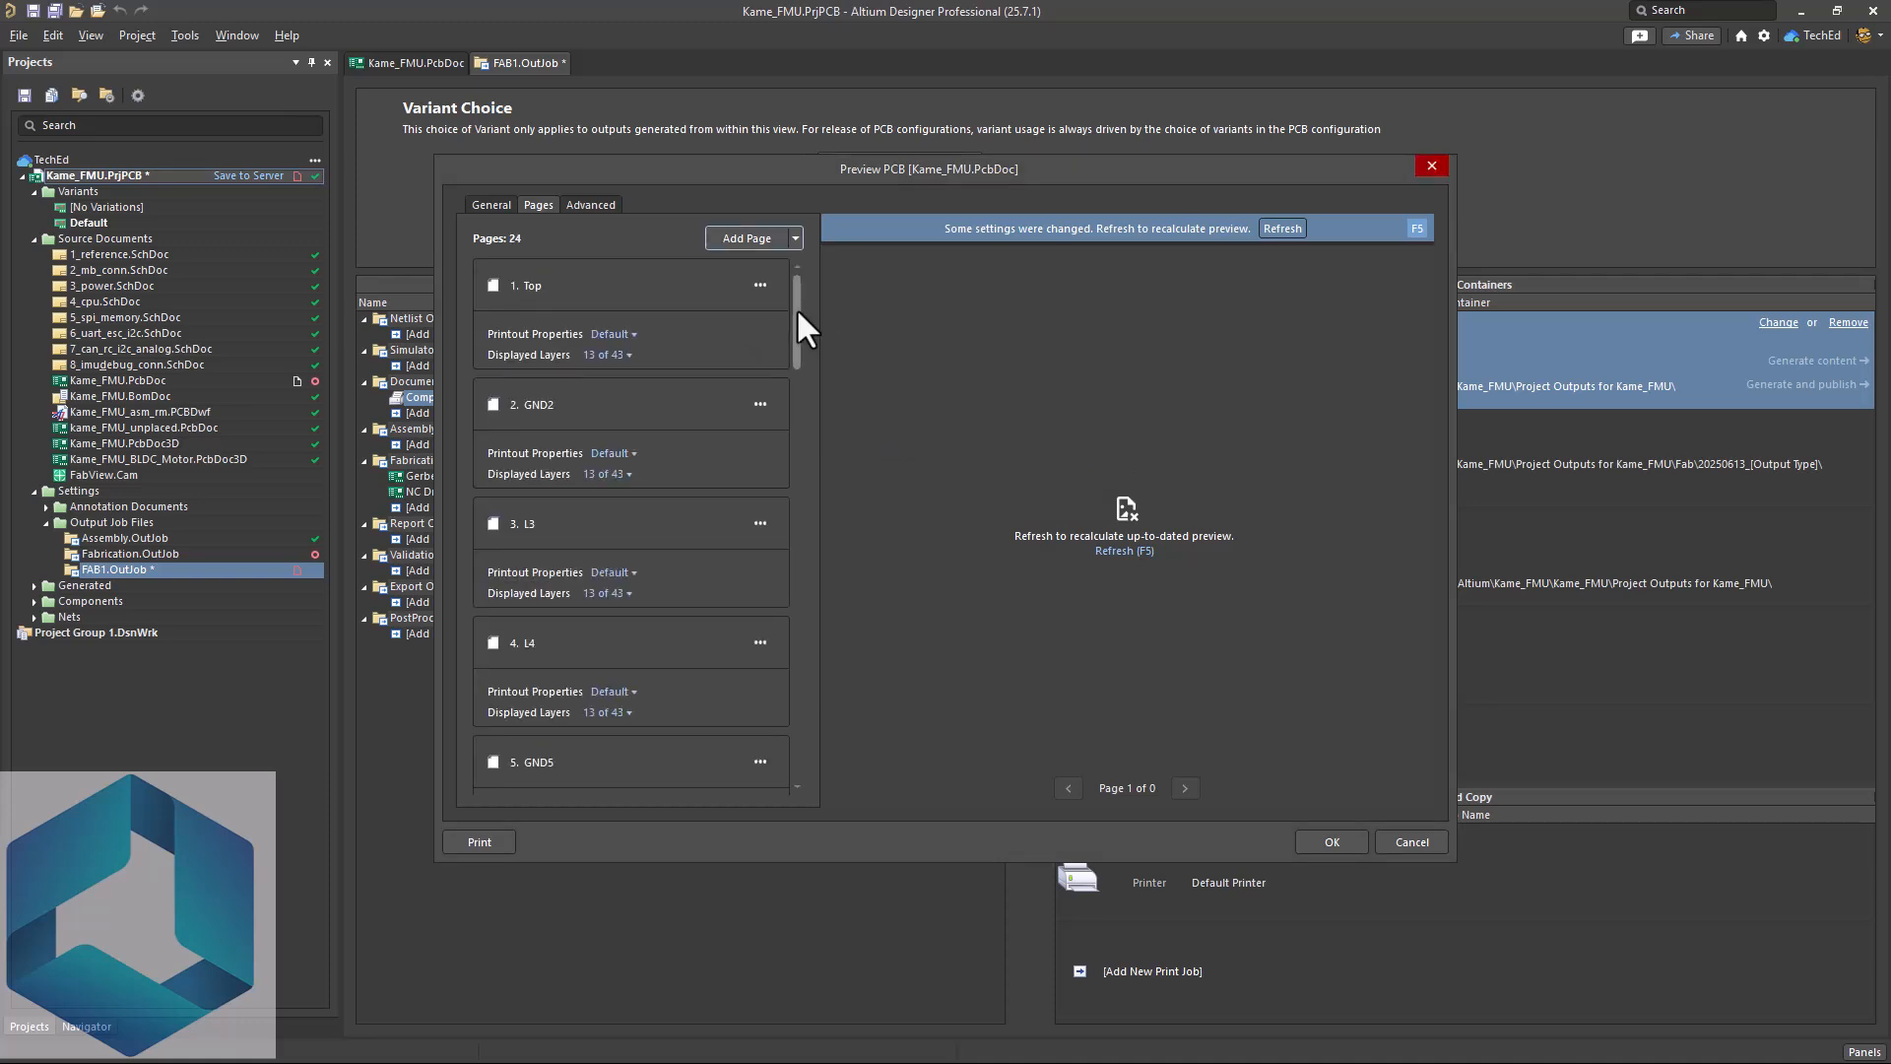
- Refresh the preview and step forward through the rendered layer pages to page 15
{"action": "scroll", "scroll_direction": "down", "scroll_amount": 3}
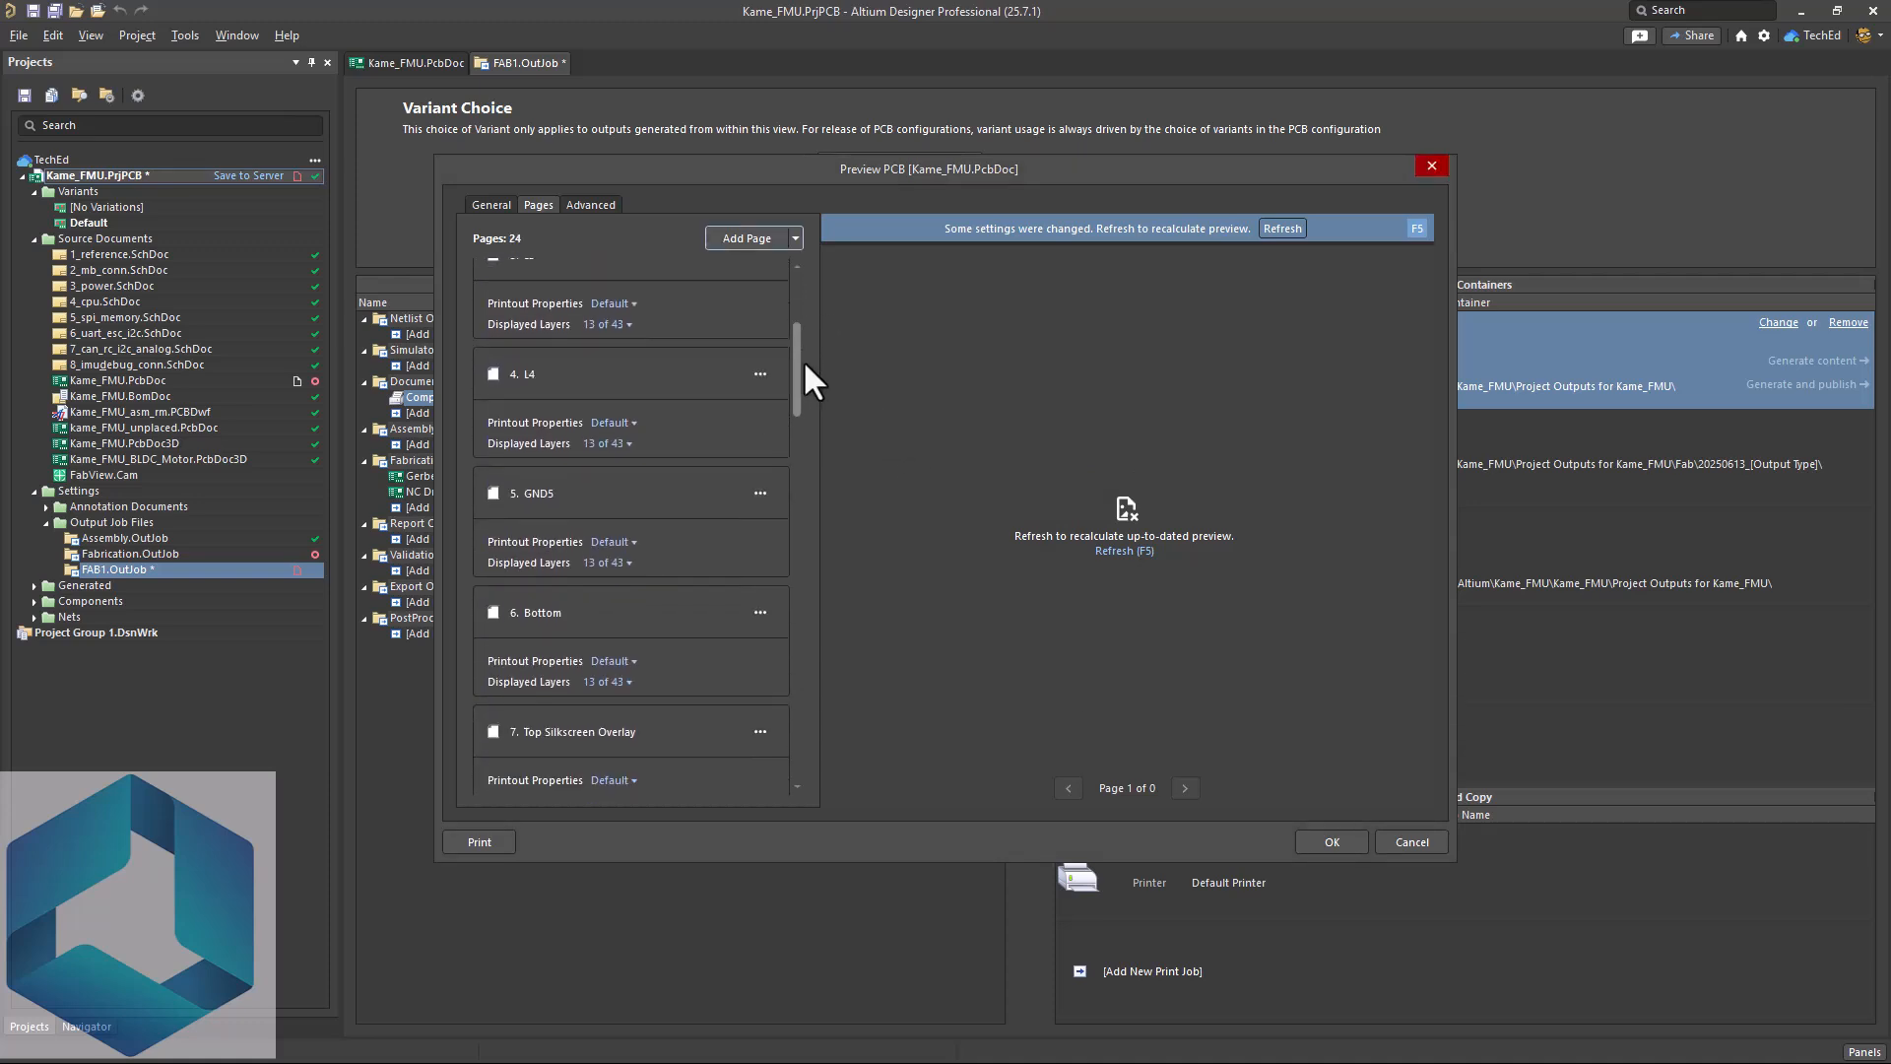
{"action": "scroll", "scroll_direction": "down", "scroll_amount": 3}
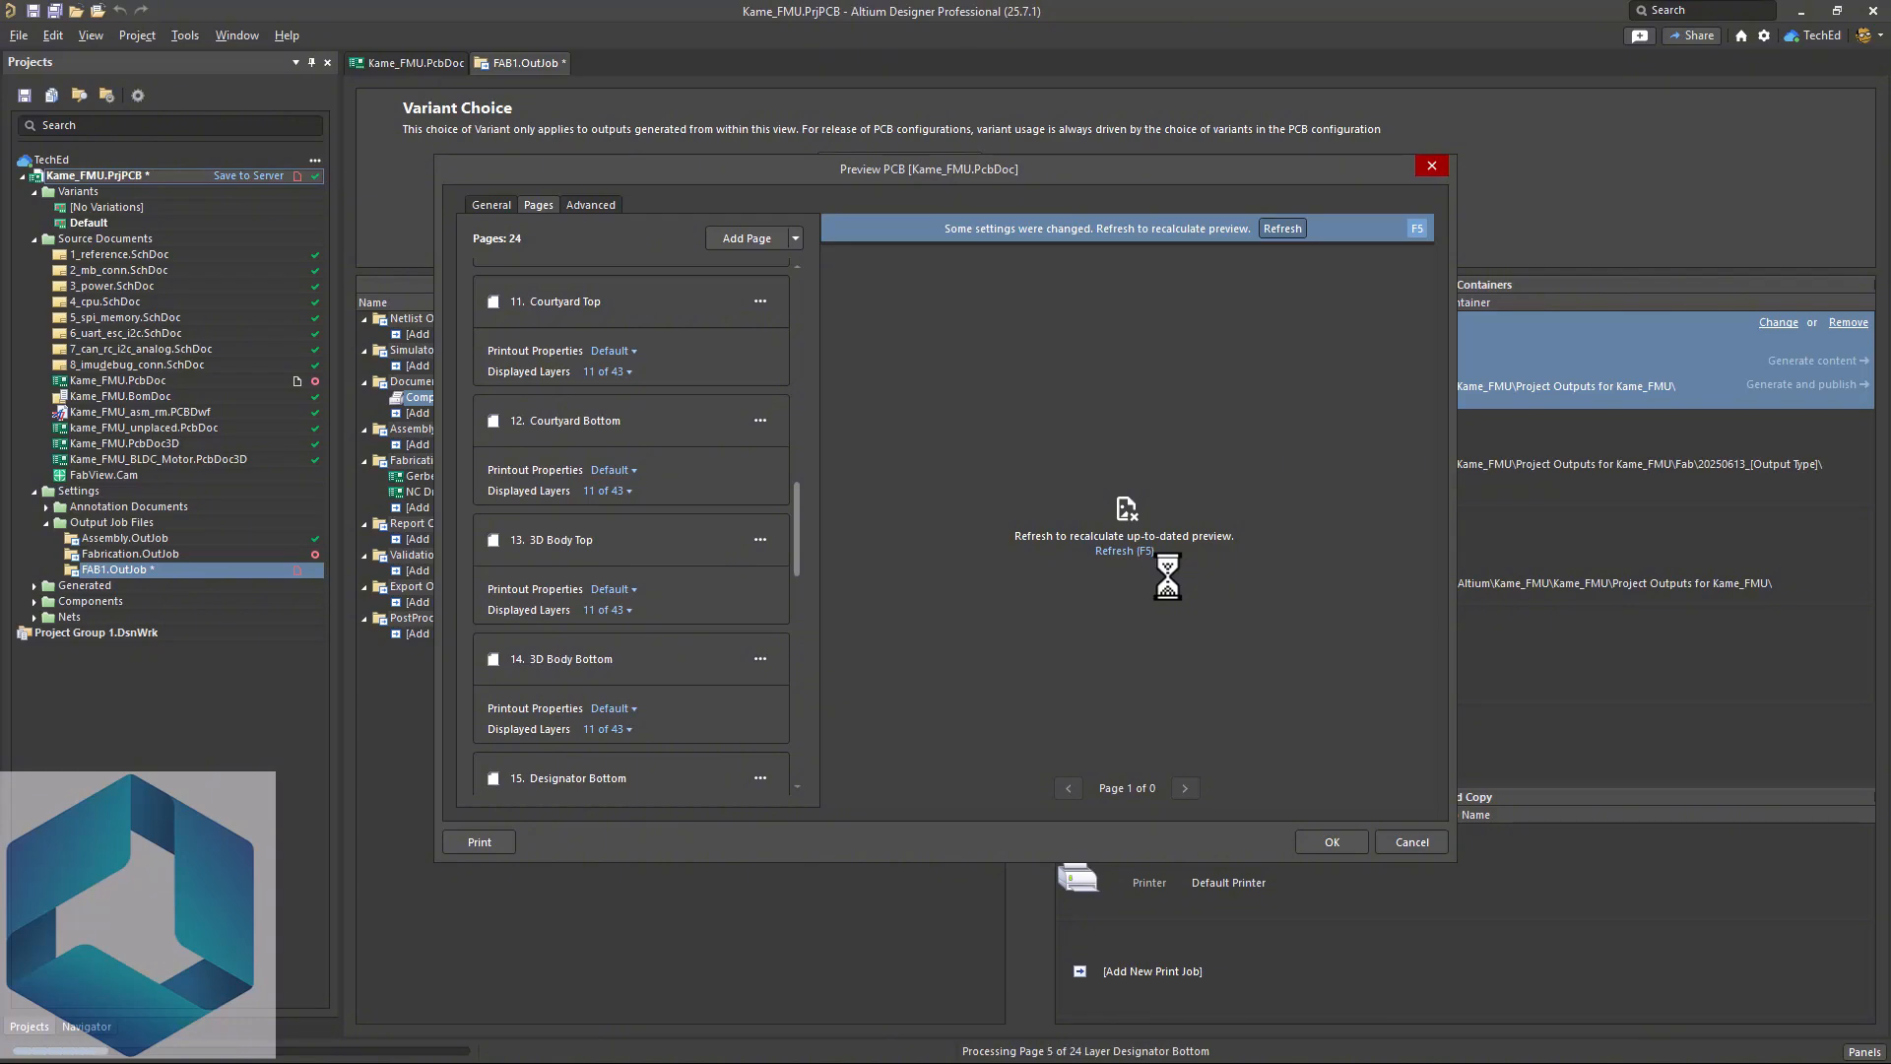
{"action": "left_click", "coordinate": [1282, 228]}
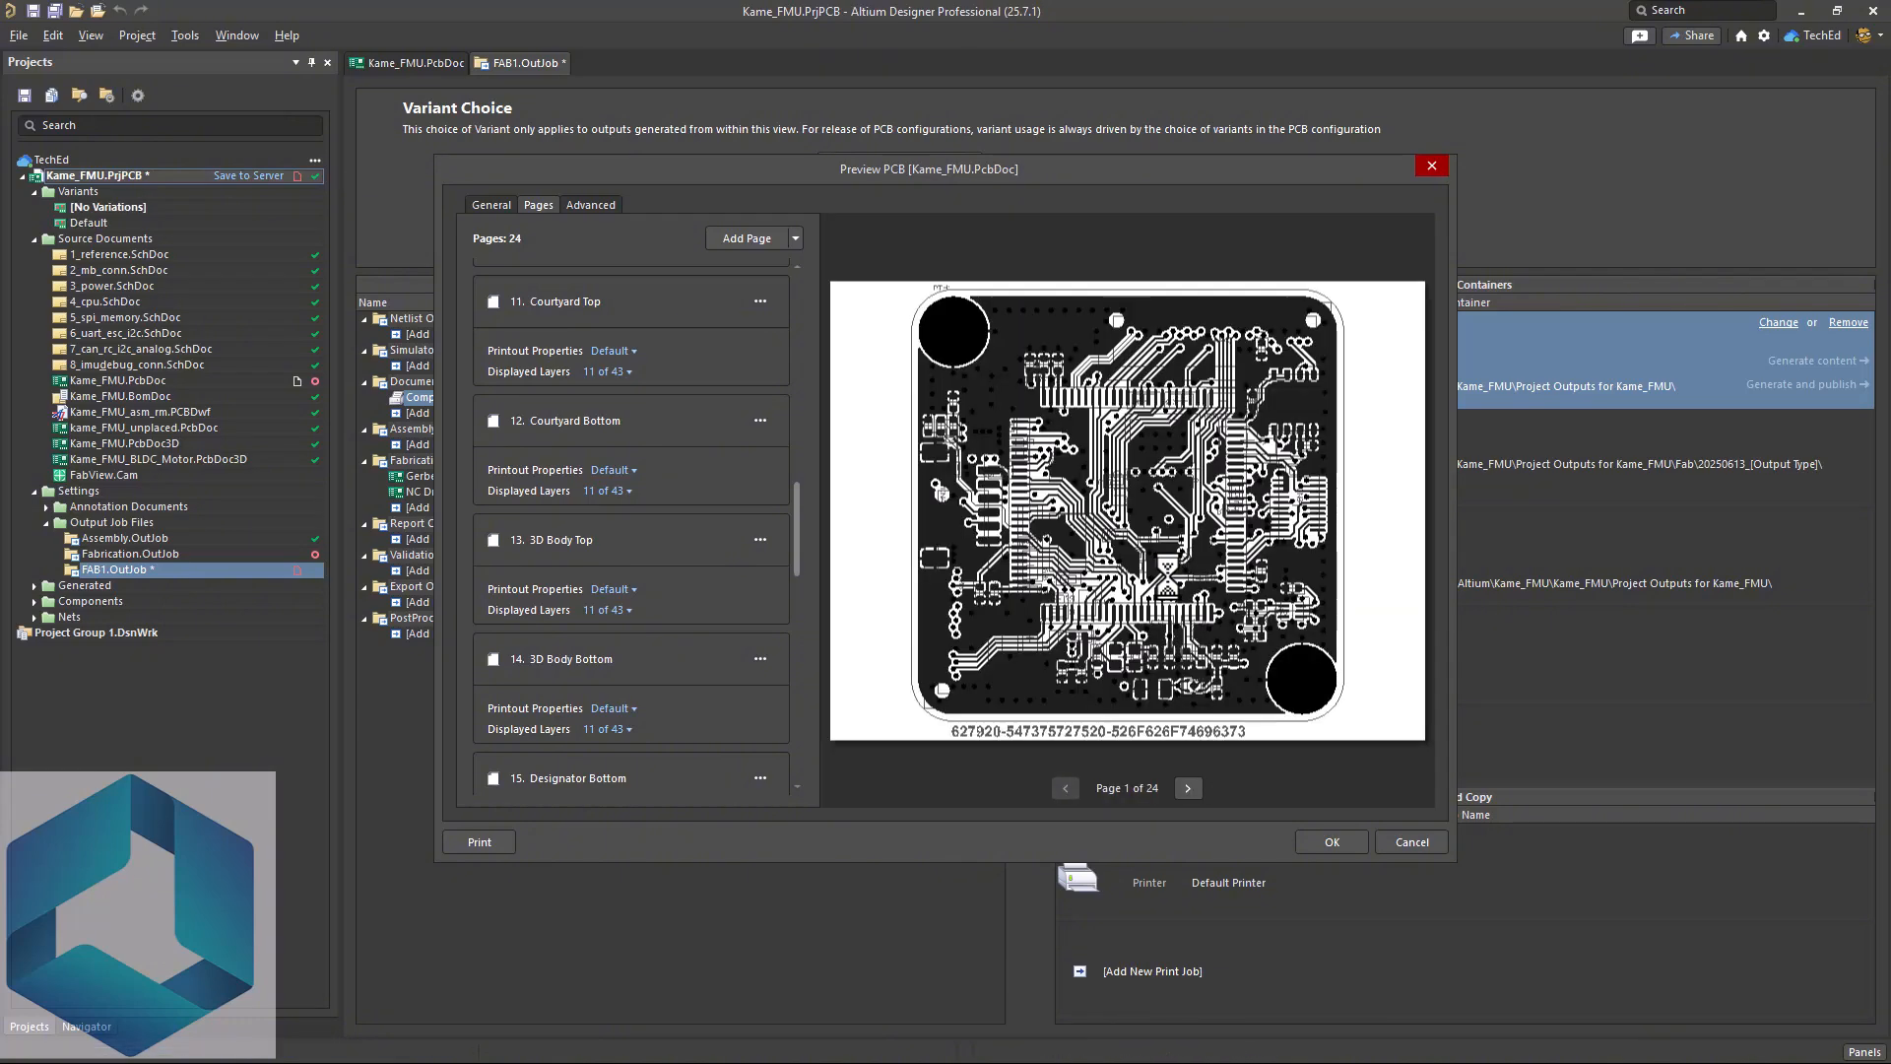
{"action": "left_click", "coordinate": [1187, 788]}
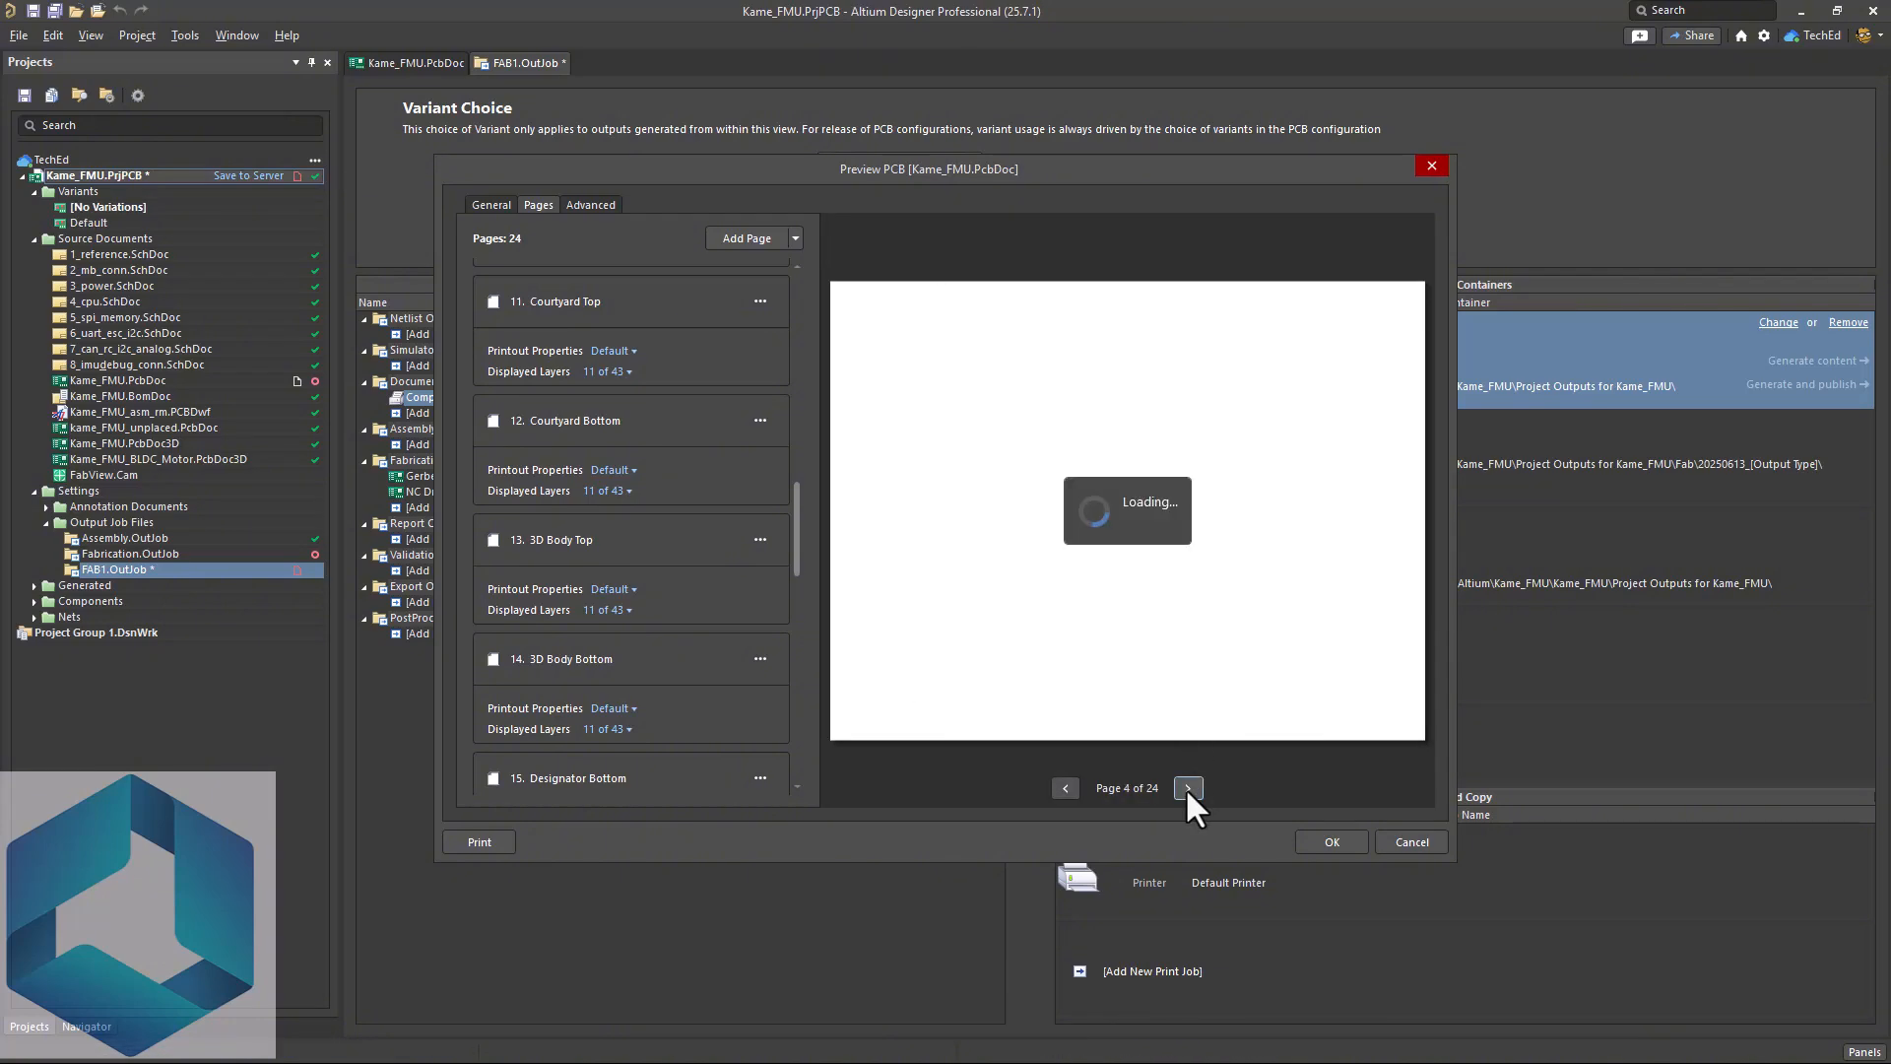
{"action": "left_click", "coordinate": [1186, 788]}
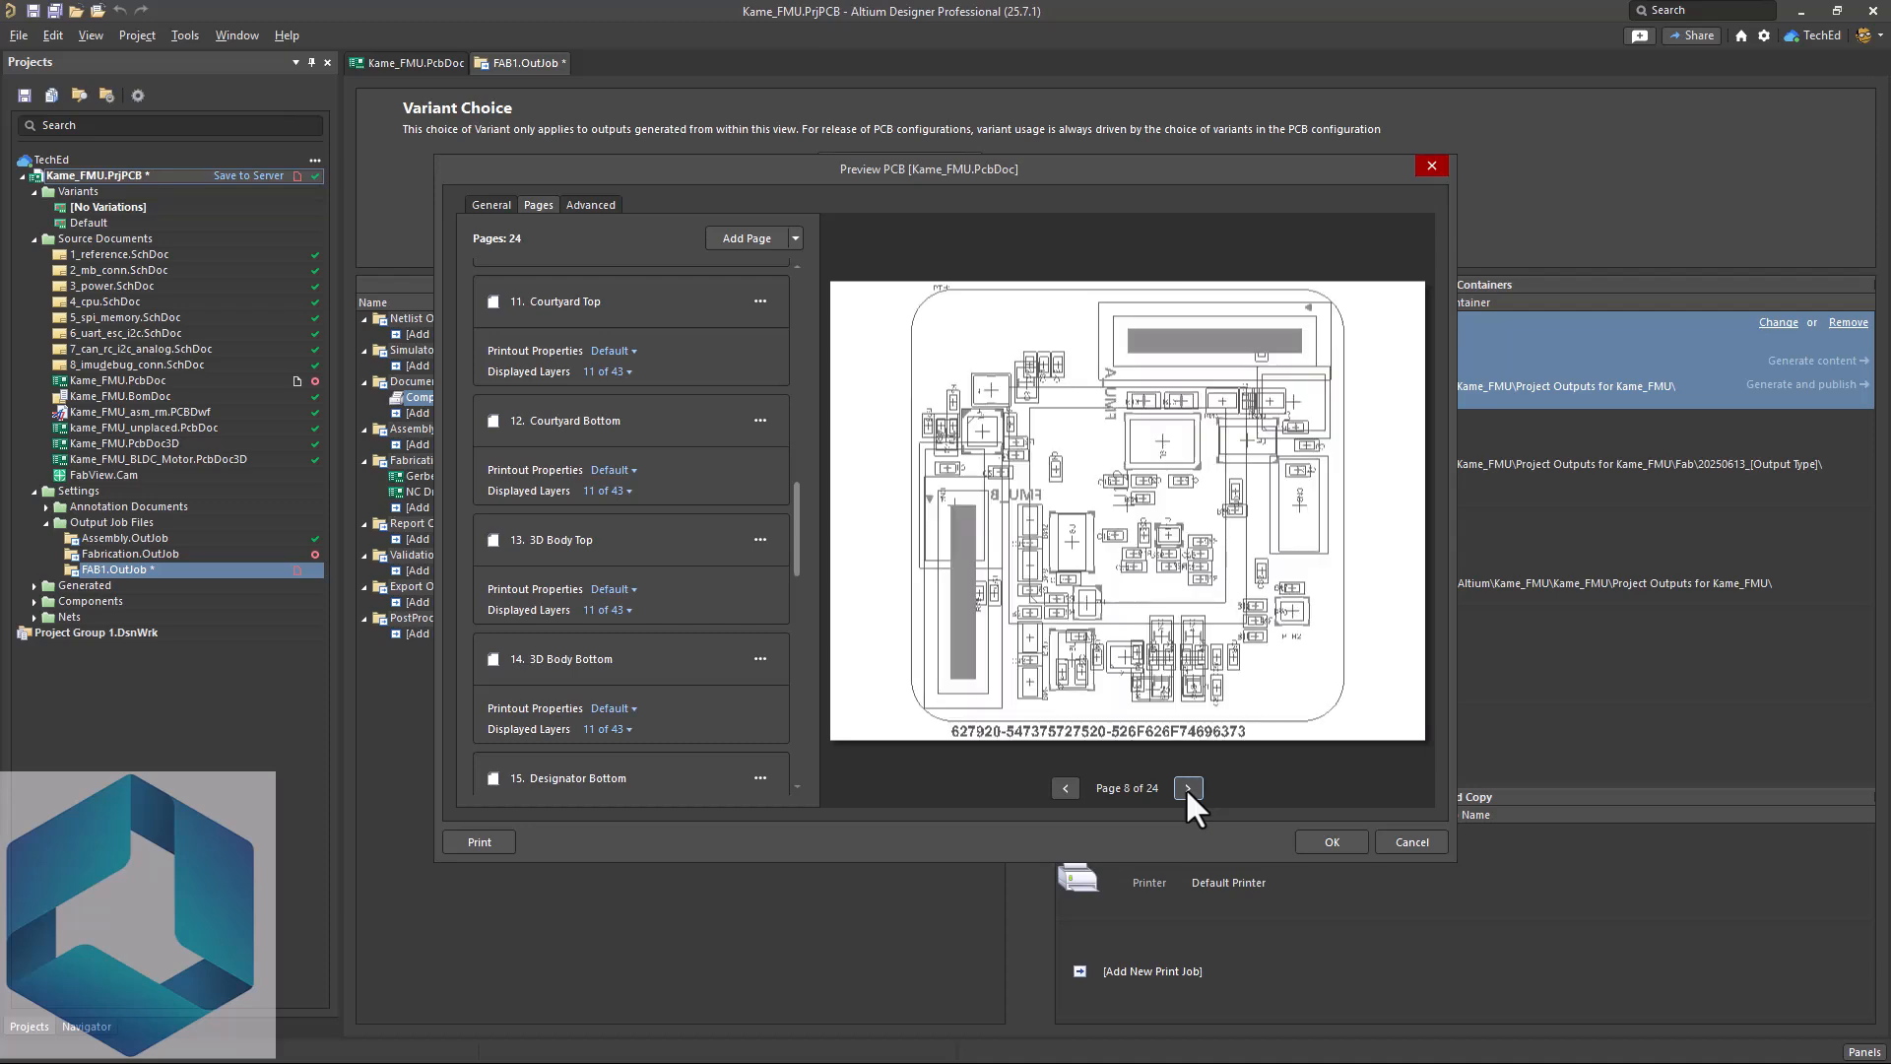
{"action": "left_click", "coordinate": [1186, 788]}
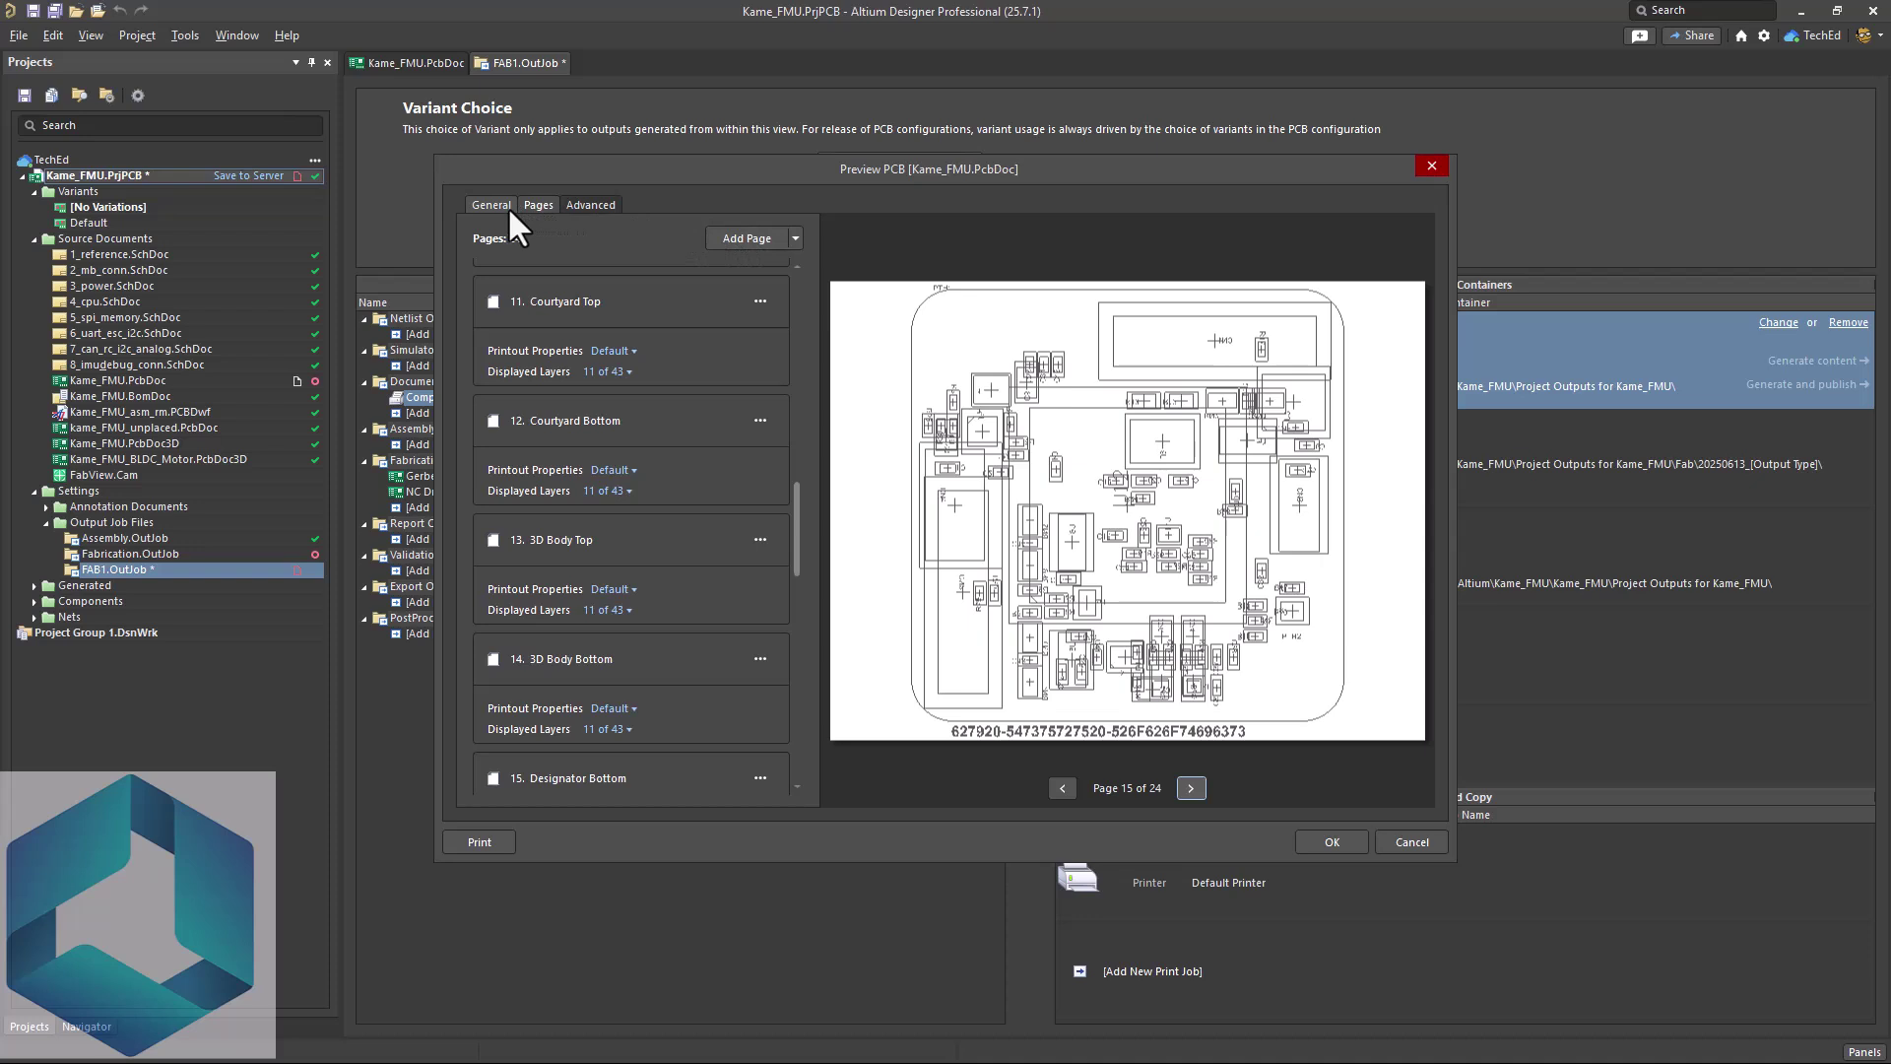
- In the general print settings, change the page size and set the composite drawing to colour
{"action": "left_click", "coordinate": [491, 203]}
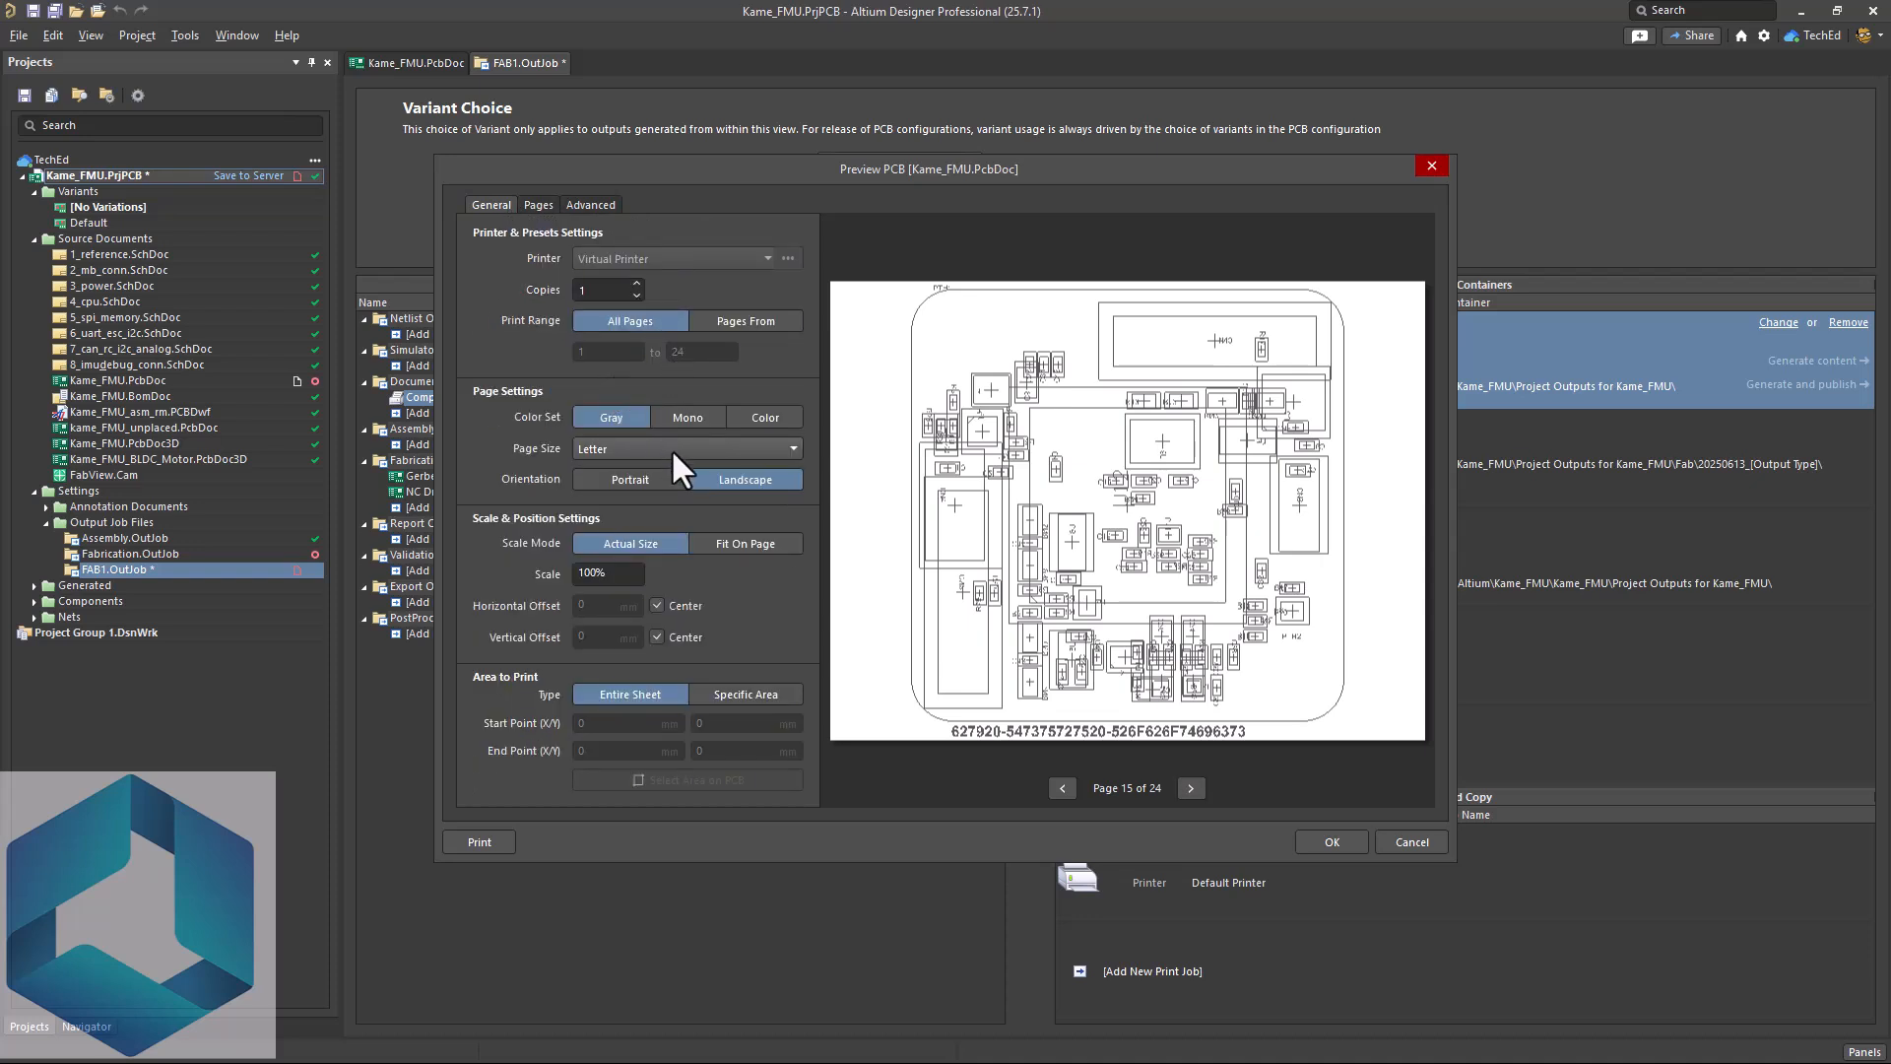
{"action": "left_click", "coordinate": [792, 447]}
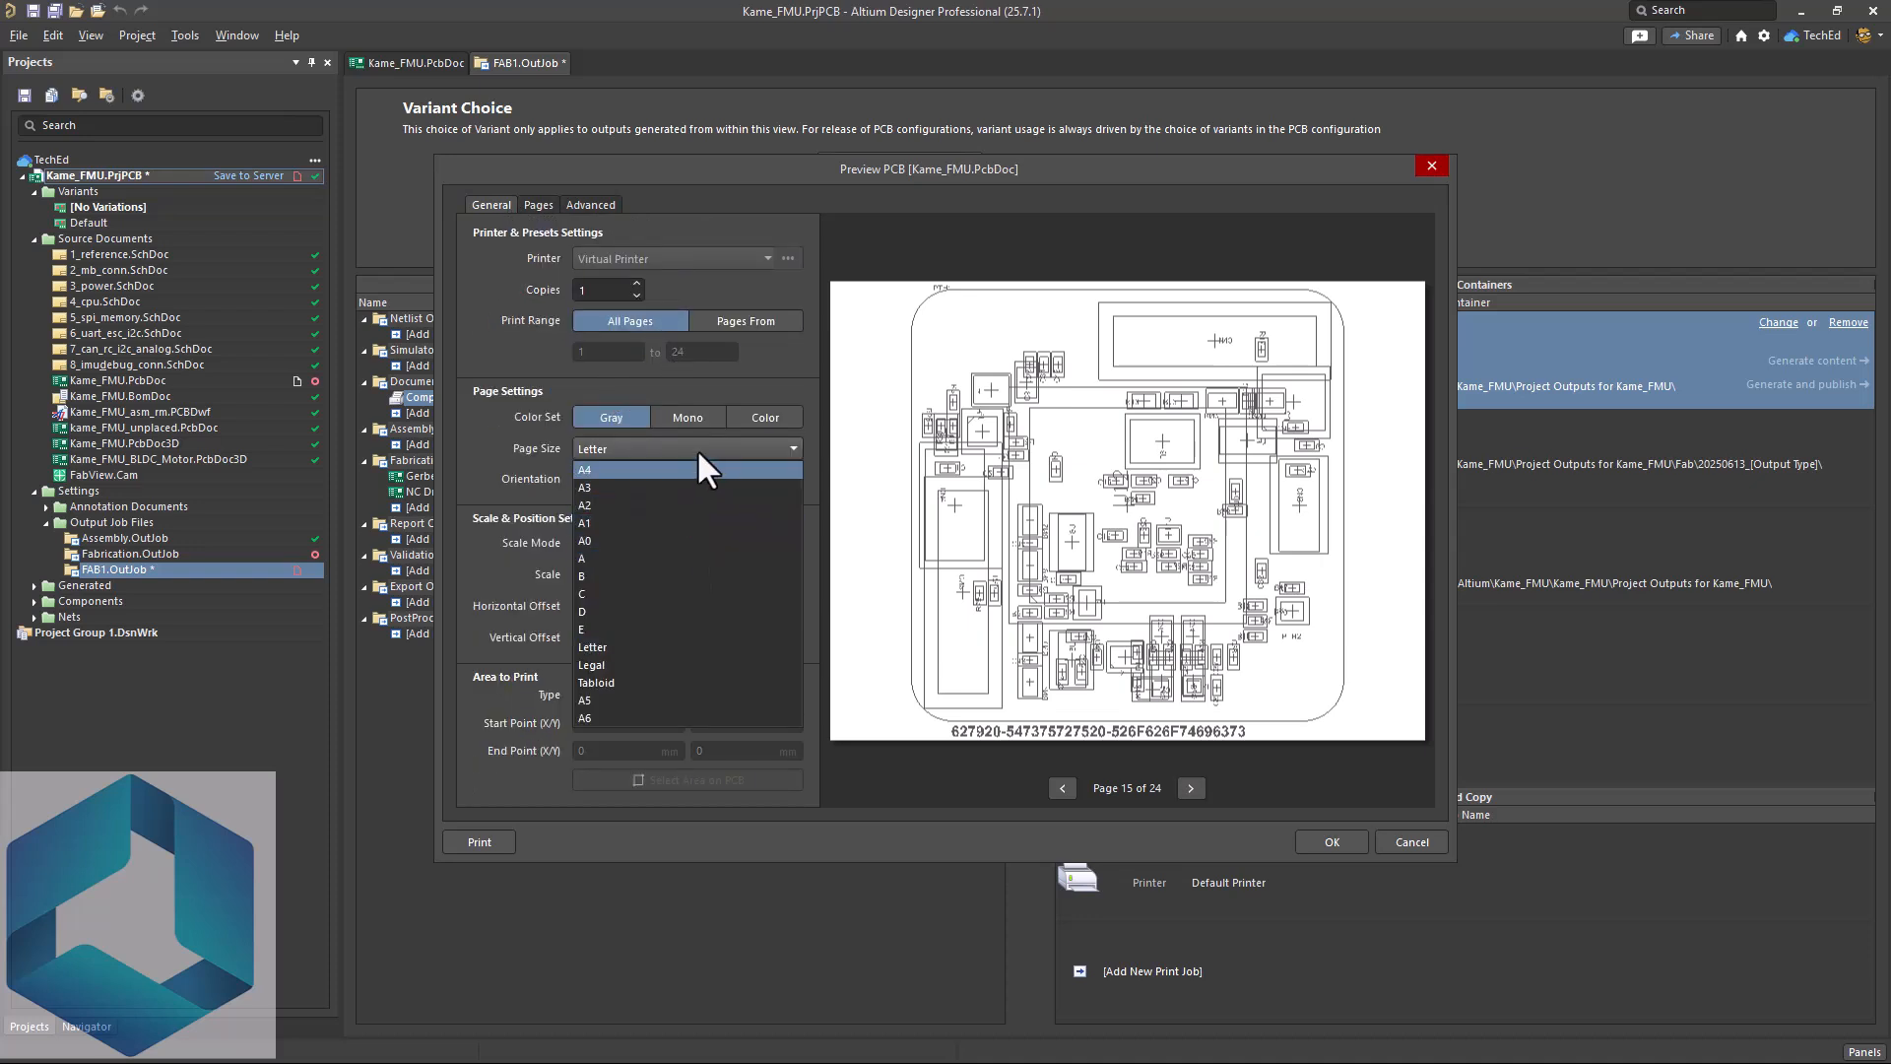
{"action": "left_click", "coordinate": [593, 617]}
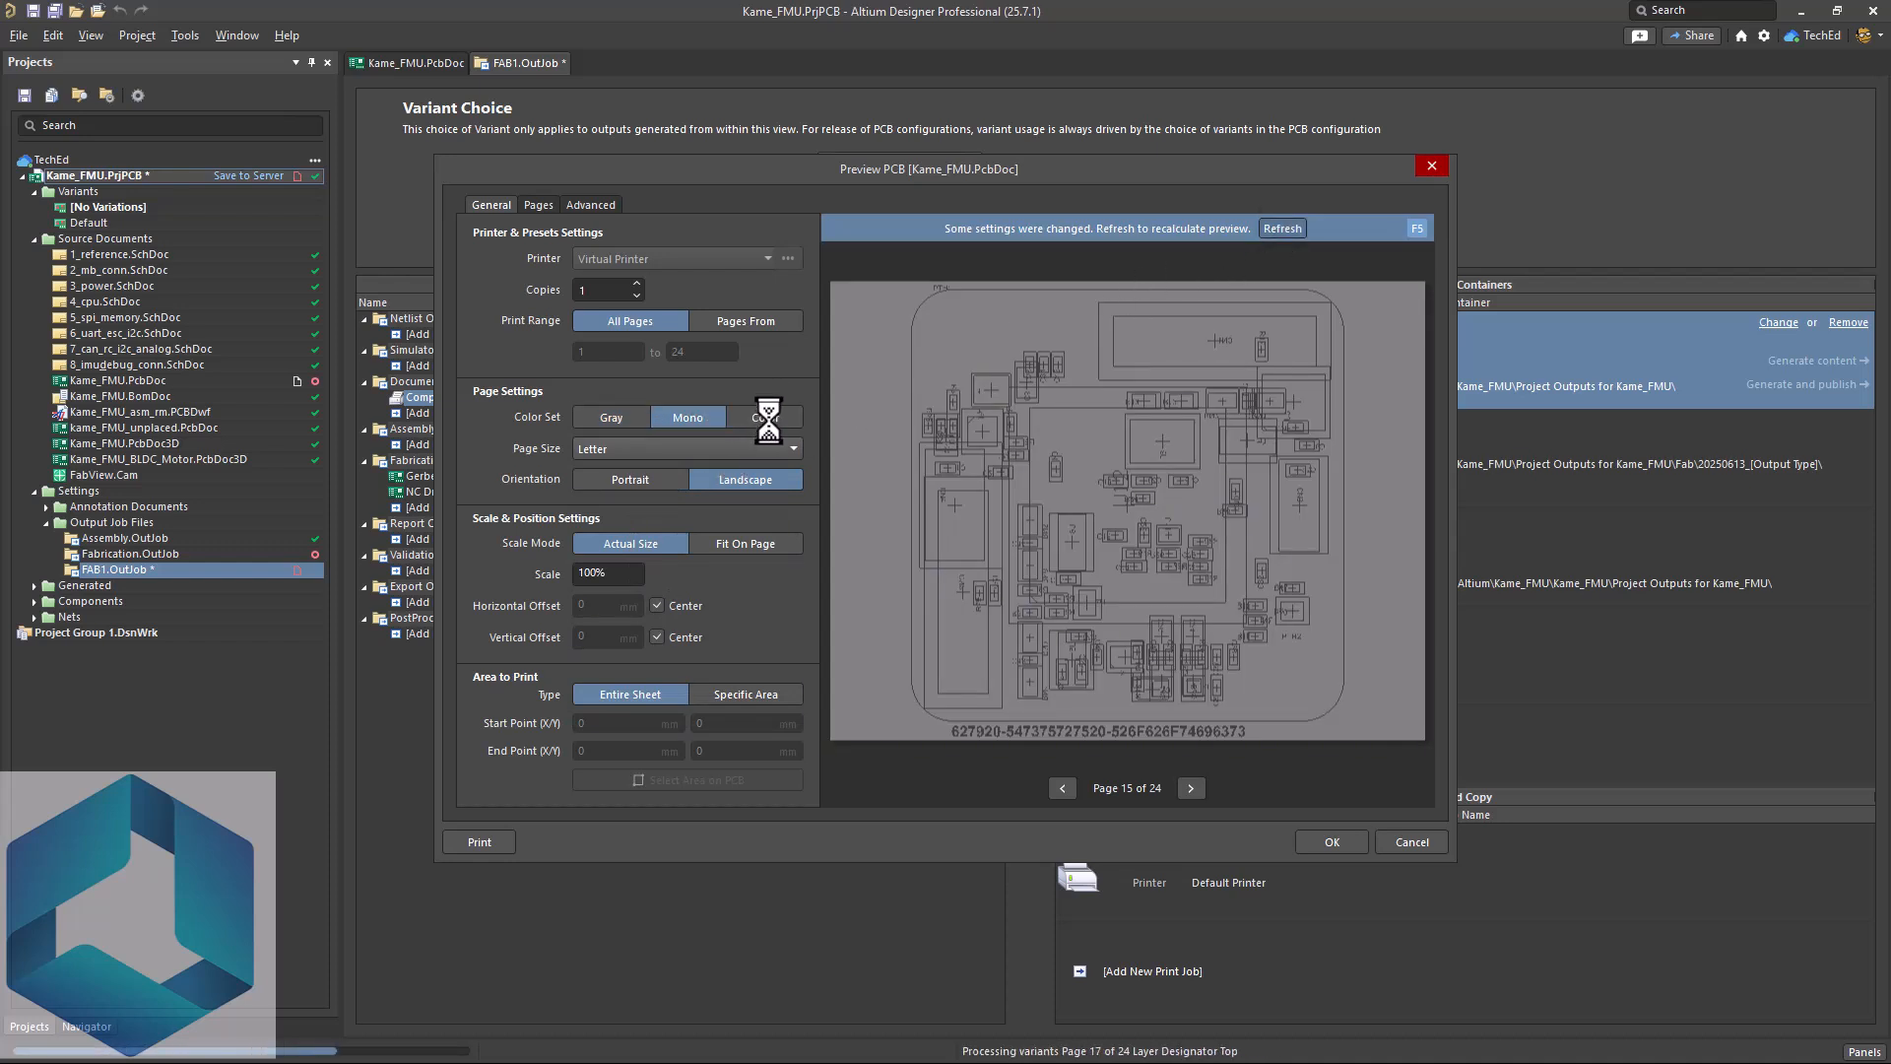
{"action": "left_click", "coordinate": [765, 415]}
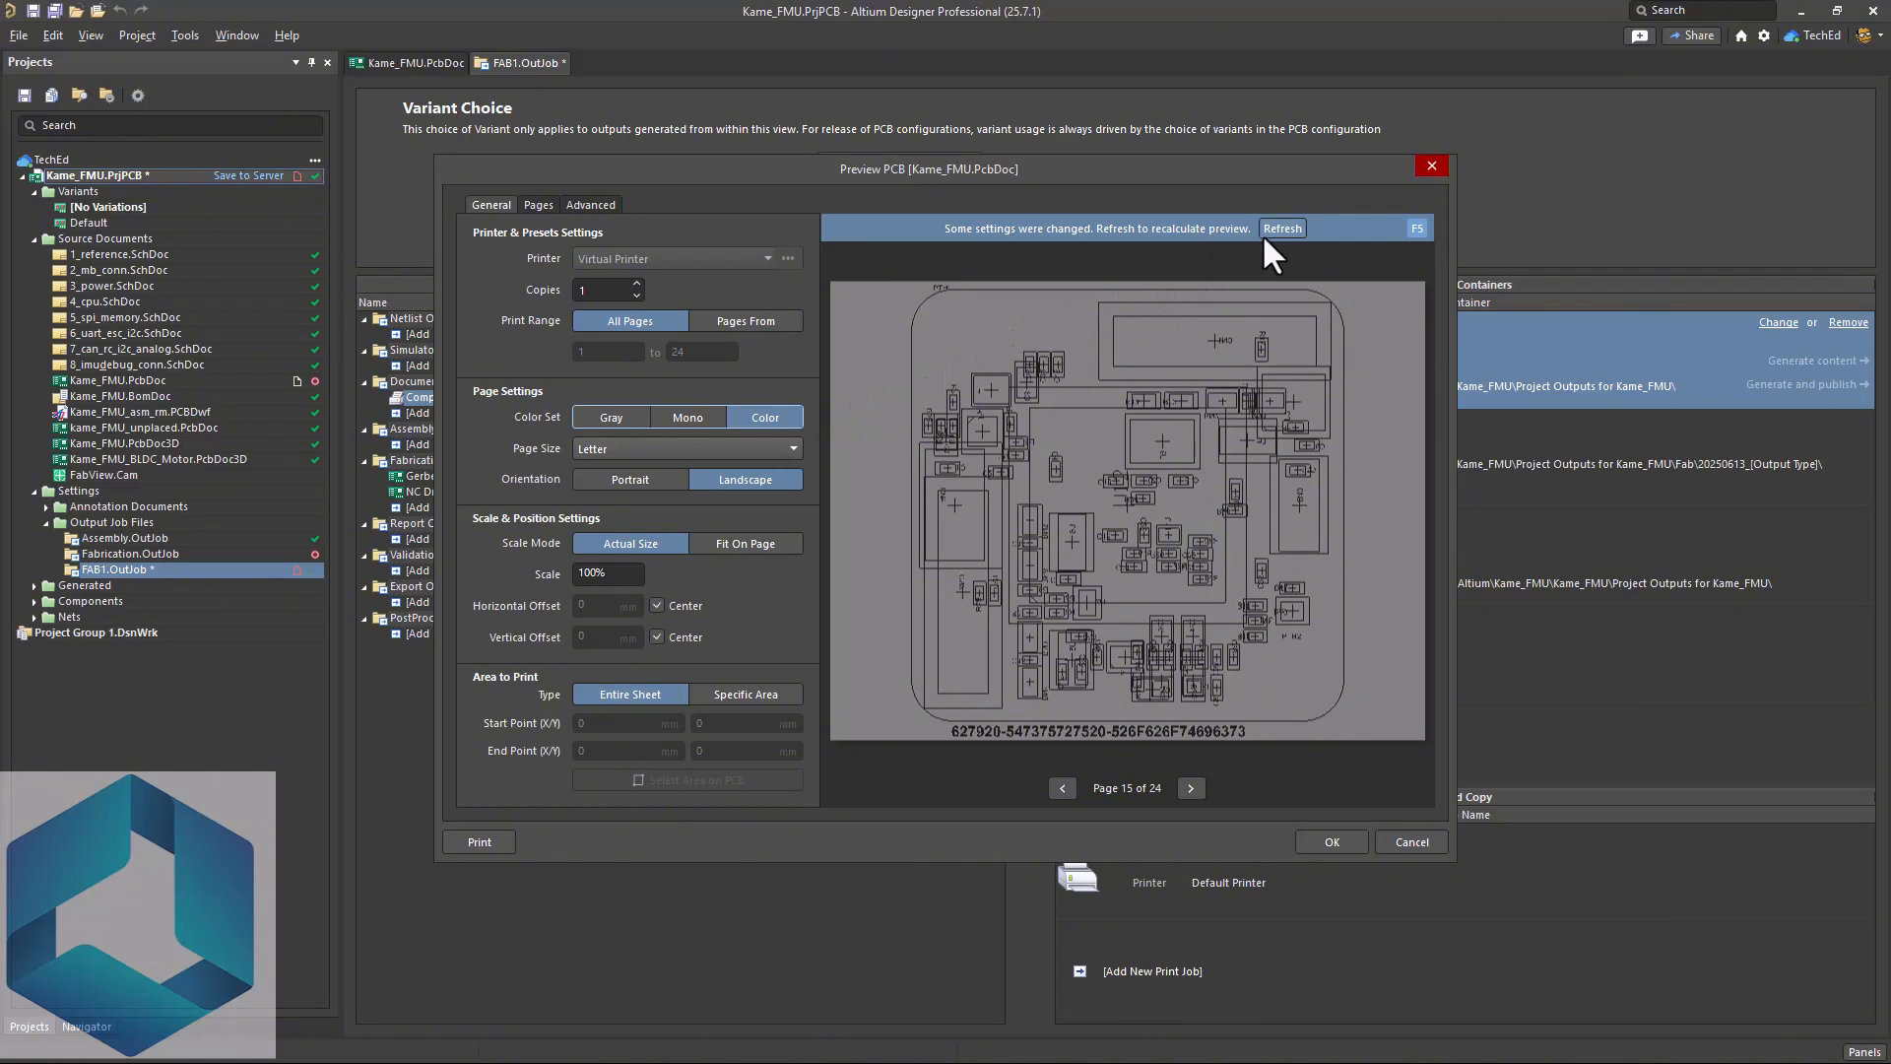
- Step the preview back to page 1 and close the composite drawing preview
{"action": "left_click", "coordinate": [1280, 229]}
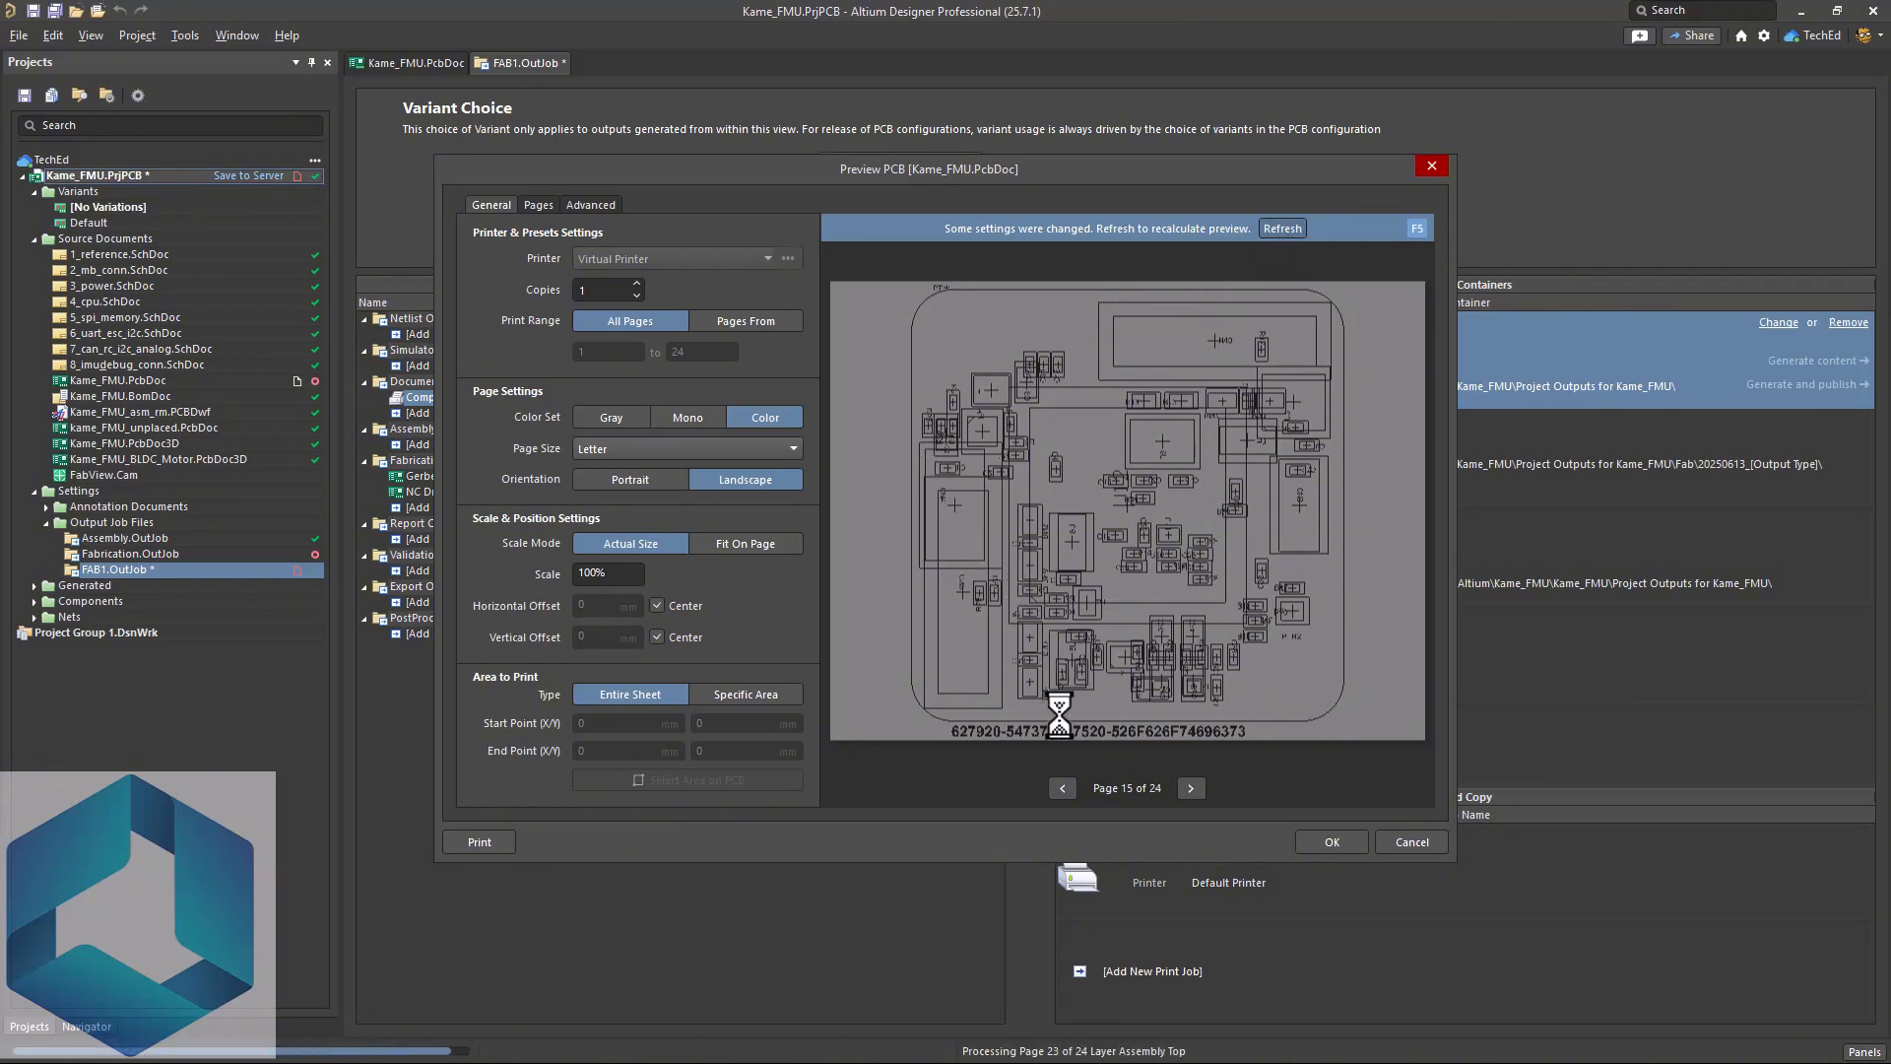
{"action": "left_click", "coordinate": [1062, 788]}
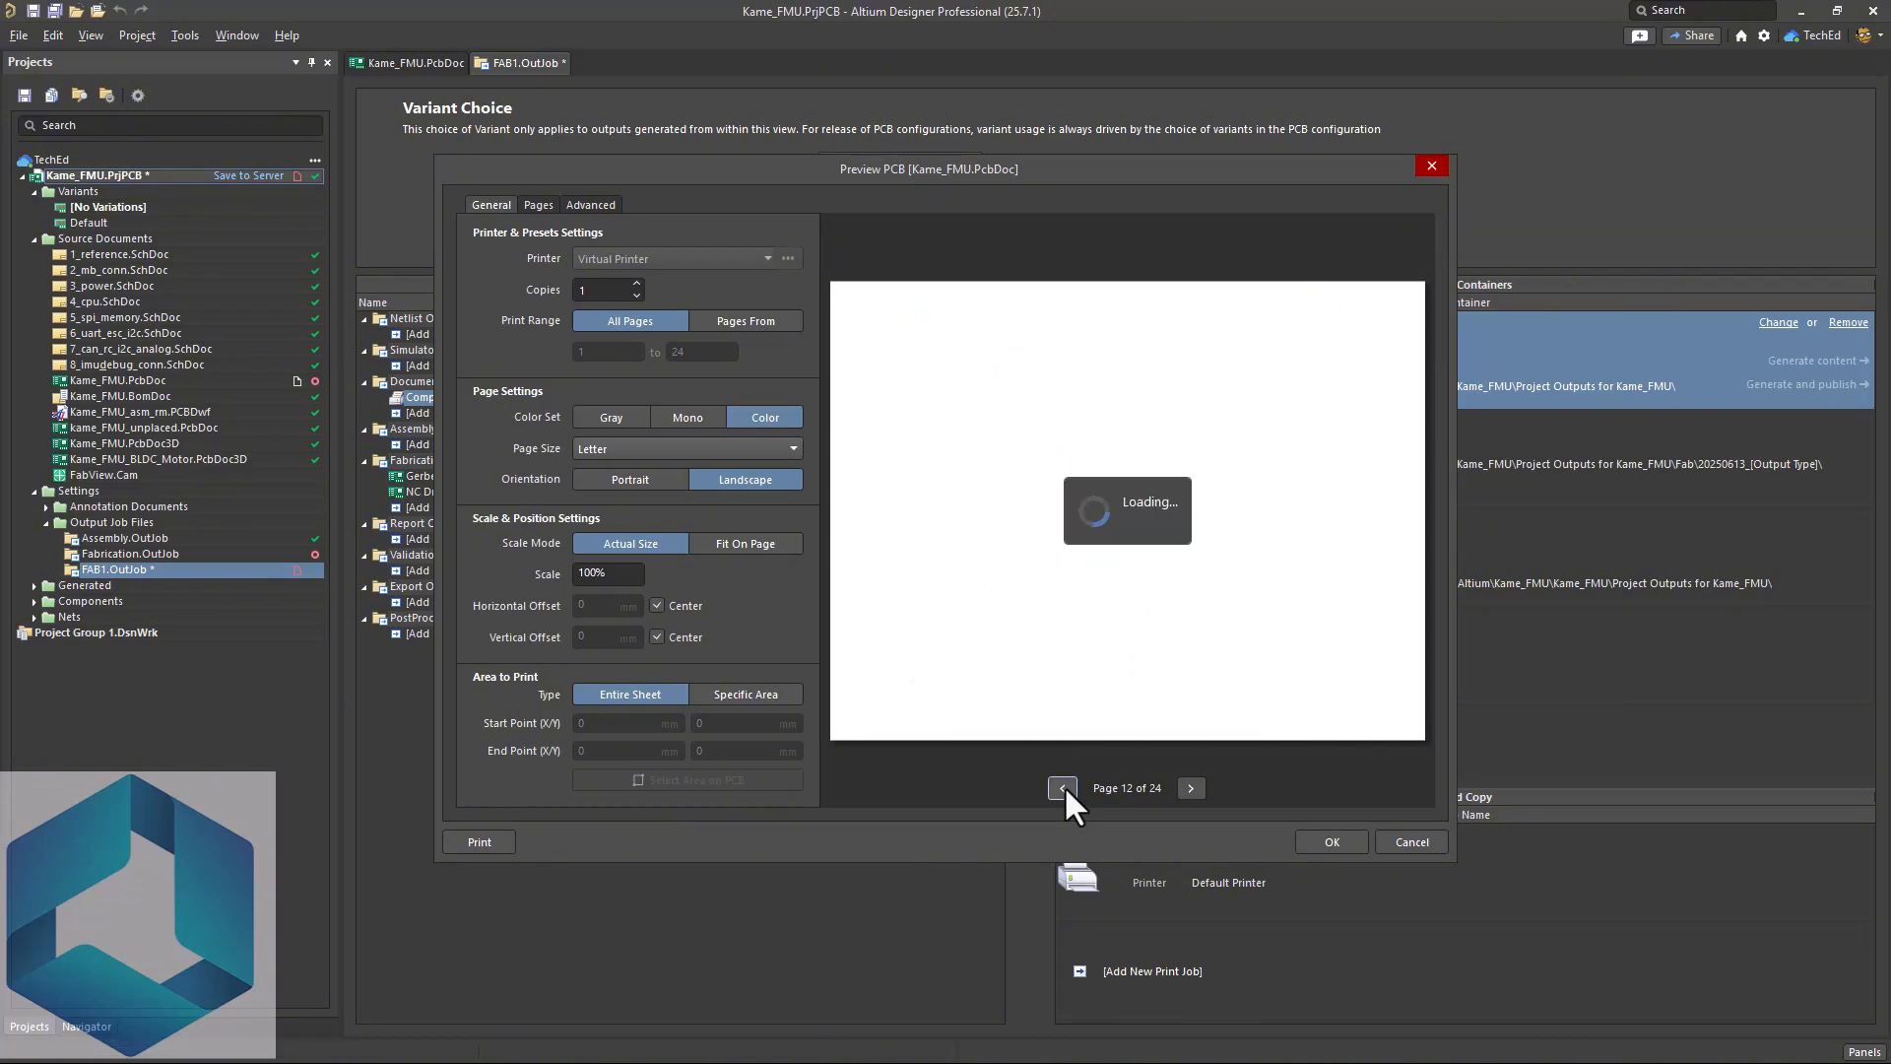
{"action": "left_click", "coordinate": [1062, 788]}
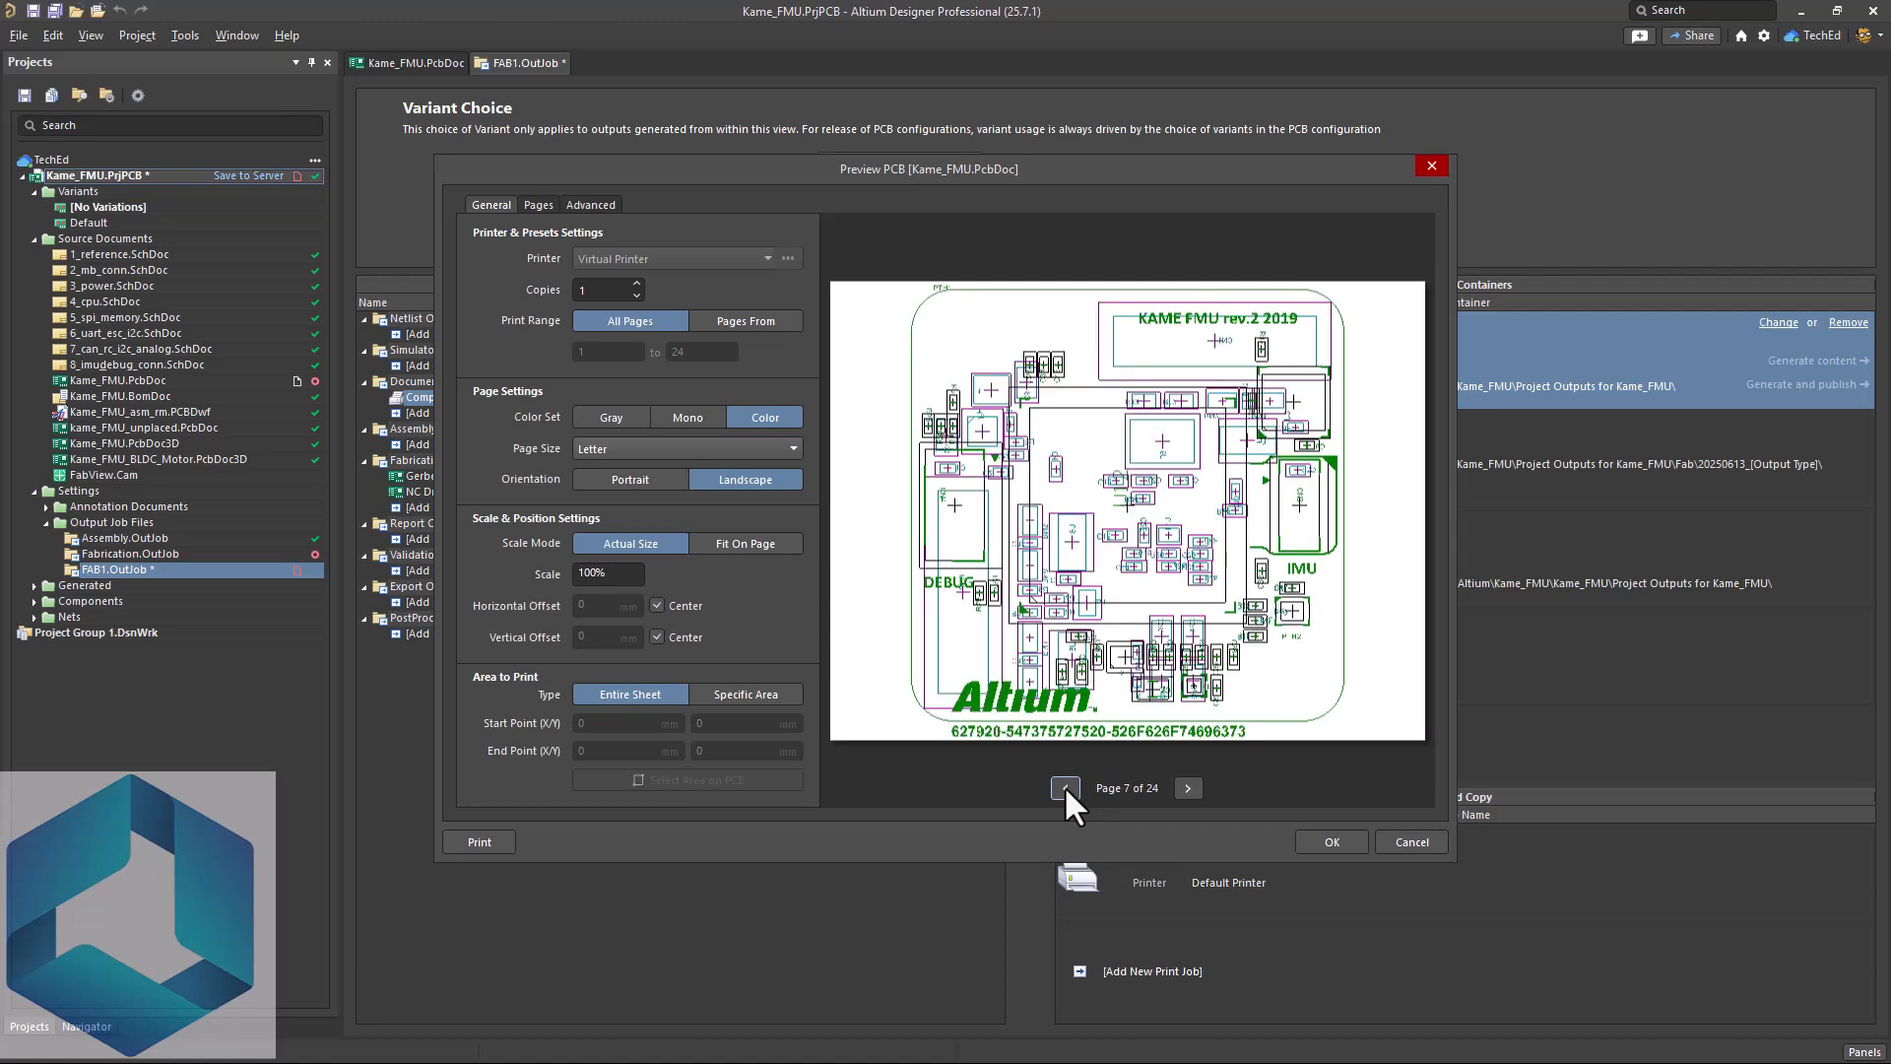
{"action": "left_click", "coordinate": [1063, 788]}
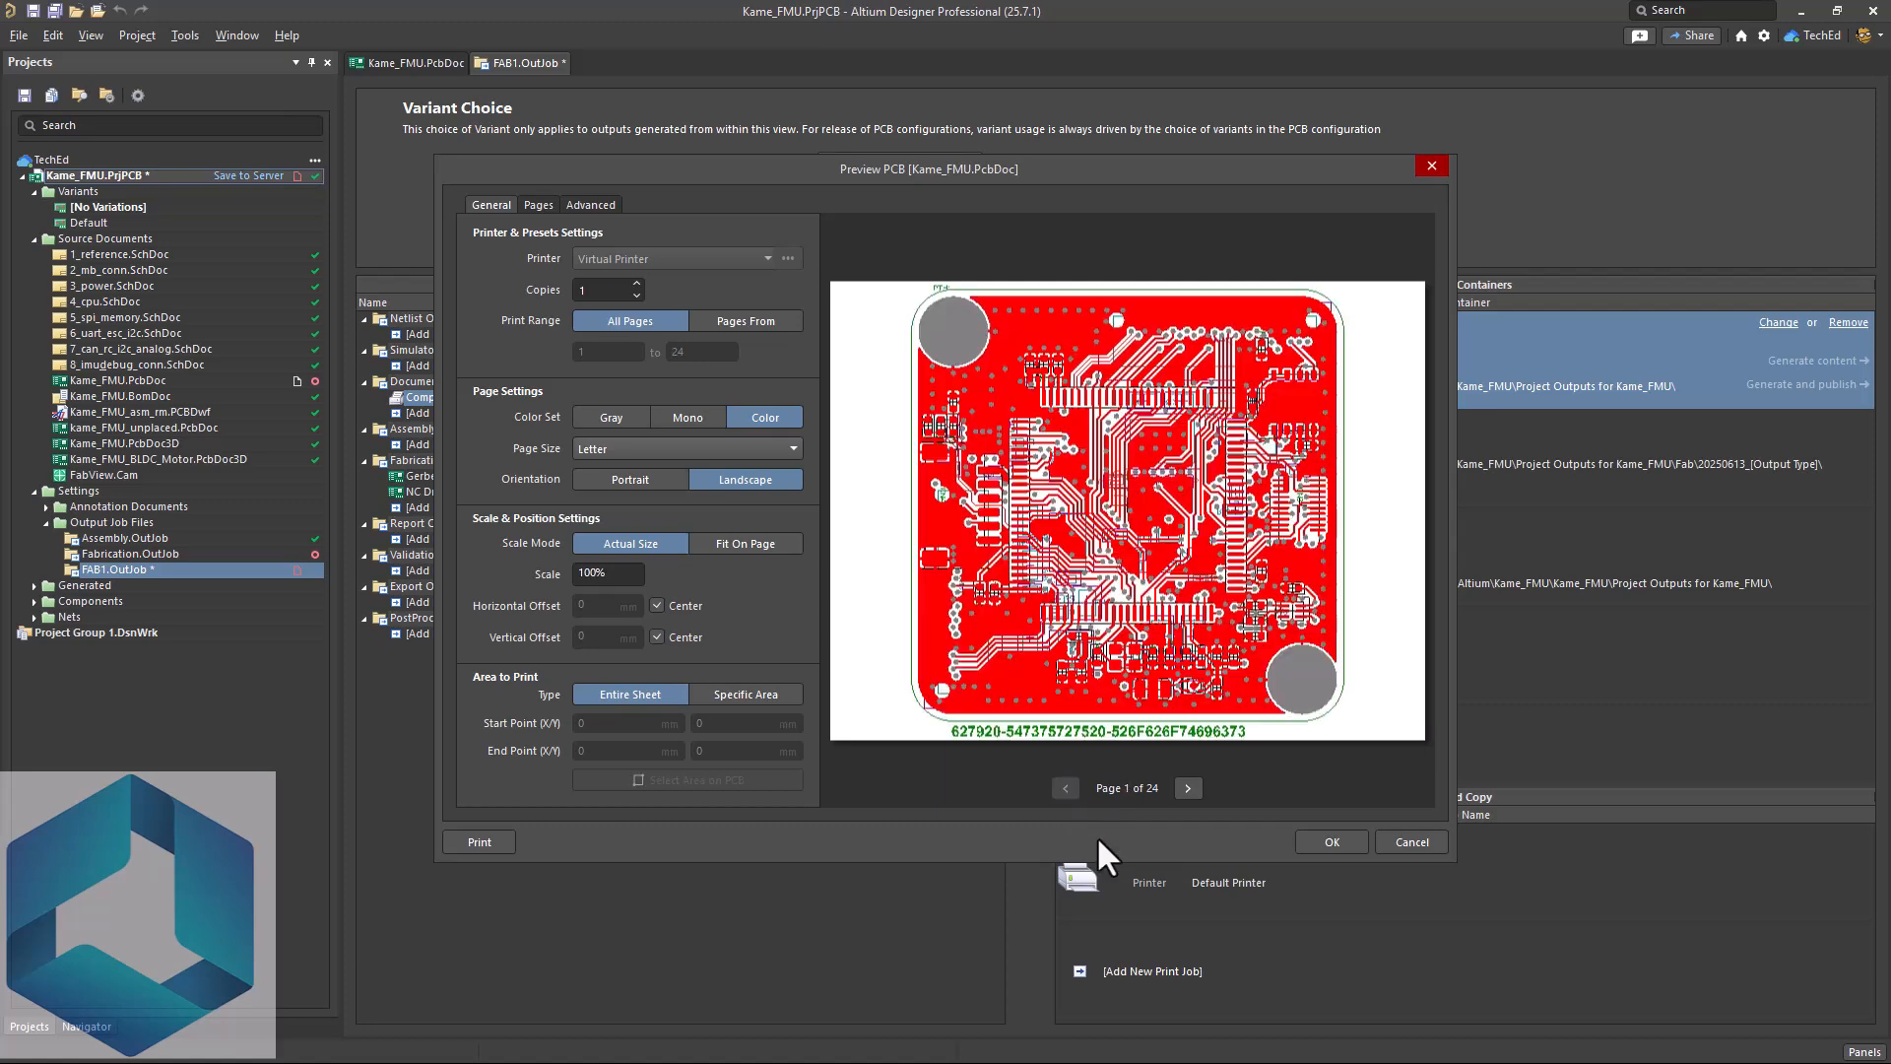
{"action": "mouse_move", "coordinate": [478, 841]}
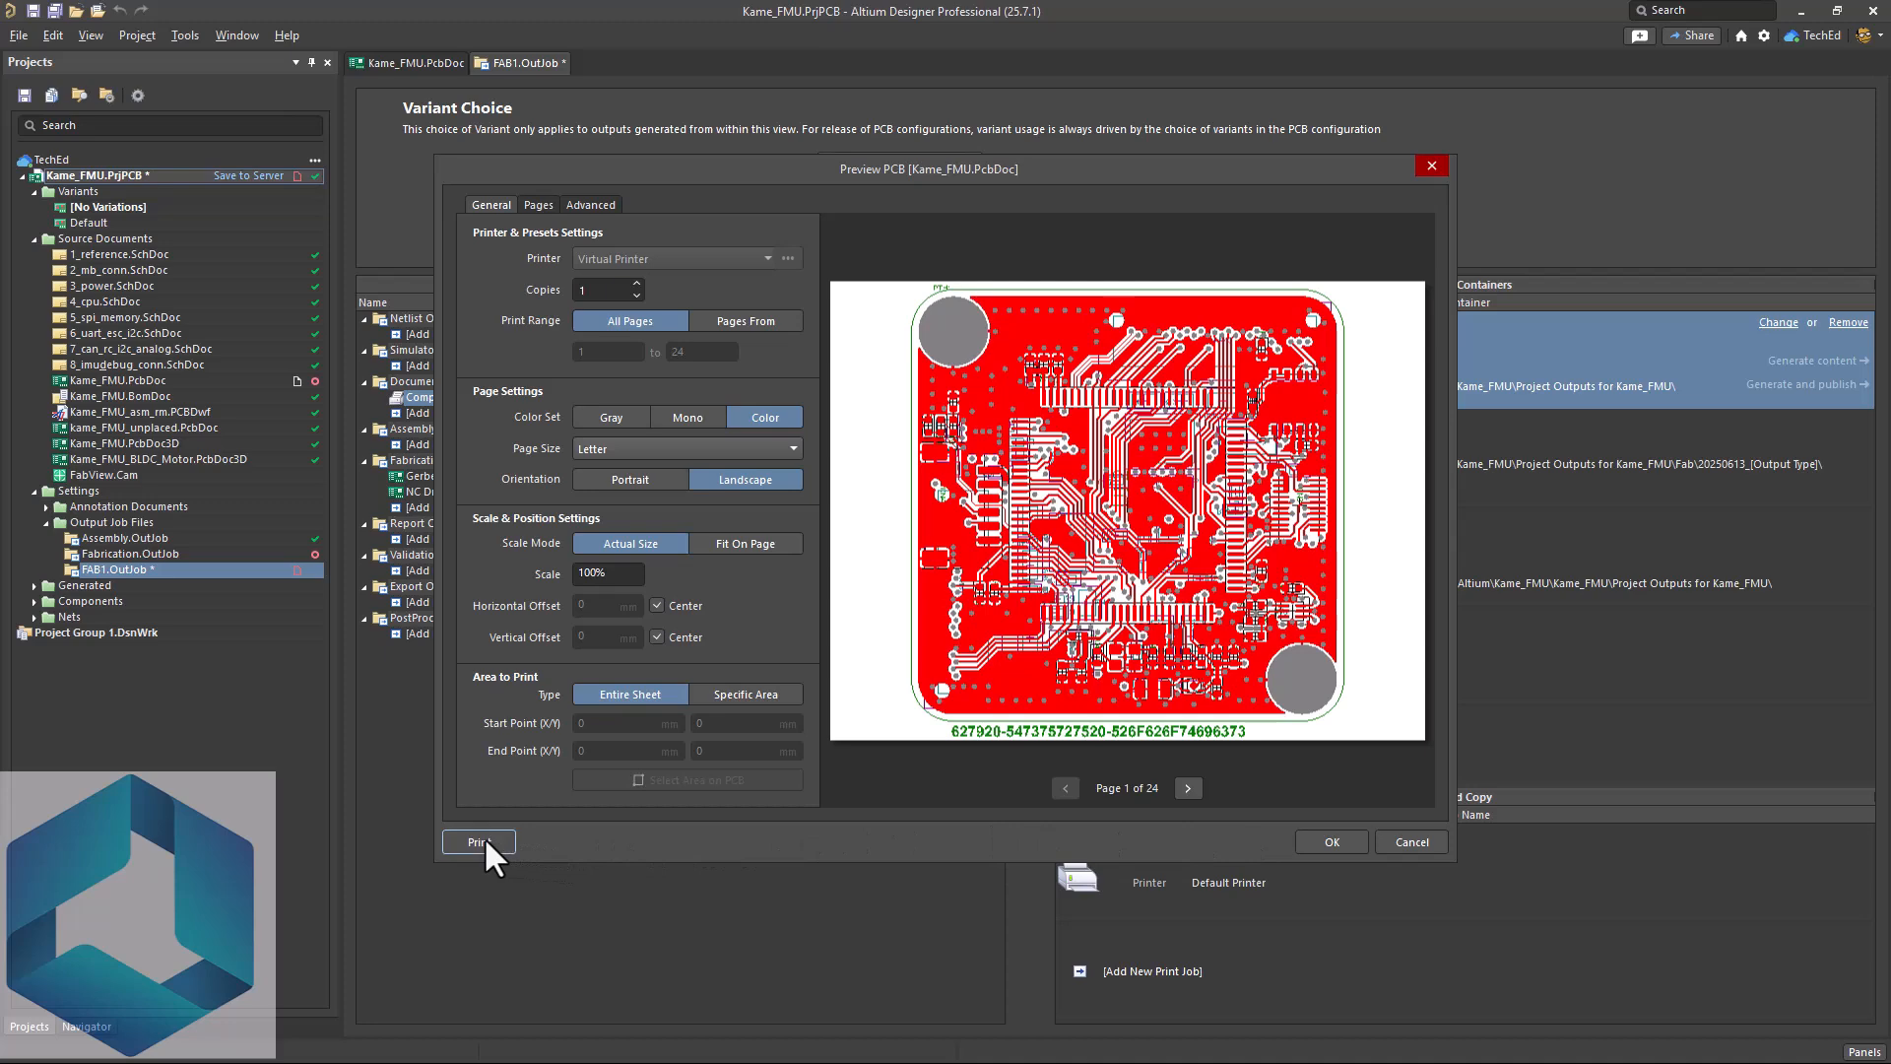
{"action": "mouse_move", "coordinate": [1205, 820]}
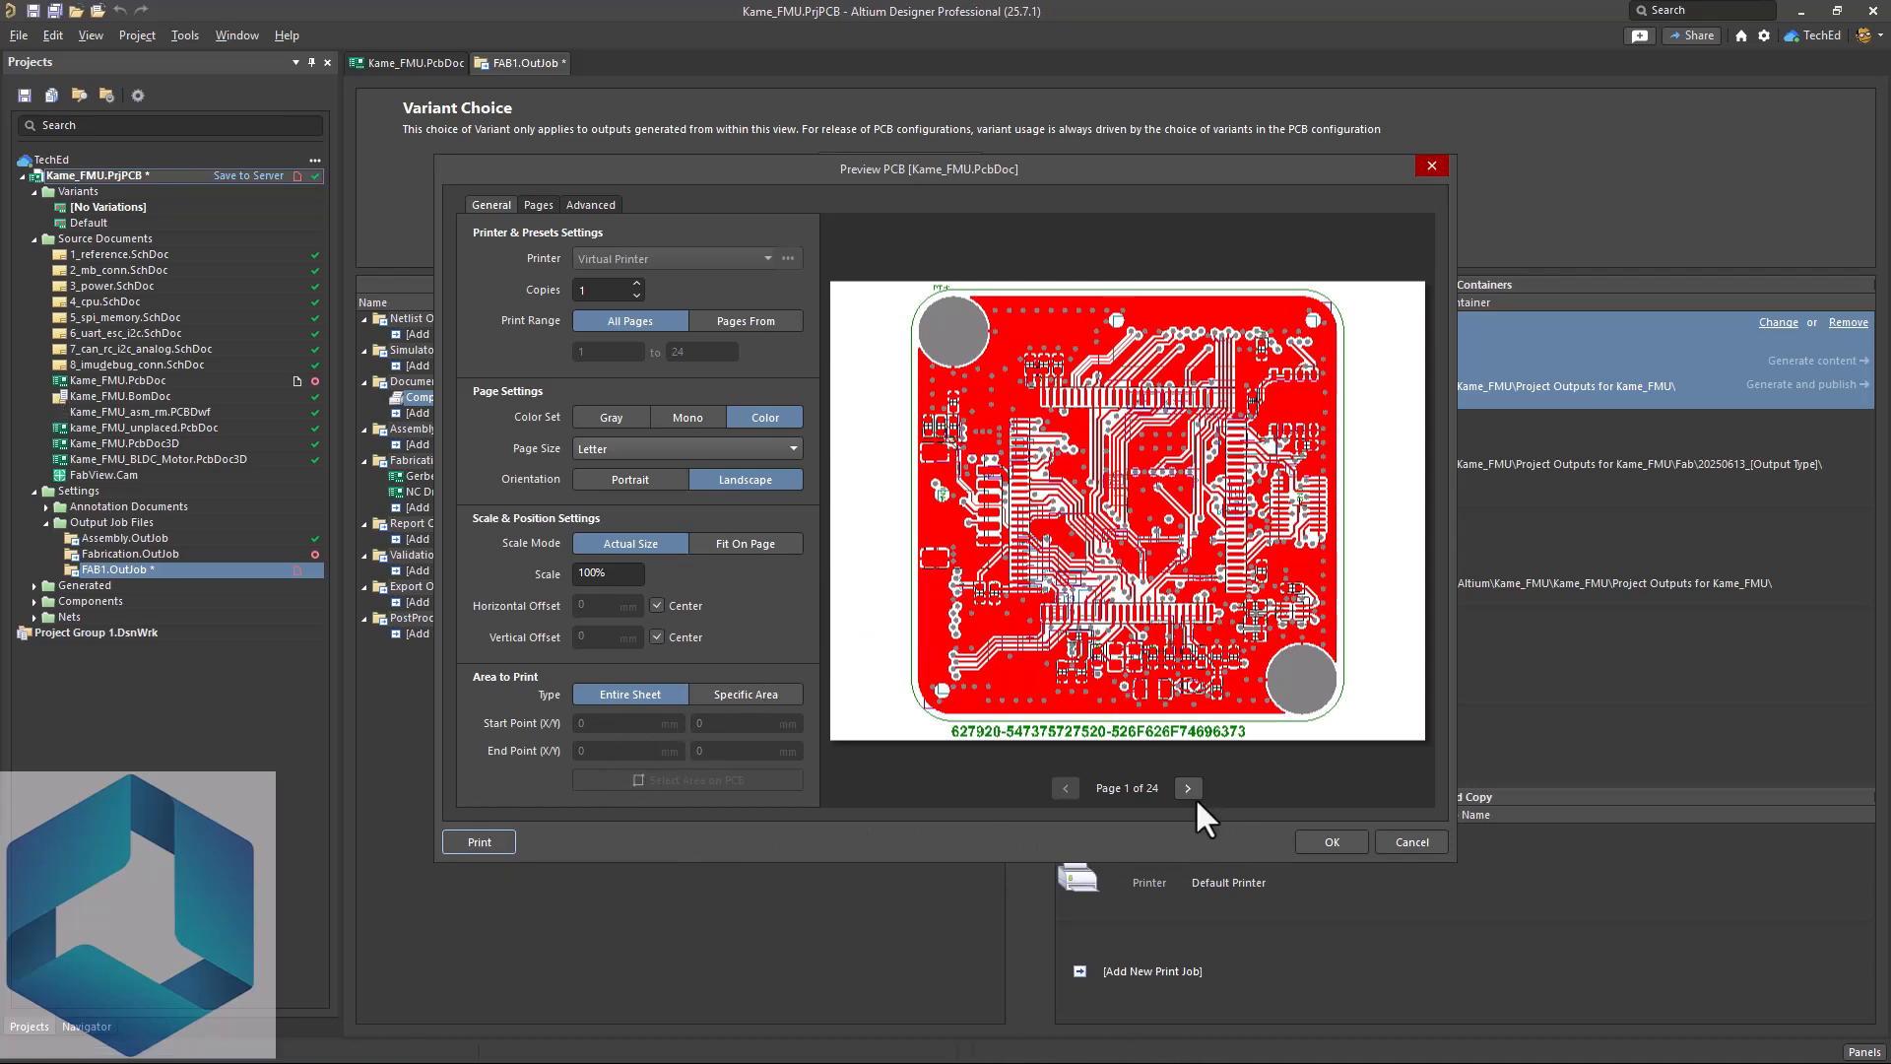
{"action": "left_click", "coordinate": [1408, 841]}
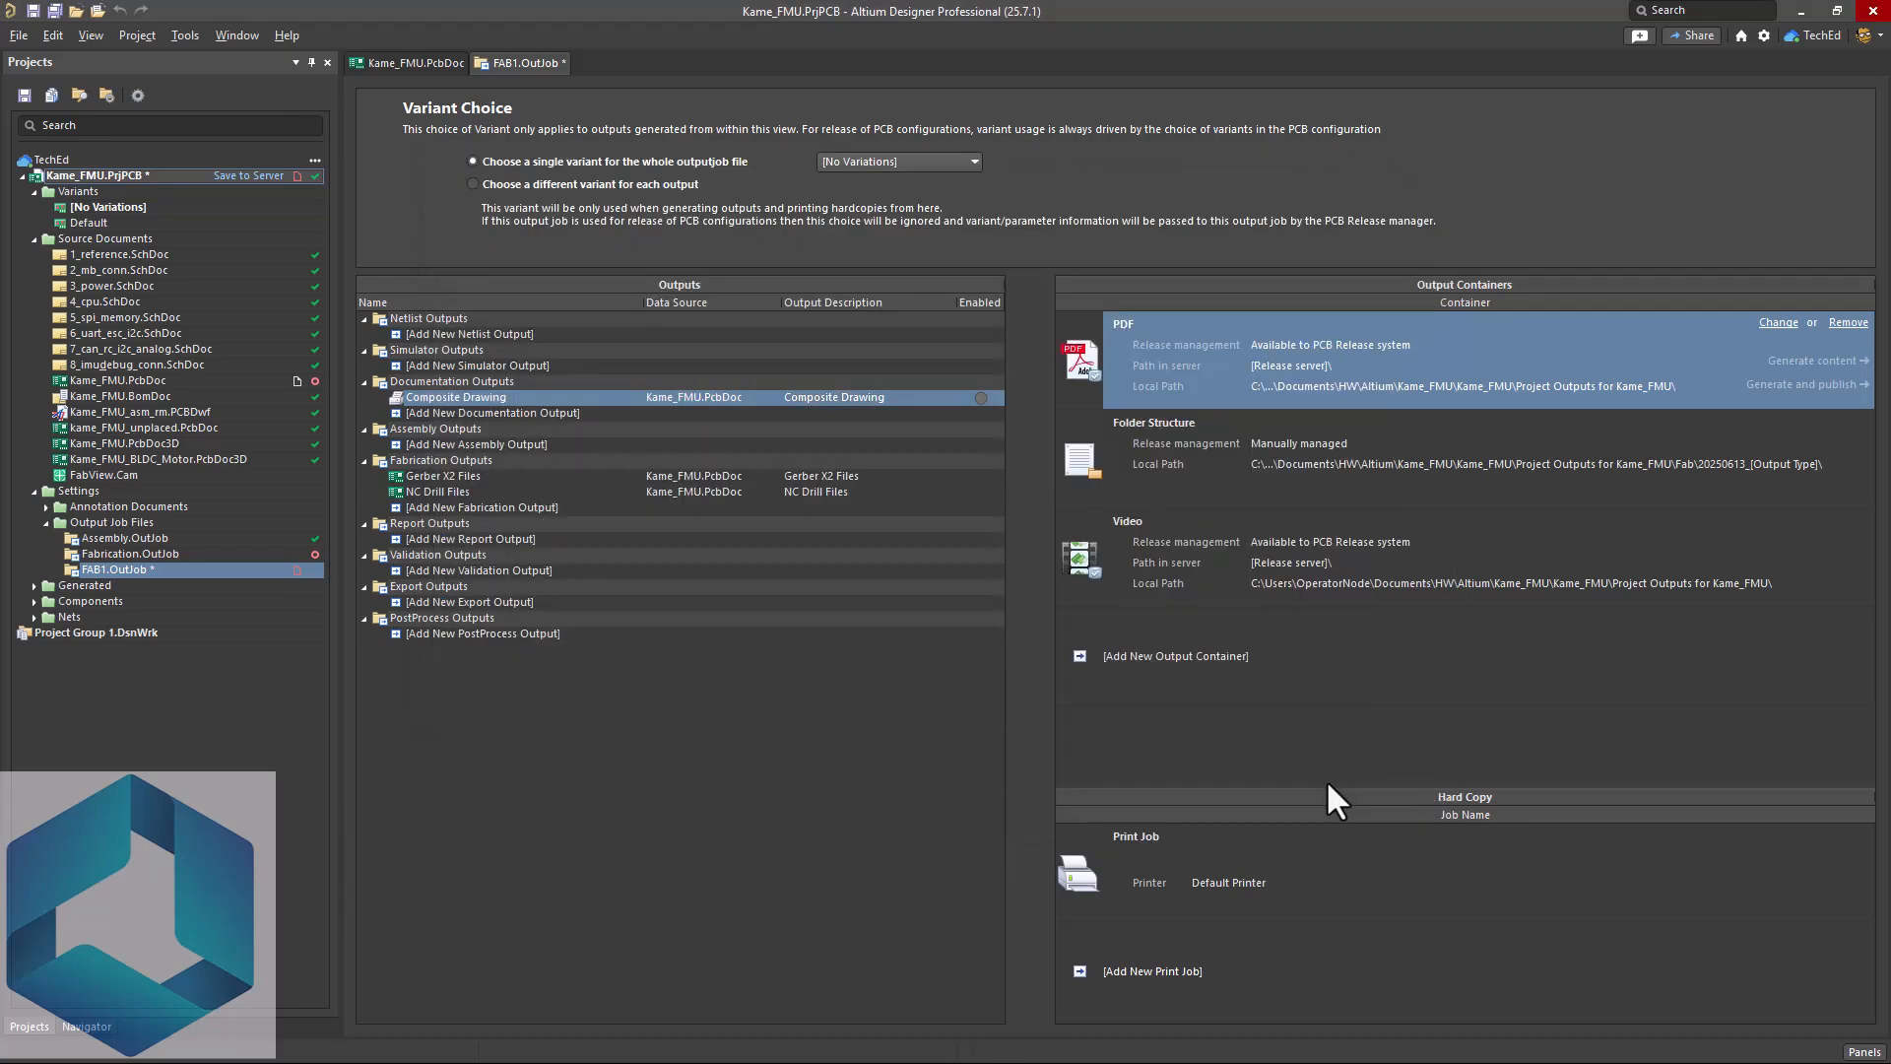
{"action": "mouse_move", "coordinate": [443, 416]}
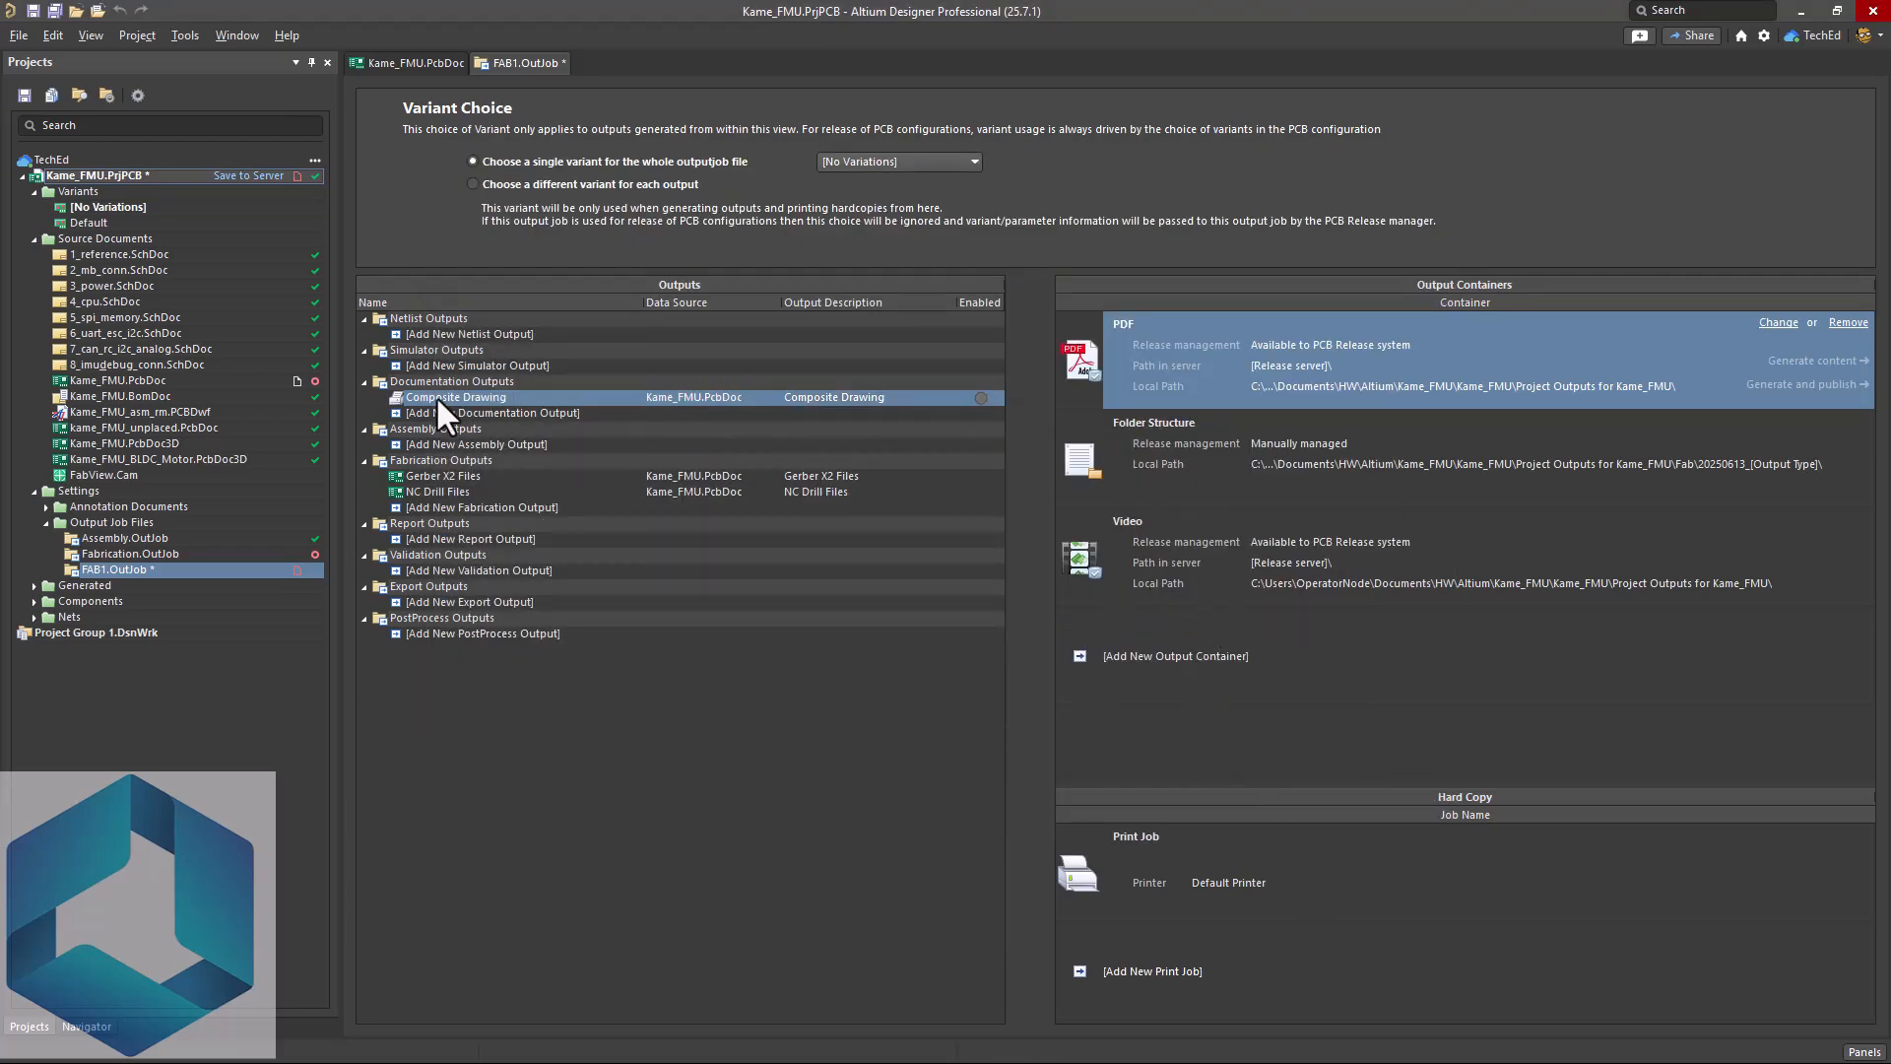
{"action": "mouse_move", "coordinate": [1040, 364]}
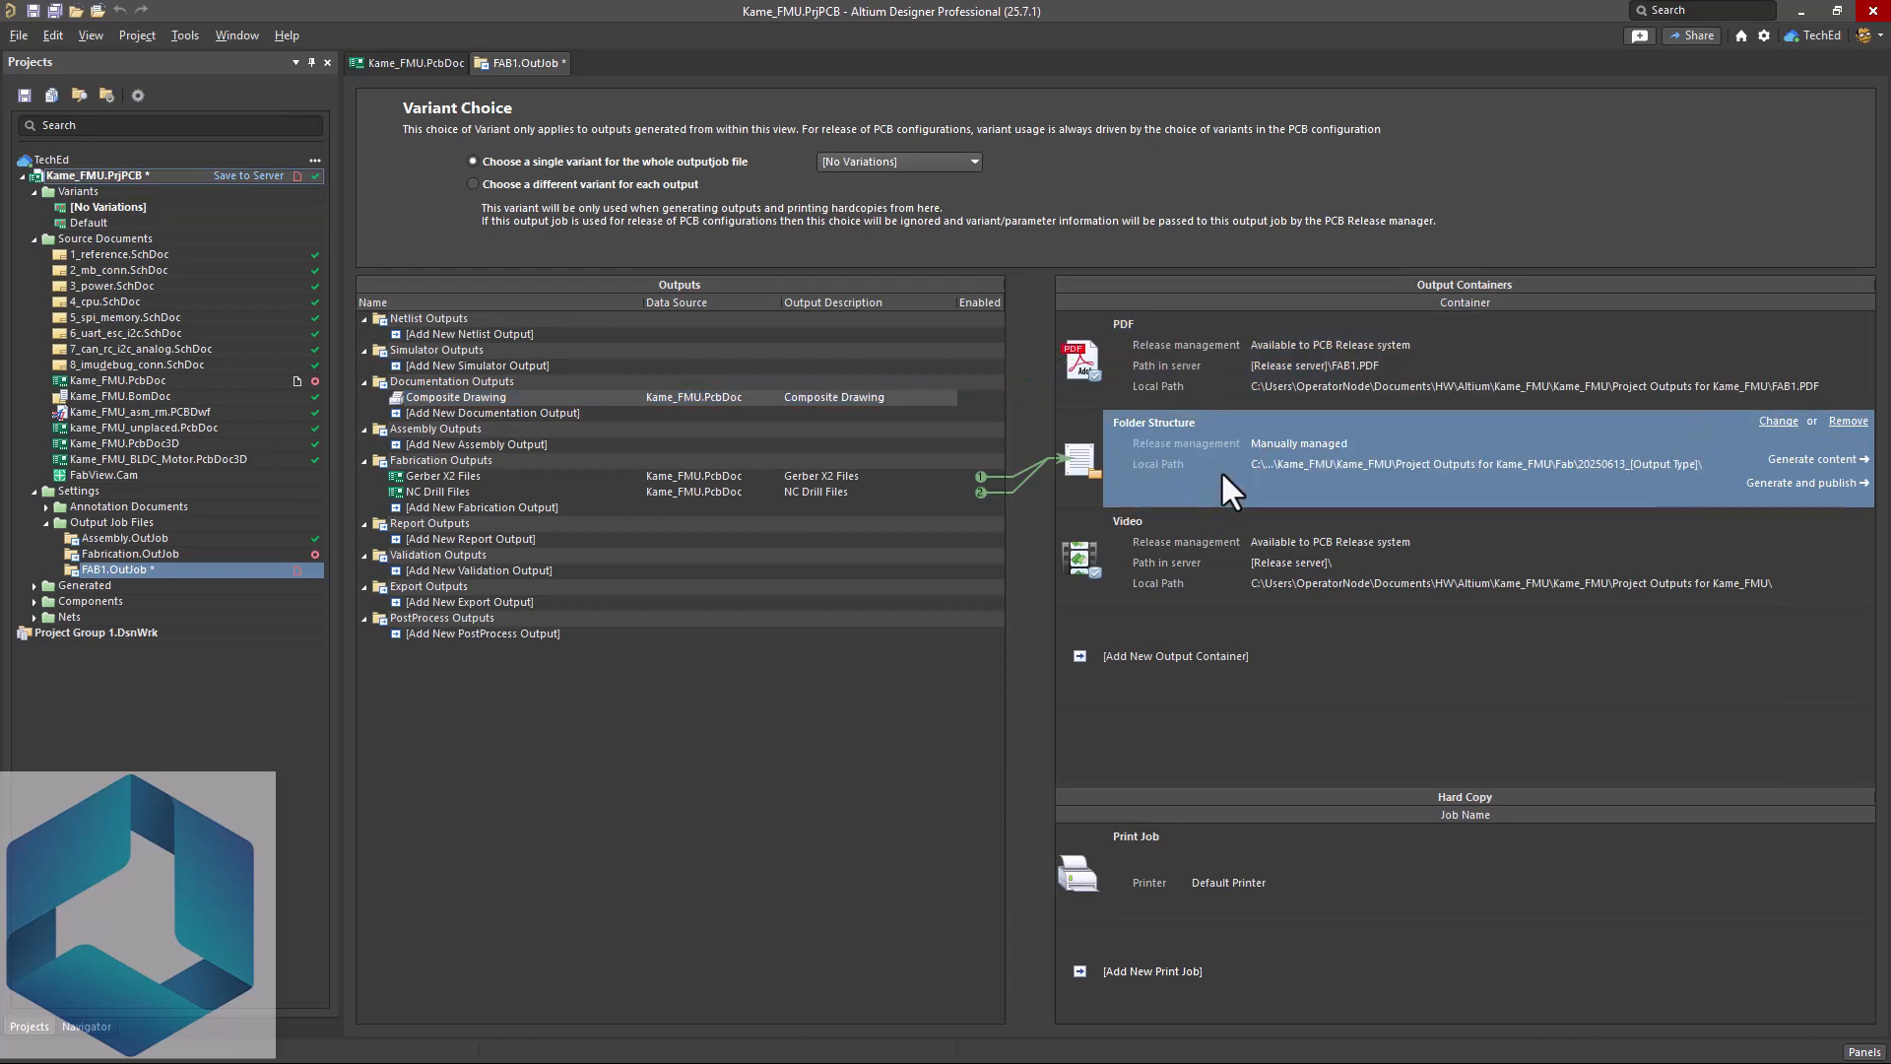
{"action": "mouse_move", "coordinate": [1258, 402]}
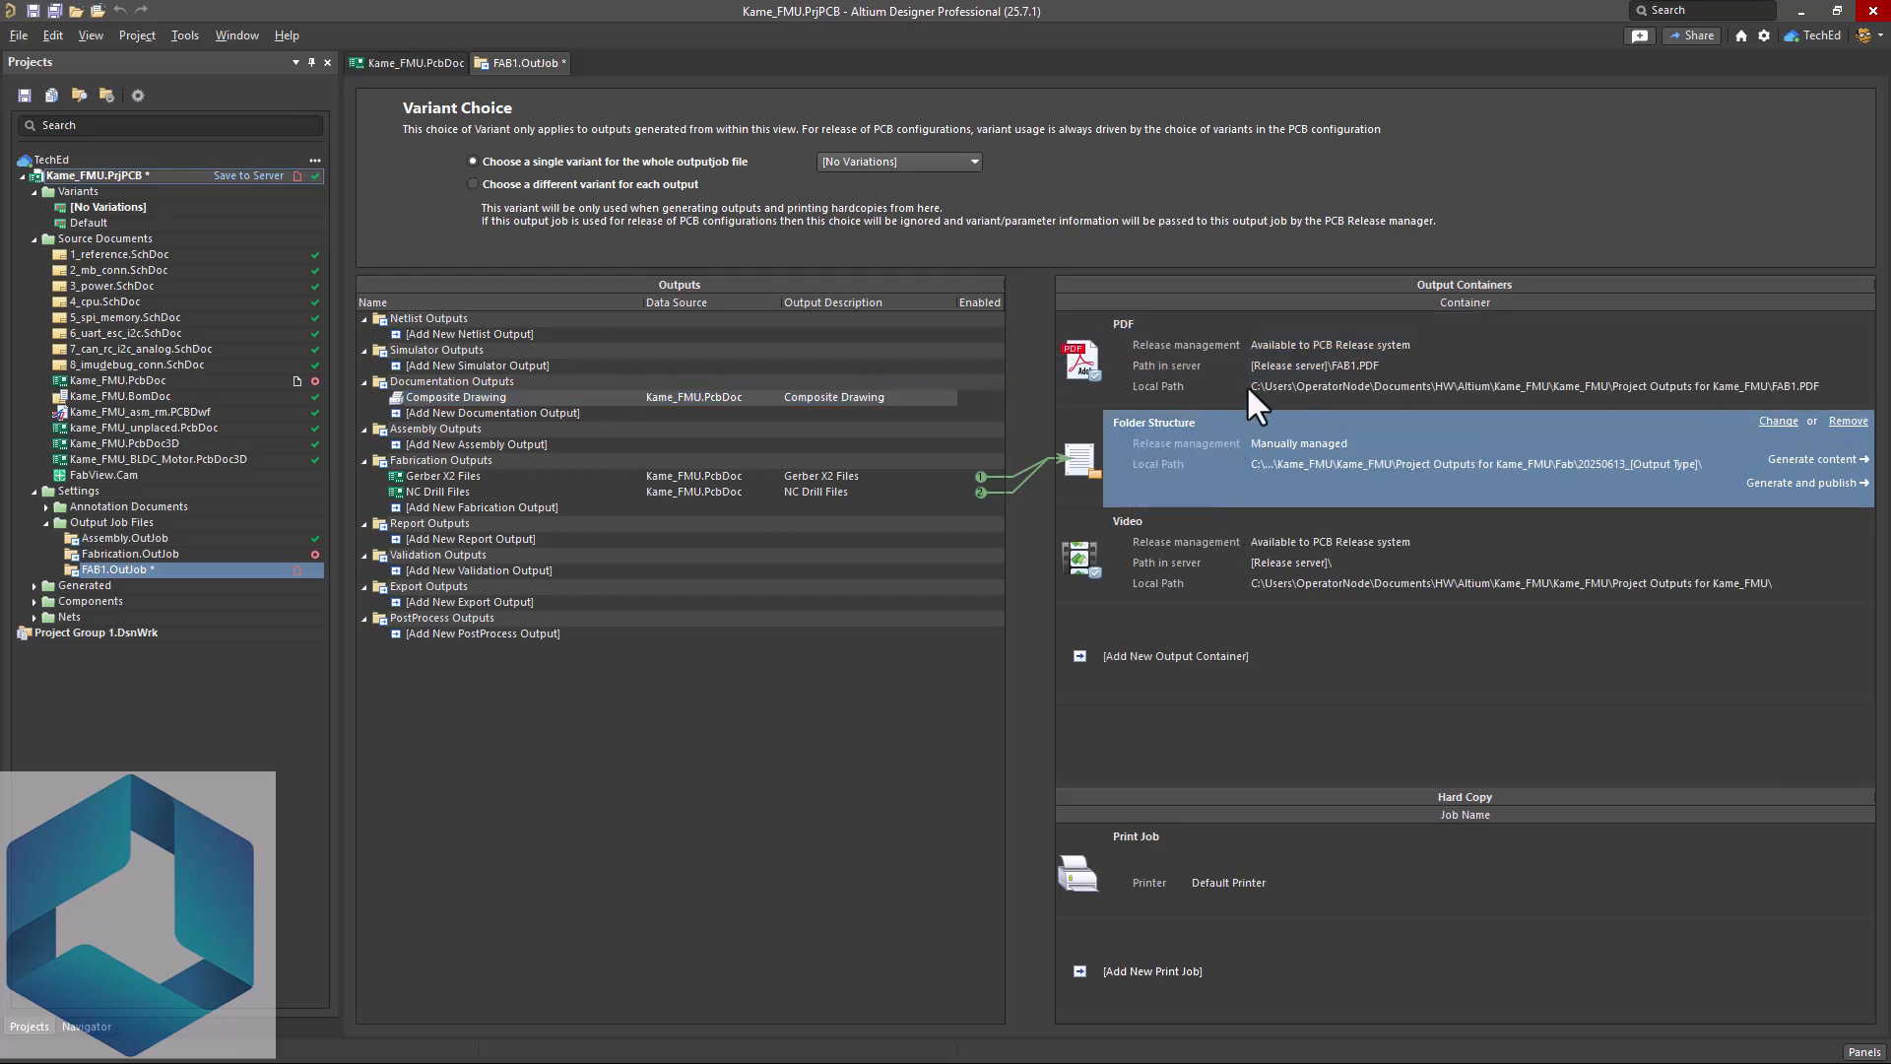
{"action": "mouse_move", "coordinate": [1411, 684]}
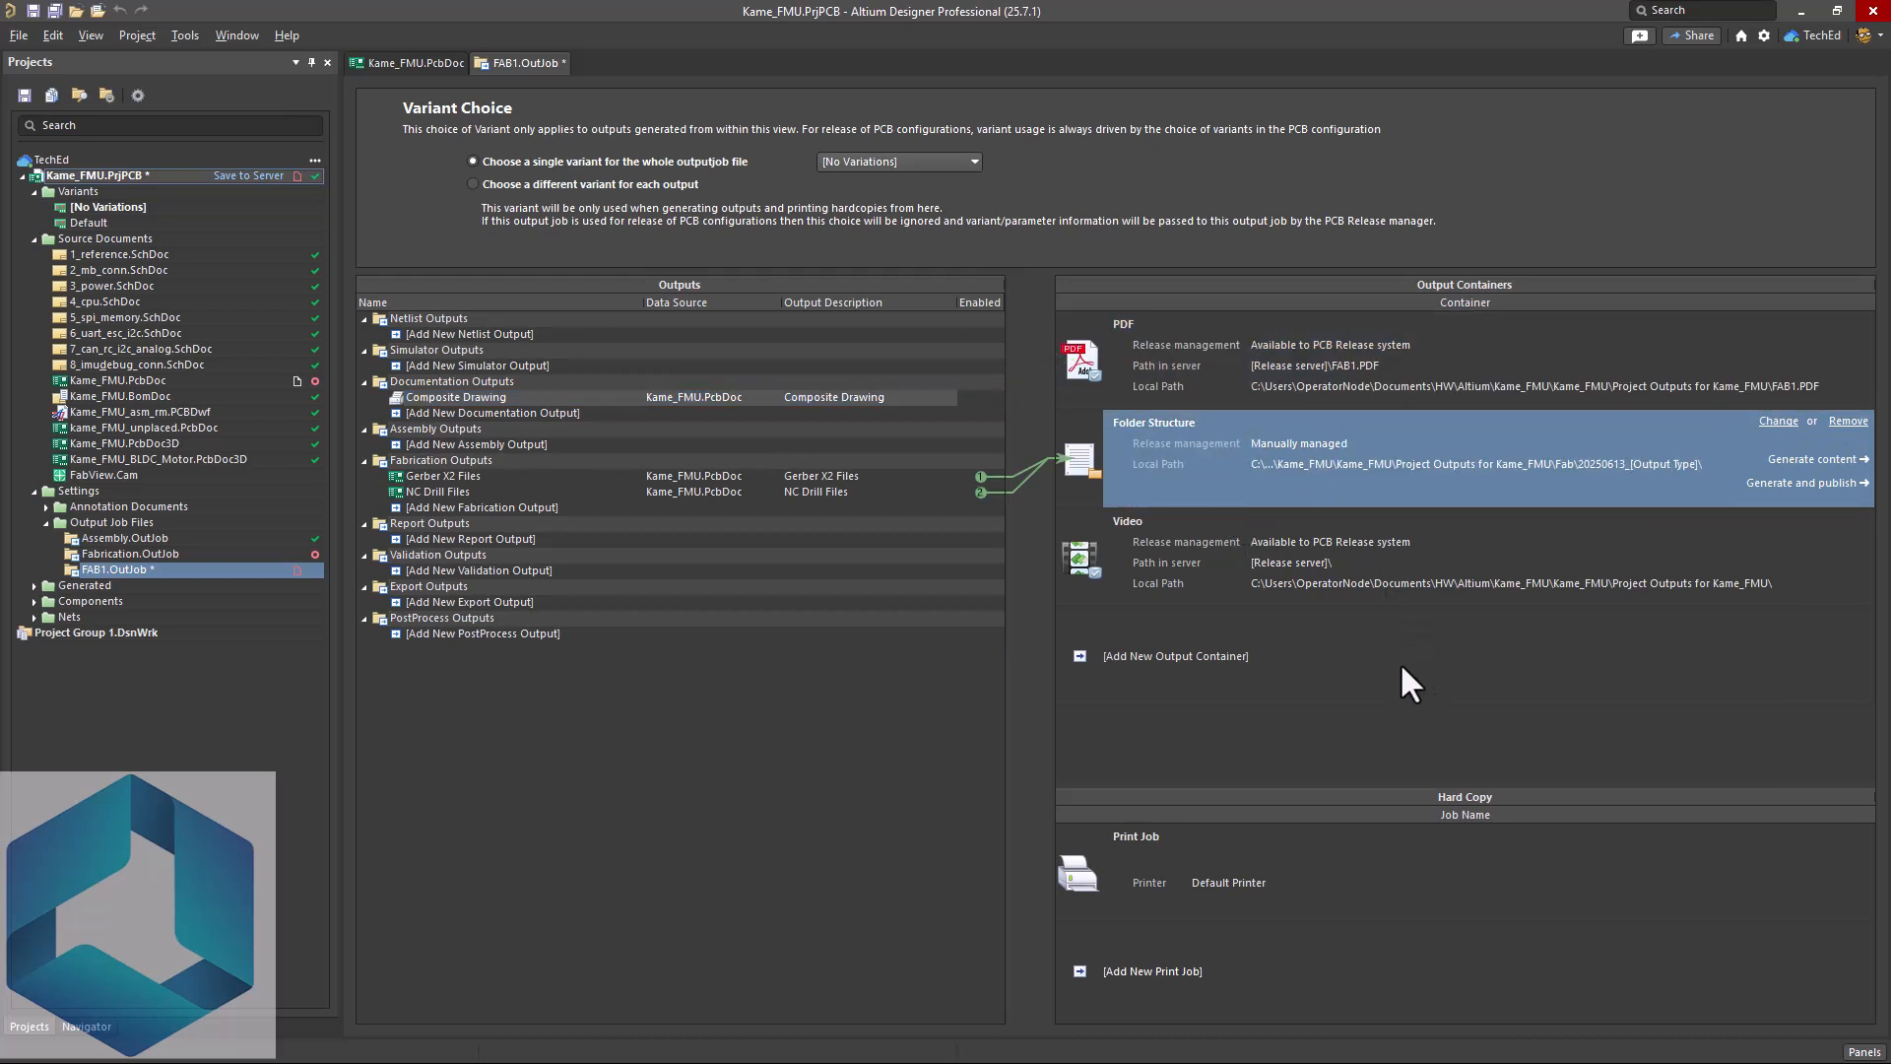
{"action": "mouse_move", "coordinate": [1808, 459]}
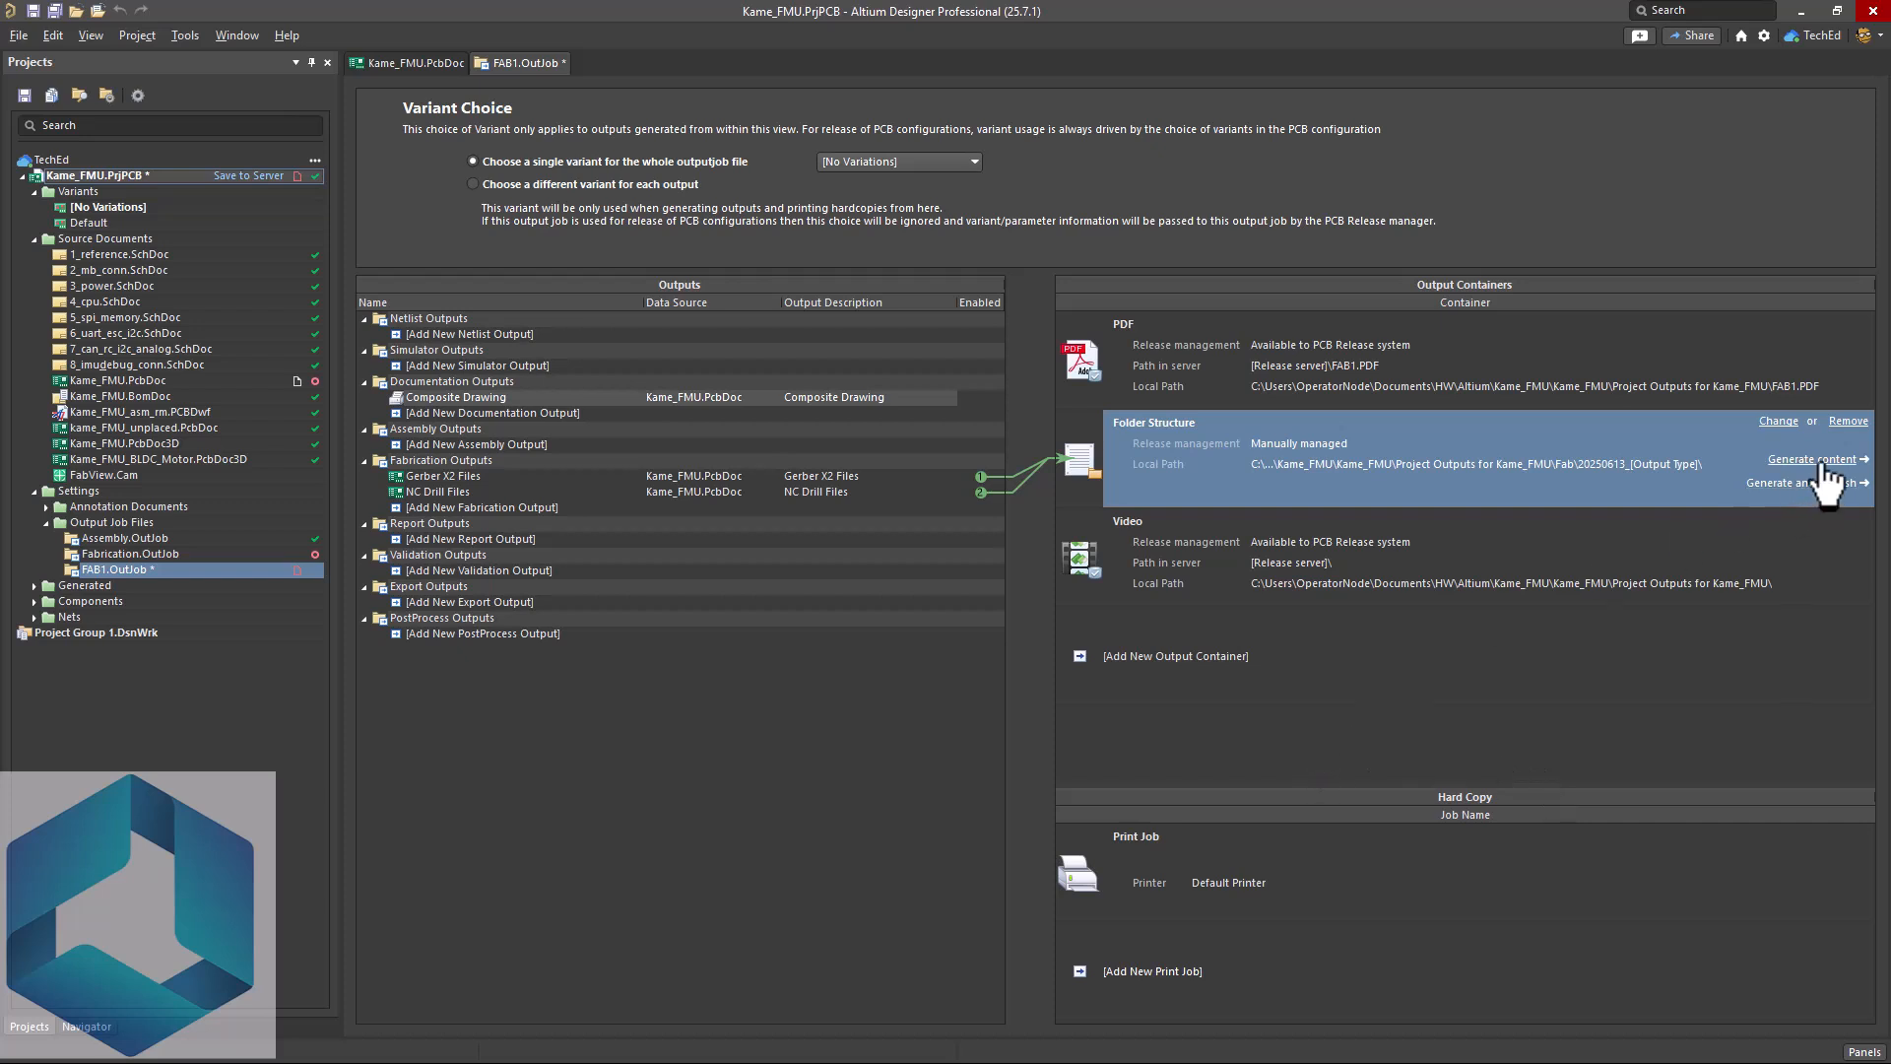
- Generate the Gerber X2 and NC Drill files into Fab, accepting the drill import into CAMtastic
{"action": "left_click", "coordinate": [1810, 459]}
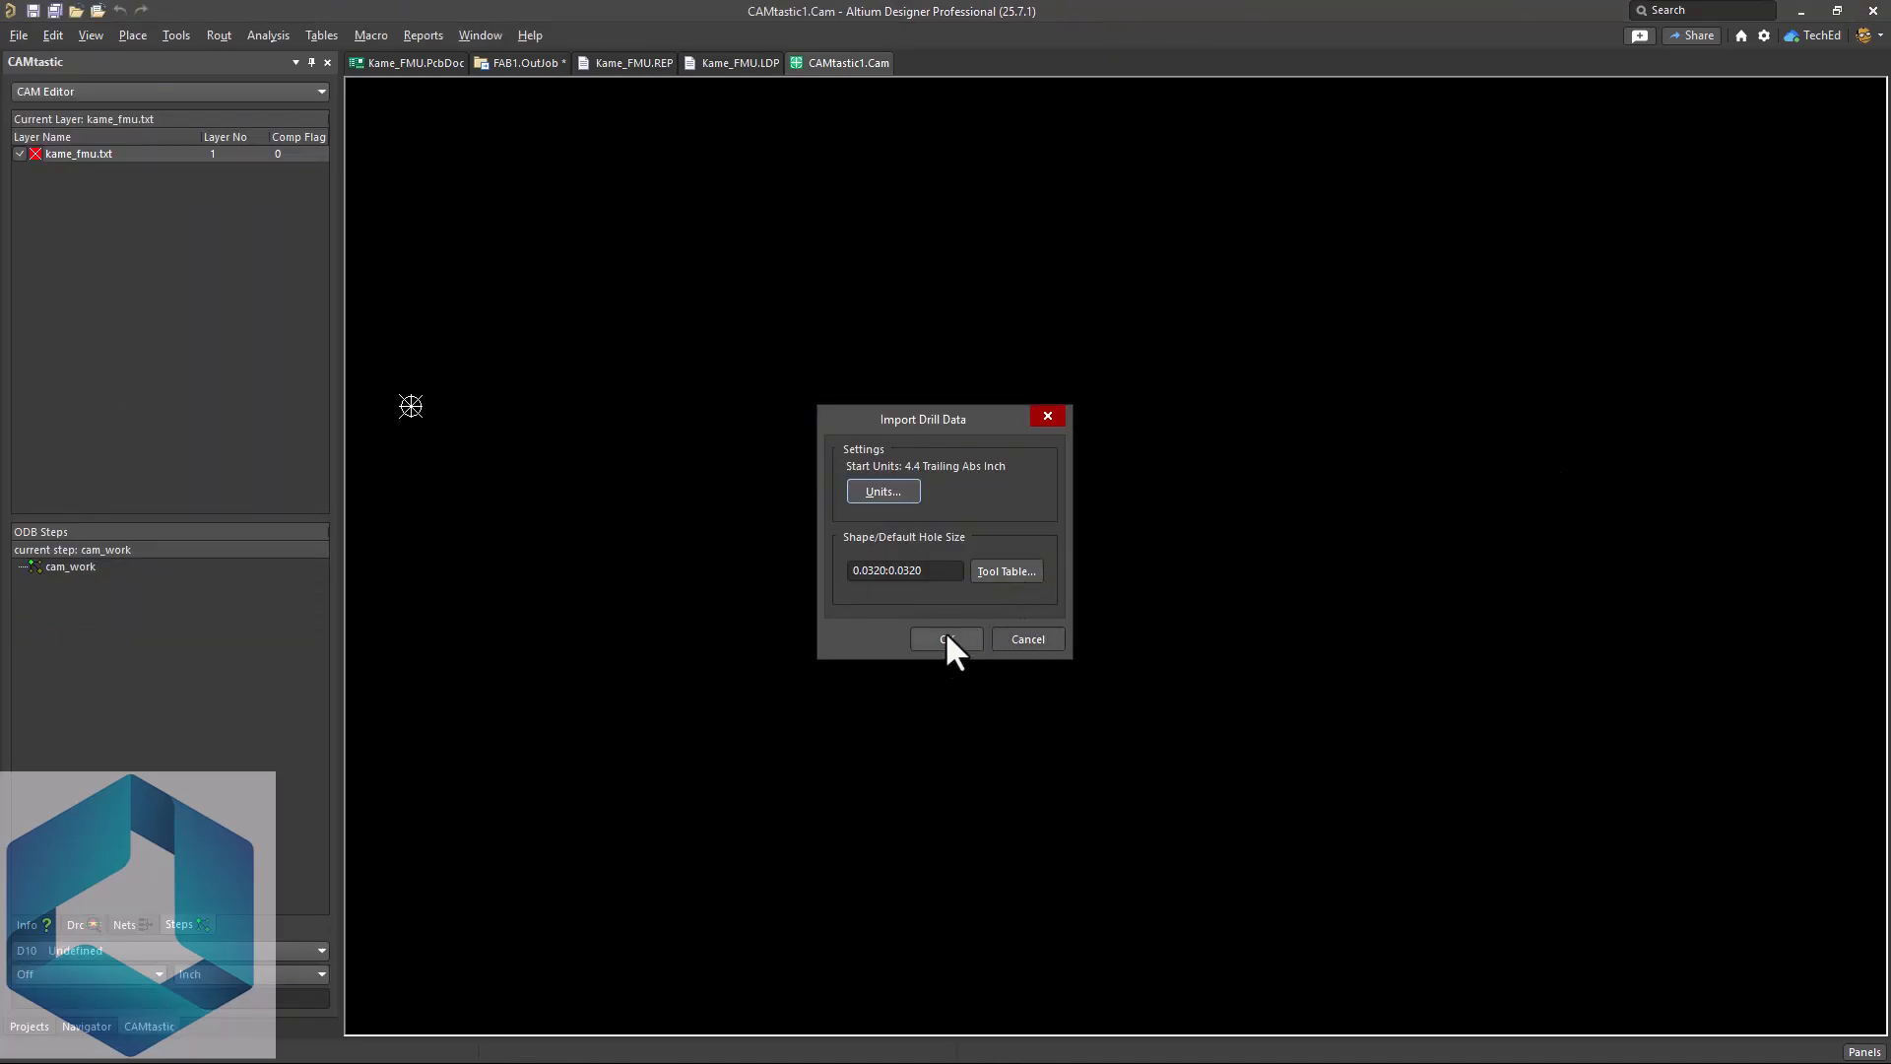
{"action": "mouse_move", "coordinate": [958, 619]}
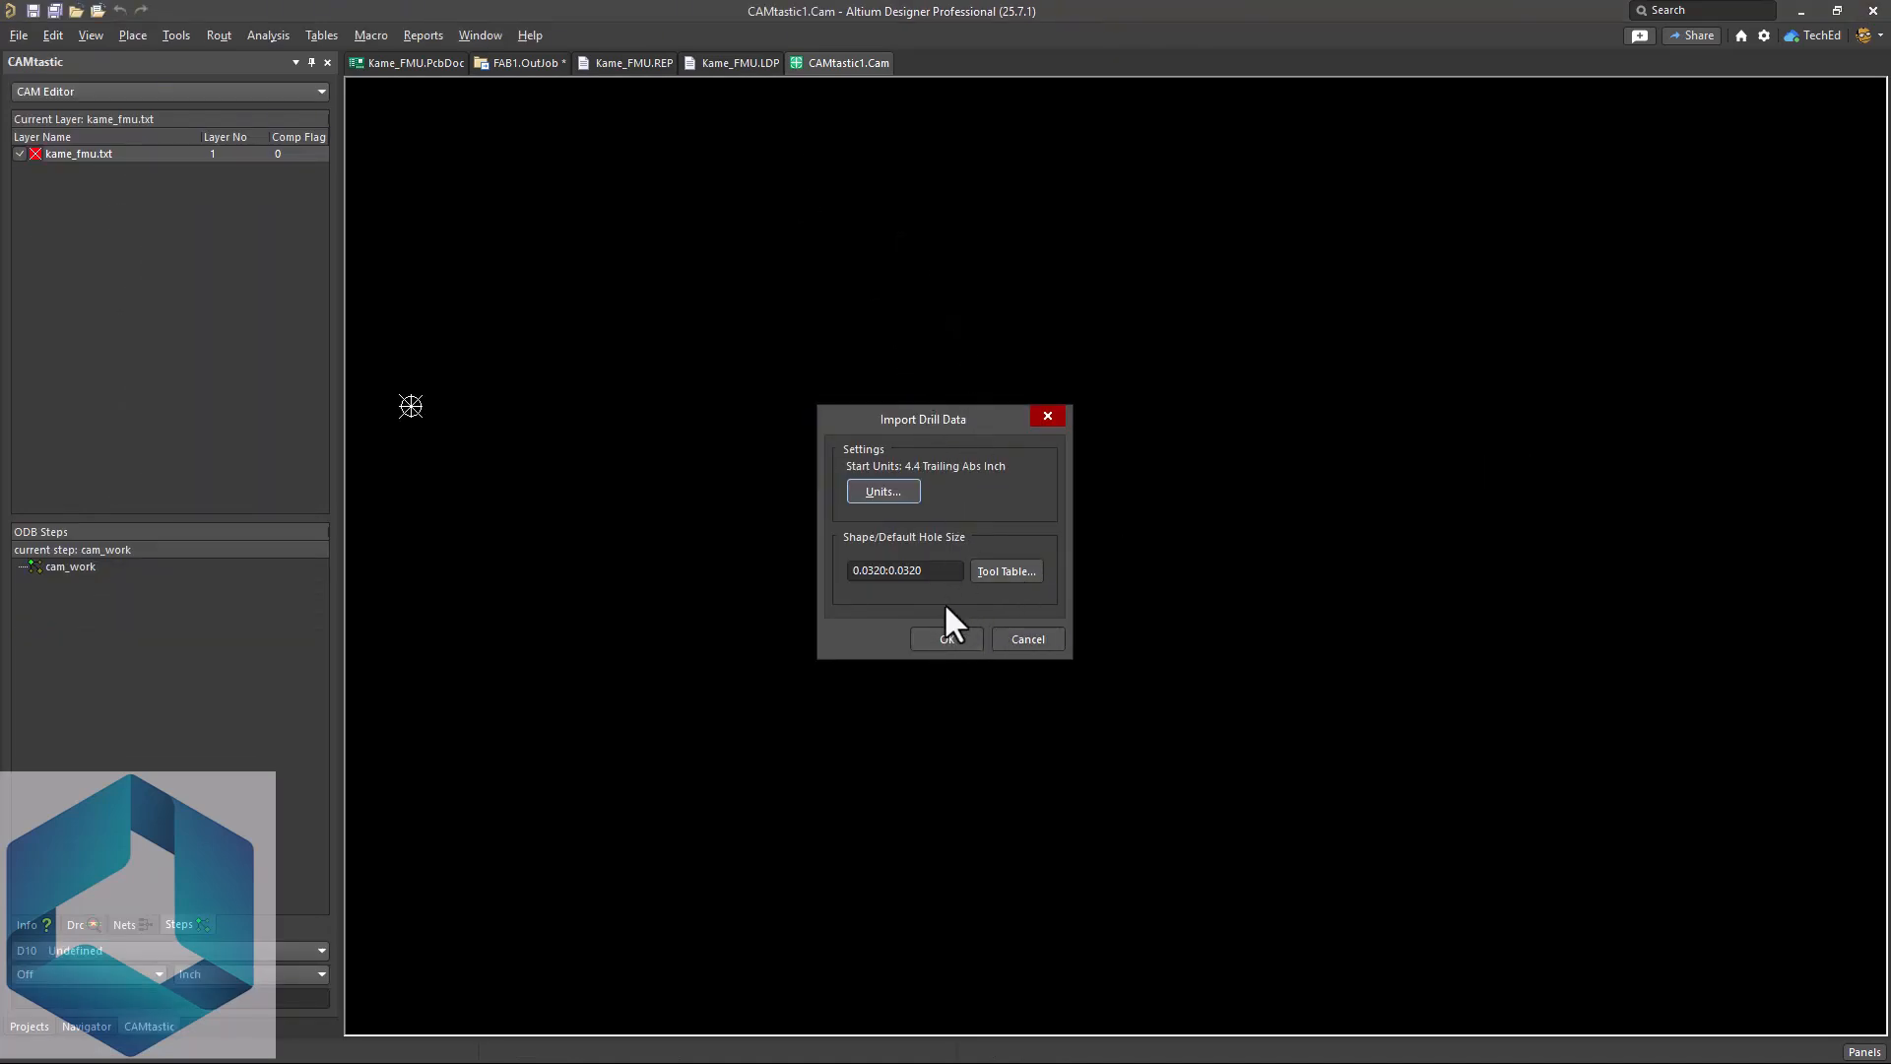
{"action": "left_click", "coordinate": [945, 638]}
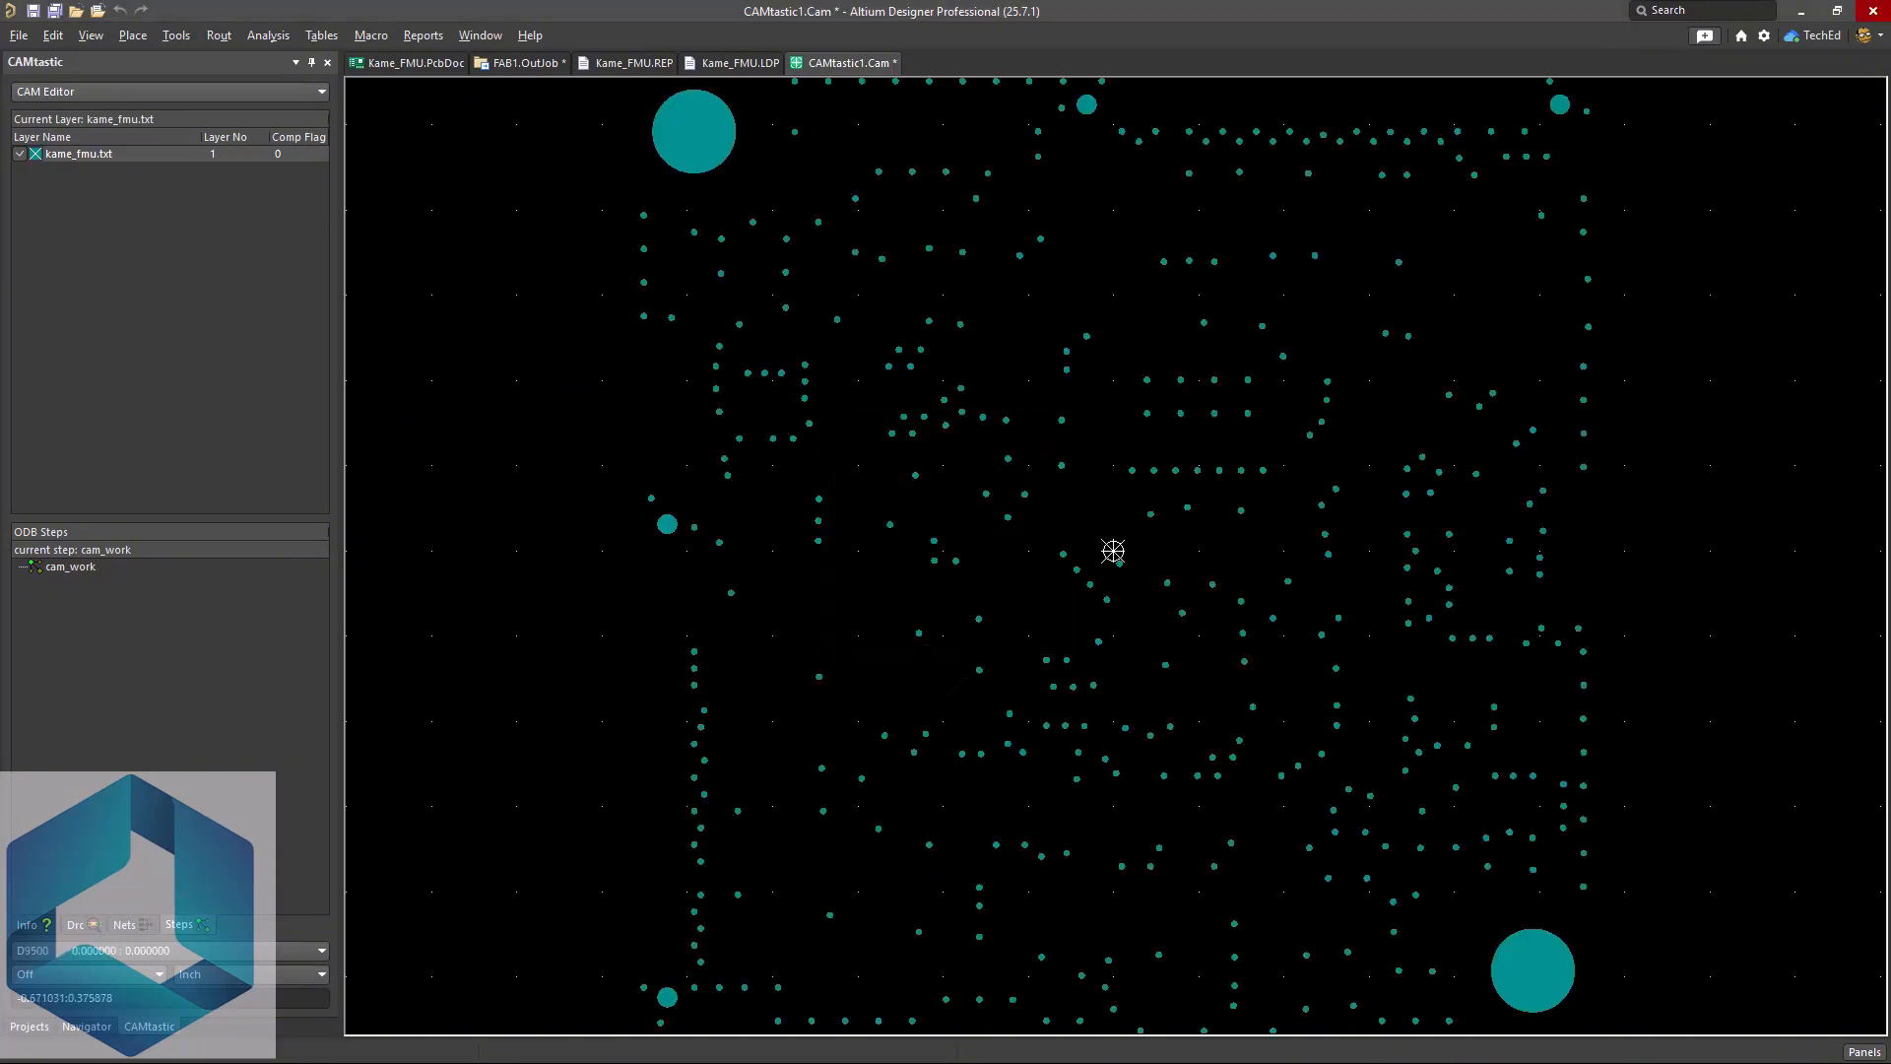
{"action": "left_click", "coordinate": [733, 63]}
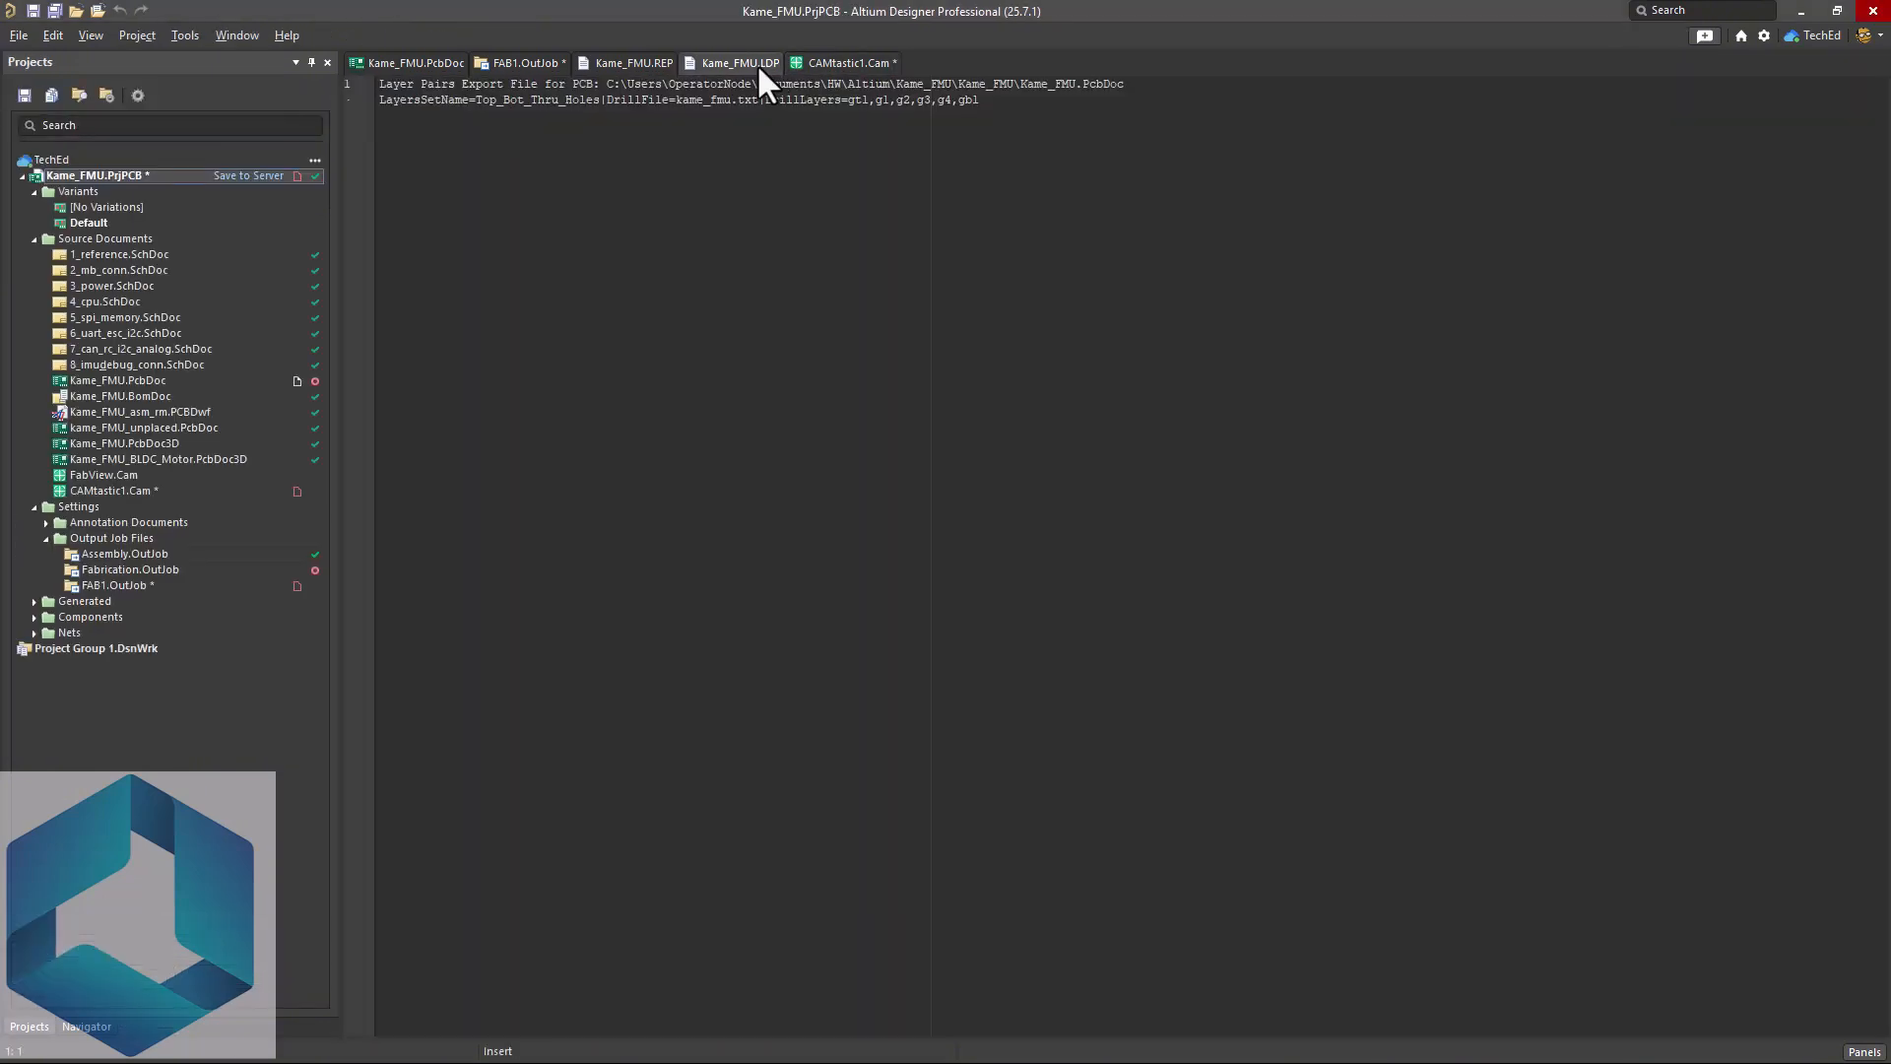
- Close the CAM drill document and the Gerber generation report, returning to FAB1.OutJob
{"action": "right_click", "coordinate": [851, 63]}
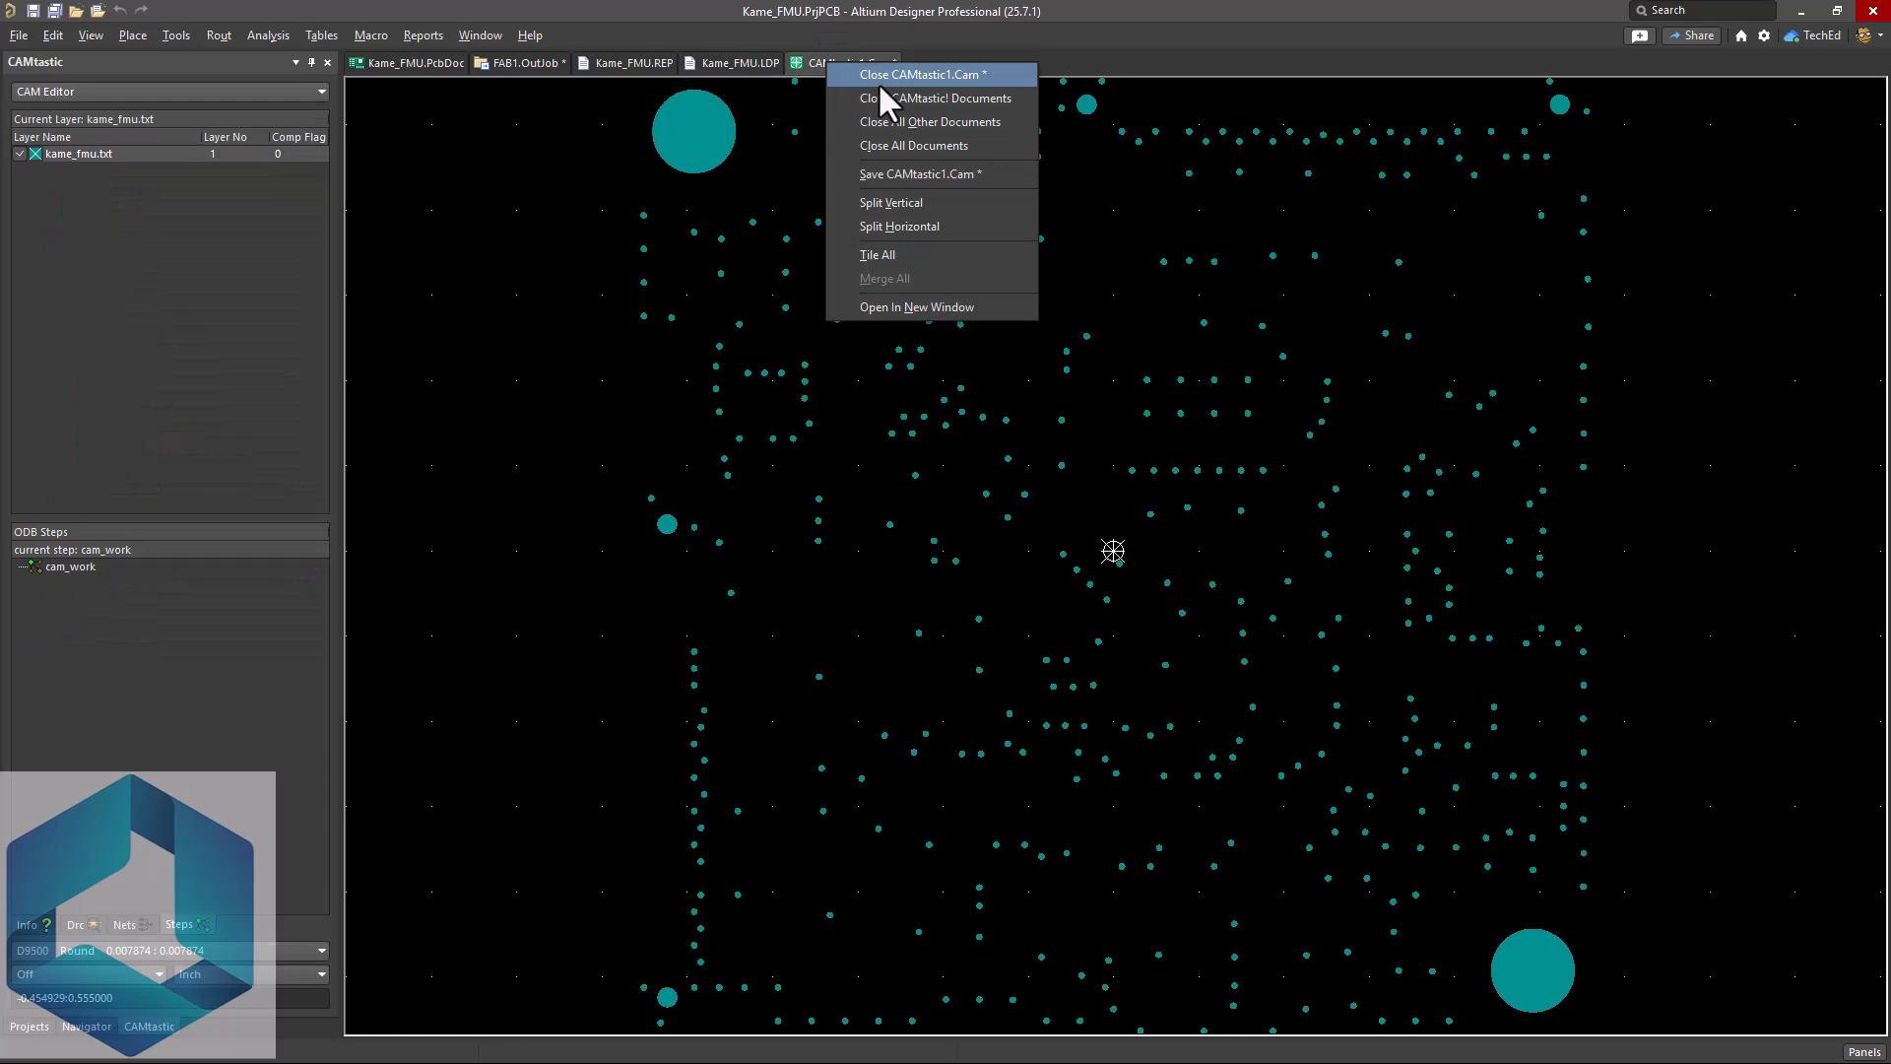
{"action": "left_click", "coordinate": [920, 73]}
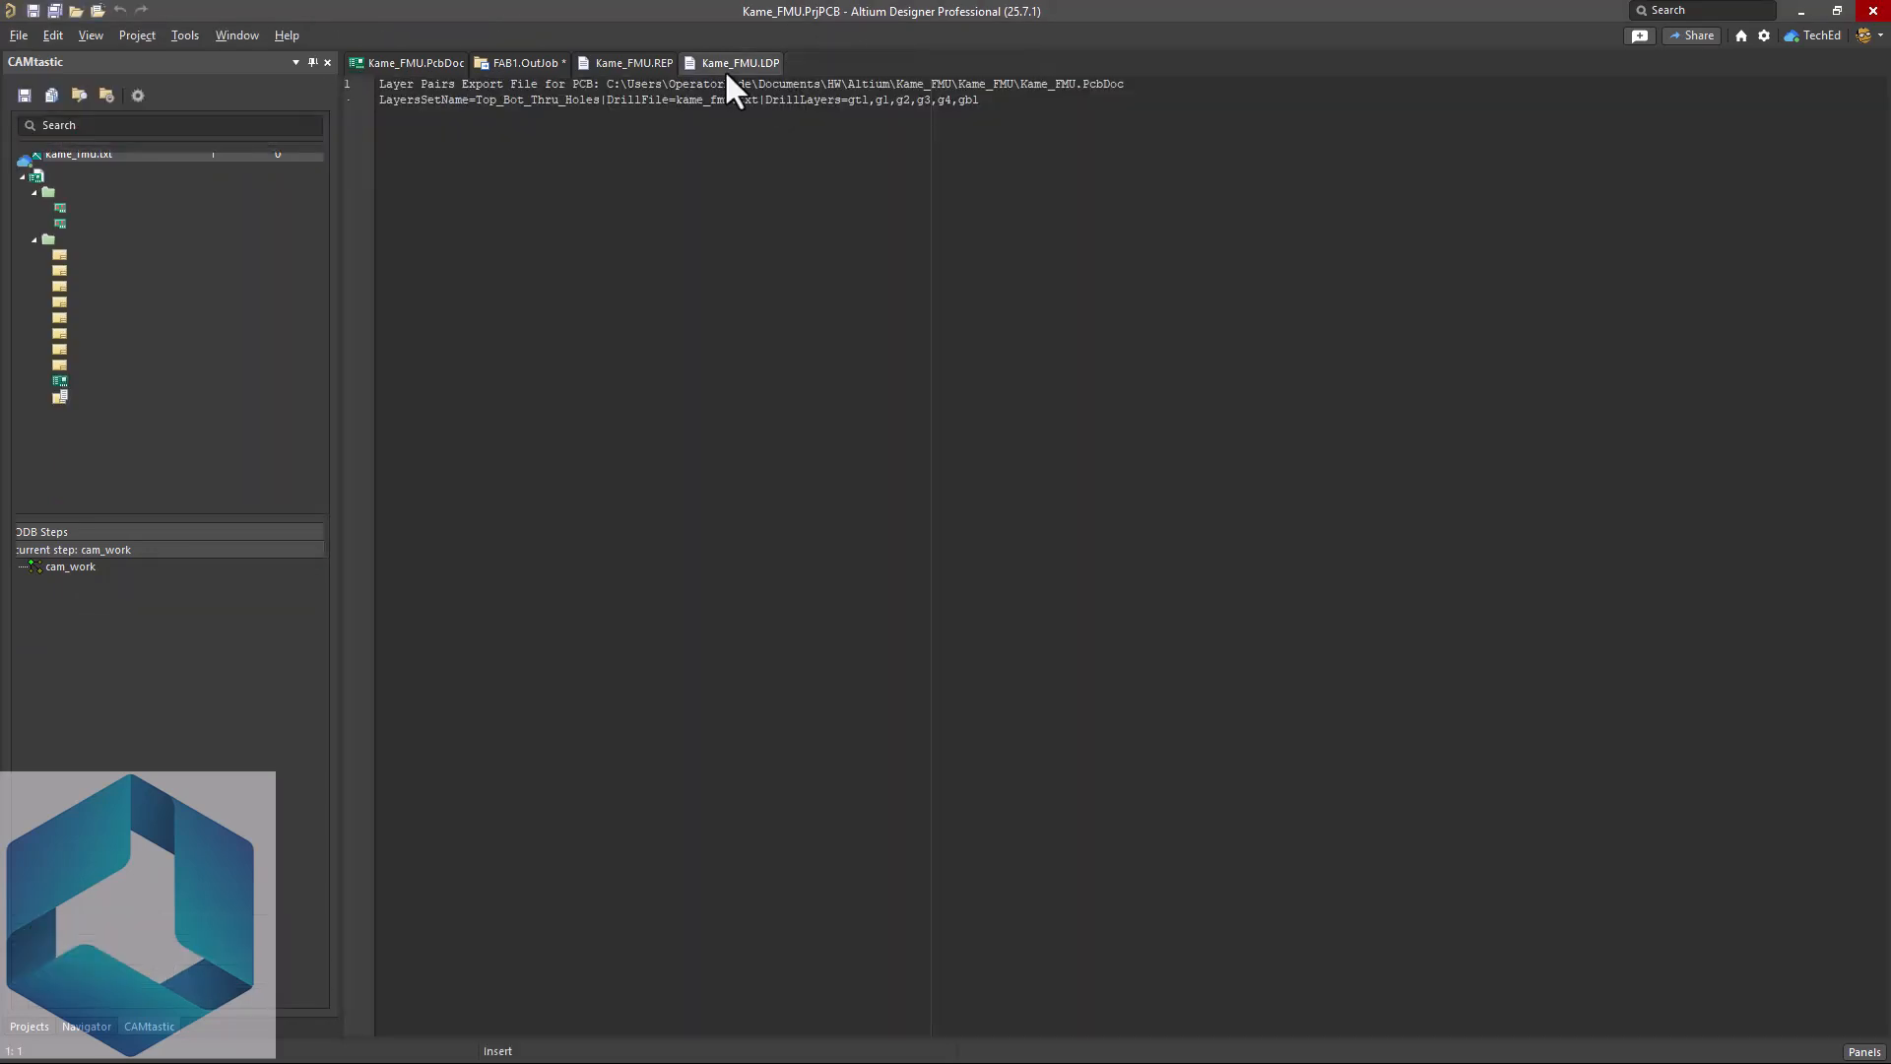
{"action": "right_click", "coordinate": [632, 63]}
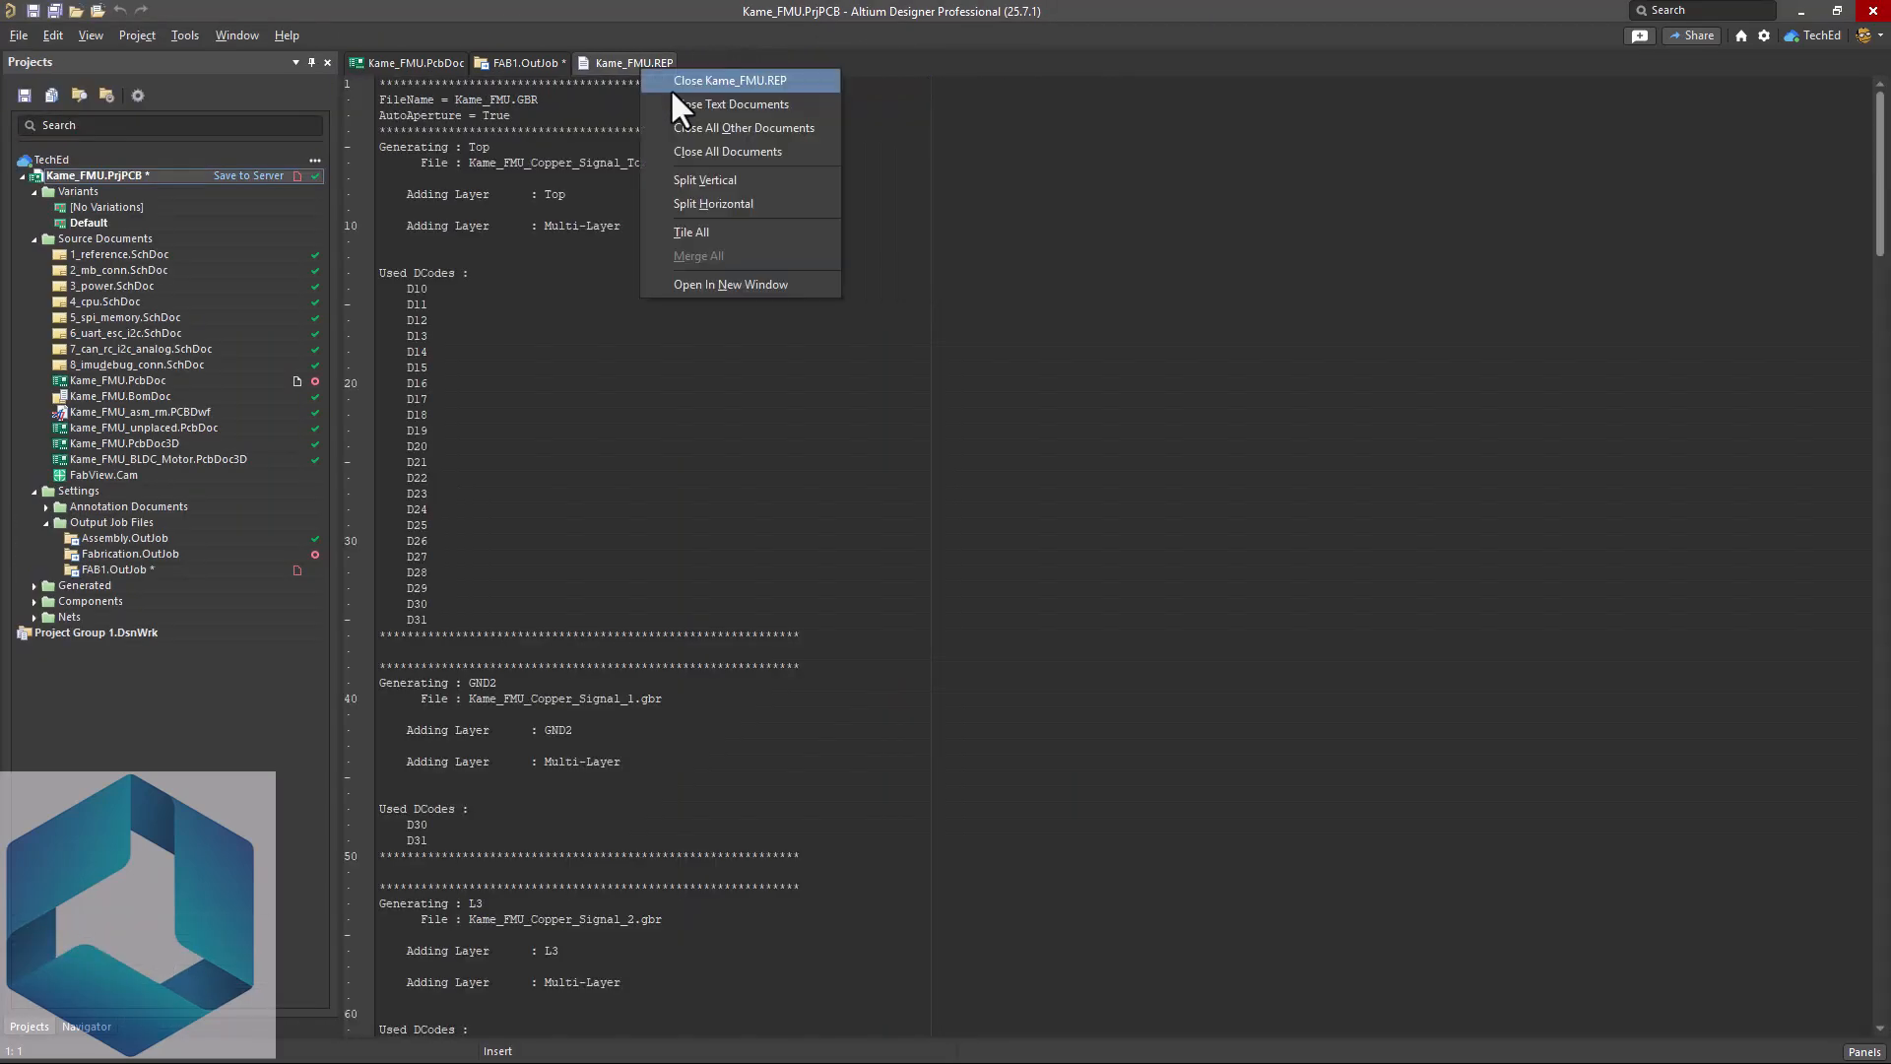
{"action": "left_click", "coordinate": [729, 78]}
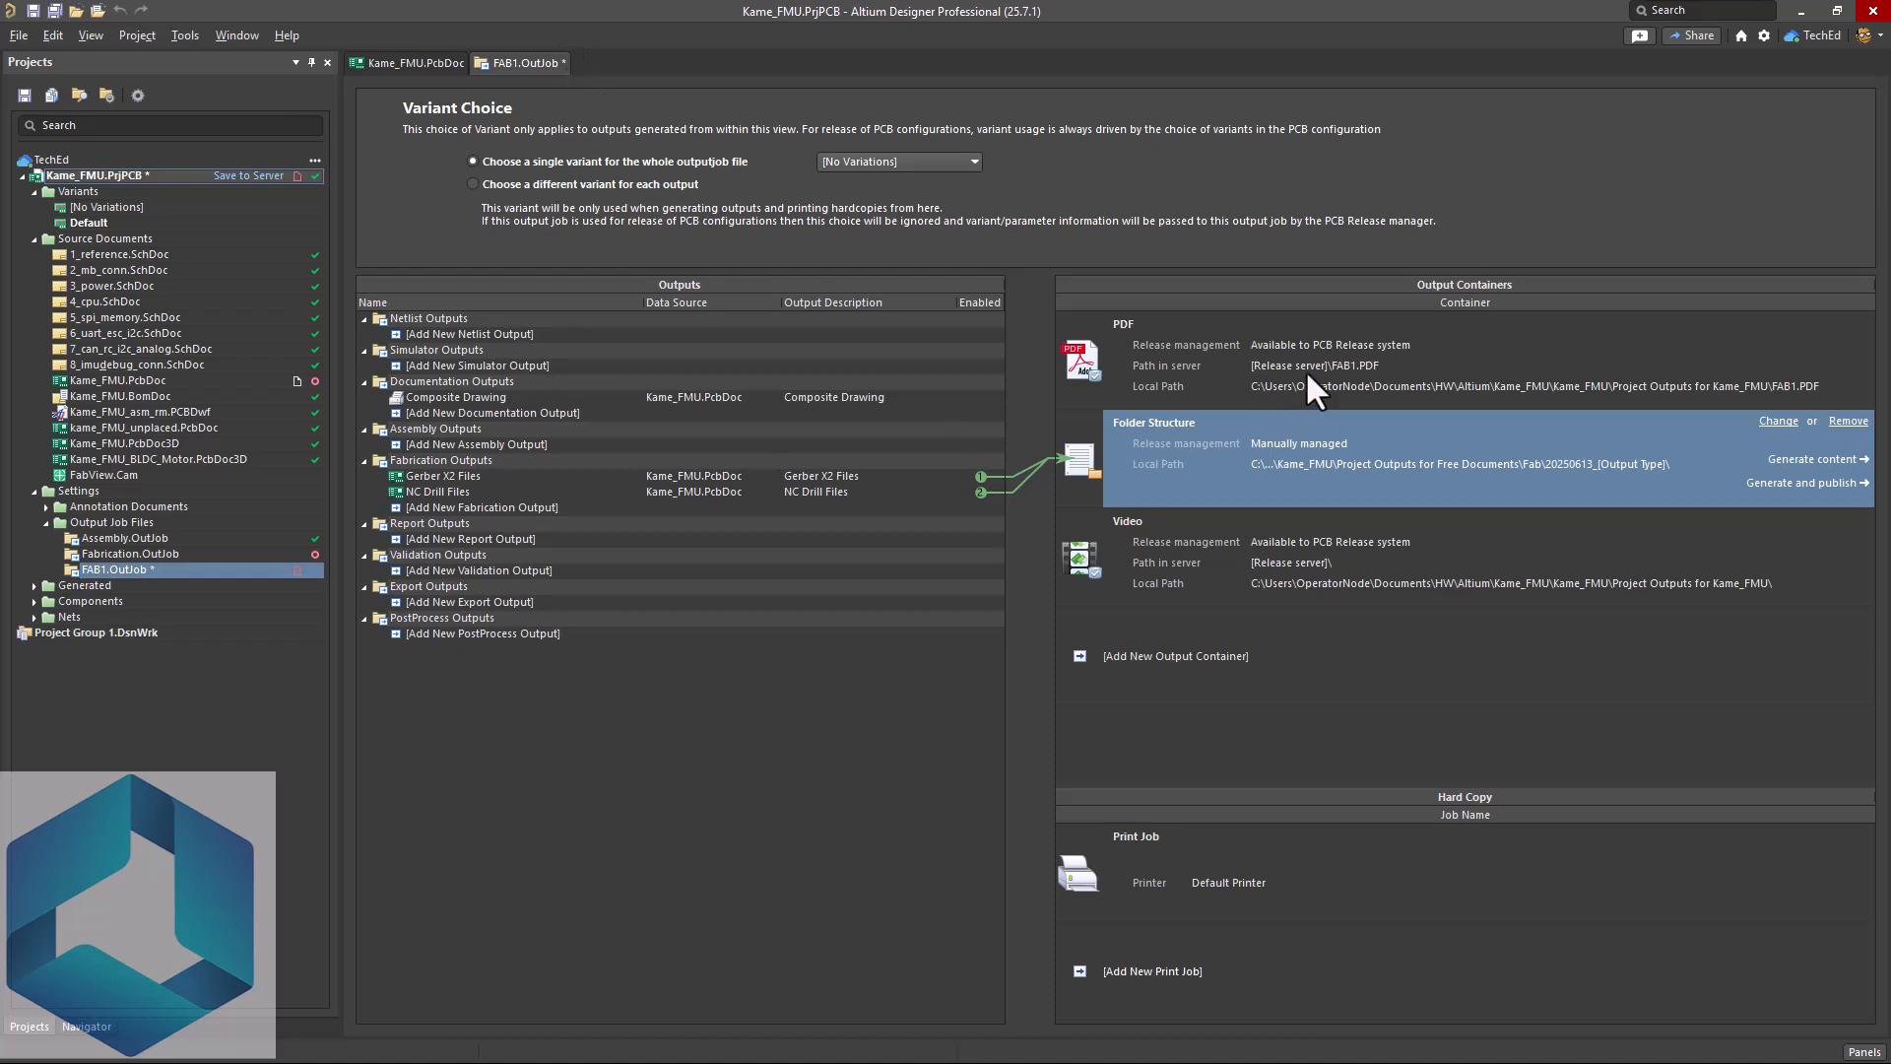
{"action": "mouse_move", "coordinate": [143, 351]}
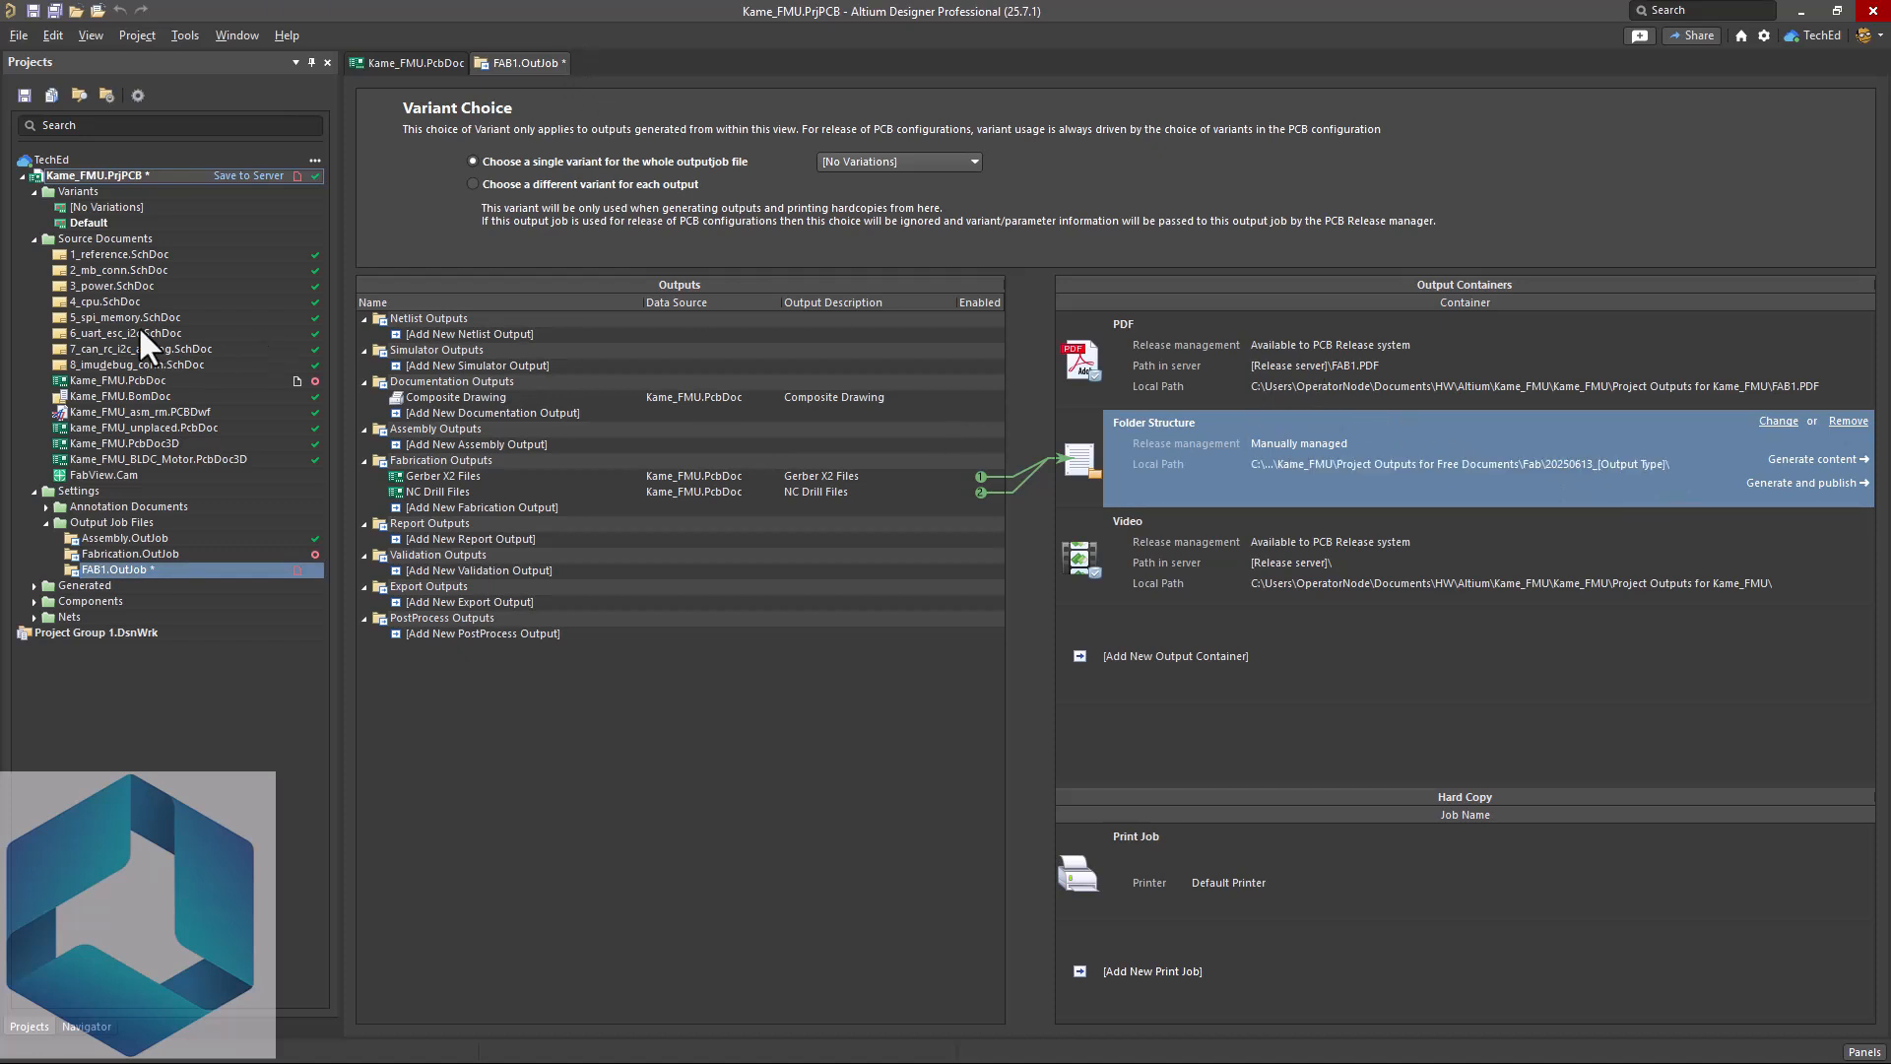
- Explore FAB1.OutJob's folder and navigate through Project Outputs for Free Documents into Fab
{"action": "right_click", "coordinate": [116, 567]}
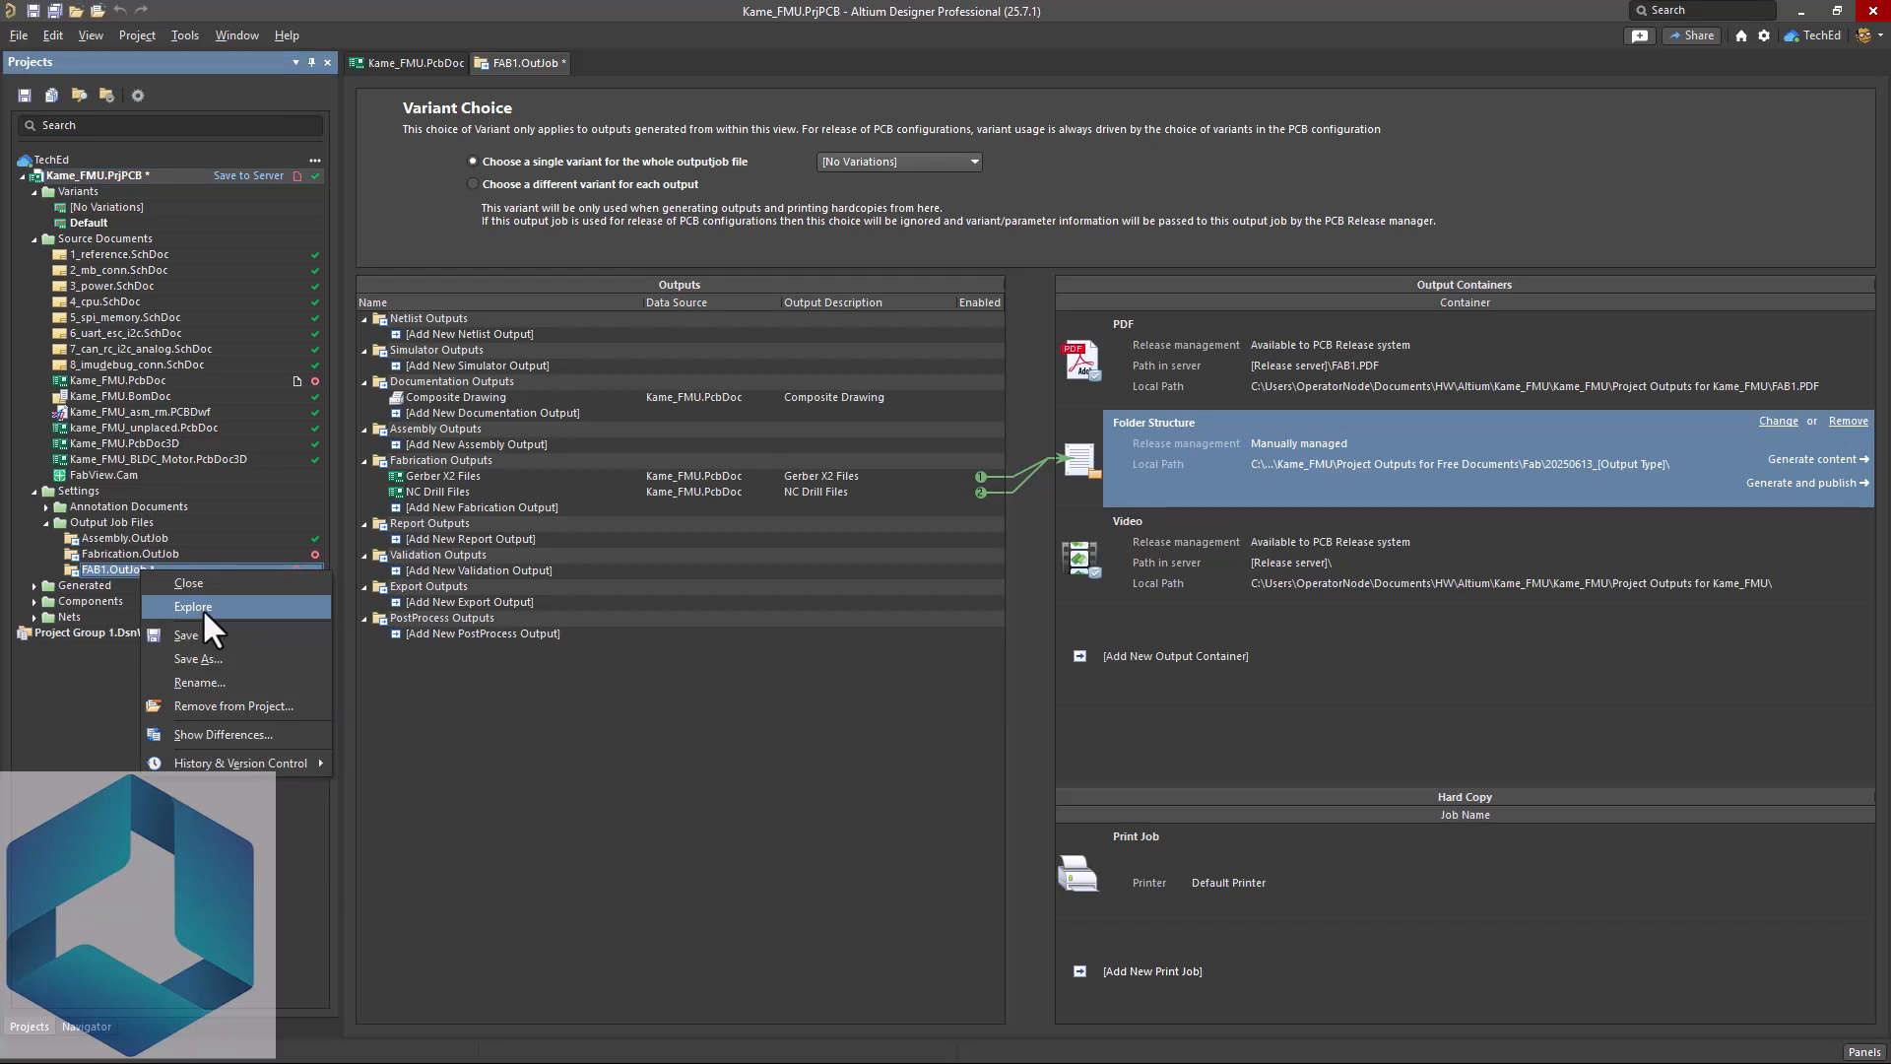
{"action": "left_click", "coordinate": [191, 607]}
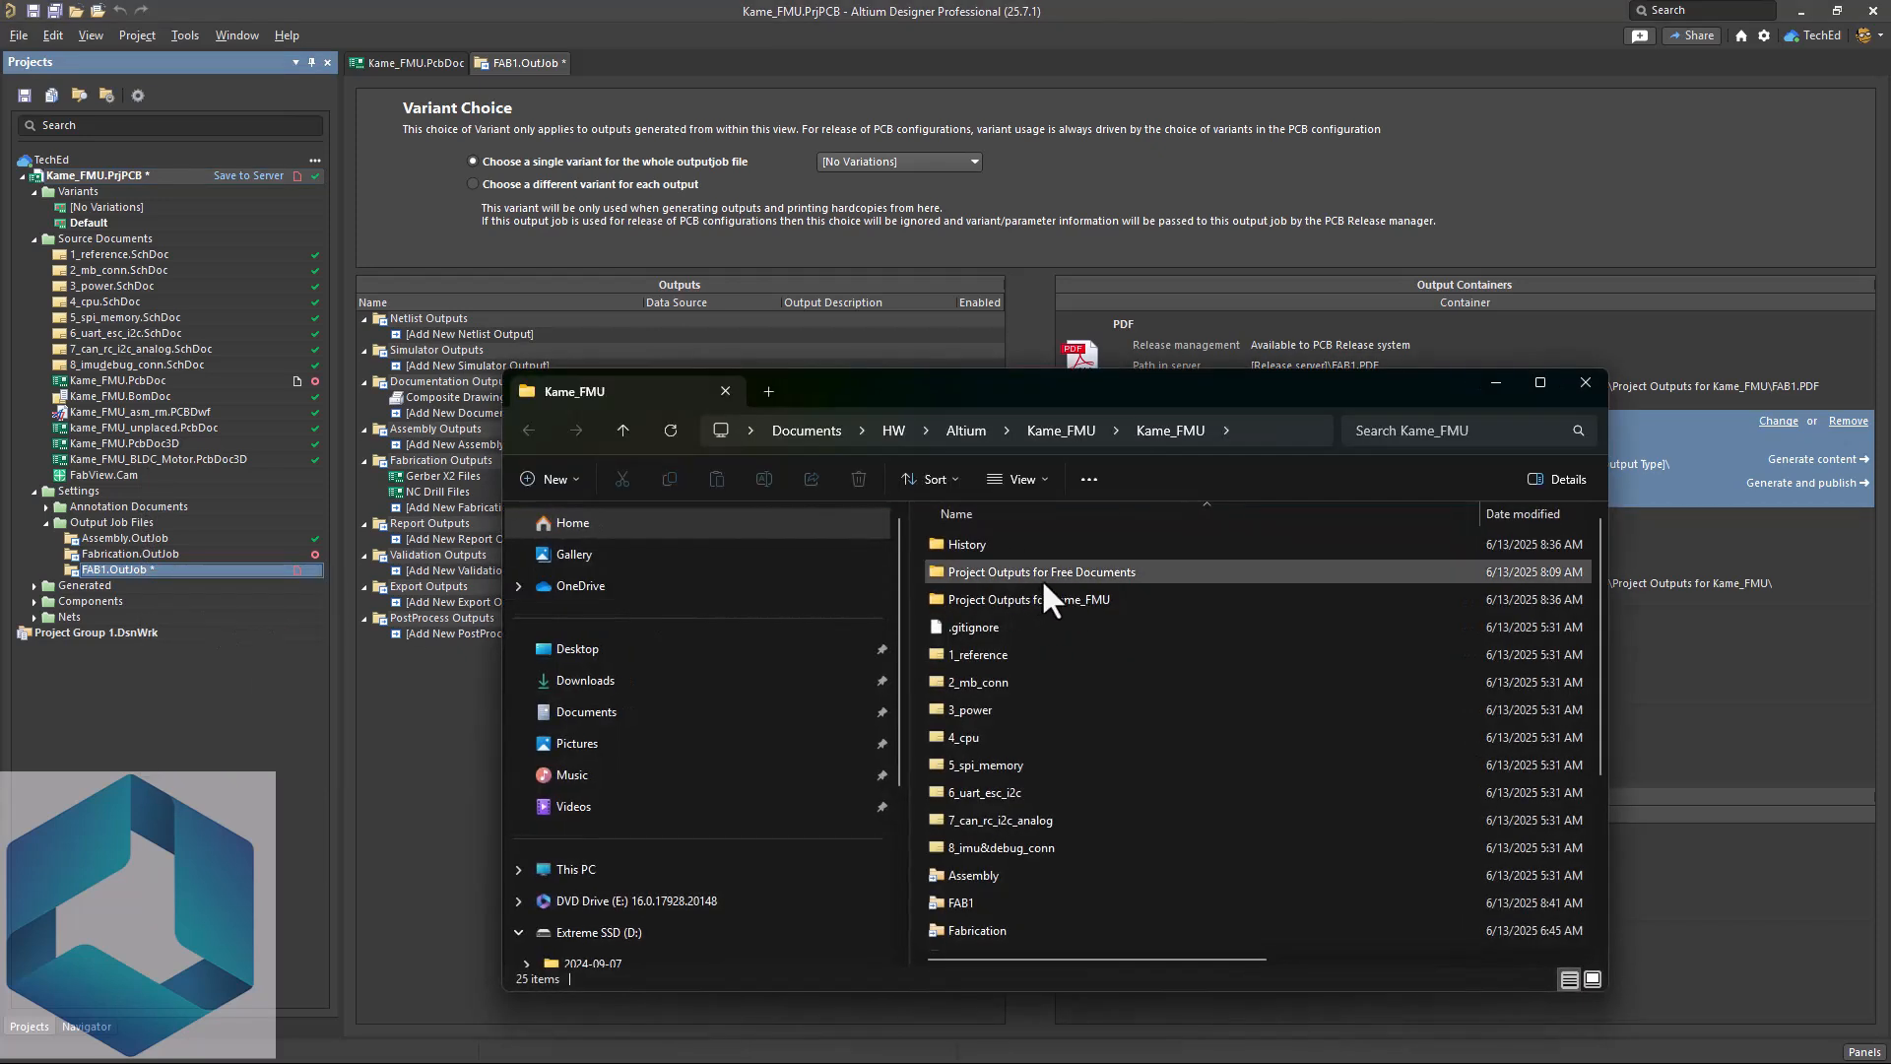
{"action": "double_click", "coordinate": [1040, 571]}
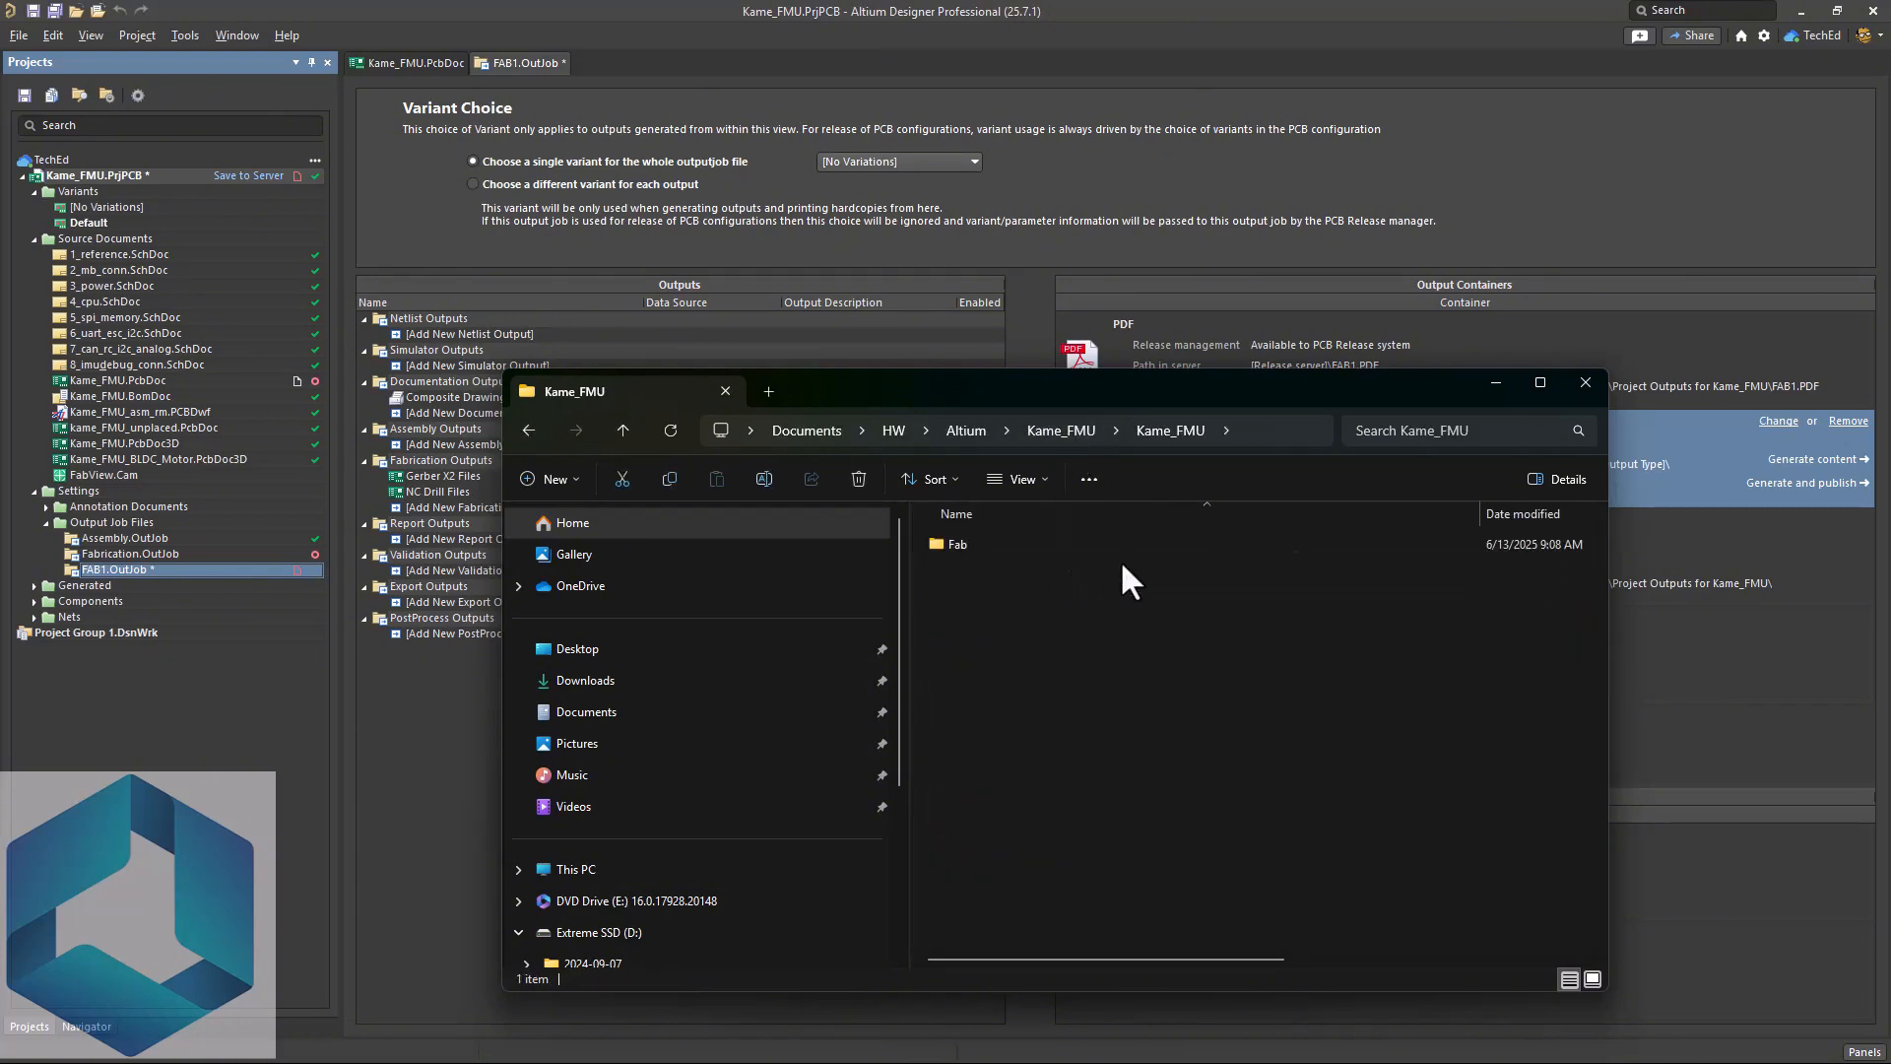
{"action": "double_click", "coordinate": [957, 544]}
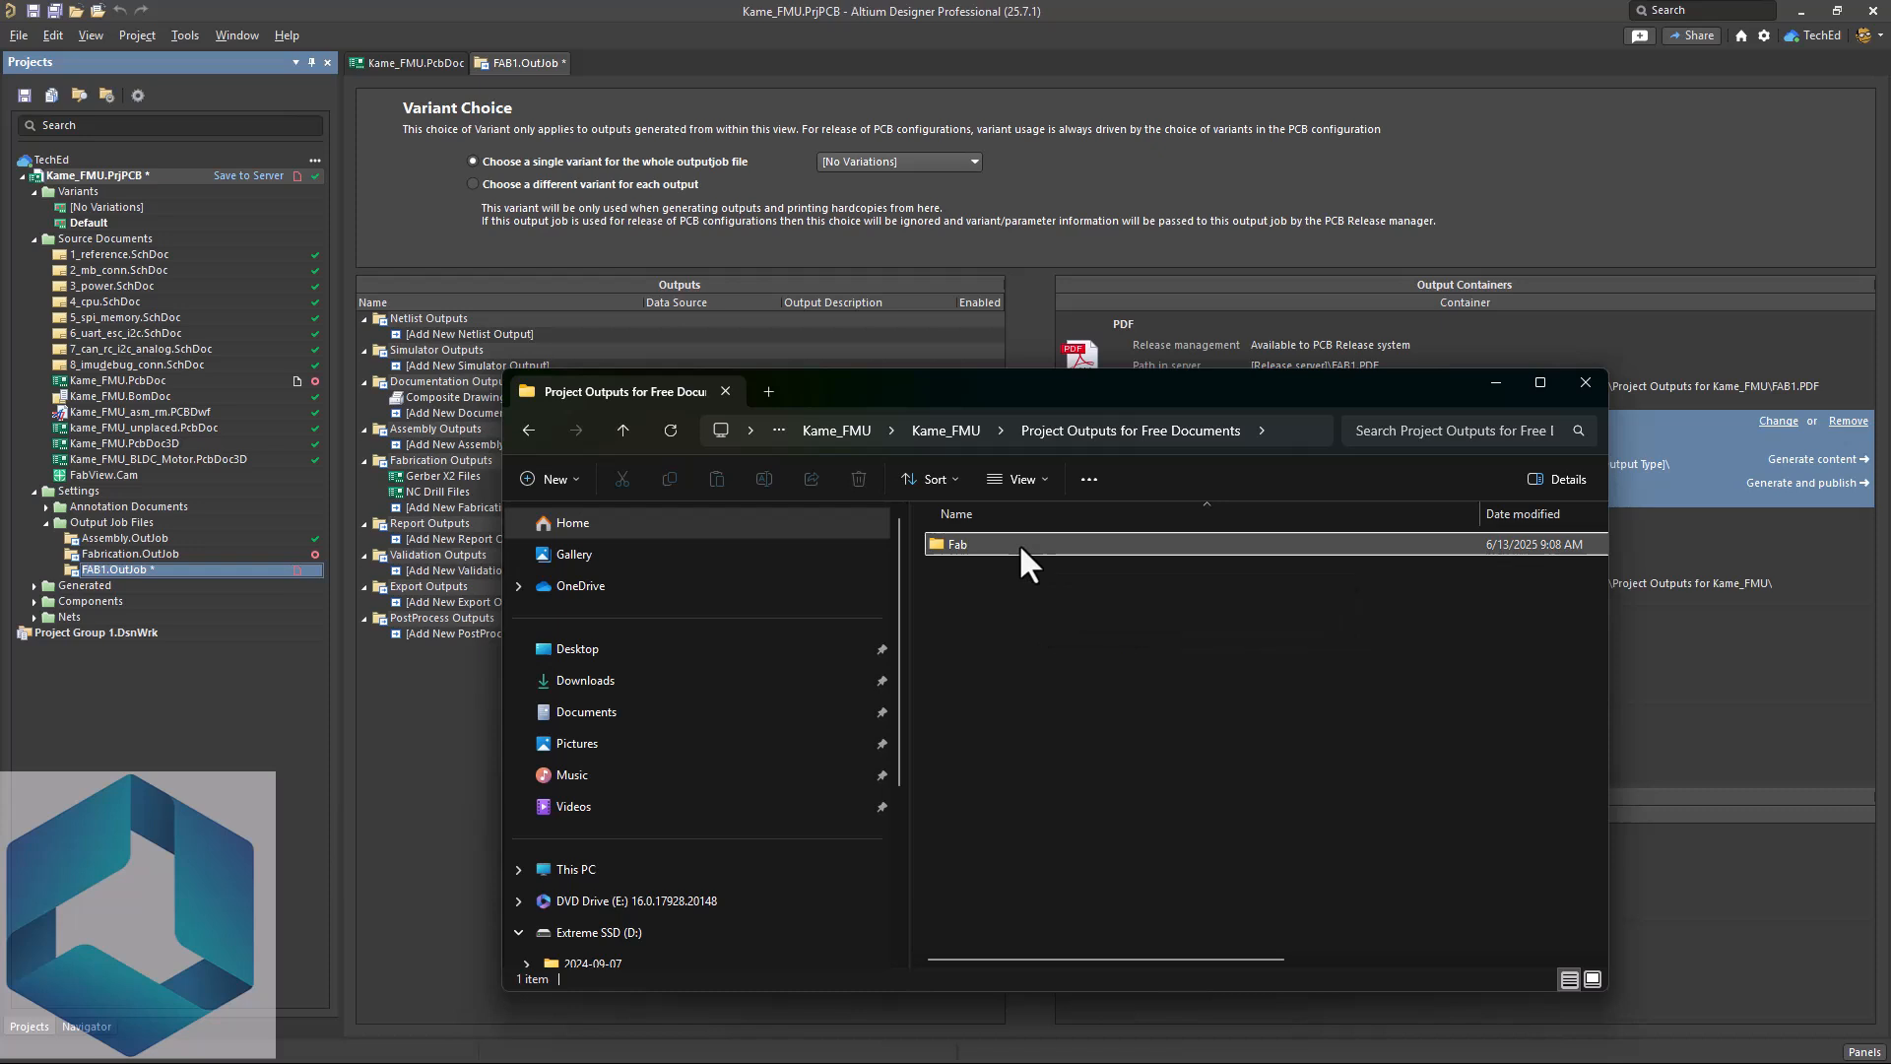
{"action": "double_click", "coordinate": [957, 544]}
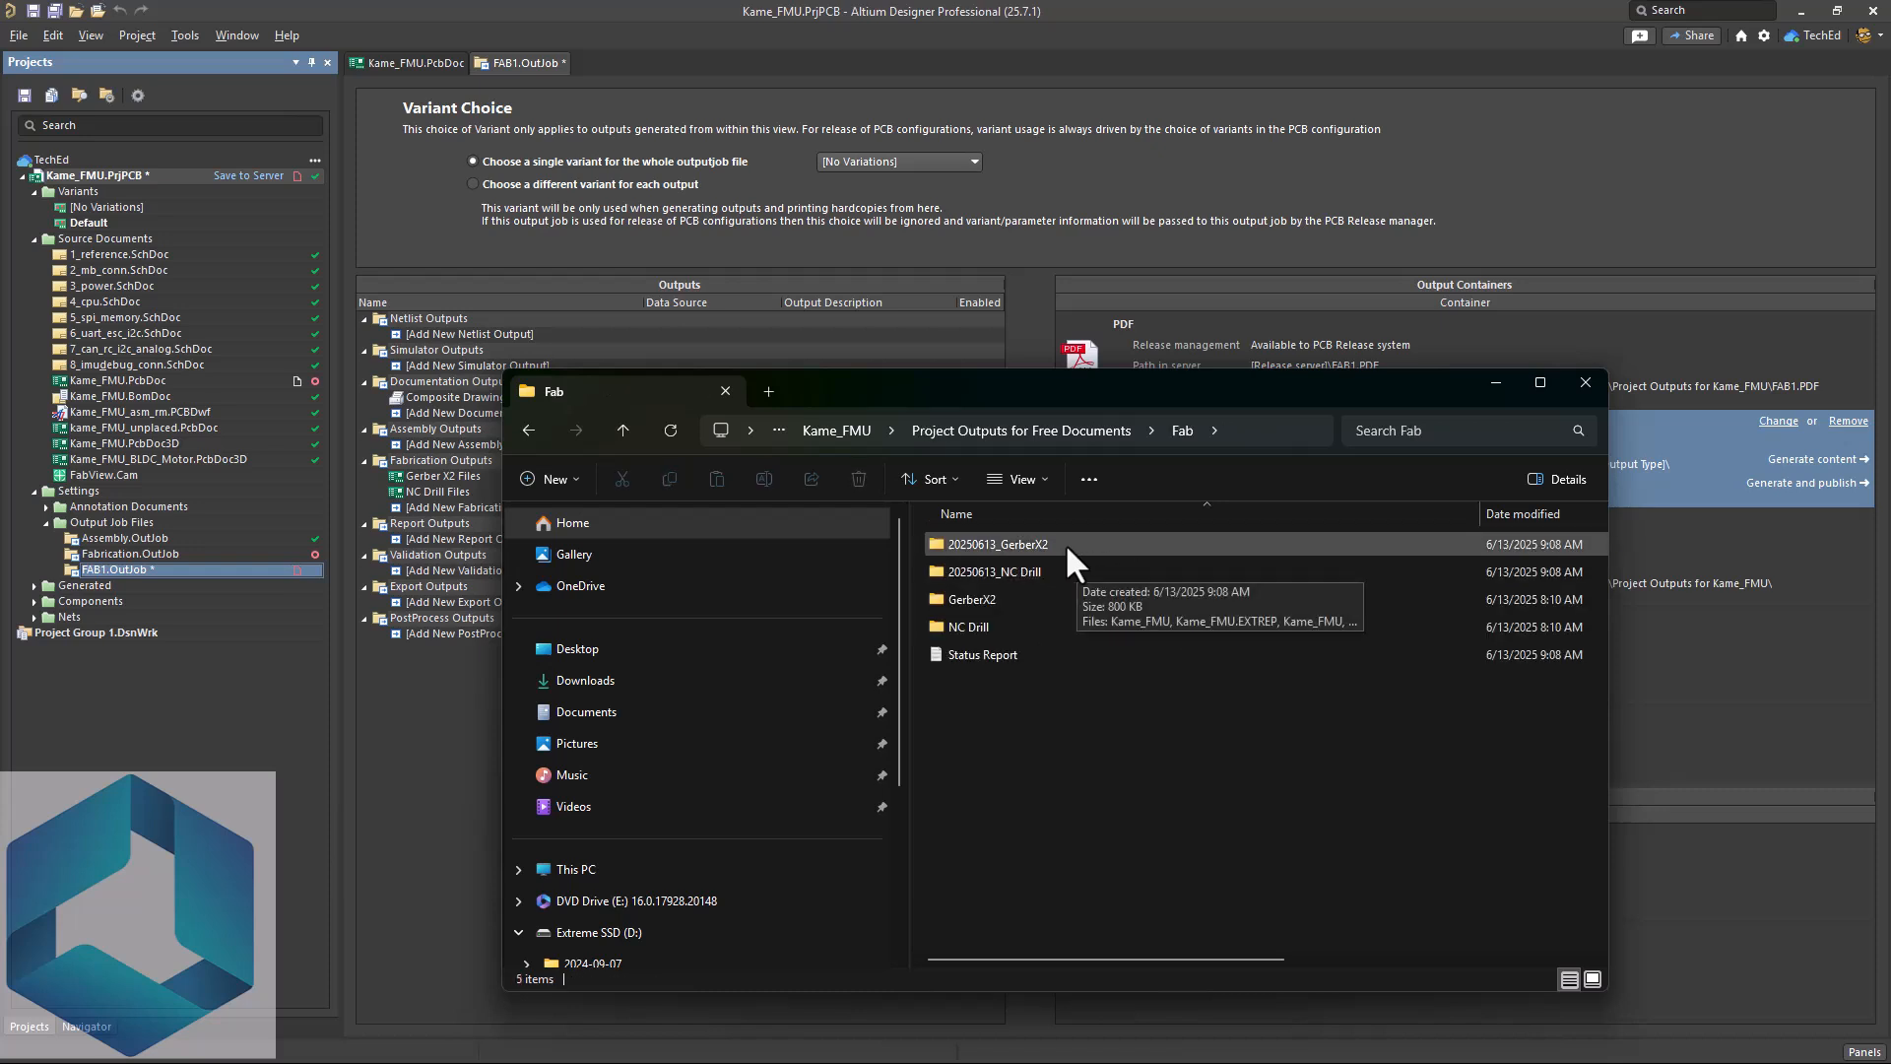
{"action": "mouse_move", "coordinate": [1073, 572]}
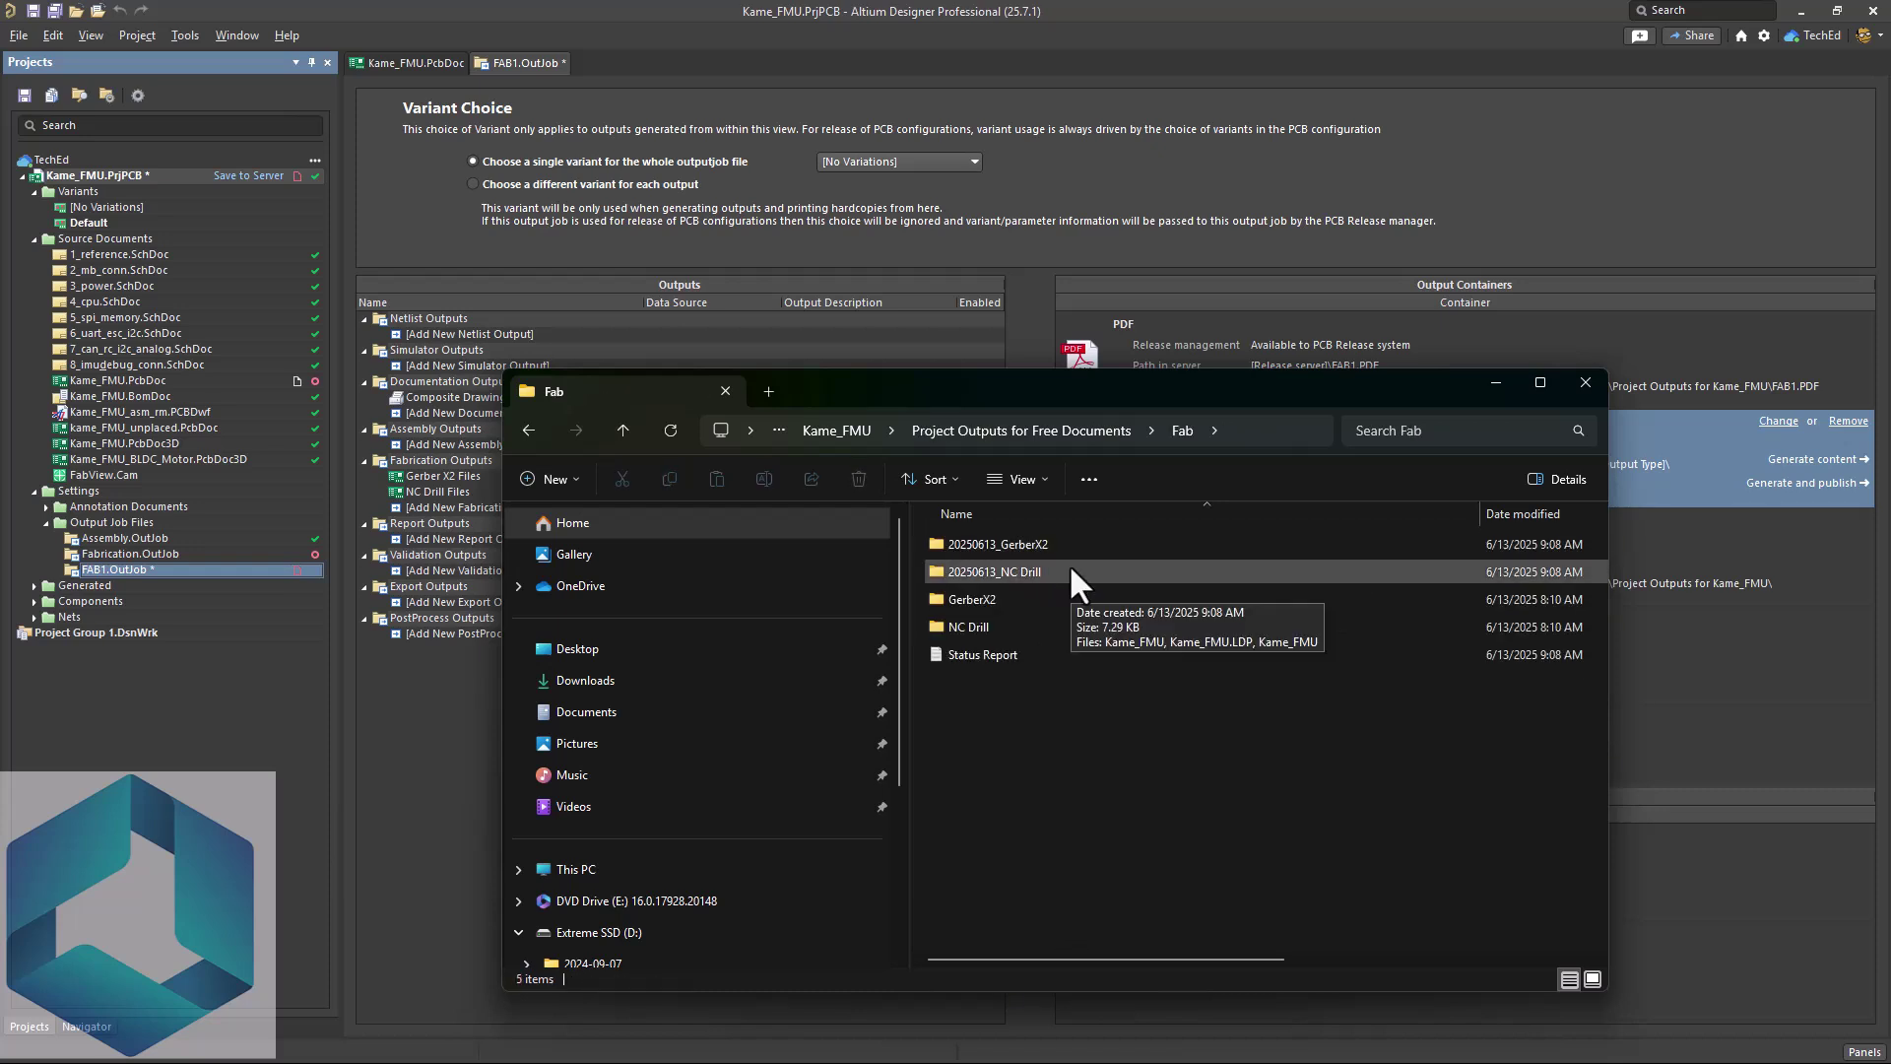
{"action": "mouse_move", "coordinate": [1003, 555]}
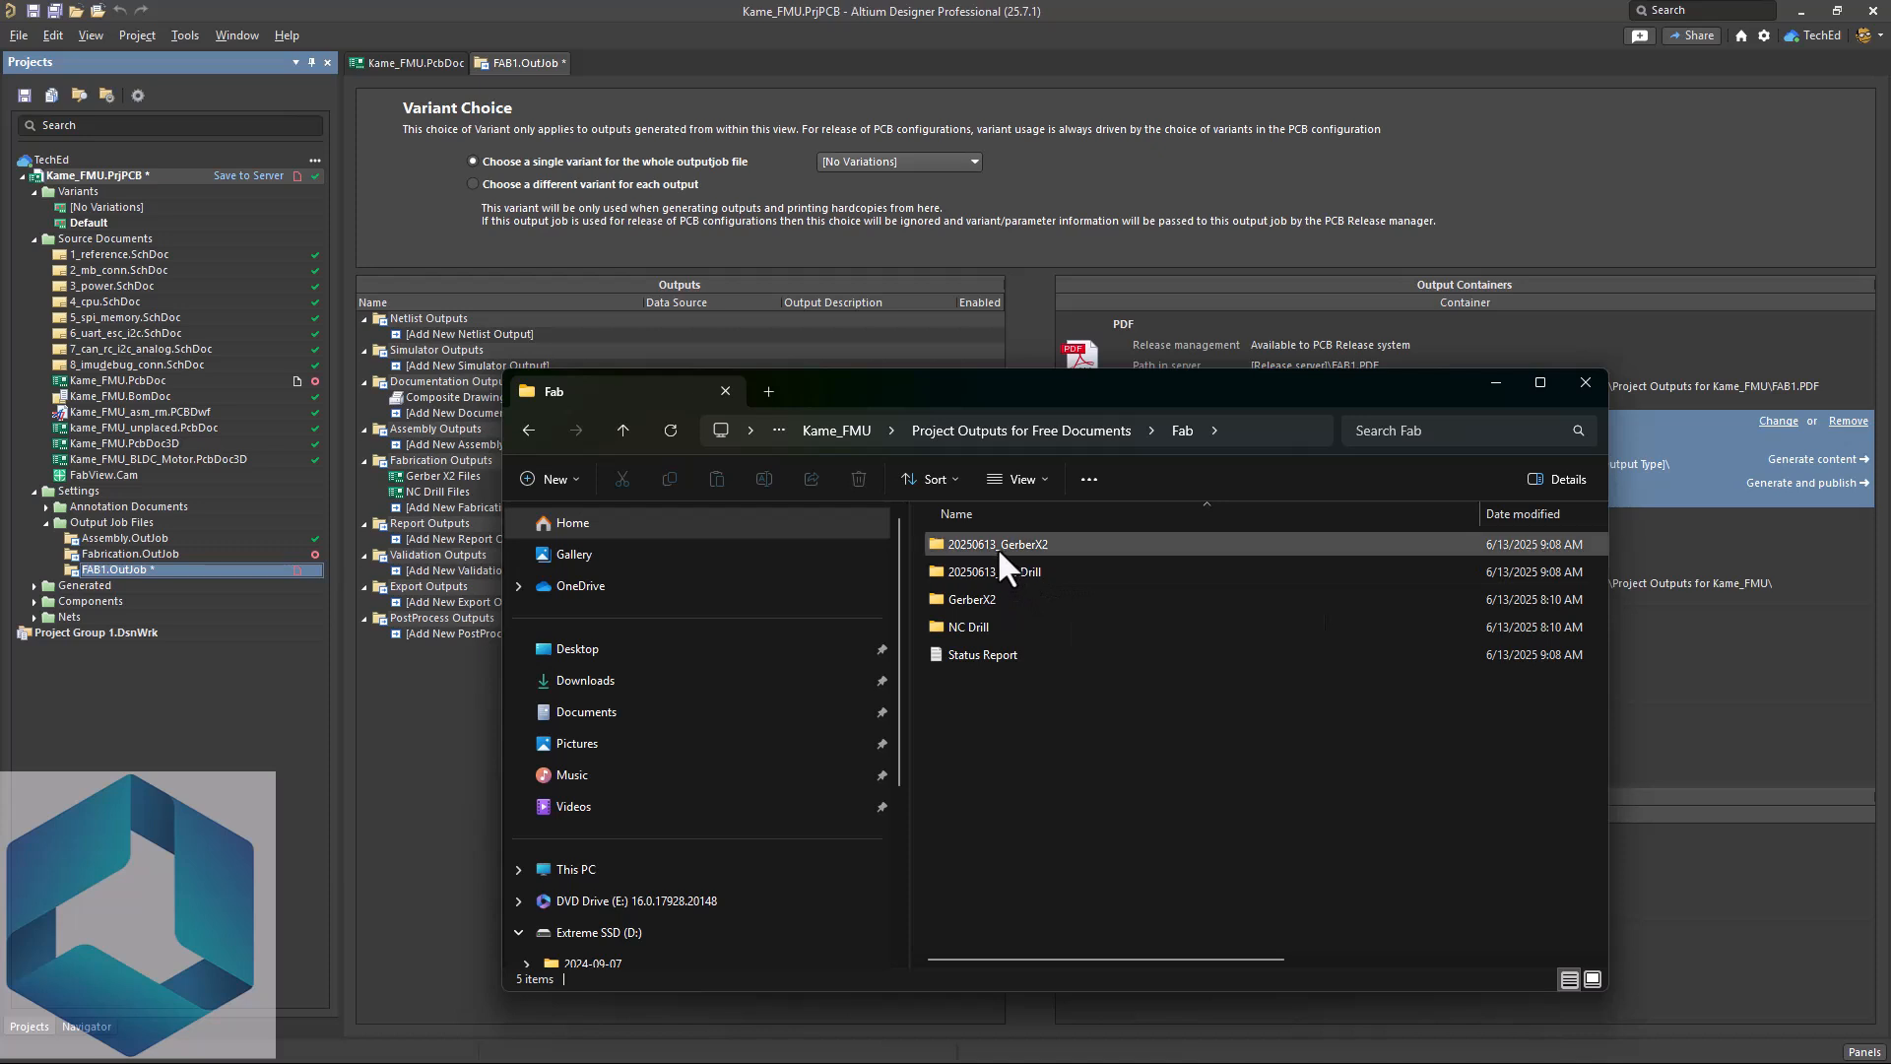
- Inspect the dated 20250613_GerberX2 folder's 19 files, return to Fab and dismiss the folder menu
{"action": "left_click", "coordinate": [993, 571]}
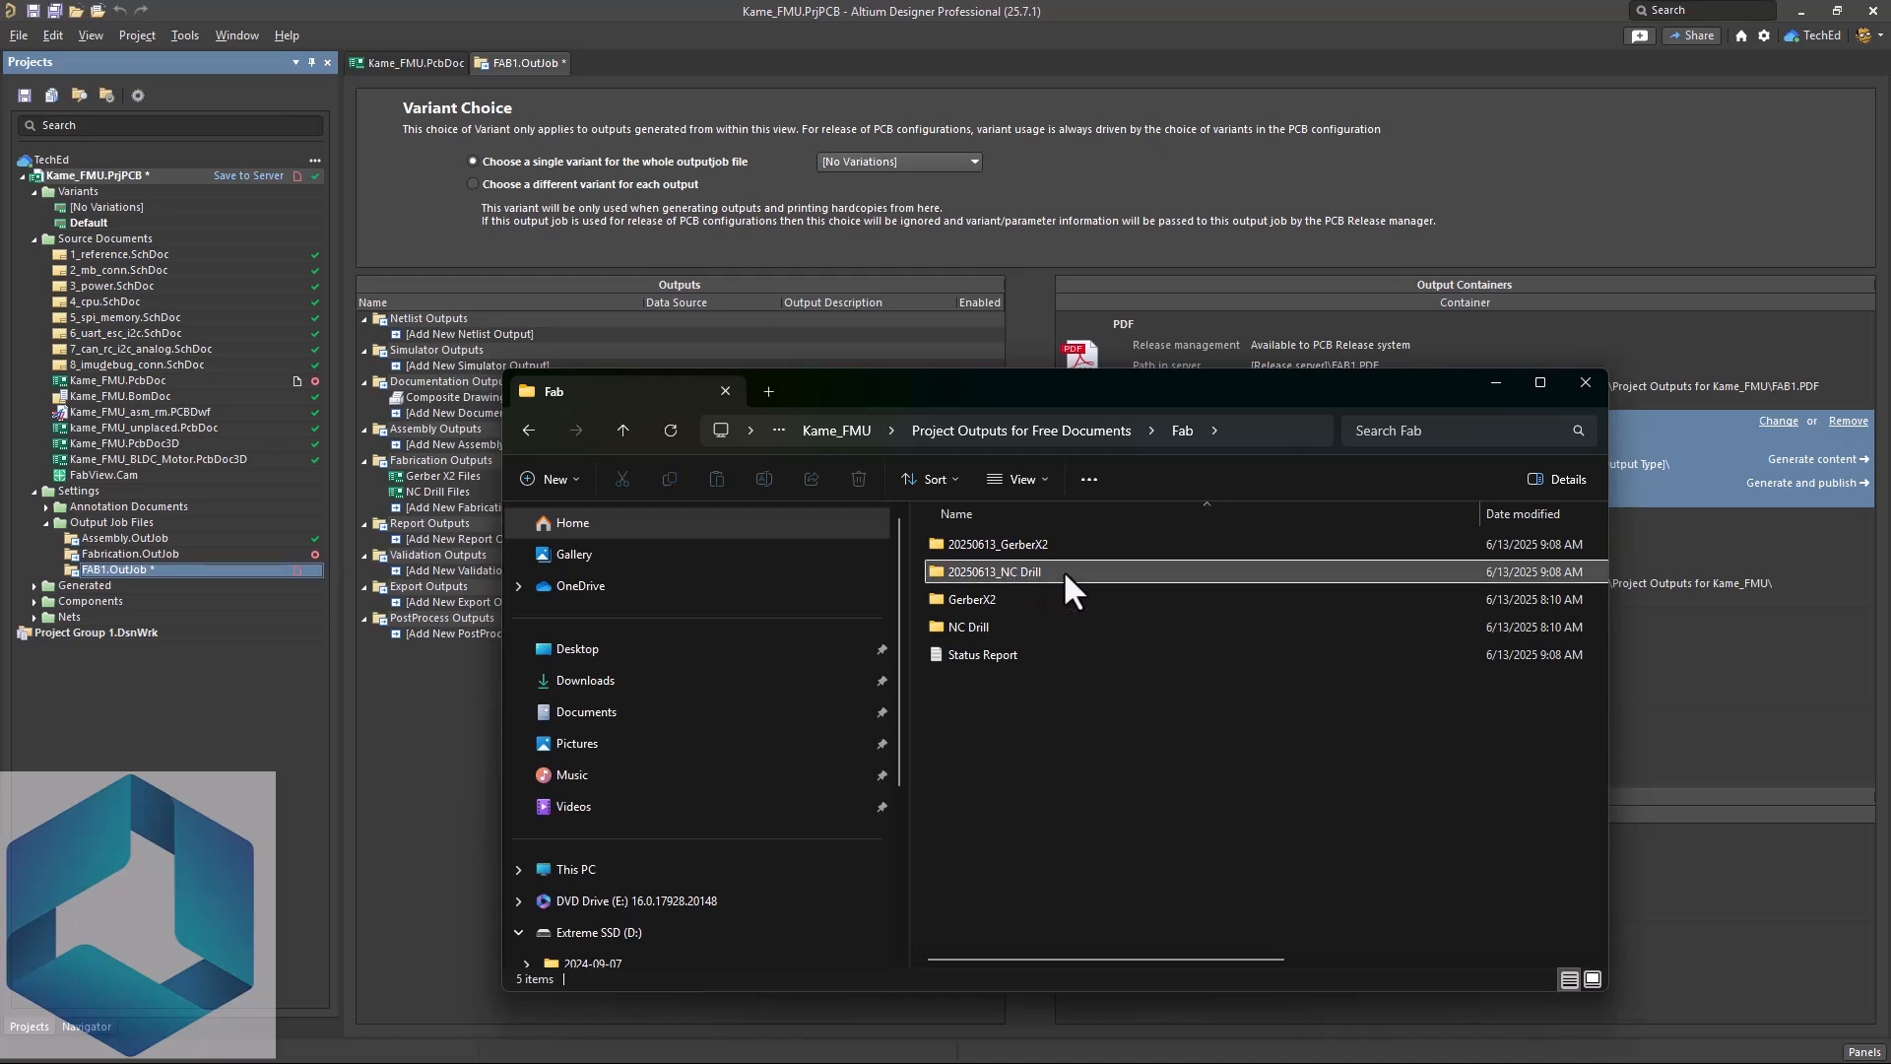
{"action": "left_click", "coordinate": [993, 571]}
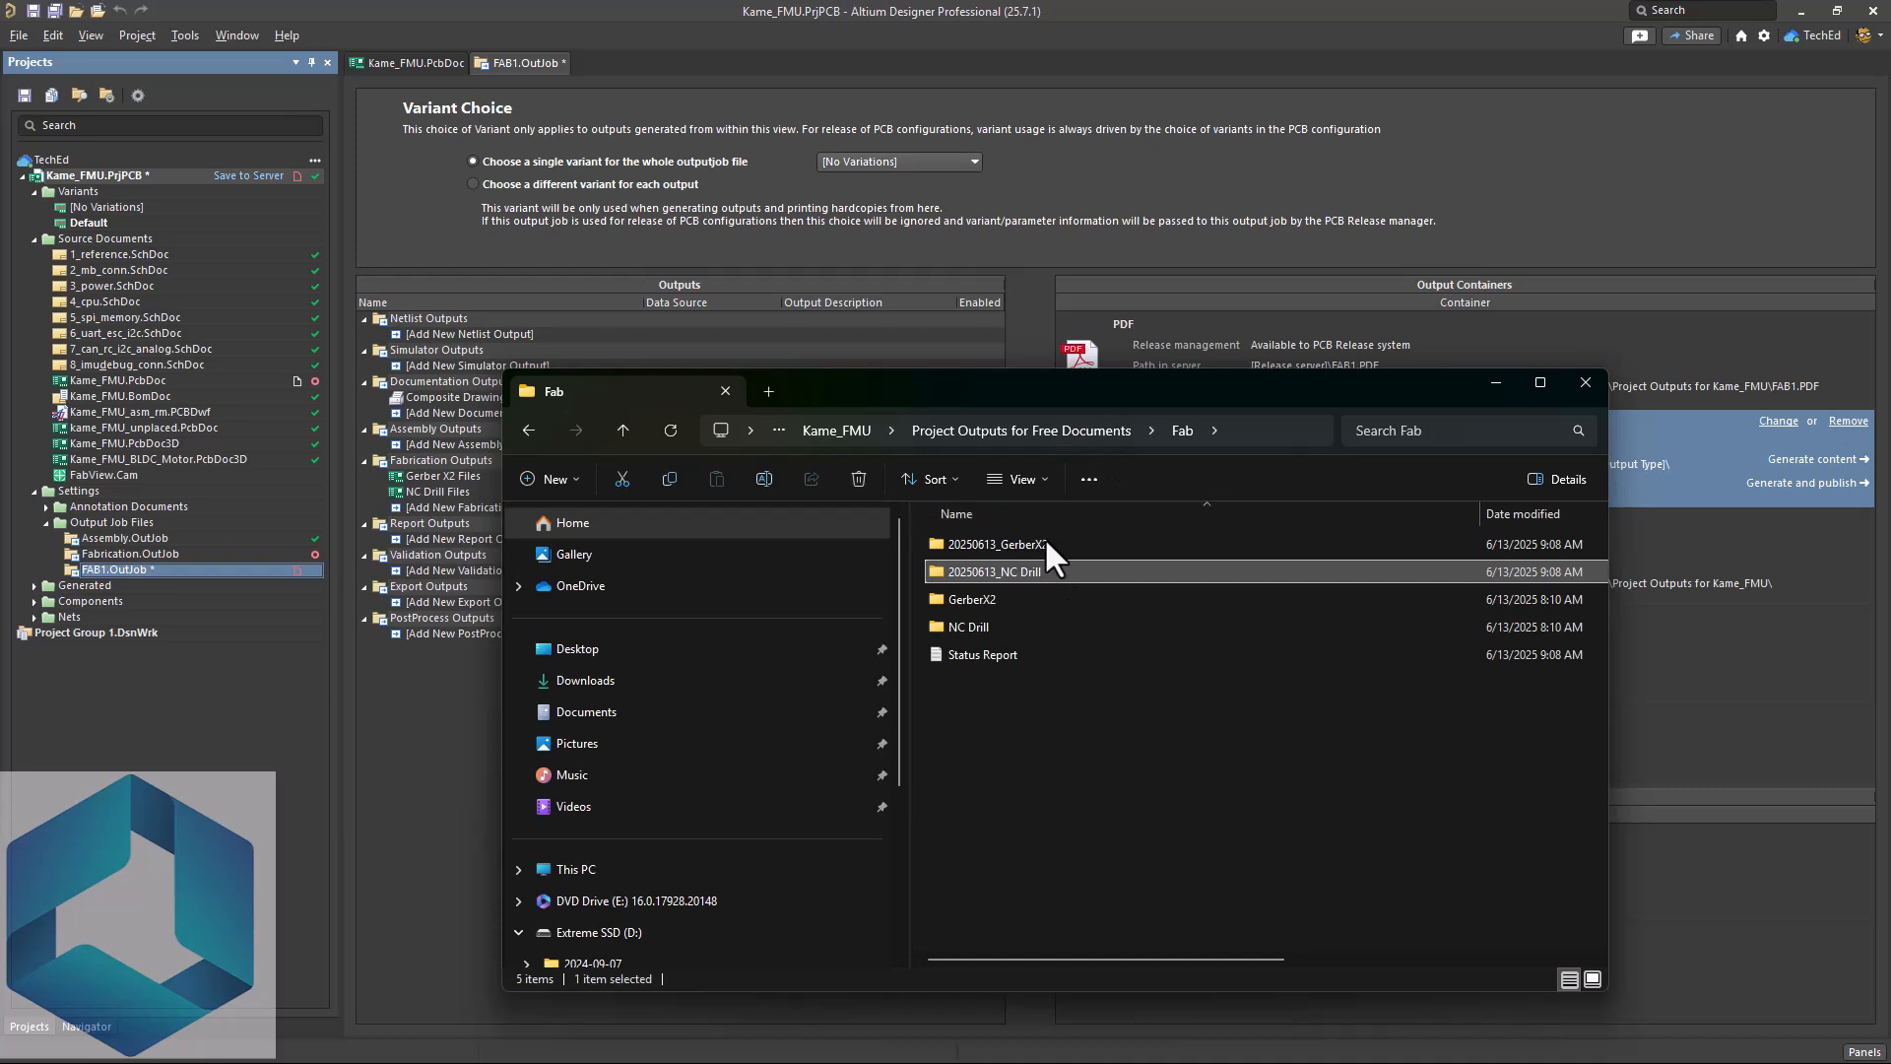
{"action": "double_click", "coordinate": [995, 544]}
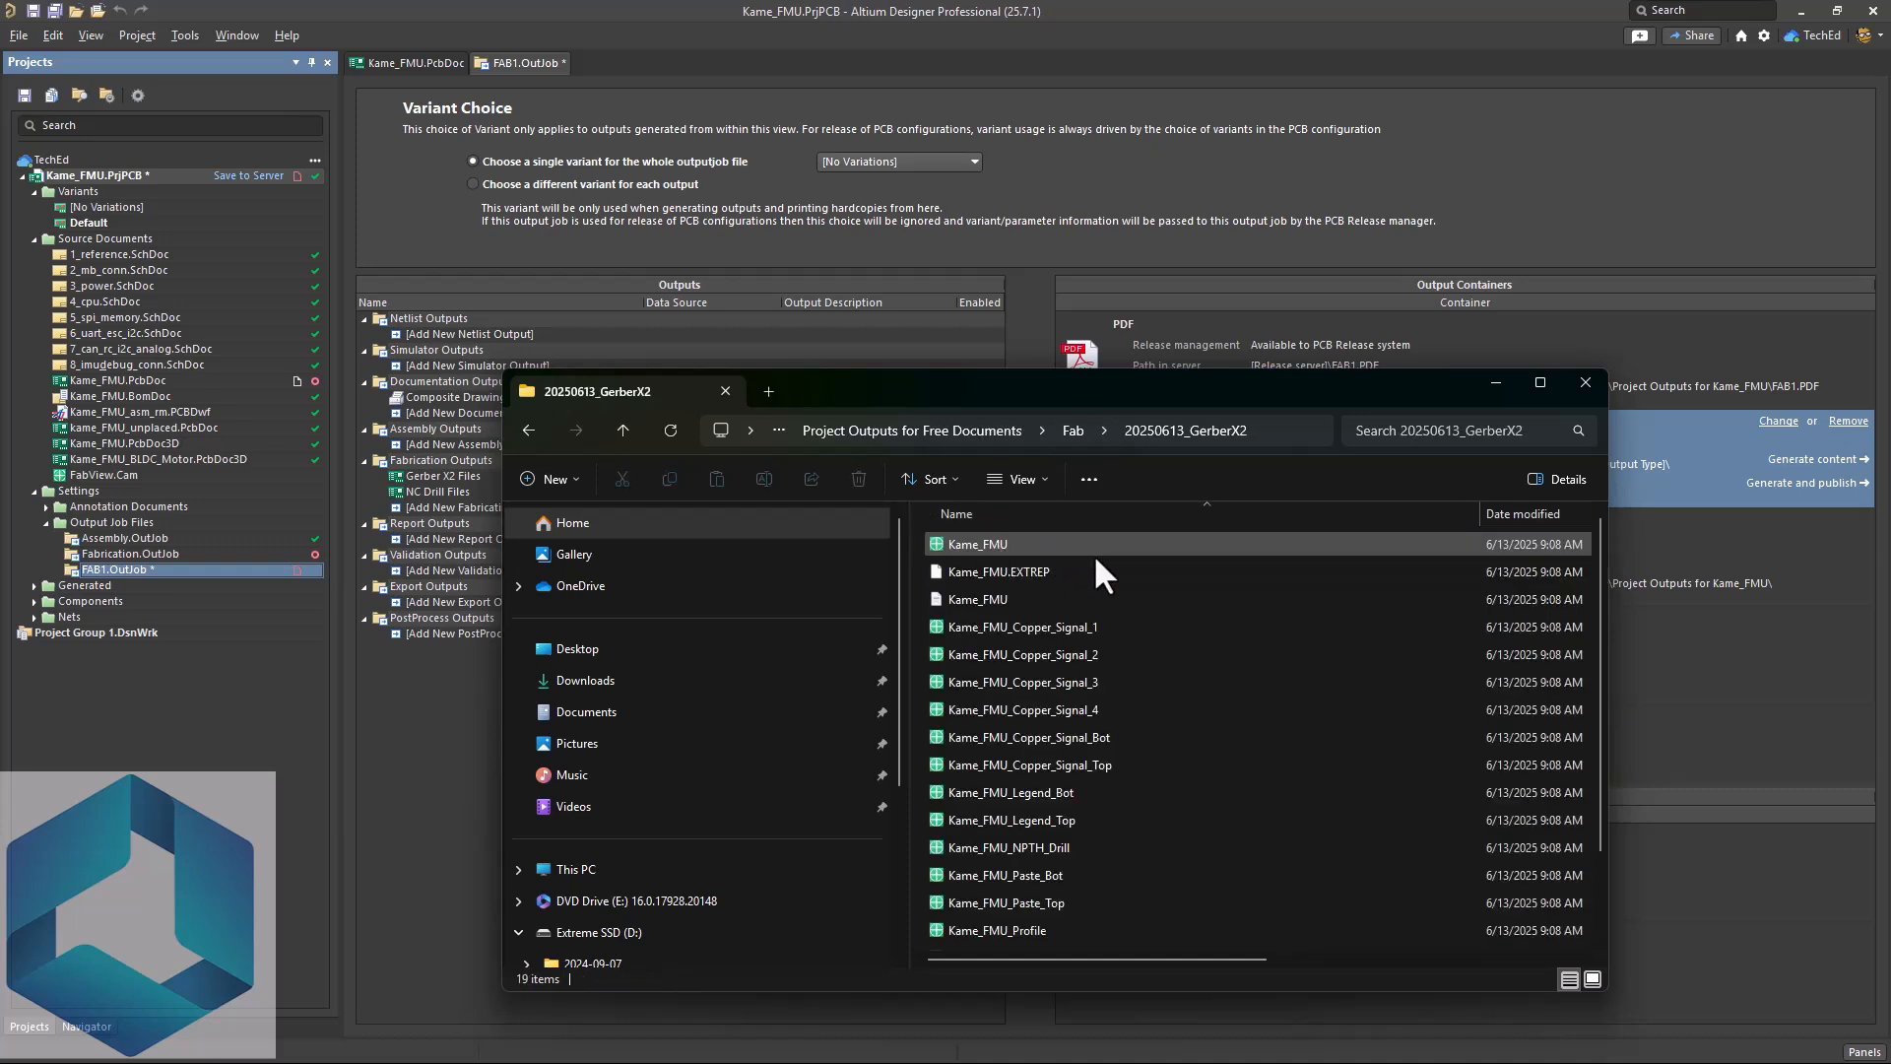
{"action": "left_click", "coordinate": [1072, 431]}
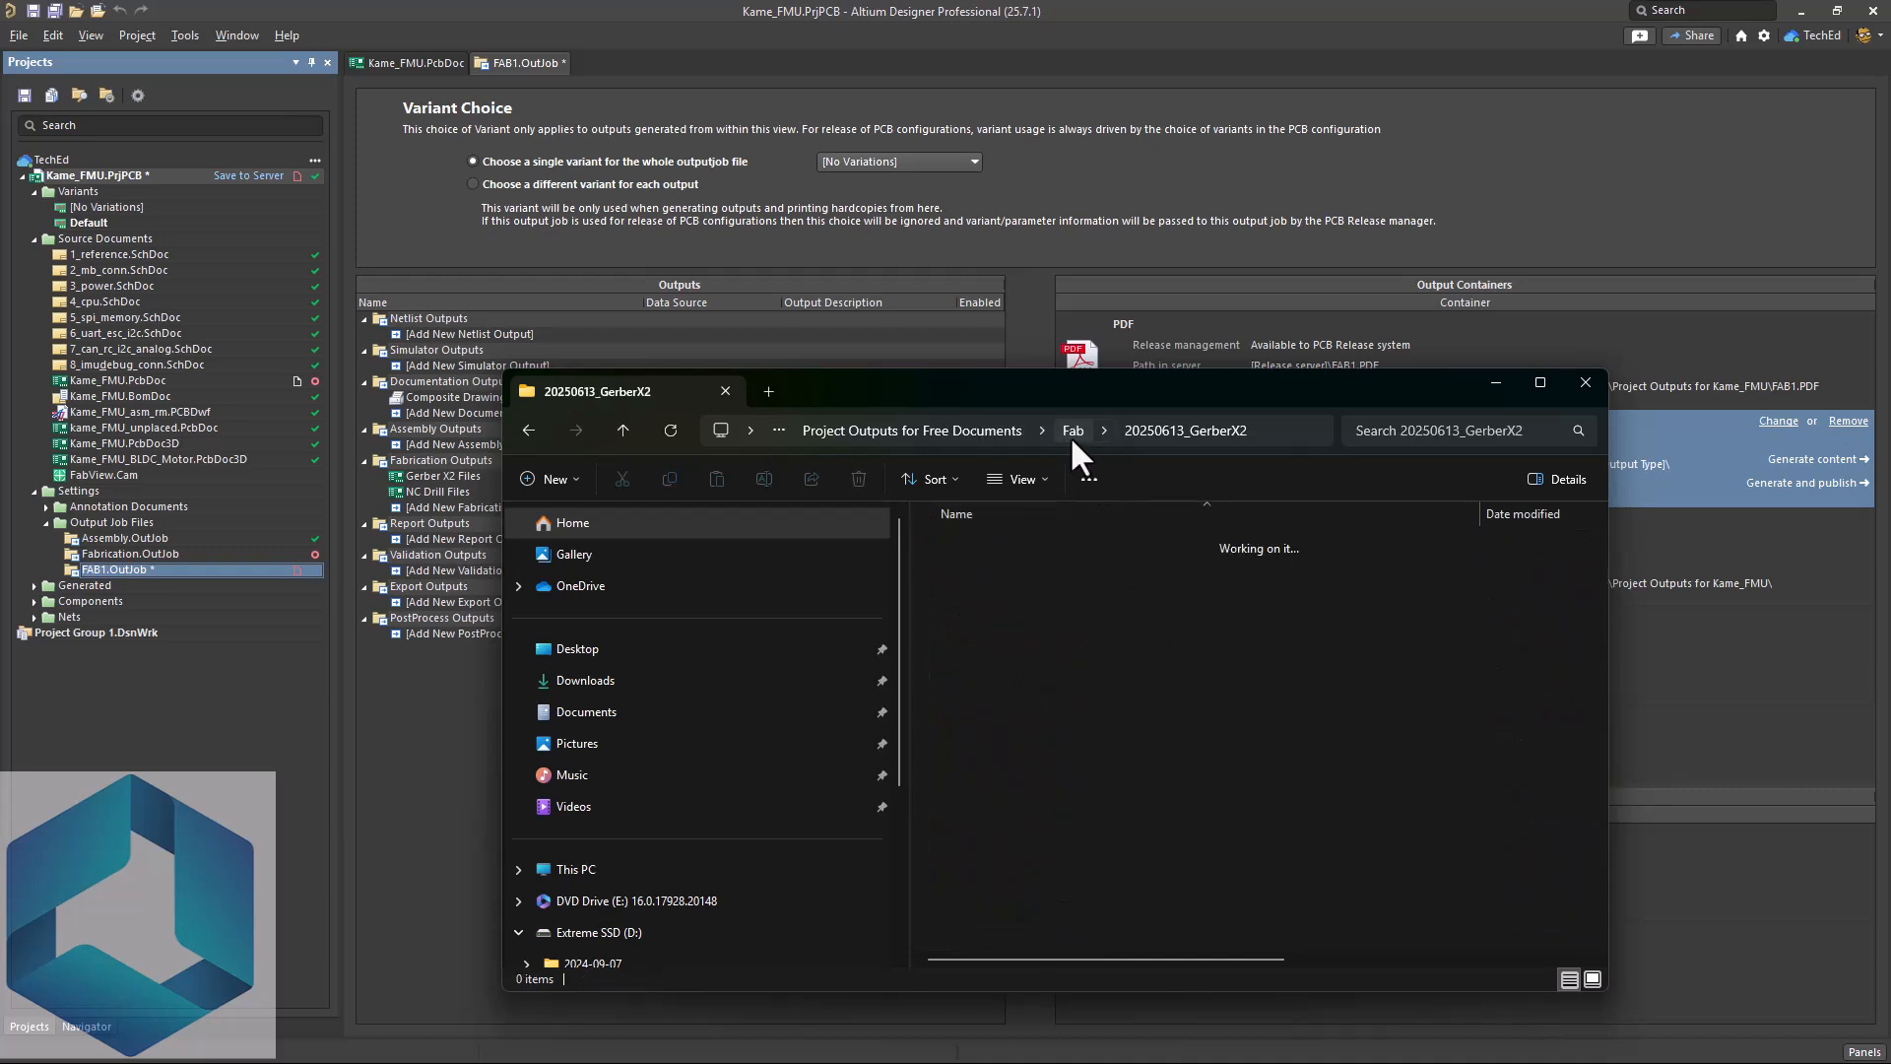
{"action": "left_click", "coordinate": [622, 431]}
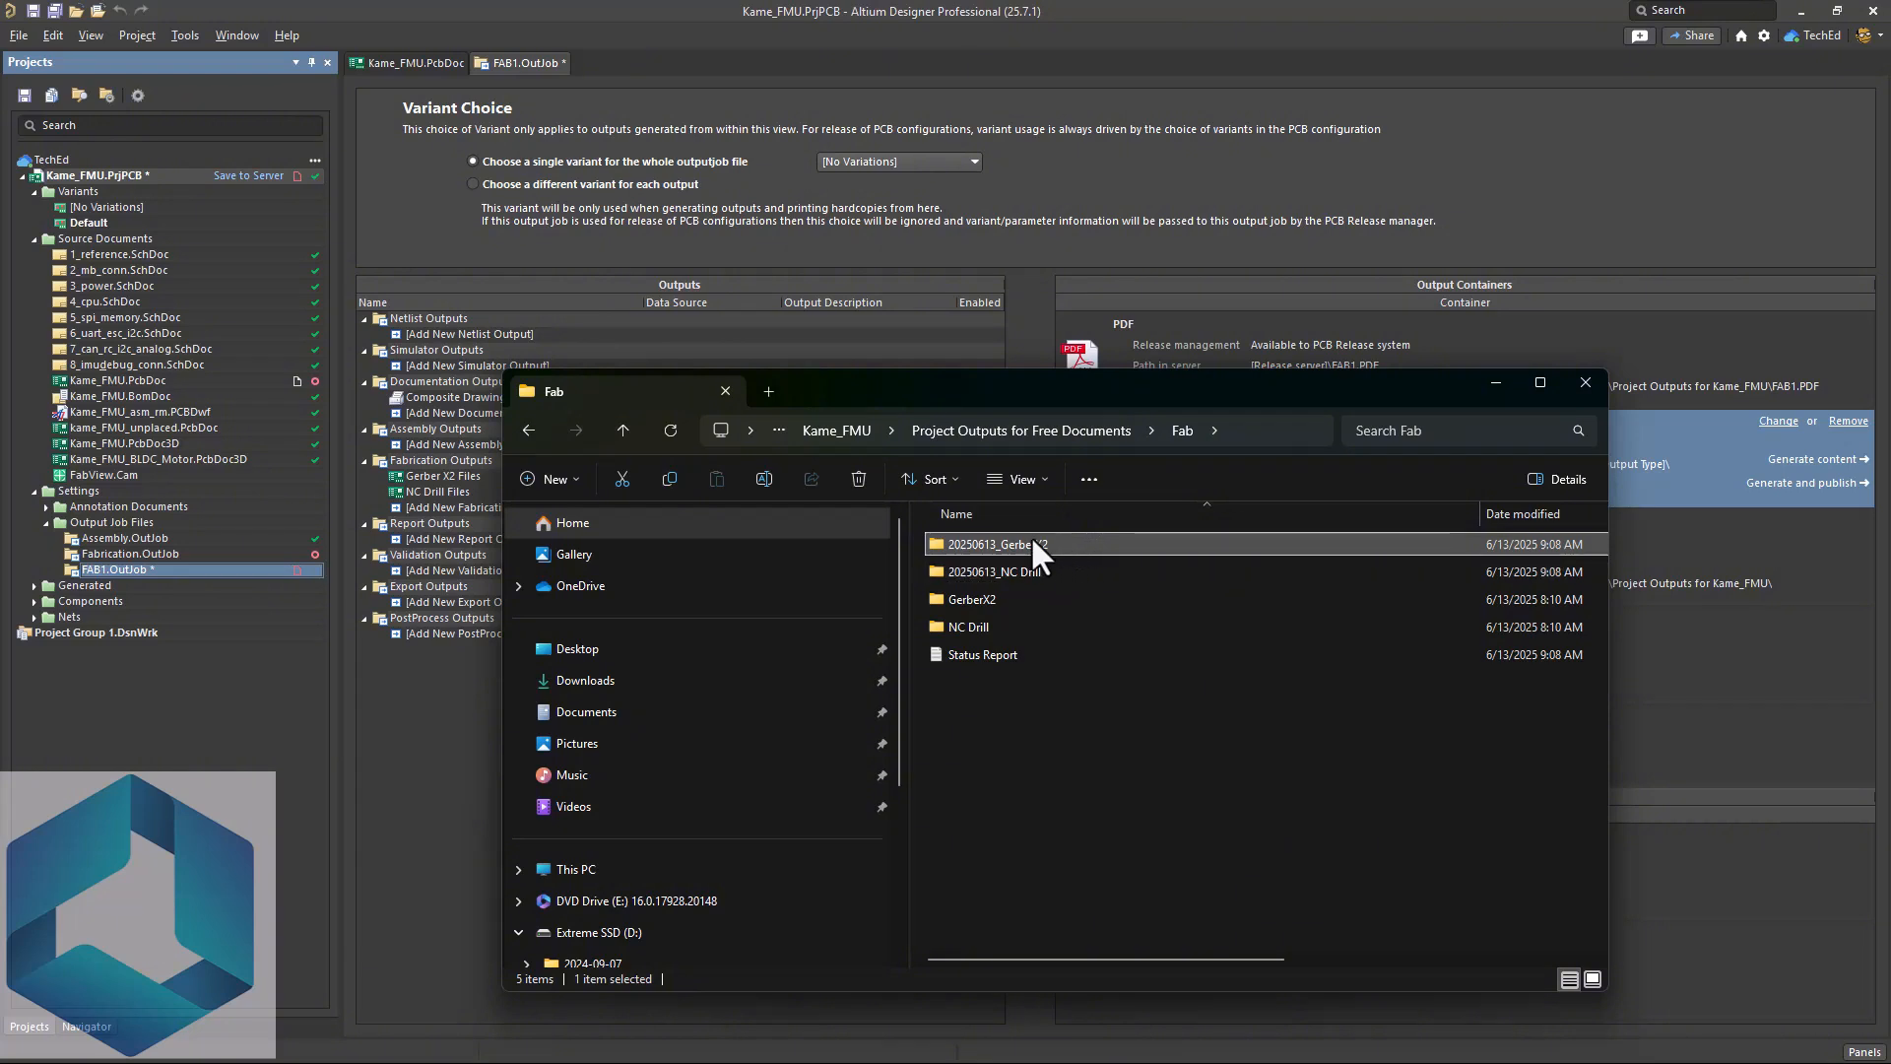
{"action": "right_click", "coordinate": [993, 543]}
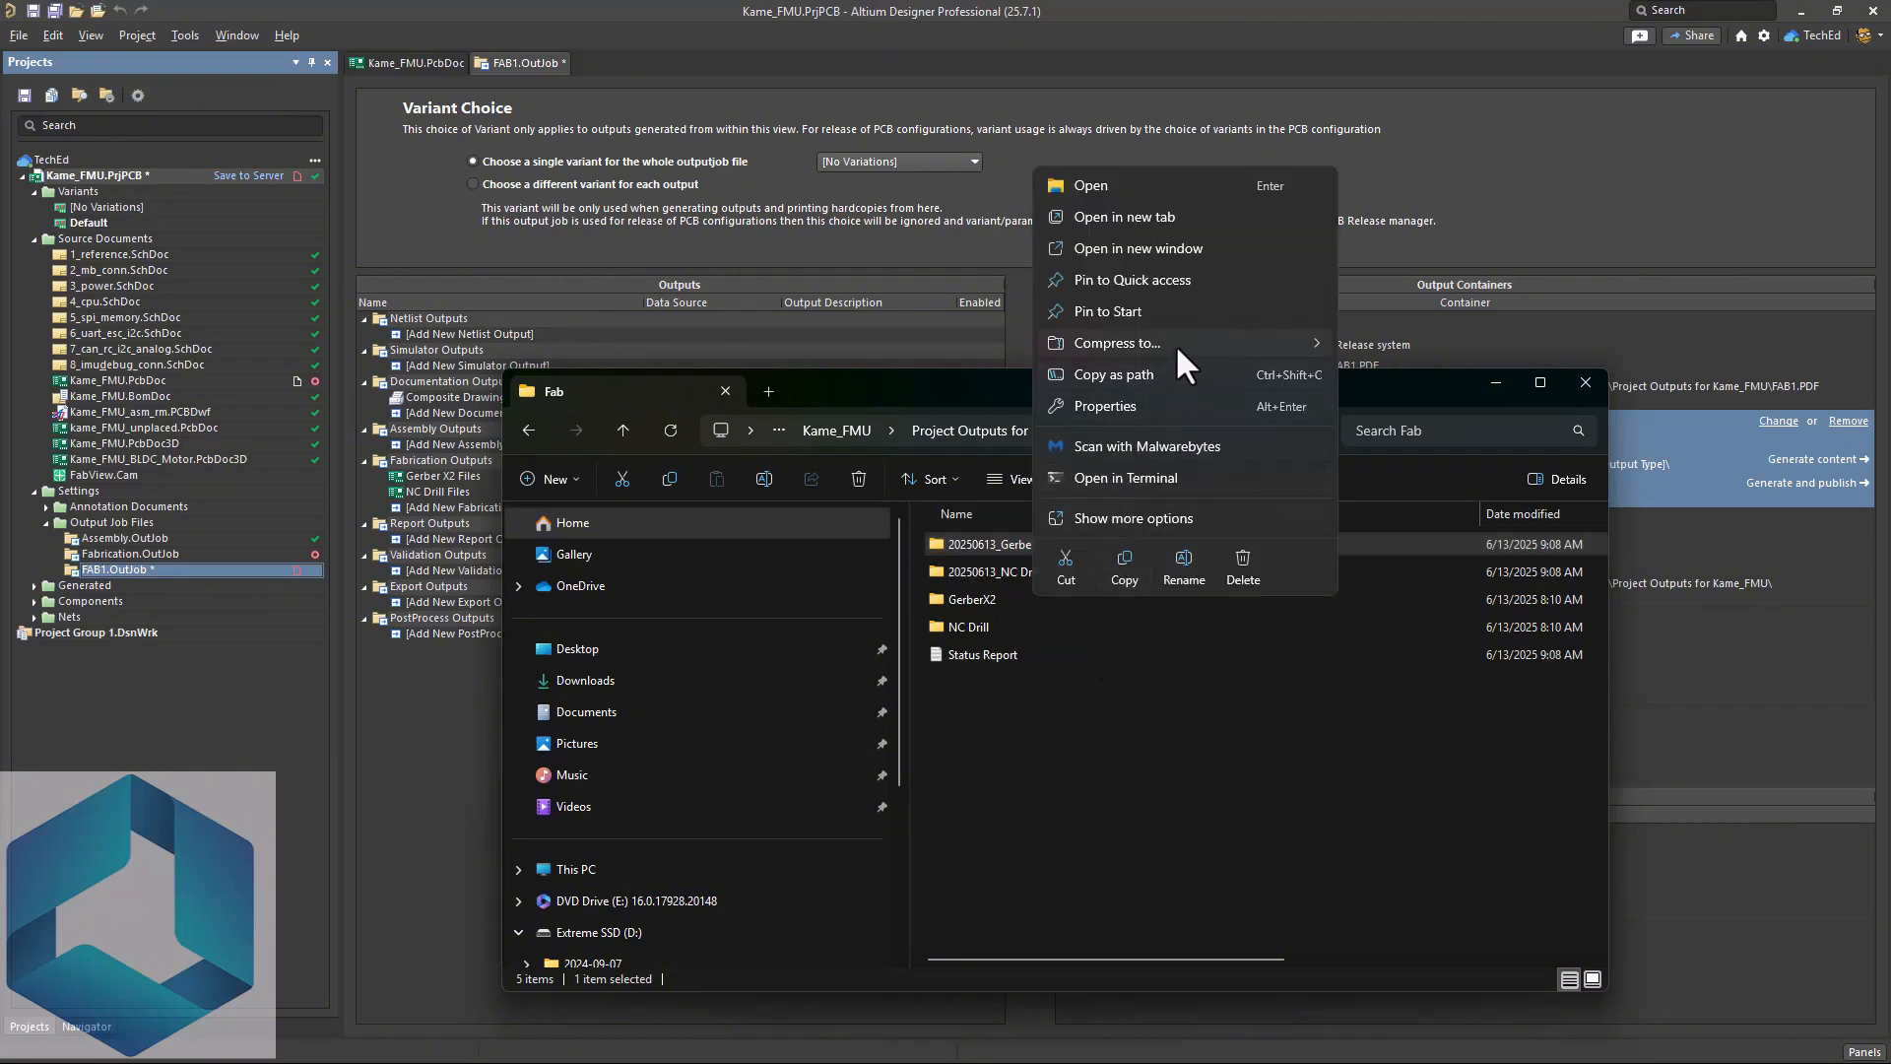
{"action": "mouse_move", "coordinate": [1141, 782]}
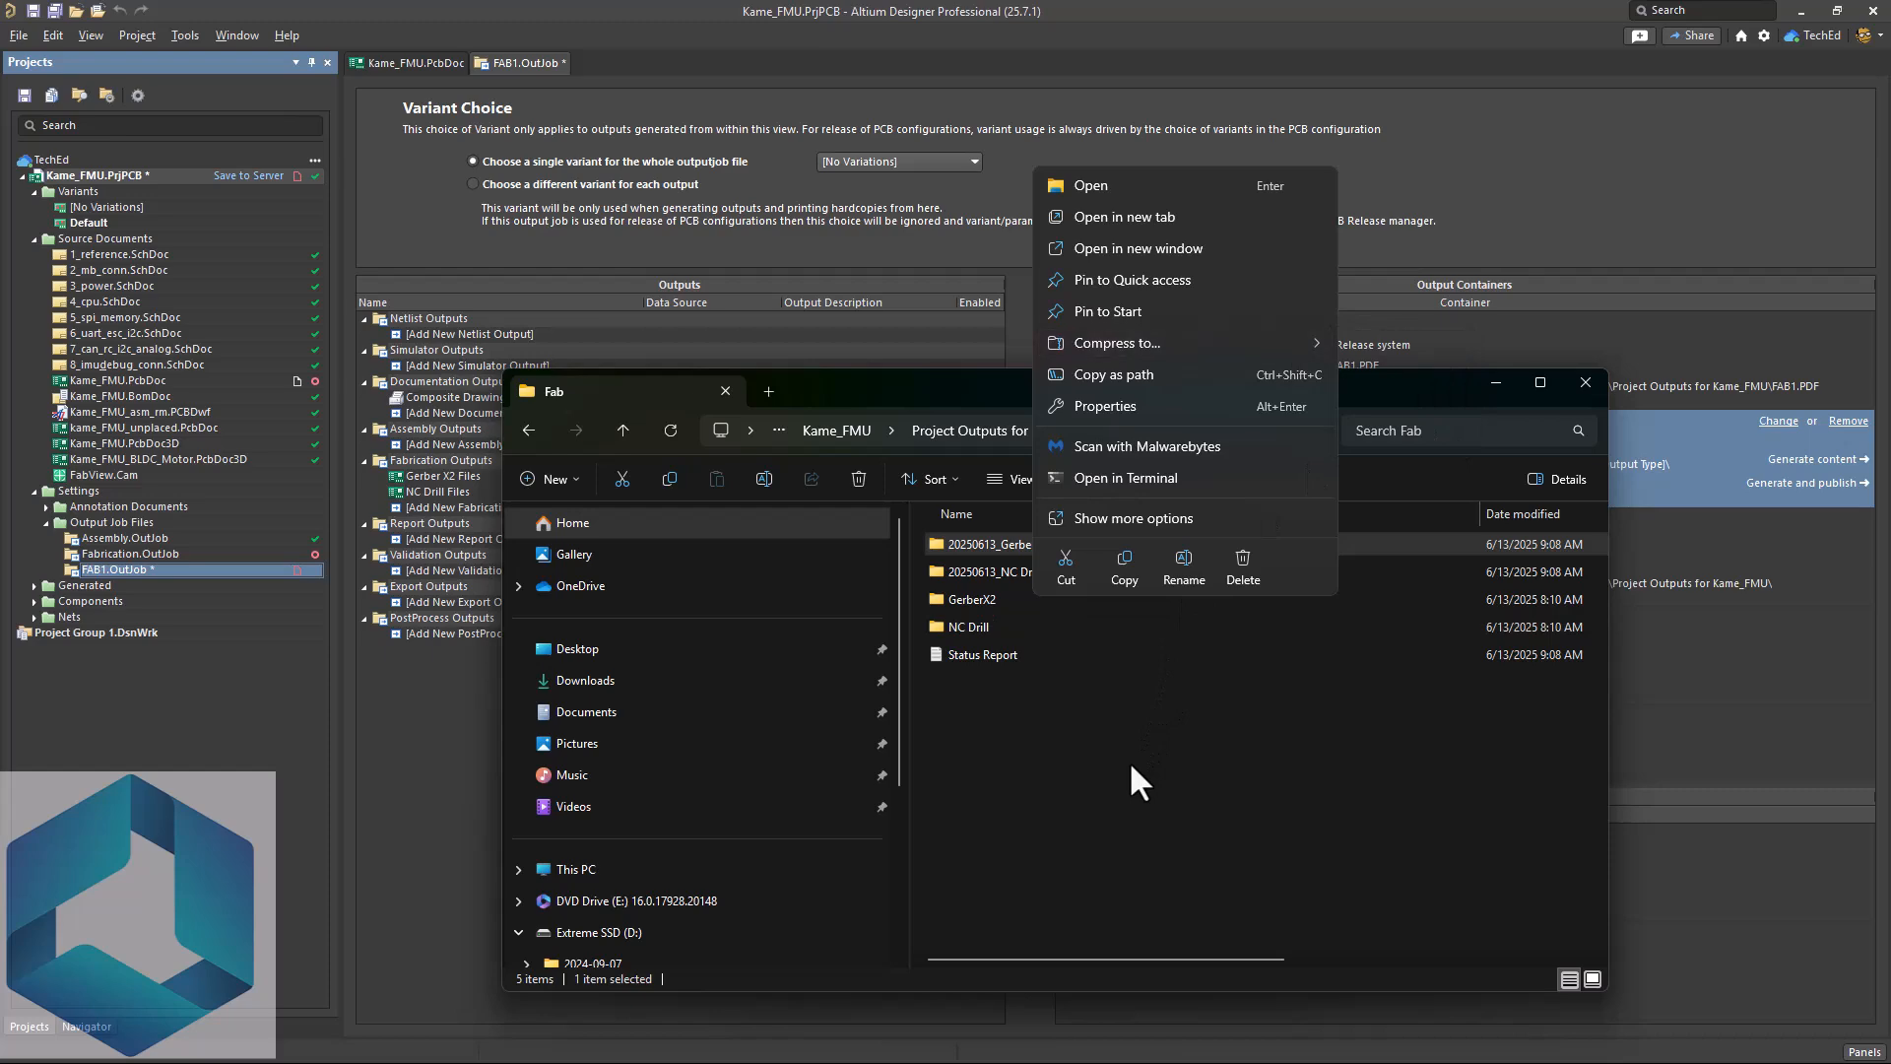
{"action": "left_click", "coordinate": [1141, 778]}
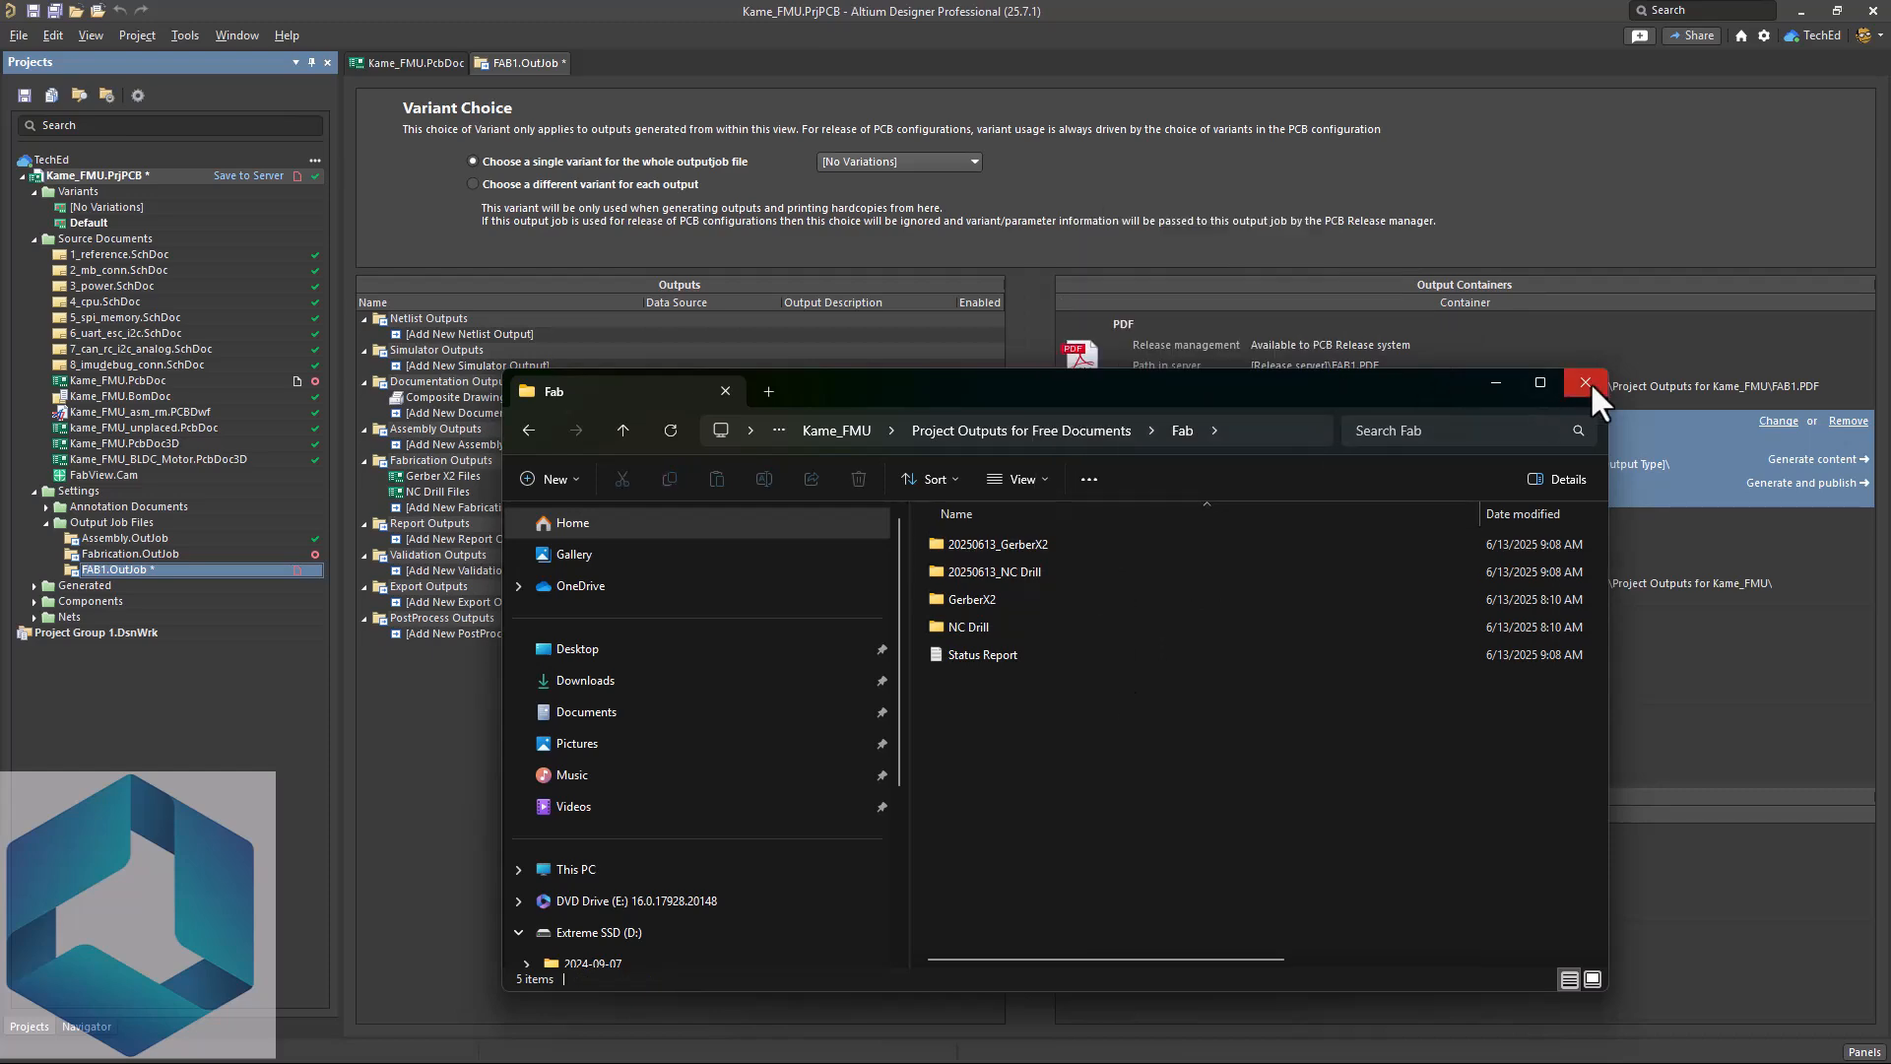
- Close Explorer and generate the PDF container, opening FAB1.PDF composite drawing in Acrobat
{"action": "left_click", "coordinate": [1583, 382]}
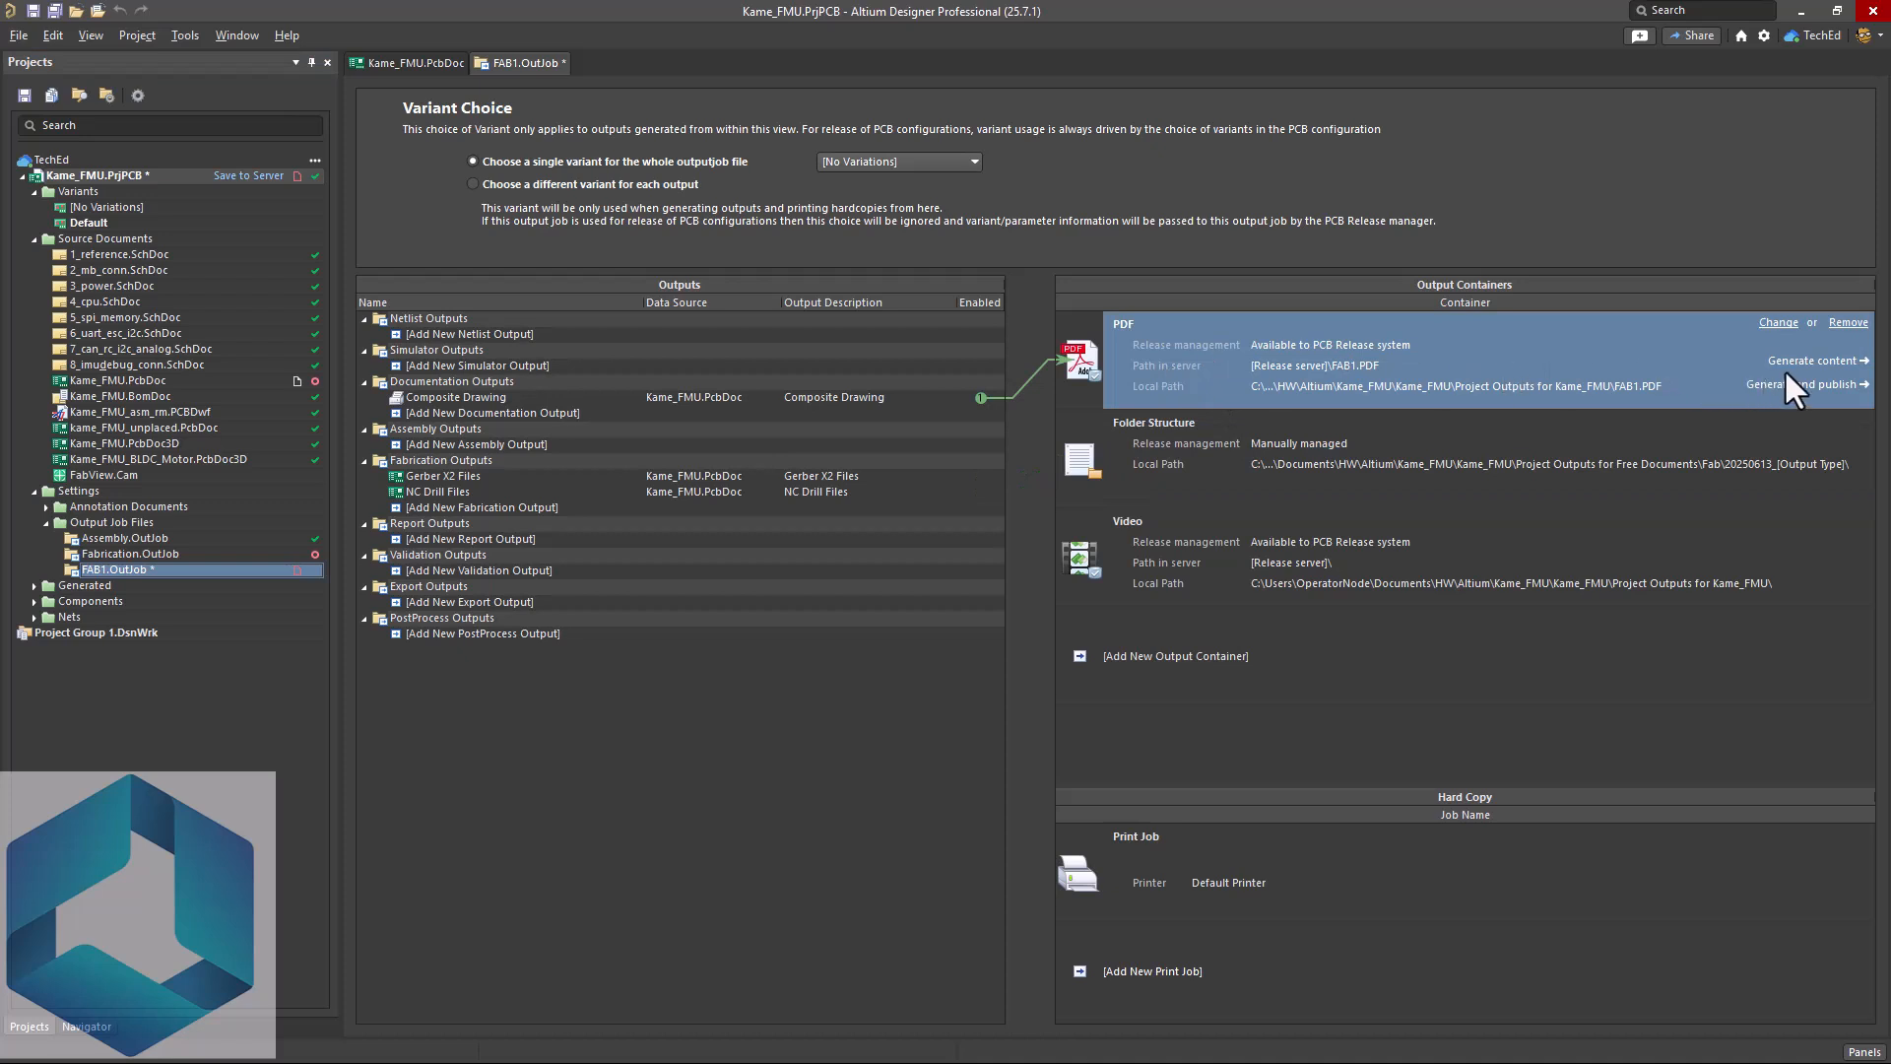
{"action": "left_click", "coordinate": [1814, 360]}
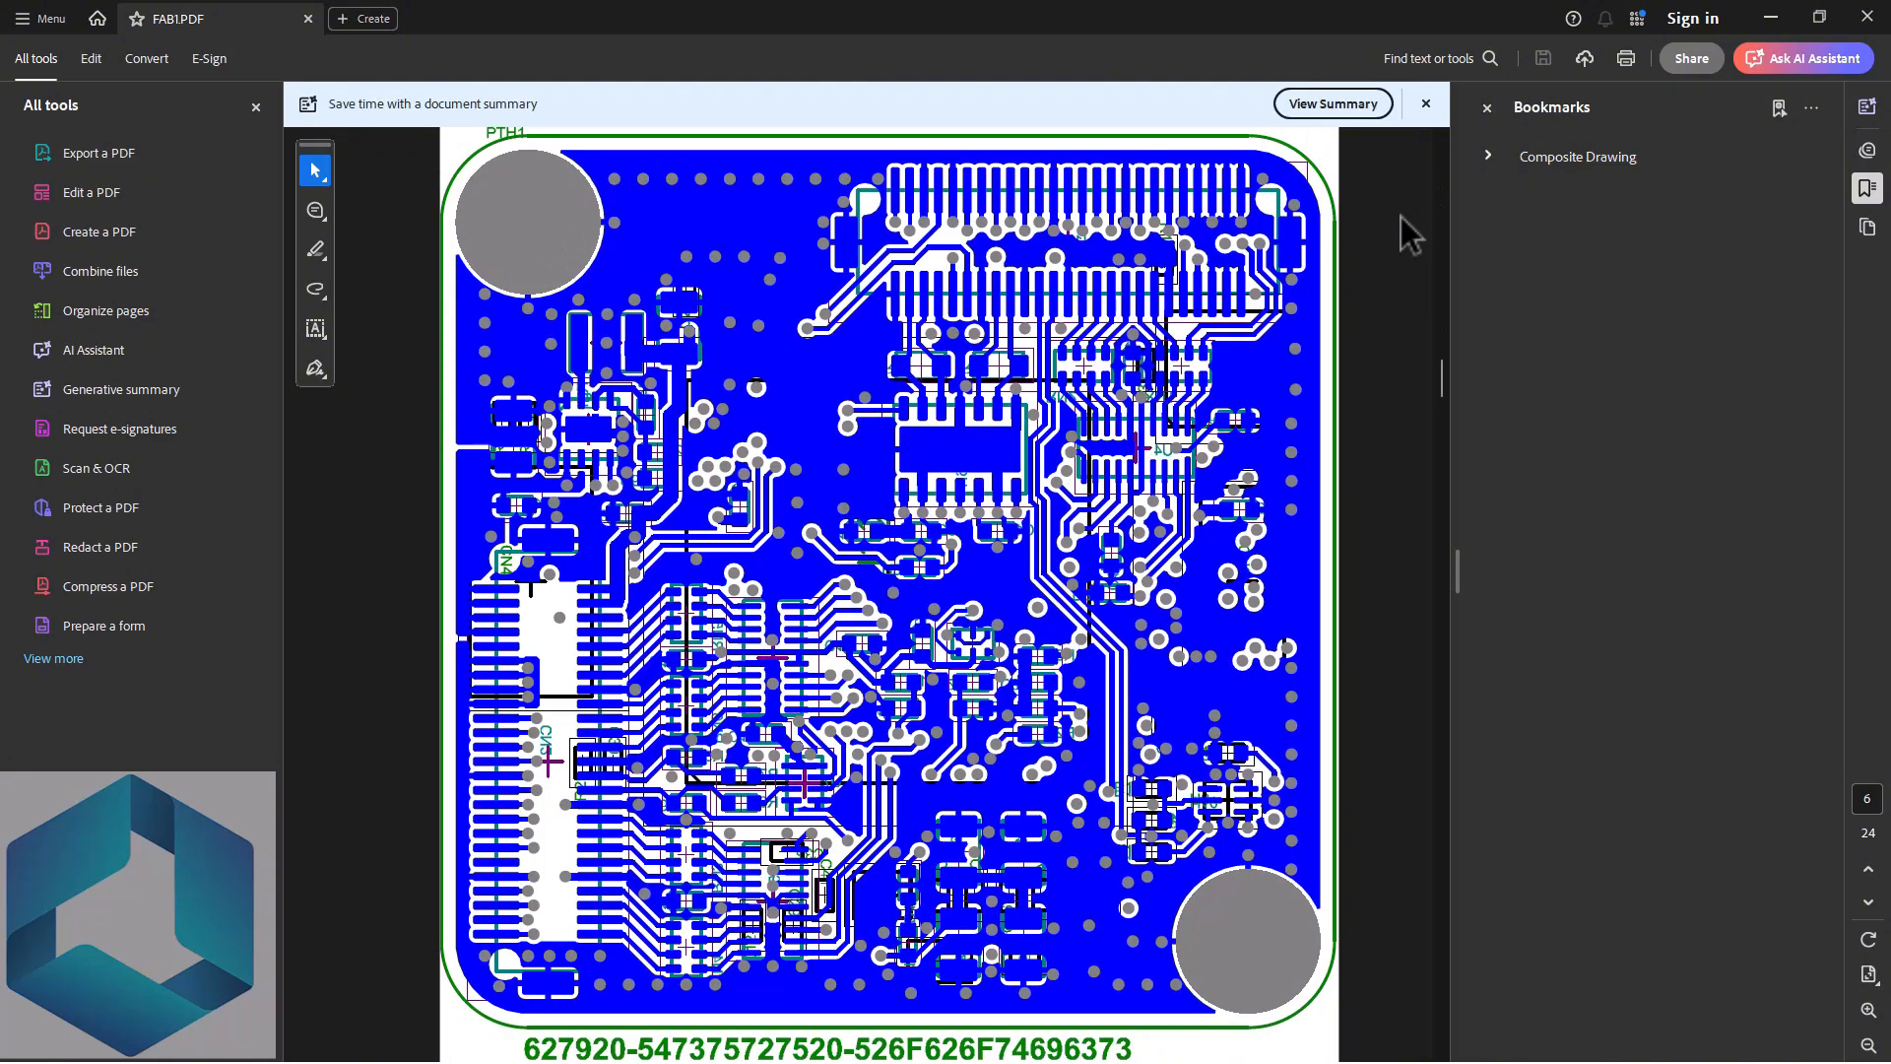
{"action": "scroll", "scroll_direction": "down", "scroll_amount": 3}
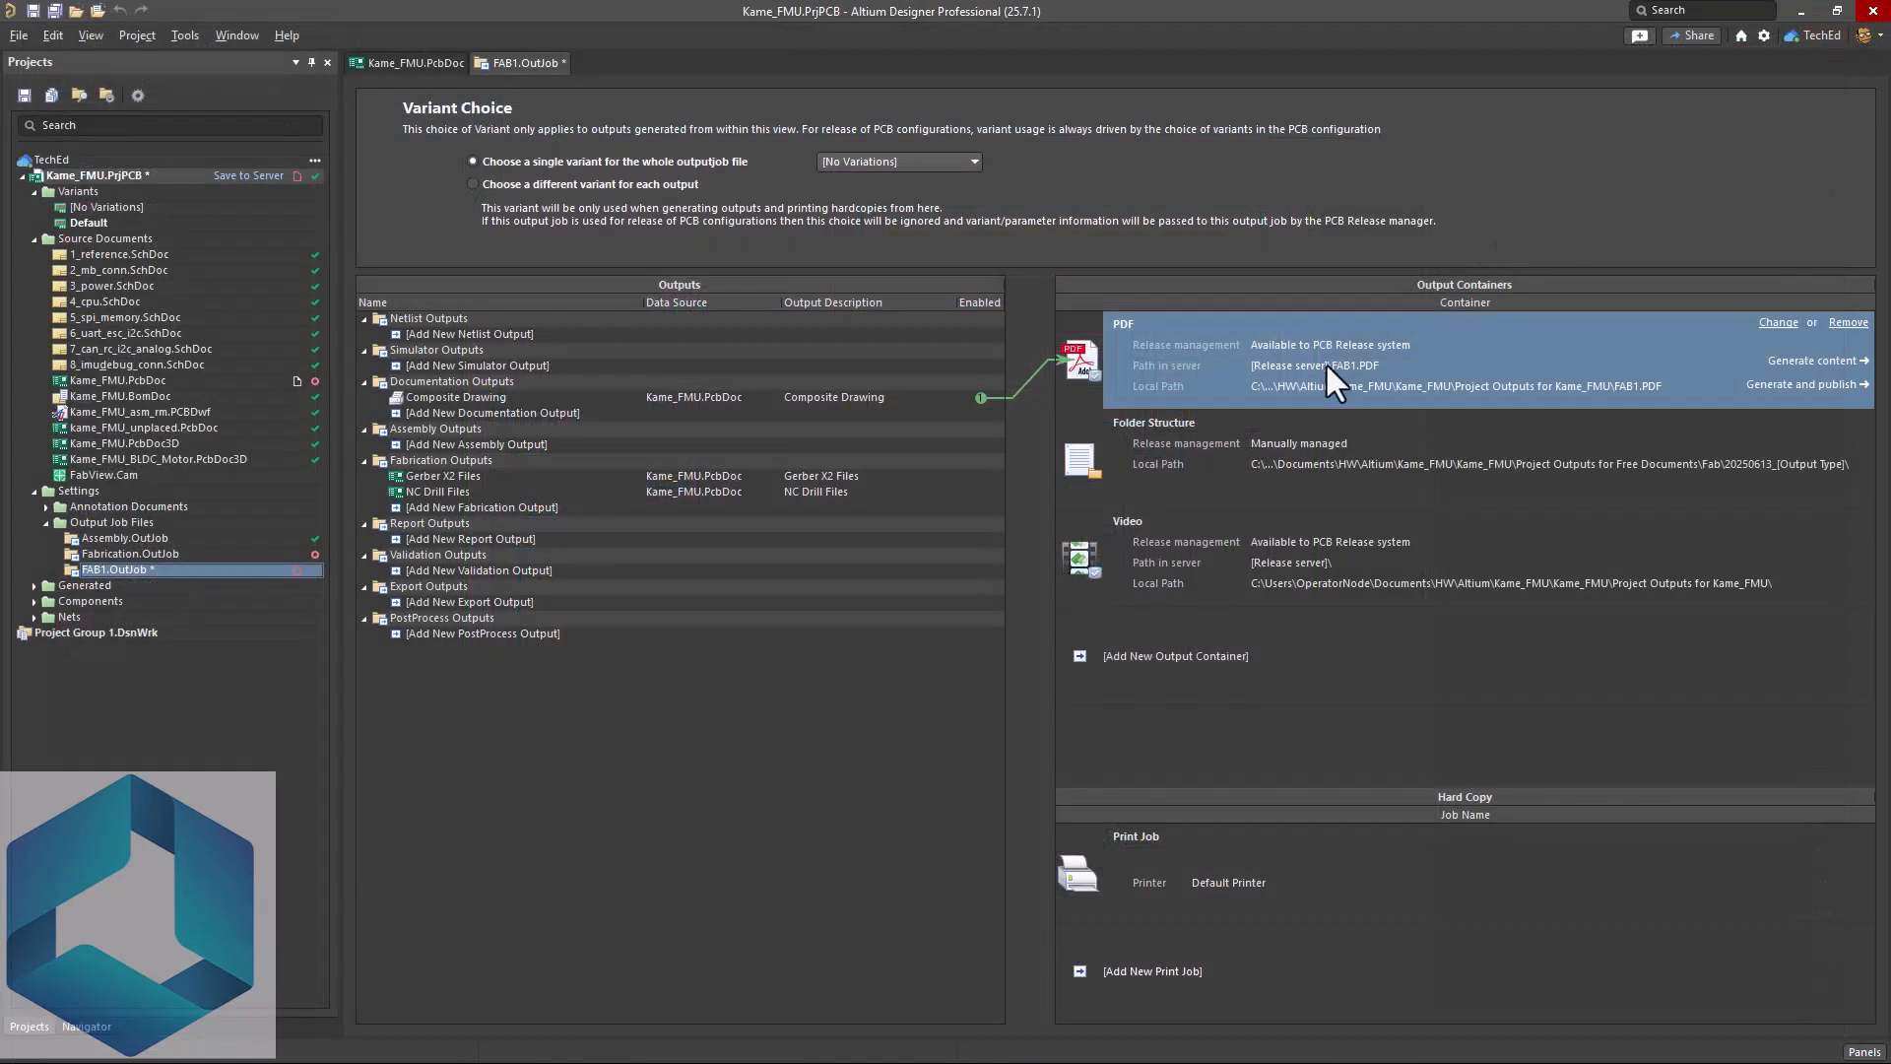
{"action": "left_click", "coordinate": [1777, 321]}
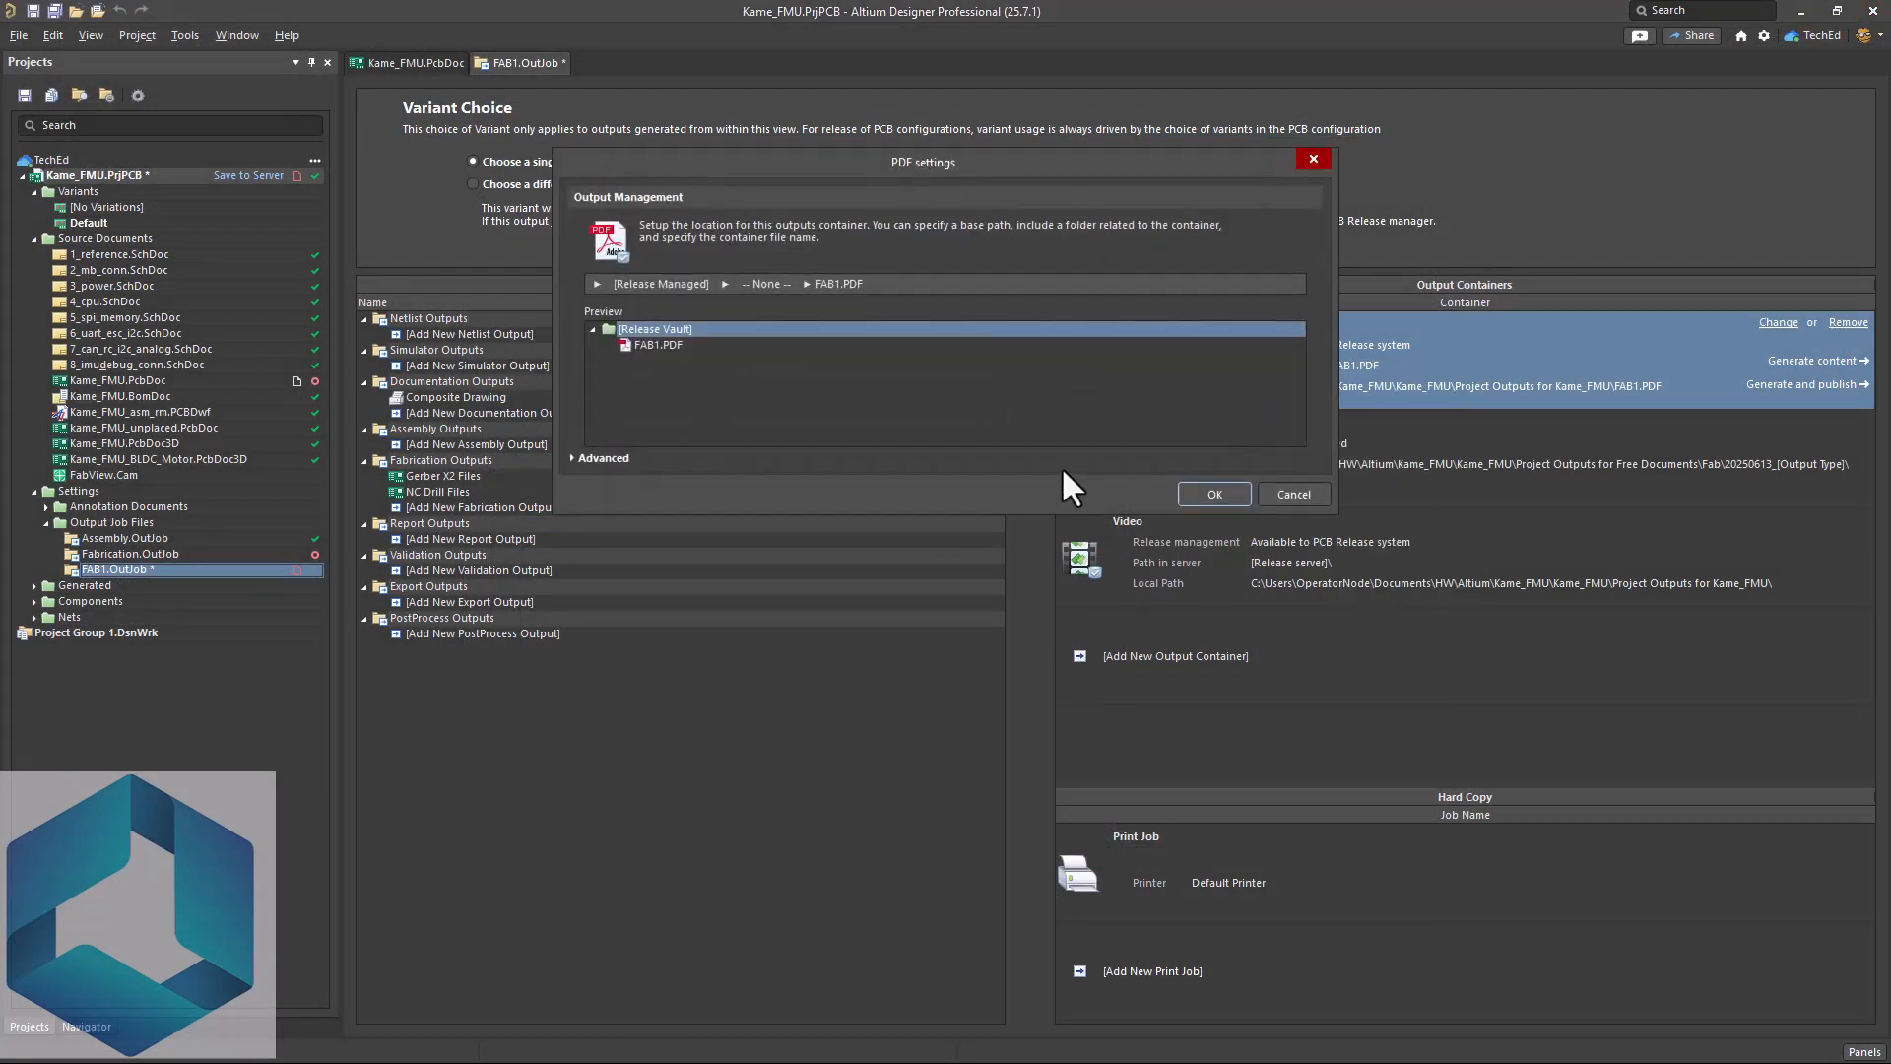
{"action": "left_click", "coordinate": [602, 457]}
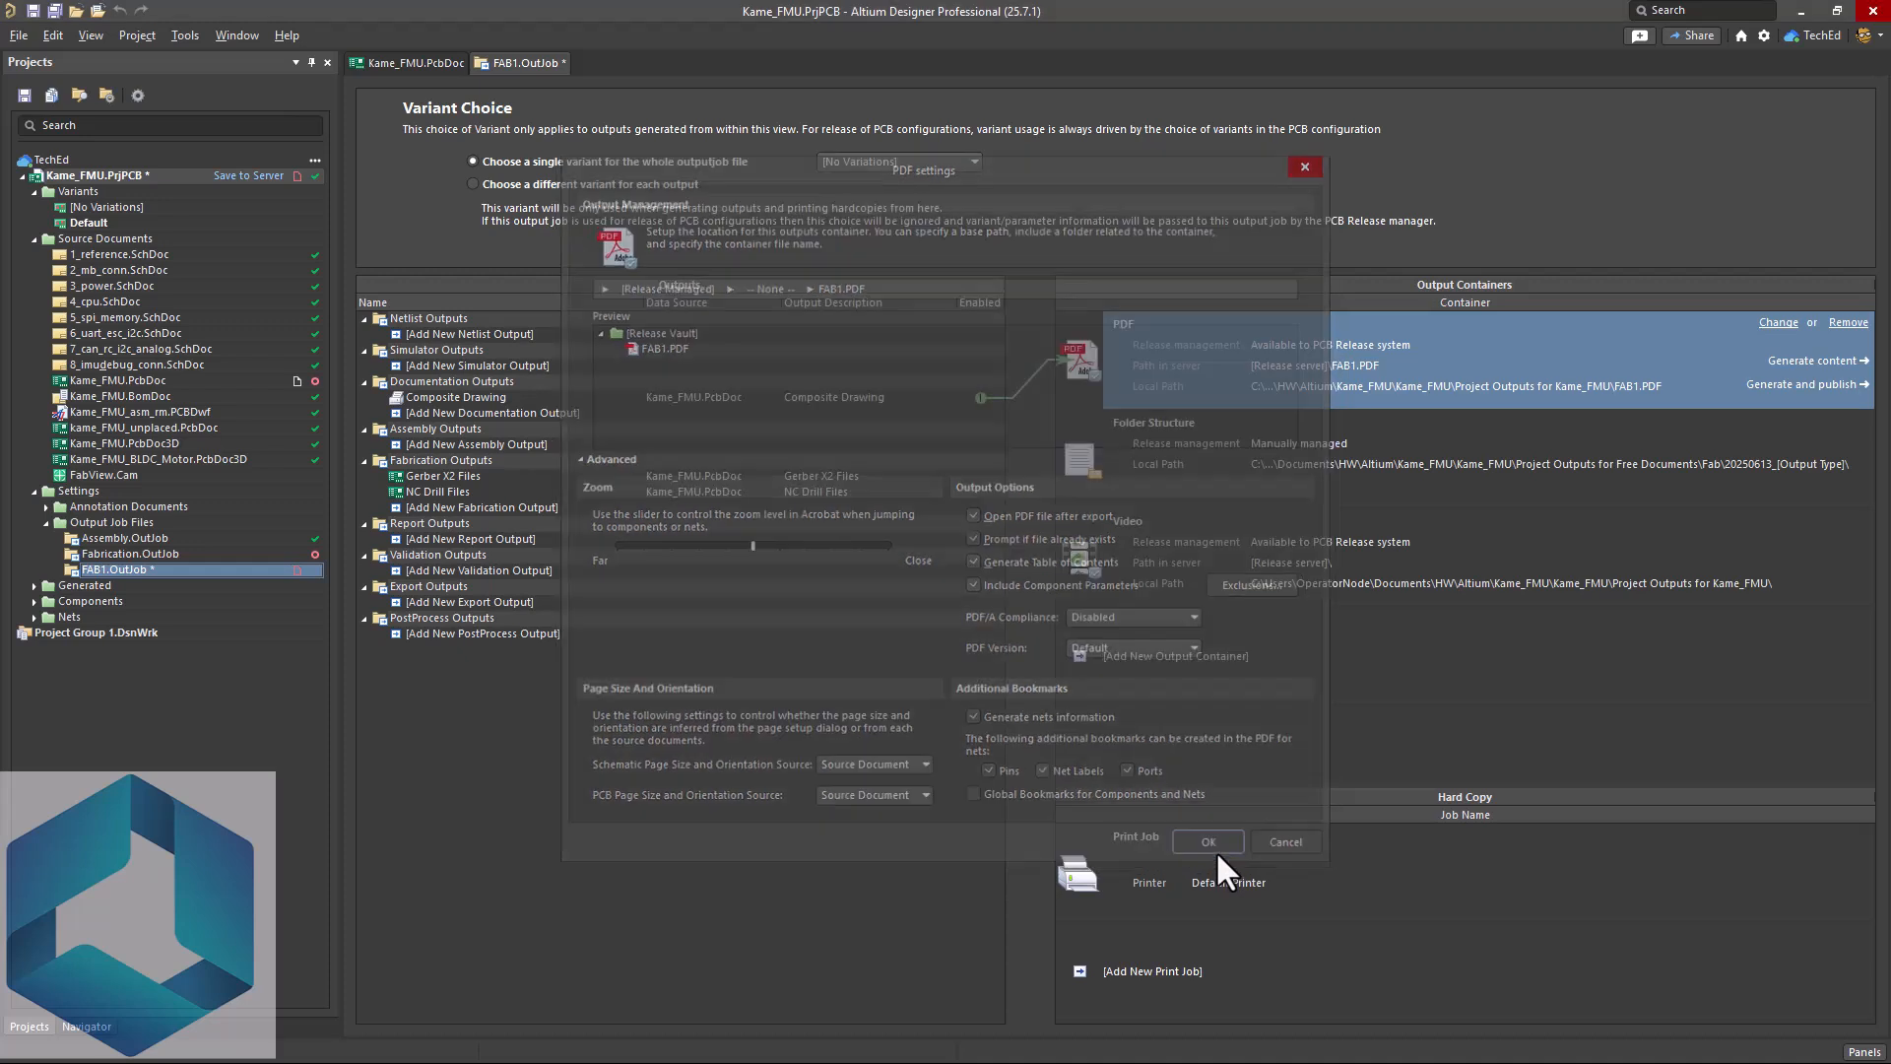
{"action": "left_click", "coordinate": [1206, 841]}
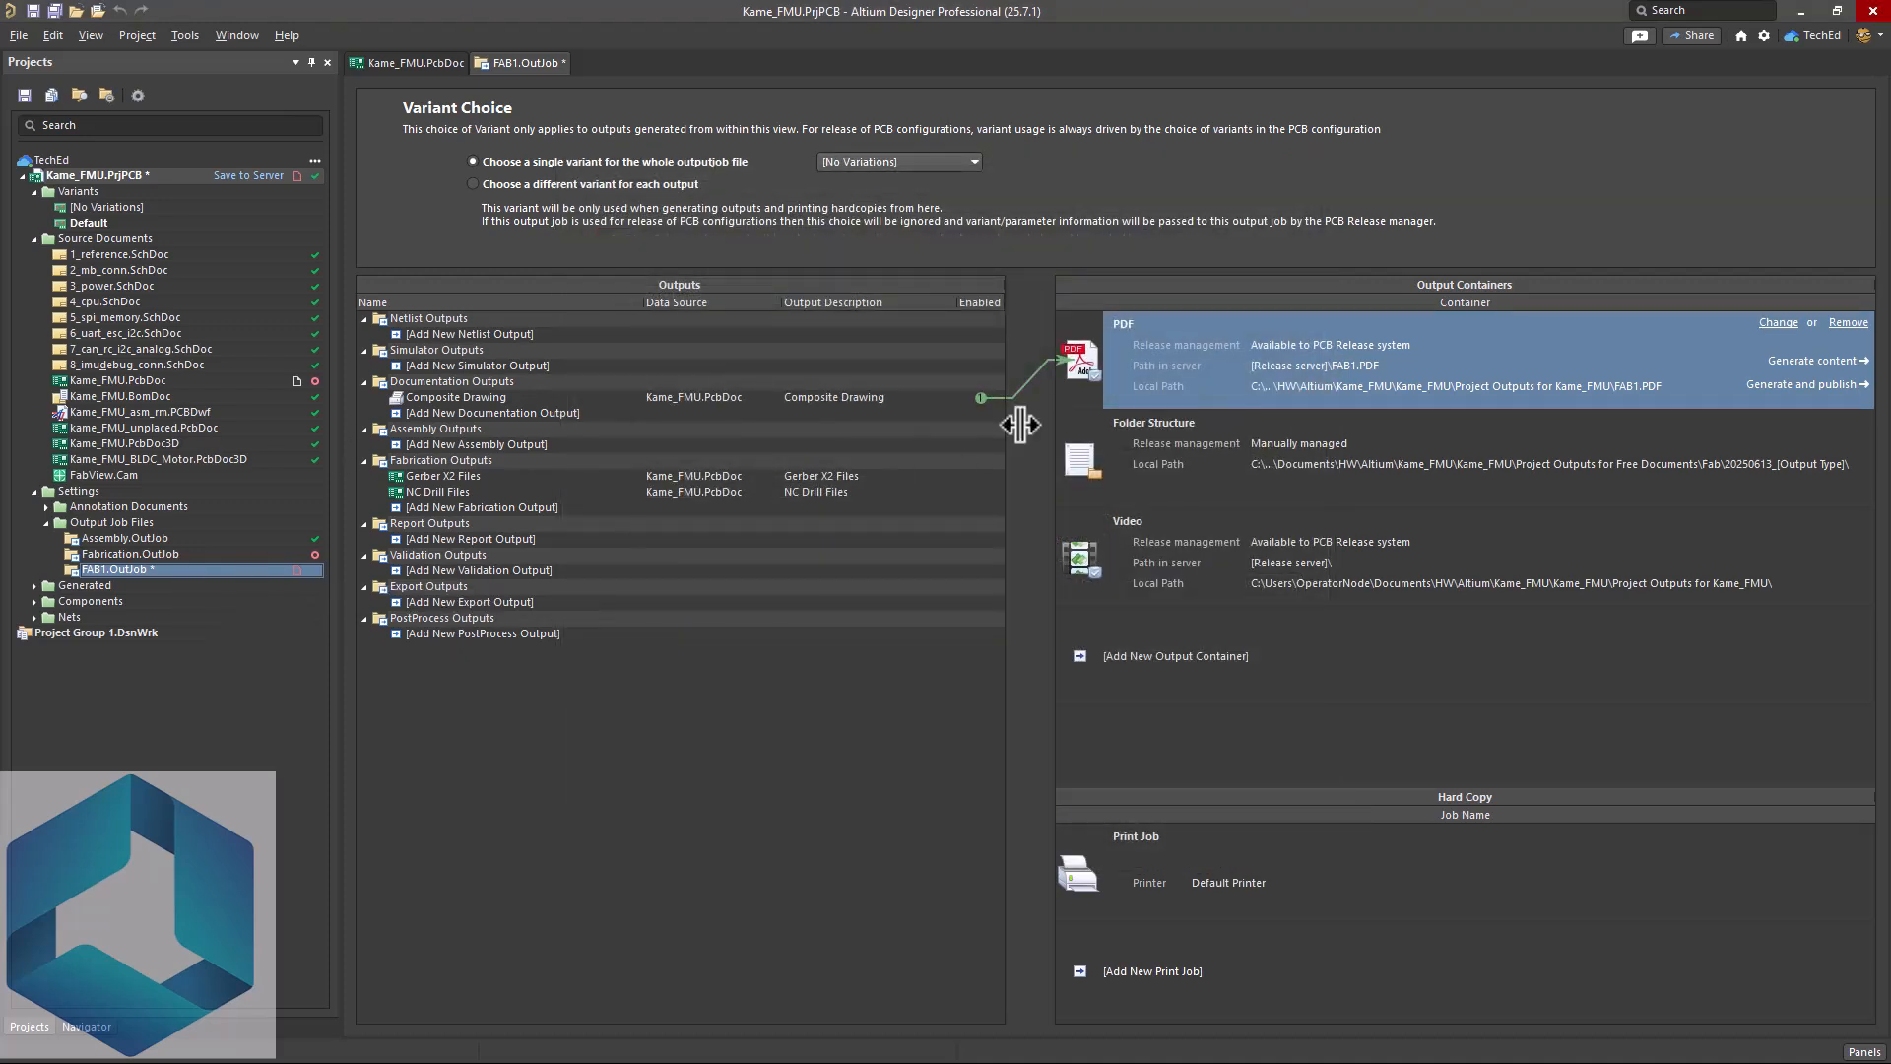
{"action": "mouse_move", "coordinate": [1393, 404]}
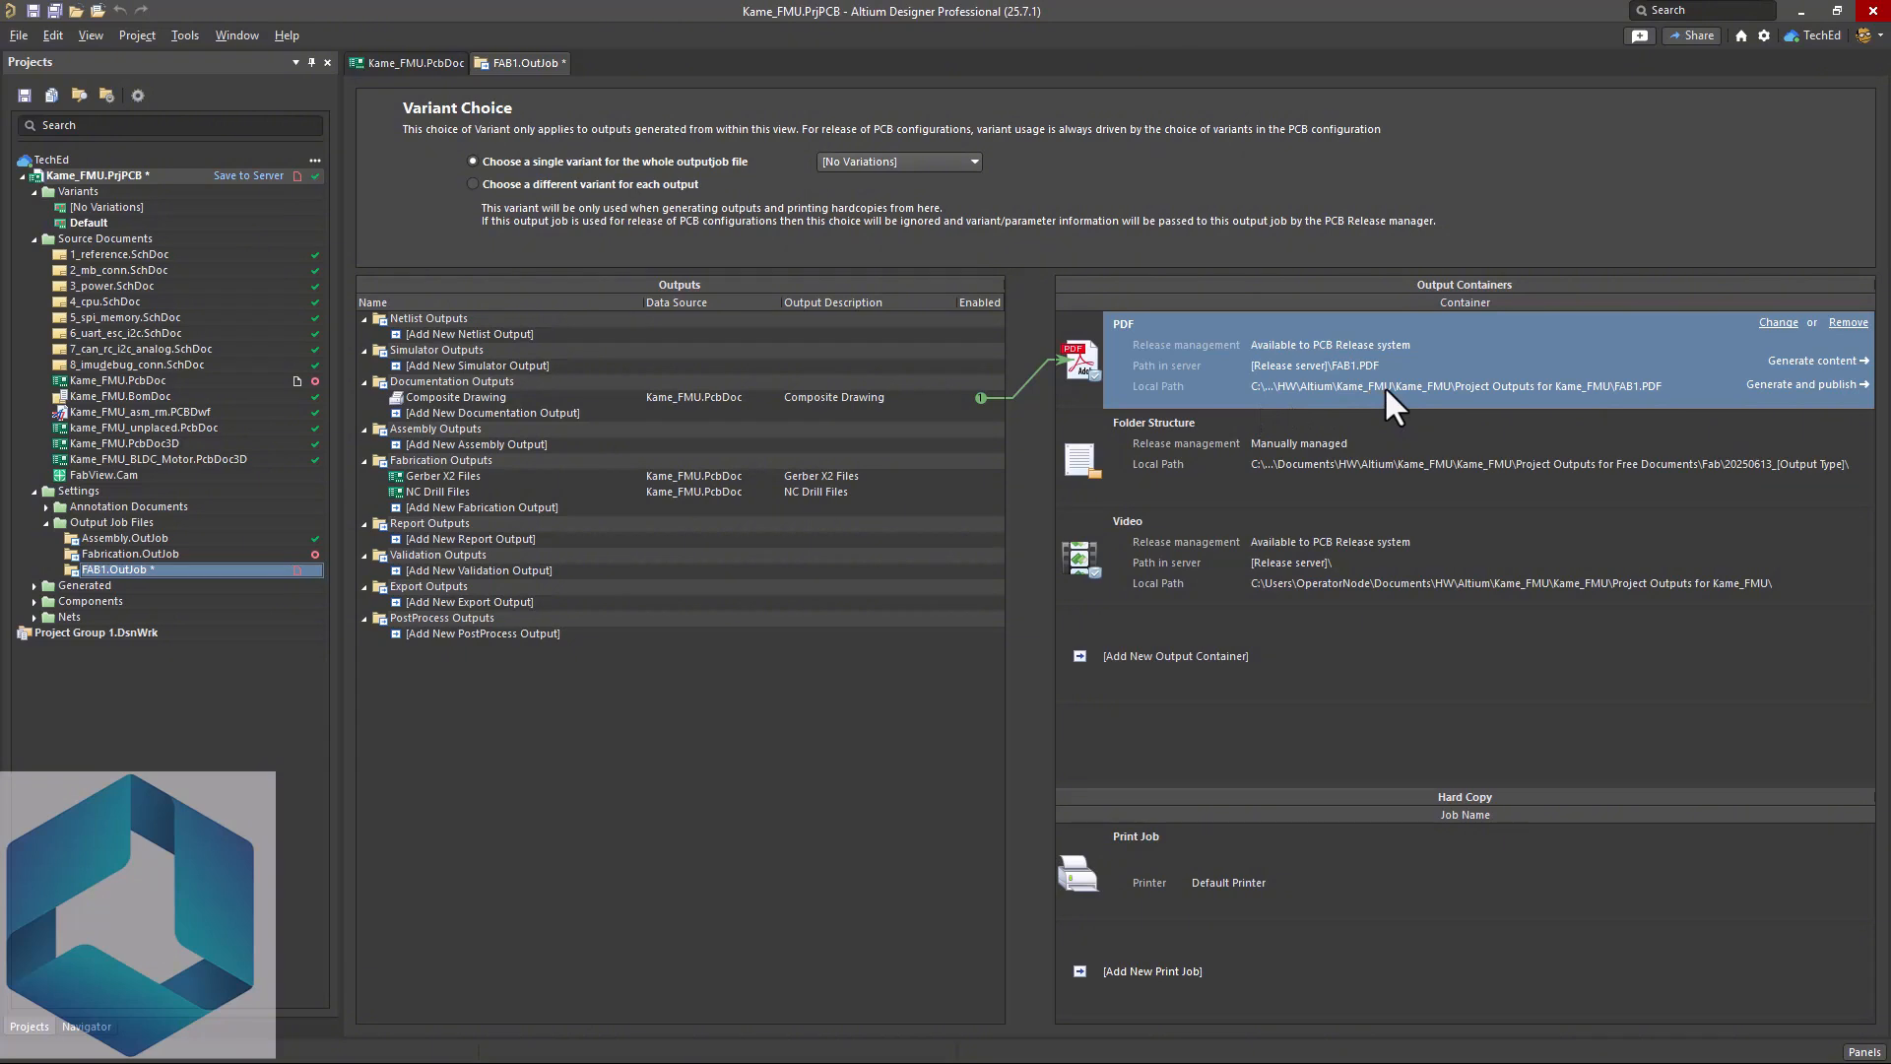
{"action": "mouse_move", "coordinate": [1622, 406]}
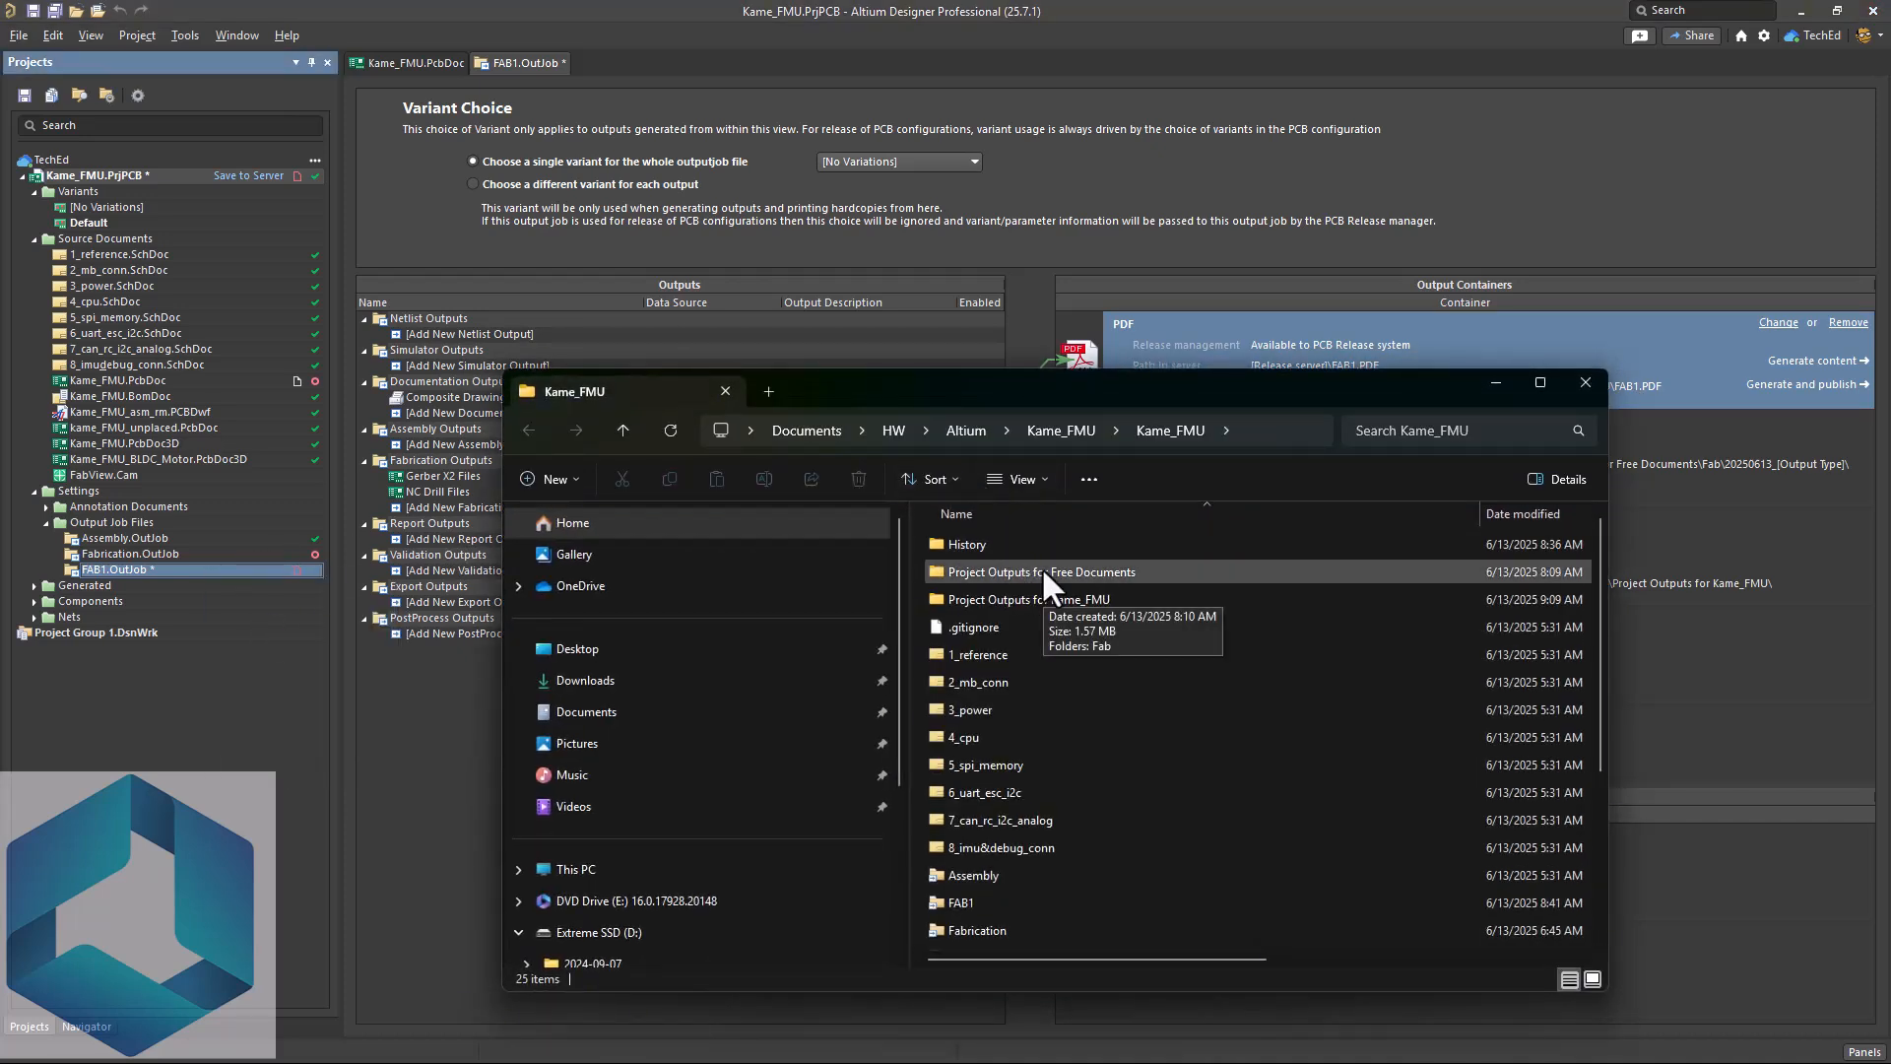
- Check the 13.7 MB FAB1.PDF under Project Outputs for Kame_FMU and the Fab folder, then close Explorer
{"action": "double_click", "coordinate": [1038, 571]}
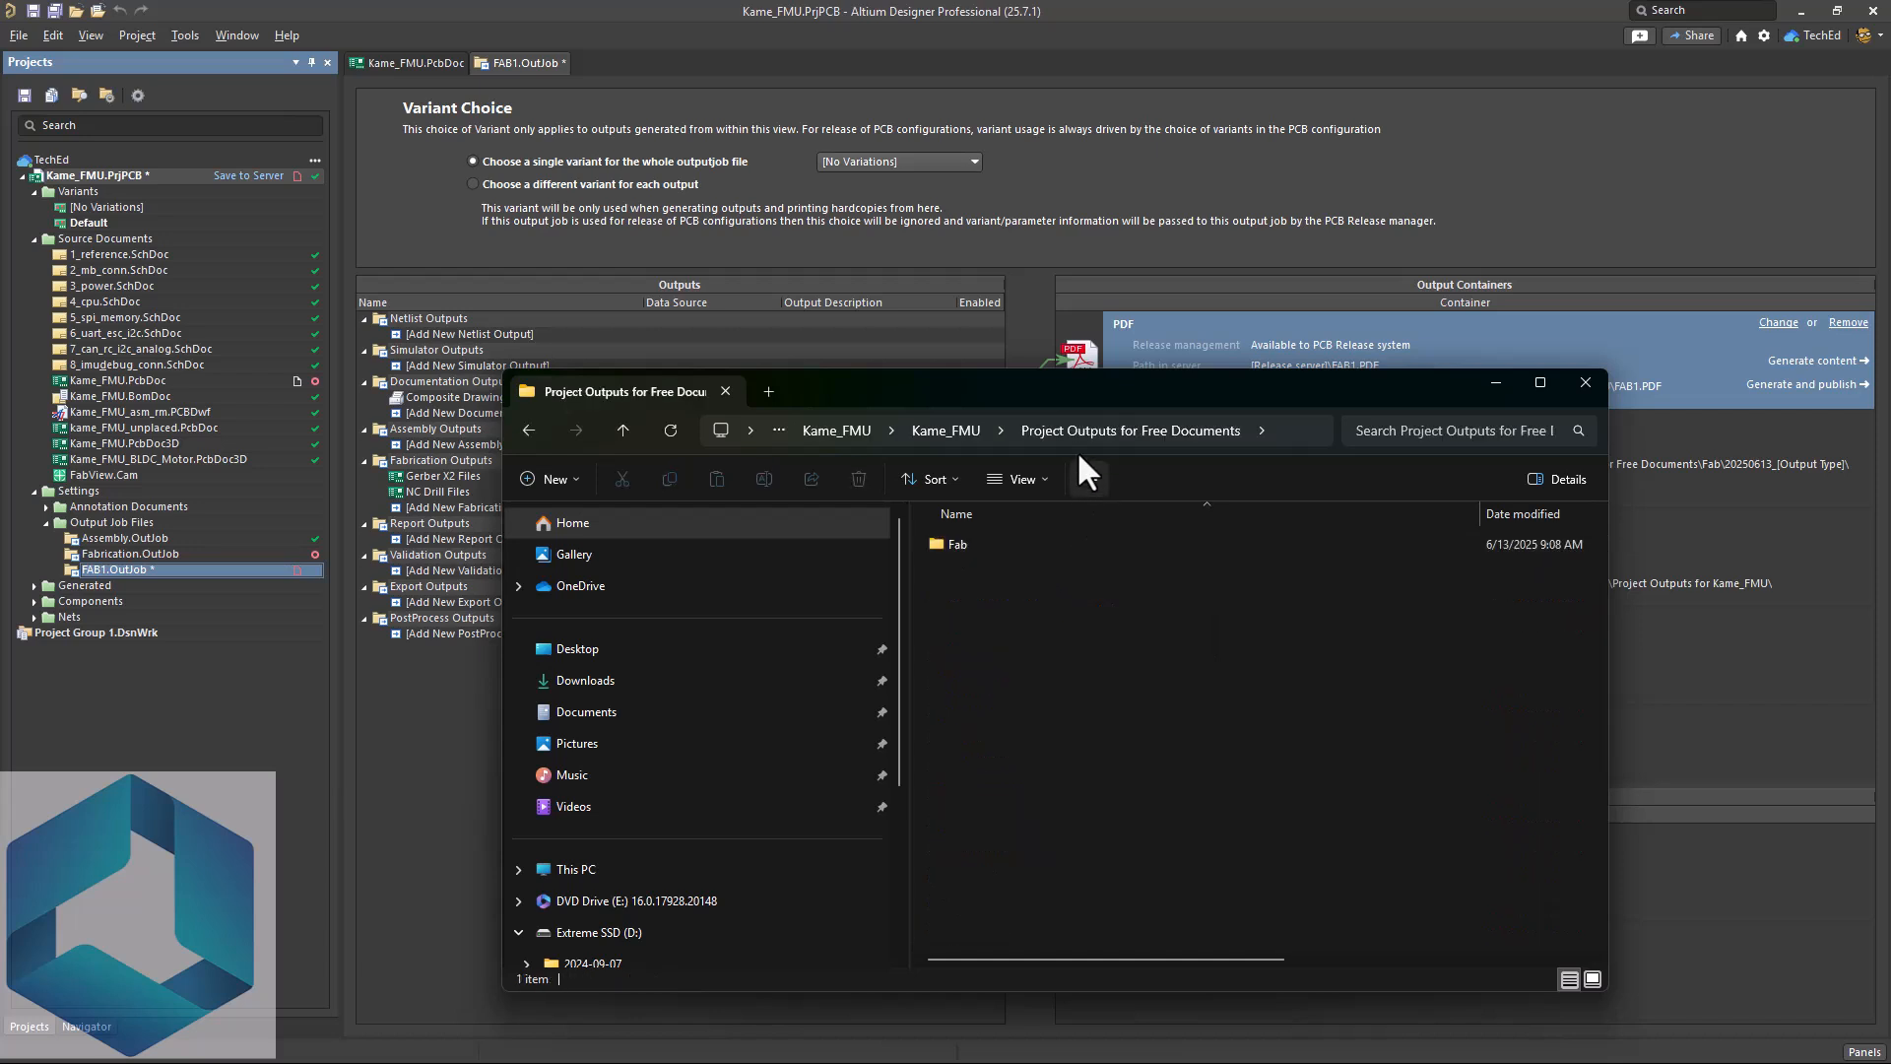
{"action": "double_click", "coordinate": [961, 544]}
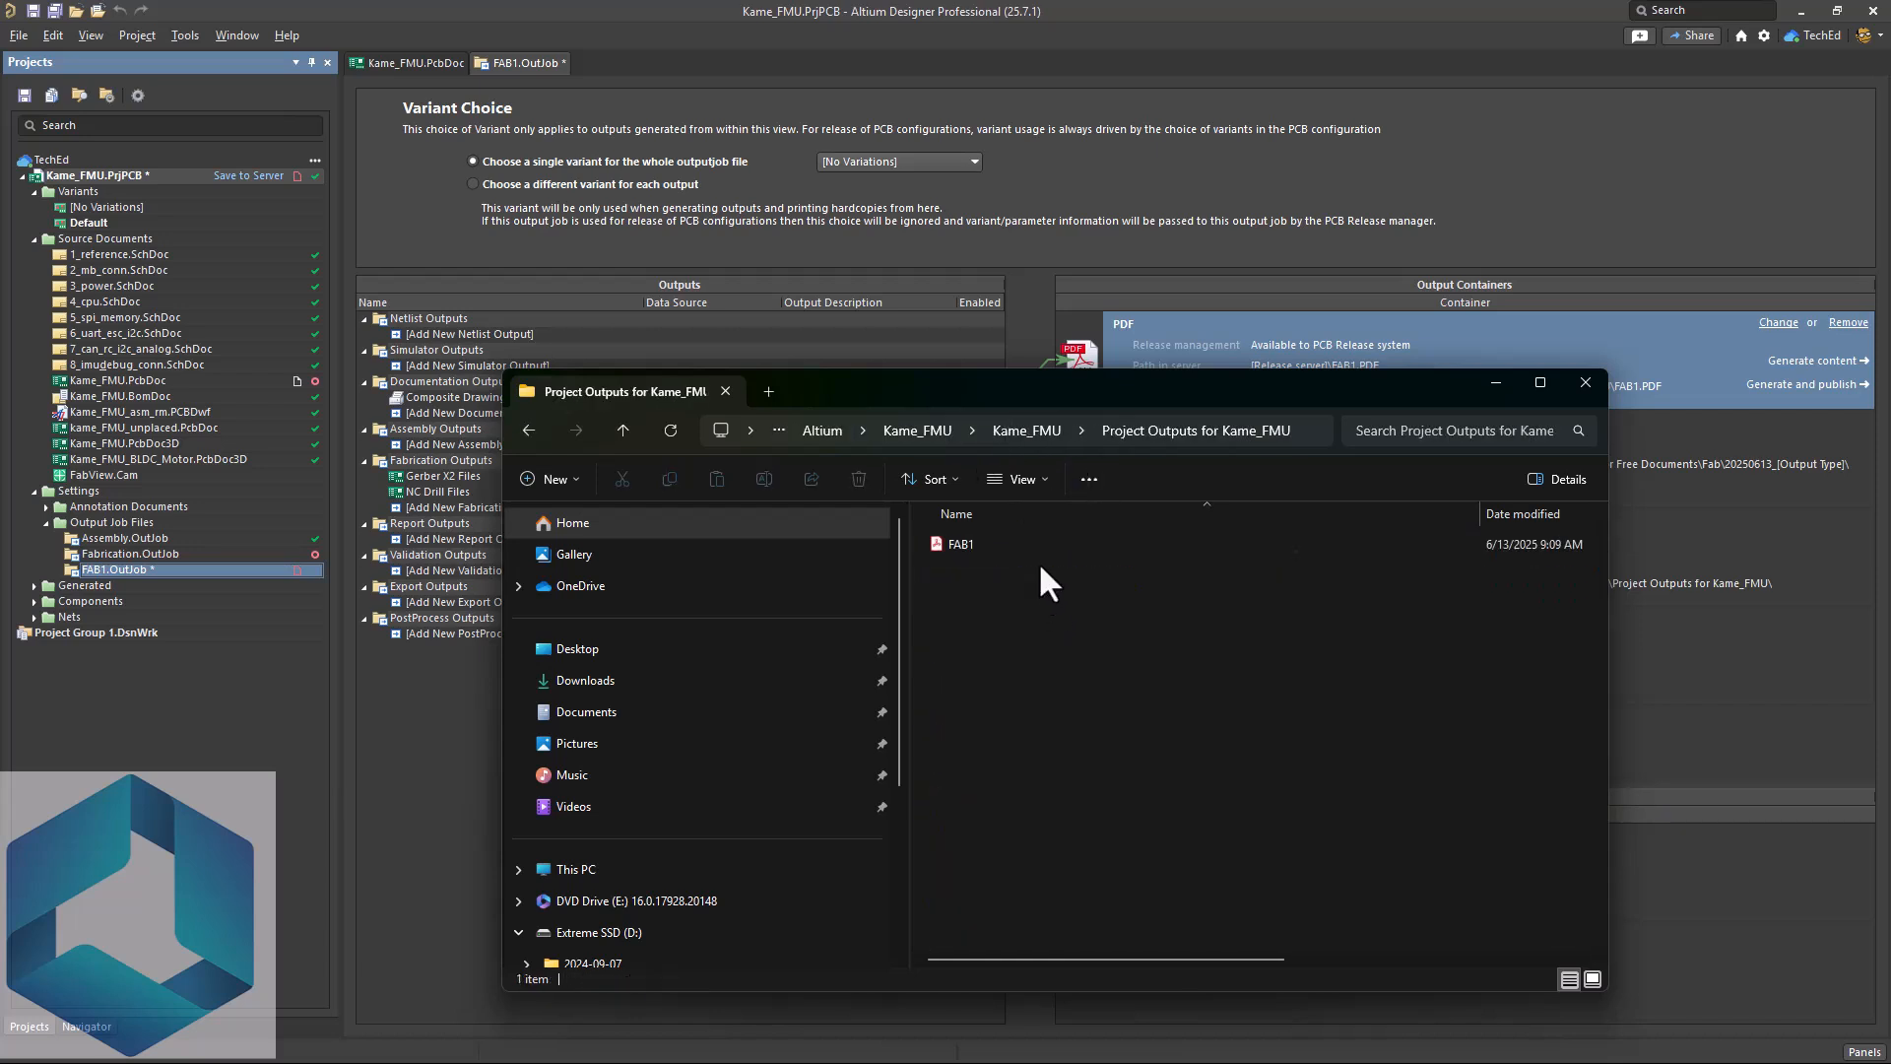
{"action": "left_click", "coordinate": [959, 543]}
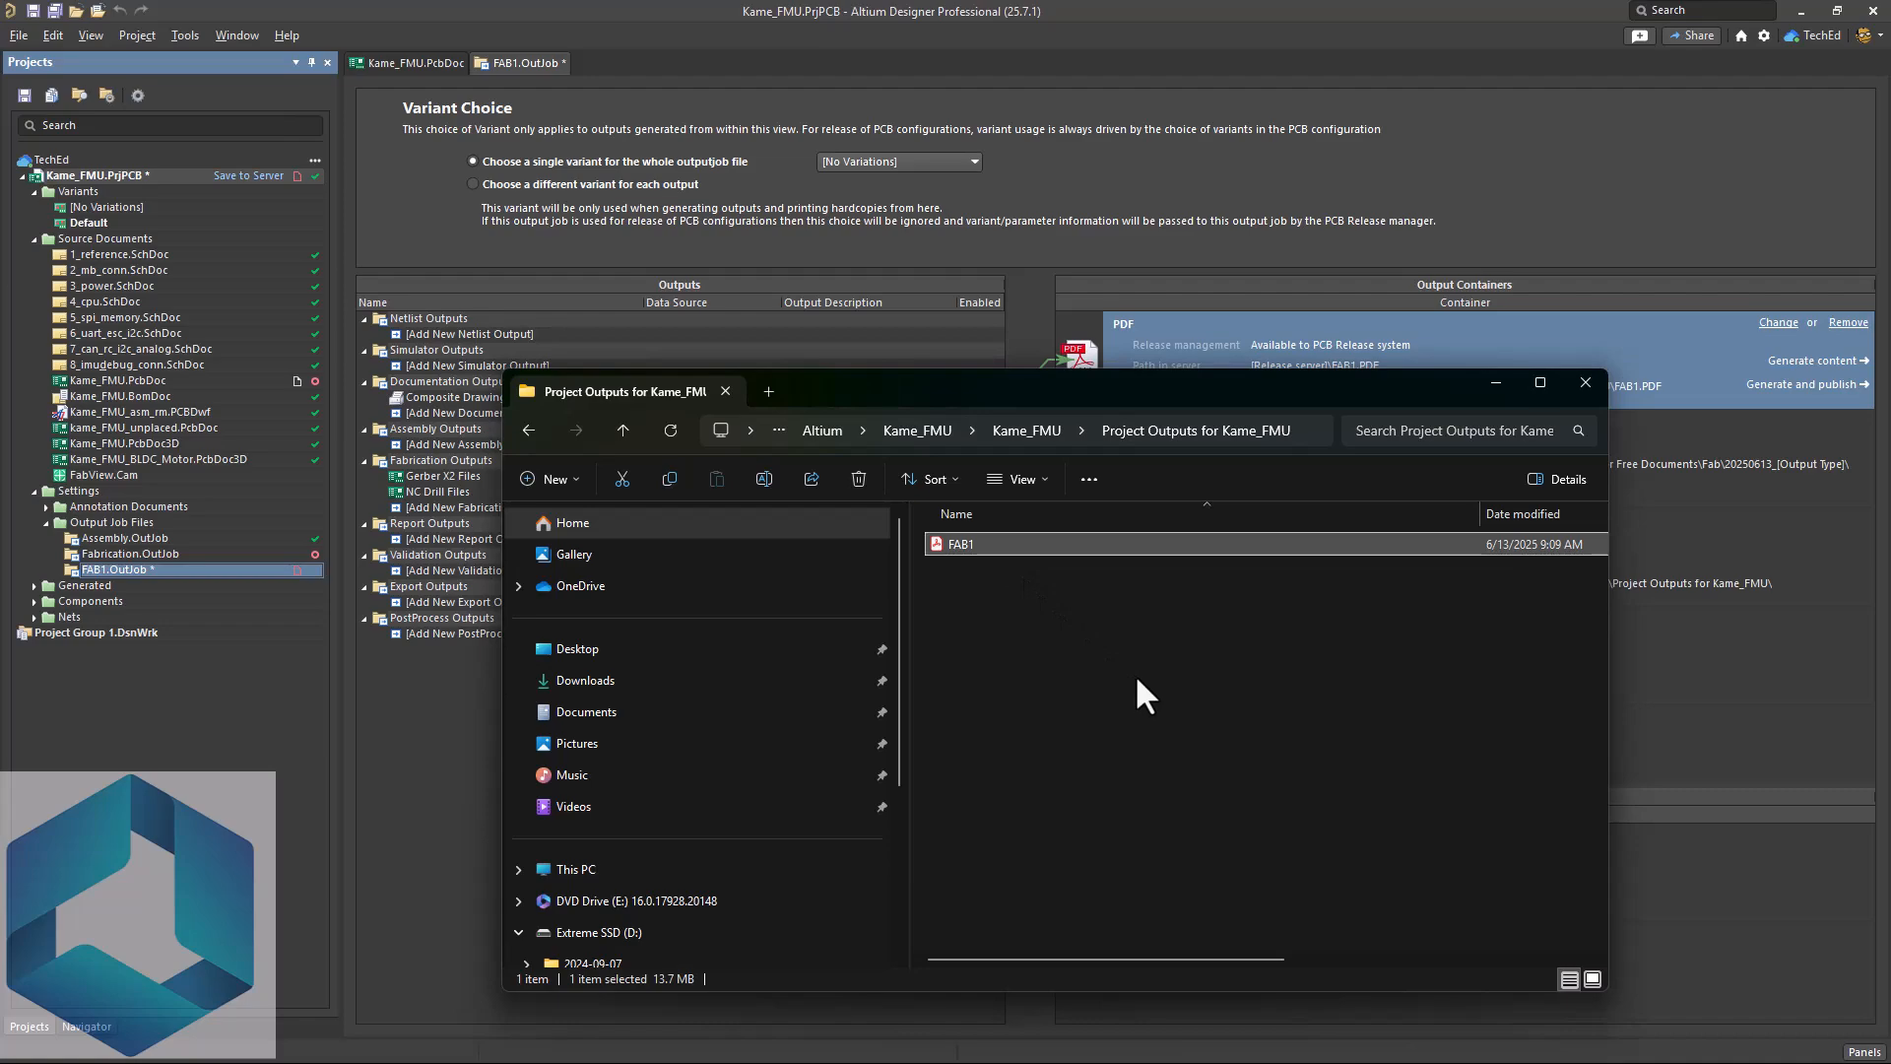
{"action": "double_click", "coordinate": [962, 544]}
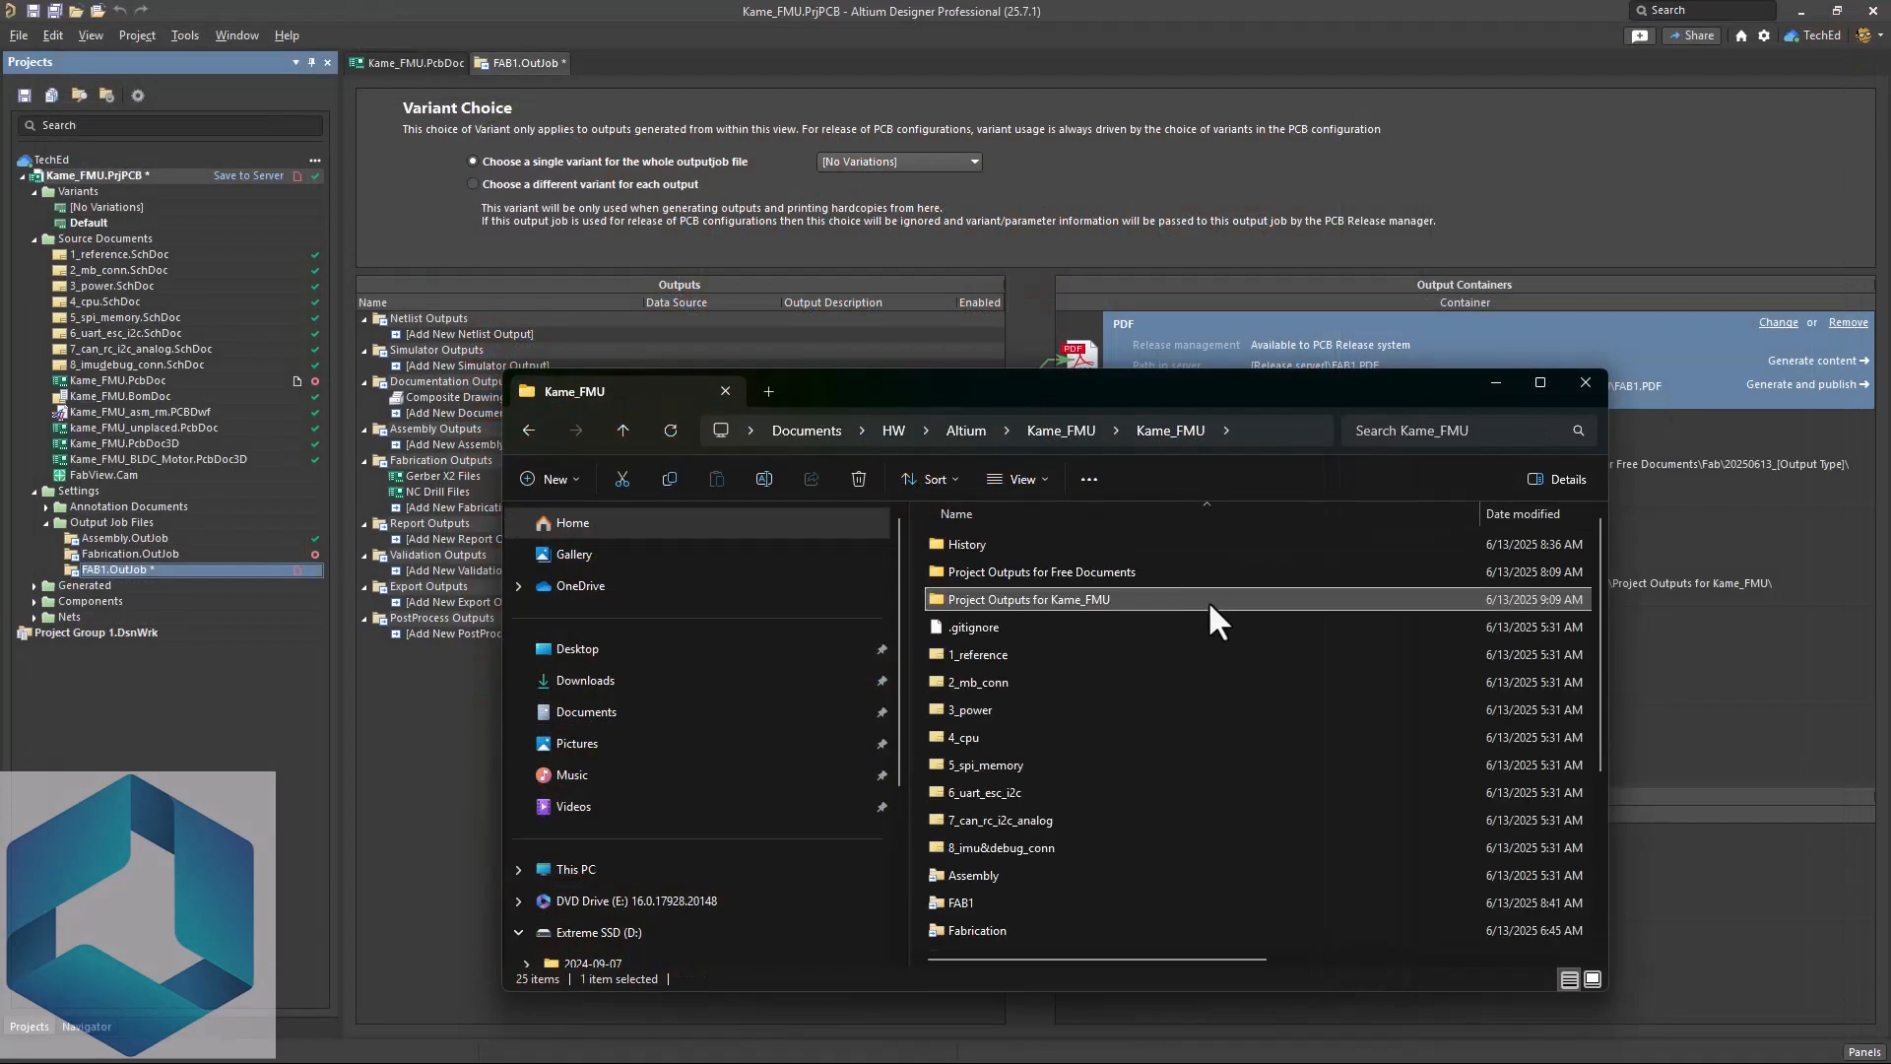
{"action": "mouse_move", "coordinate": [1091, 601]}
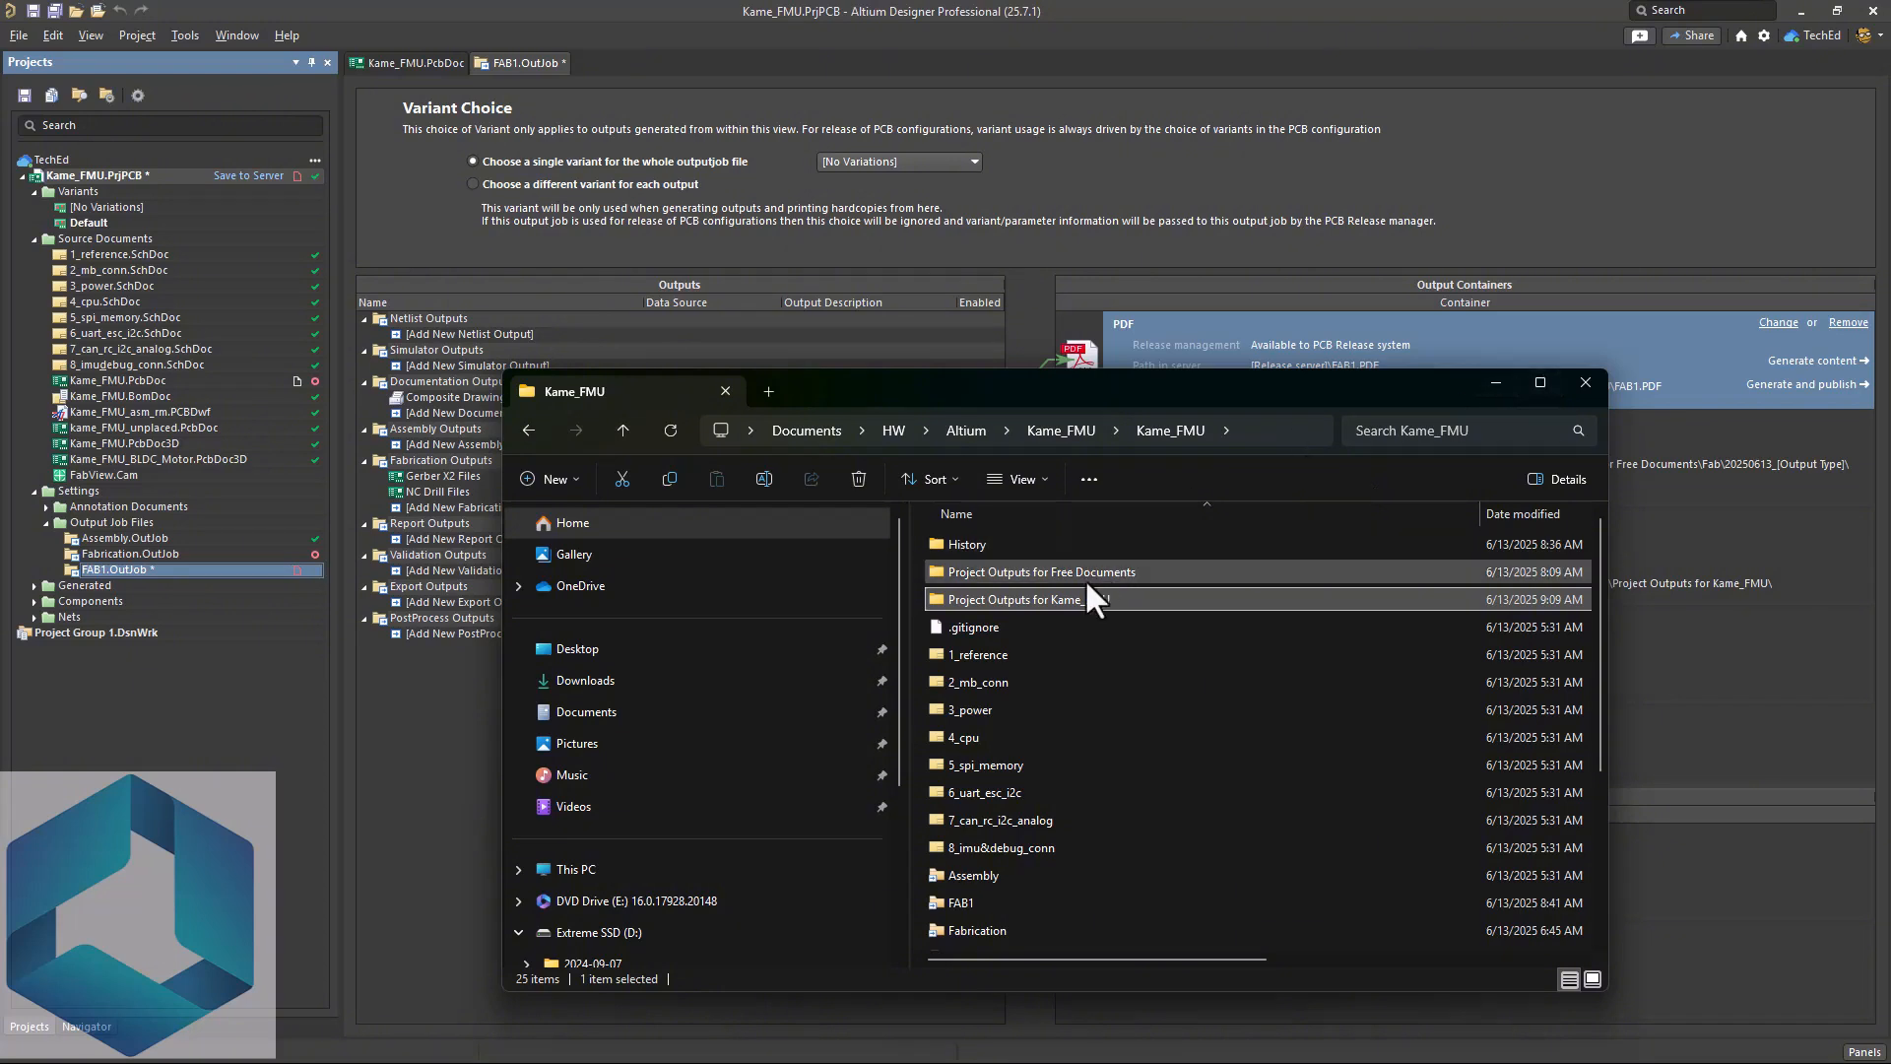
{"action": "double_click", "coordinate": [1011, 599]}
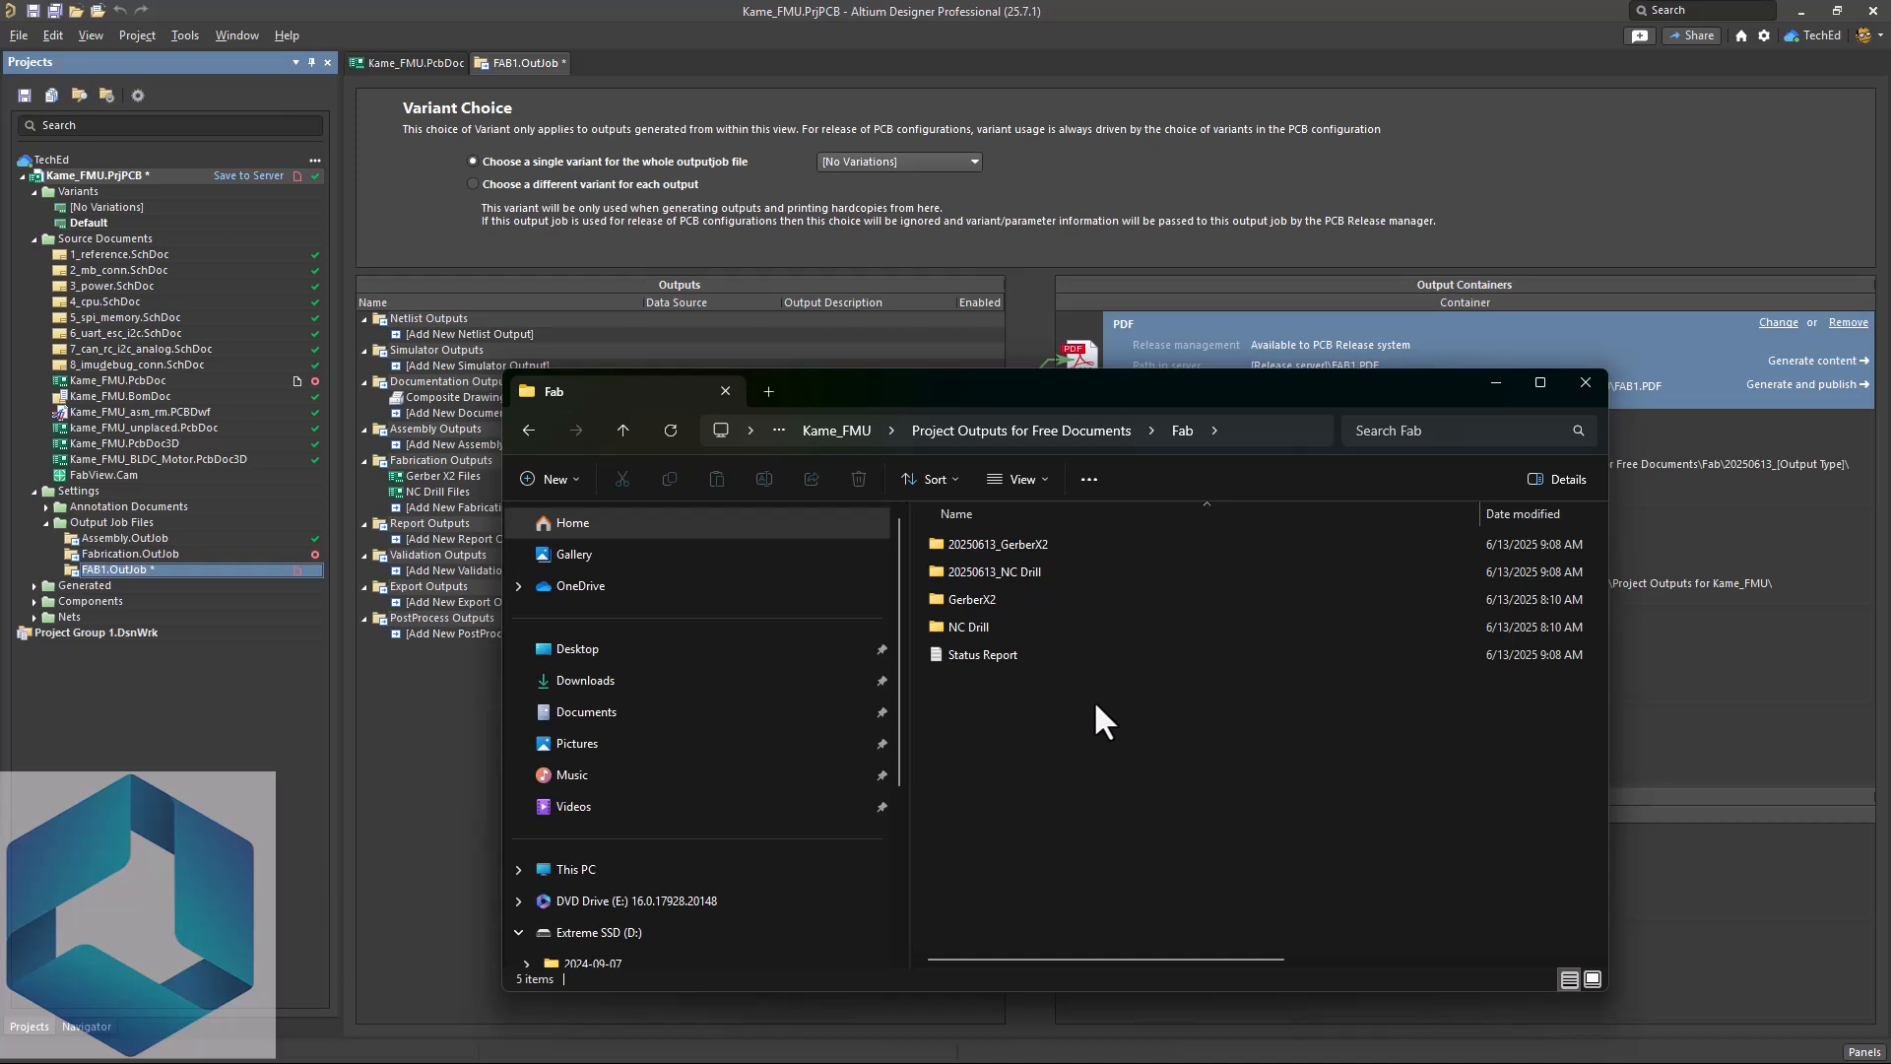
{"action": "mouse_move", "coordinate": [1099, 705]}
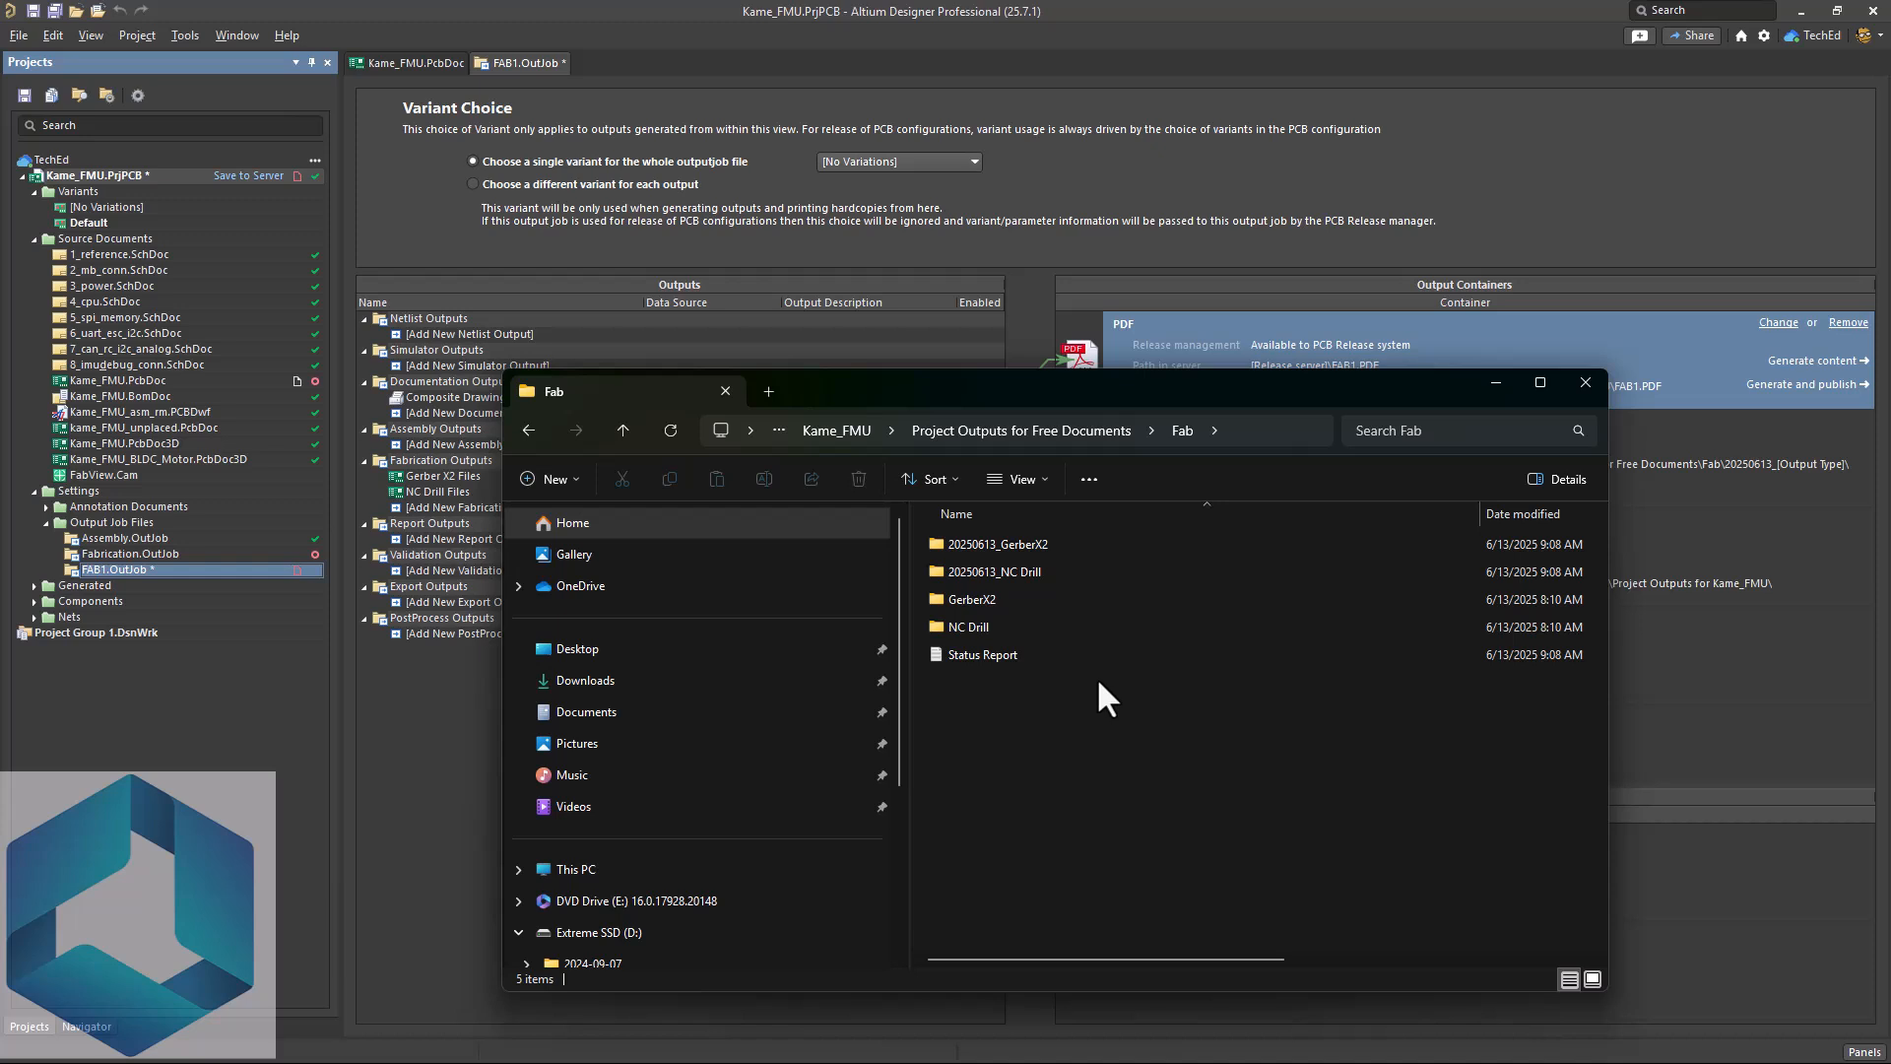
{"action": "mouse_move", "coordinate": [1482, 415]}
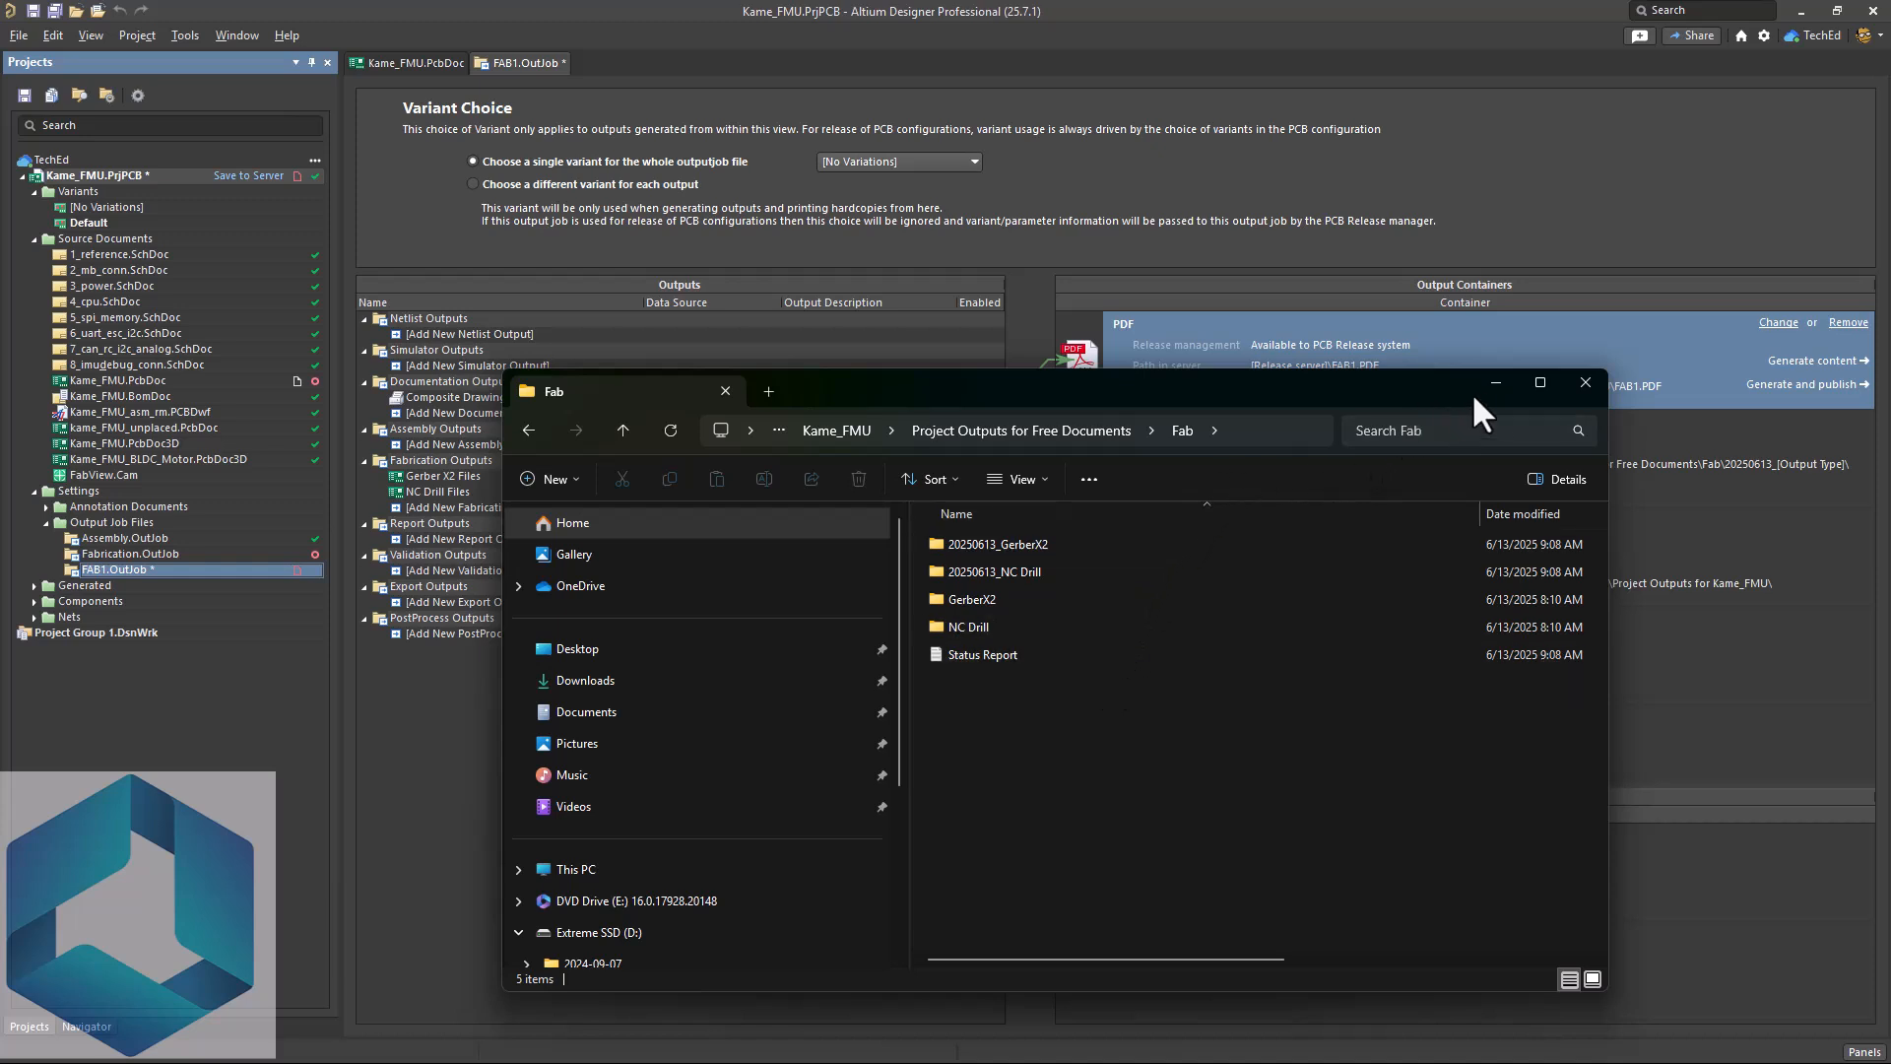
{"action": "left_click", "coordinate": [1584, 382]}
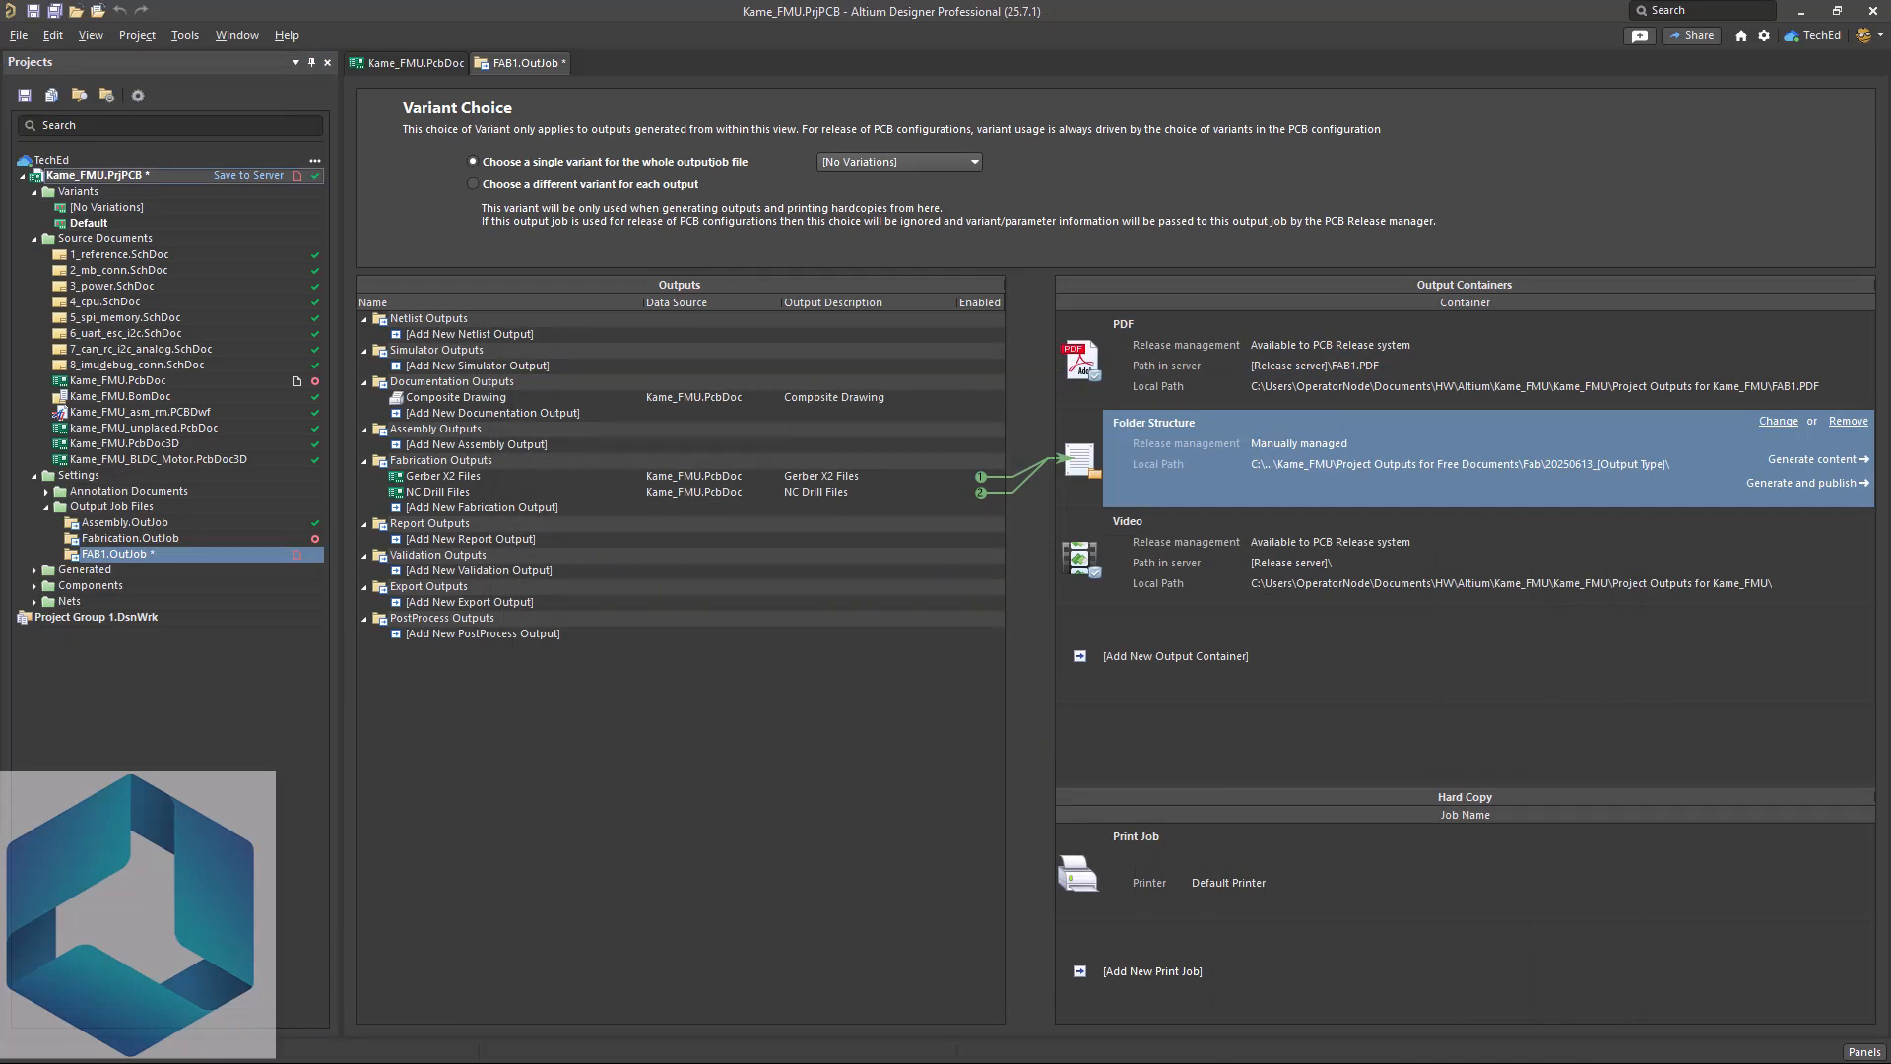
{"action": "mouse_move", "coordinate": [1411, 330]}
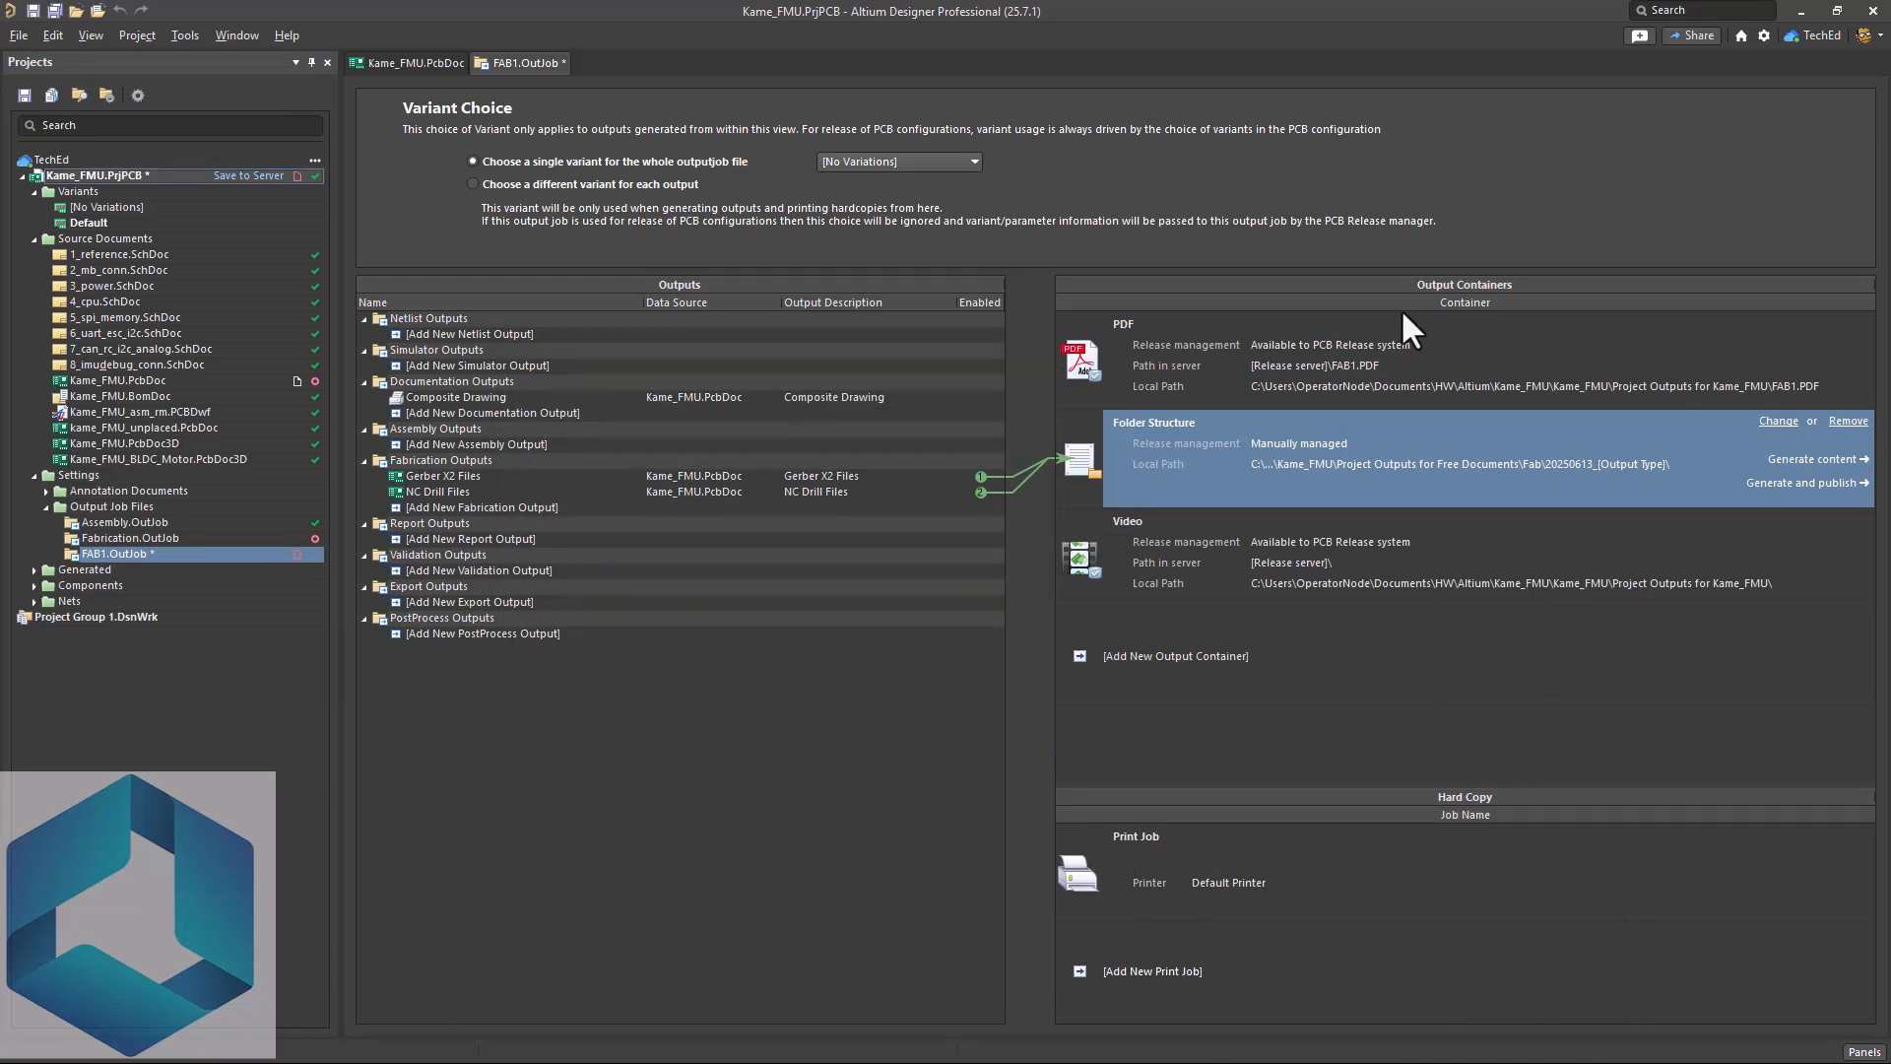
{"action": "mouse_move", "coordinate": [1676, 229]}
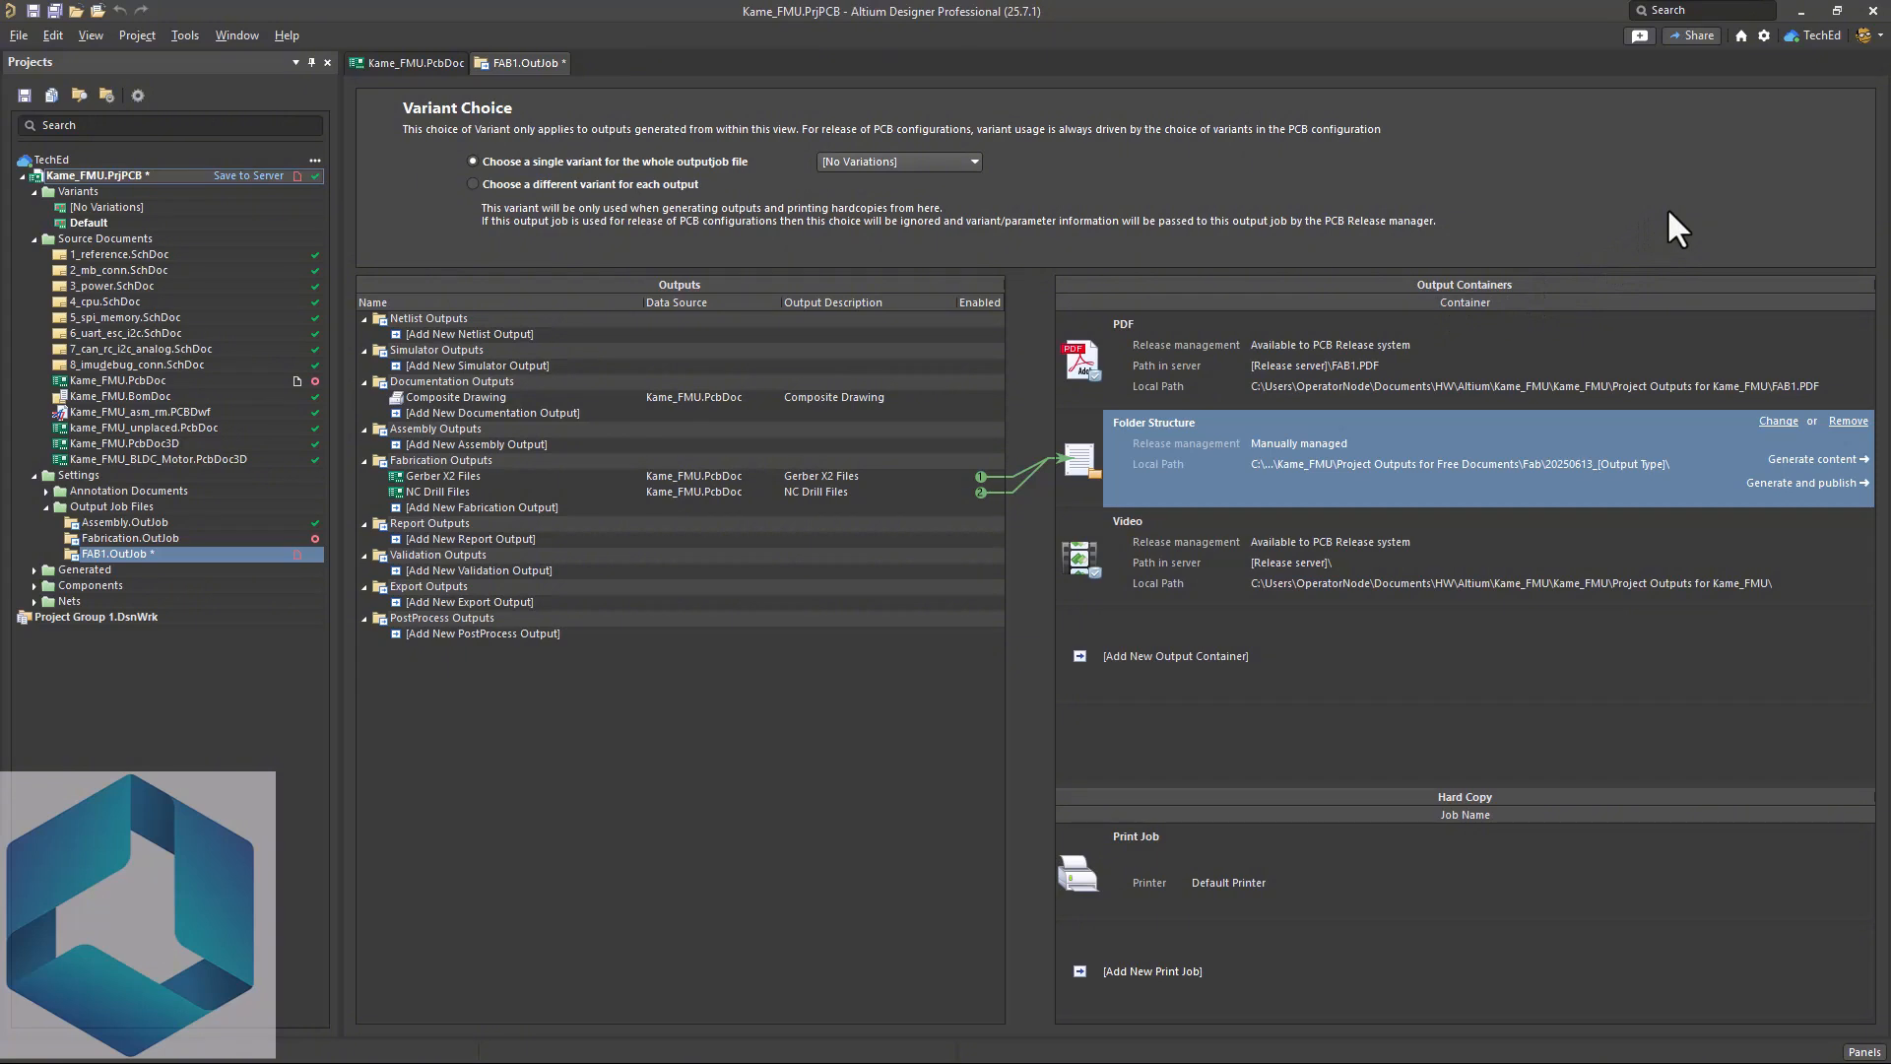